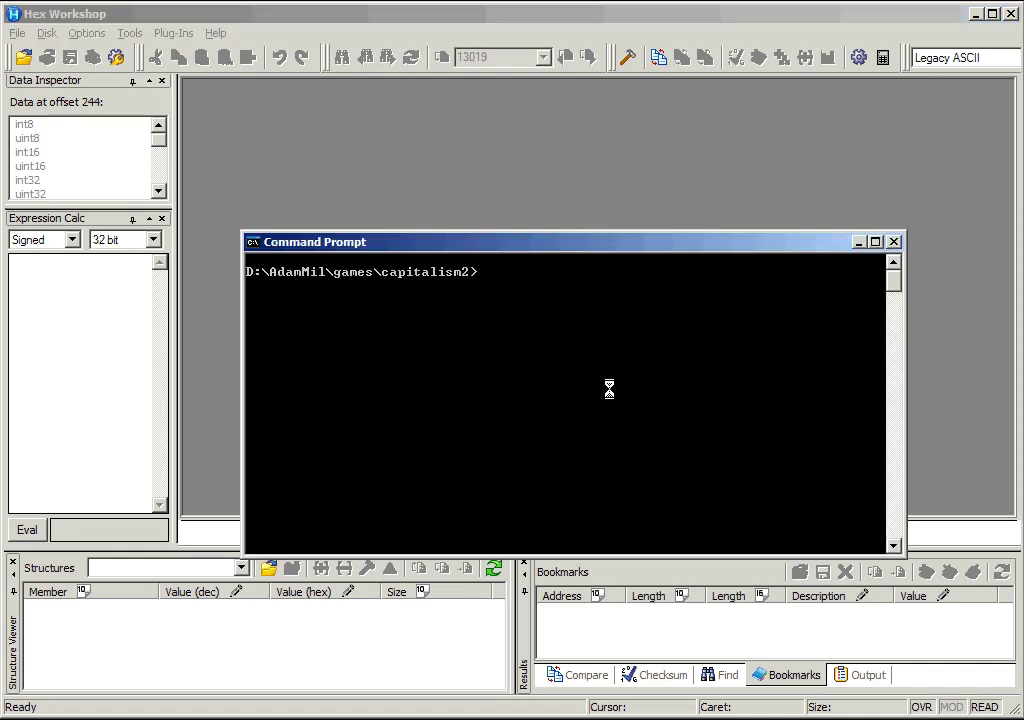
Run findstr /M /S /C:"Citric Acid" * to list every file containing that text
type("find")
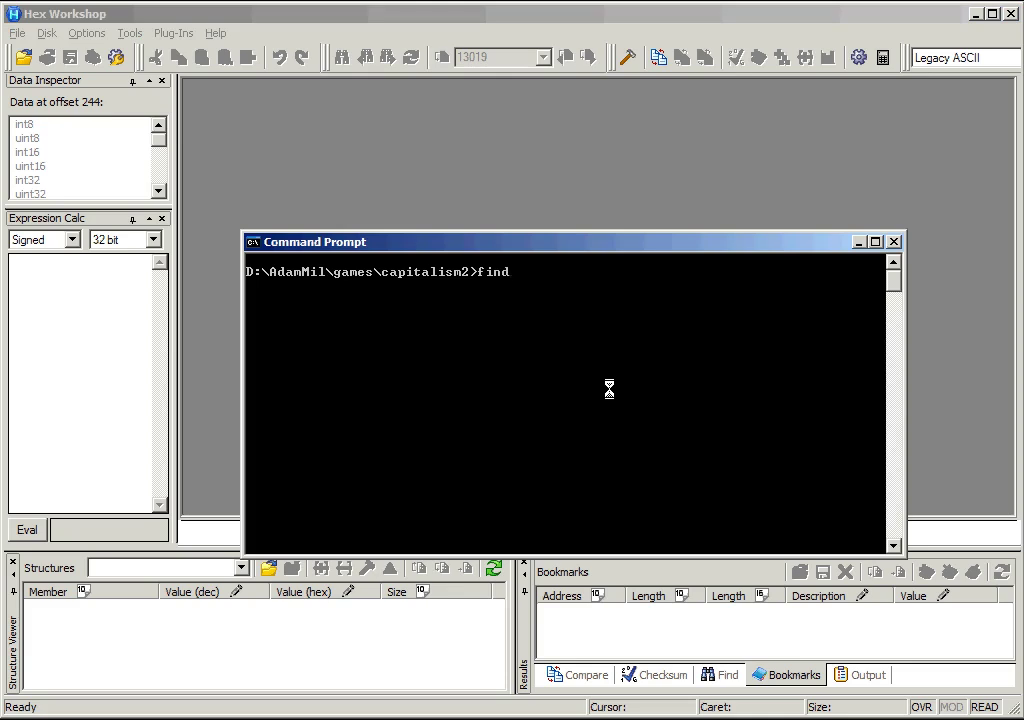
type("str /")
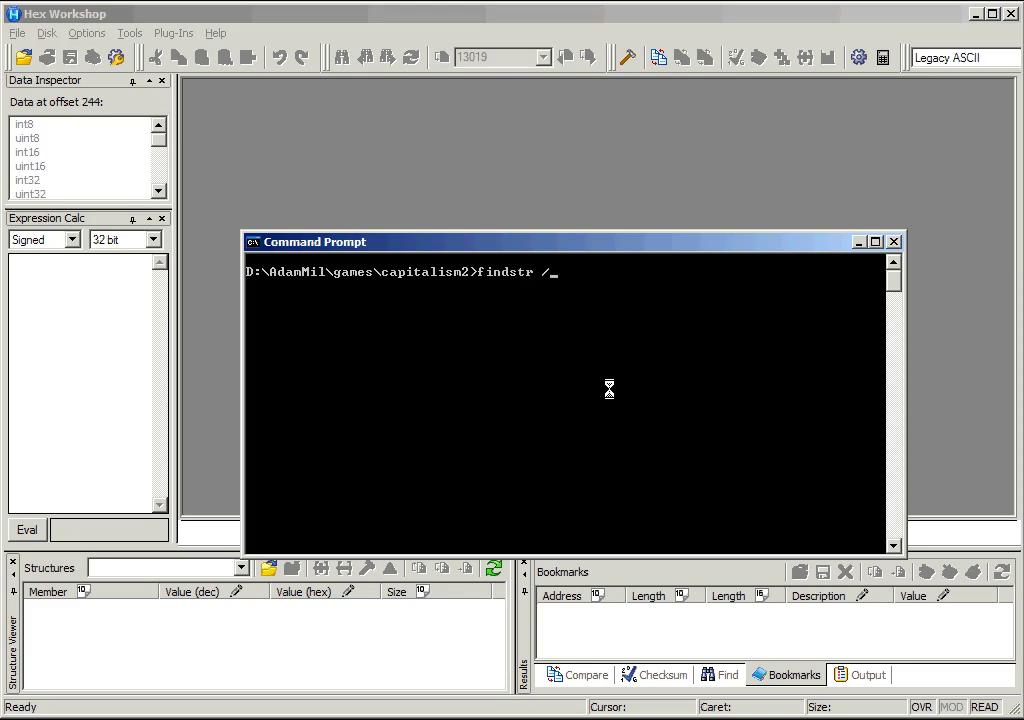
type("M")
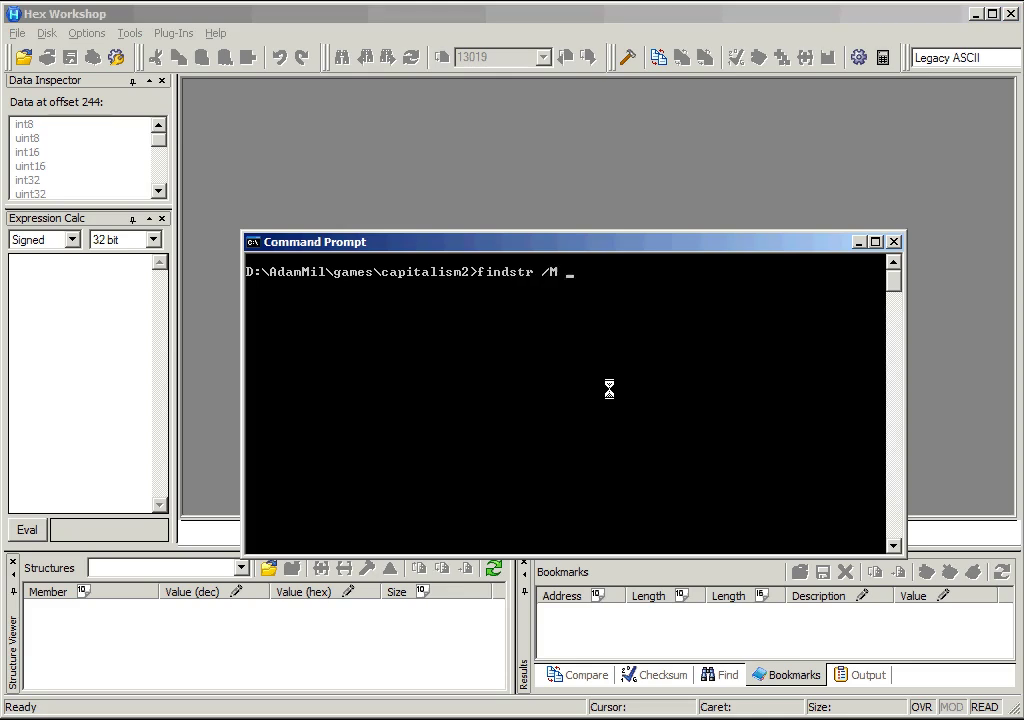
type("/S")
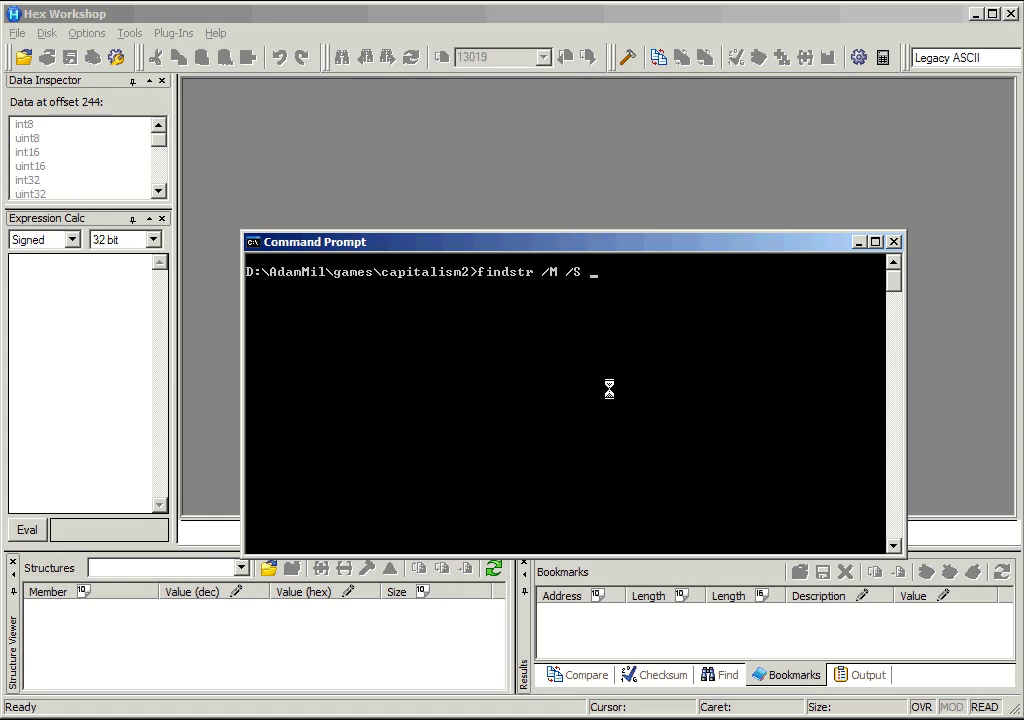
type("/C:")
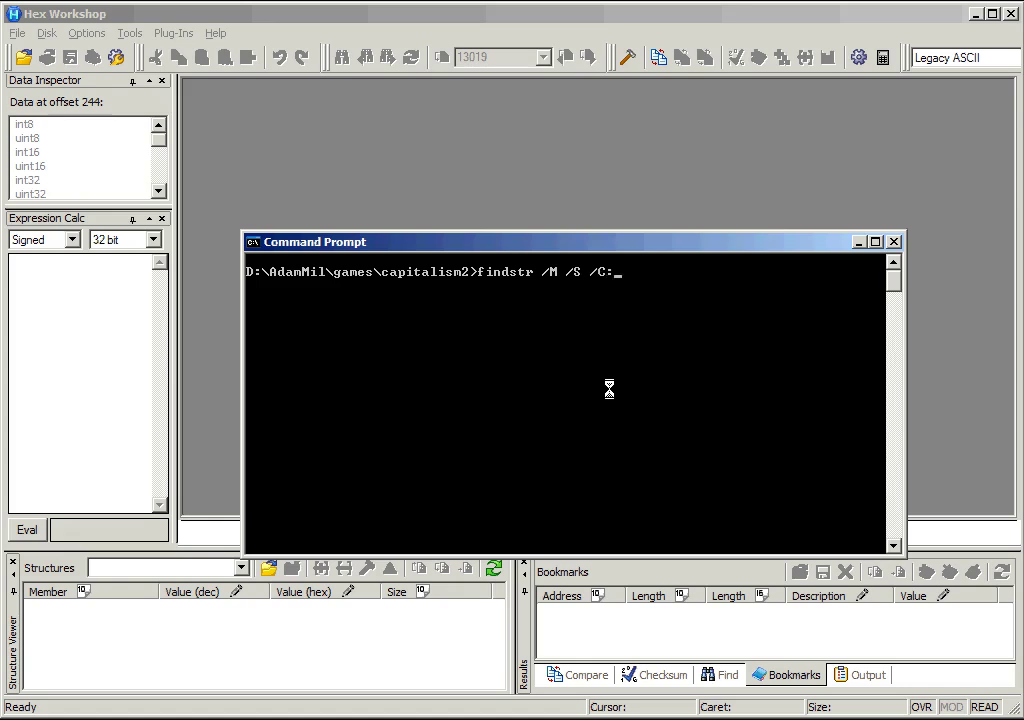
type("\"Citric Acid\"")
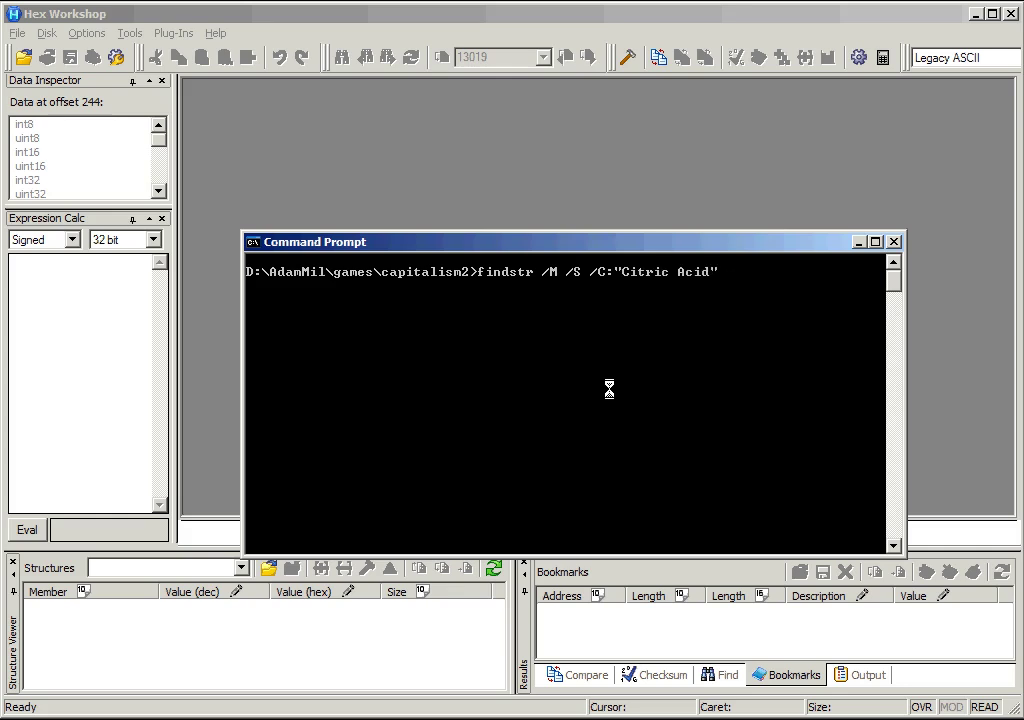
type("*")
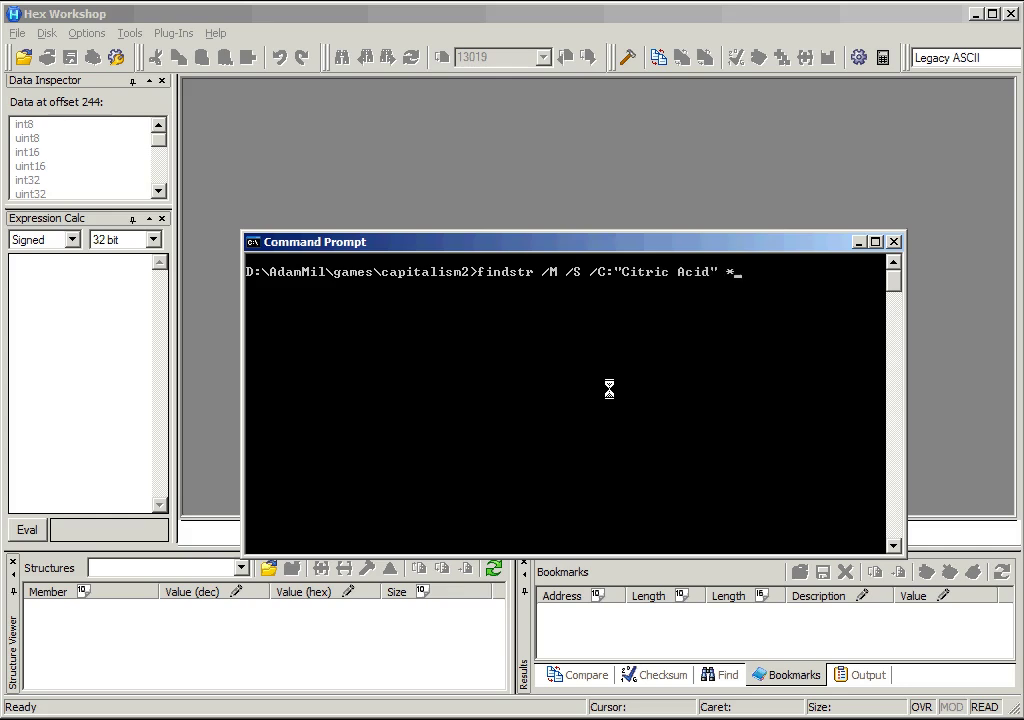
key("Return")
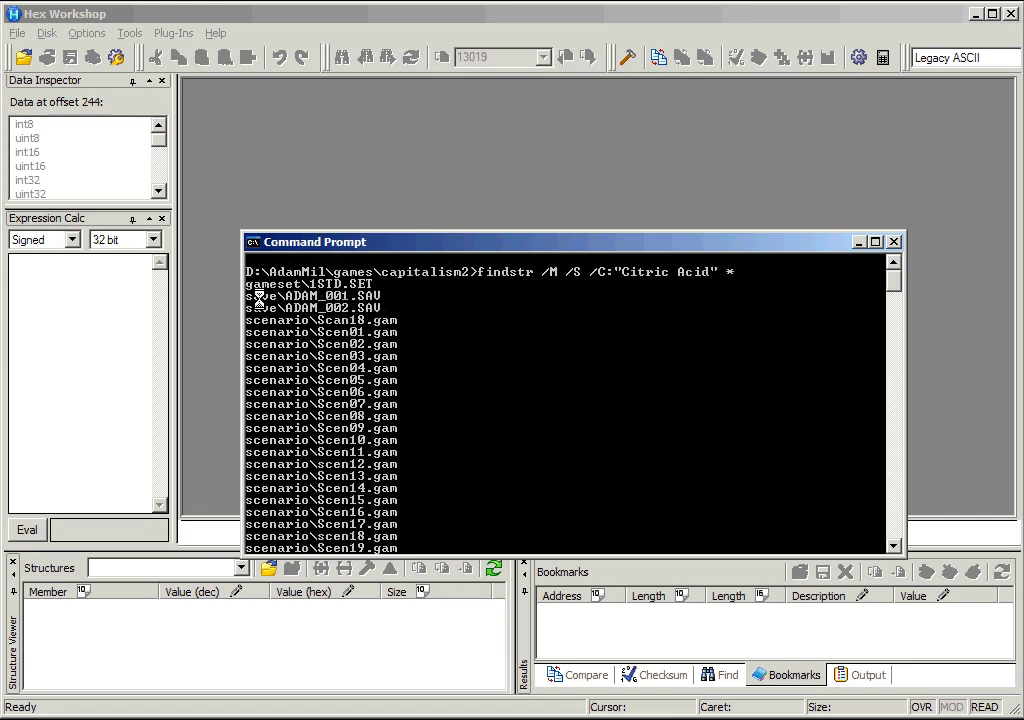
mouse_move(262, 280)
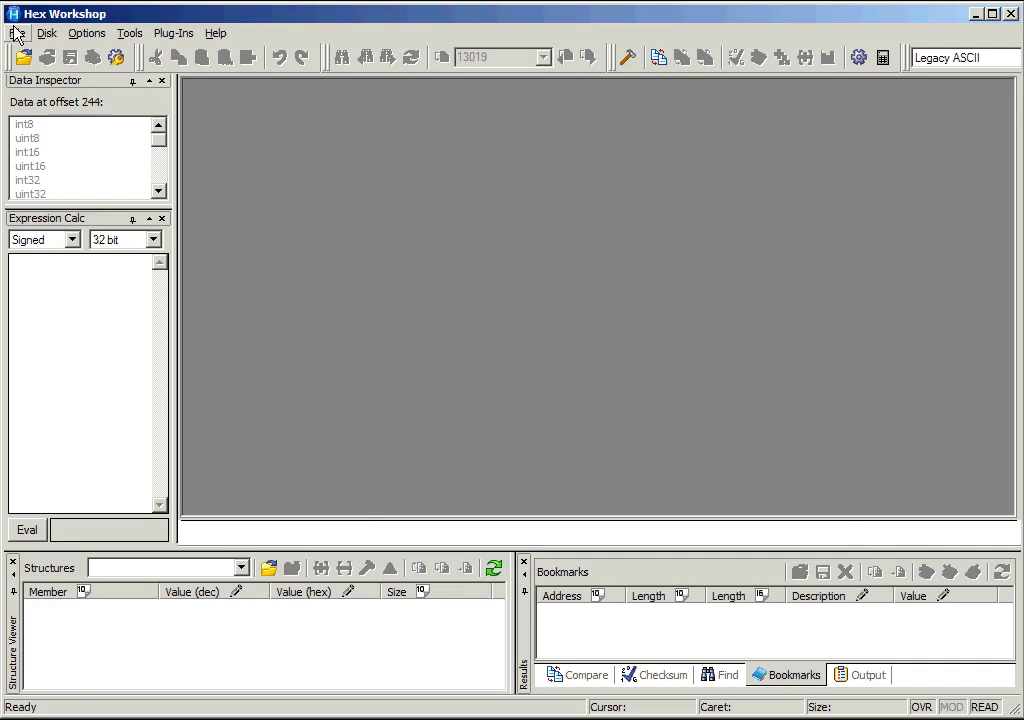
Load 1STD.SET from the gameset folder and inspect several bytes in its header
left_click(22, 56)
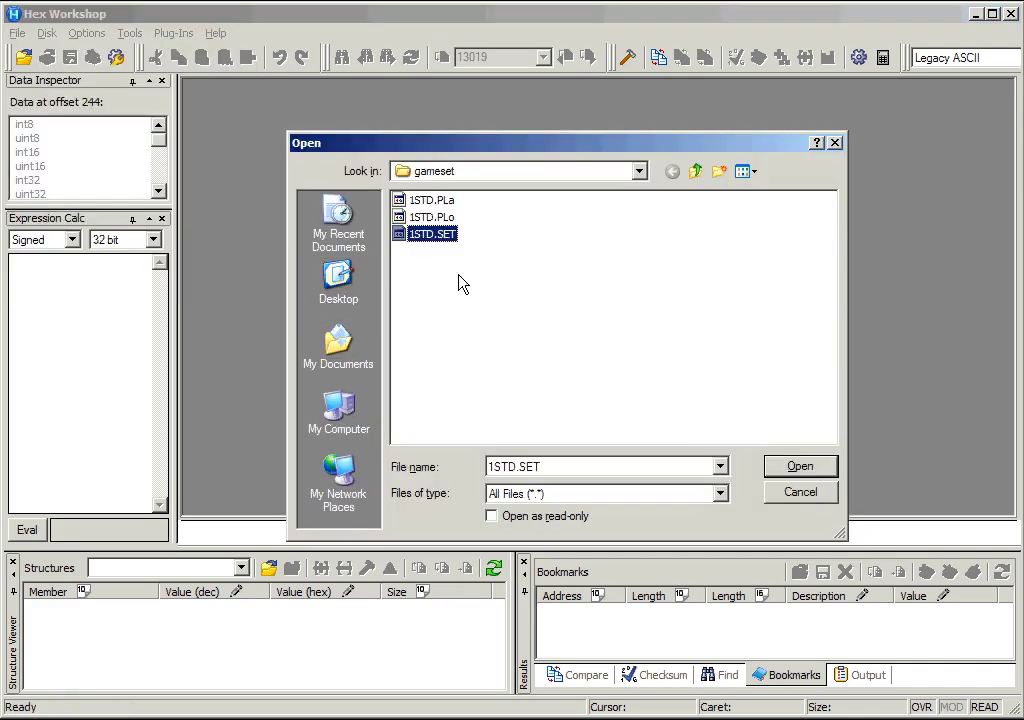
left_click(800, 466)
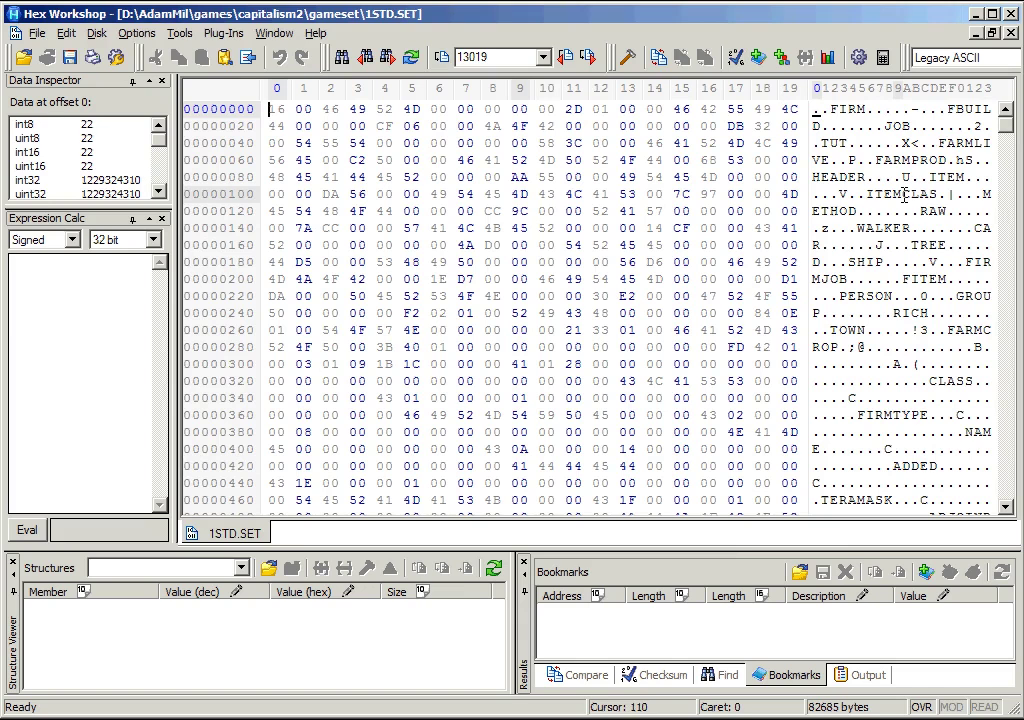
left_click(906, 142)
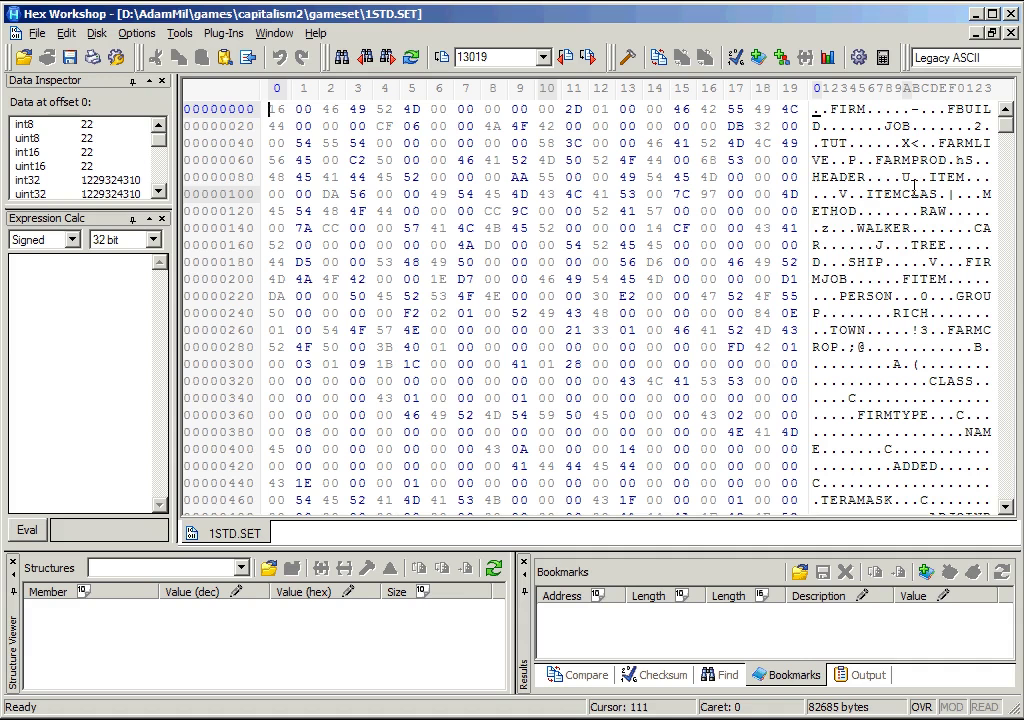
left_click(676, 380)
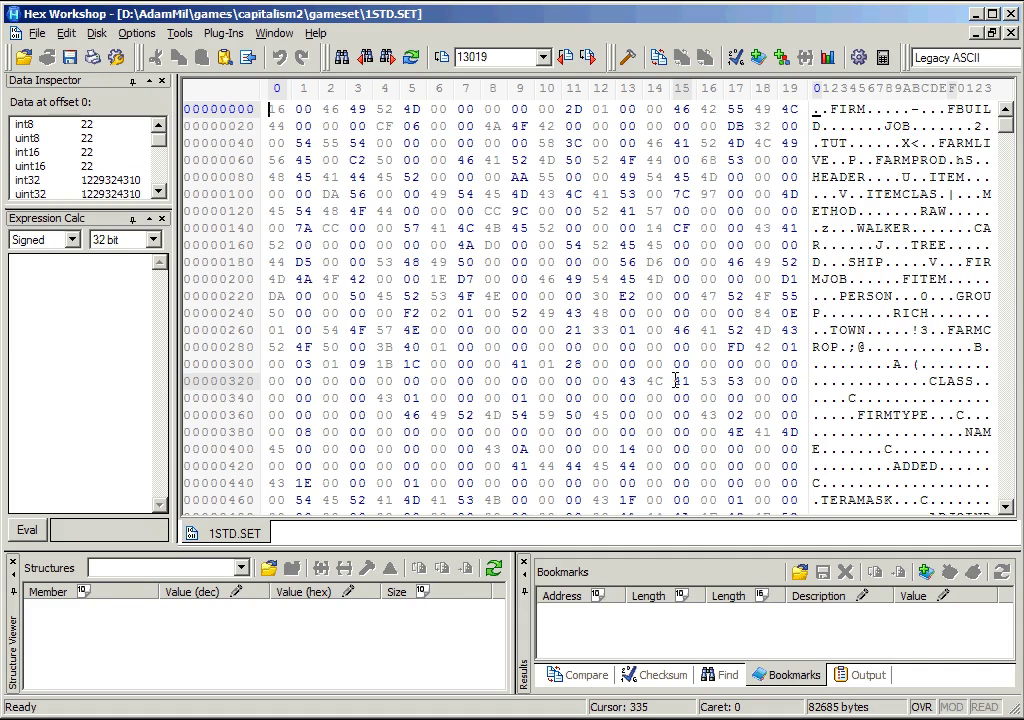
left_click(744, 212)
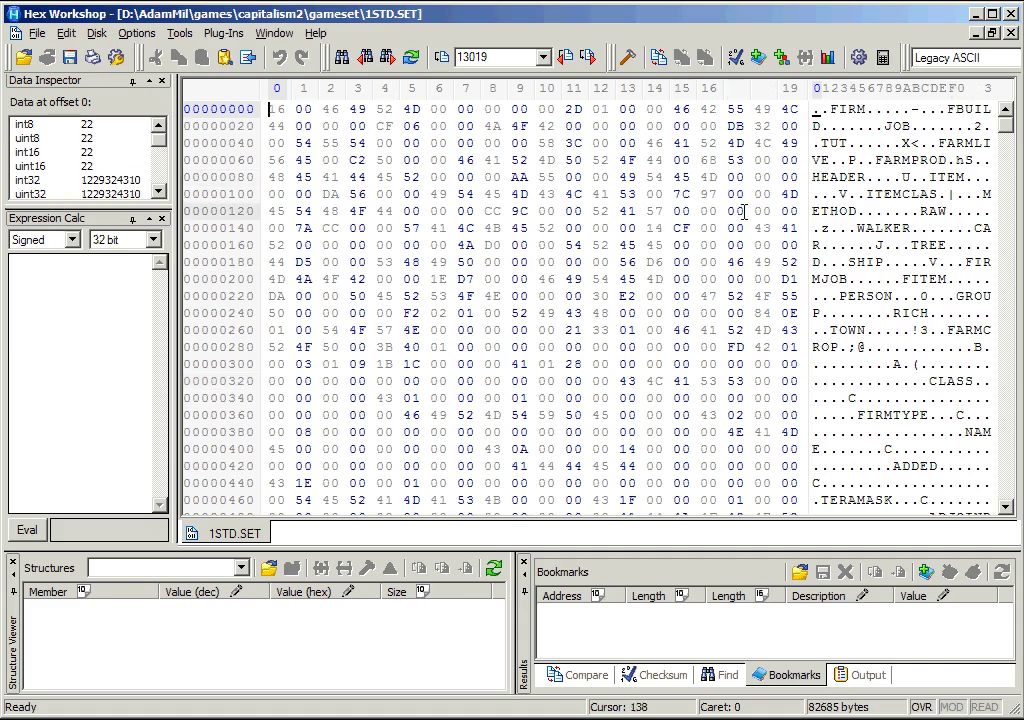
mouse_move(260, 276)
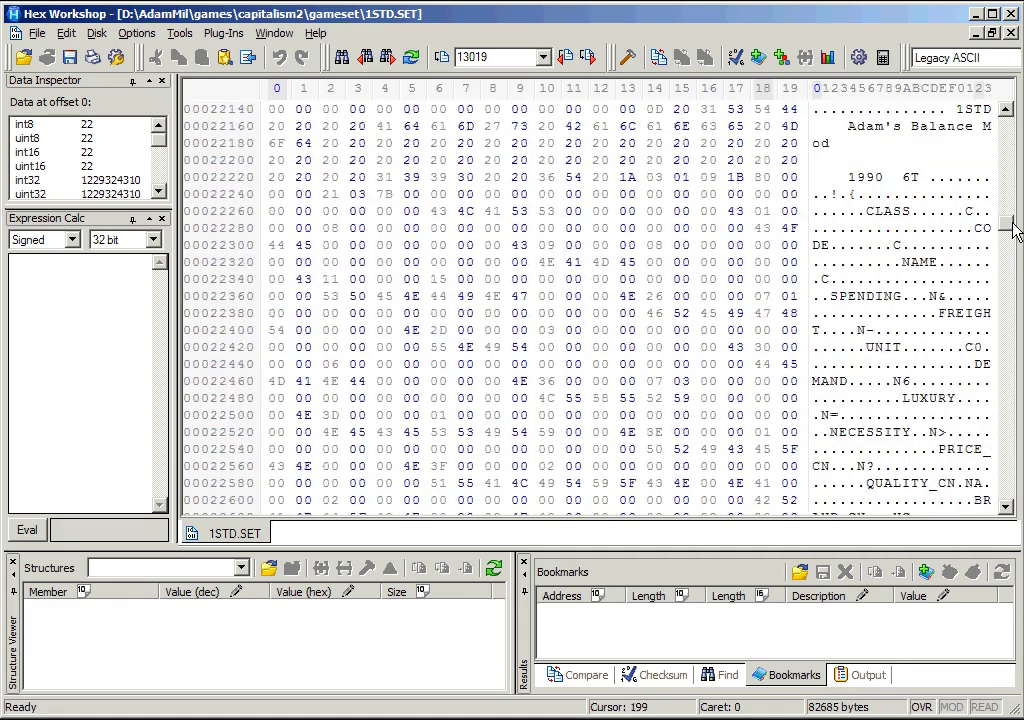
scroll("down", 3)
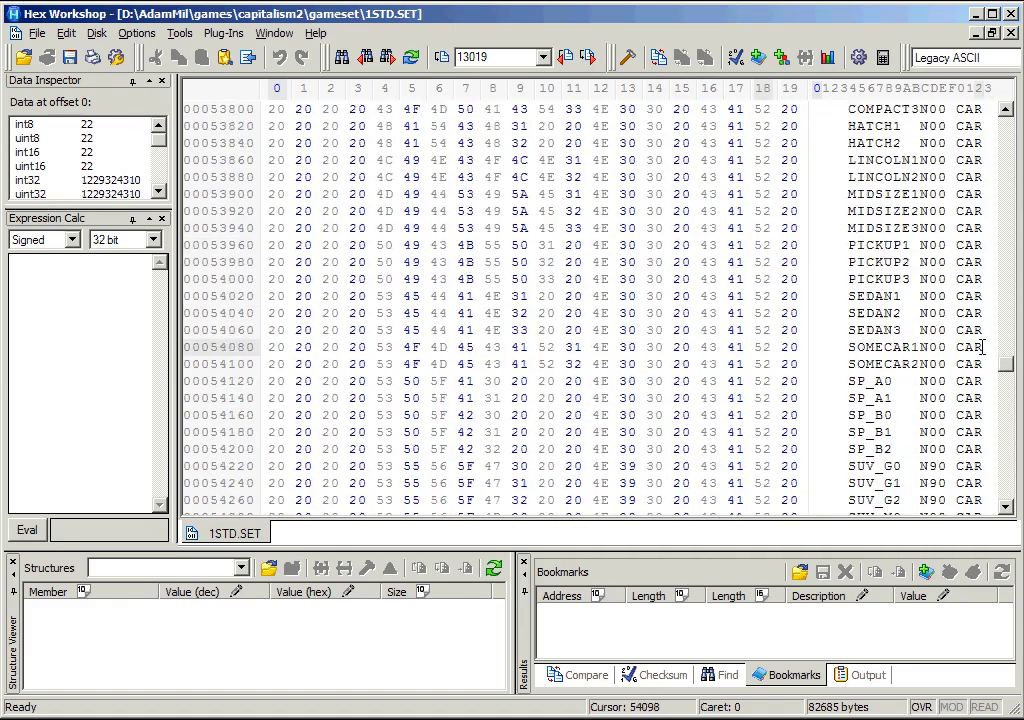
scroll("down", 3)
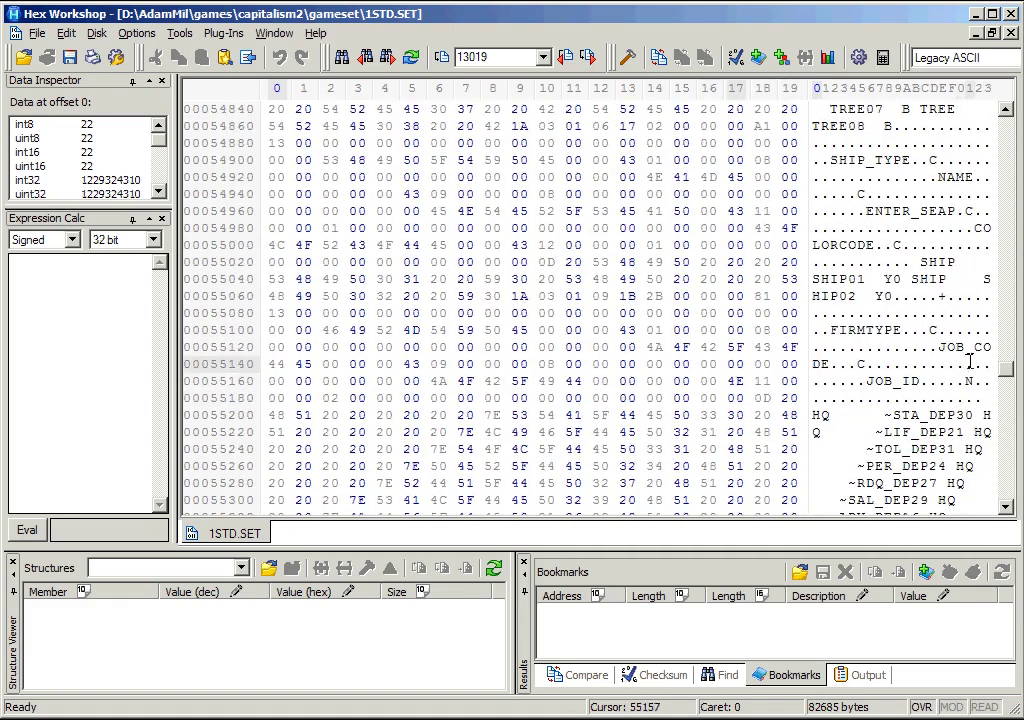
scroll("down", 3)
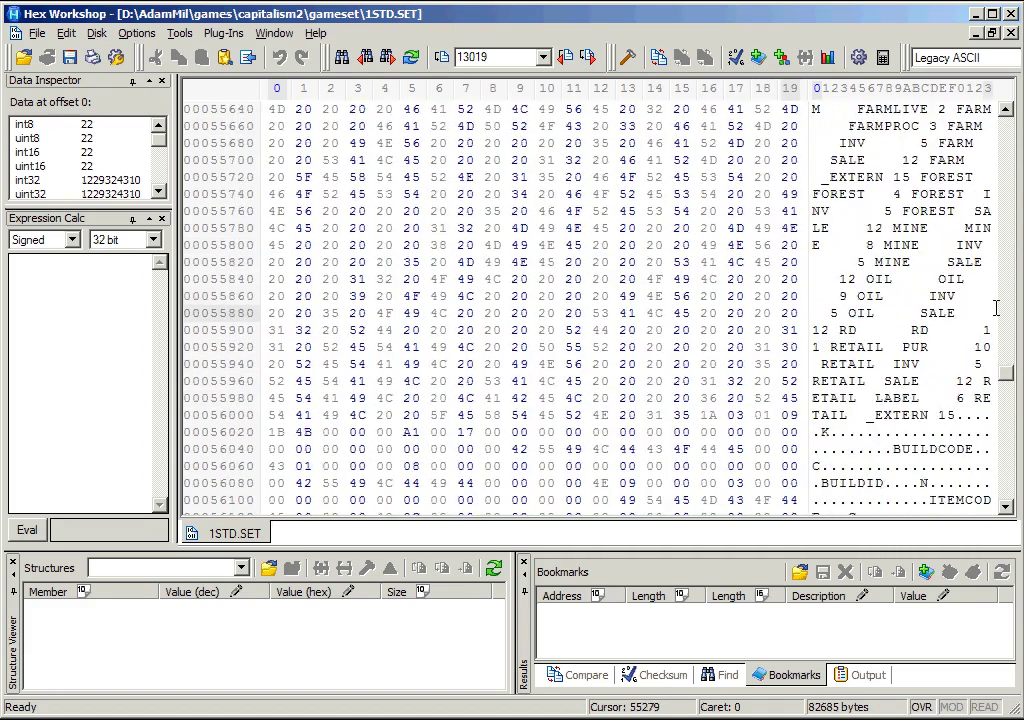
scroll("down", 3)
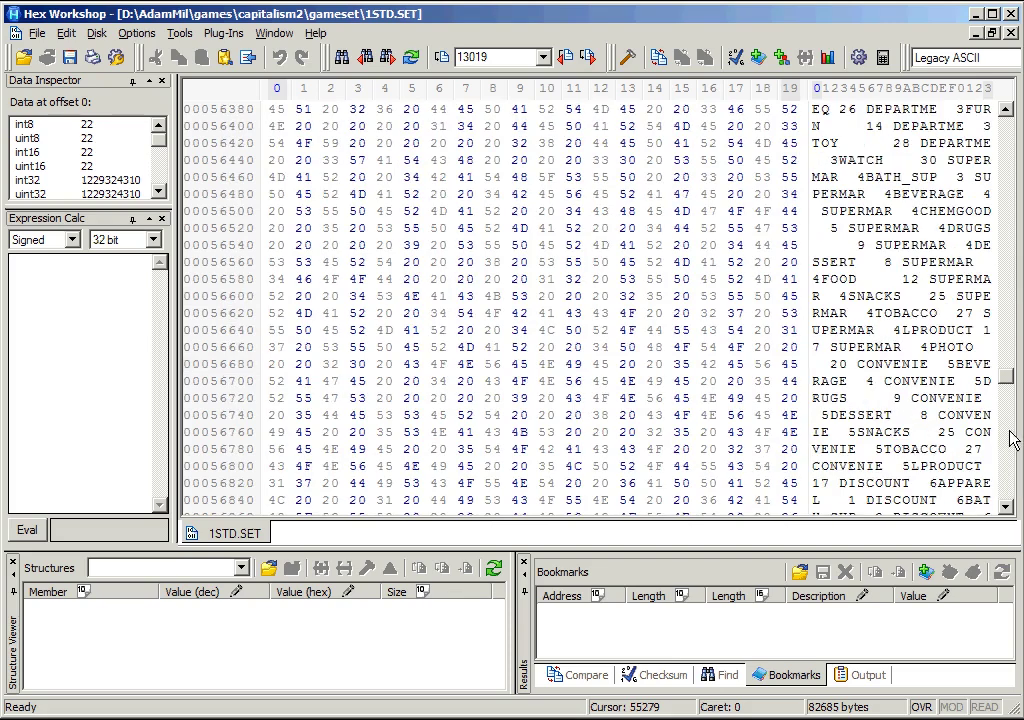
scroll("down", 3)
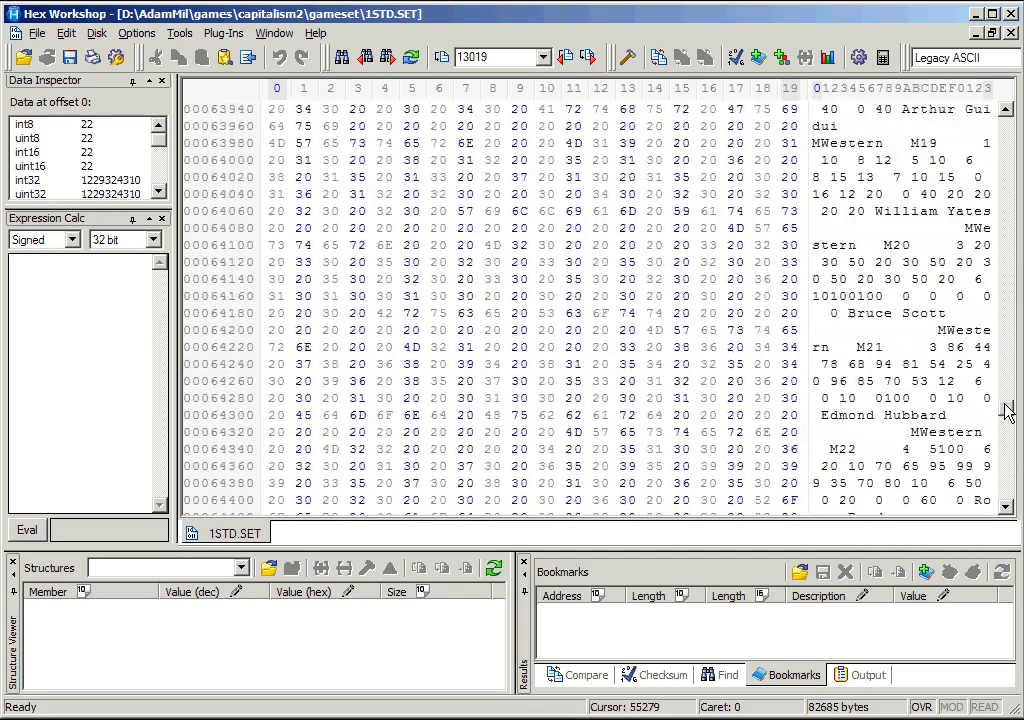
scroll("down", 3)
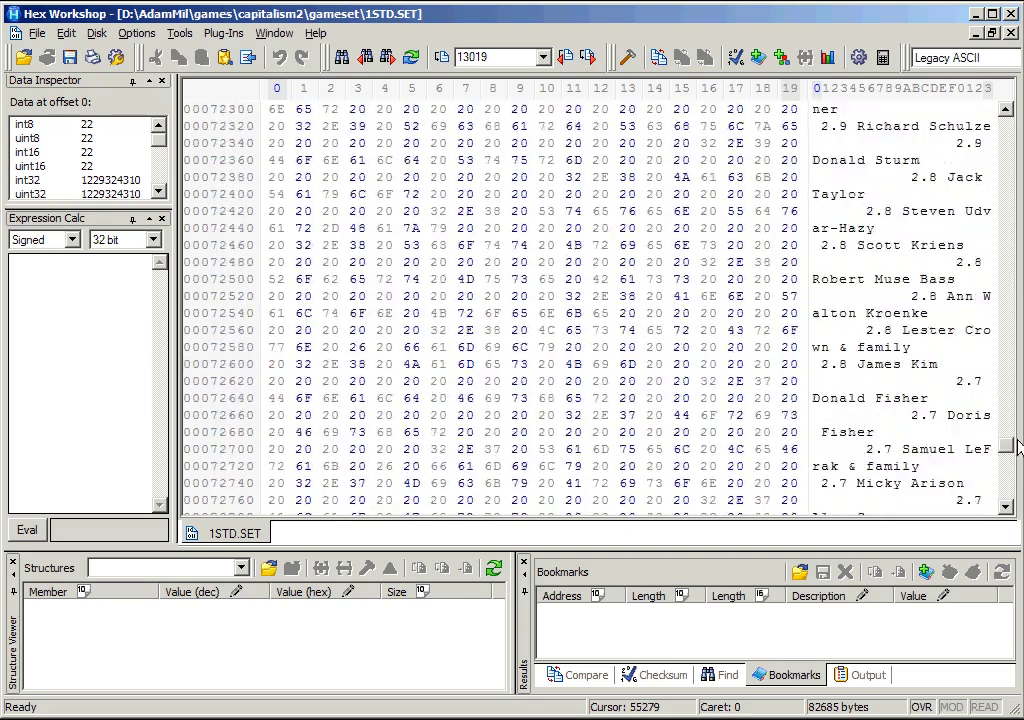
scroll("down", 3)
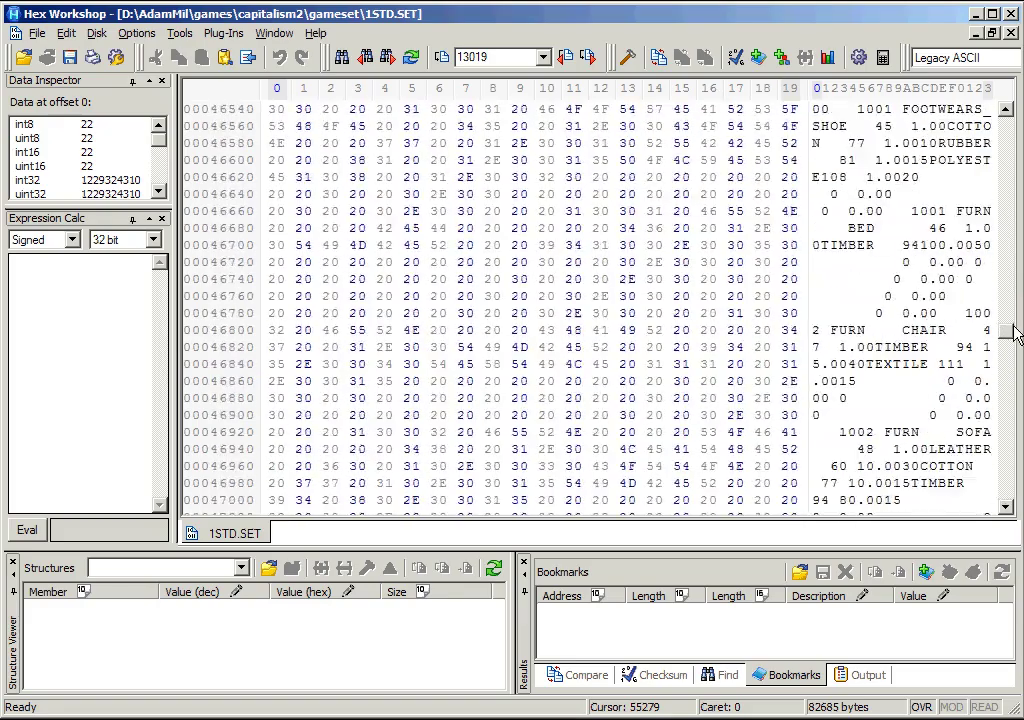
scroll("up", 3)
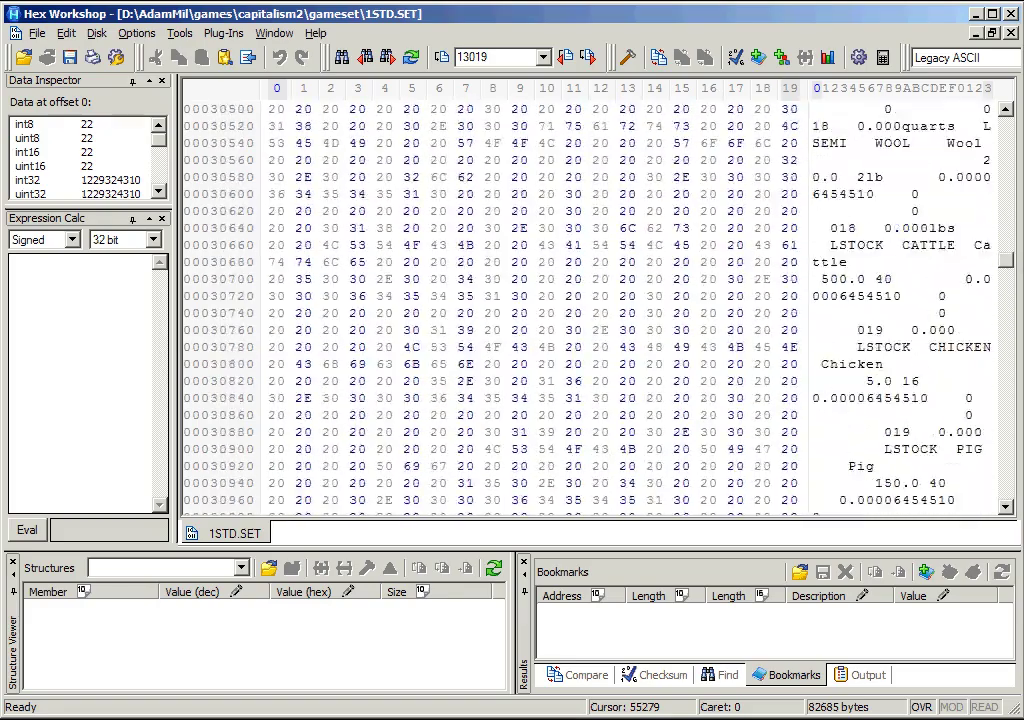
scroll("up", 3)
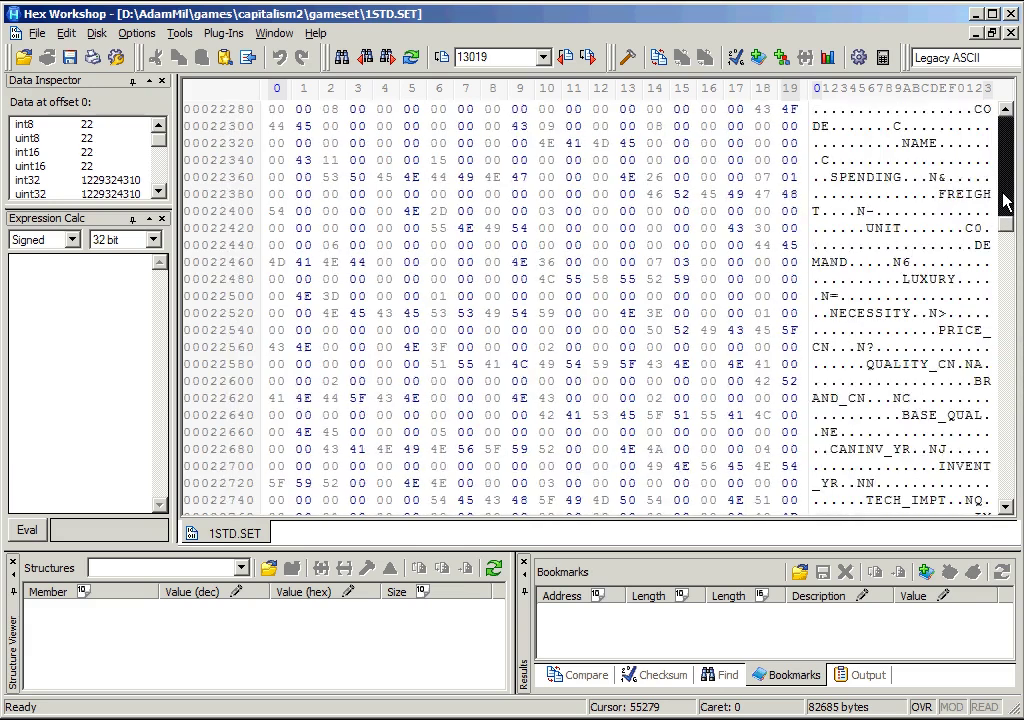
scroll("up", 3)
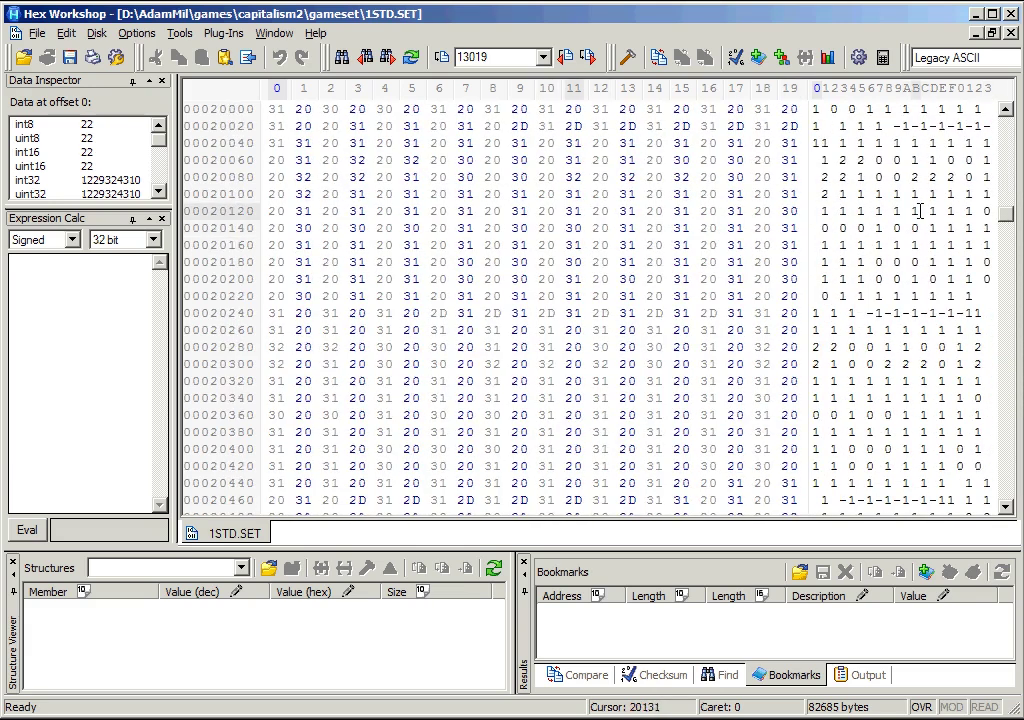
scroll("up", 3)
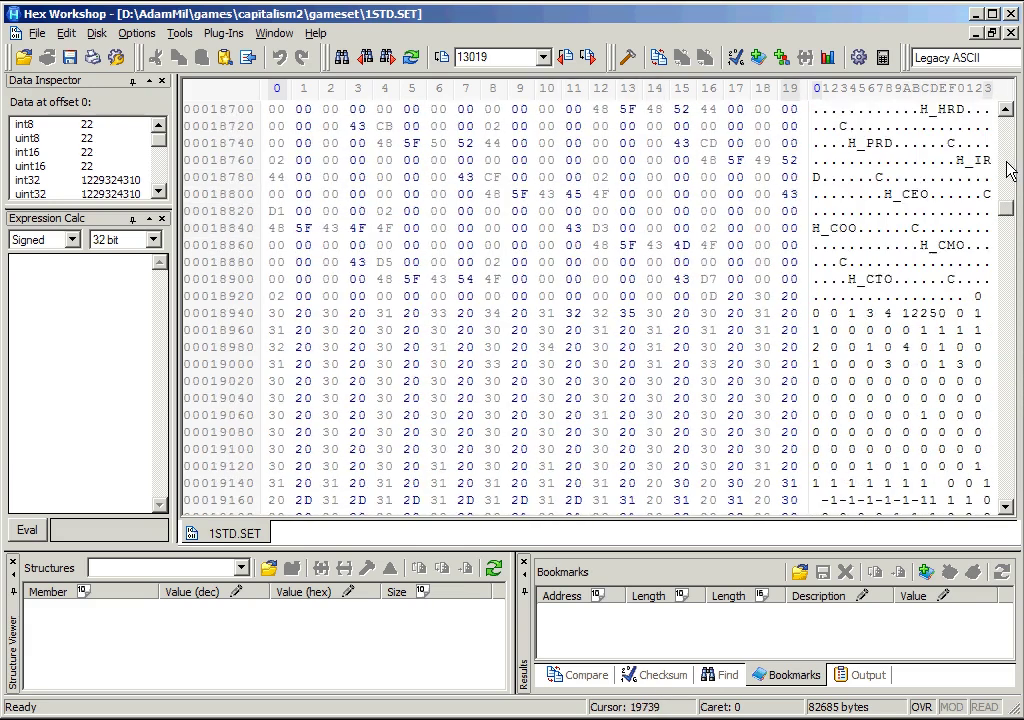
scroll("up", 3)
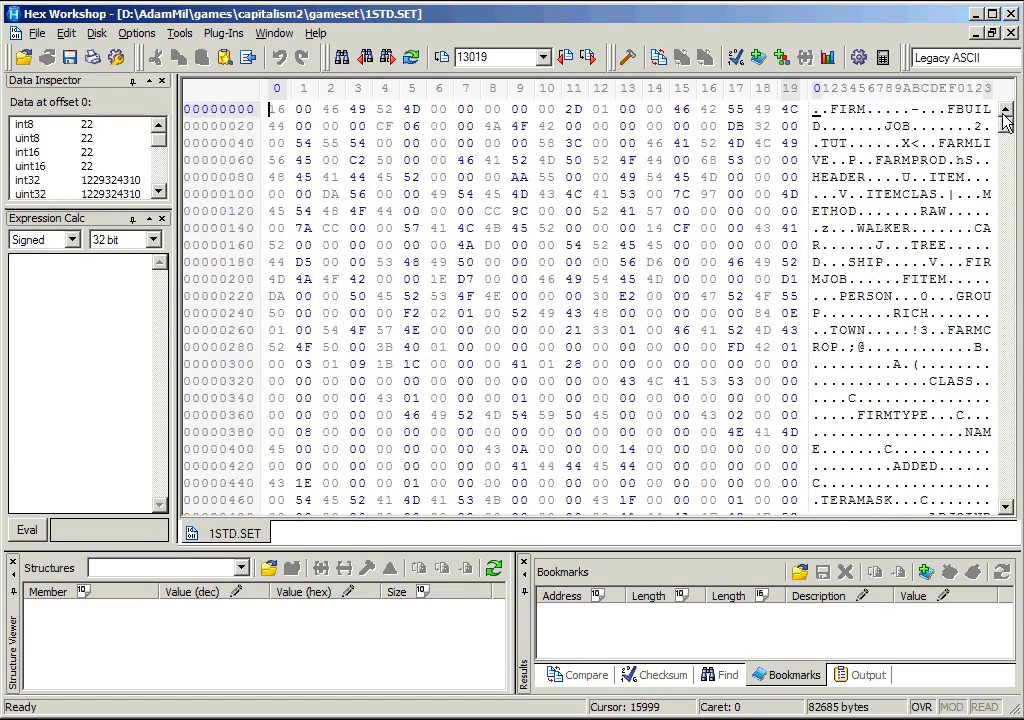
scroll("down", 3)
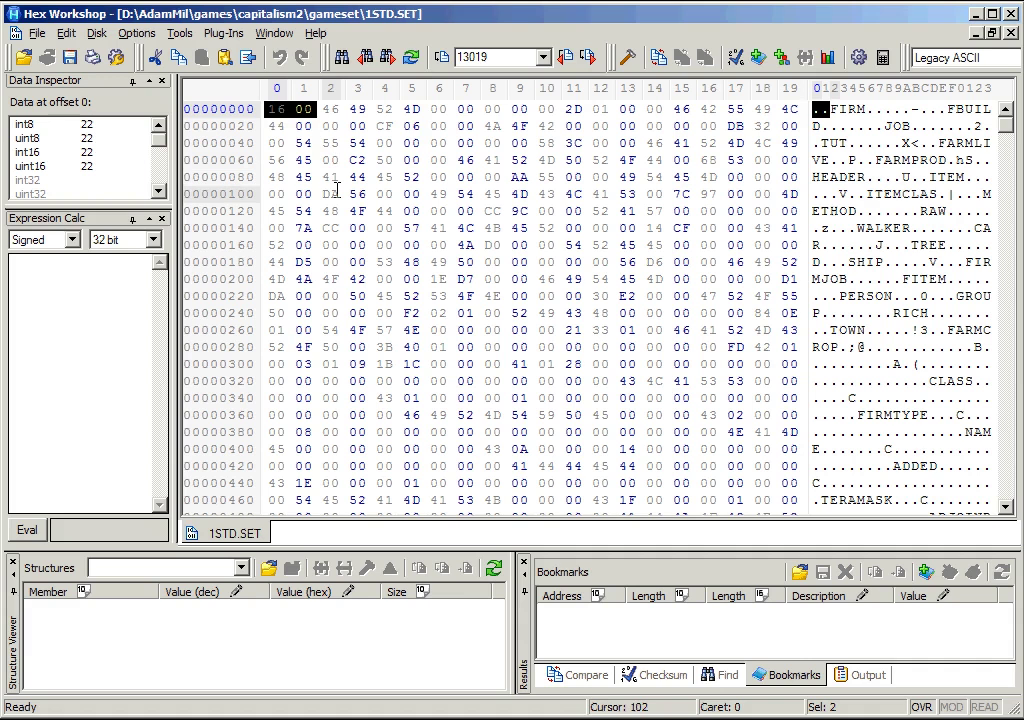
left_click(492, 244)
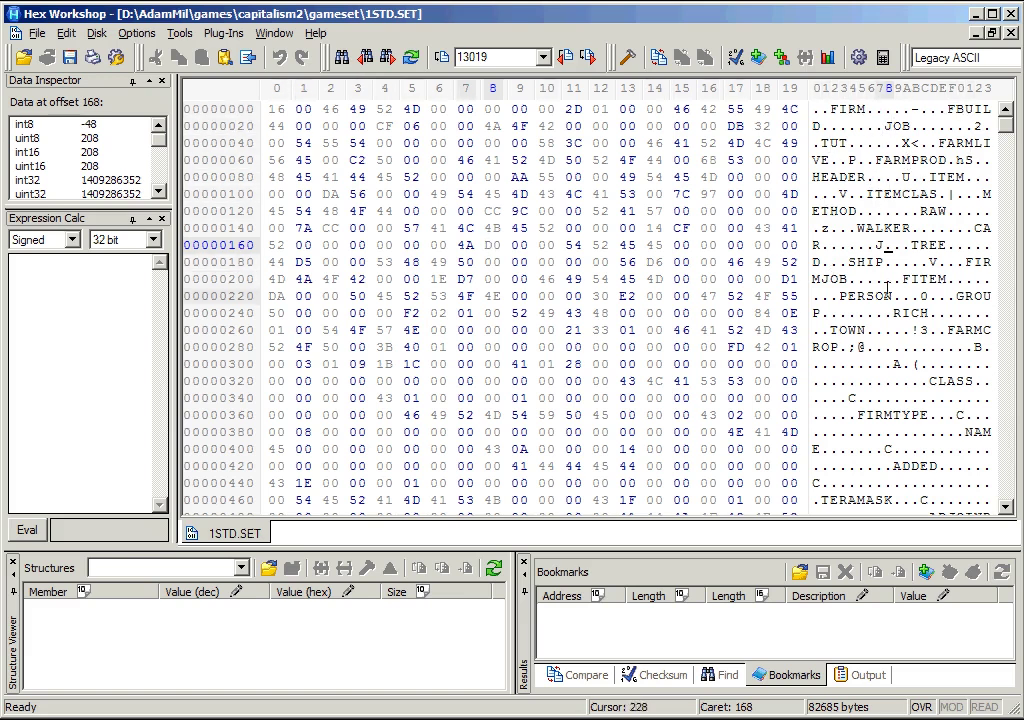
left_click(642, 212)
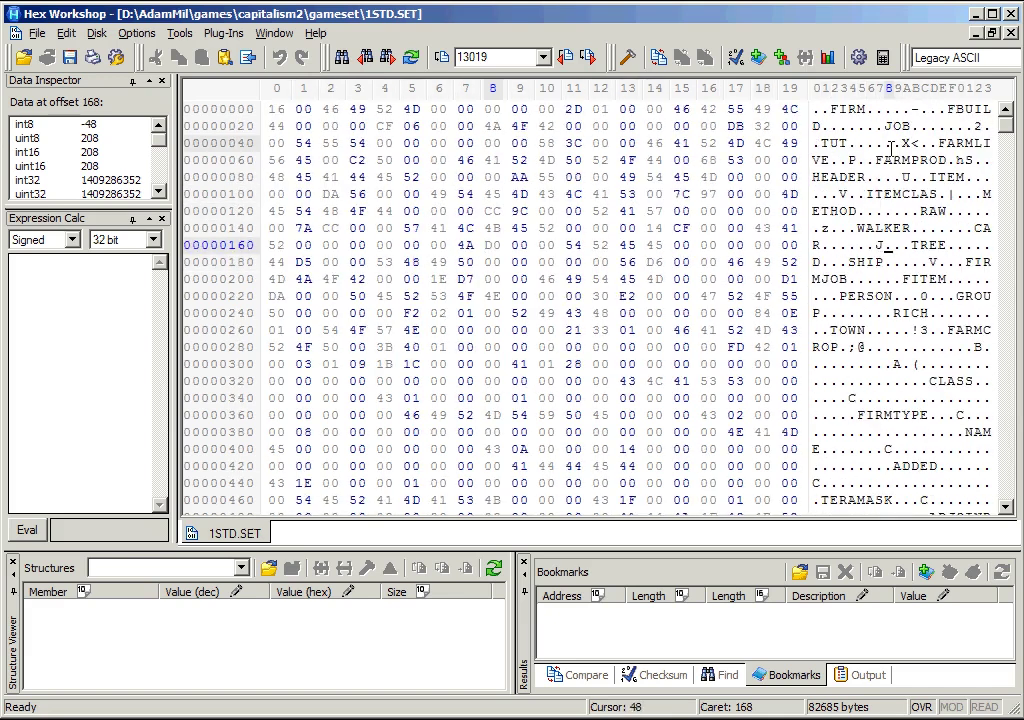
left_click(290, 108)
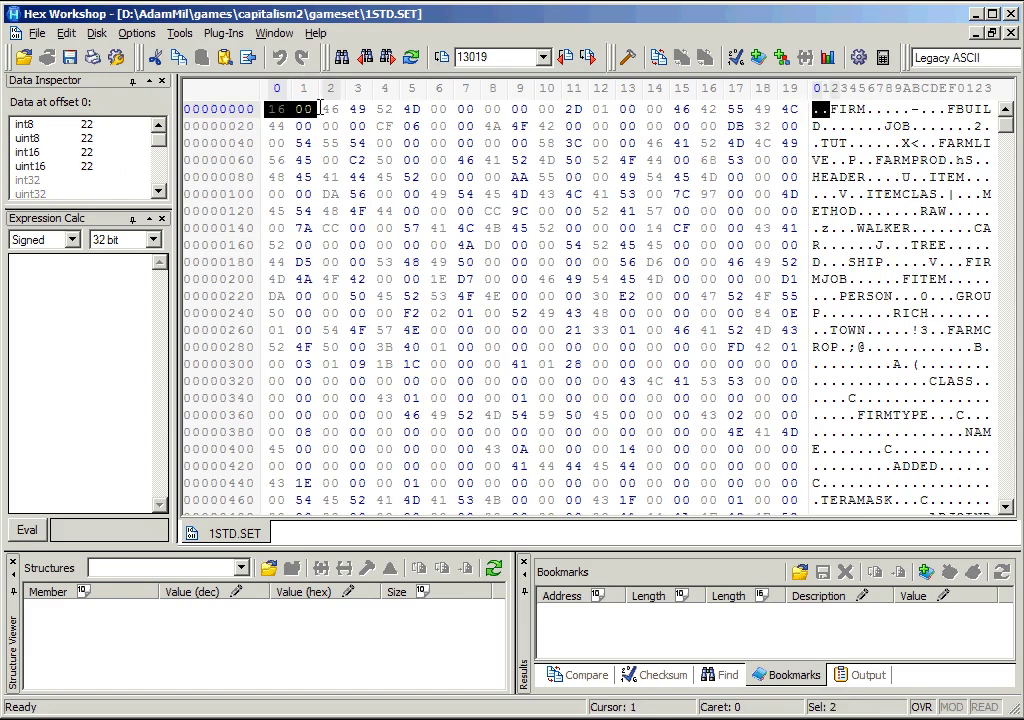
left_click(384, 126)
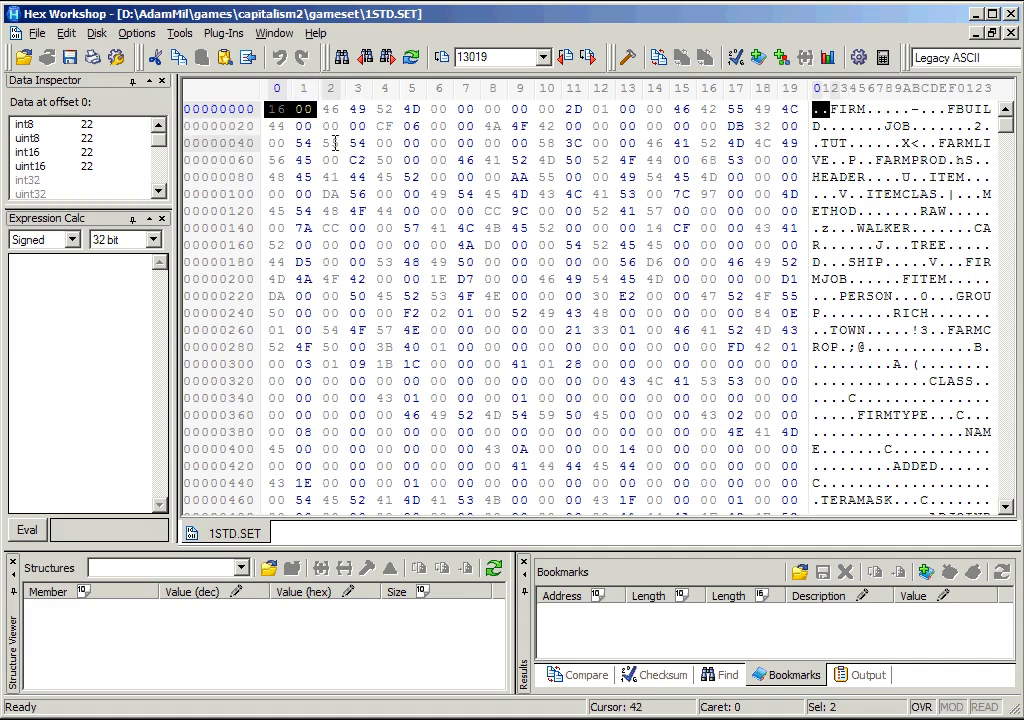
left_click(330, 108)
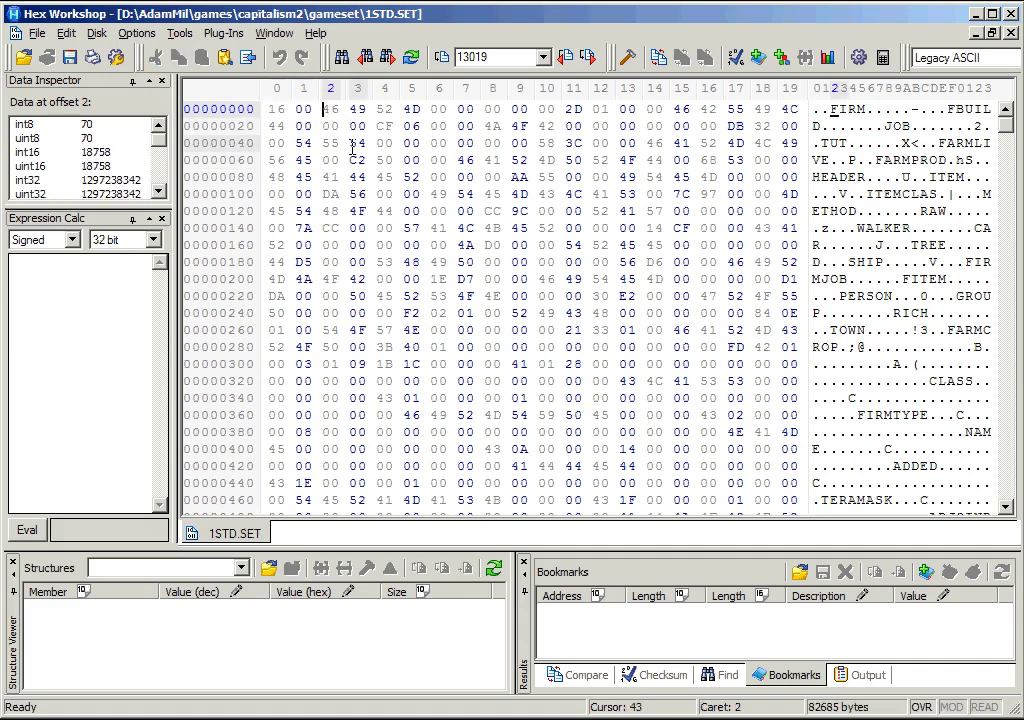
left_click(502, 212)
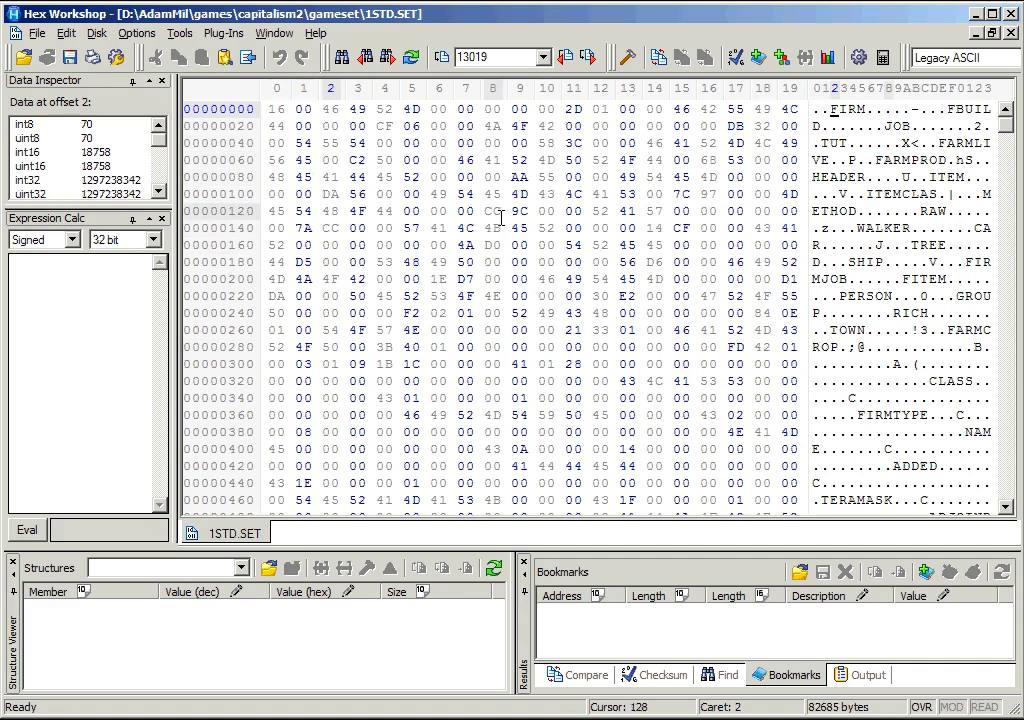
left_click(556, 194)
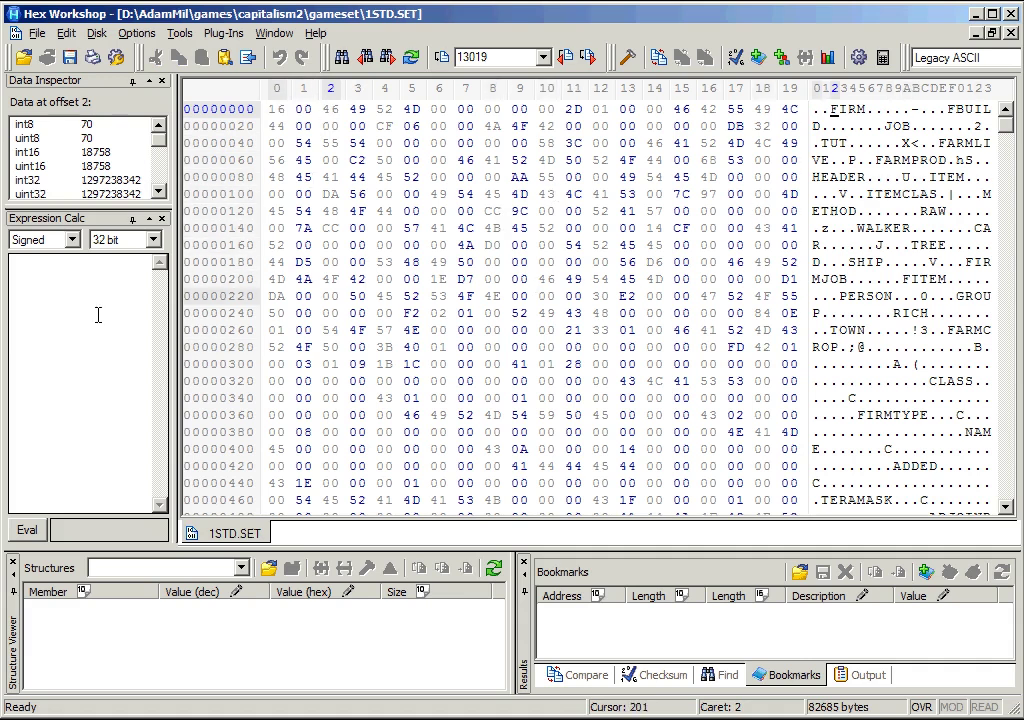
left_click(392, 176)
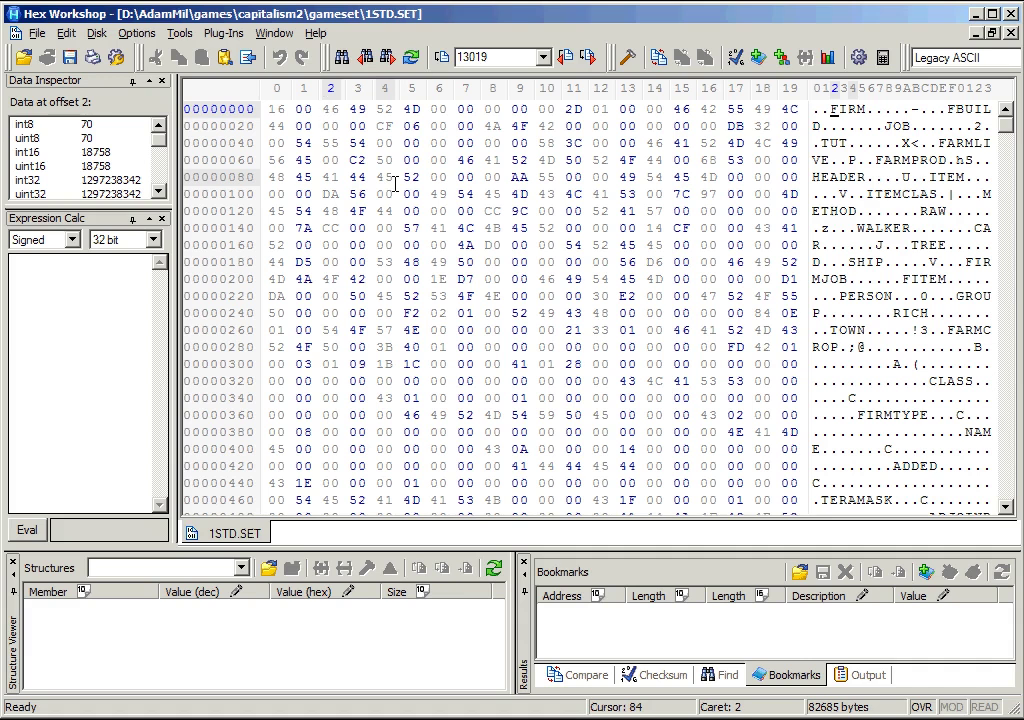
left_click(656, 262)
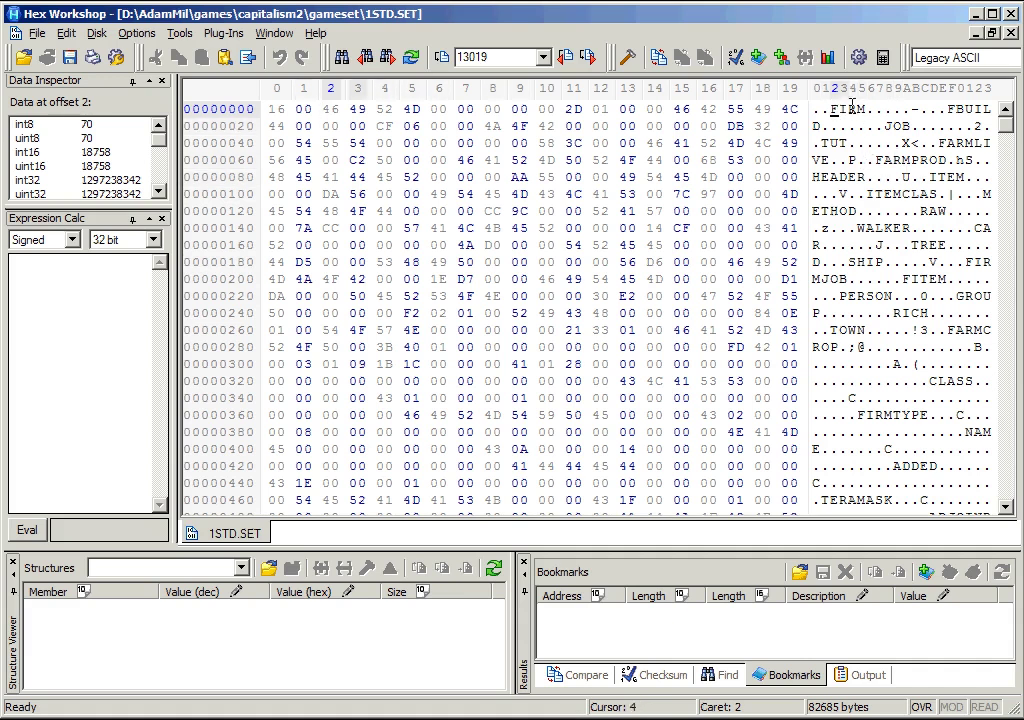
left_click(832, 108)
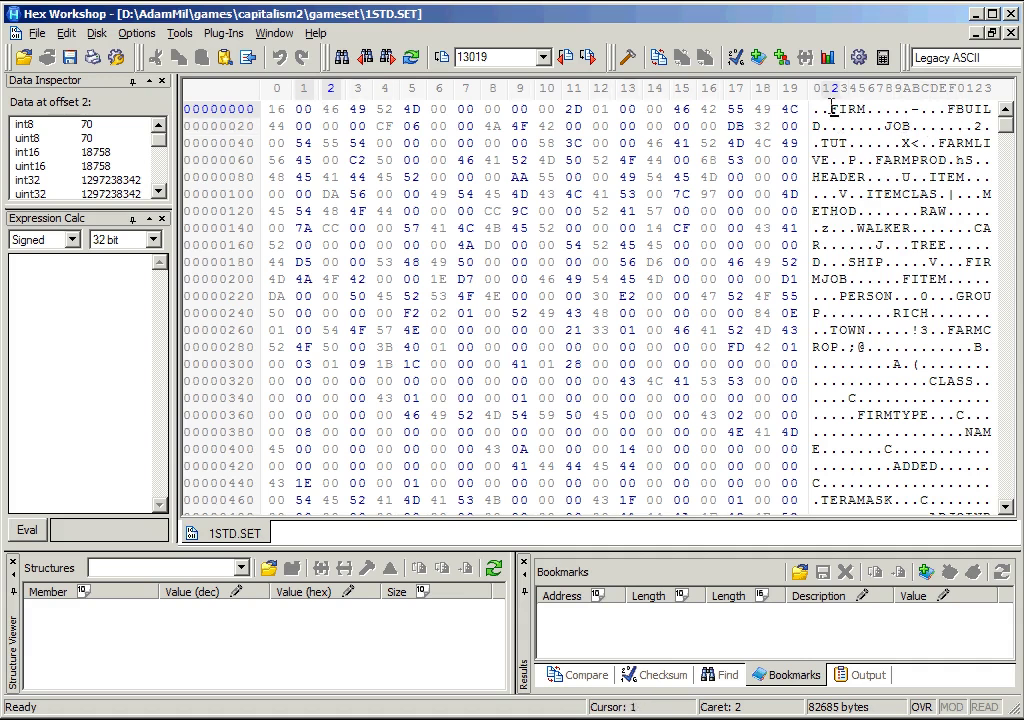
left_click(330, 108)
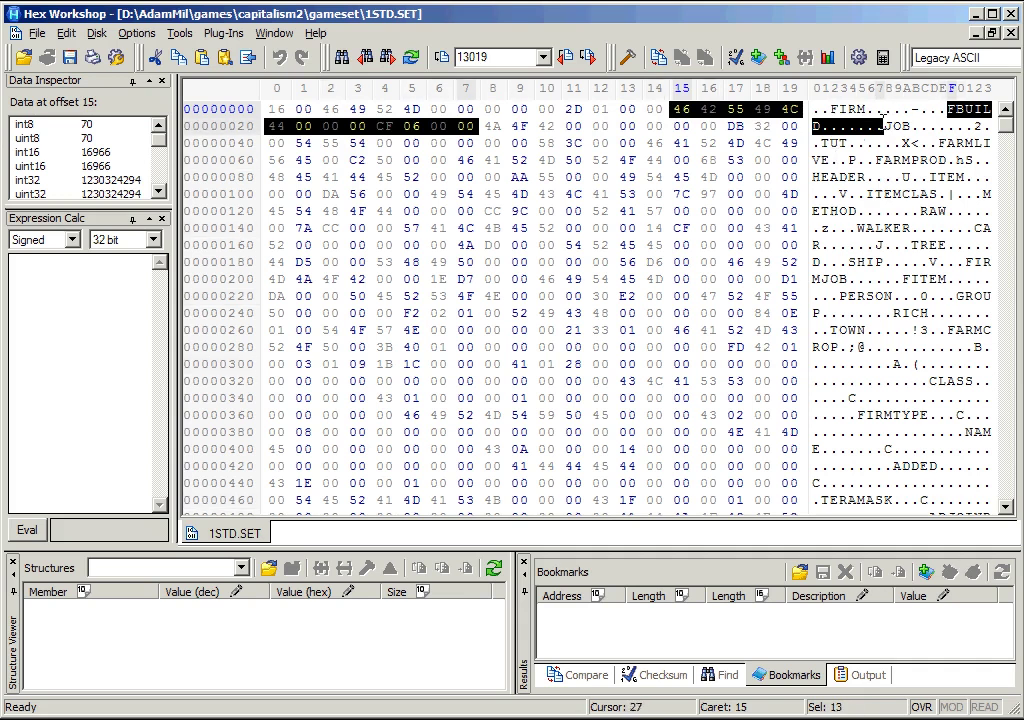
left_click(492, 126)
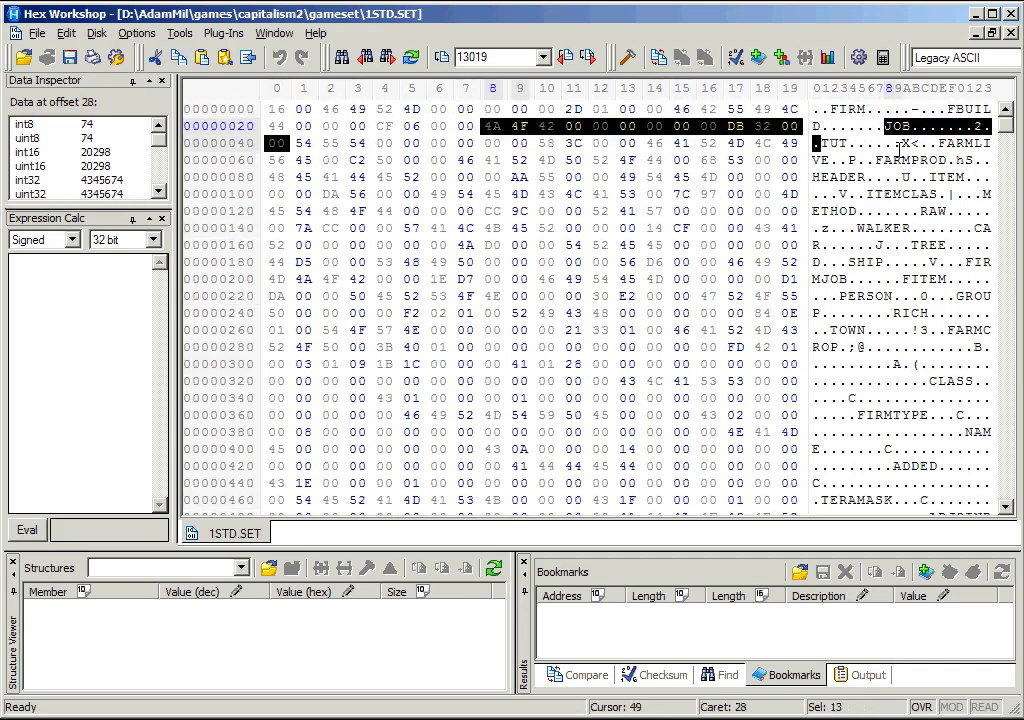
left_click(304, 144)
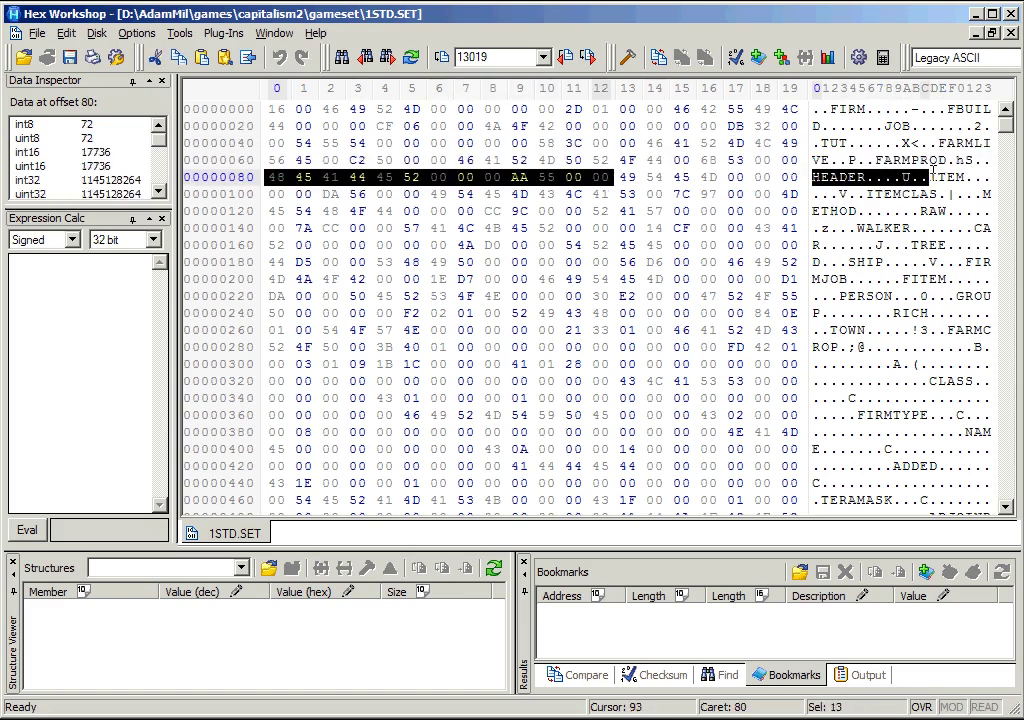
left_click(572, 176)
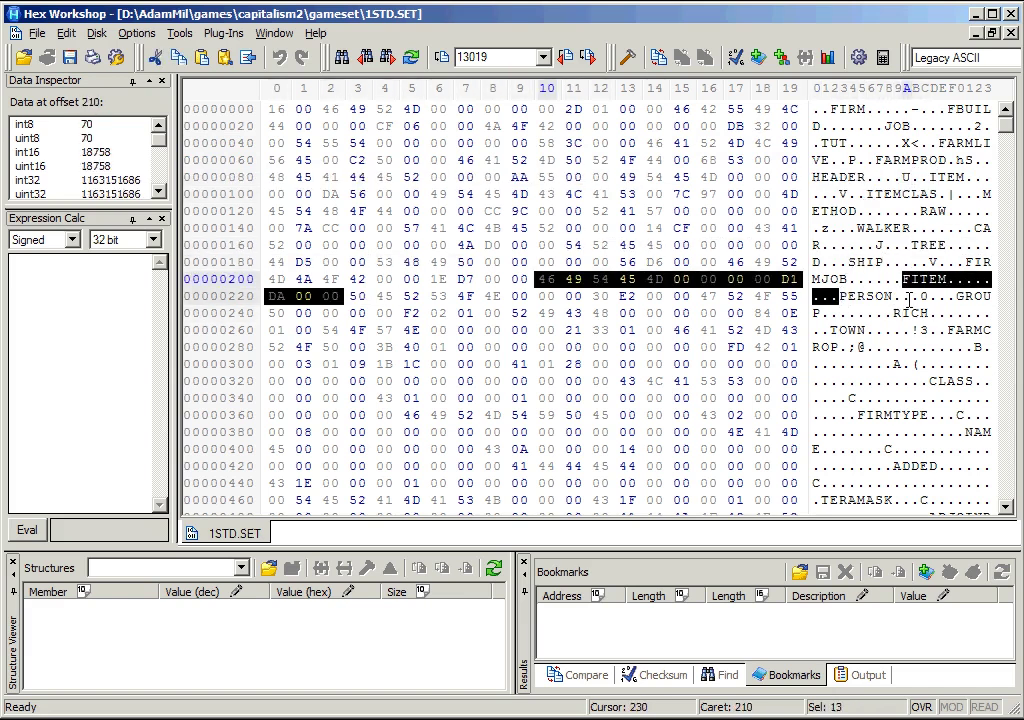
left_click(684, 296)
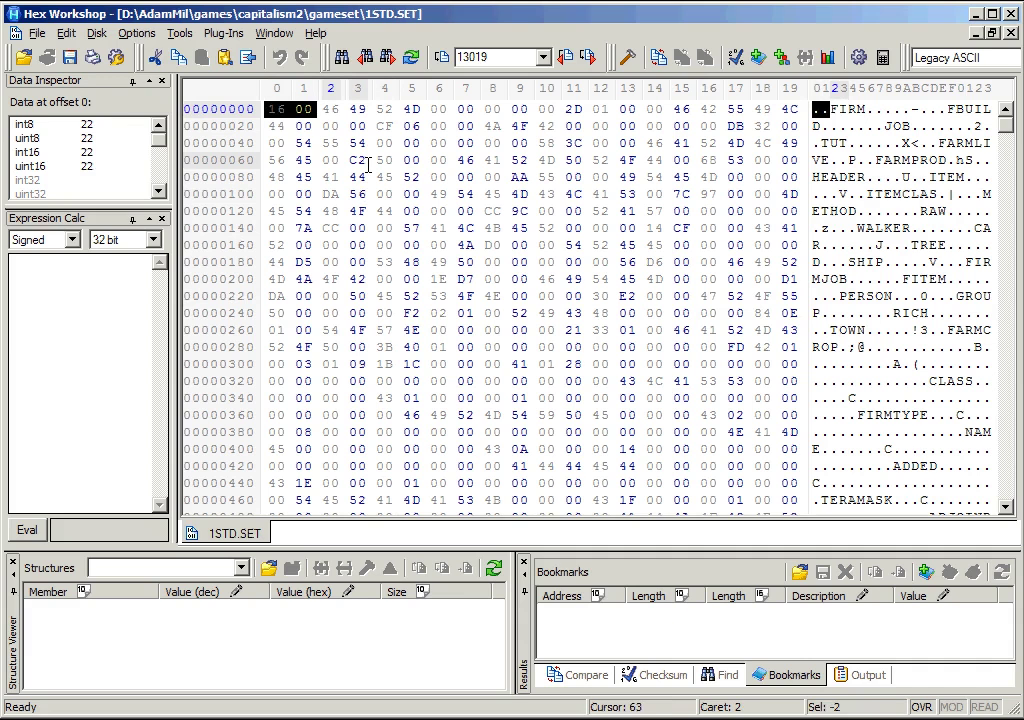
left_click(276, 108)
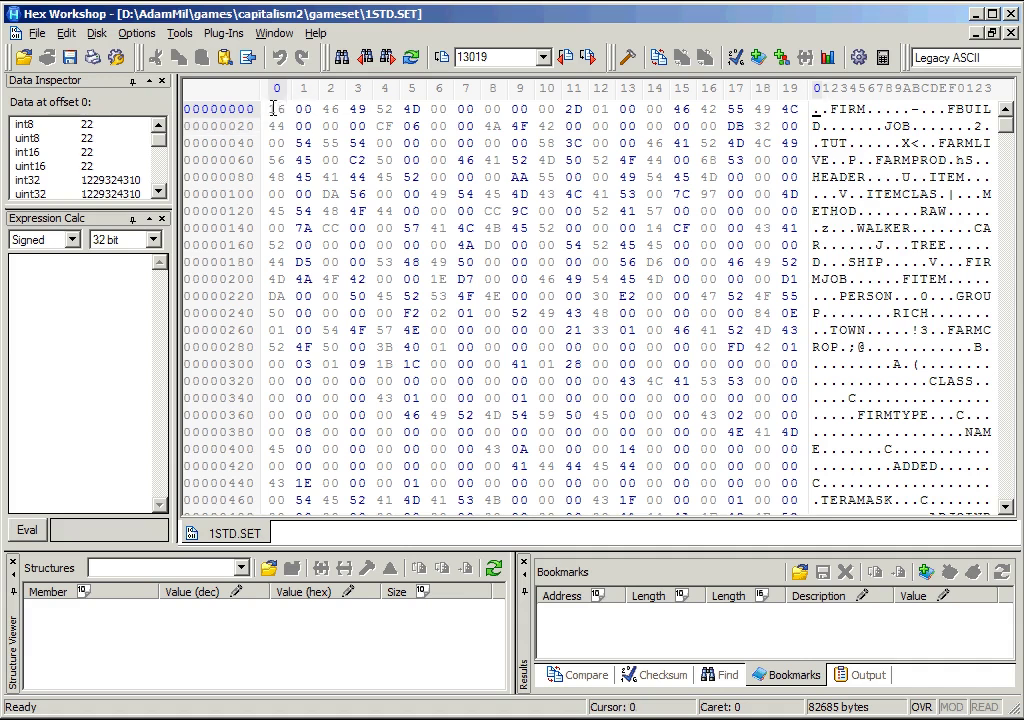
left_click(330, 108)
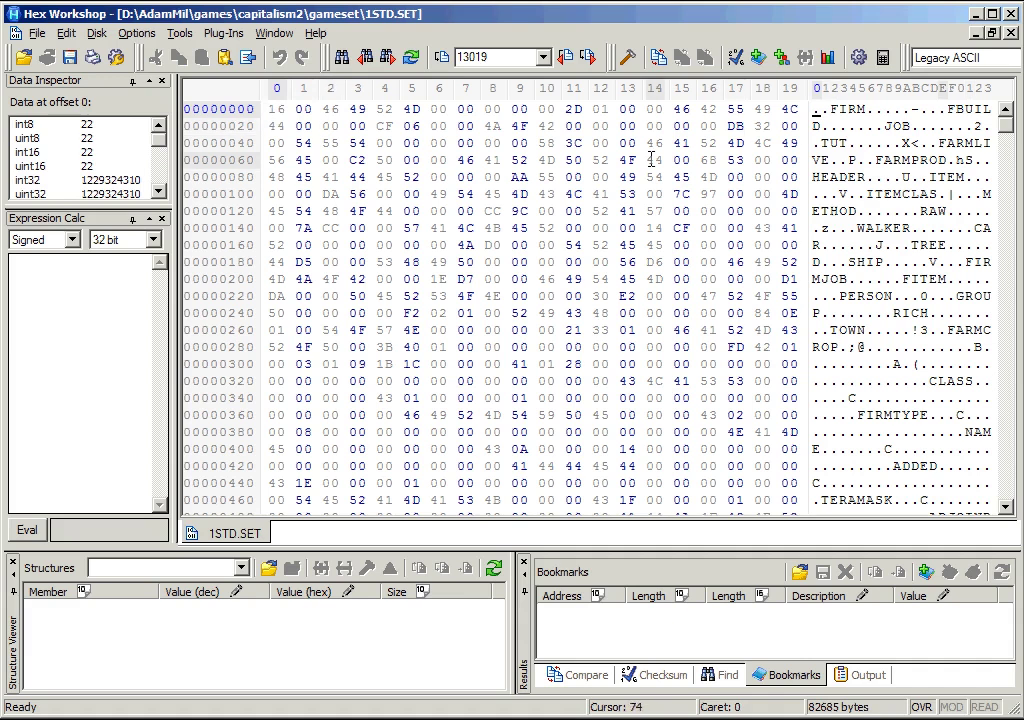
left_click(762, 124)
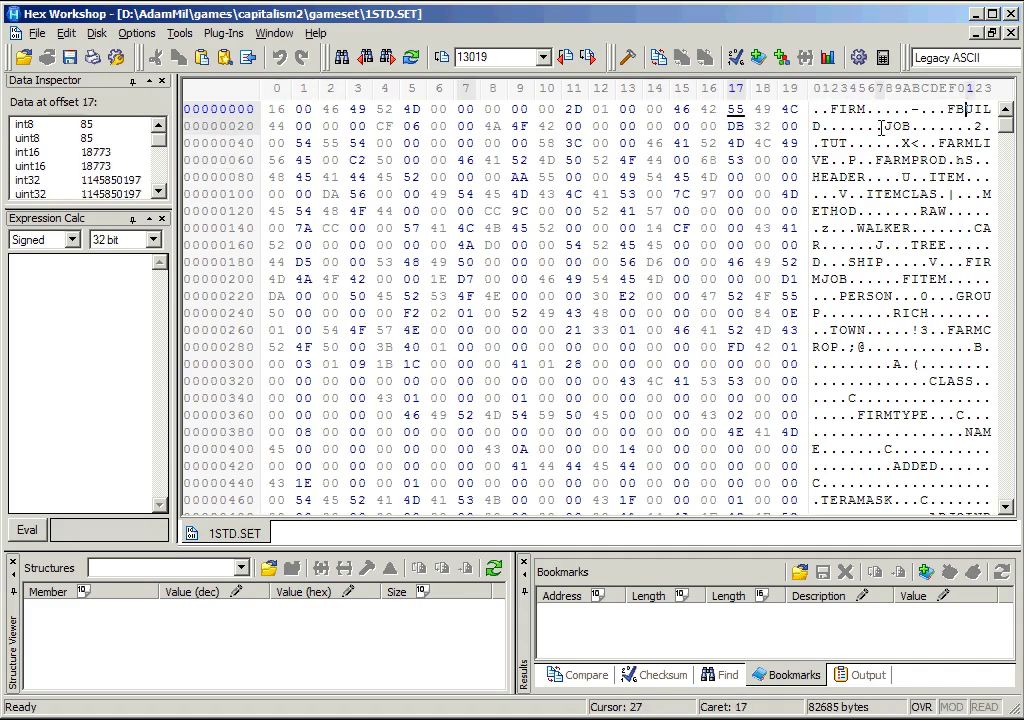
left_click(682, 176)
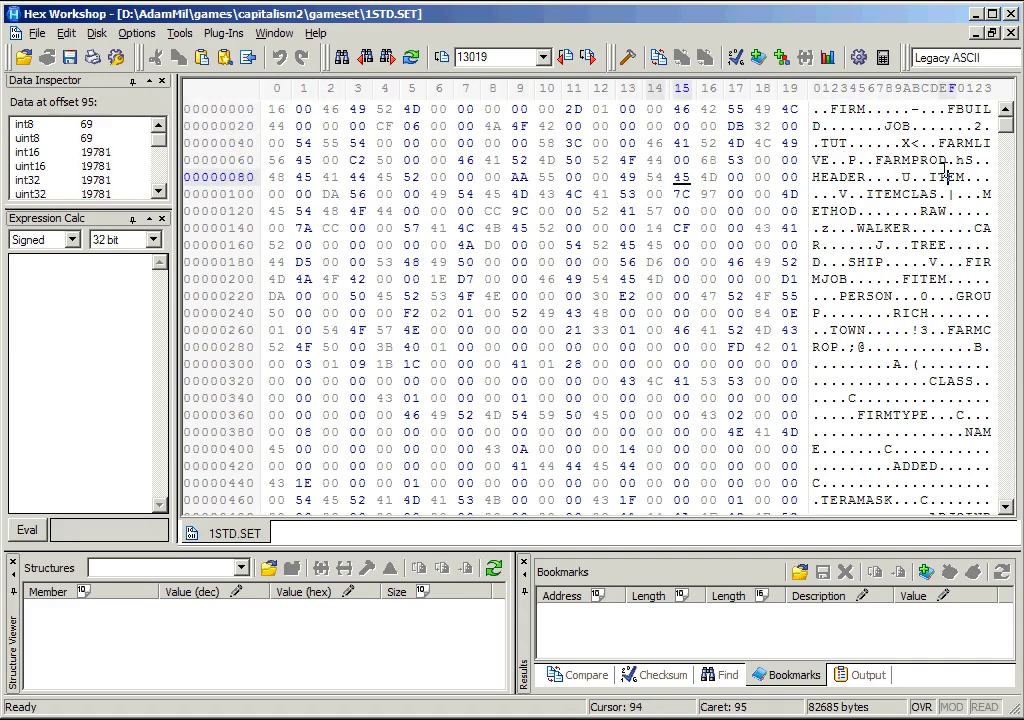
left_click(548, 194)
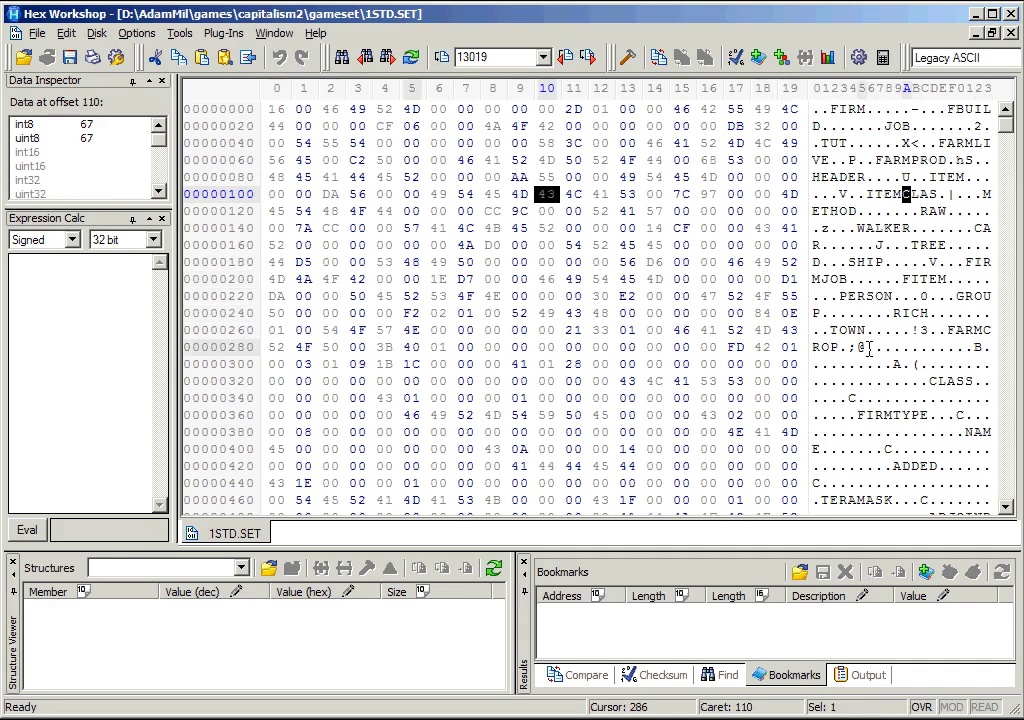
left_click(484, 194)
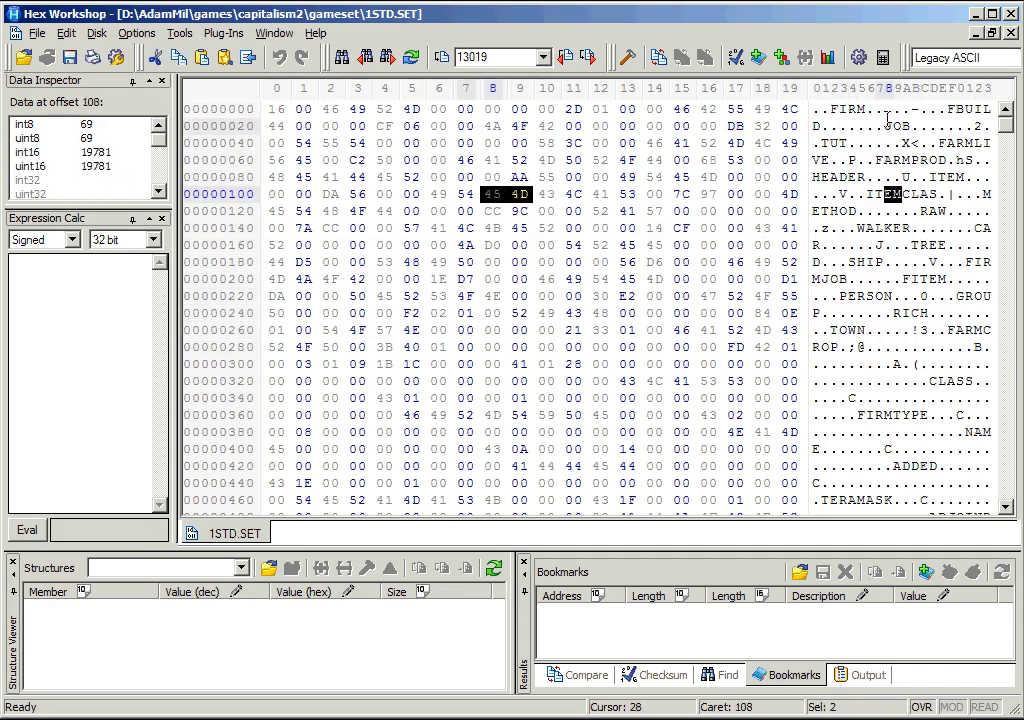
left_click(276, 108)
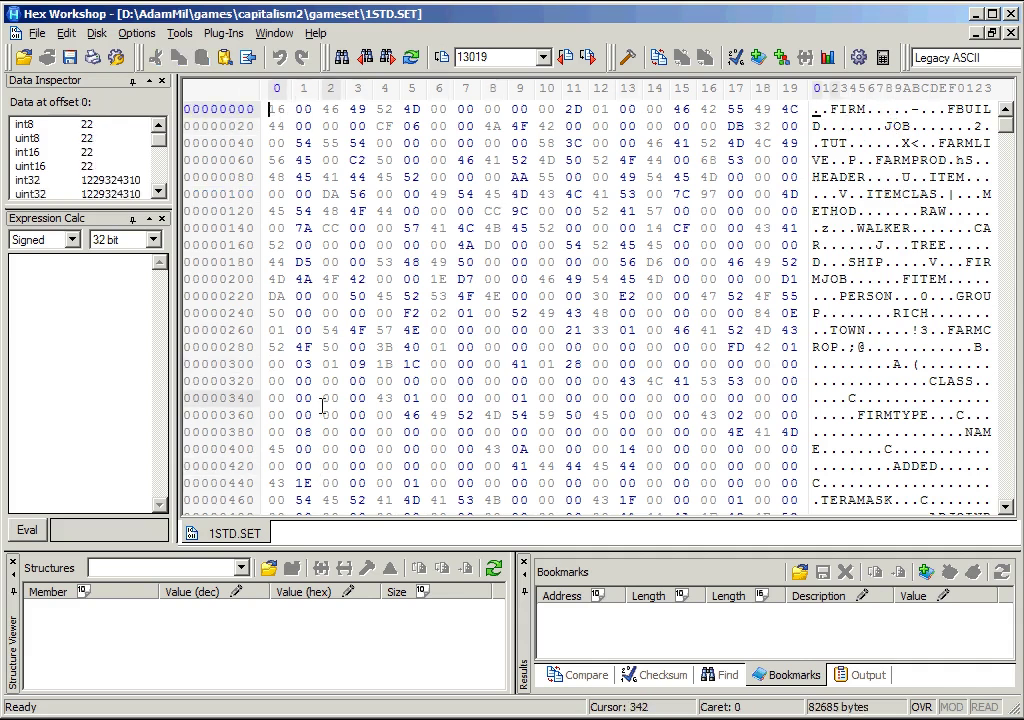
scroll("down", 3)
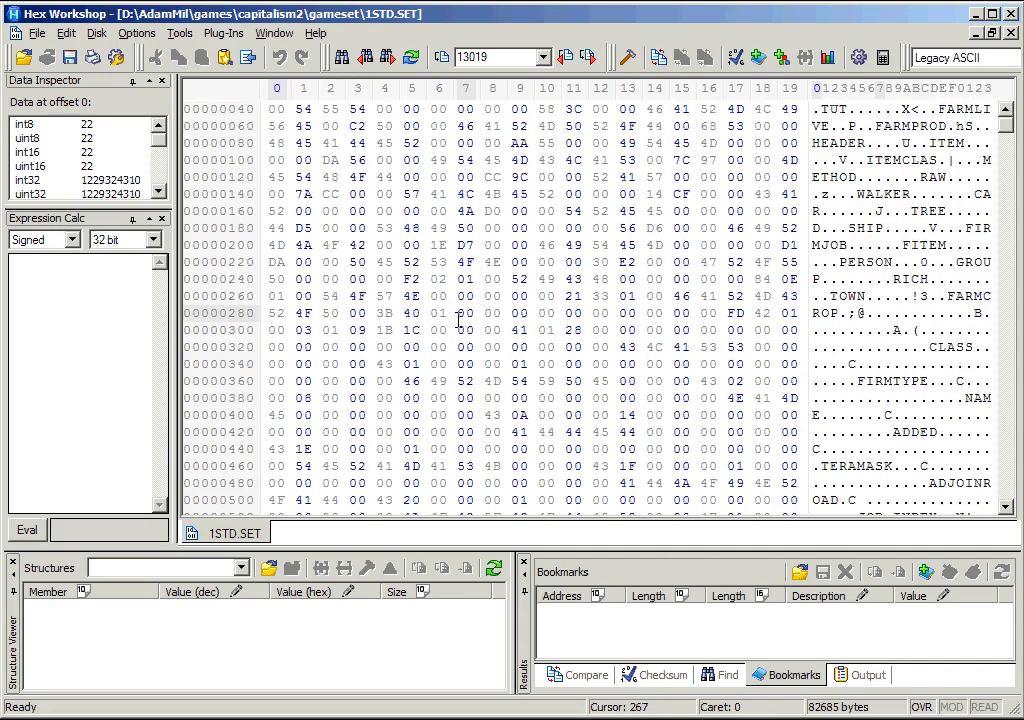
Define DbHeader with a uint16 tableCount field
scroll("up", 3)
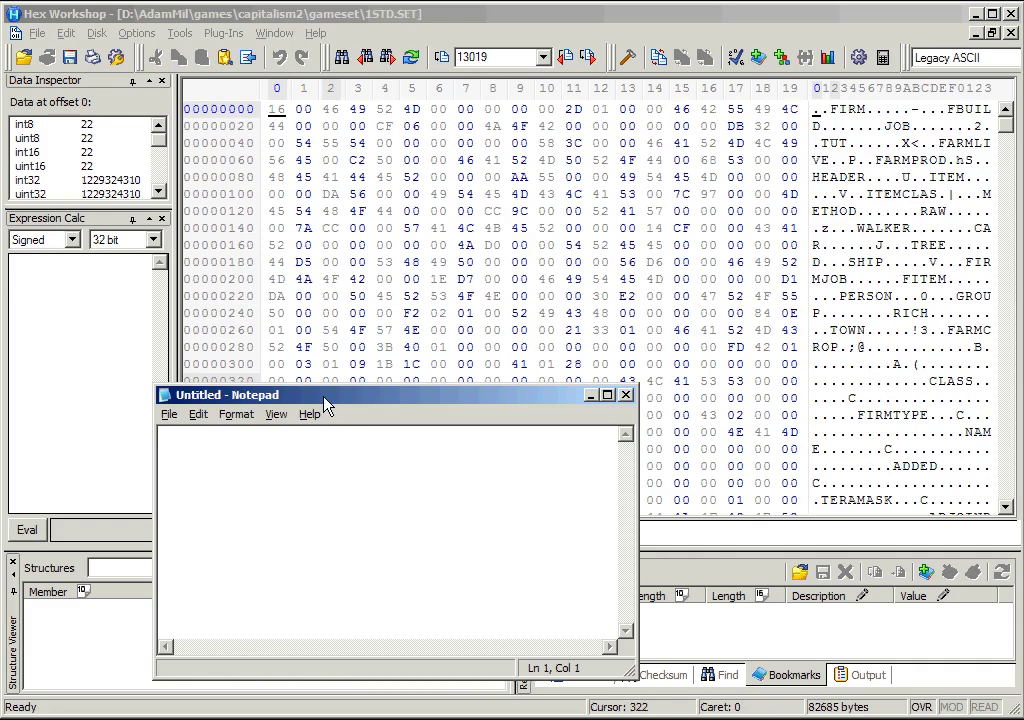
type("DbHeader :")
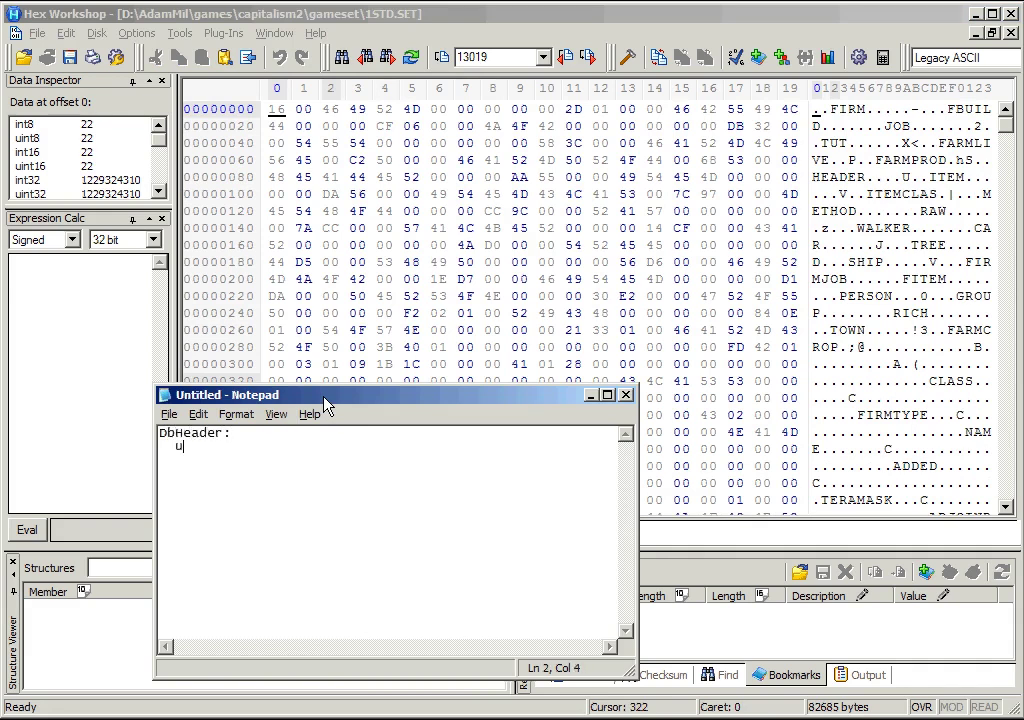
type("int16")
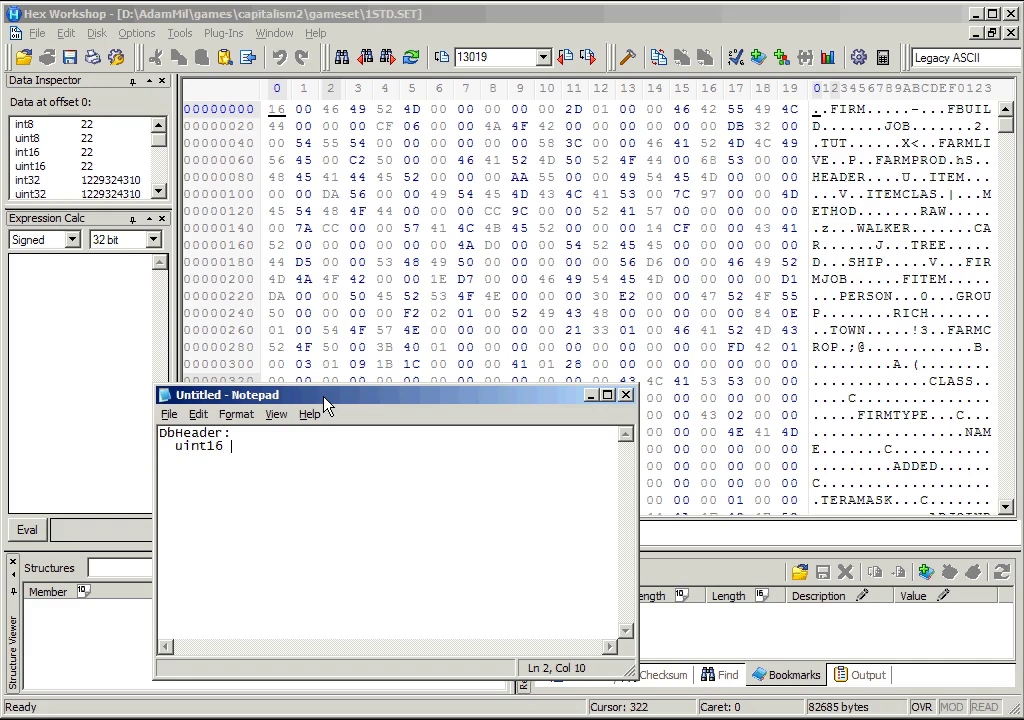
type("tableCount")
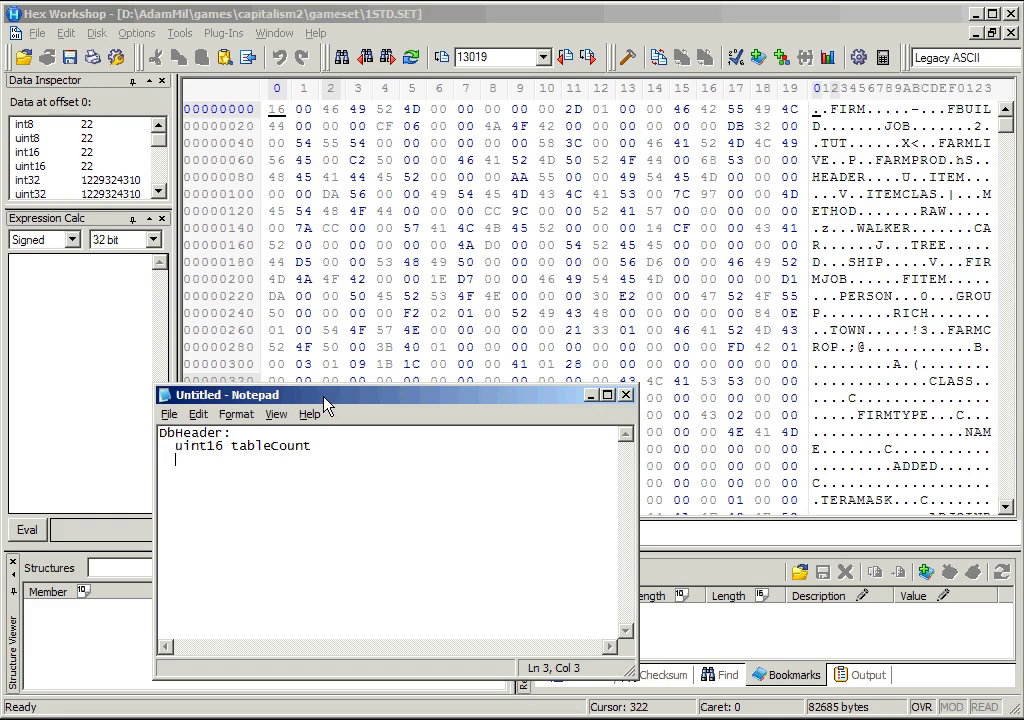
Add TableHeader tableHeaders[tableCount] to DbHeader and begin the TableHeader definition
type("Ta")
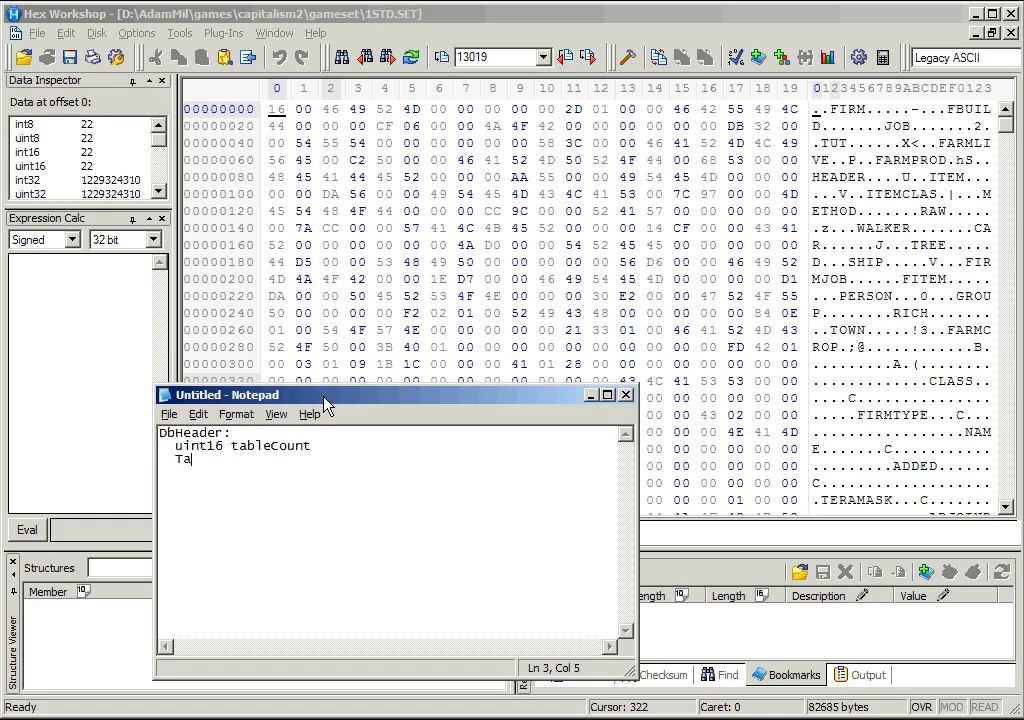
type("bleHeader tab")
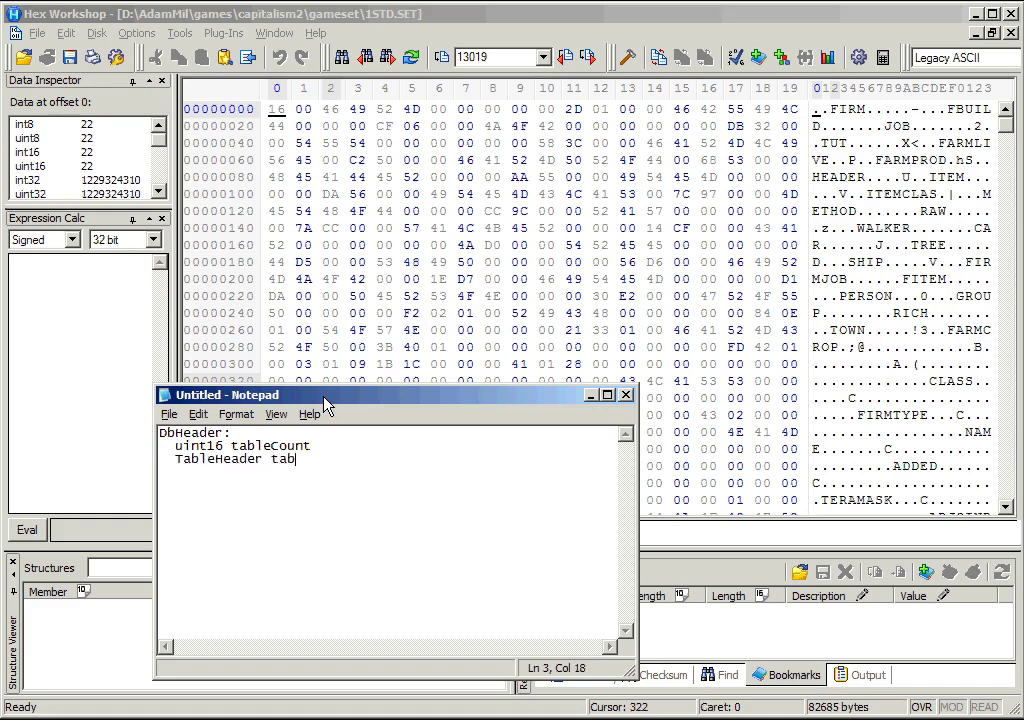
type("leHeaders[")
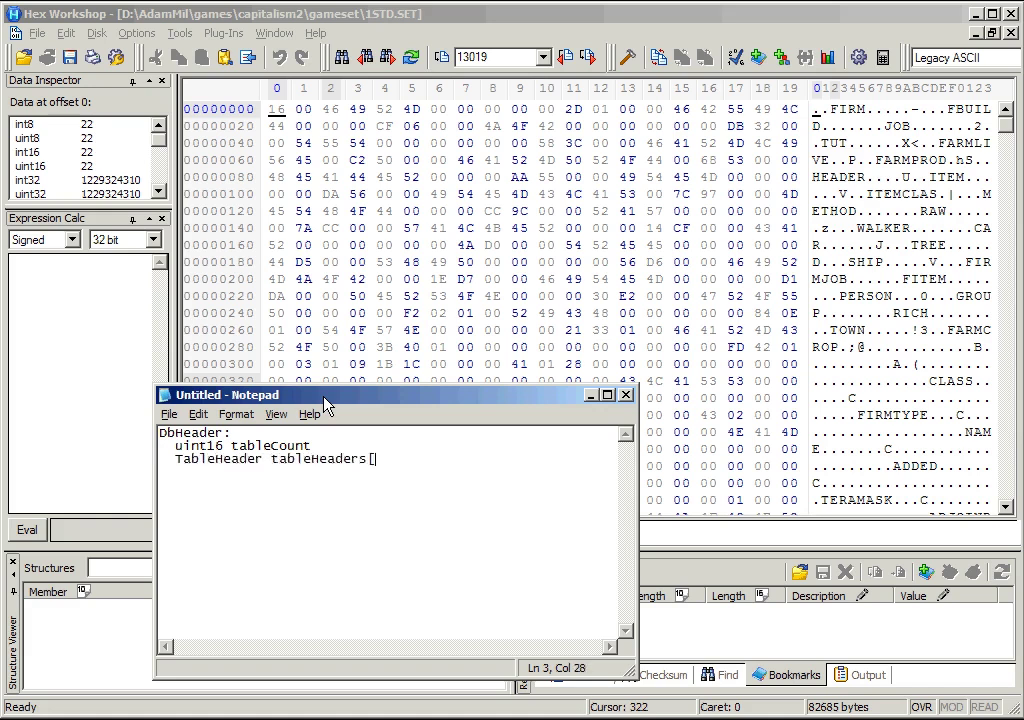
type("tableCount]")
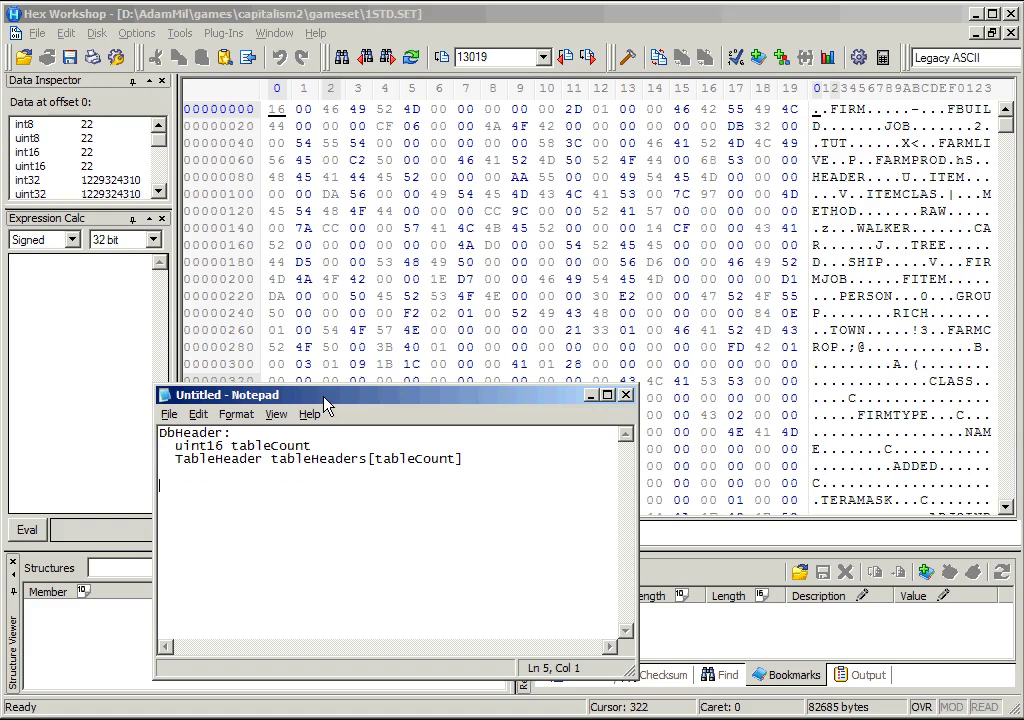
type("TableHeader :")
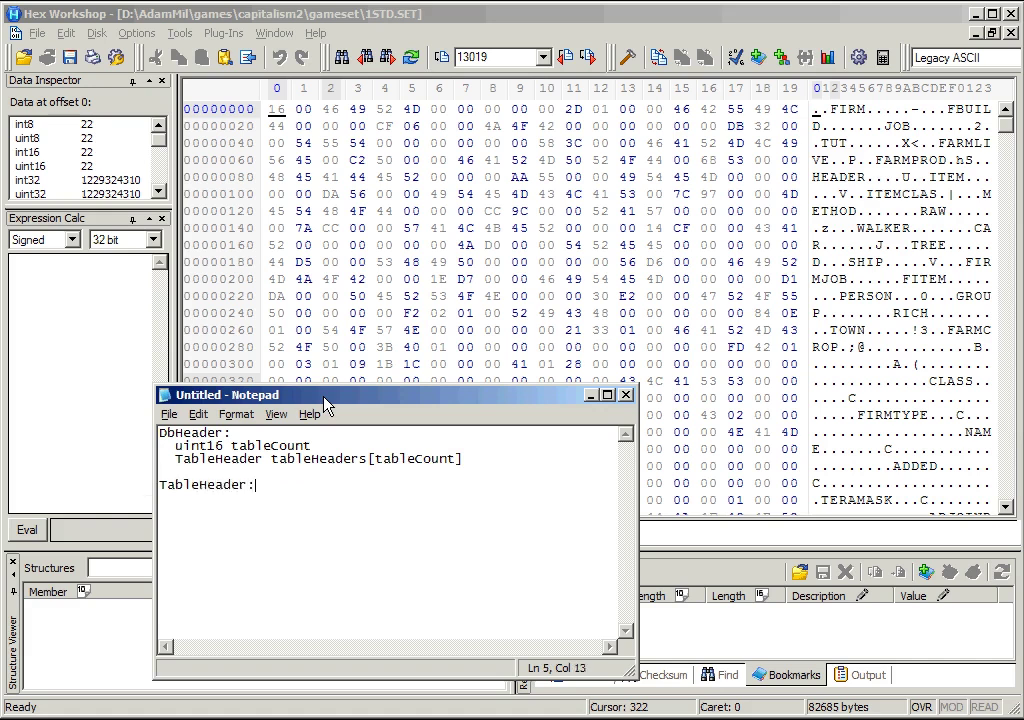
key("Return")
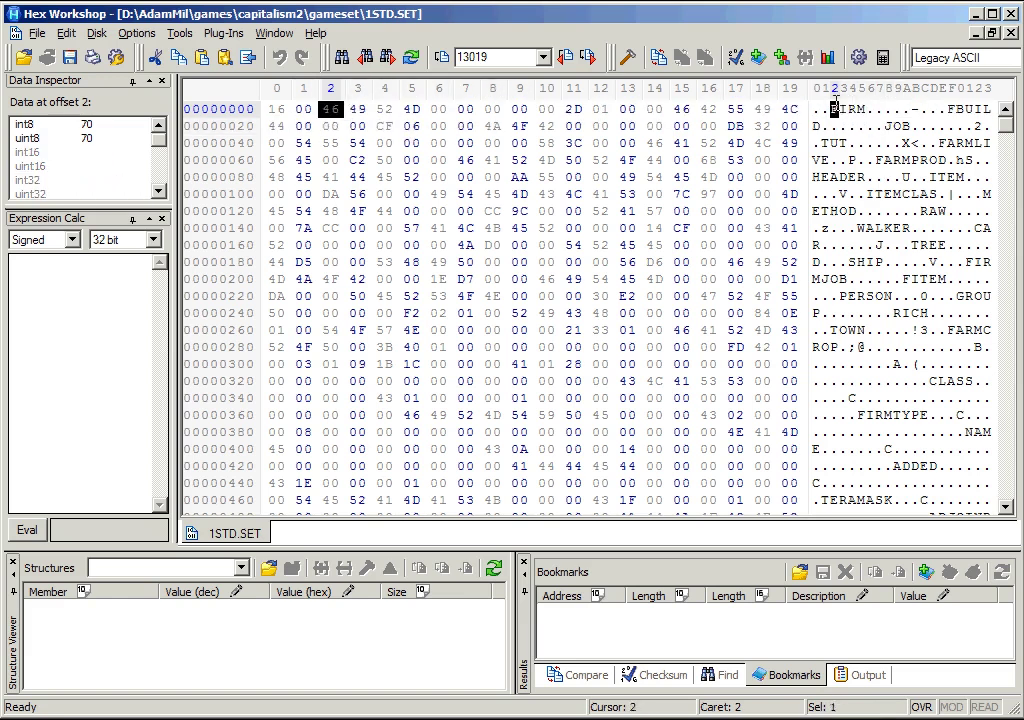
Select the four 00 bytes at offset 6 following the table count
left_click_drag(330, 108, 412, 108)
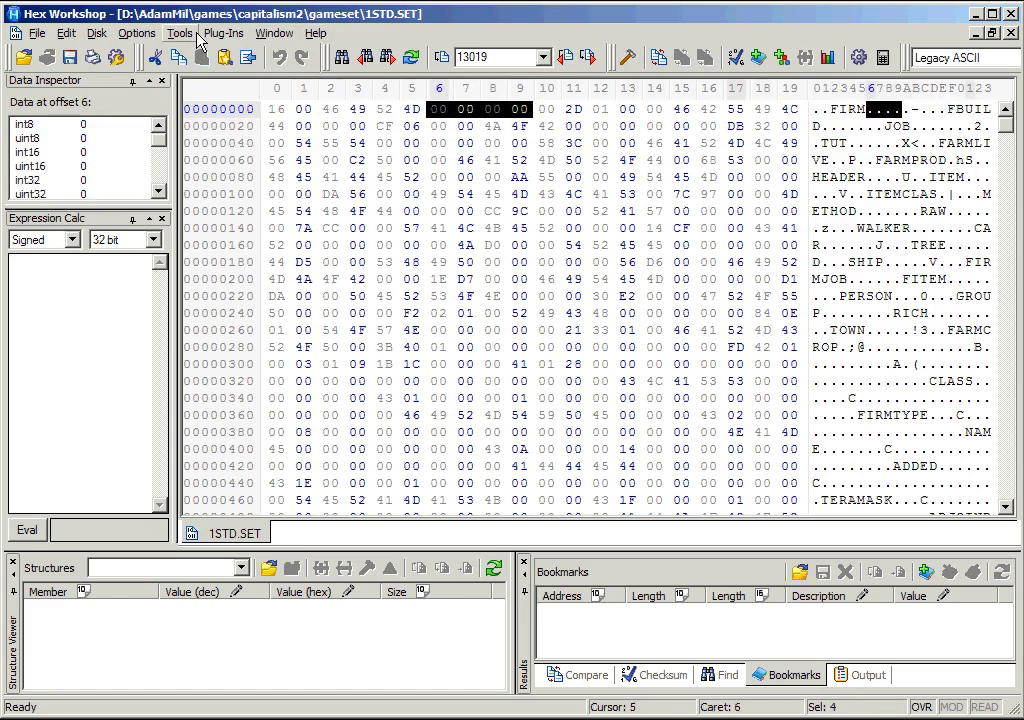
Apply the de-emphasize-00 colour map so zero bytes are faded
left_click(180, 32)
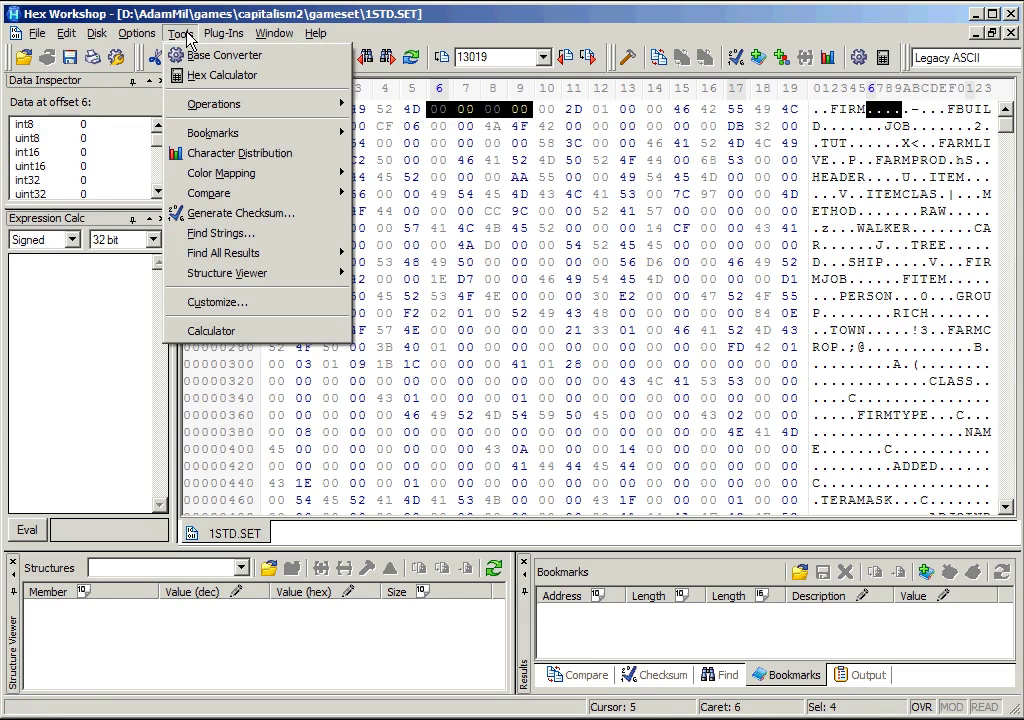
mouse_move(220, 172)
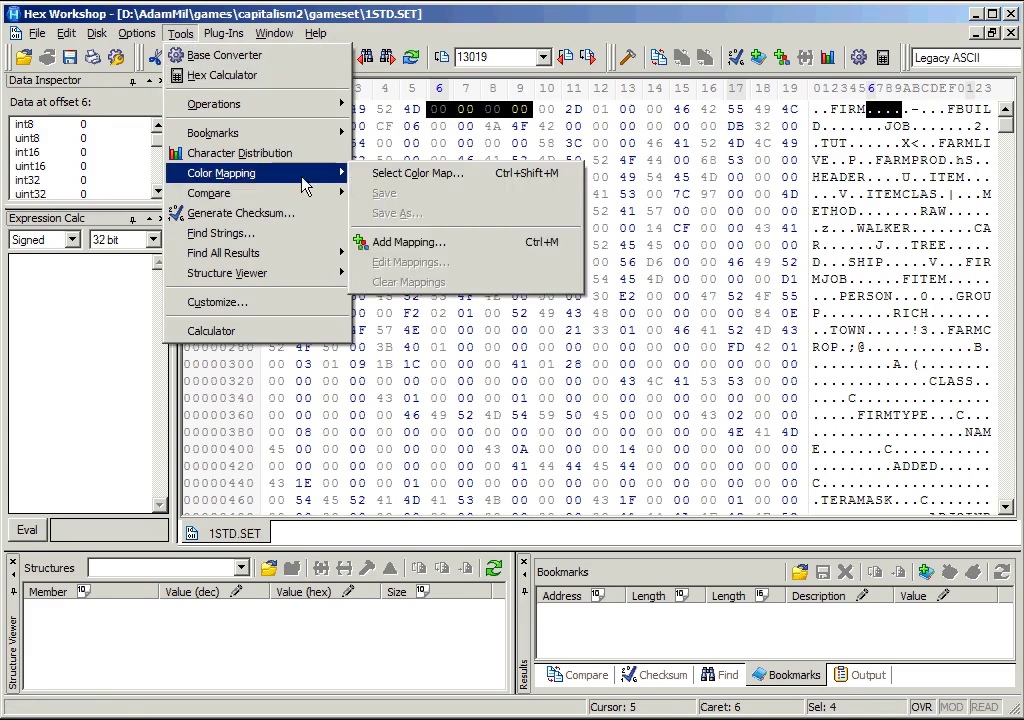
left_click(418, 172)
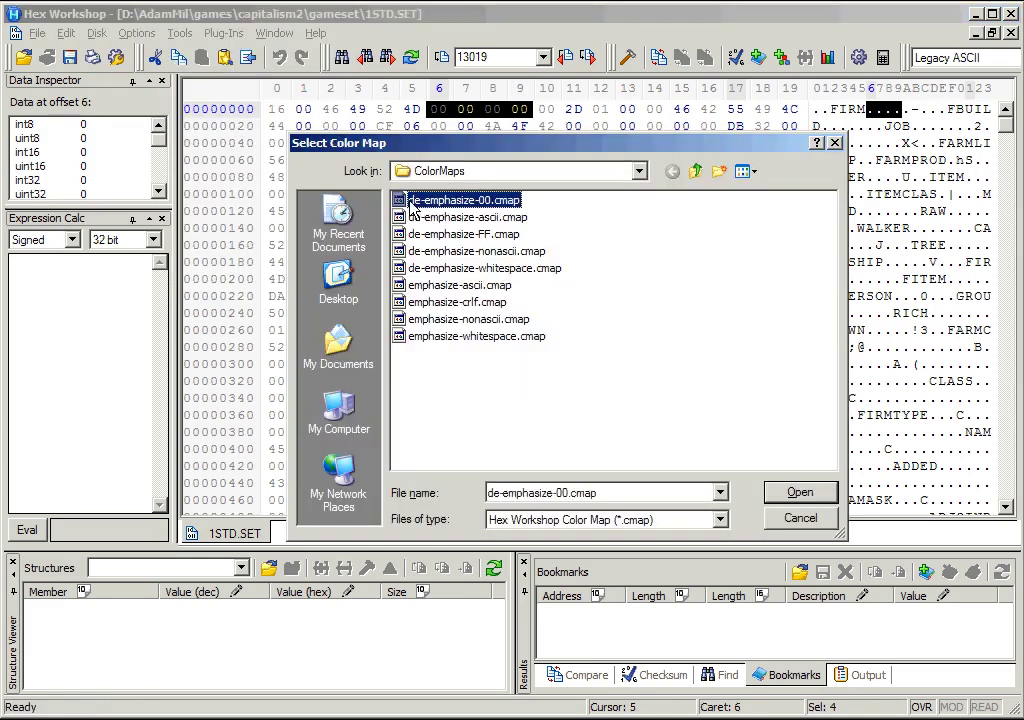
left_click(798, 492)
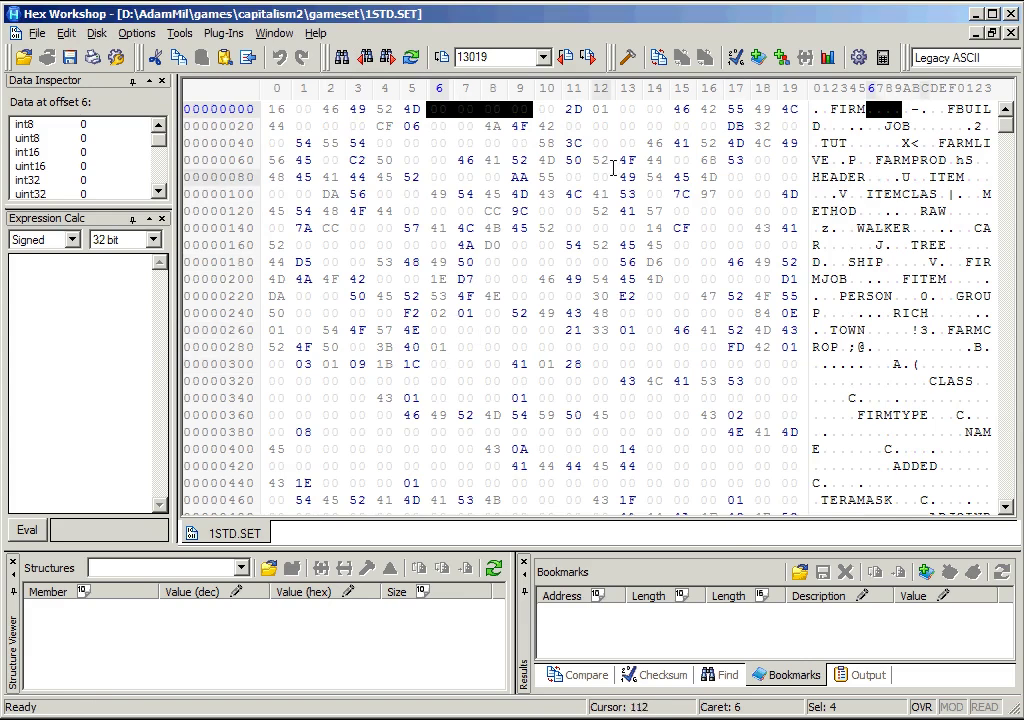
Check the ITEMCLAS name bytes, then give TableHeader a char name[8] field
left_click(484, 126)
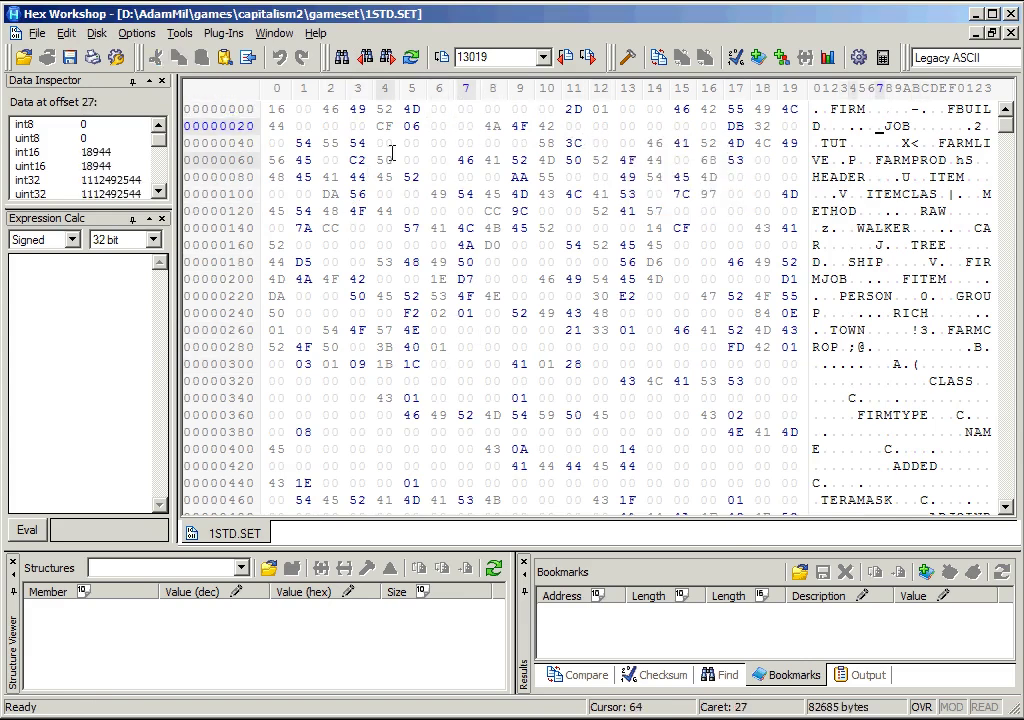
left_click(790, 108)
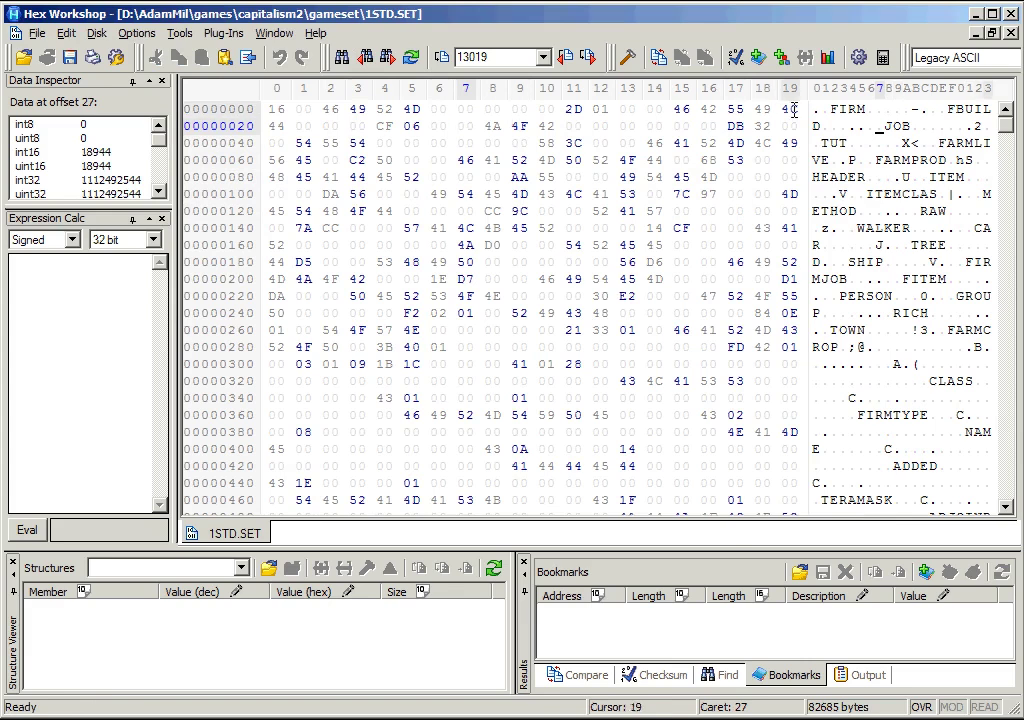
left_click(332, 108)
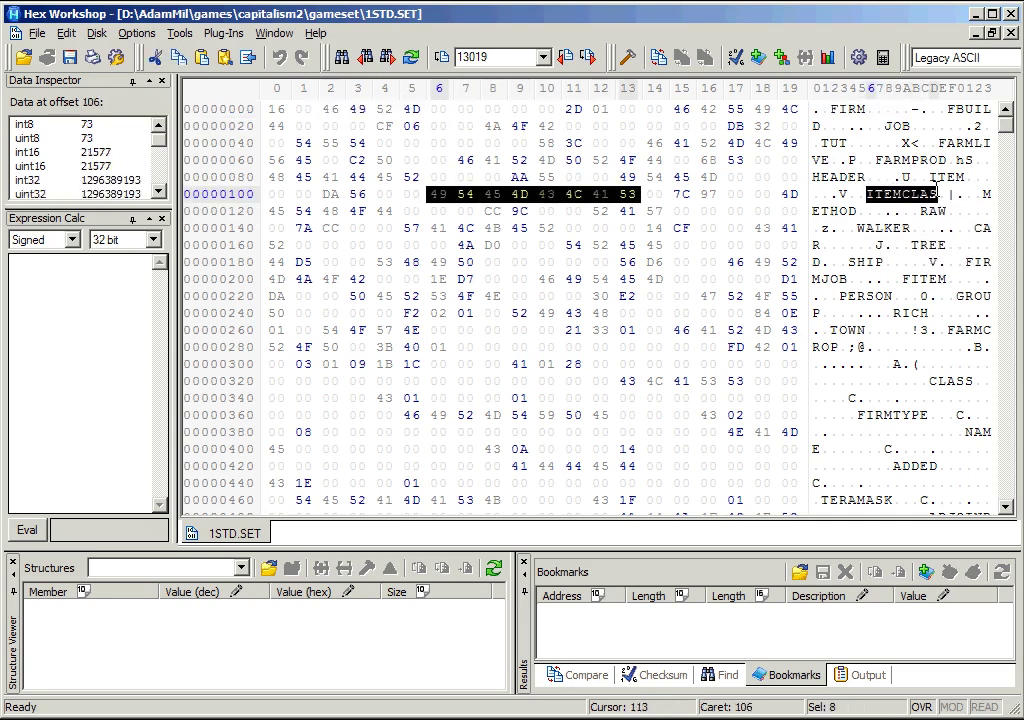
left_click(492, 176)
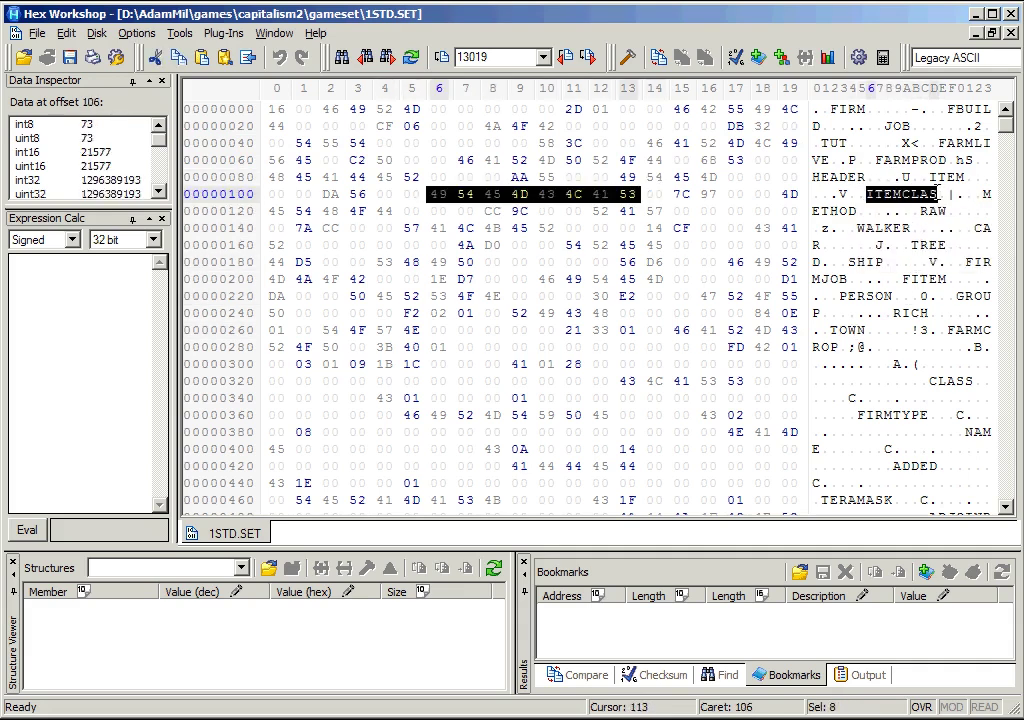
left_click(600, 194)
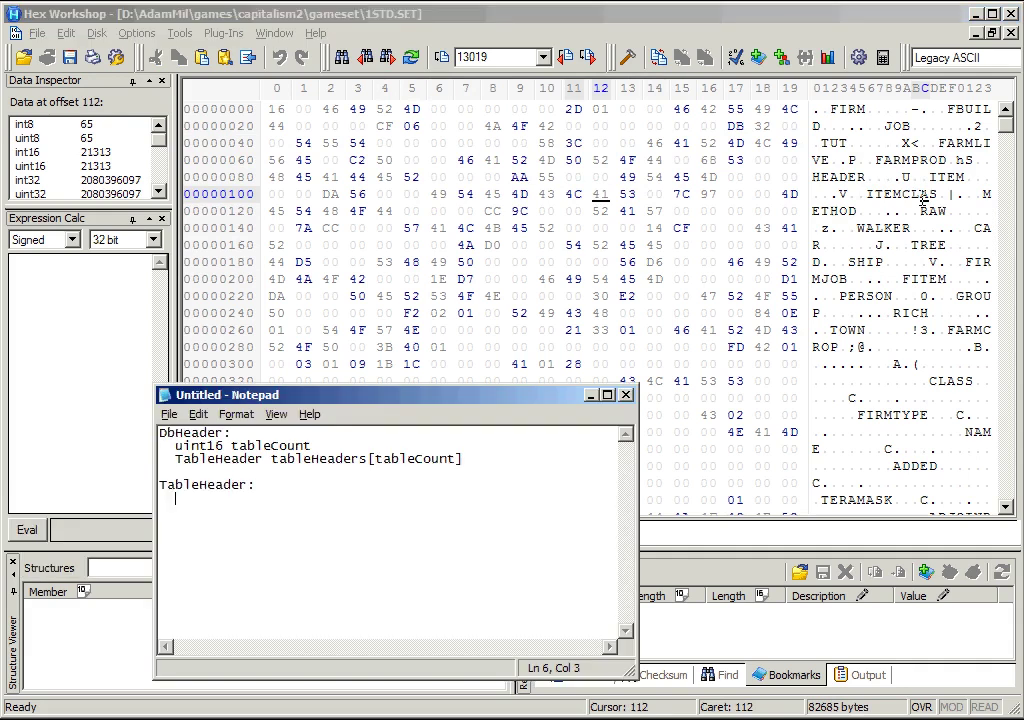
type("char name[8]")
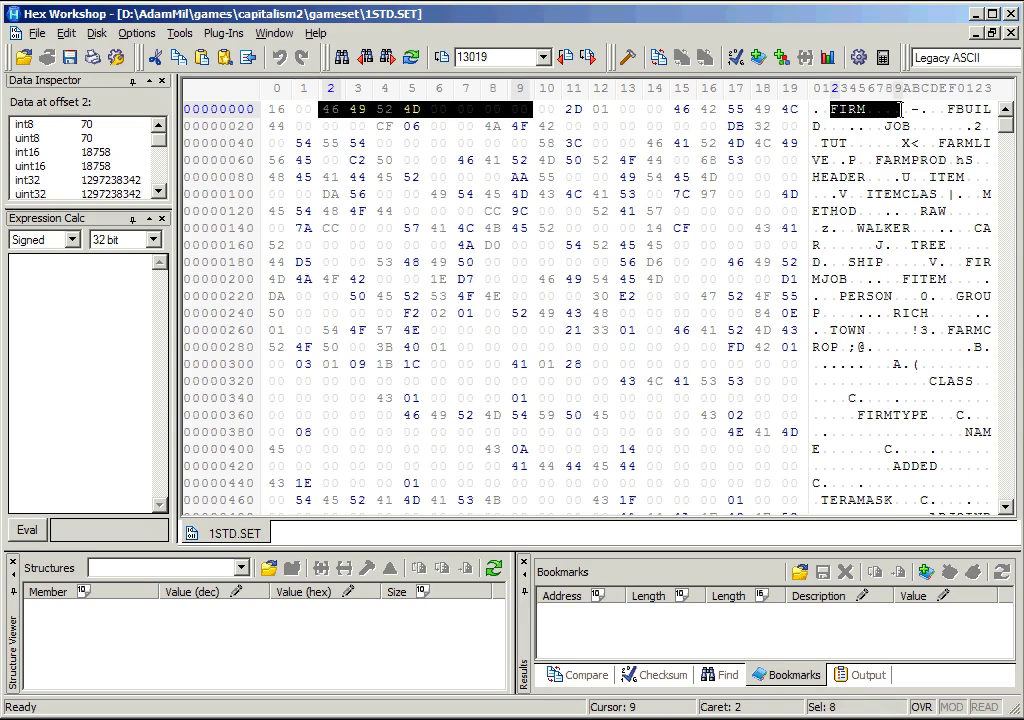
left_click(572, 108)
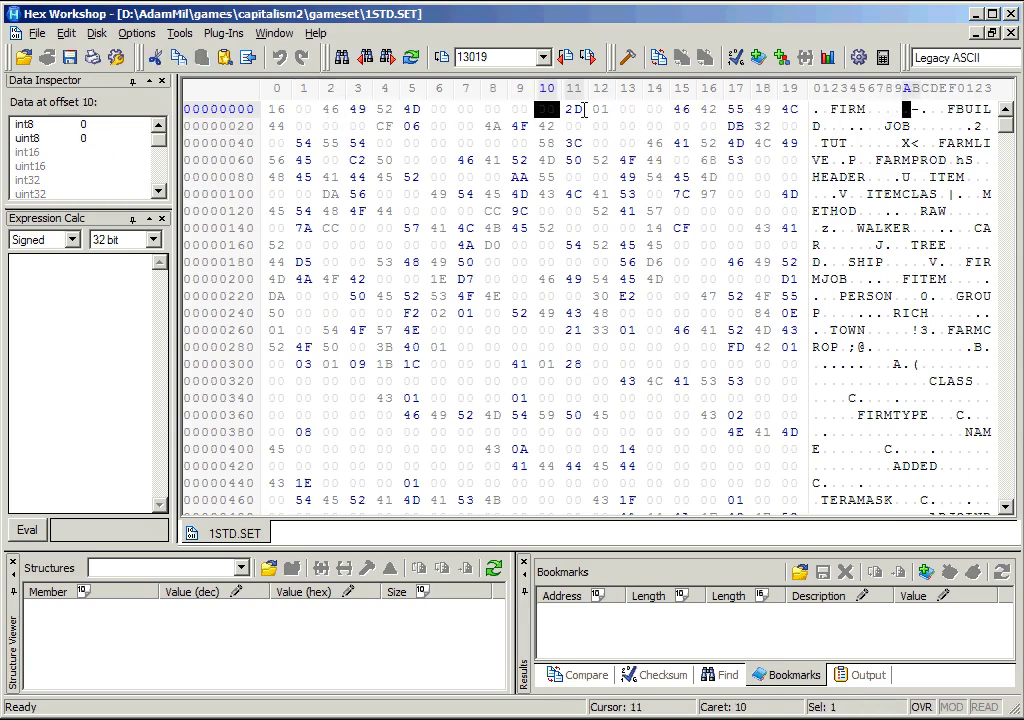
left_click(682, 108)
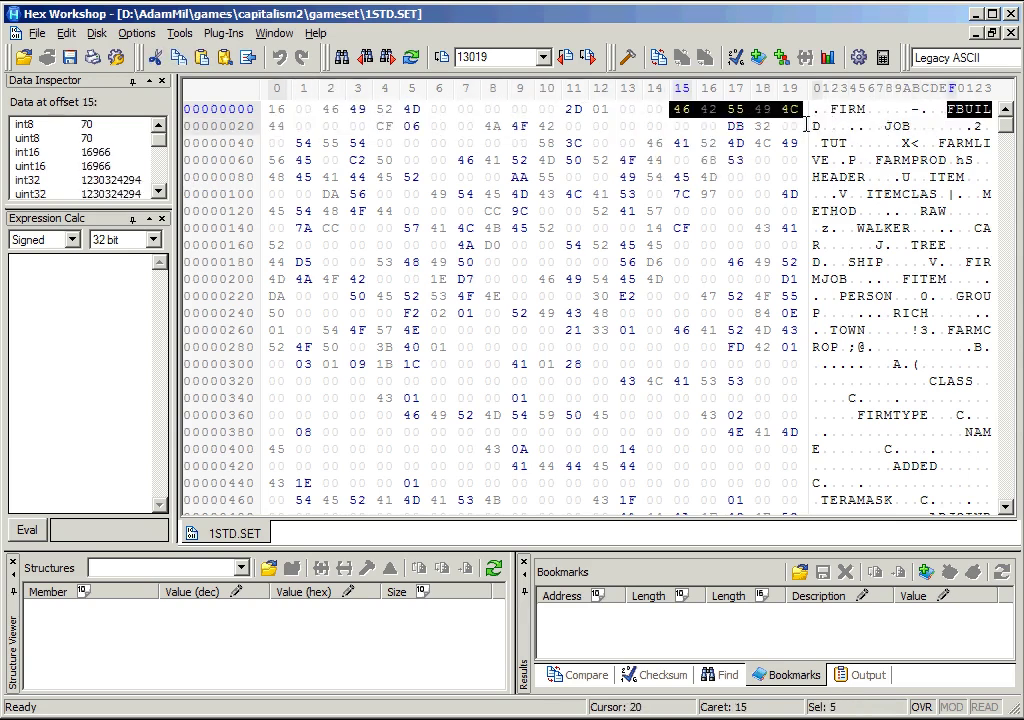
left_click(358, 124)
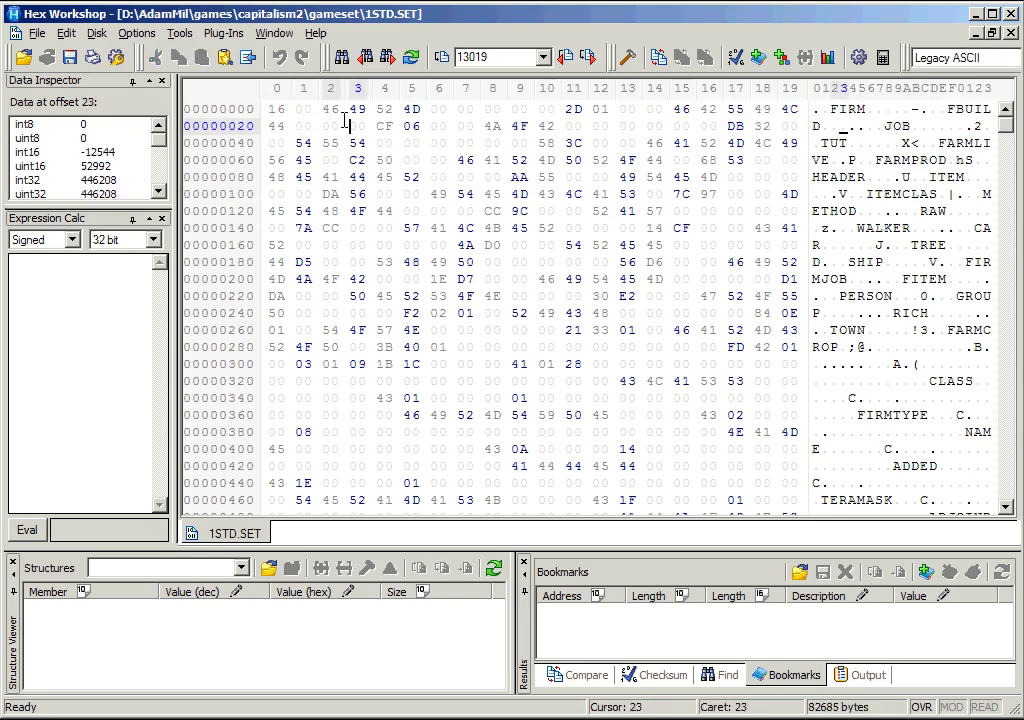
left_click_drag(476, 126, 550, 126)
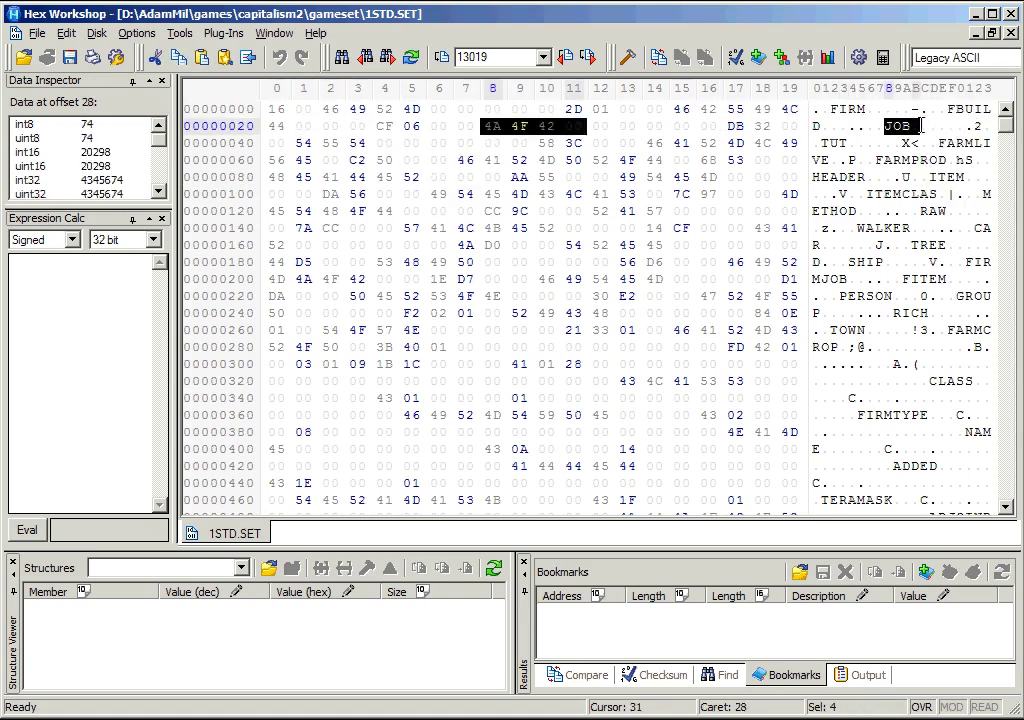
mouse_move(710, 126)
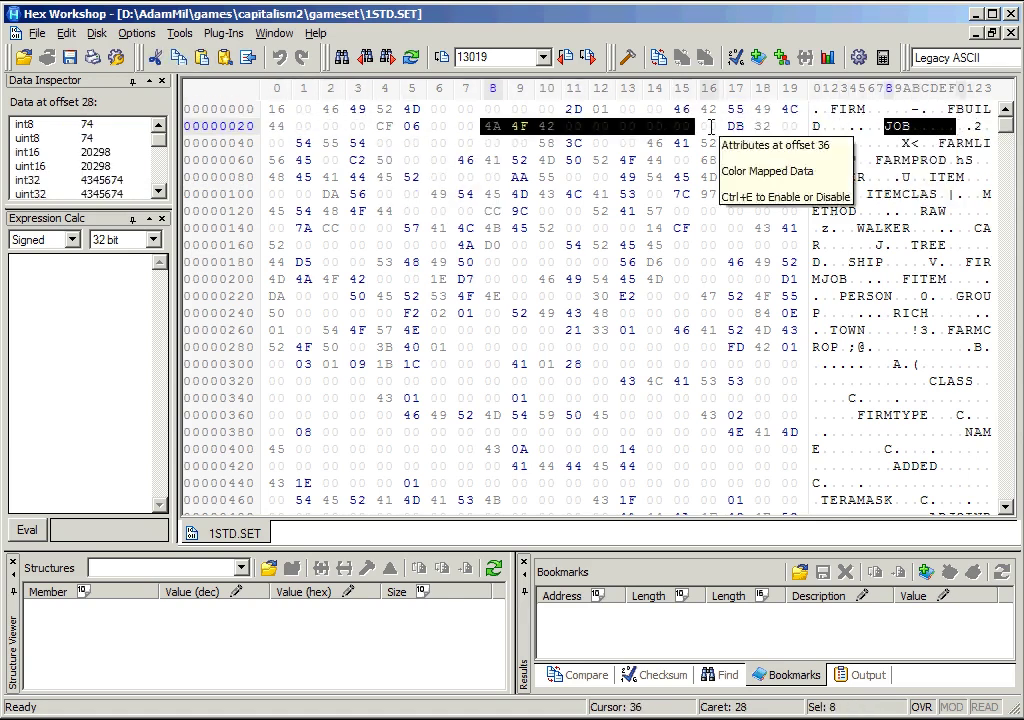
left_click(304, 144)
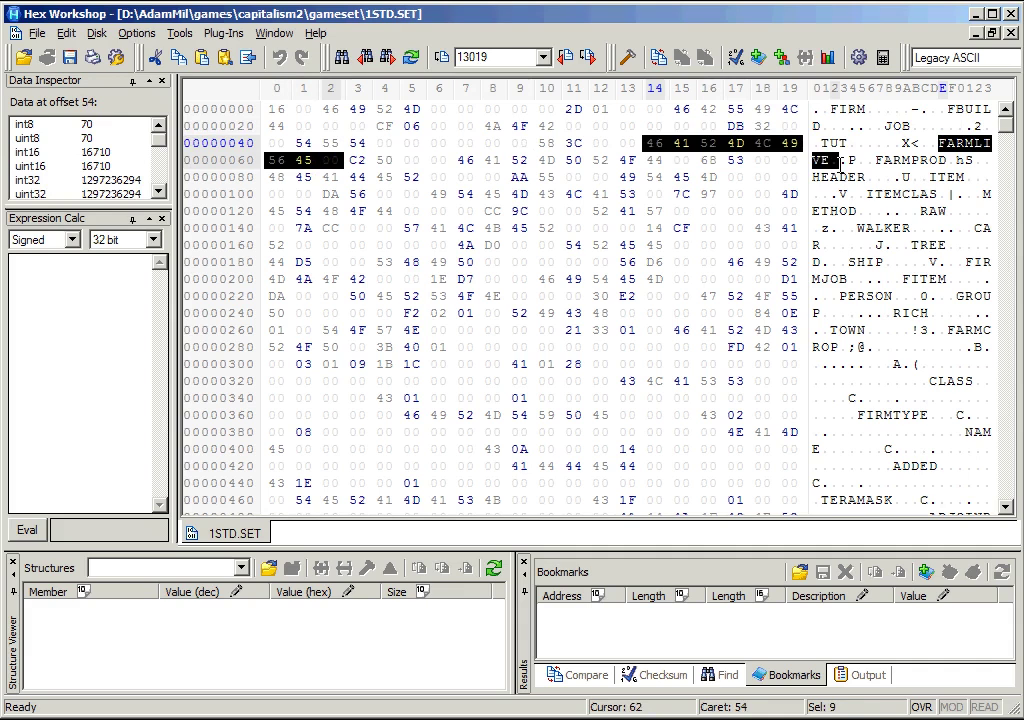
left_click(358, 160)
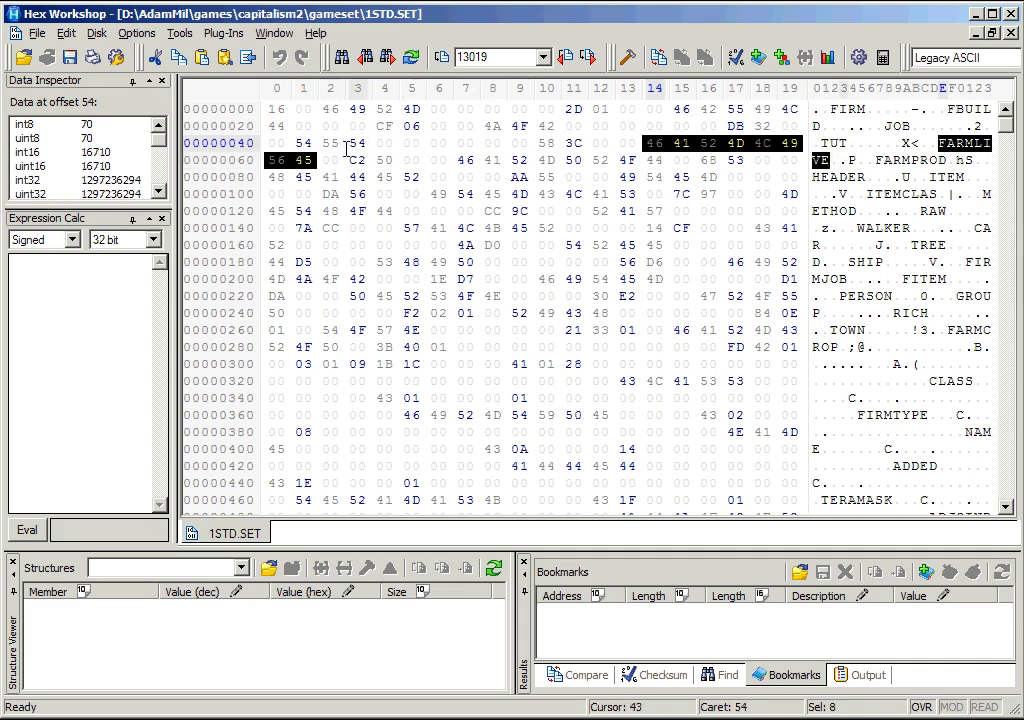
left_click(558, 176)
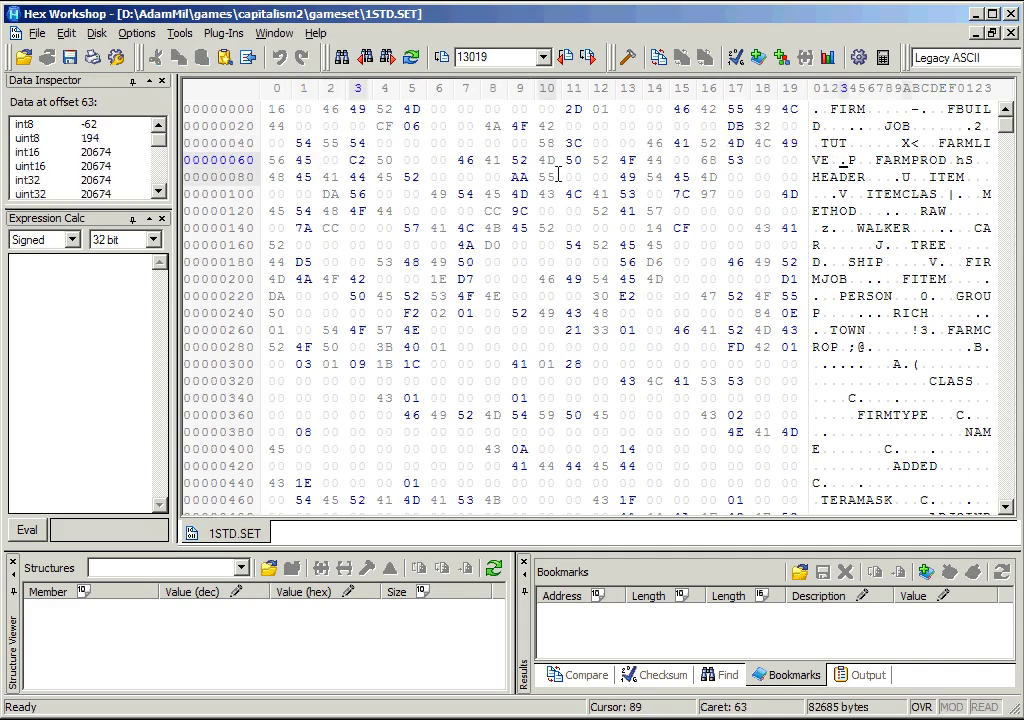
left_click(680, 176)
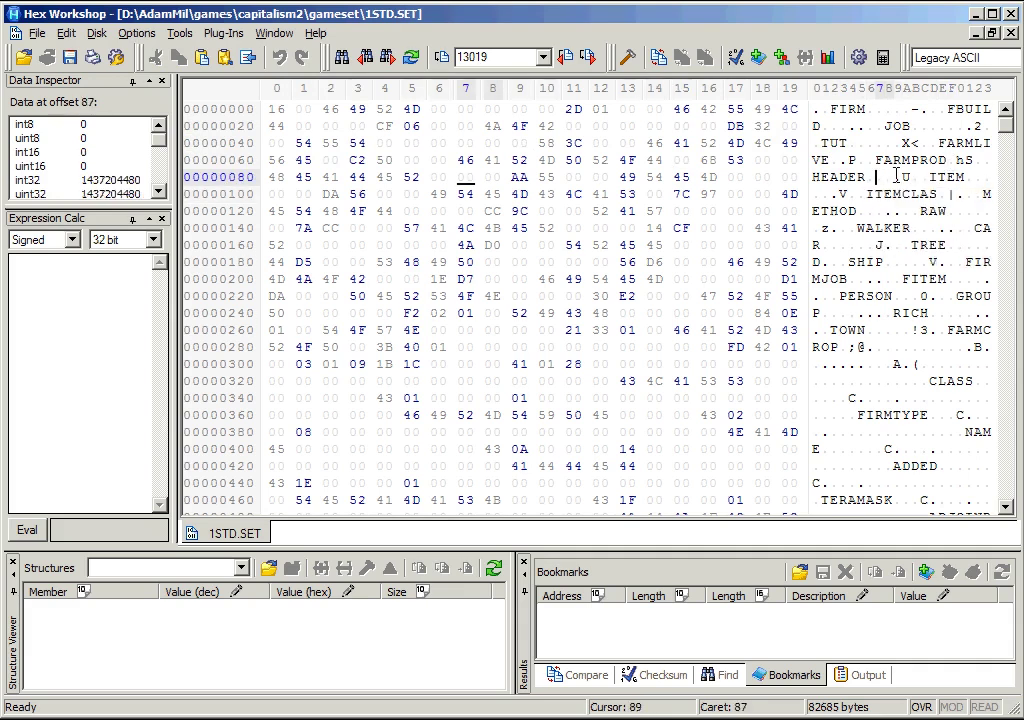
mouse_move(520, 176)
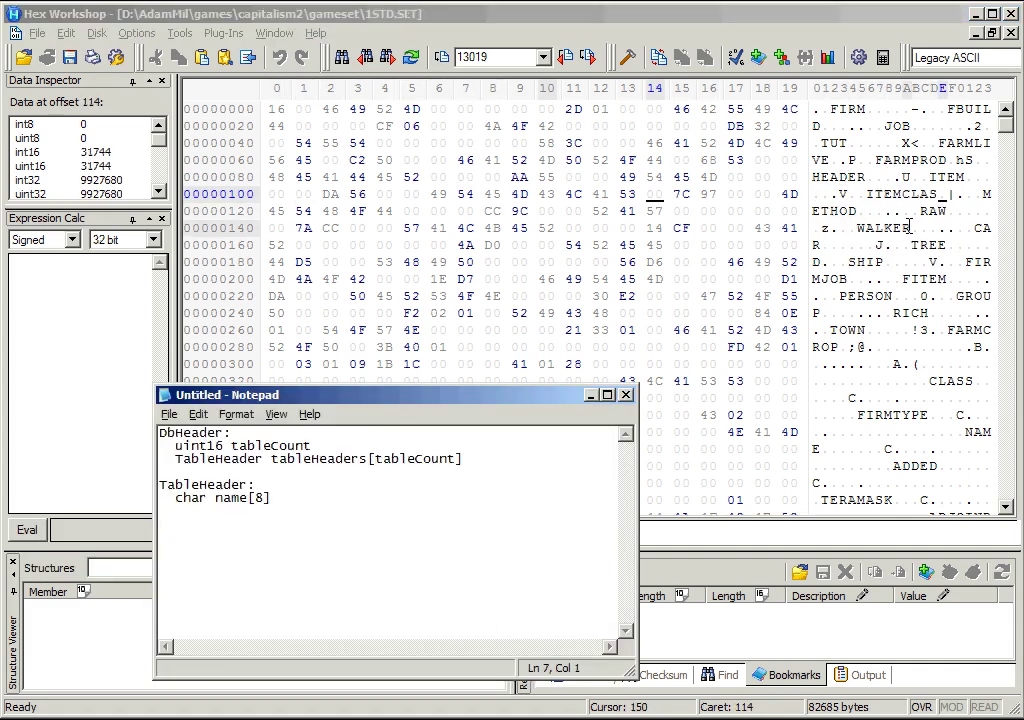
Change the TableHeader name field to char name[9] and return to the hex view
type("9")
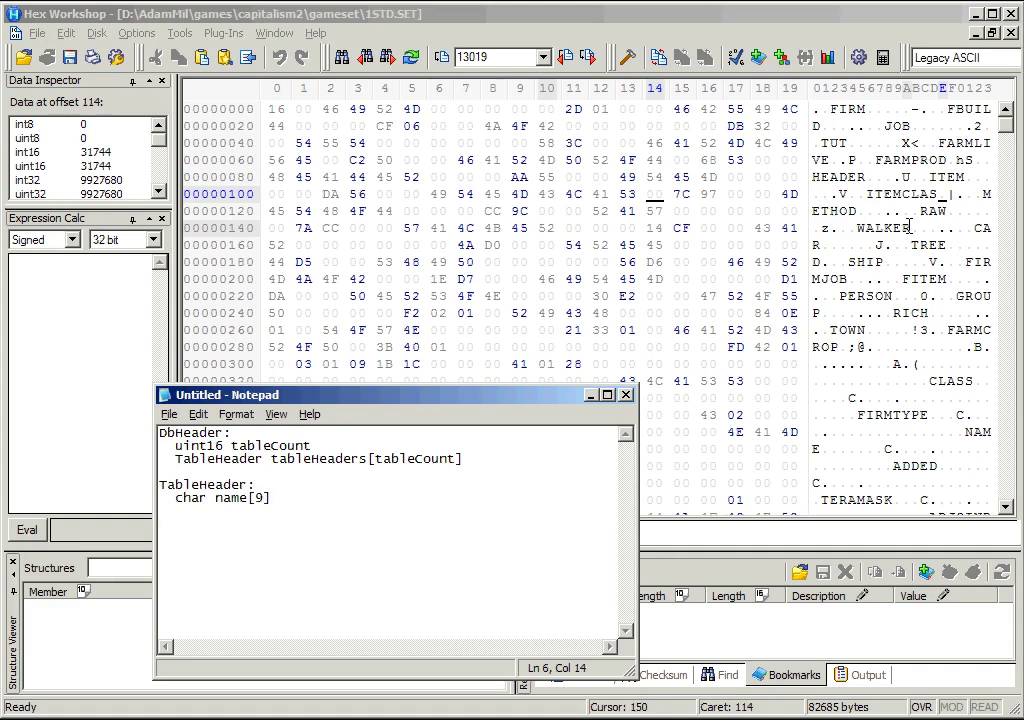
key("Return")
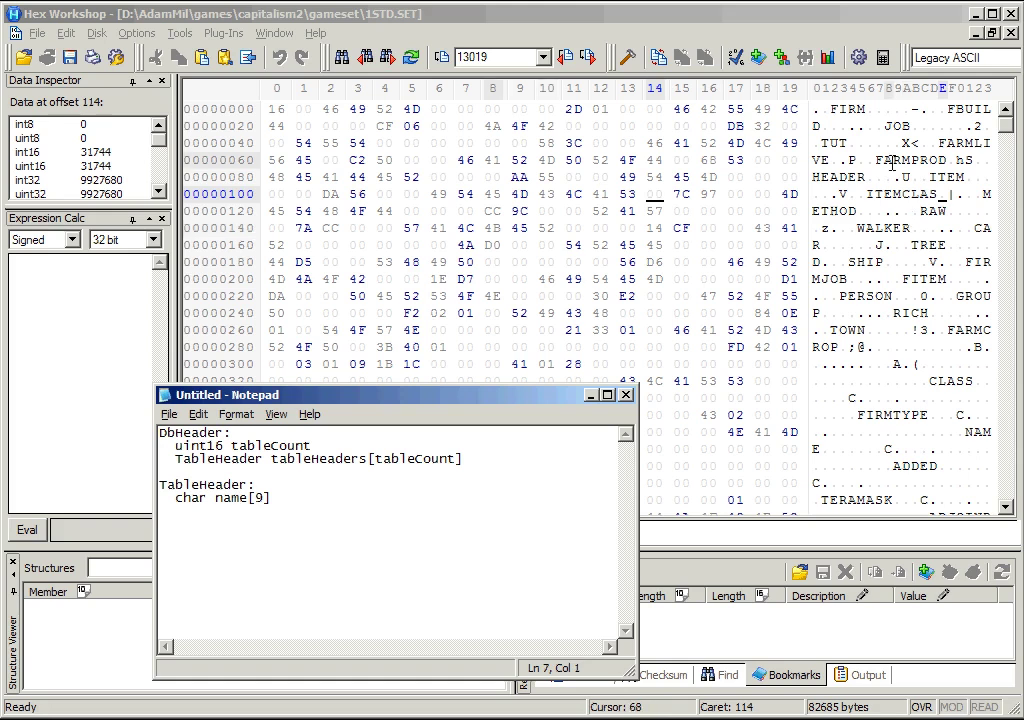
left_click(548, 194)
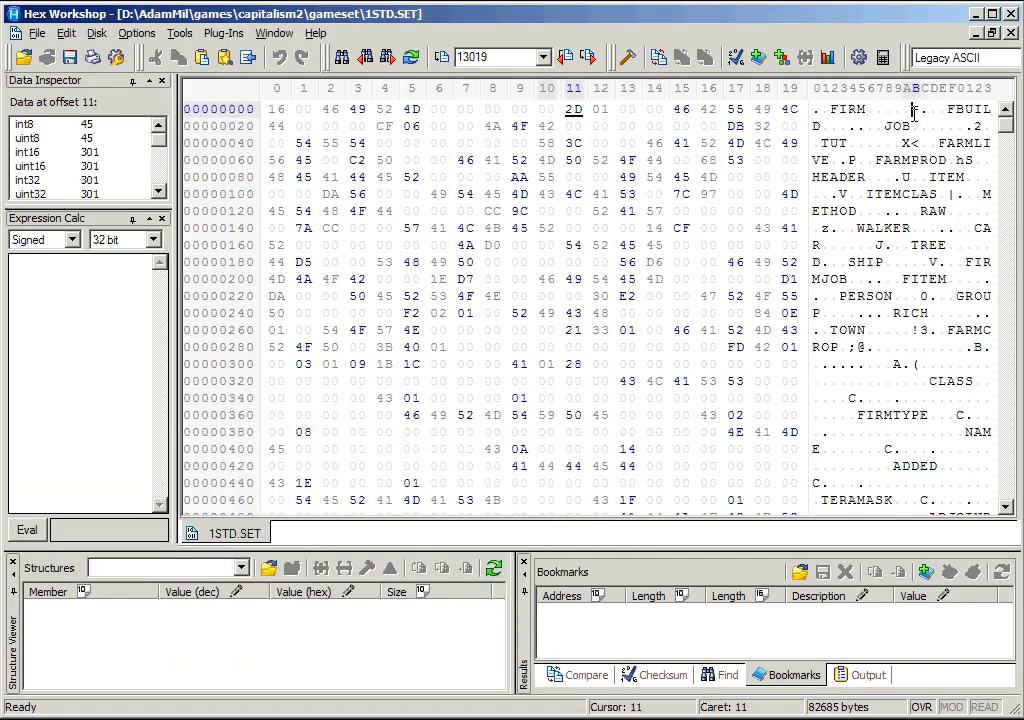
left_click_drag(566, 108, 616, 108)
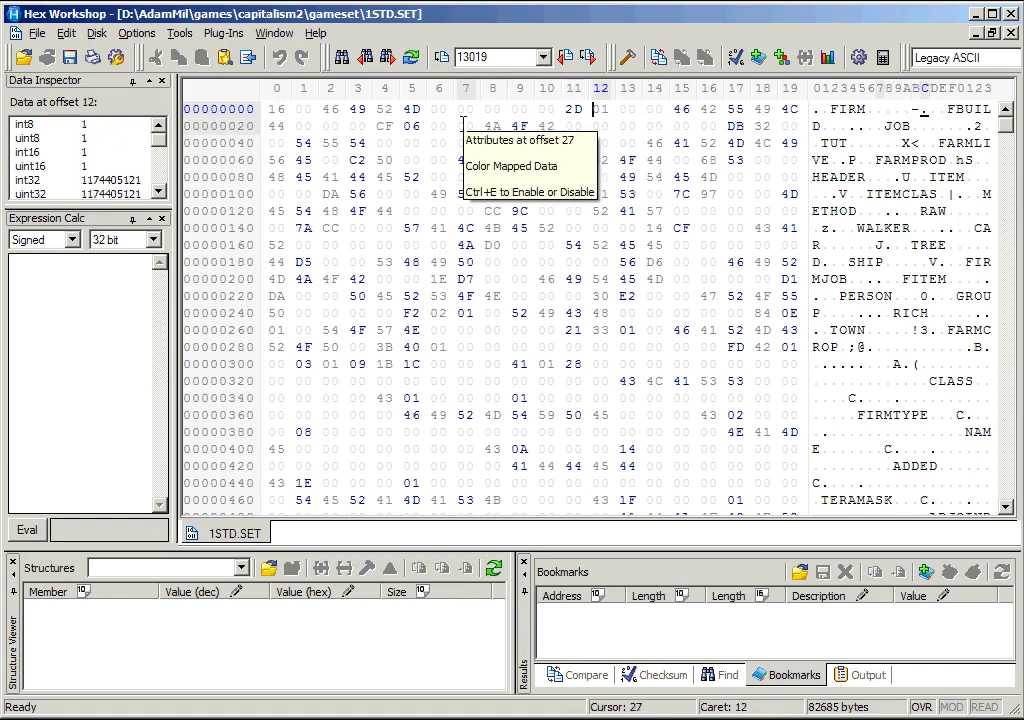
left_click(546, 108)
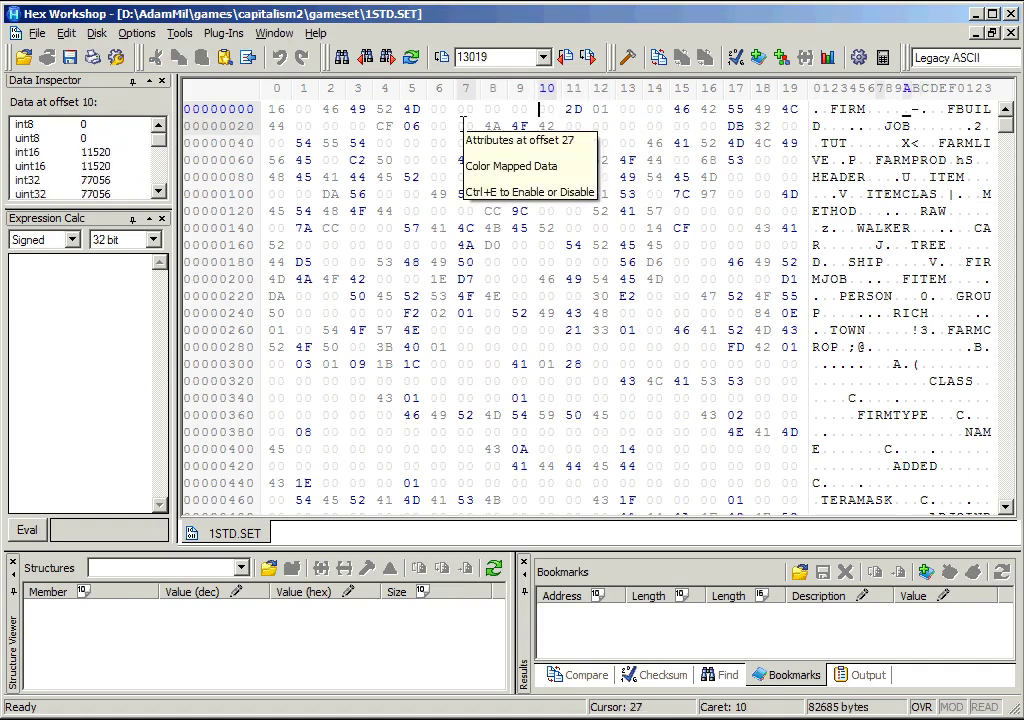
left_click(656, 108)
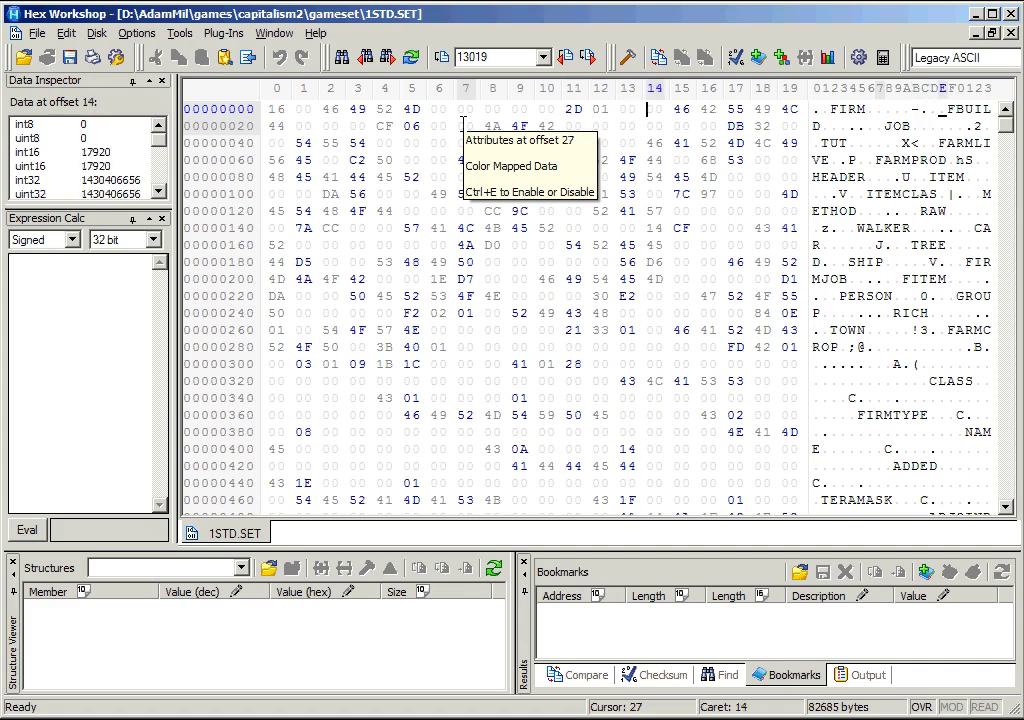
left_click(570, 108)
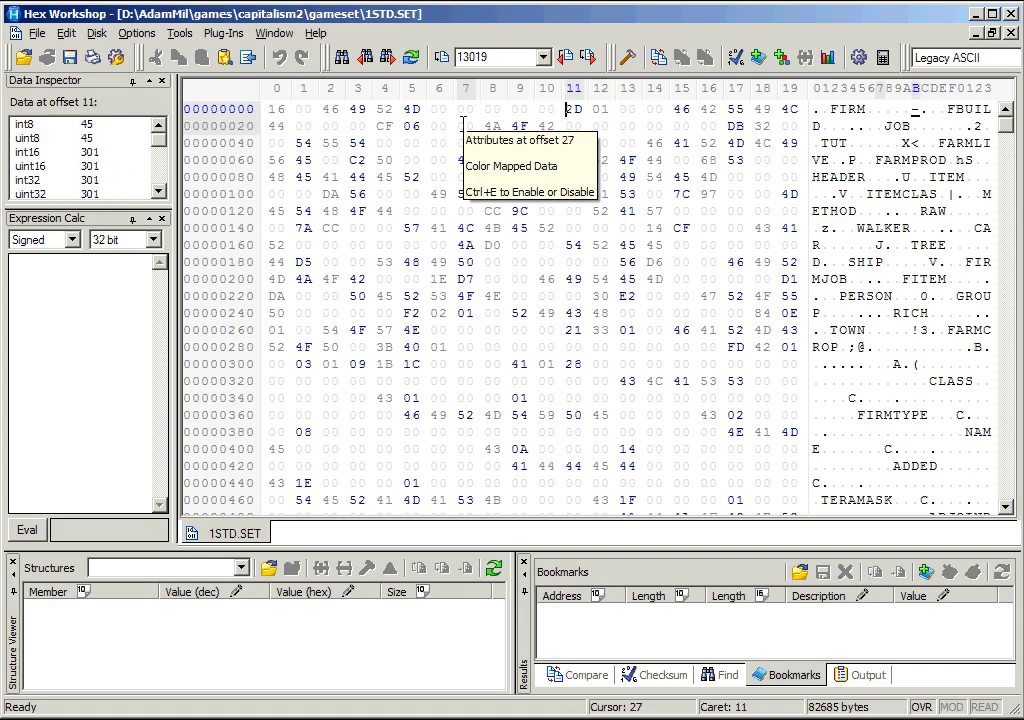
left_click(592, 108)
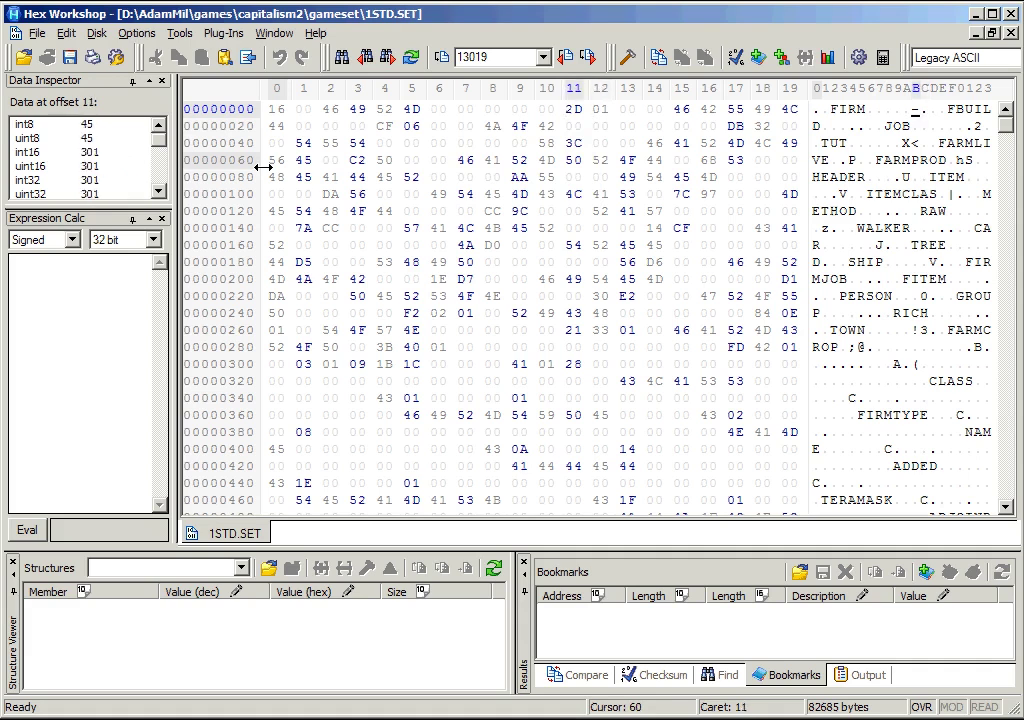
left_click(734, 108)
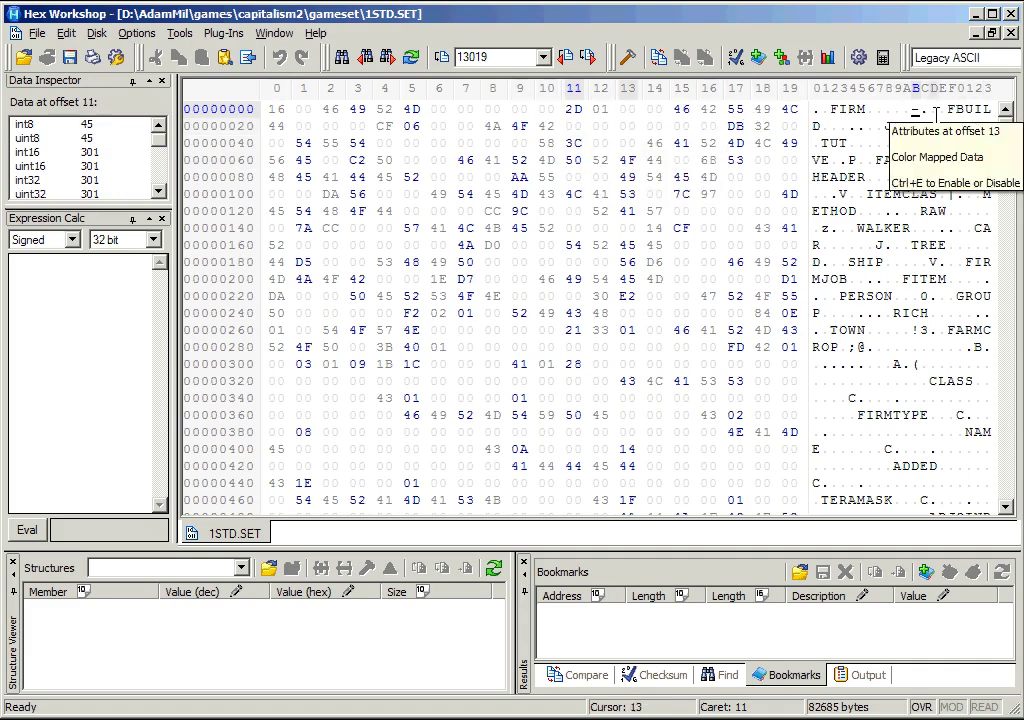
left_click(572, 108)
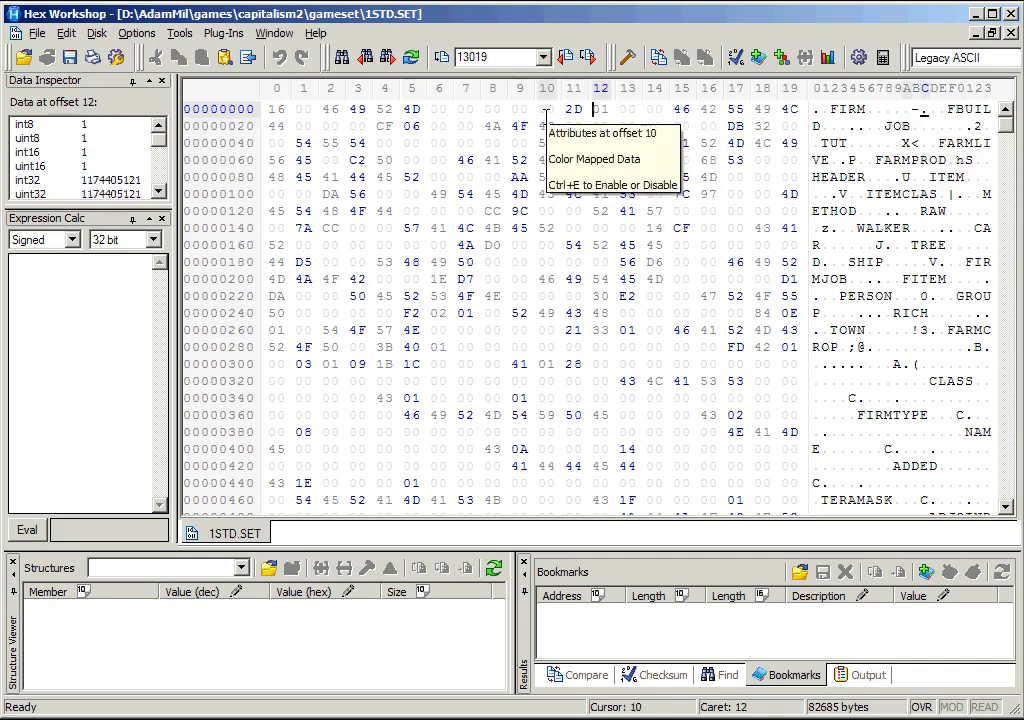
left_click(384, 126)
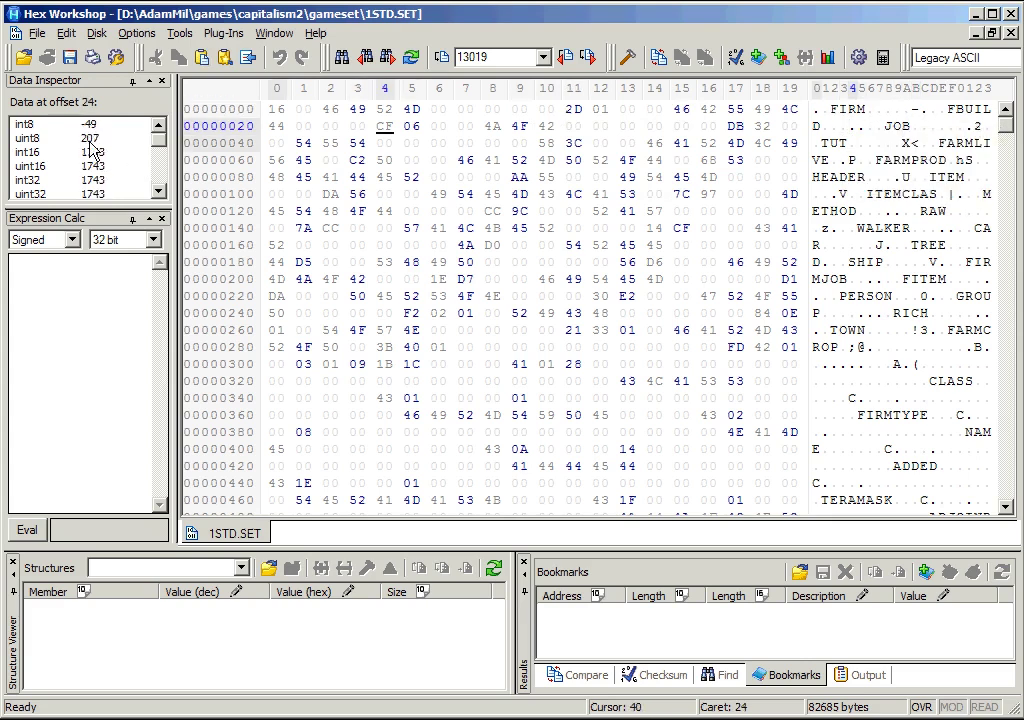
left_click(324, 142)
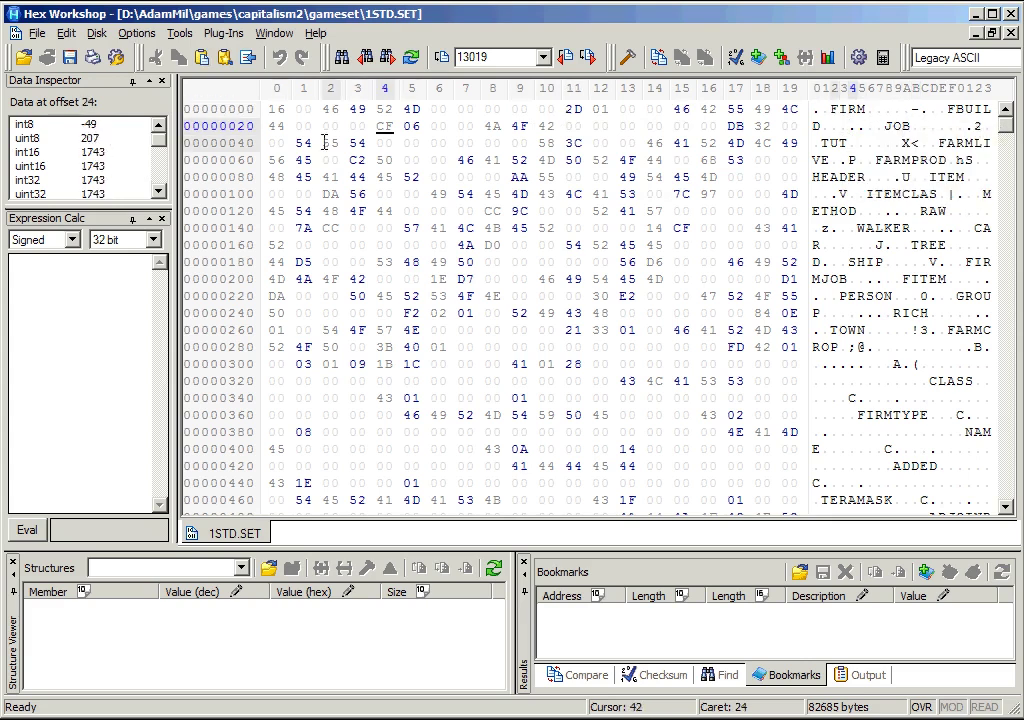
left_click(736, 126)
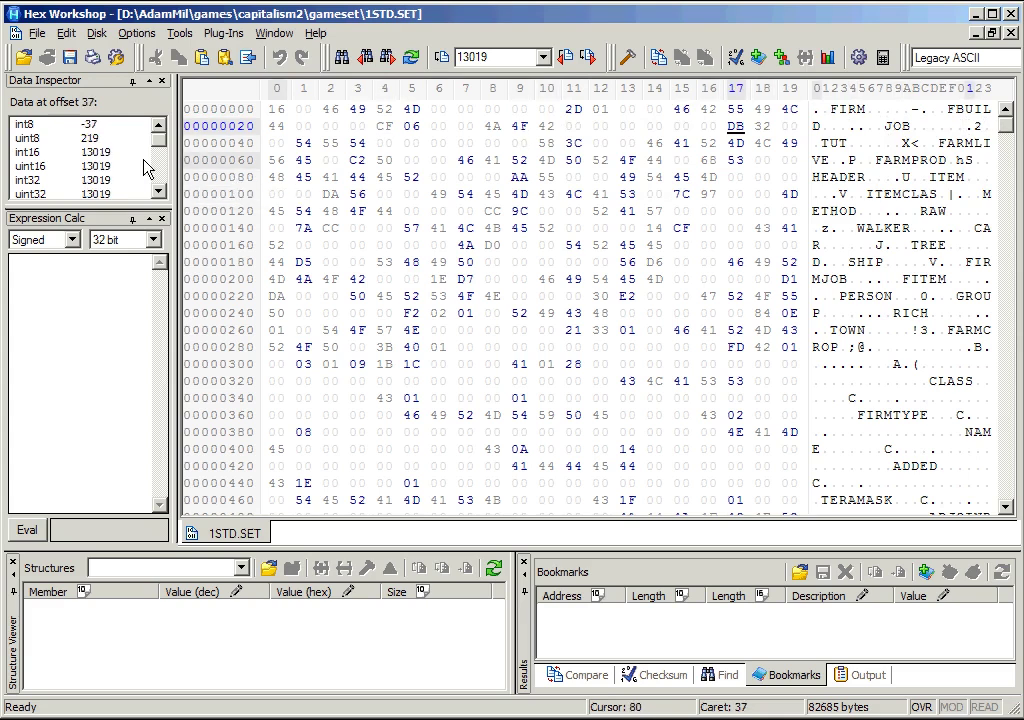
mouse_move(112, 138)
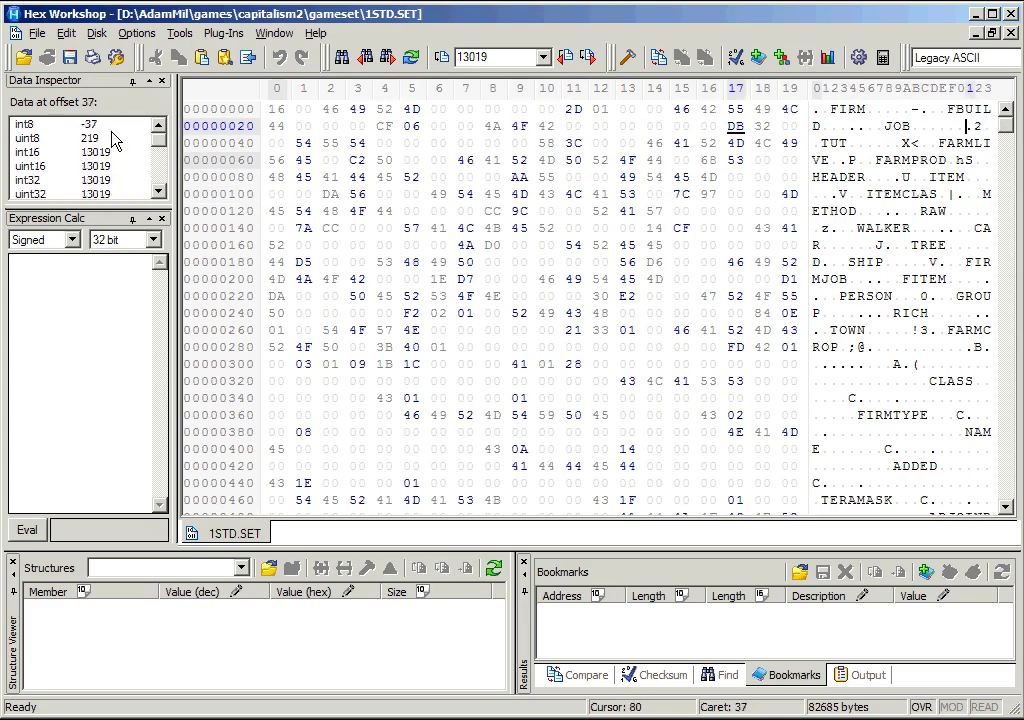
mouse_move(188, 166)
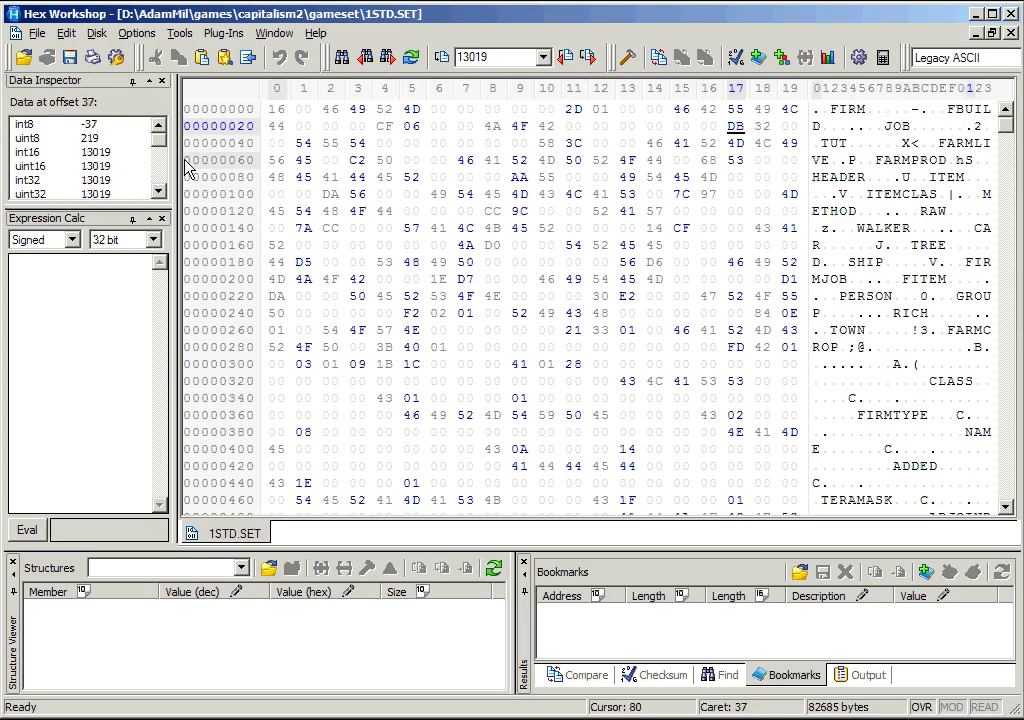
left_click(548, 144)
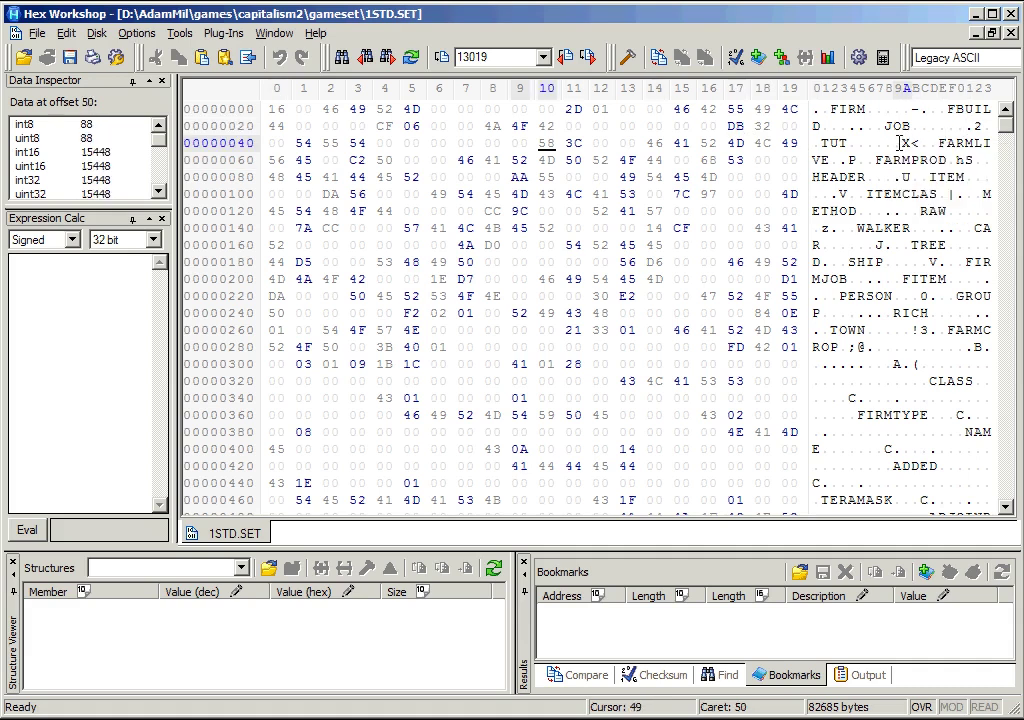
left_click(356, 160)
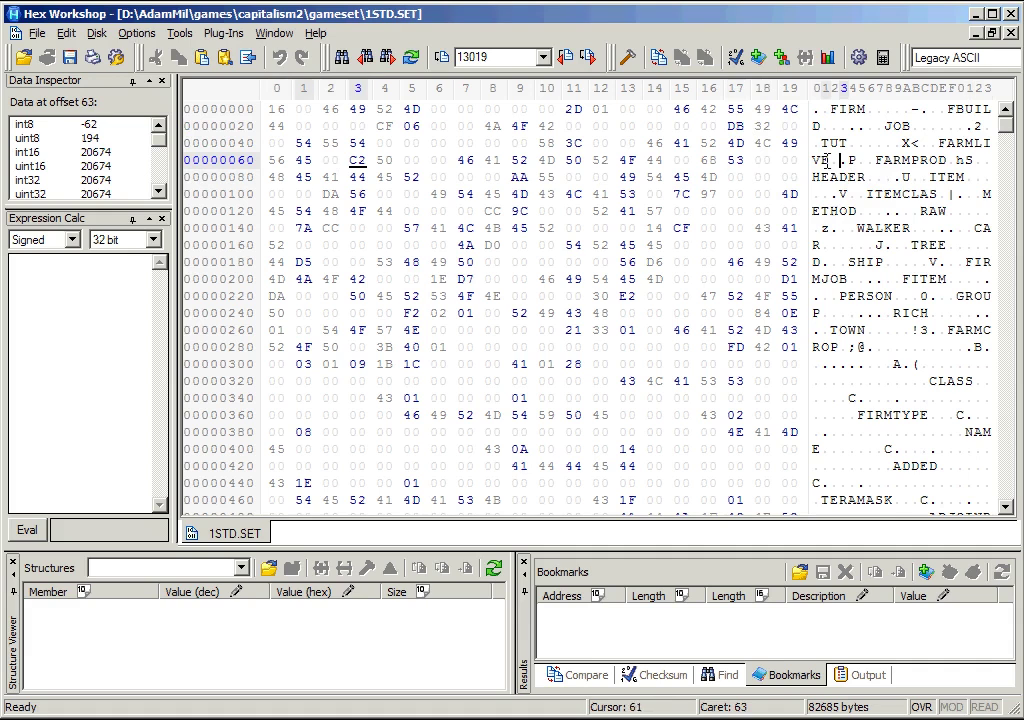
left_click(548, 144)
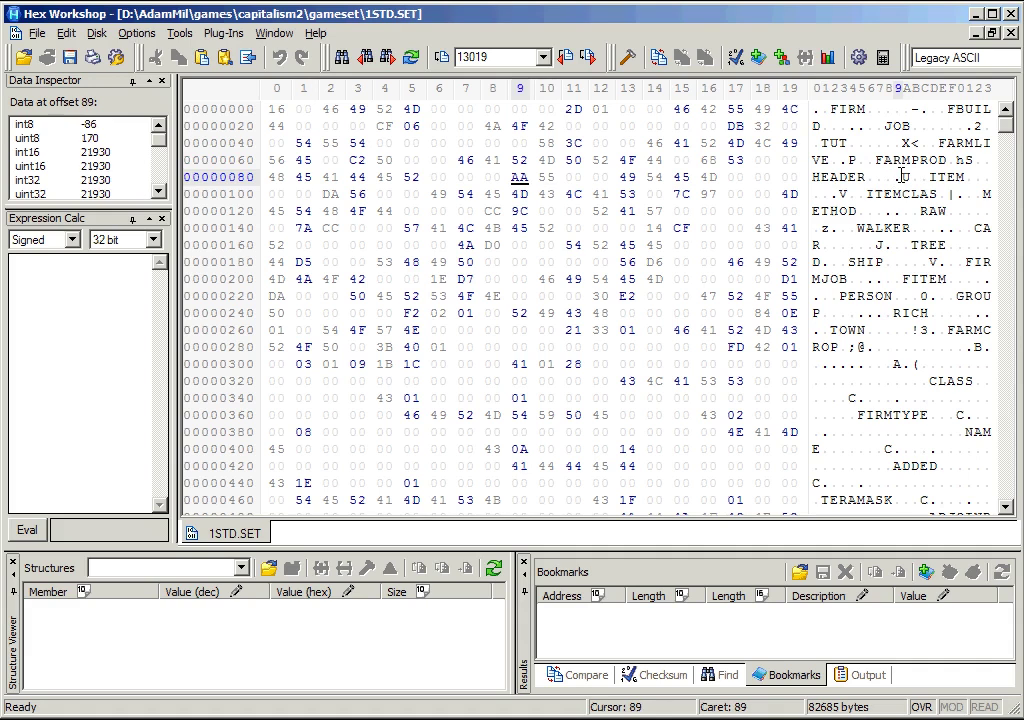
left_click(330, 194)
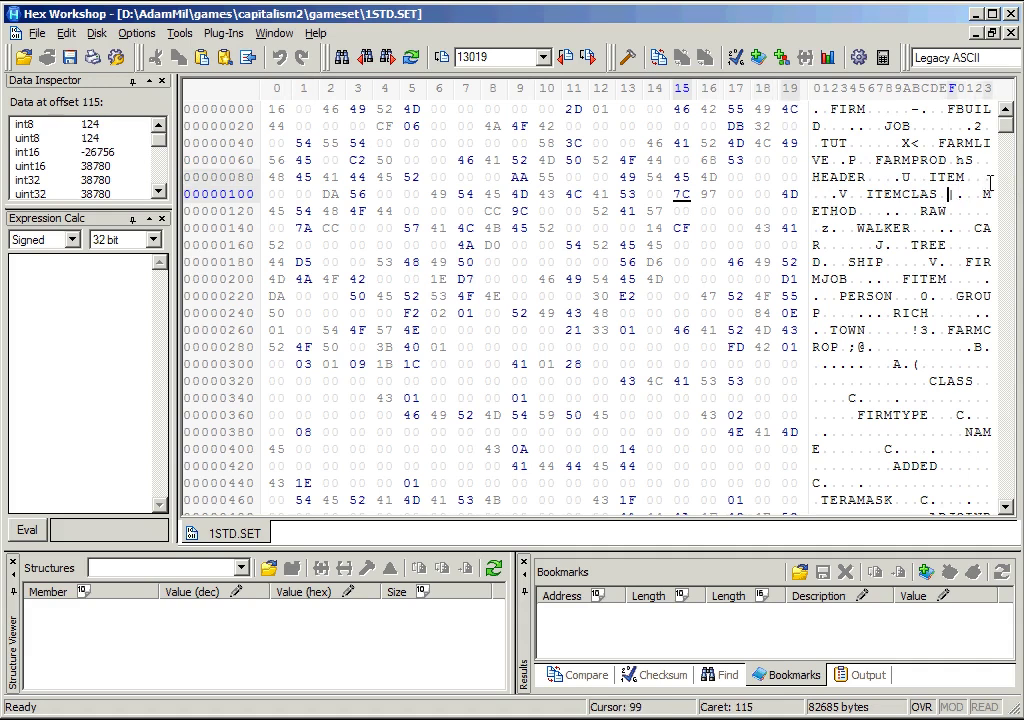
left_click(790, 194)
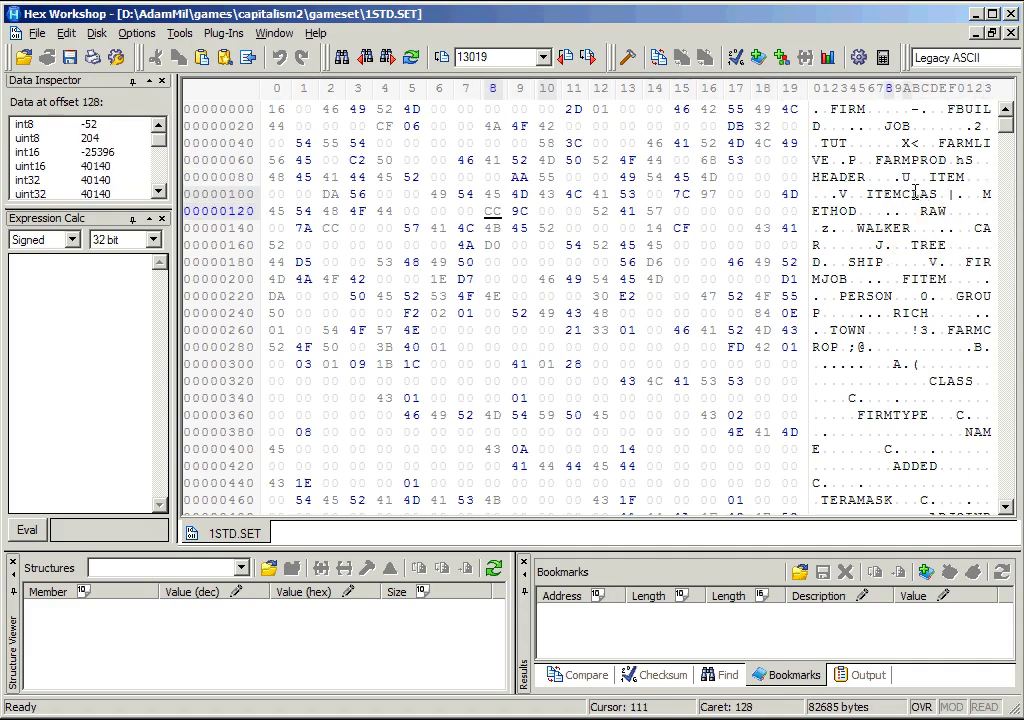
mouse_move(888, 262)
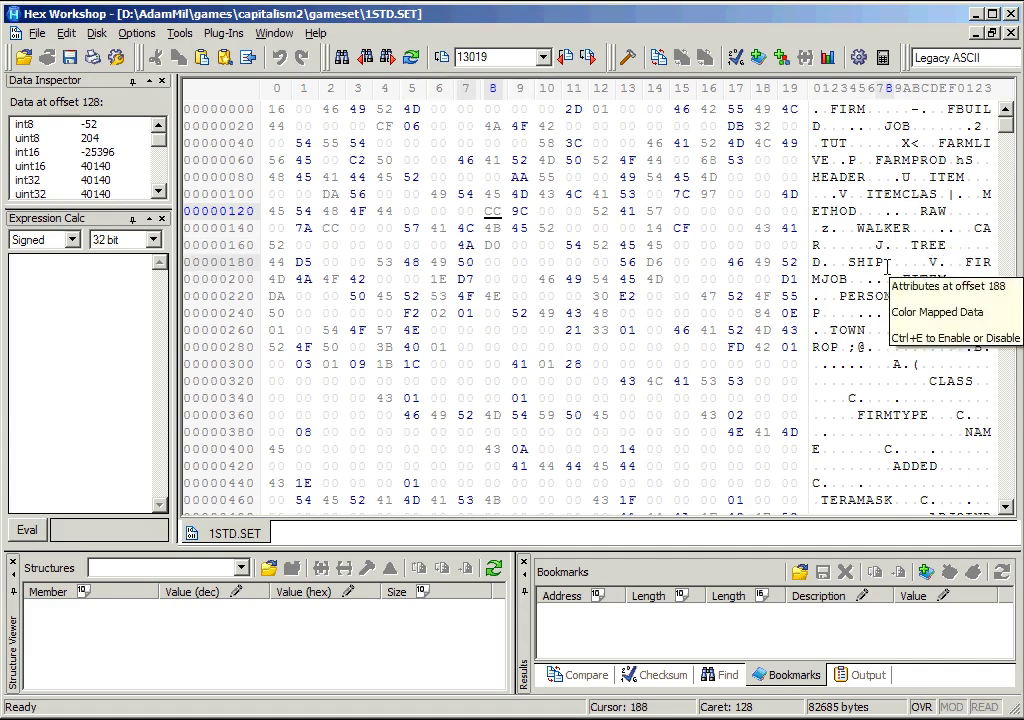
left_click(304, 228)
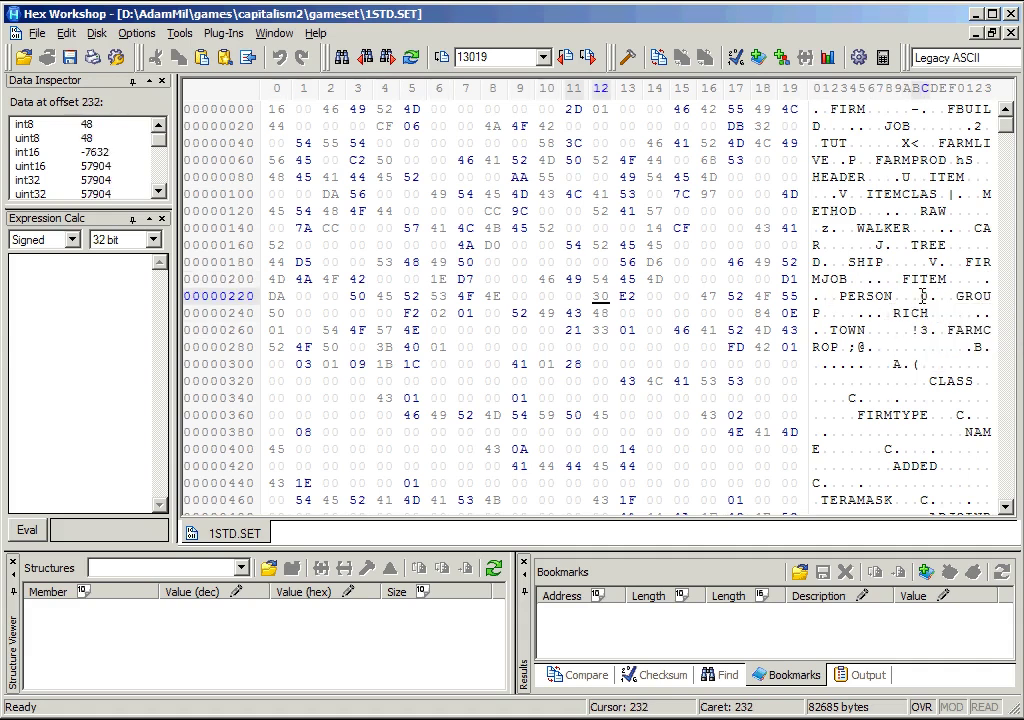
left_click(412, 312)
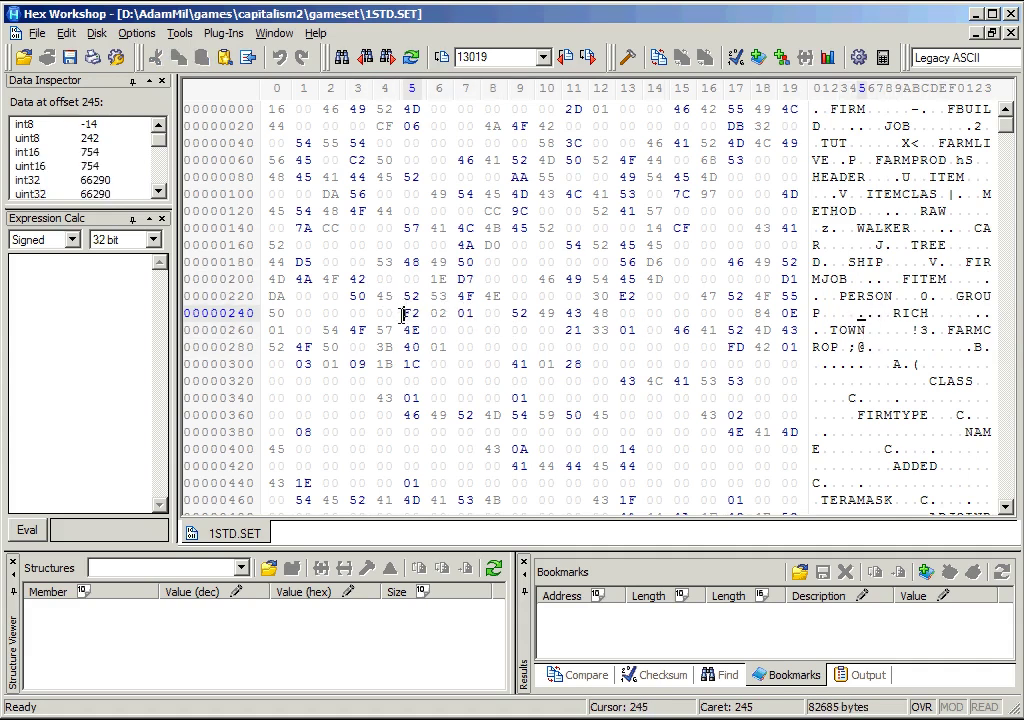
left_click(410, 312)
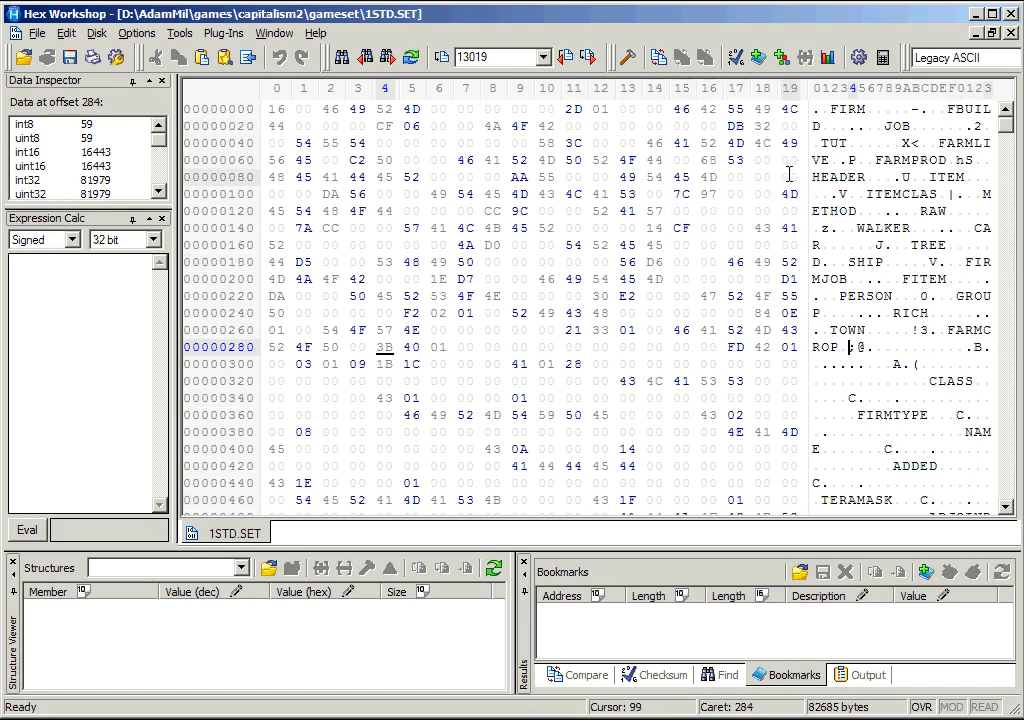
mouse_move(904, 110)
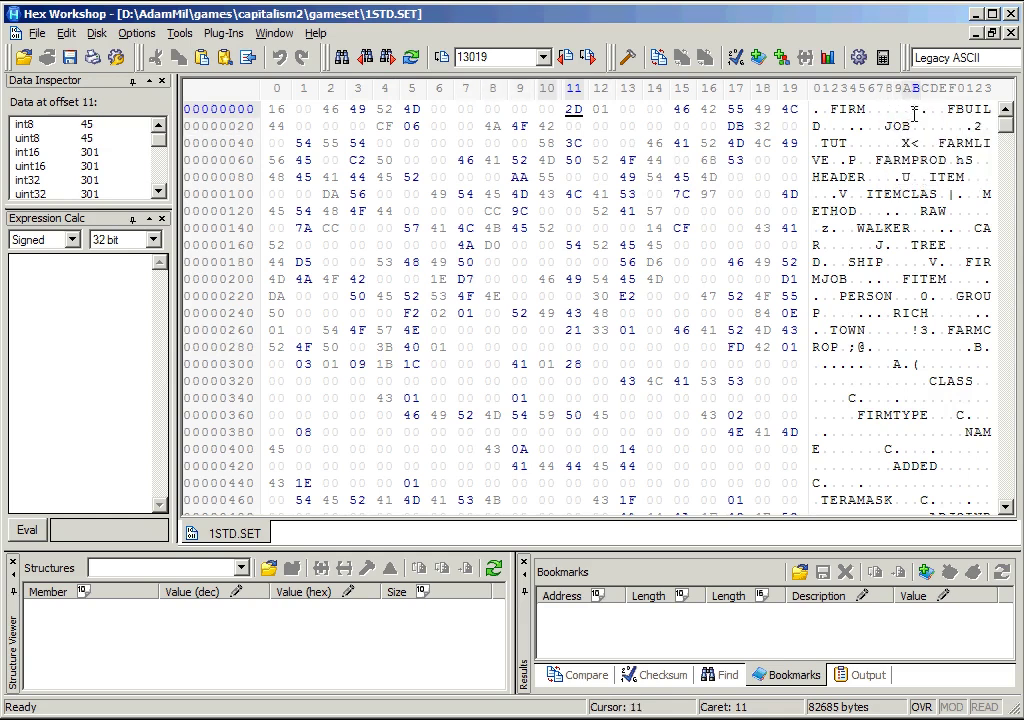
mouse_move(760, 278)
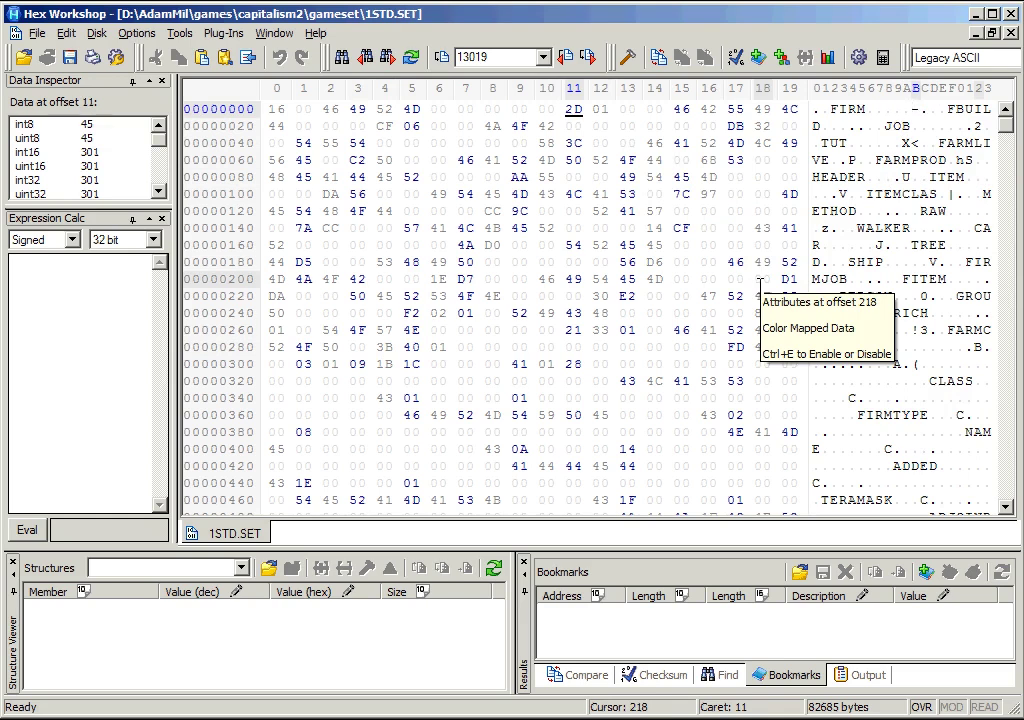
left_click(358, 126)
type("301")
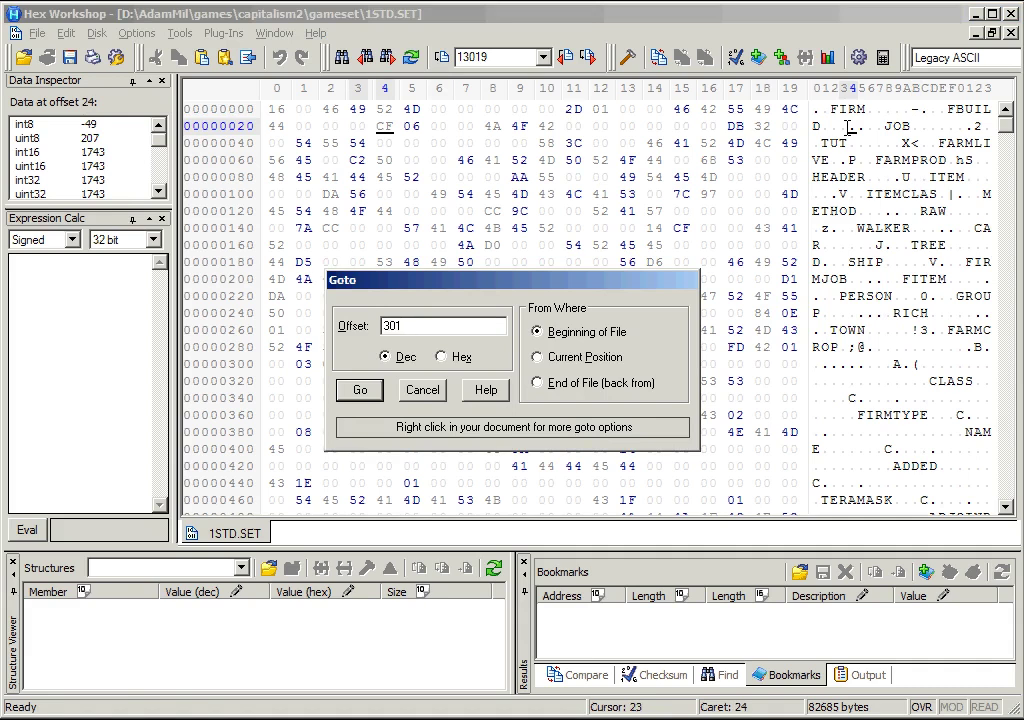
Jump to offset 301 and scroll through the firm record data below it
left_click(358, 388)
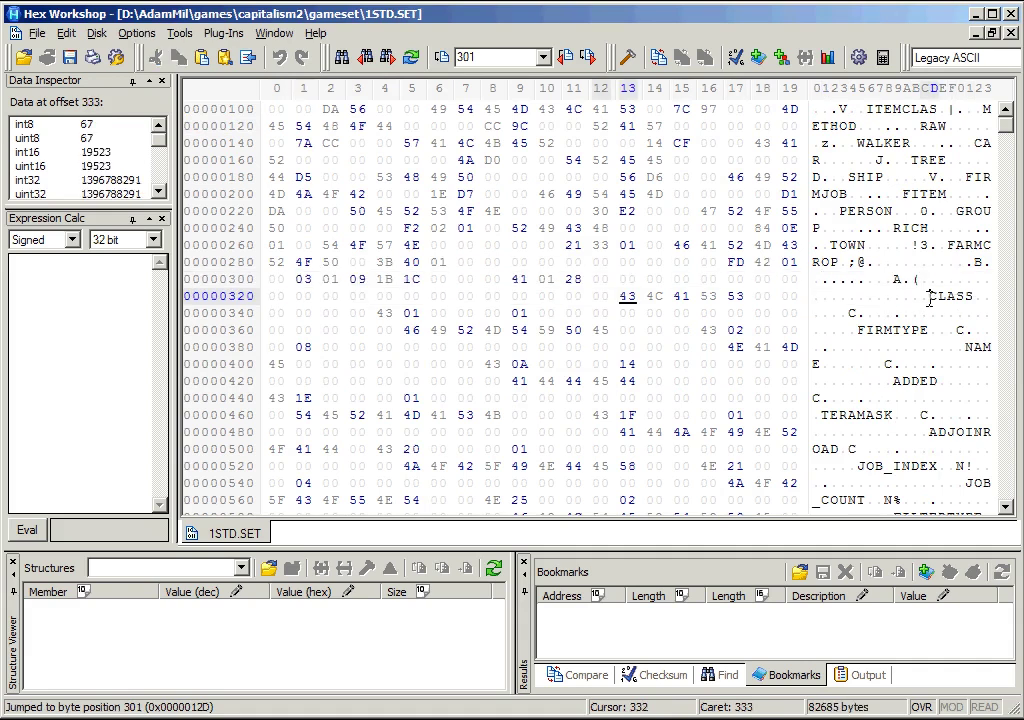
scroll("down", 3)
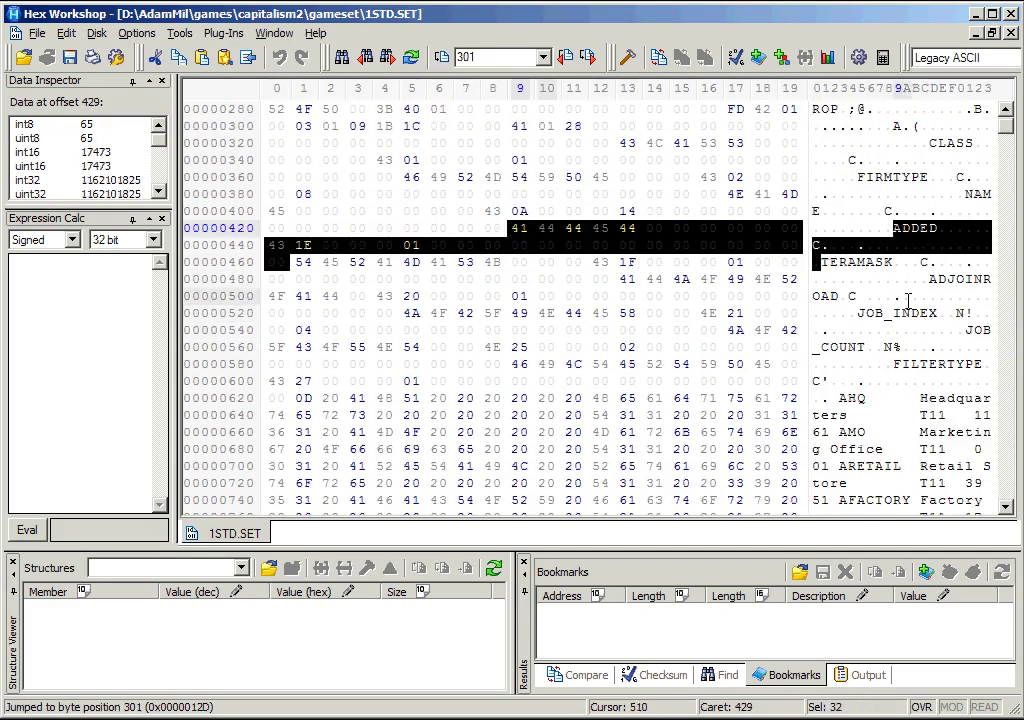
scroll("down", 3)
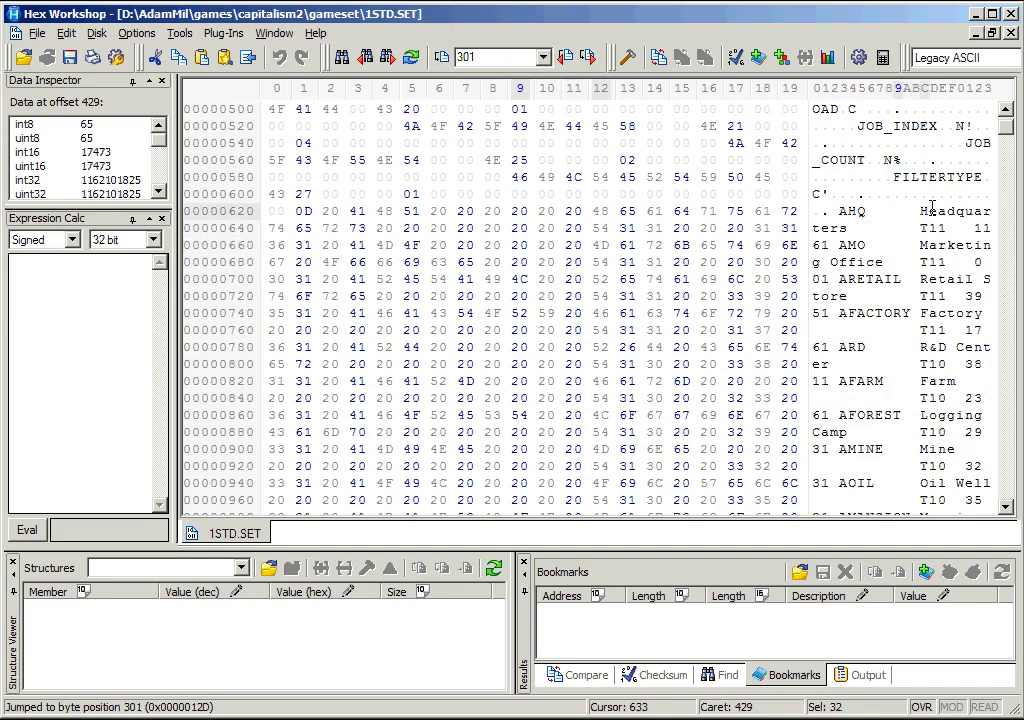
scroll("down", 3)
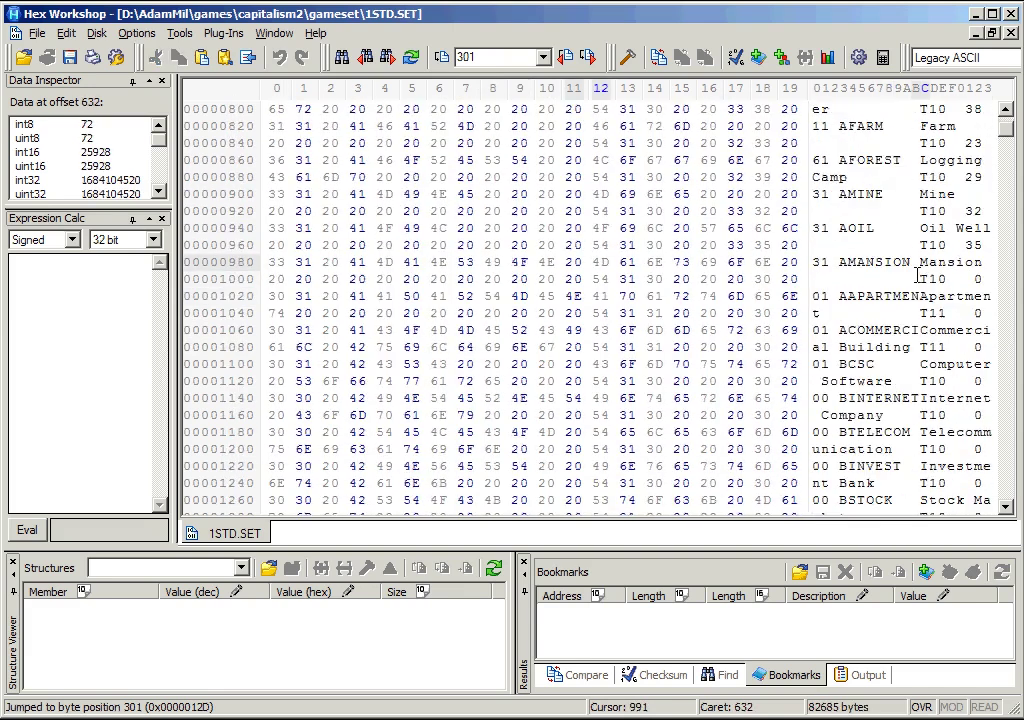
scroll("down", 3)
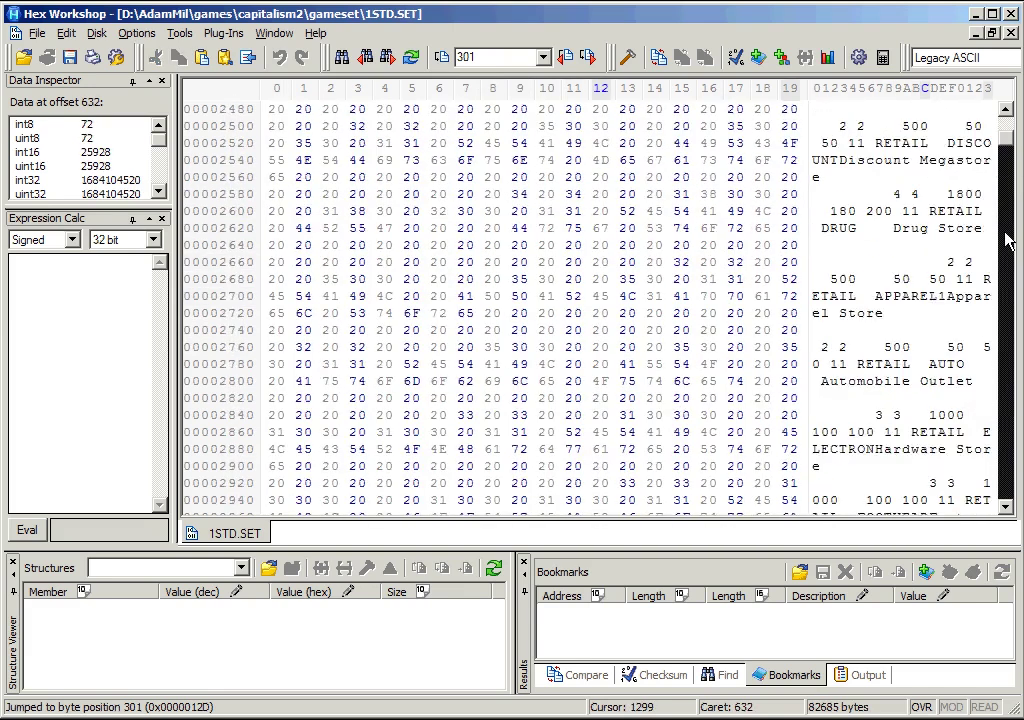
scroll("up", 3)
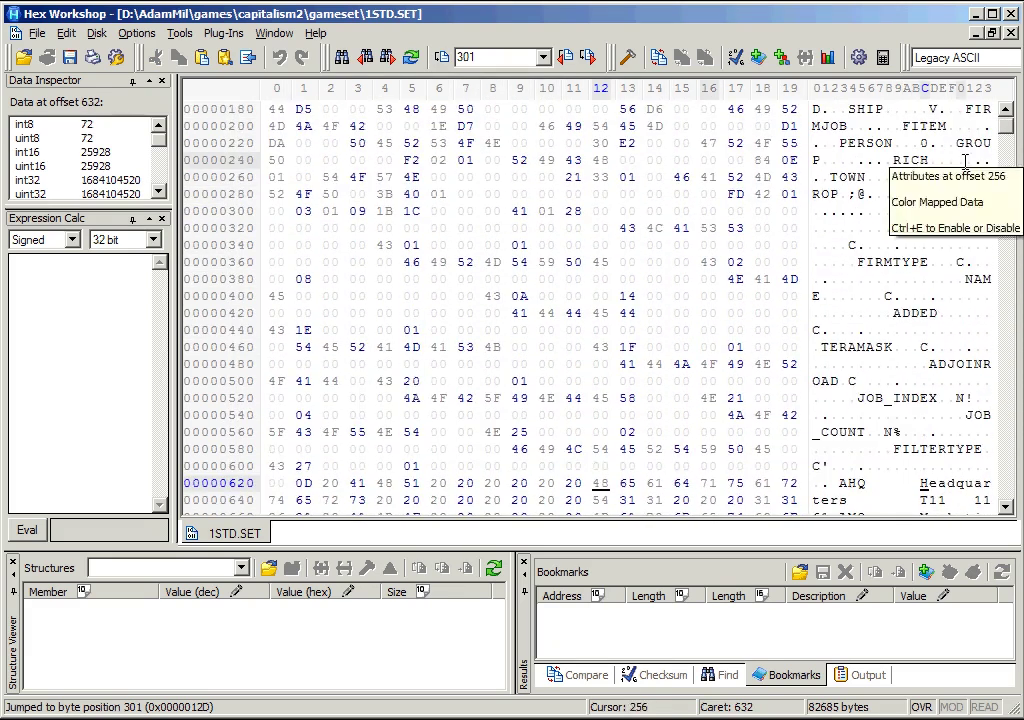
scroll("down", 3)
type("1")
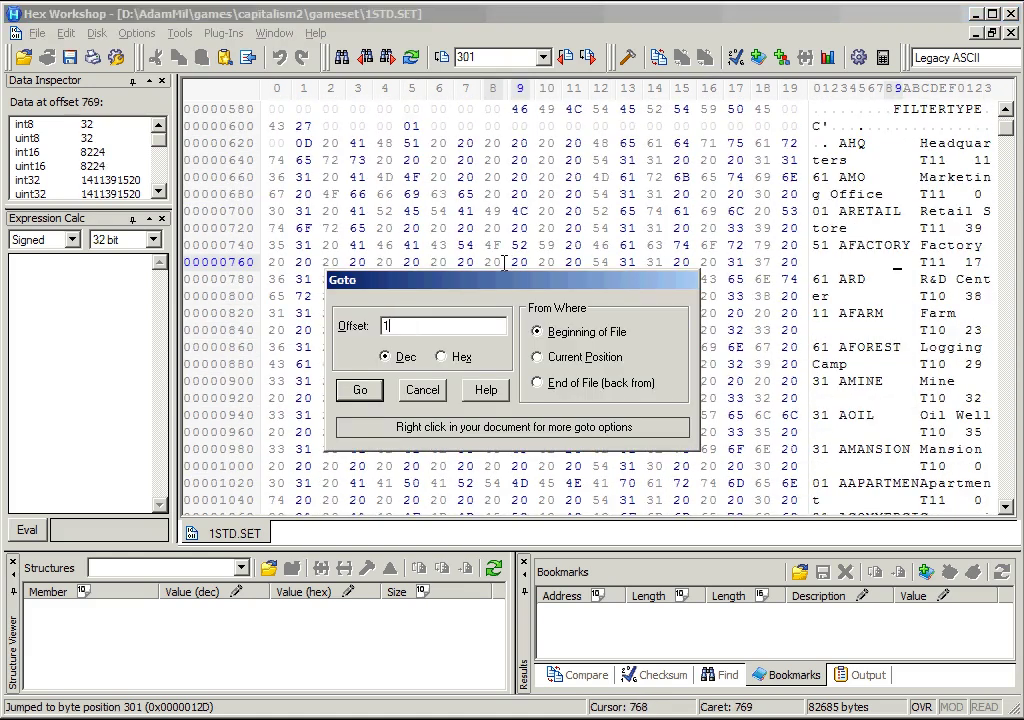
Jump to offset 1743 and look around the surrounding data
left_click(360, 388)
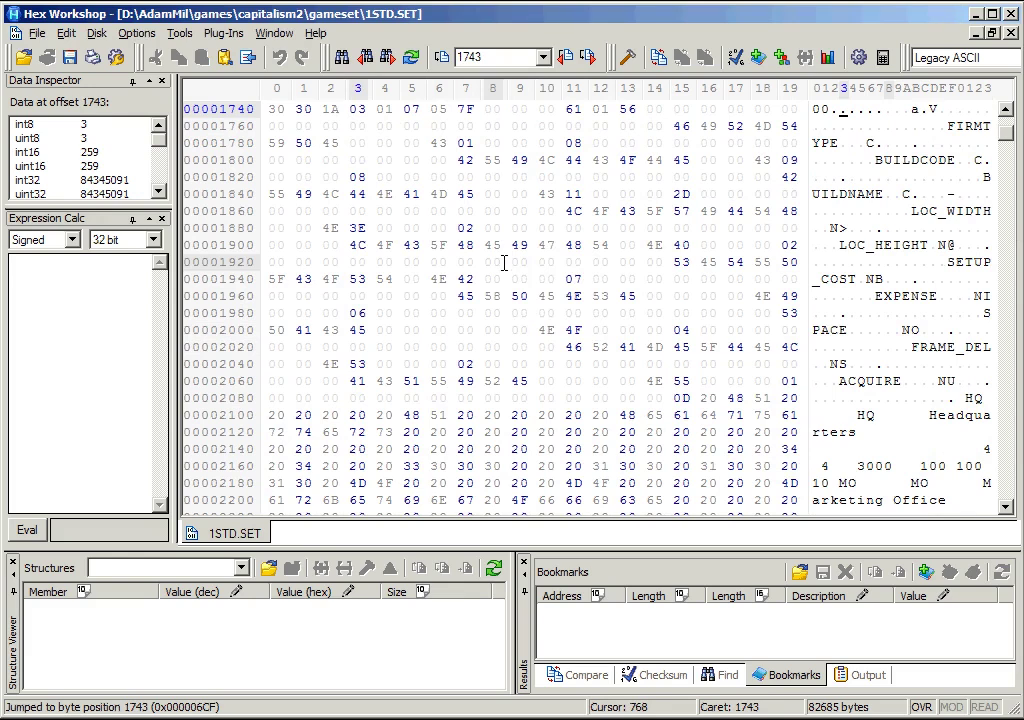
scroll("up", 3)
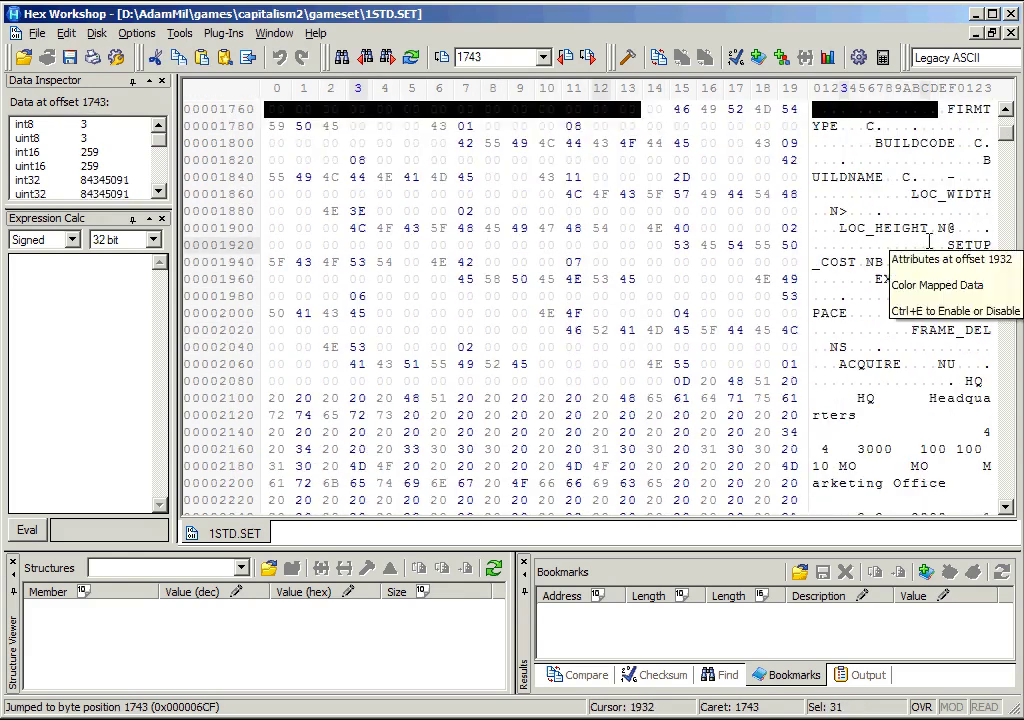
scroll("down", 3)
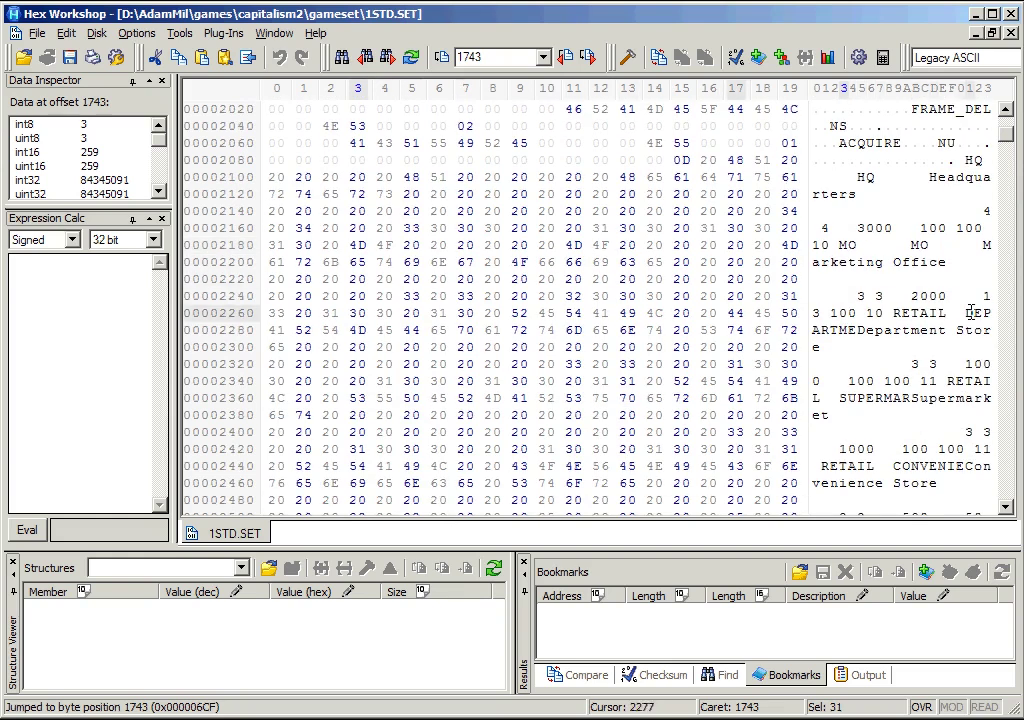
scroll("up", 3)
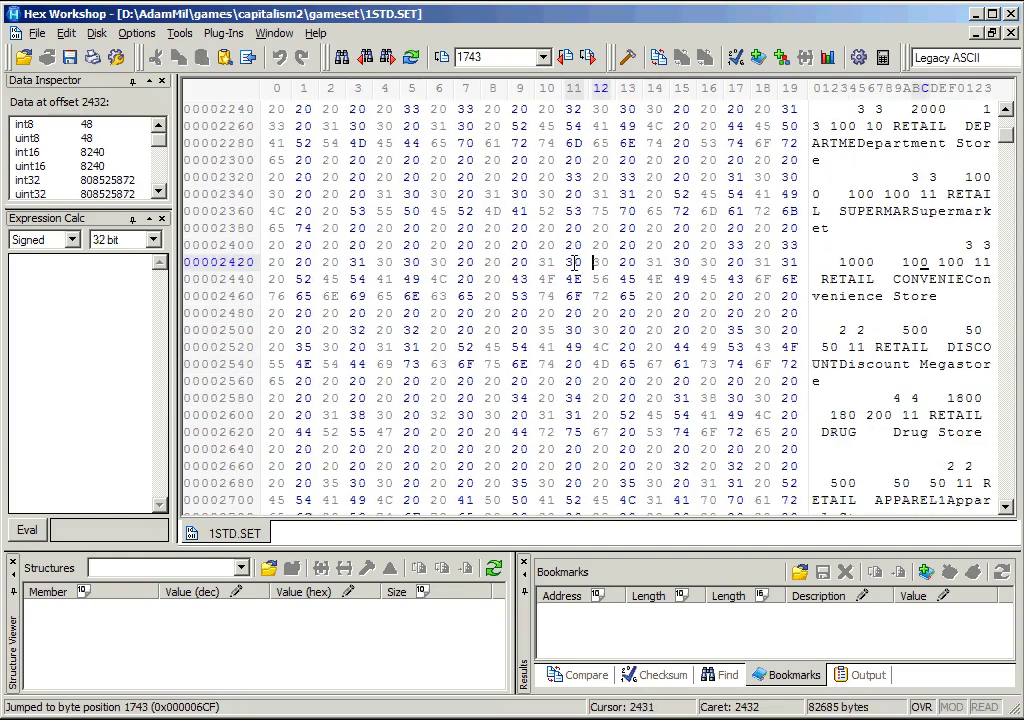
Review the header at the file start, then jump to offset 13019 at the JOB_CODE table
key("ctrl+Home")
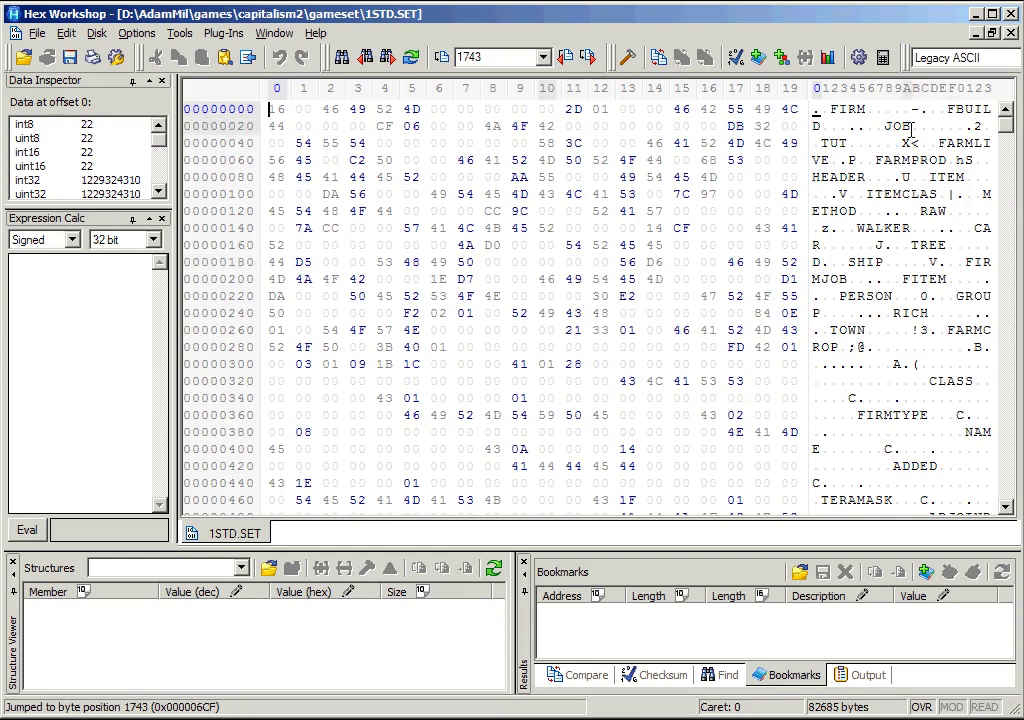
left_click(384, 126)
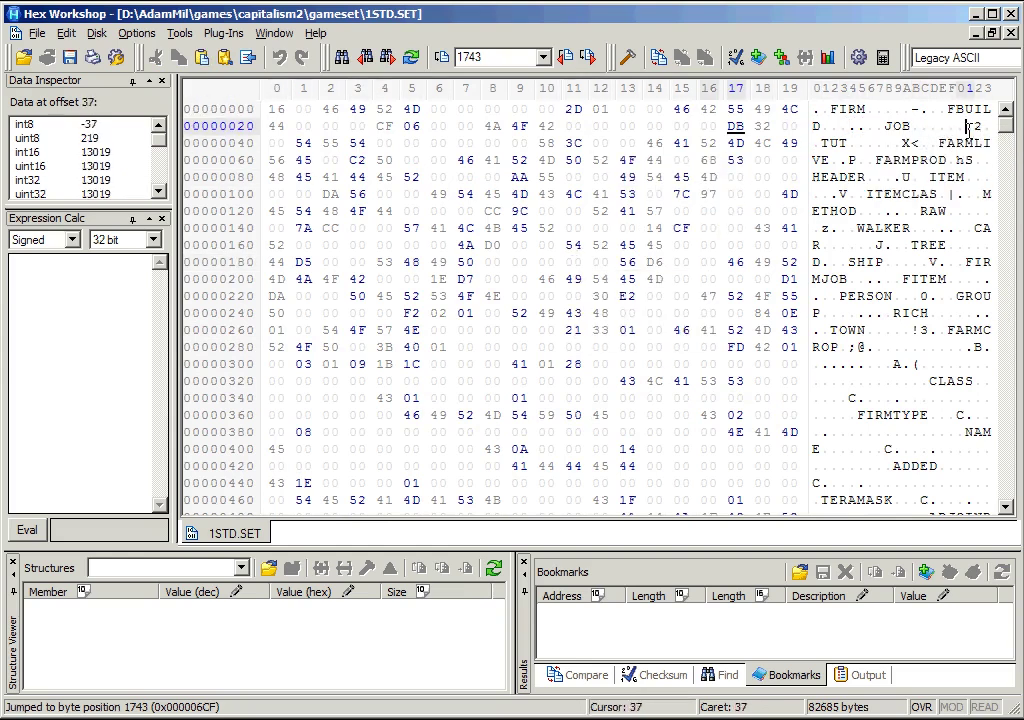
left_click(358, 176)
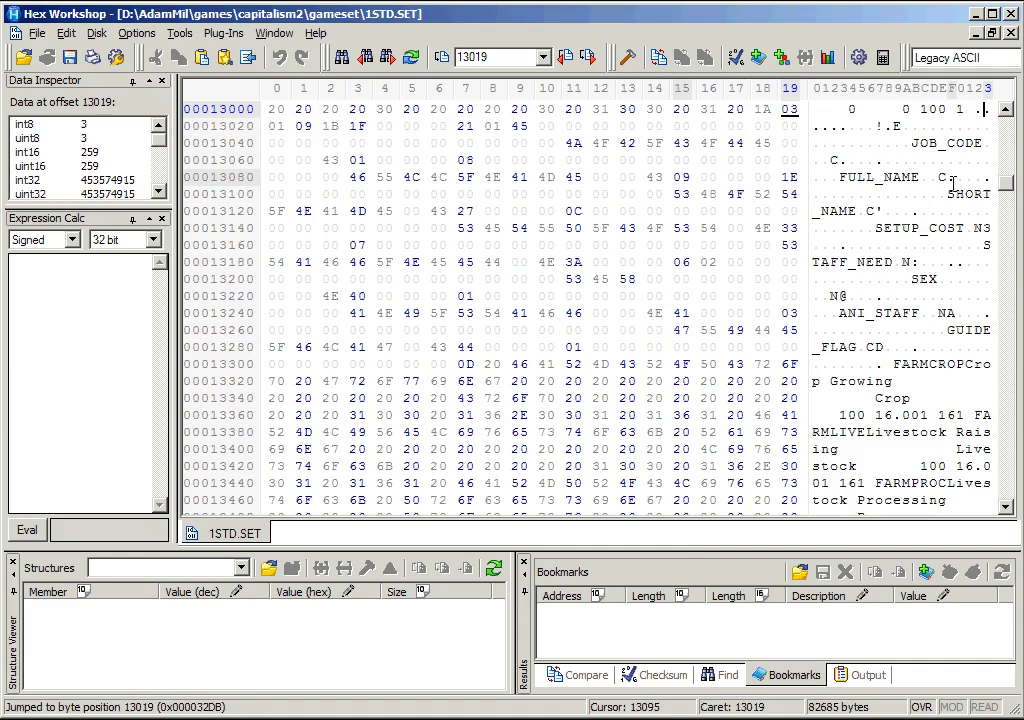
scroll("down", 3)
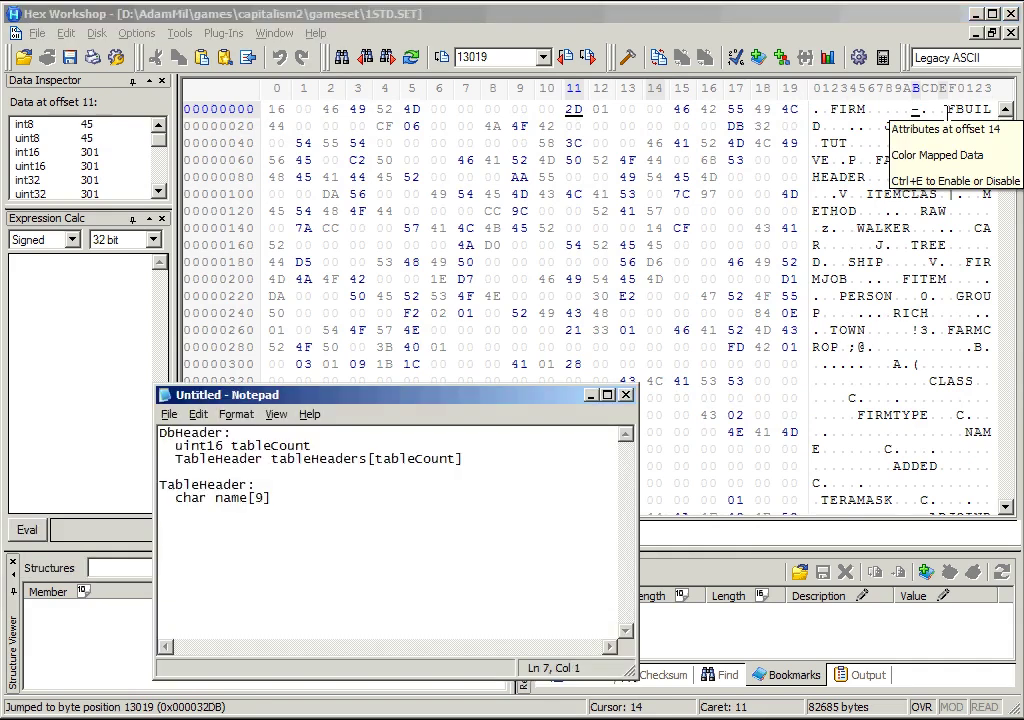
Add a uint32 offset field under char name[9] in TableHeader
type("u")
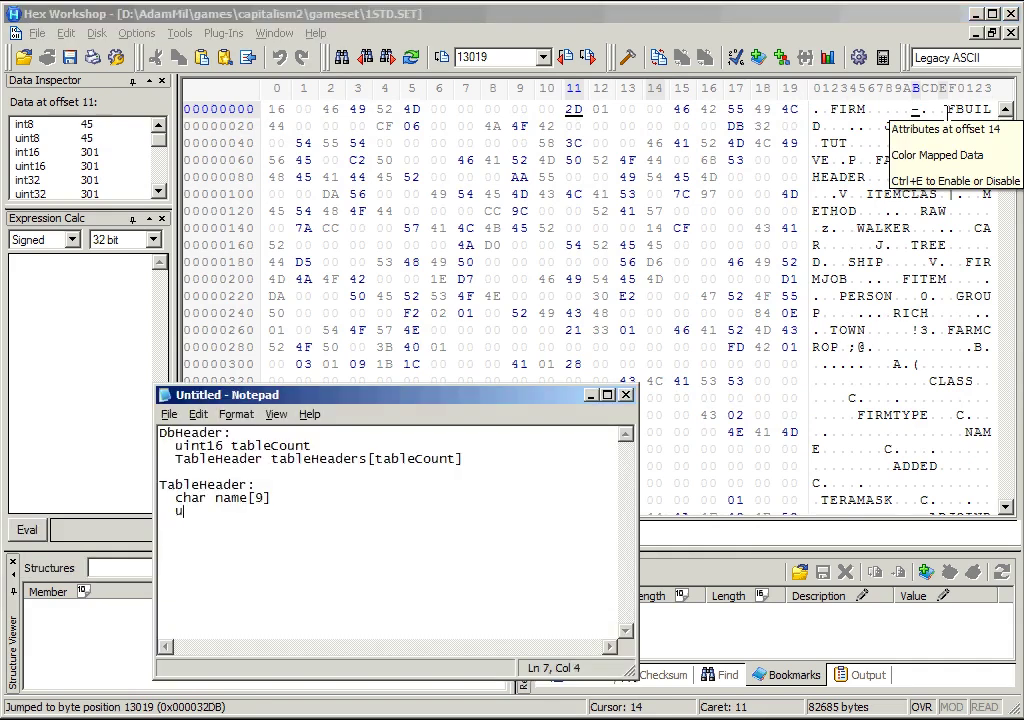
type("int32 off")
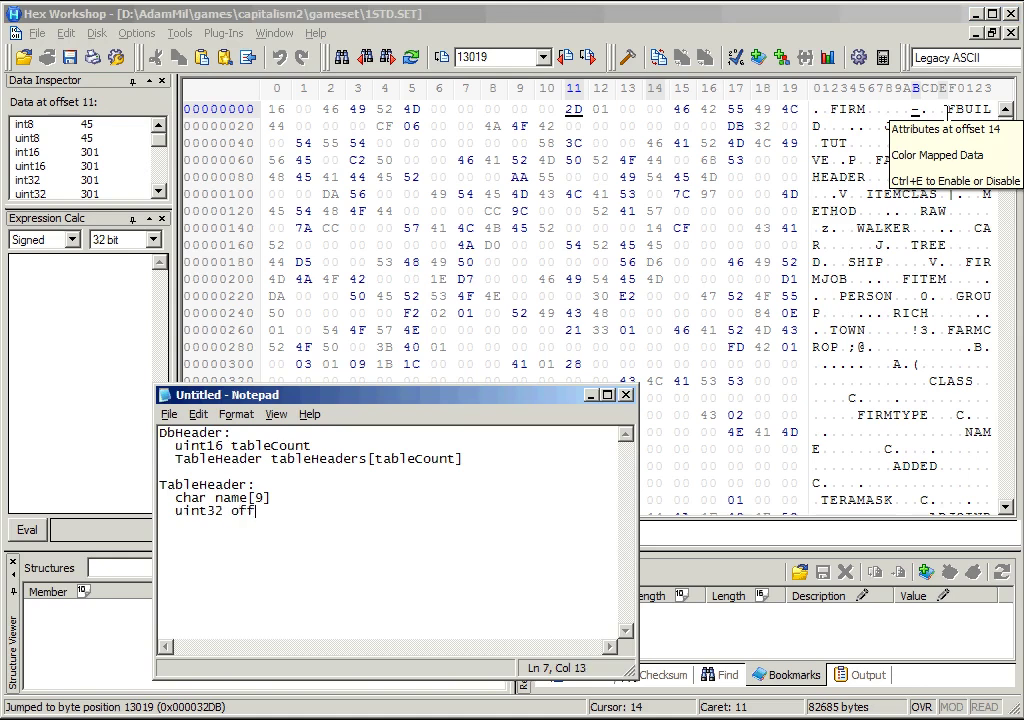
type("set")
left_click(504, 56)
type("301")
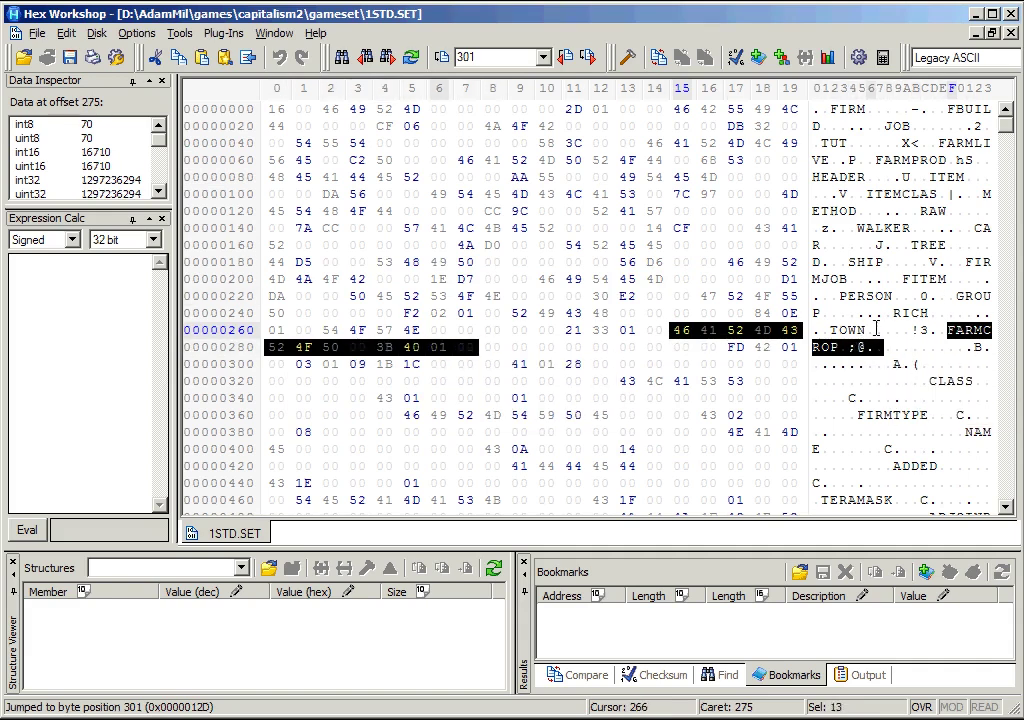
Check the bytes after FARMCROP at offsets 297 and 284, reading 259 as int16 at 301
left_click(278, 364)
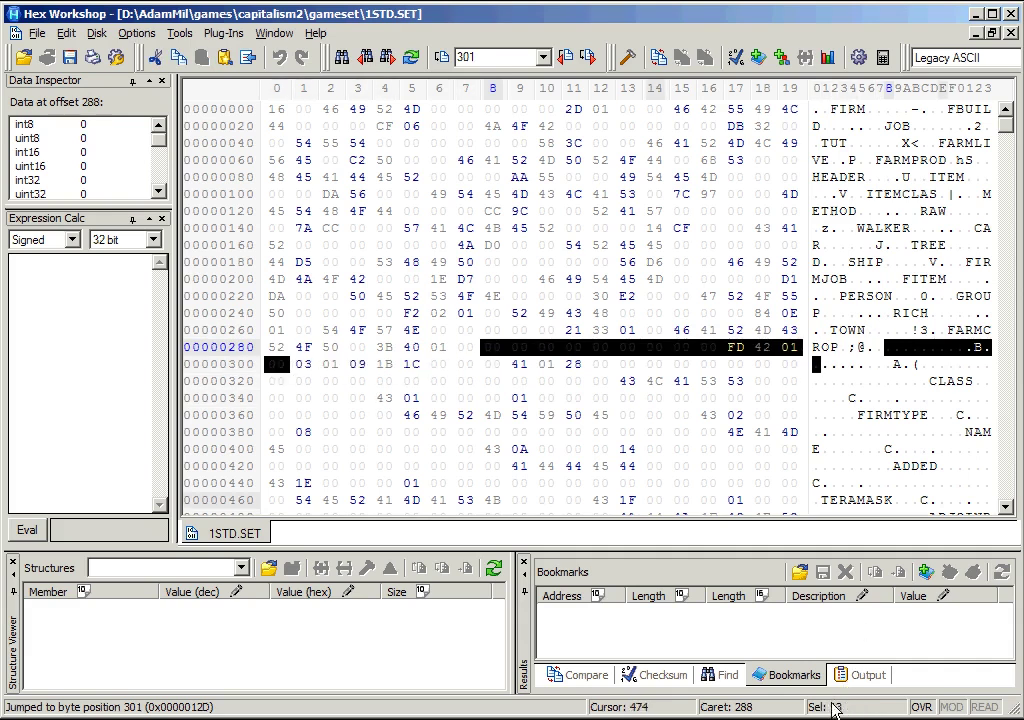
left_click(730, 348)
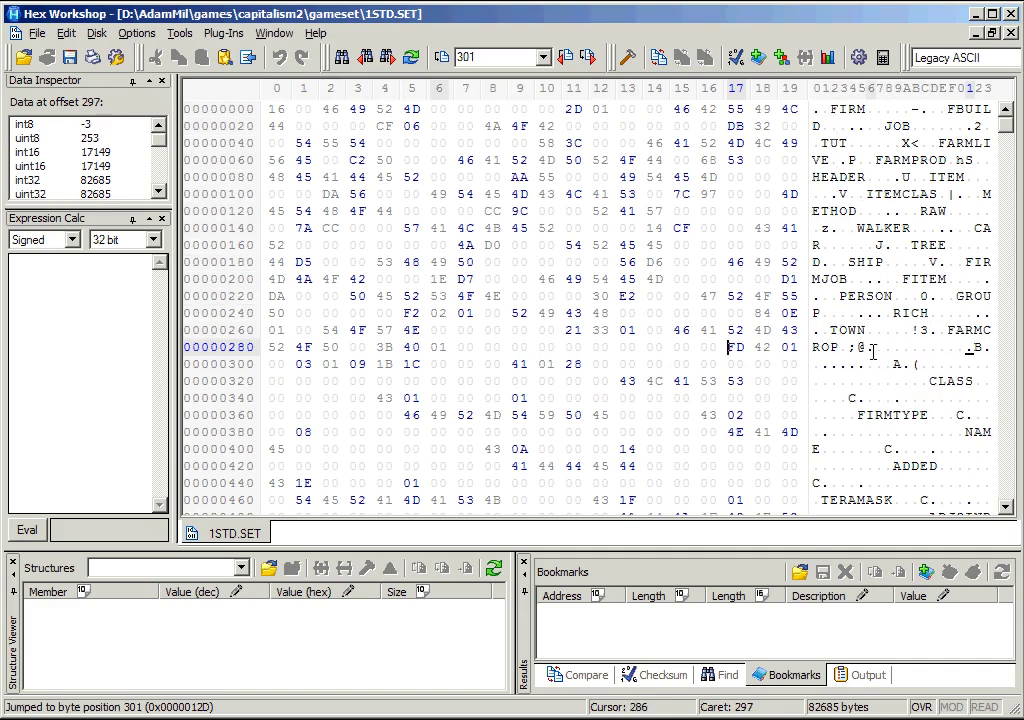
left_click(466, 346)
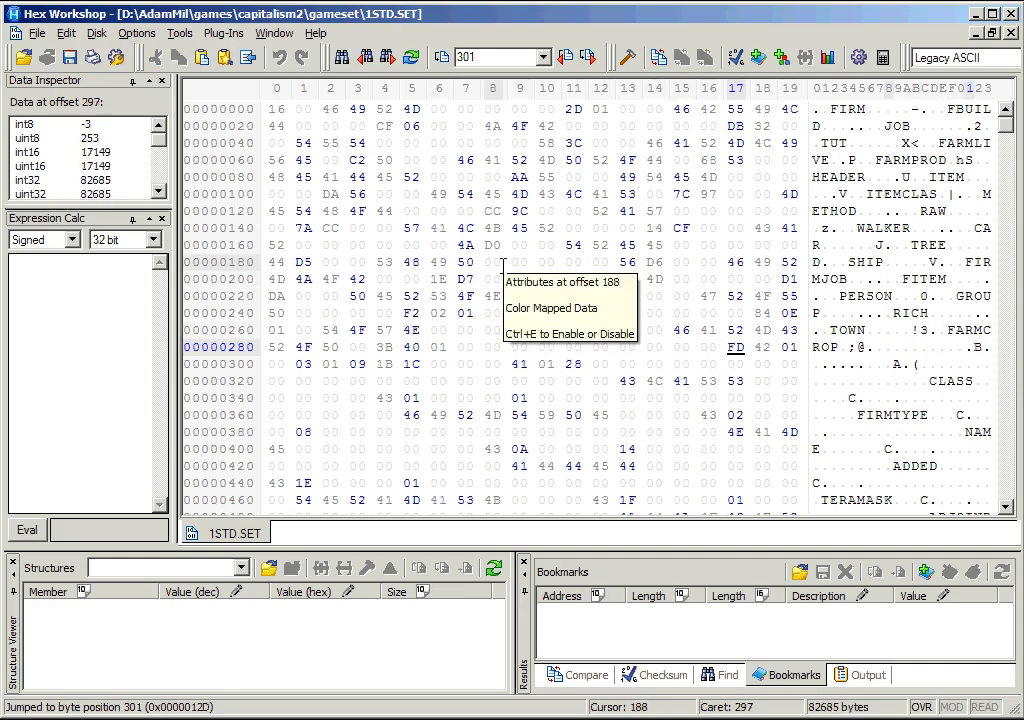
mouse_move(648, 244)
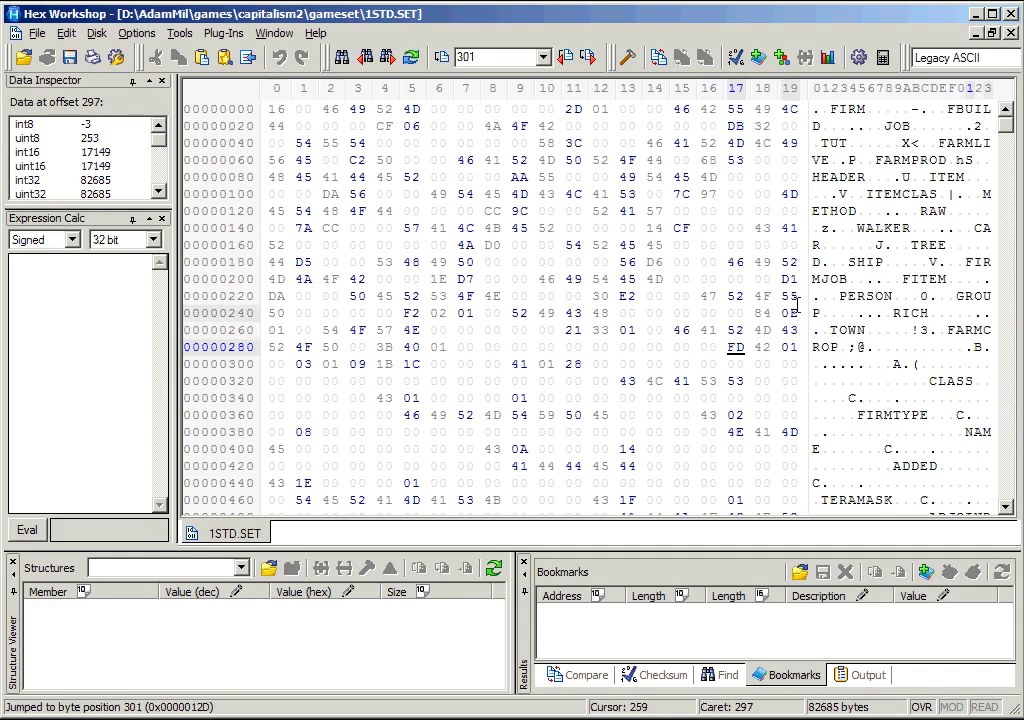
mouse_move(884, 280)
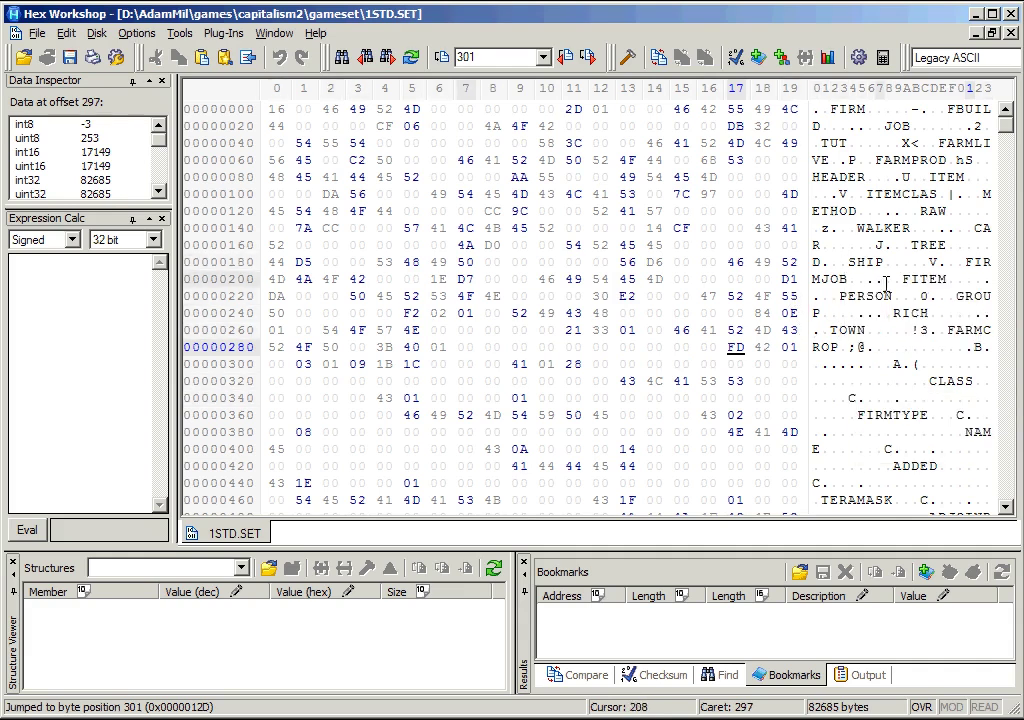
left_click(440, 280)
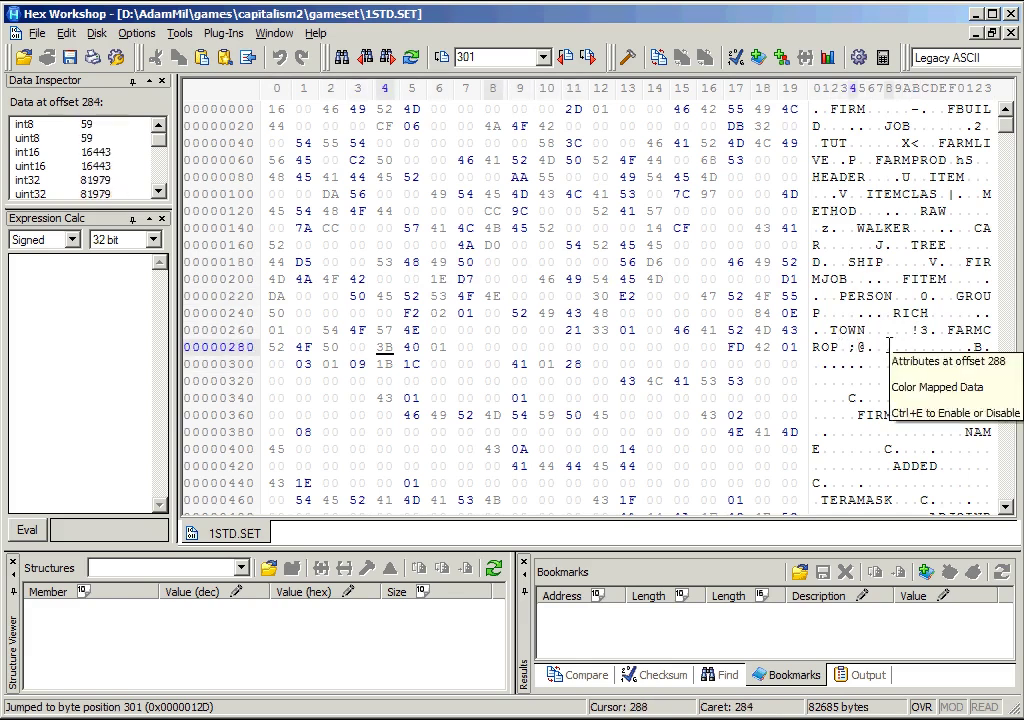
left_click(736, 348)
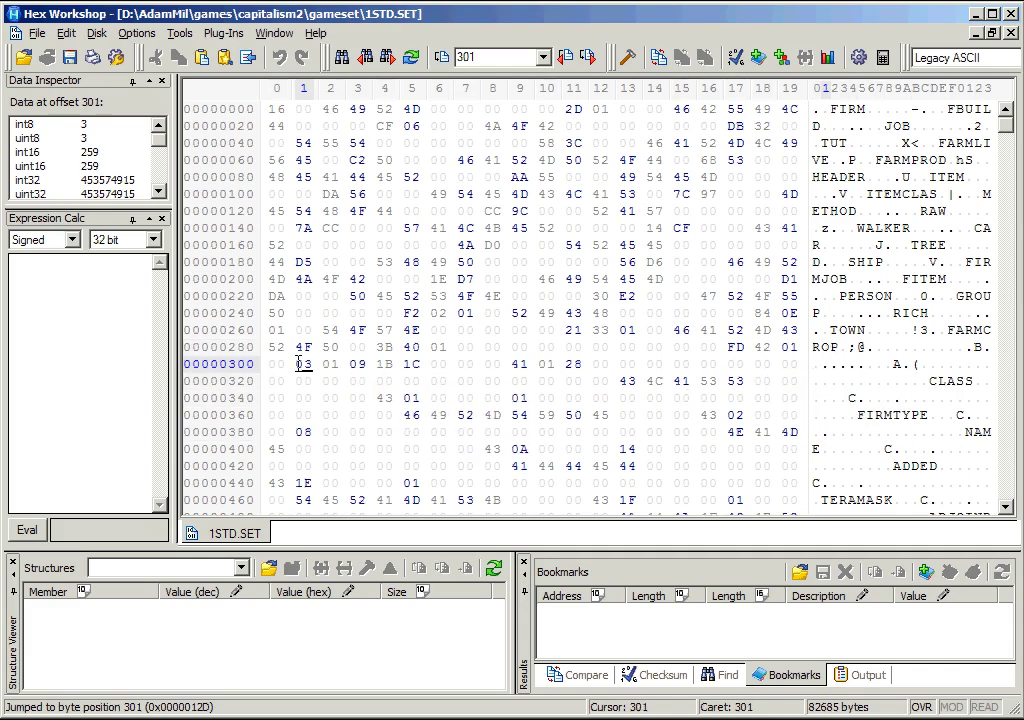
Mark the byte block from offset 301 and read offsets 304 and 312 in the Data Inspector
scroll("down", 3)
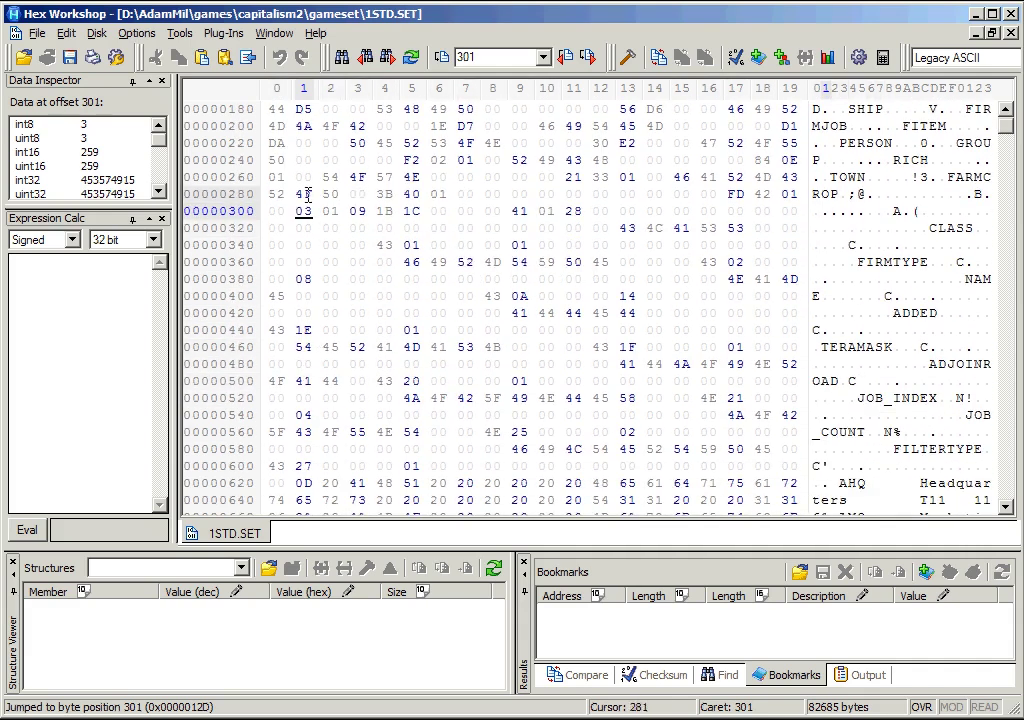
left_click_drag(304, 212, 370, 228)
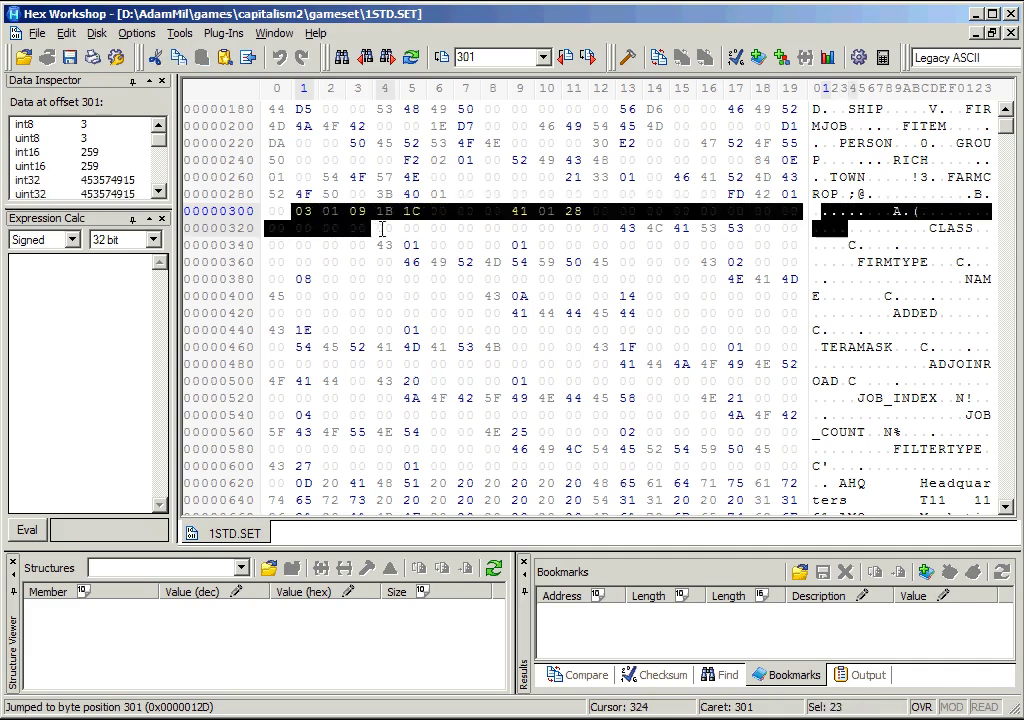
left_click(600, 228)
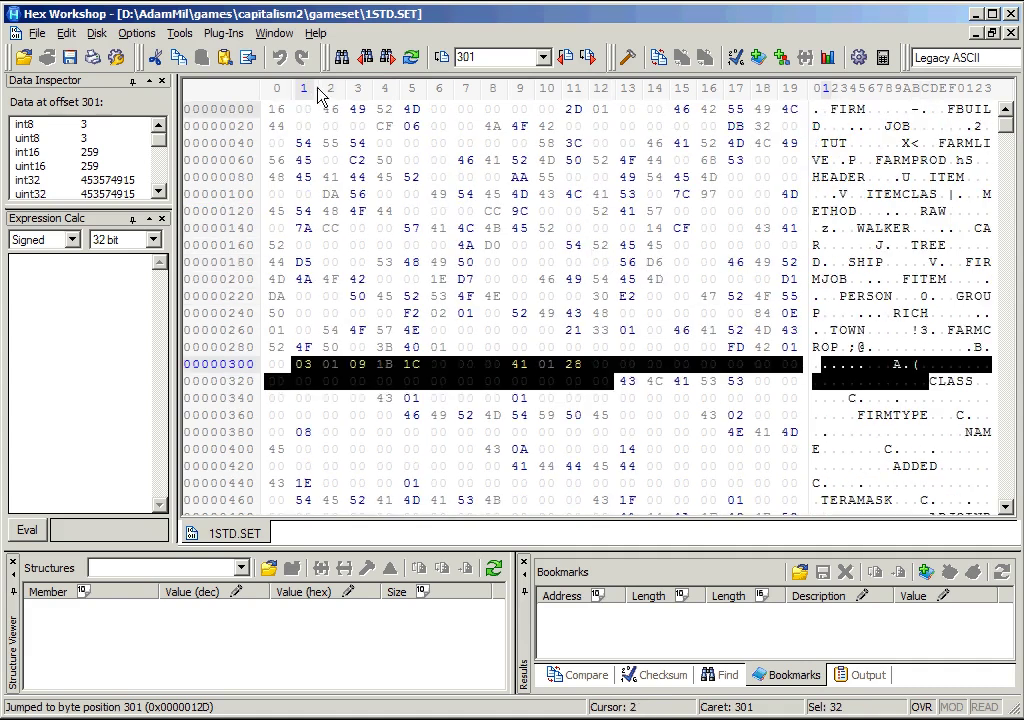
scroll("down", 3)
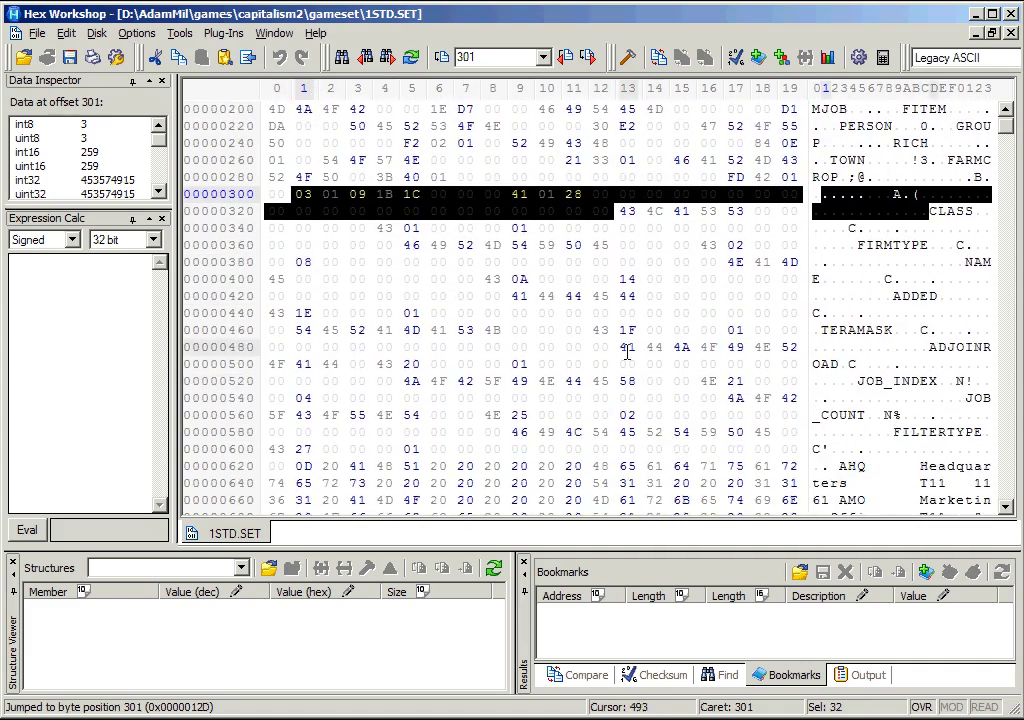
scroll("down", 3)
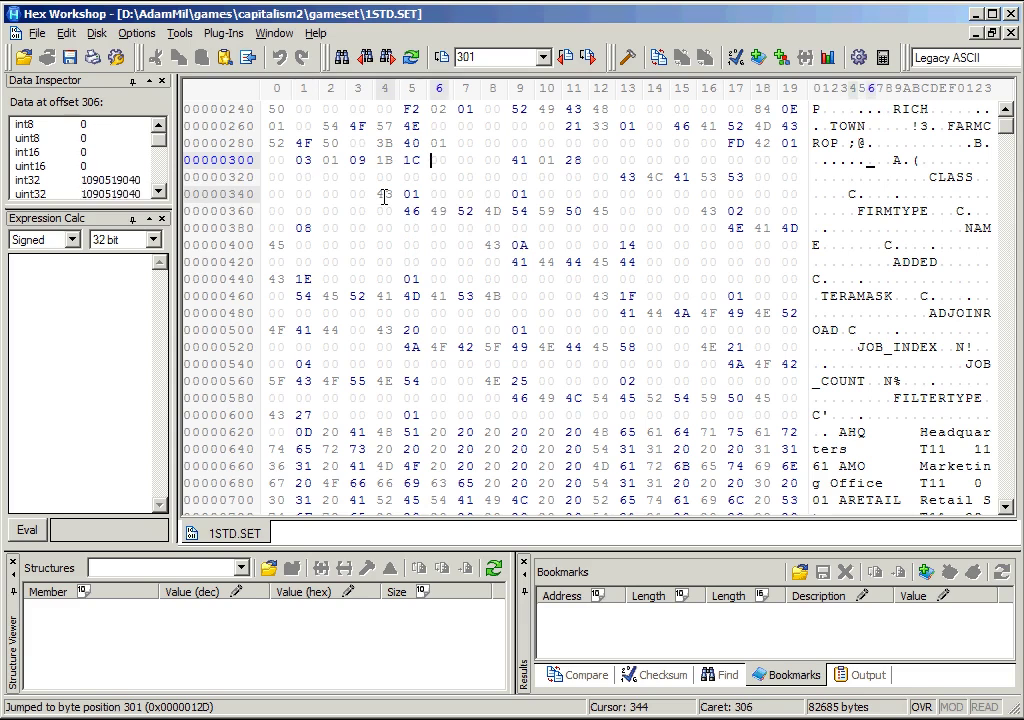
left_click(384, 160)
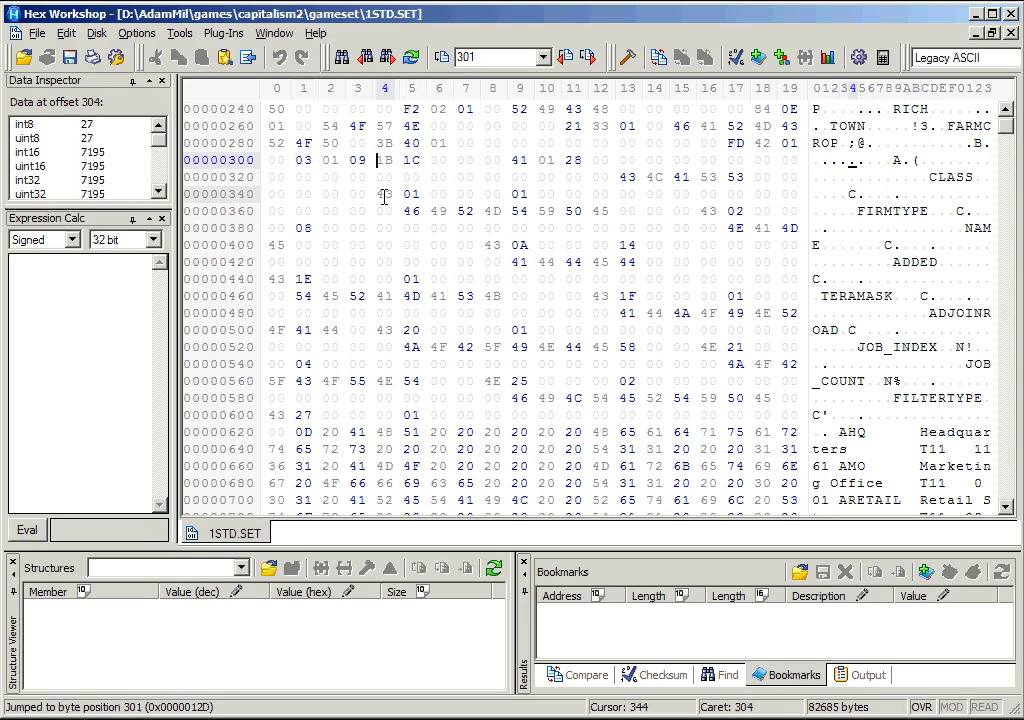
left_click(520, 160)
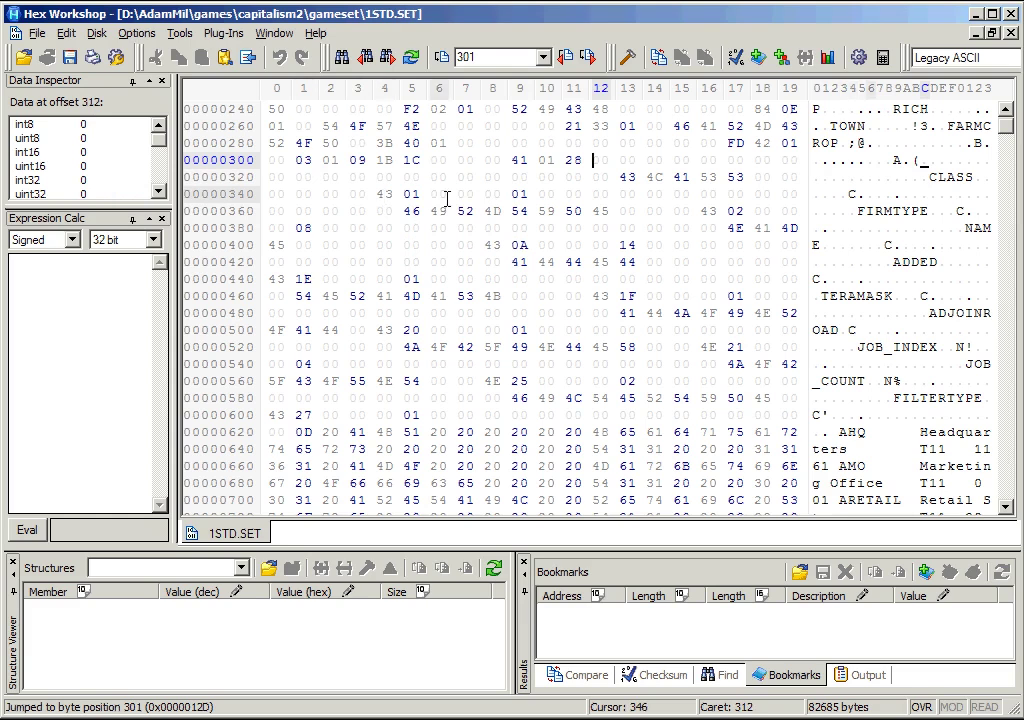
mouse_move(656, 184)
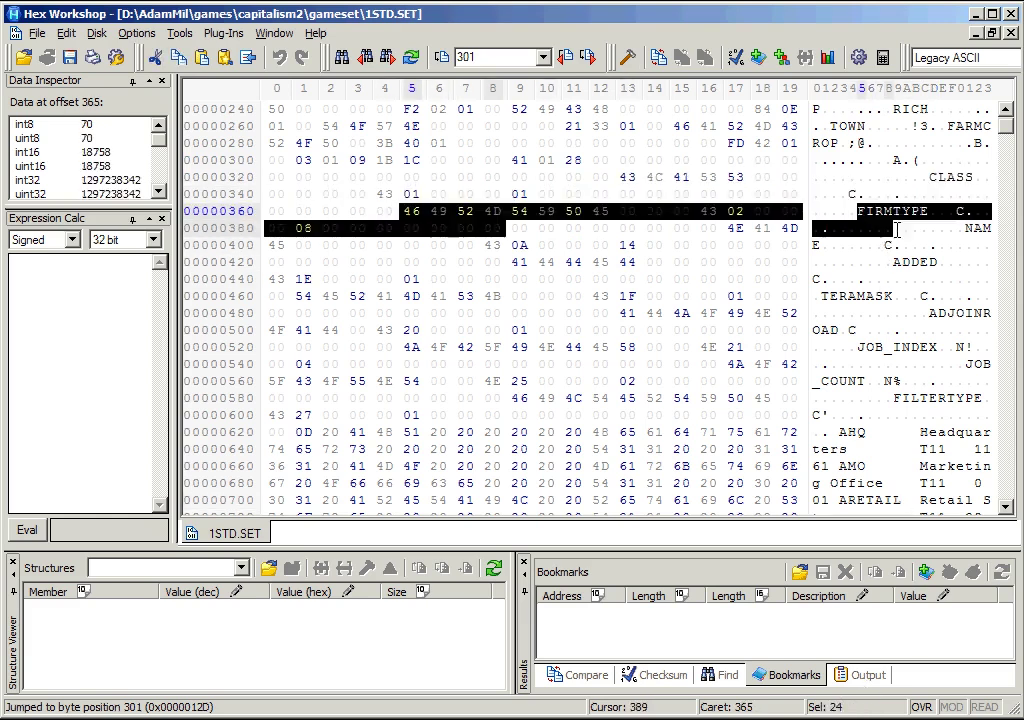
Read the FIRMTYPE bytes around offset 368, then the values at offsets 495 and 595
left_click(736, 228)
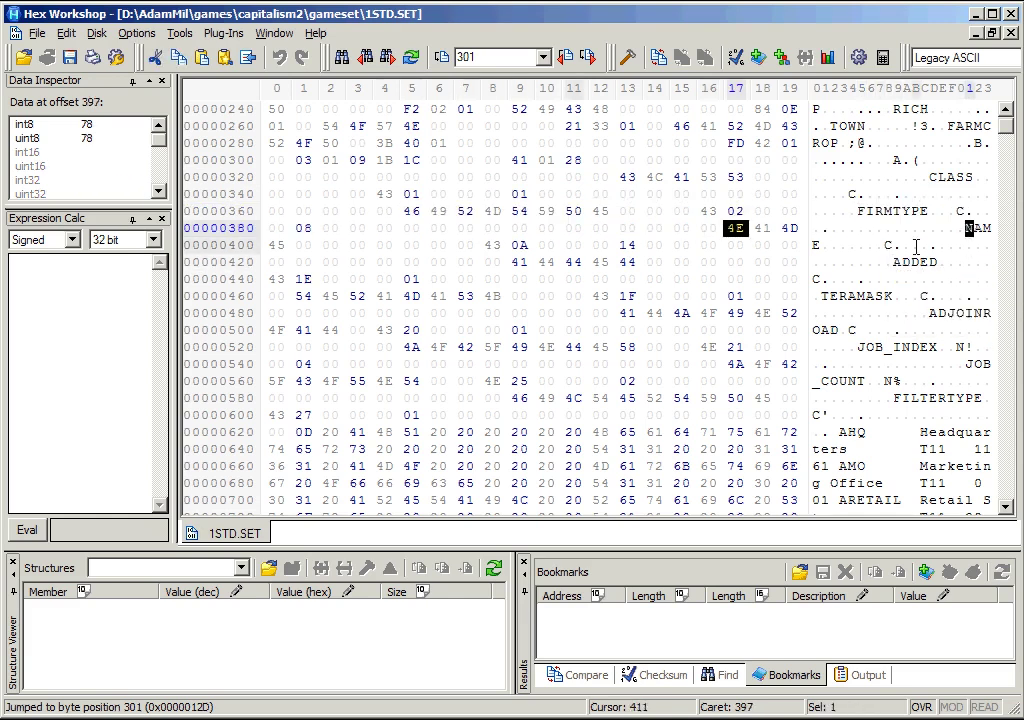
left_click(520, 262)
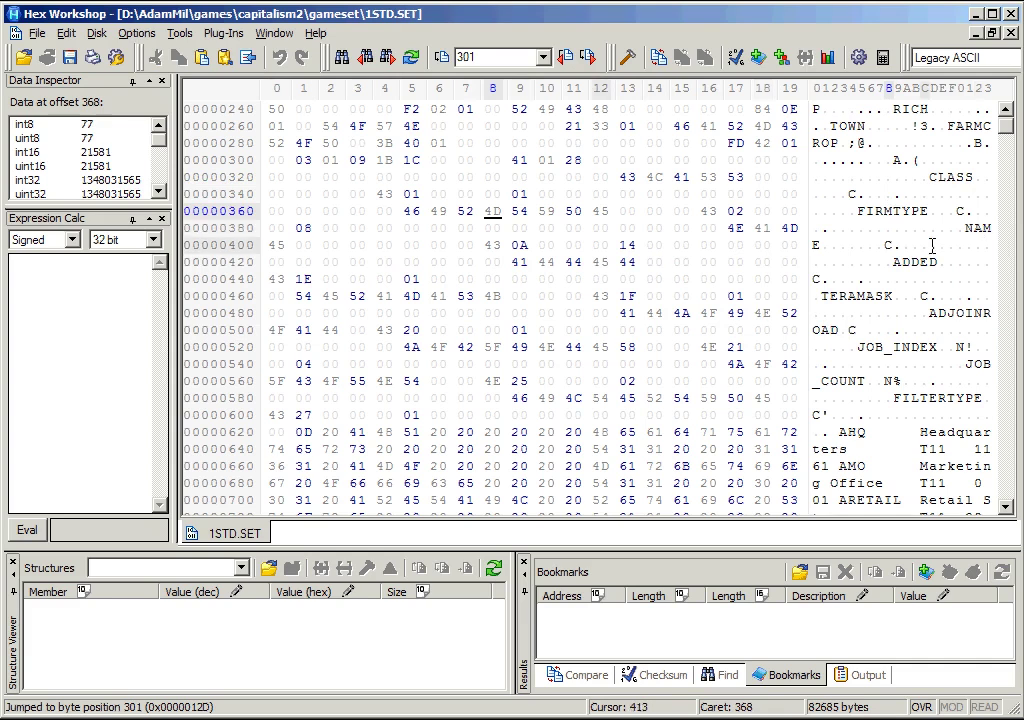
mouse_move(844, 380)
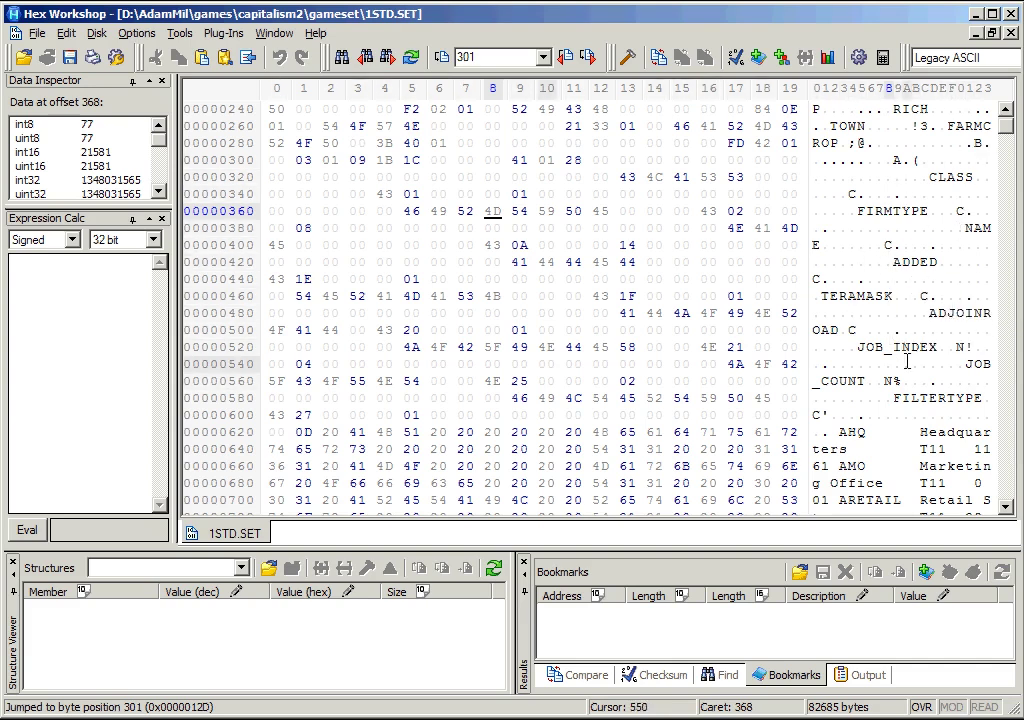
scroll("up", 3)
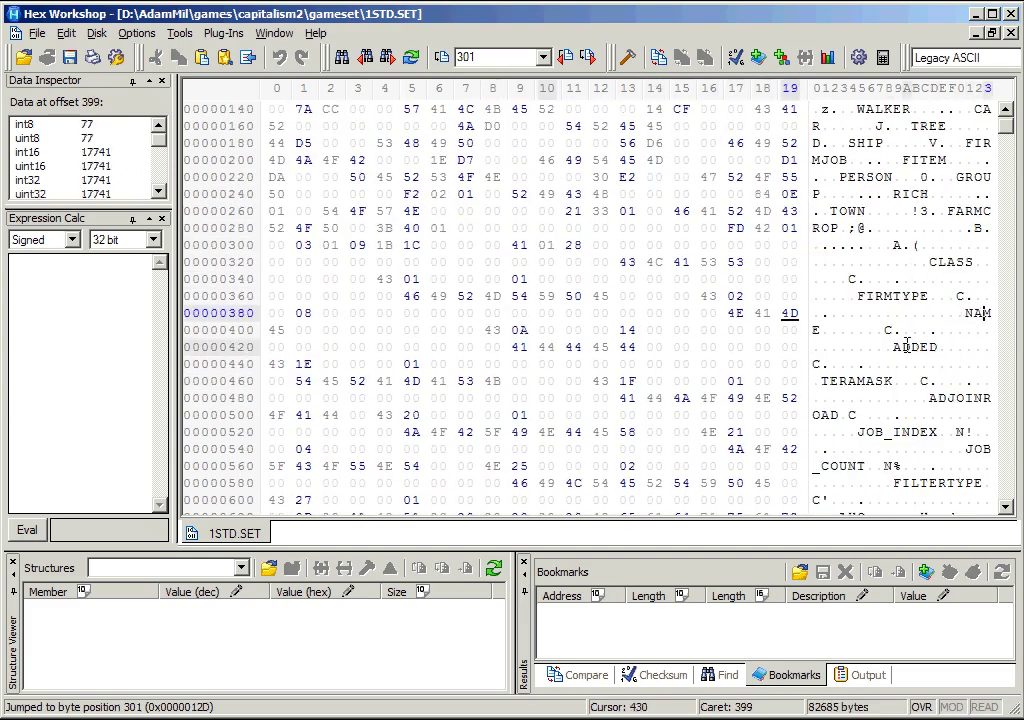
left_click(682, 398)
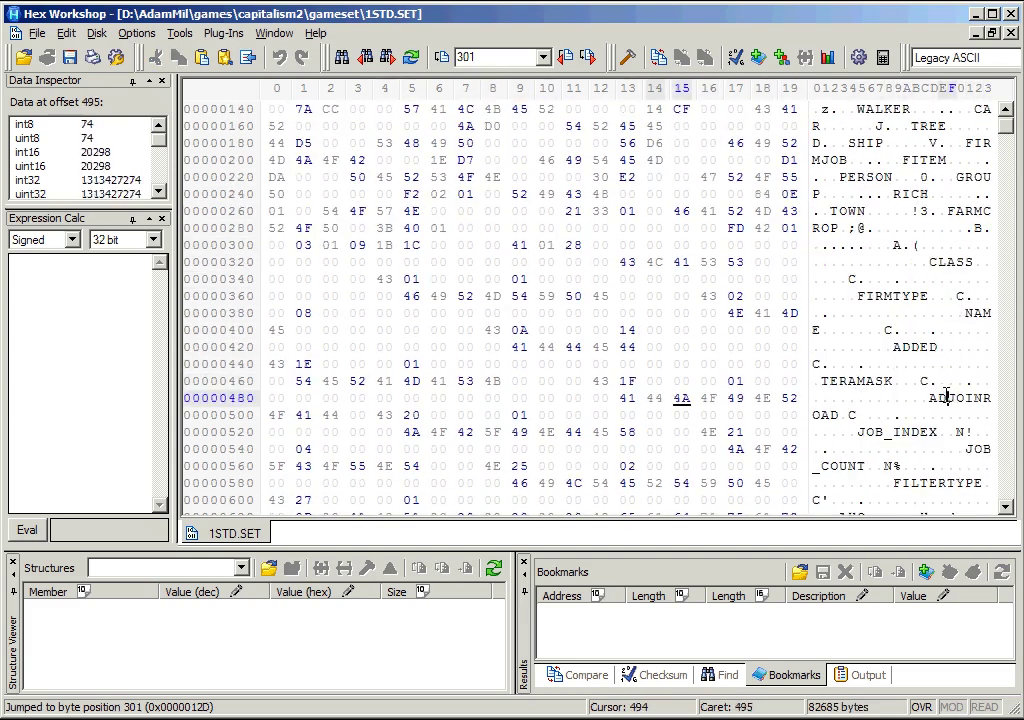
left_click(656, 482)
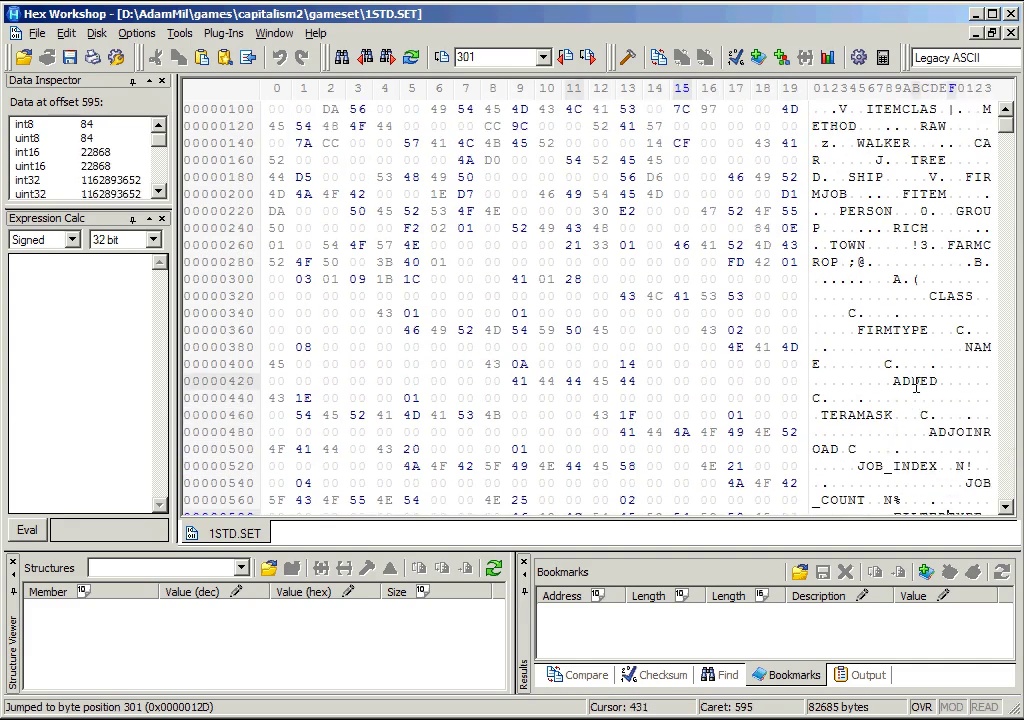
scroll("down", 3)
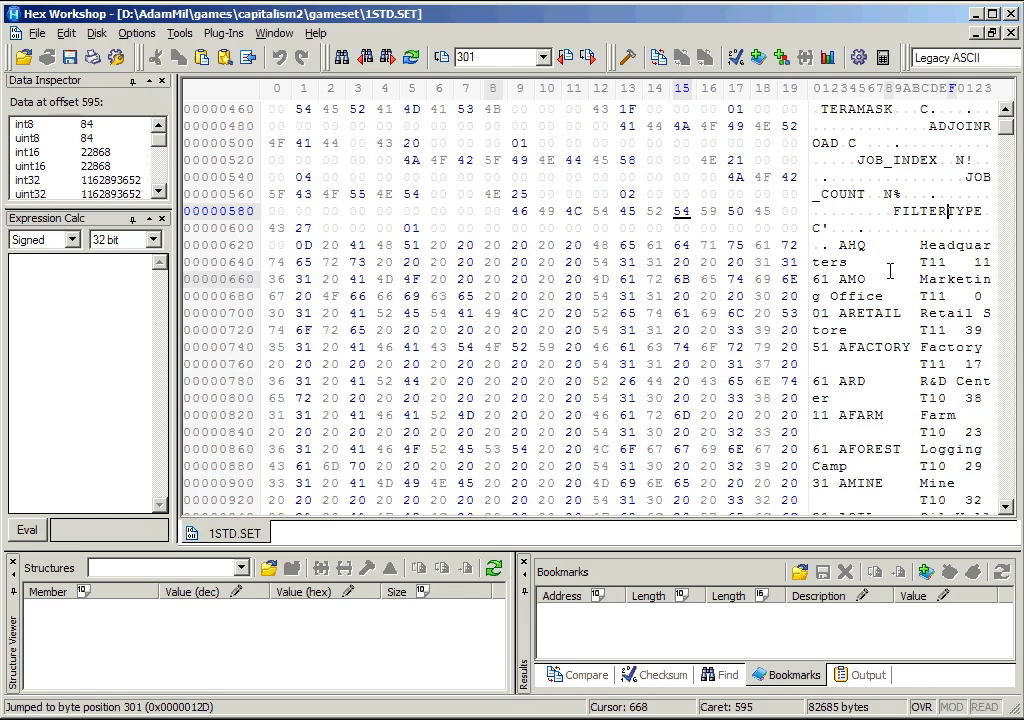
left_click(600, 260)
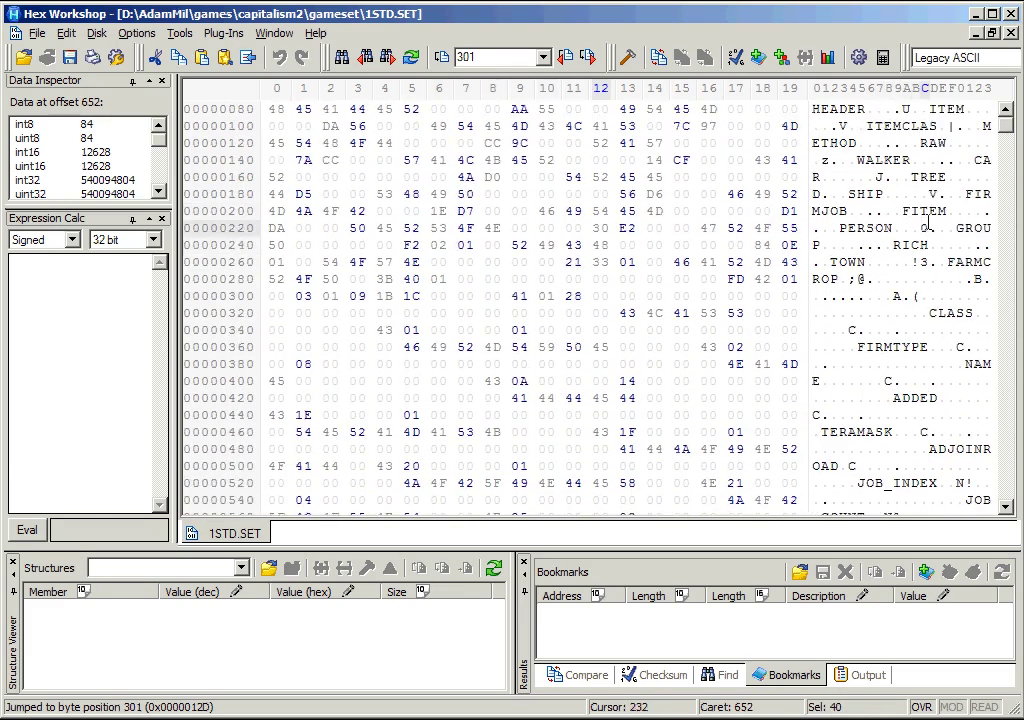
scroll("down", 3)
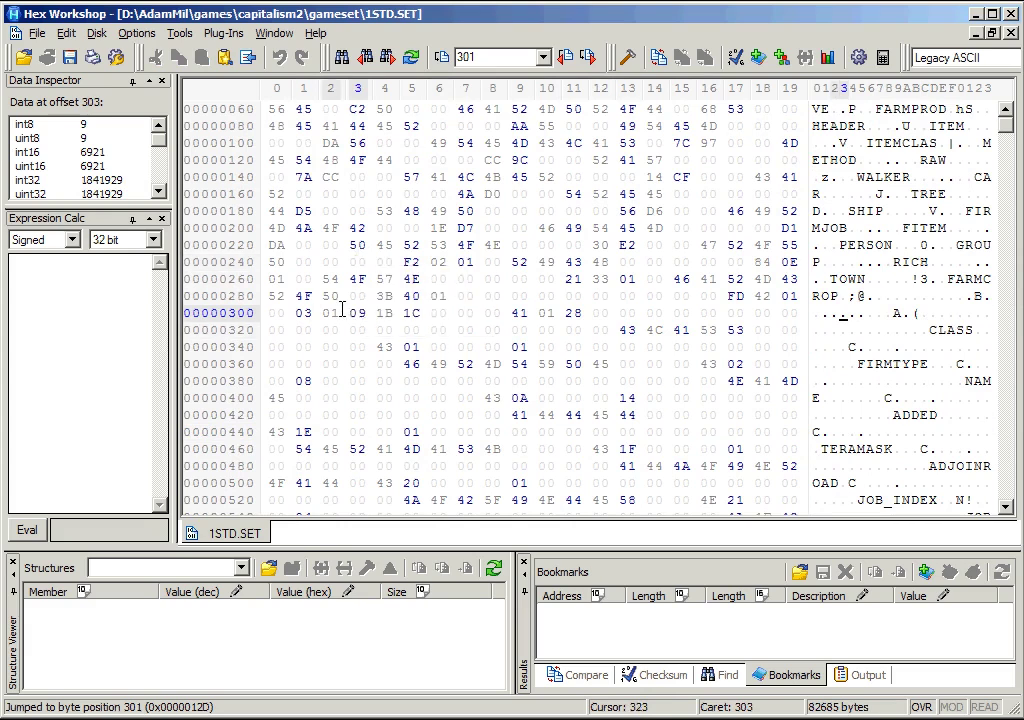
mouse_move(462, 320)
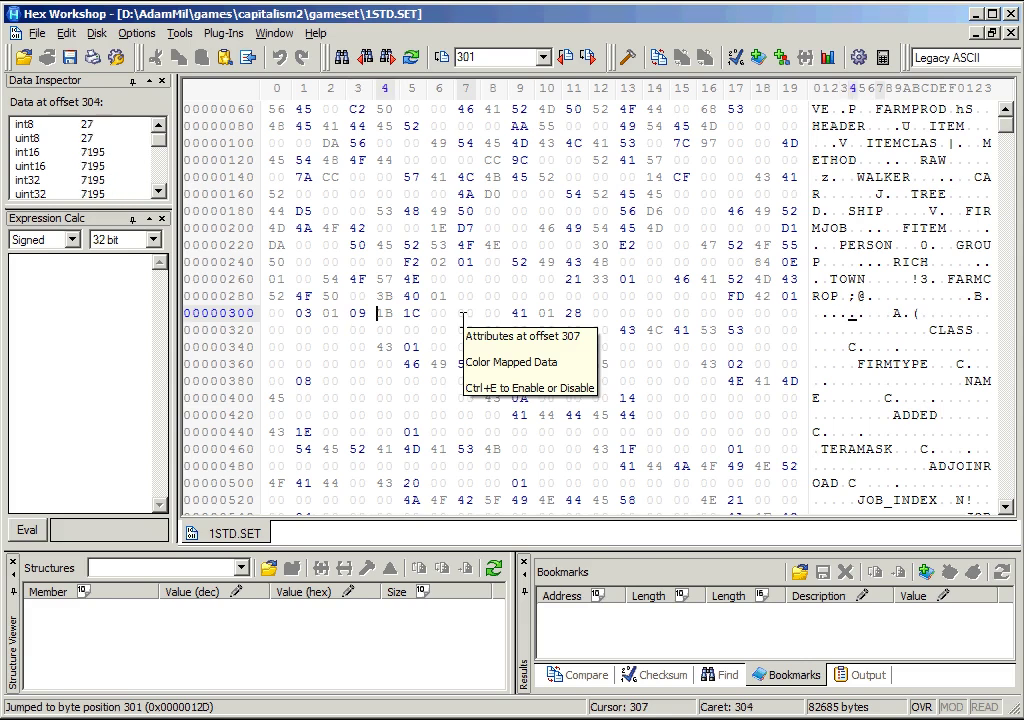
left_click(434, 312)
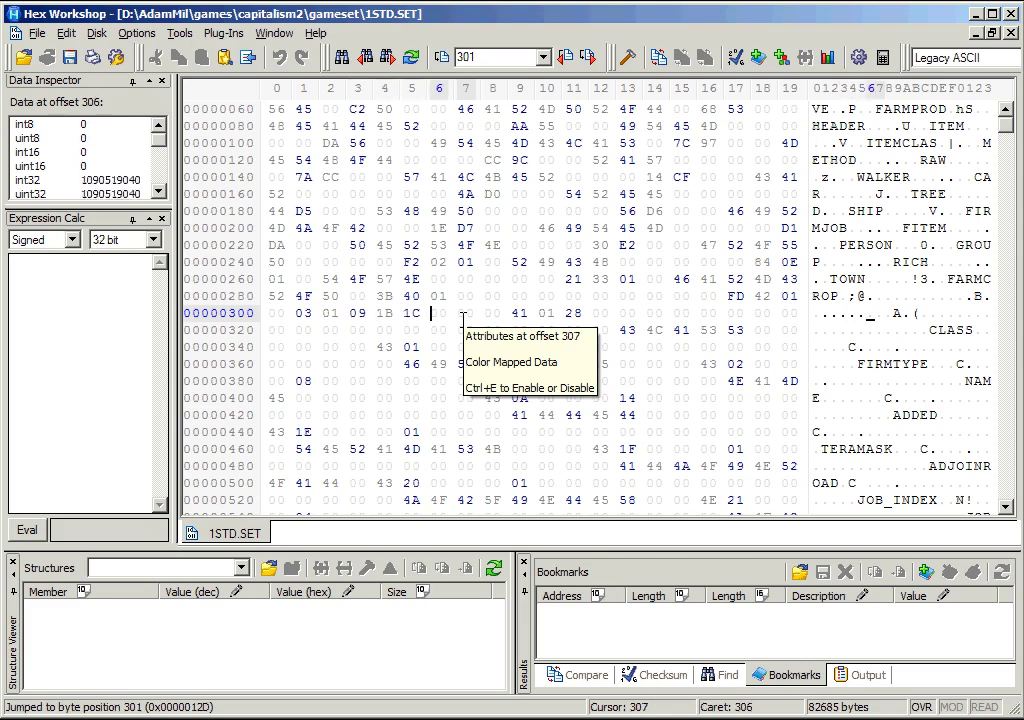
left_click(548, 312)
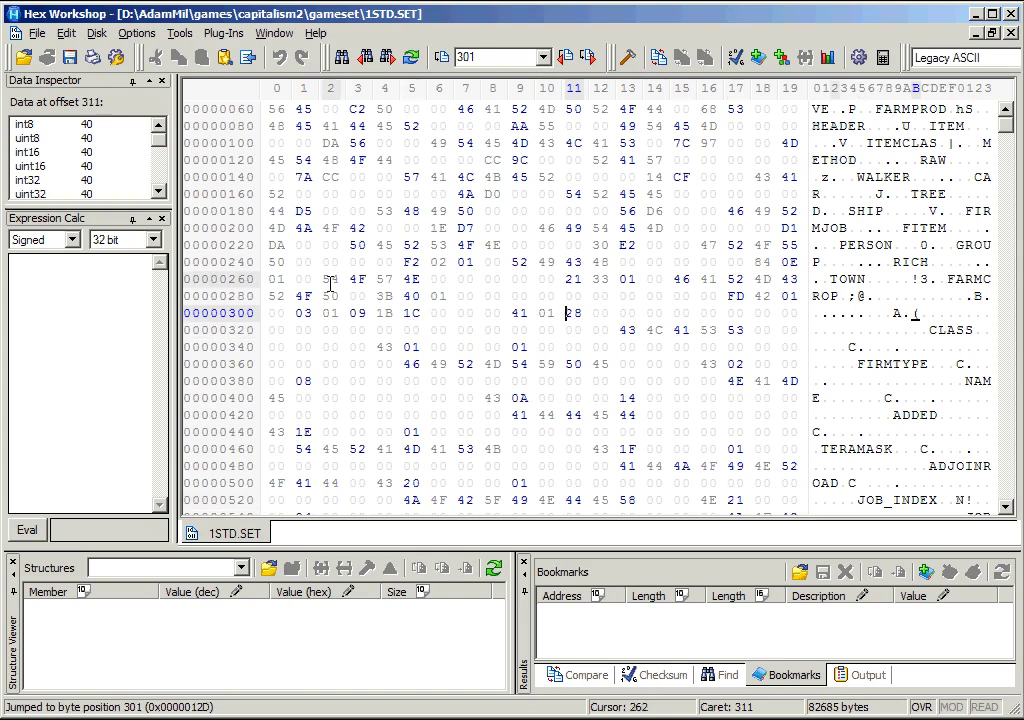
left_click(304, 312)
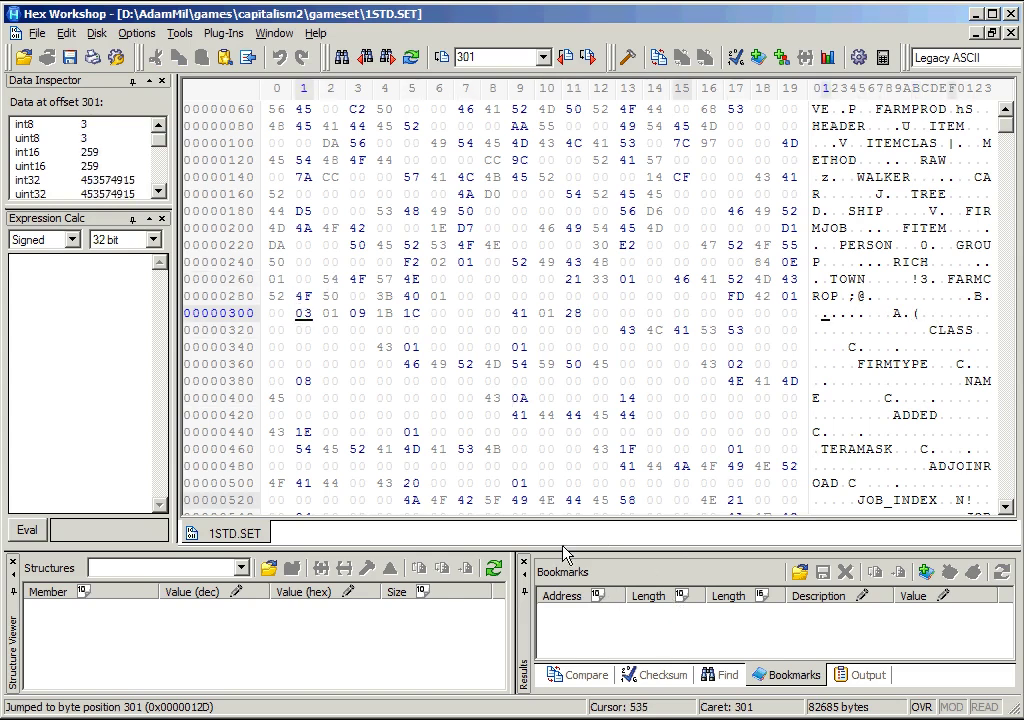
Add bookmark Table 1 at offset 301 and bookmark Table 2 at offset 1743
left_click(798, 572)
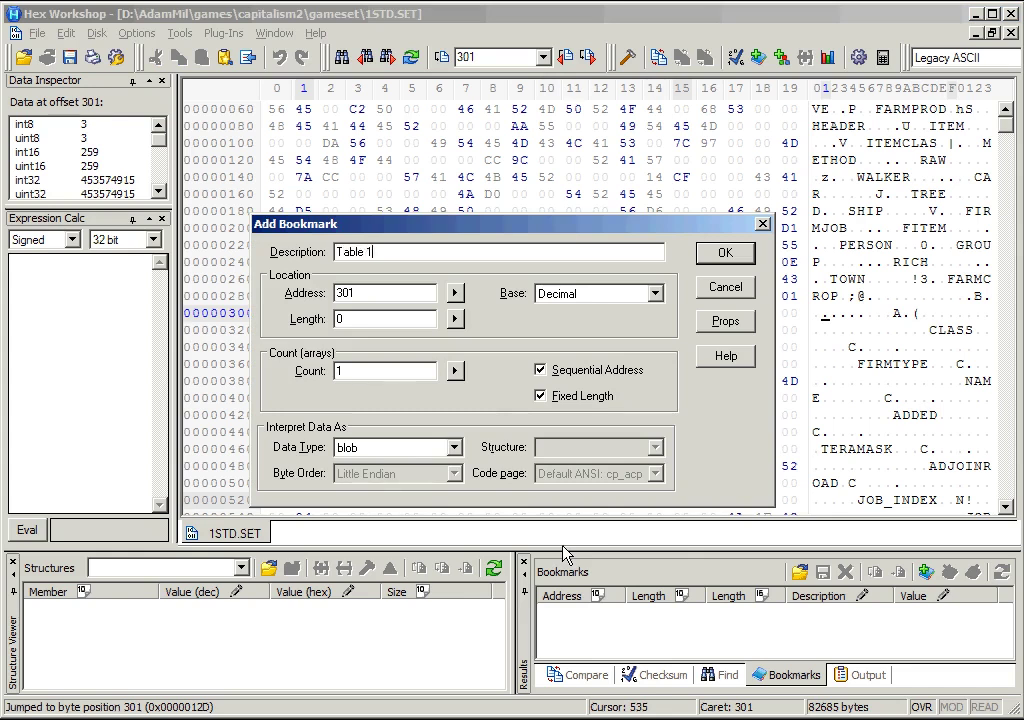
left_click(724, 252)
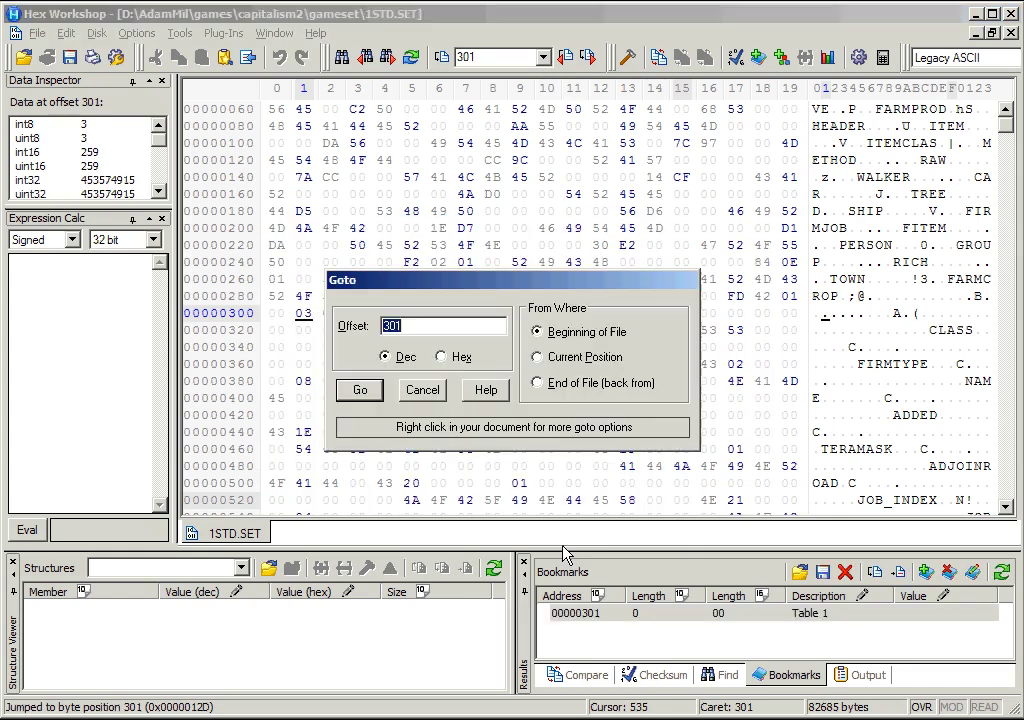
left_click(360, 388)
type("1")
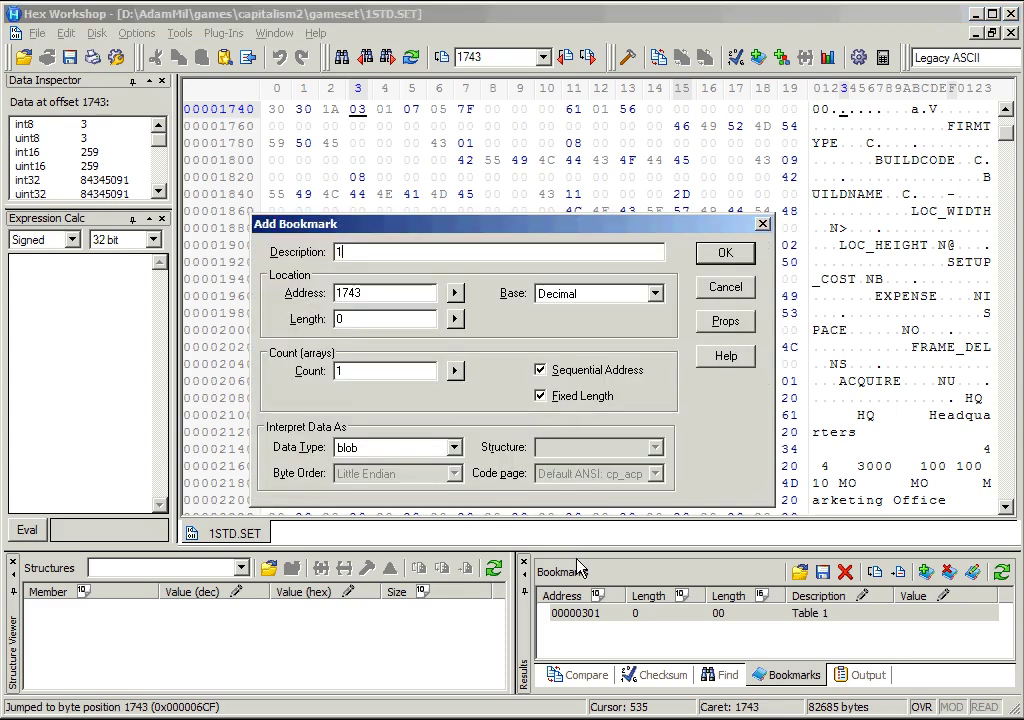
left_click(724, 252)
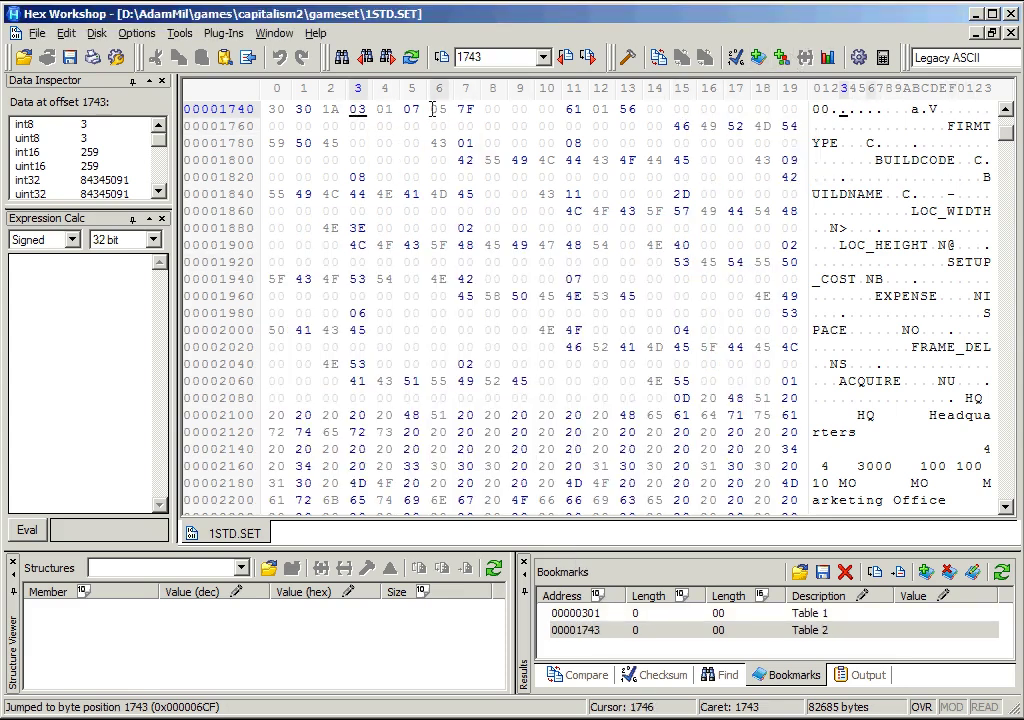
left_click(412, 108)
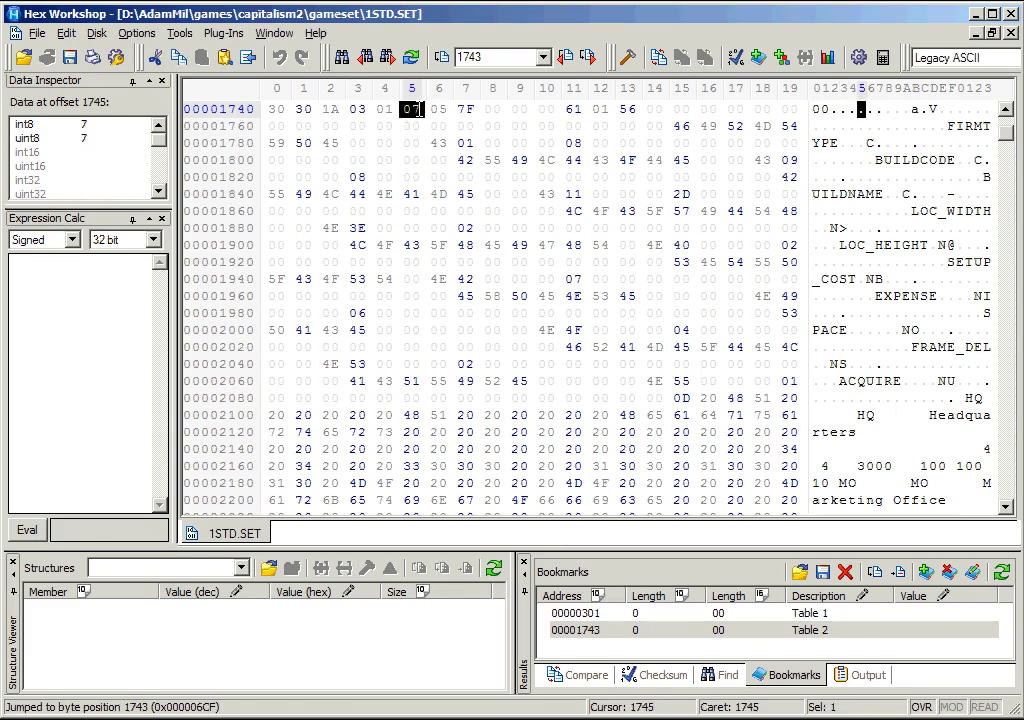
left_click(628, 108)
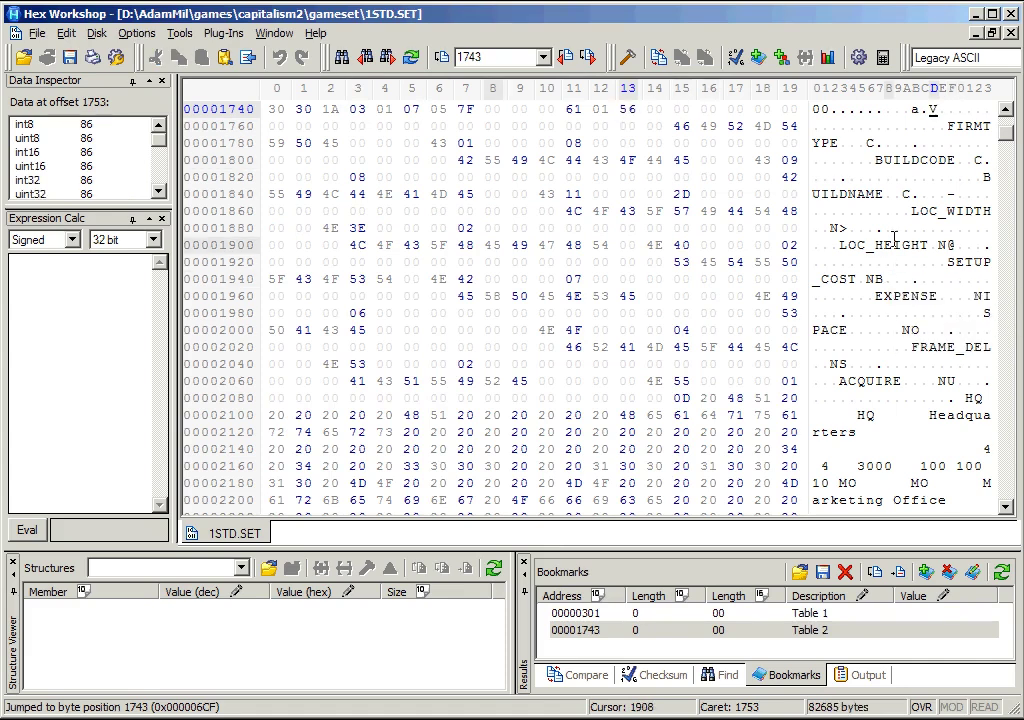
left_click(762, 126)
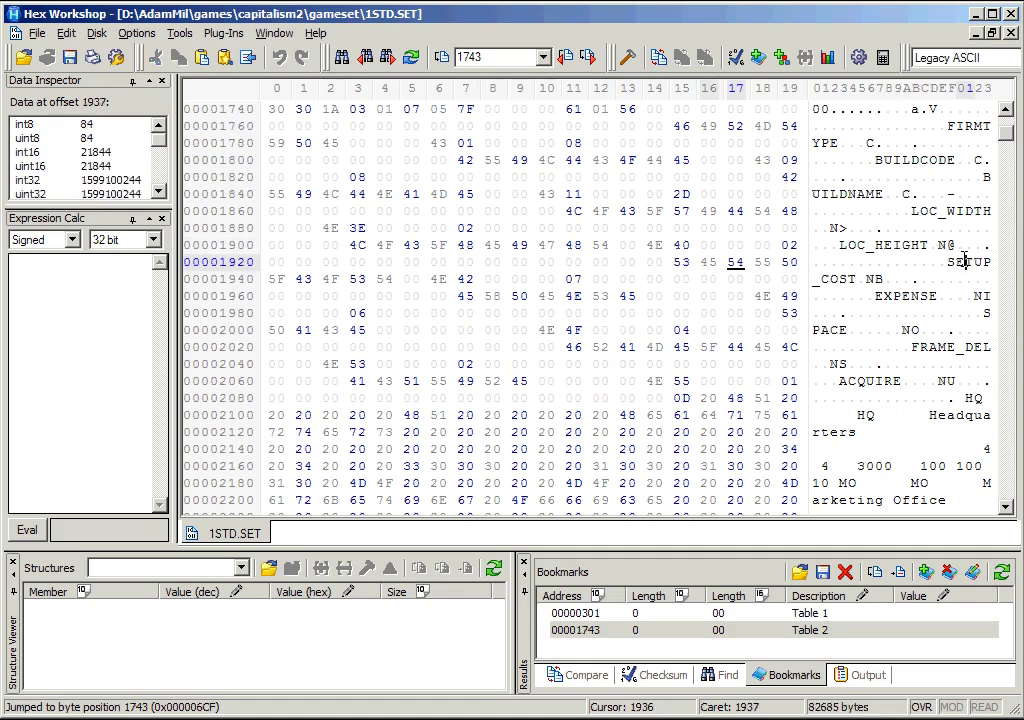
left_click(574, 296)
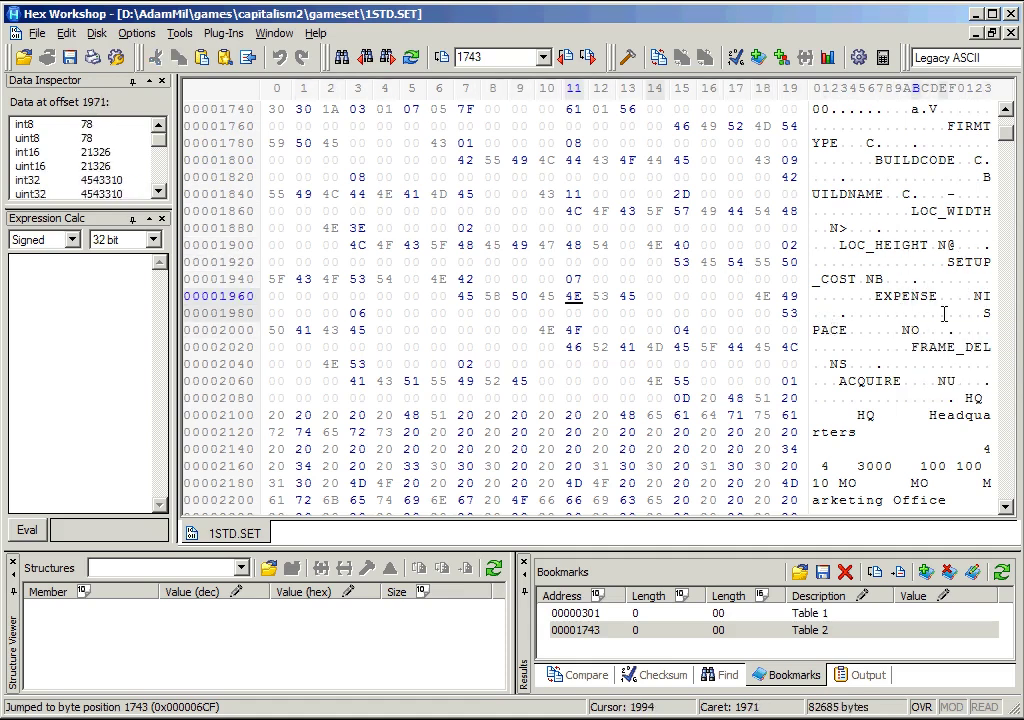
left_click(304, 330)
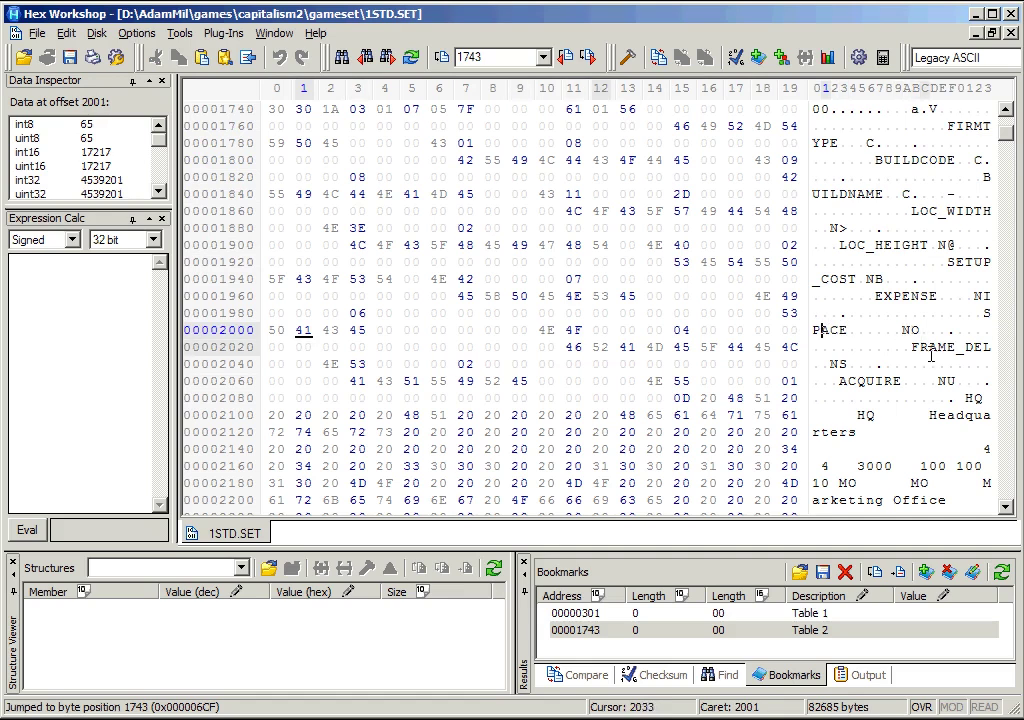
left_click(440, 380)
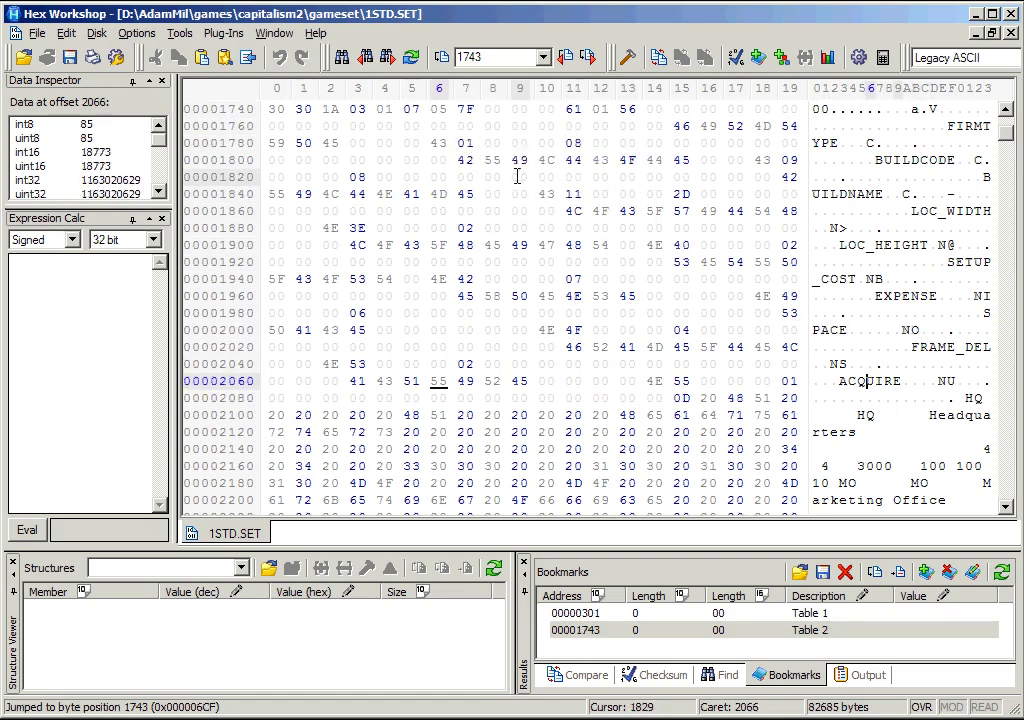
left_click(412, 108)
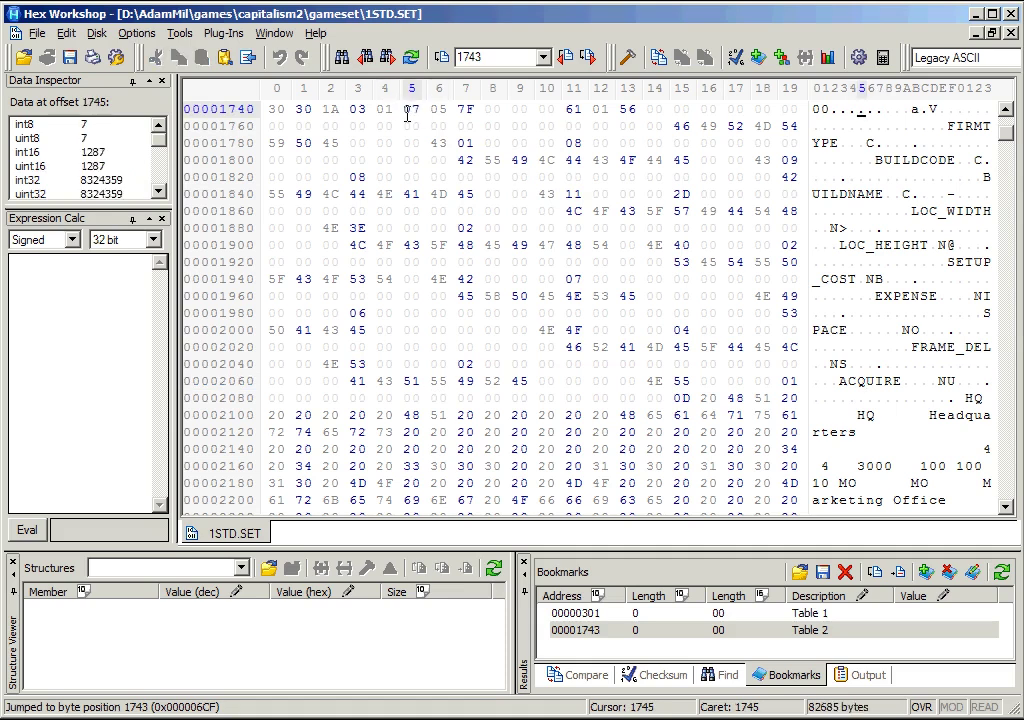
left_click(332, 108)
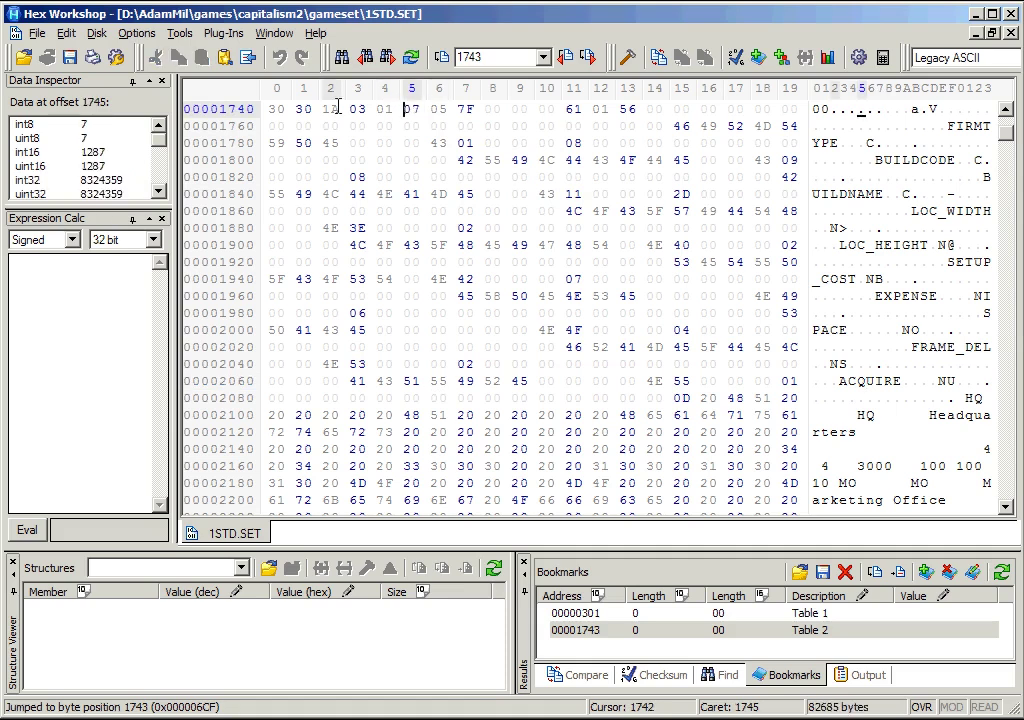
mouse_move(516, 114)
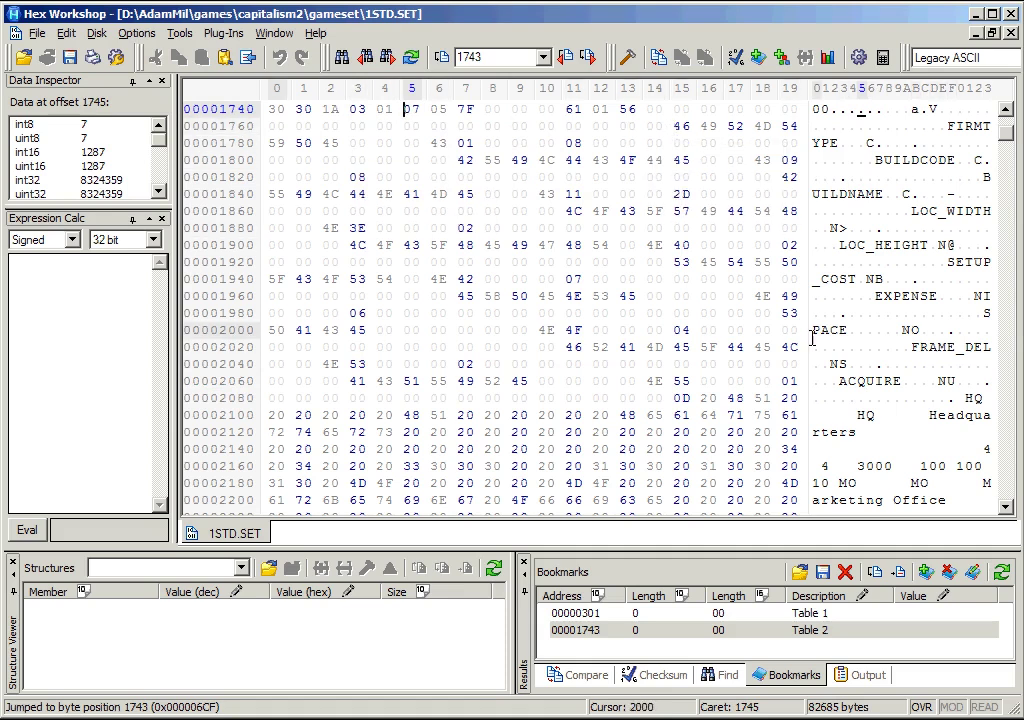
scroll("down", 3)
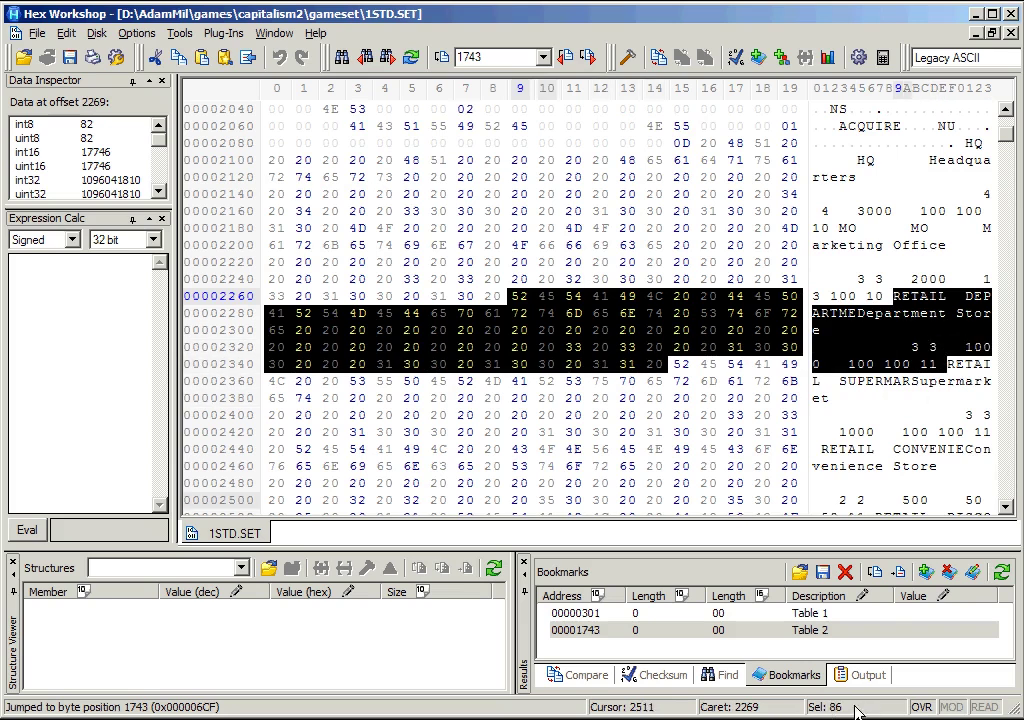
scroll("up", 3)
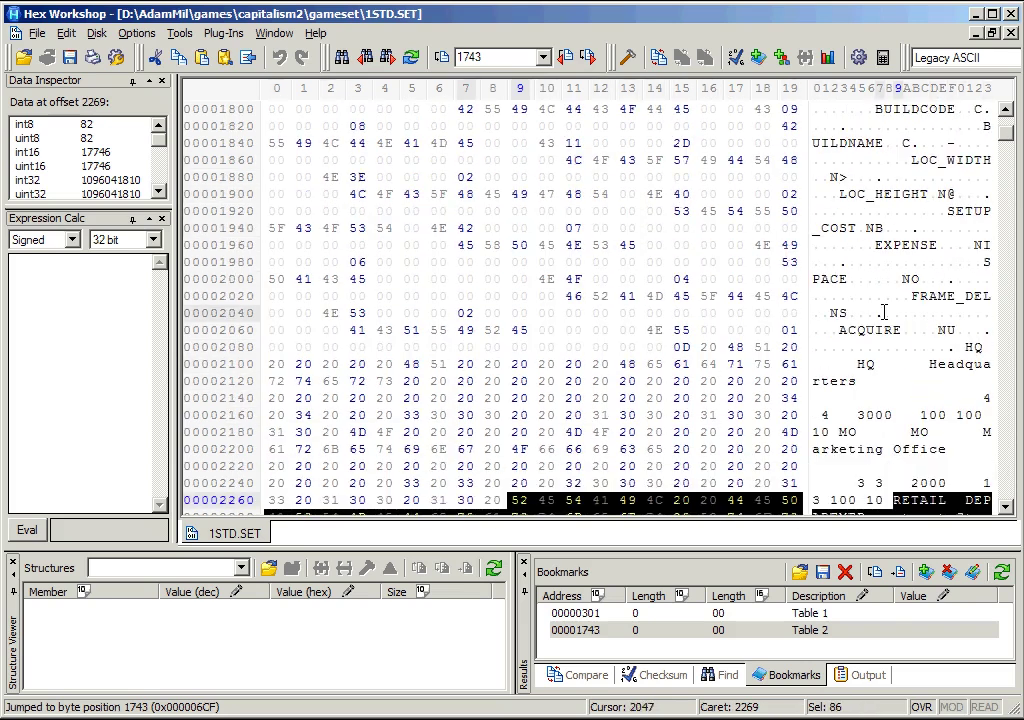
scroll("up", 3)
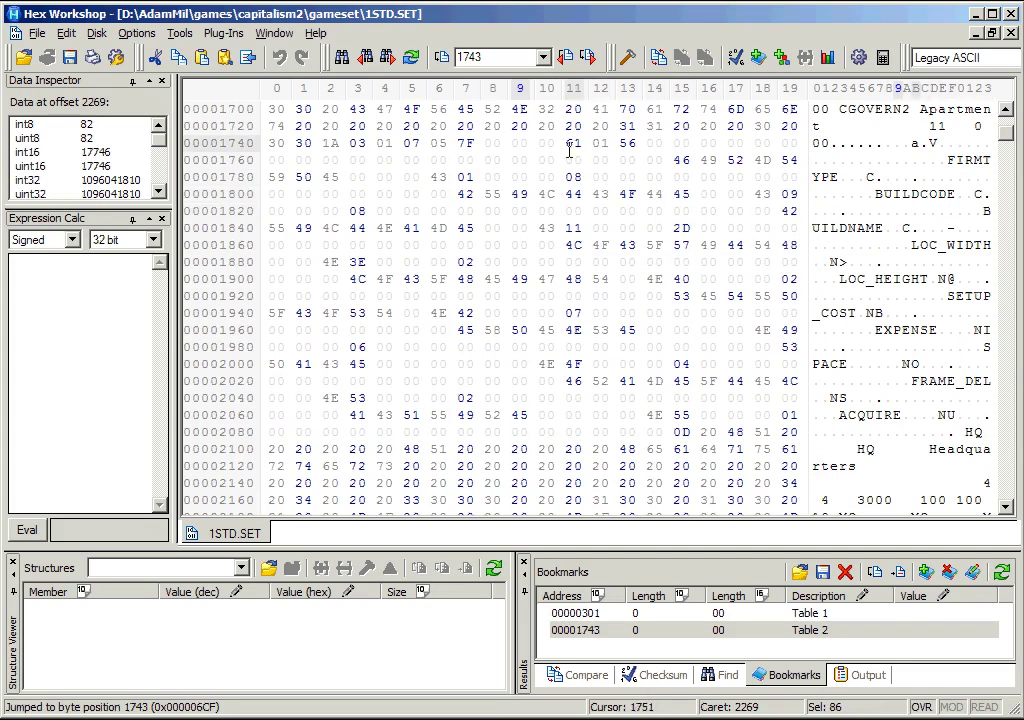
left_click(628, 144)
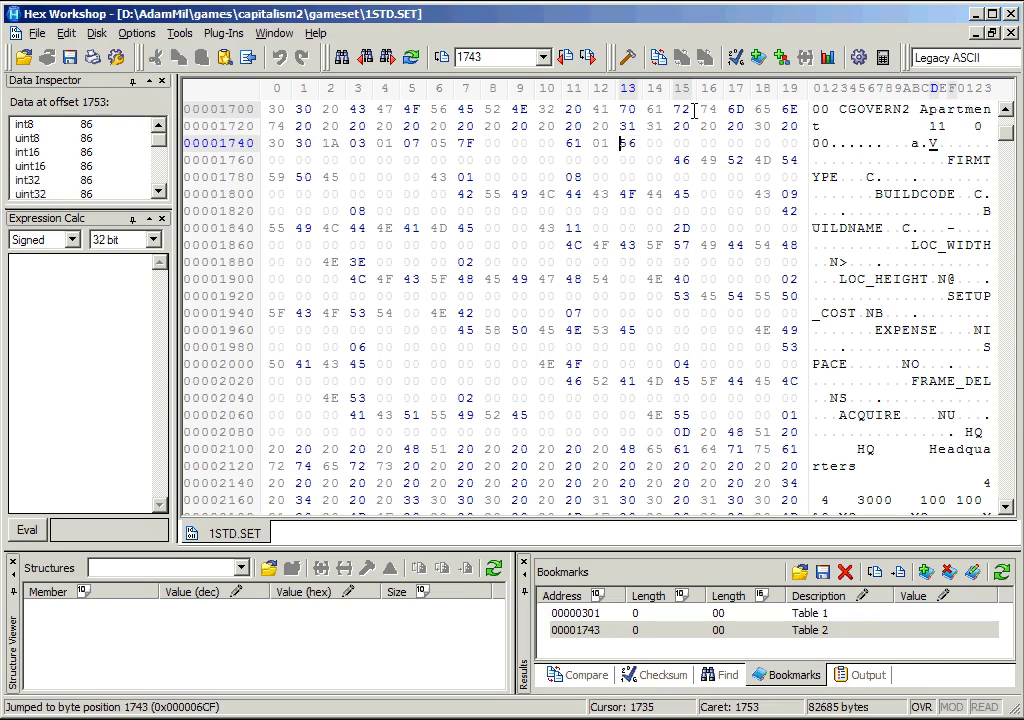
Rename the TableHeader struct to FileDescriptor and declare FileDescriptor files[fileCount]
scroll("up", 3)
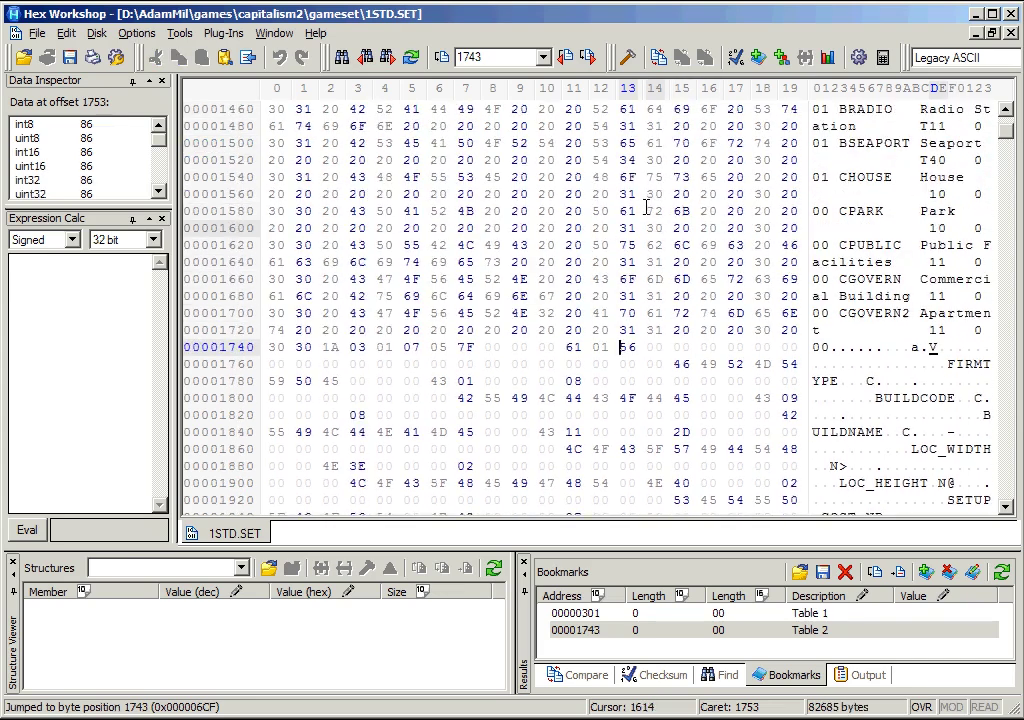
scroll("up", 3)
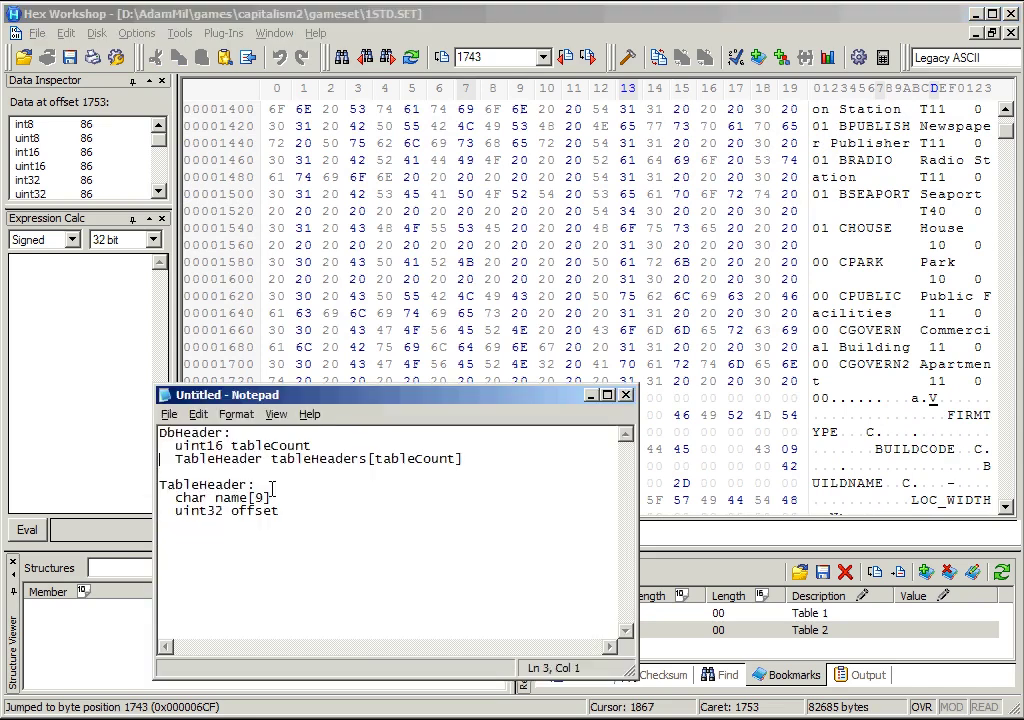
double_click(250, 444)
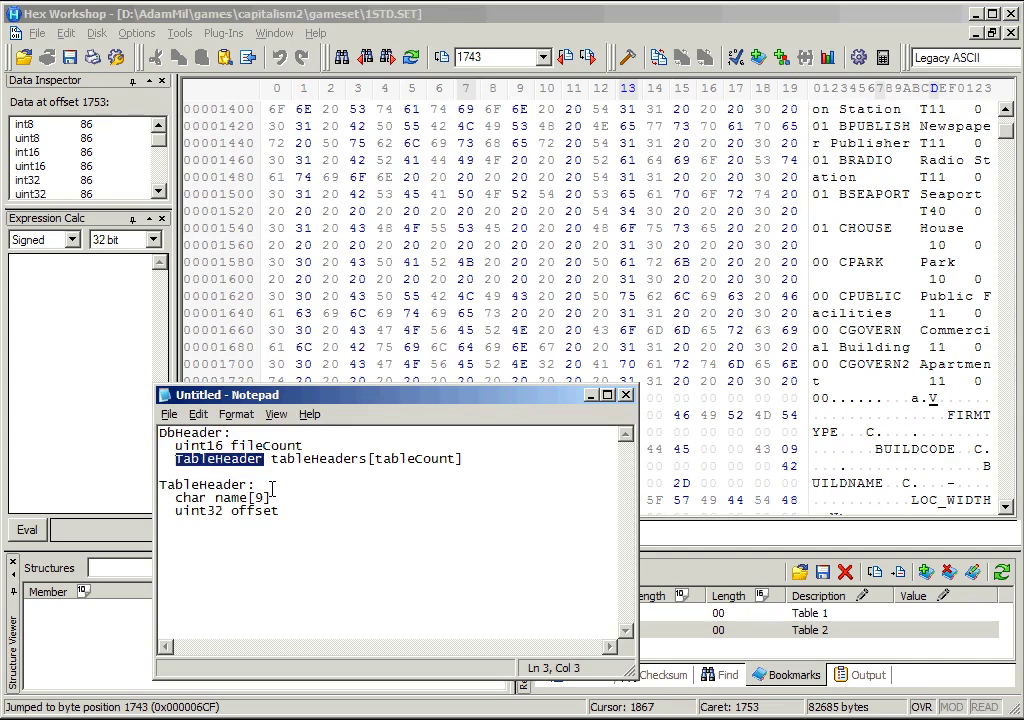
type("FileDes")
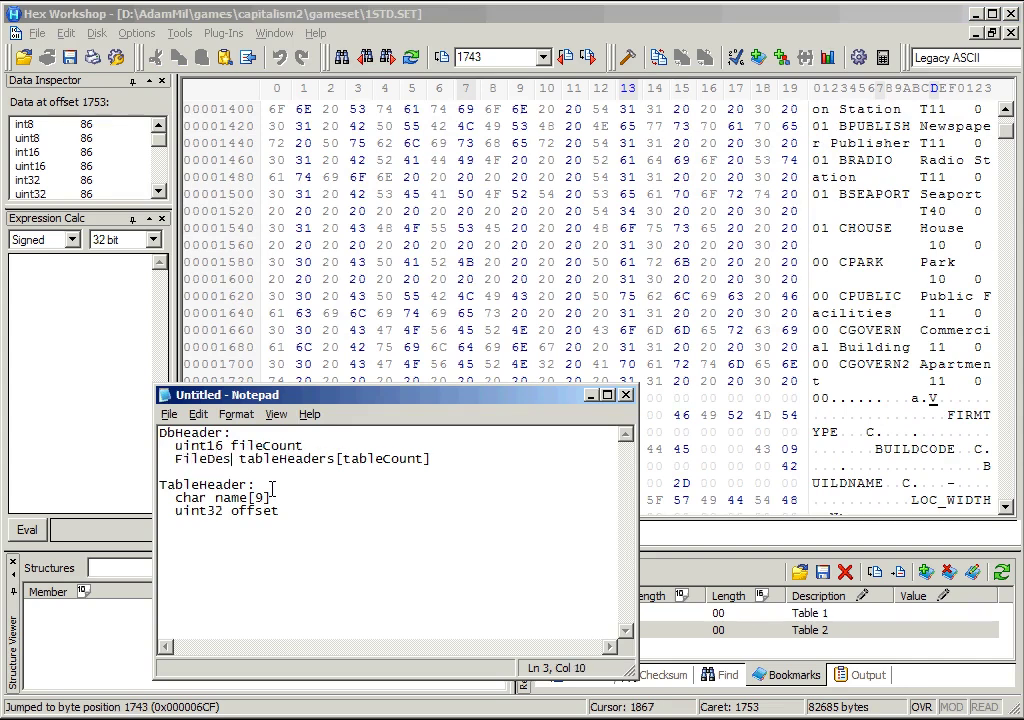
type("criptor")
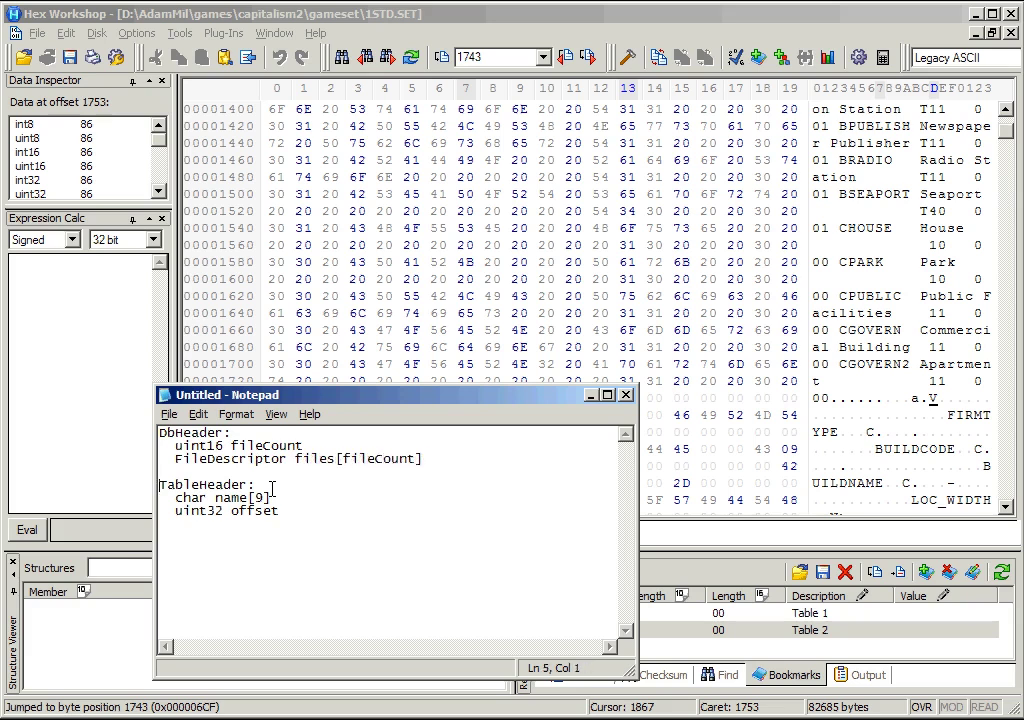
type("FileDescriptor:")
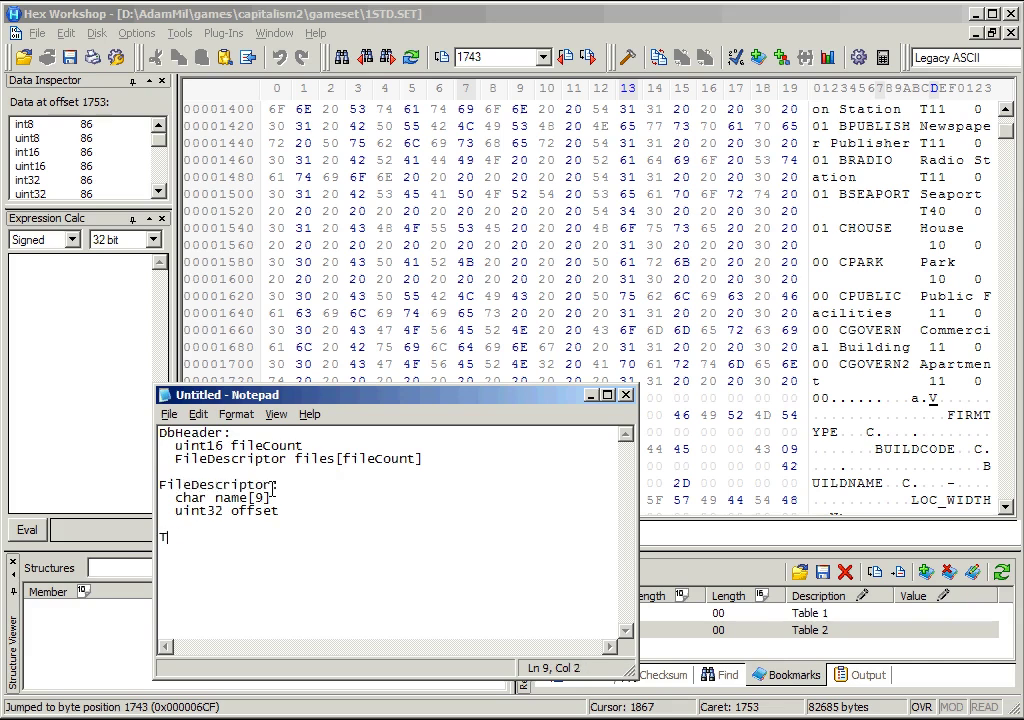
Start a new TableHeader: block with the byte pattern 03 01 ?? ??
type("ableHeader:")
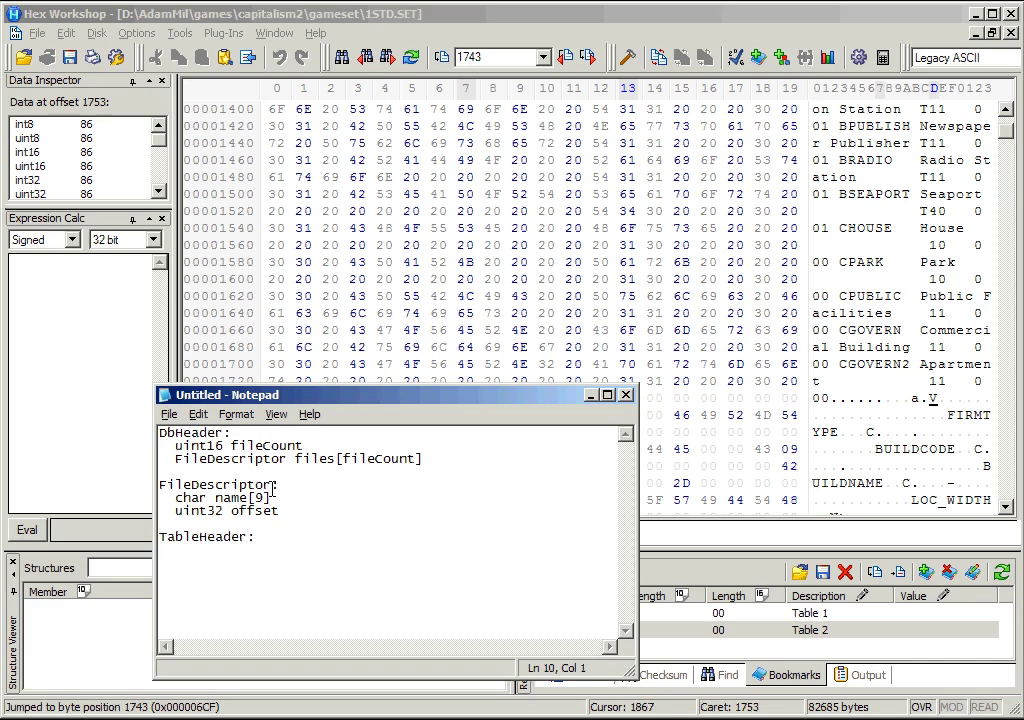
type("03")
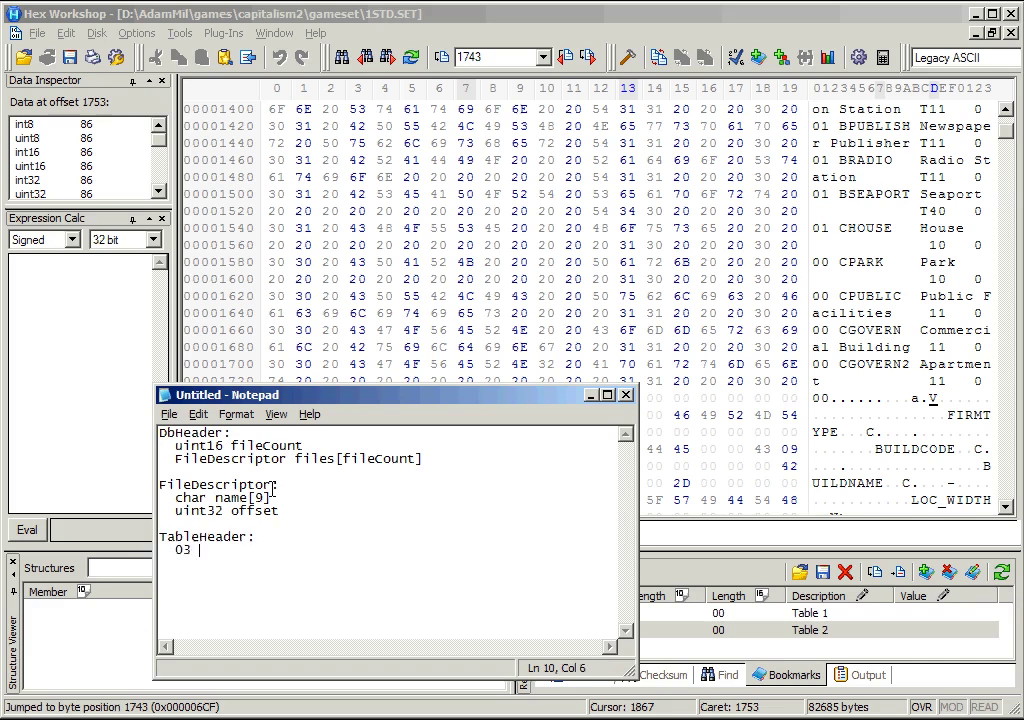
type("01 ?? ??")
type("?? ?? ?? ??")
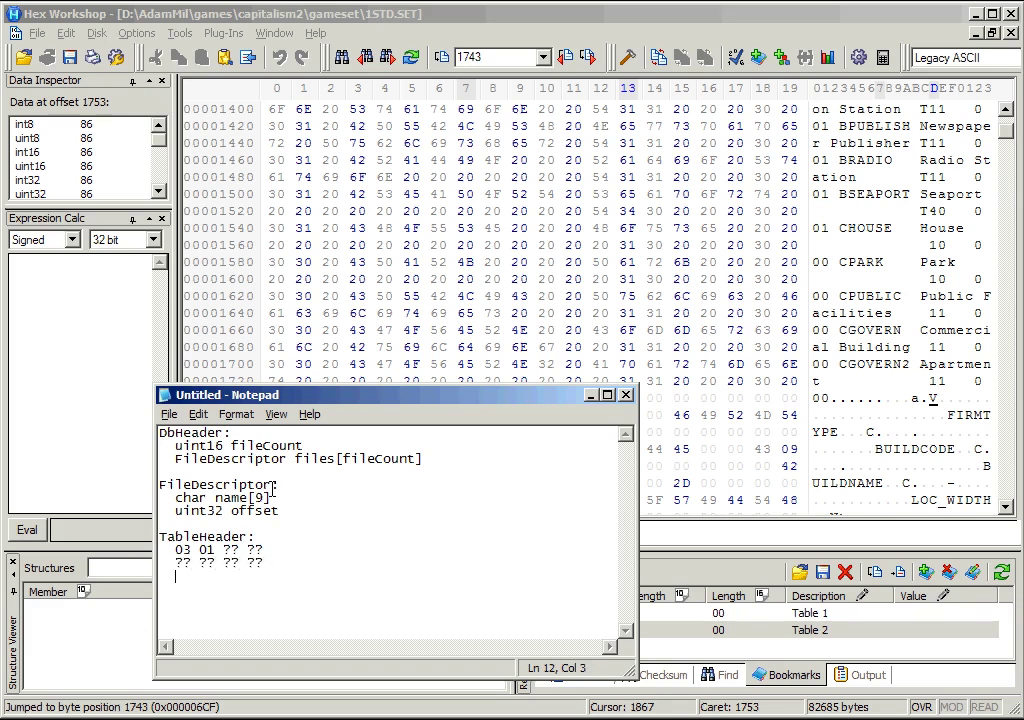
type("d")
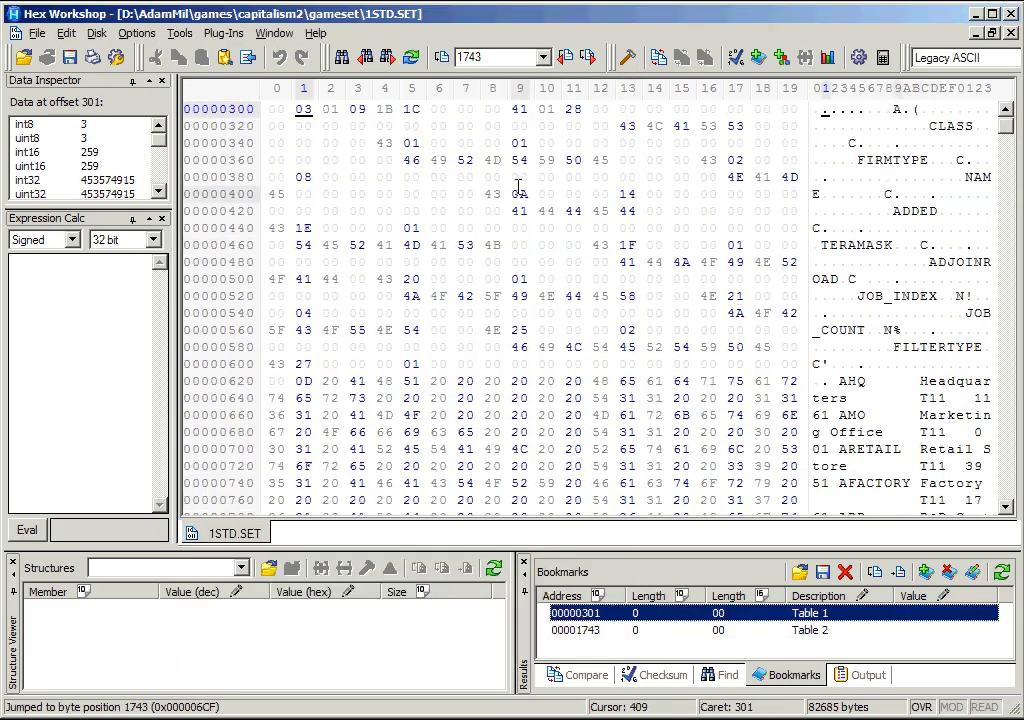
Select the header bytes at offset 0x300 and add a uint32 rowLength field to TableHeader
left_click_drag(288, 108, 558, 108)
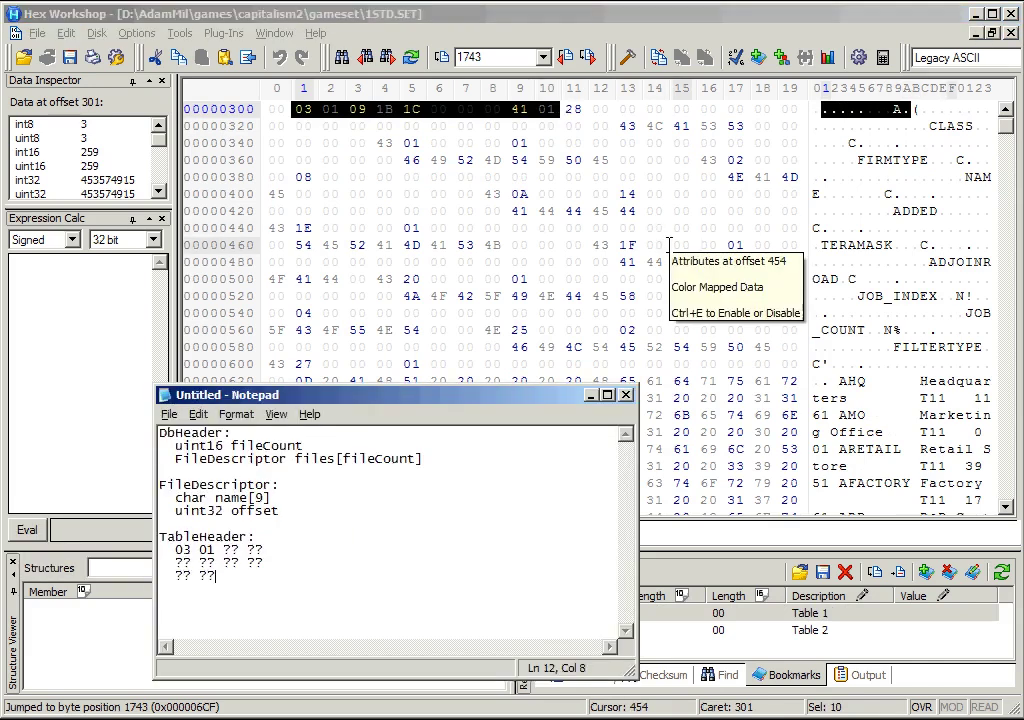
type("uint")
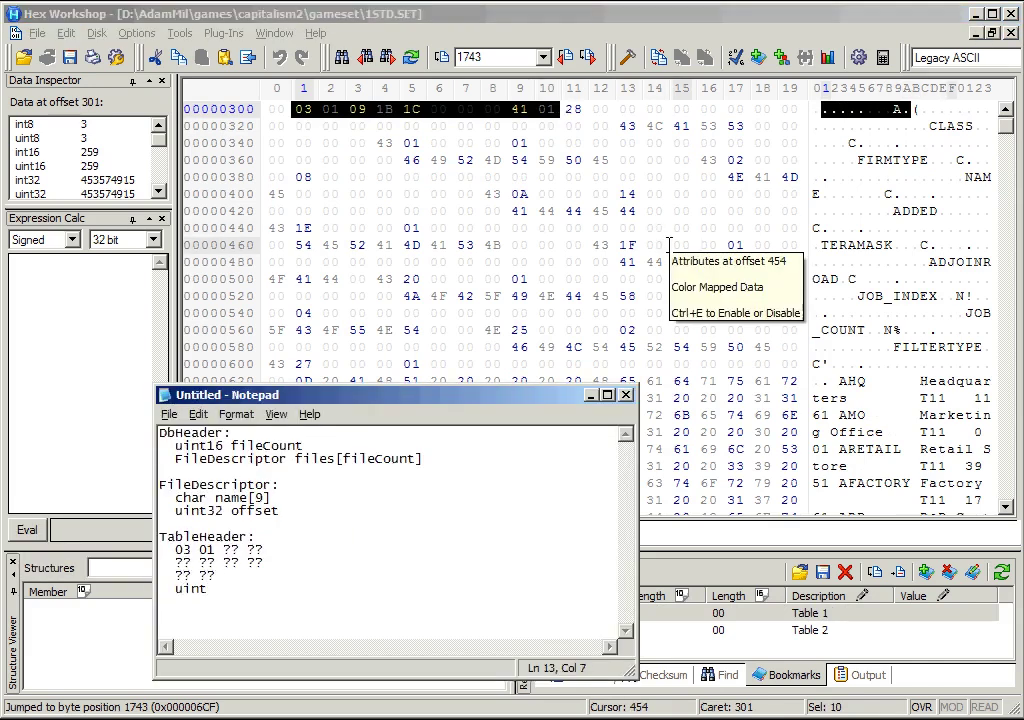
type("32 rowLengt")
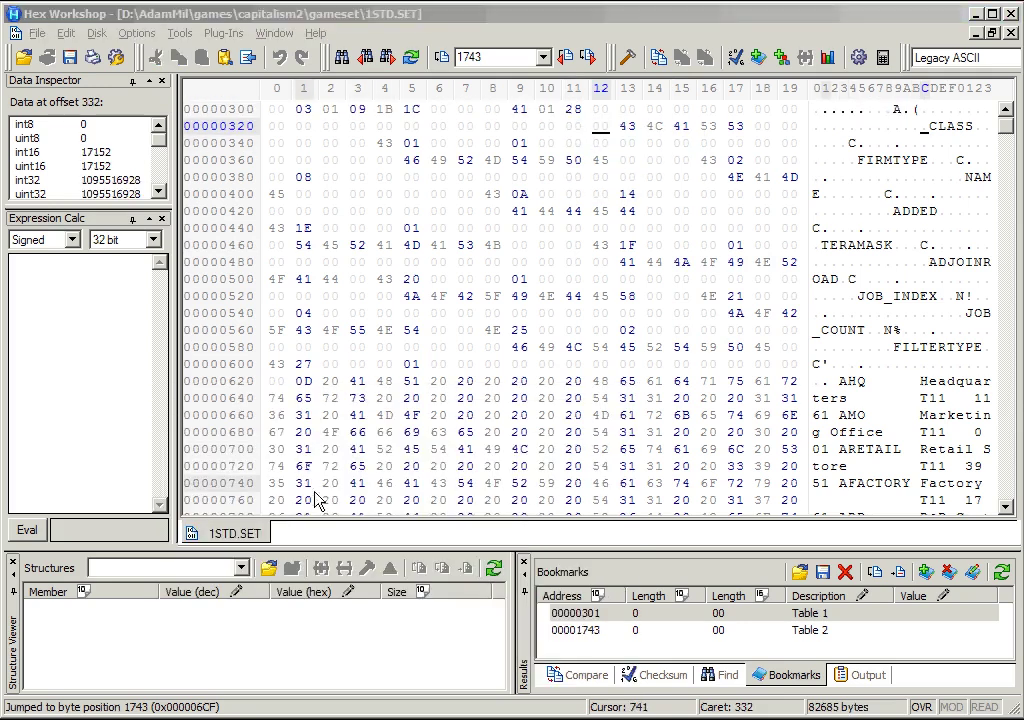
Select the first table's header bytes at 0x300 and scroll down through the table
left_click(572, 108)
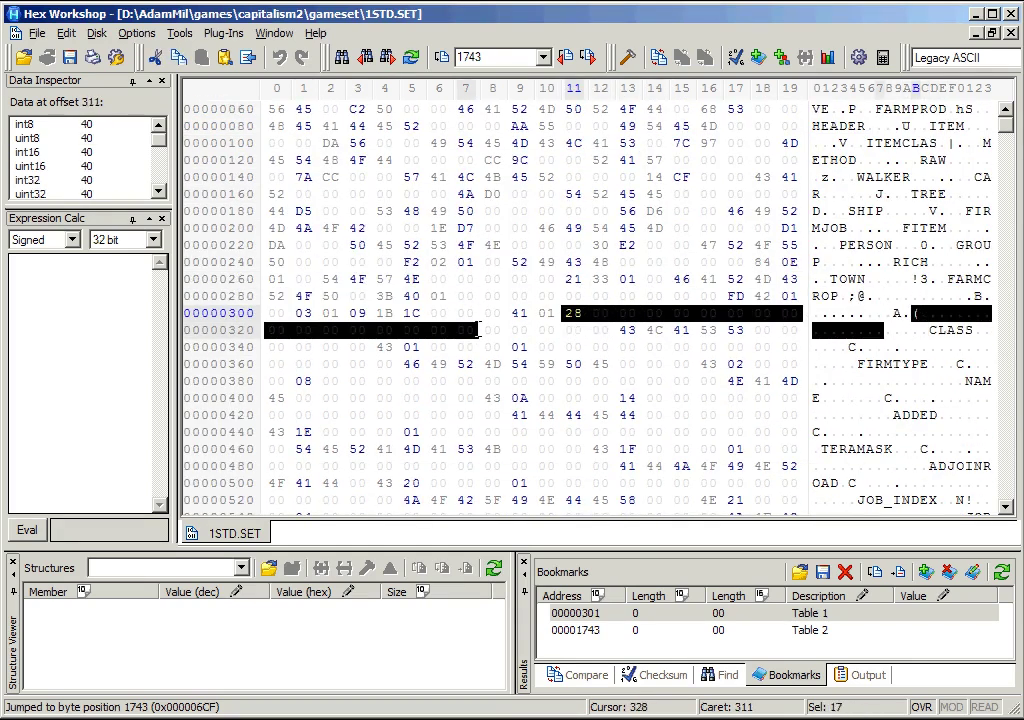
scroll("down", 3)
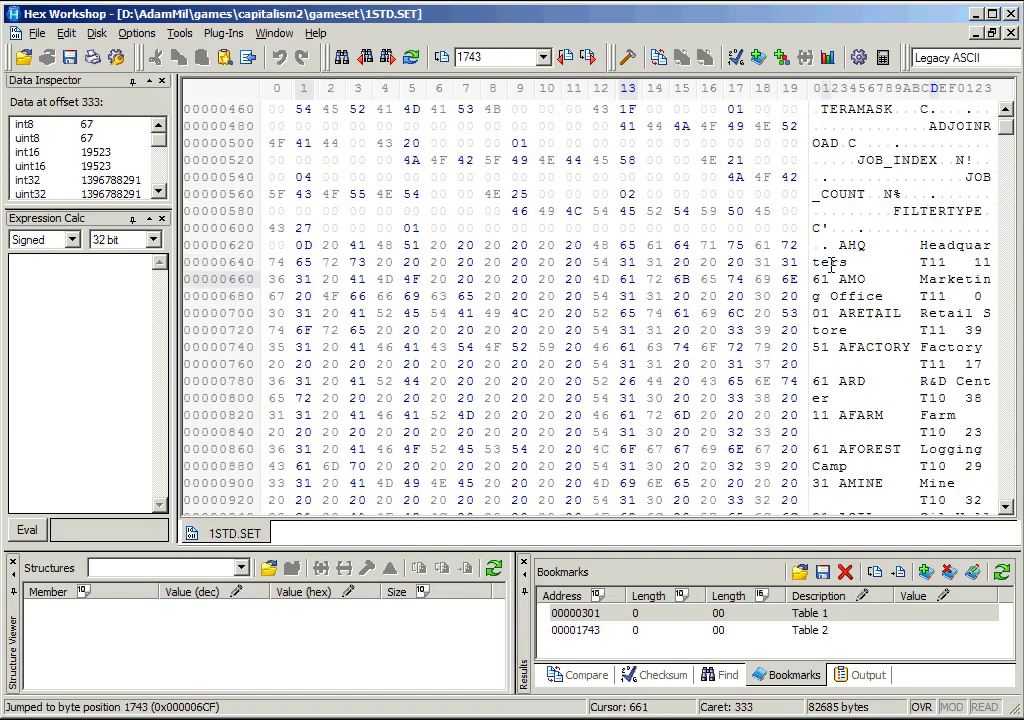
scroll("down", 3)
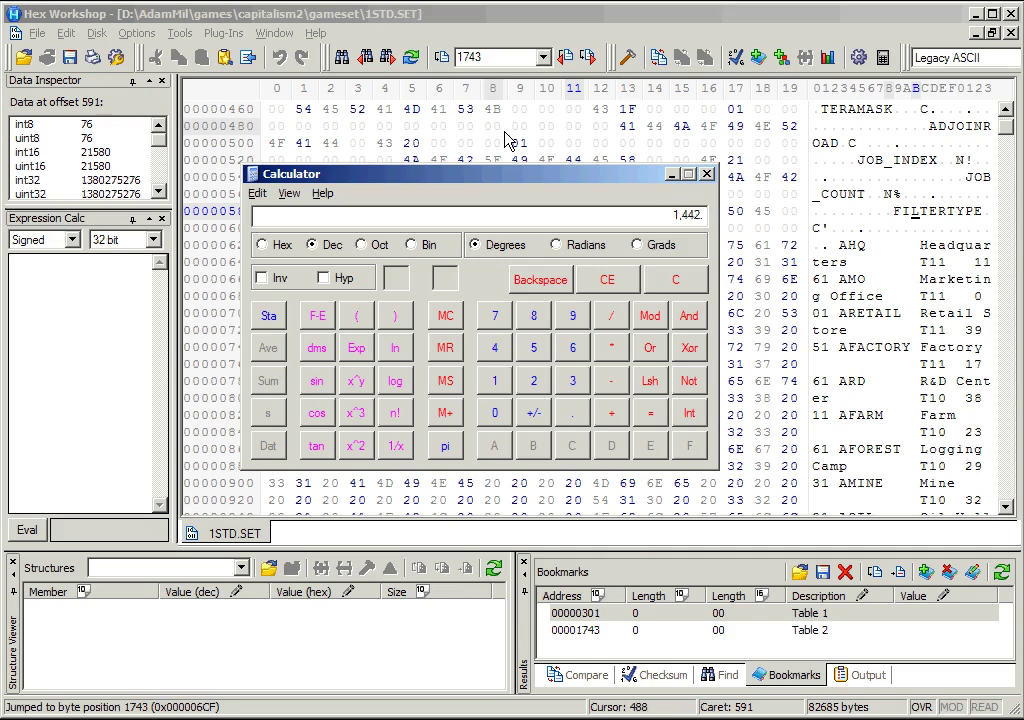
Compute the first-table block length in Calculator (1.122, 28.05) and return the caret to offset 0
left_click(708, 172)
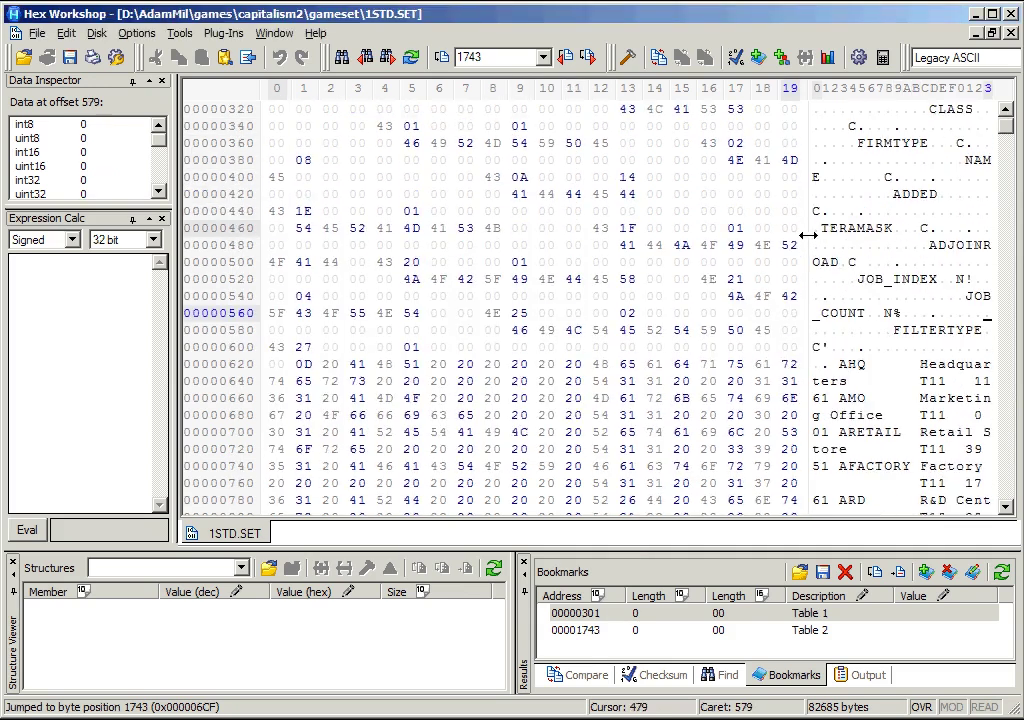
scroll("up", 3)
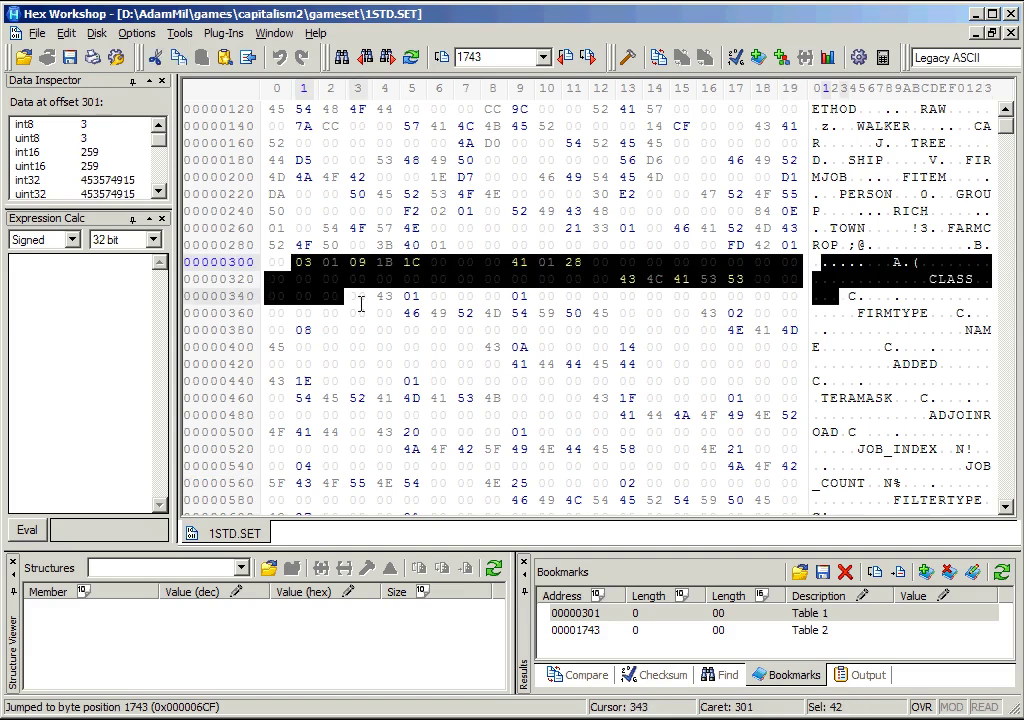
scroll("down", 3)
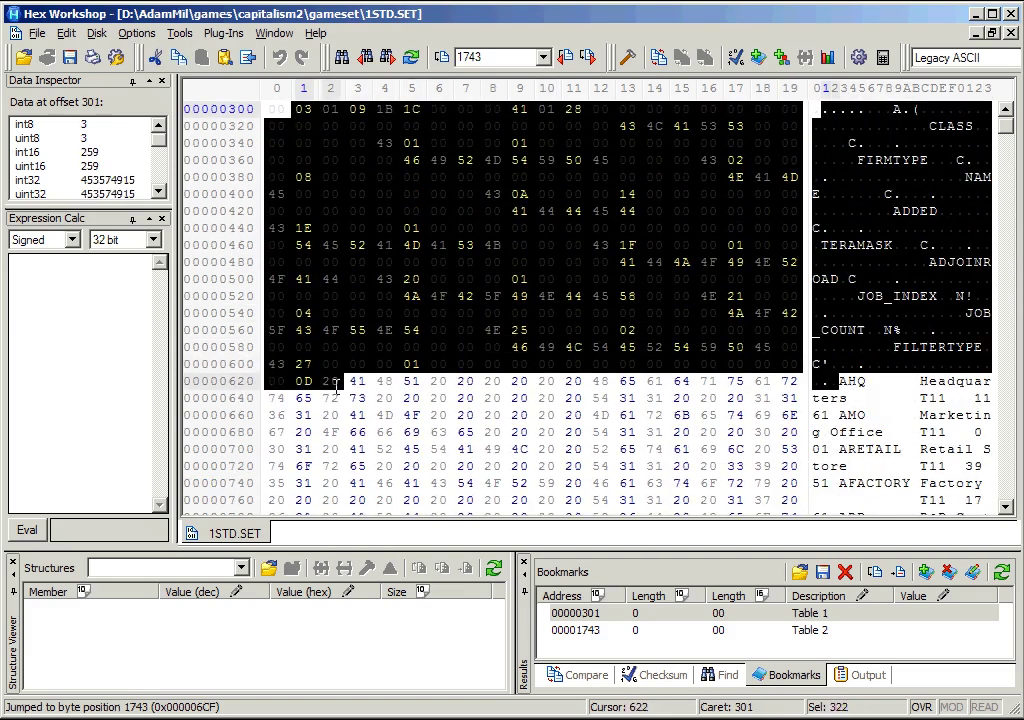
mouse_move(330, 380)
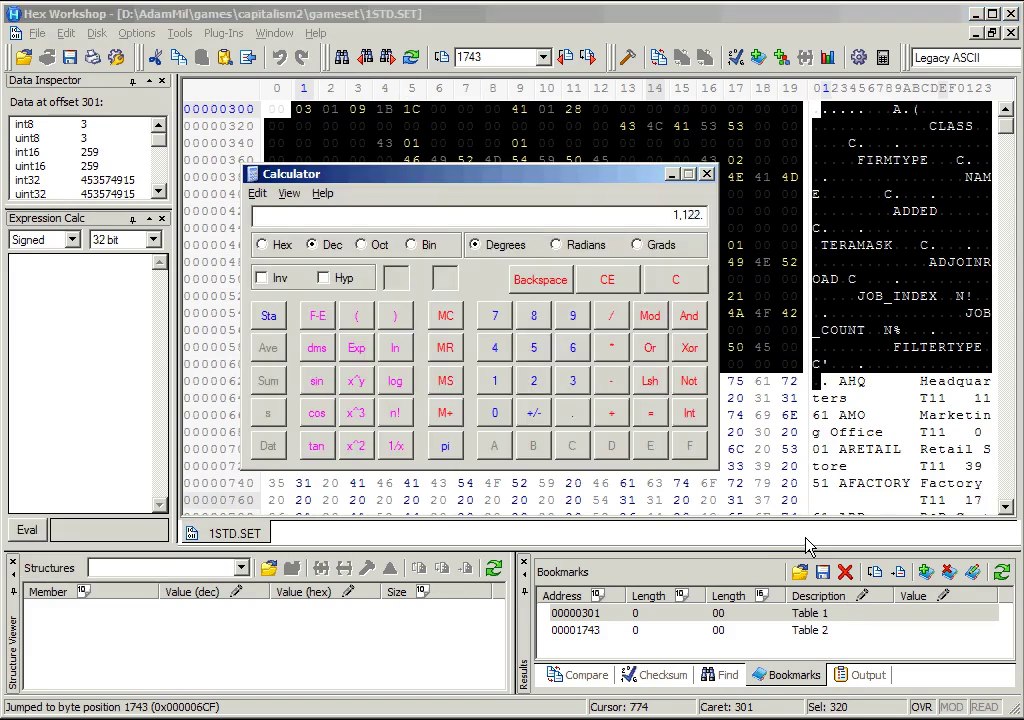
left_click(676, 280)
type("28.05")
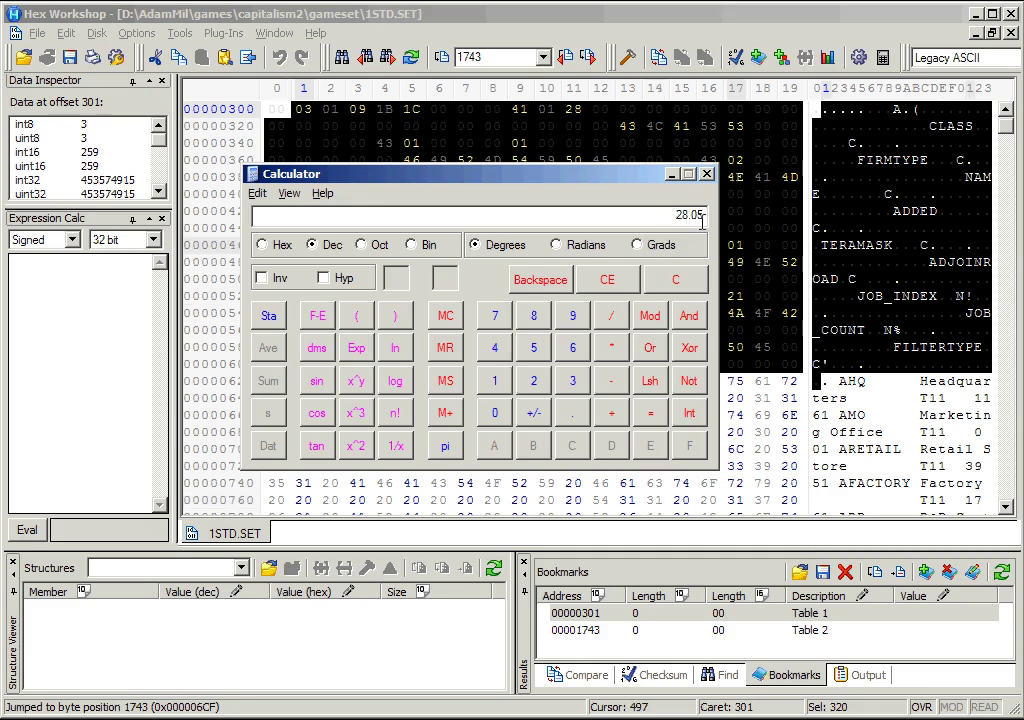
left_click(708, 172)
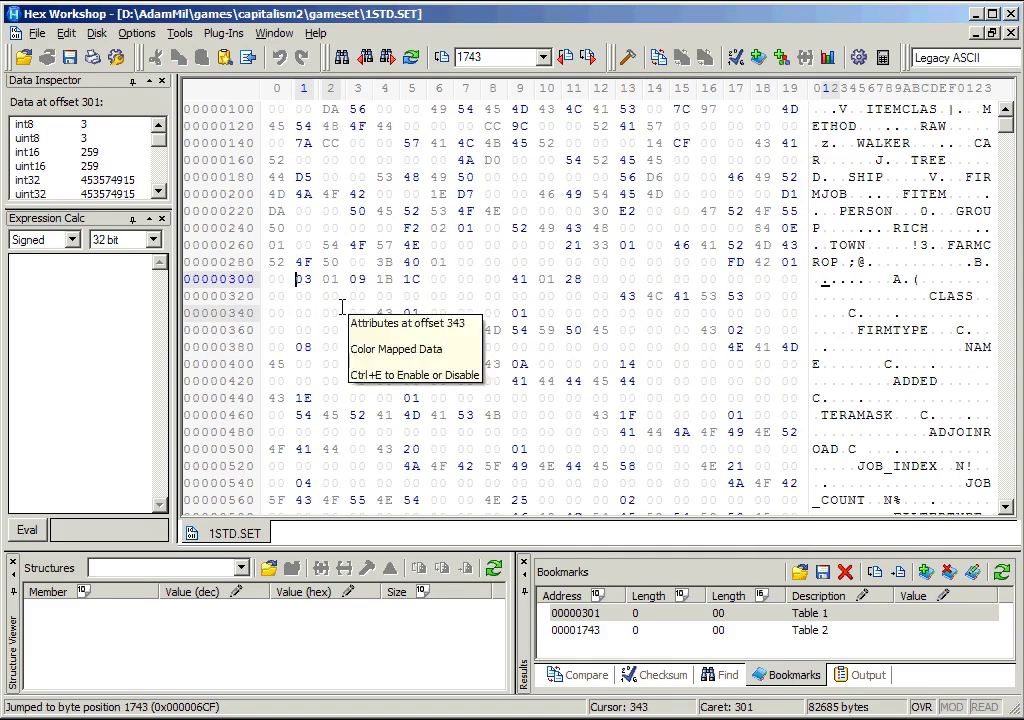
scroll("down", 3)
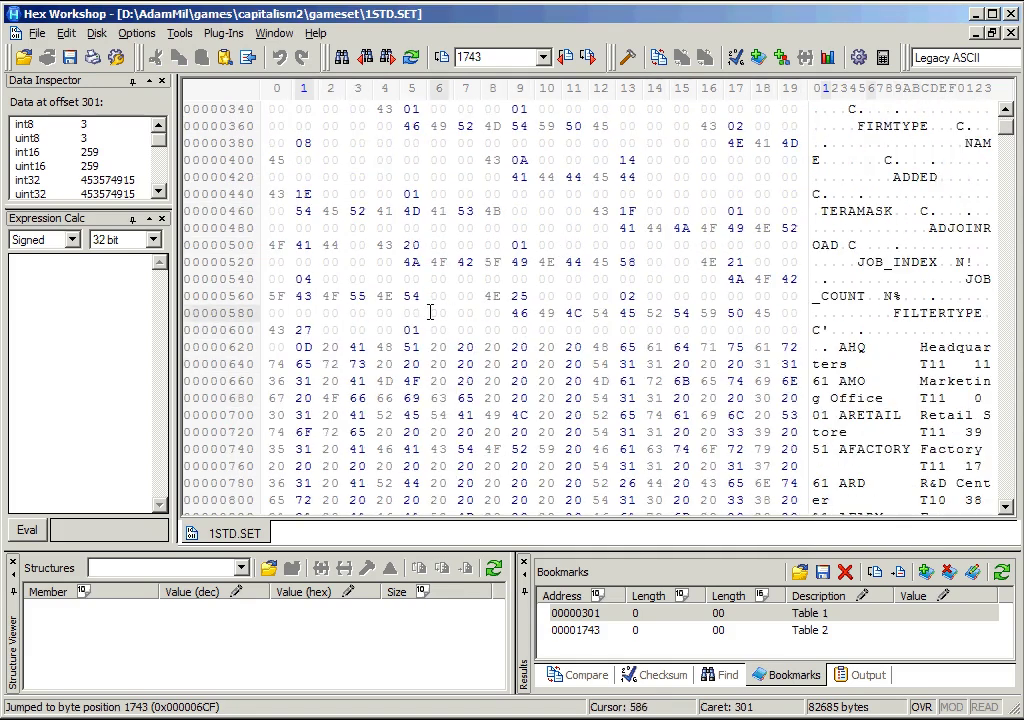
scroll("up", 3)
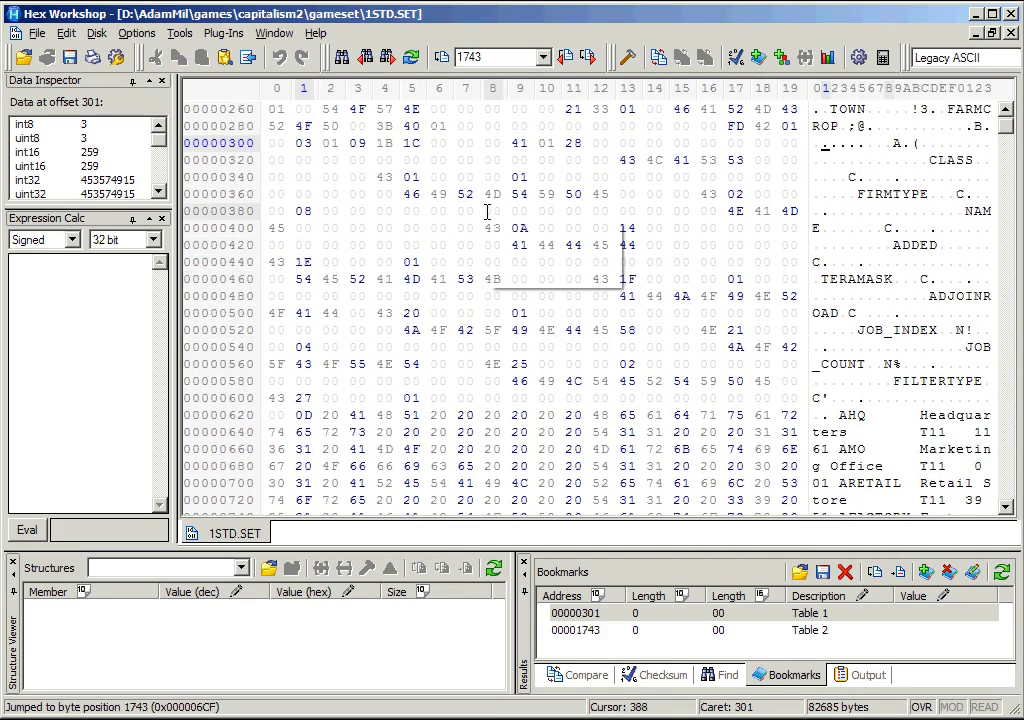
mouse_move(358, 176)
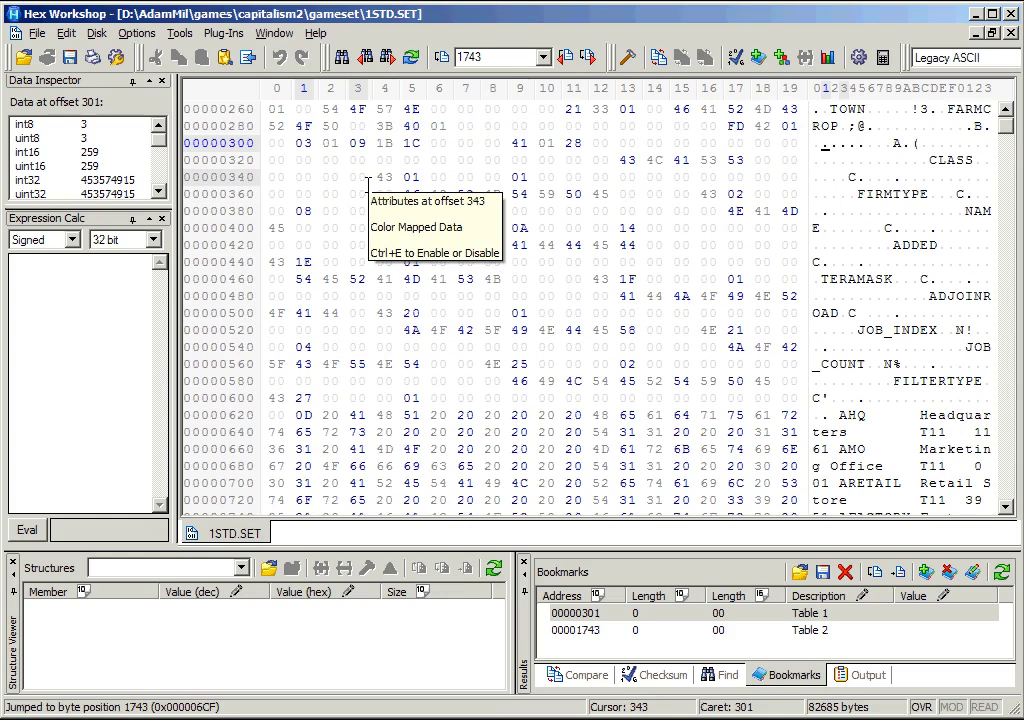
left_click(412, 144)
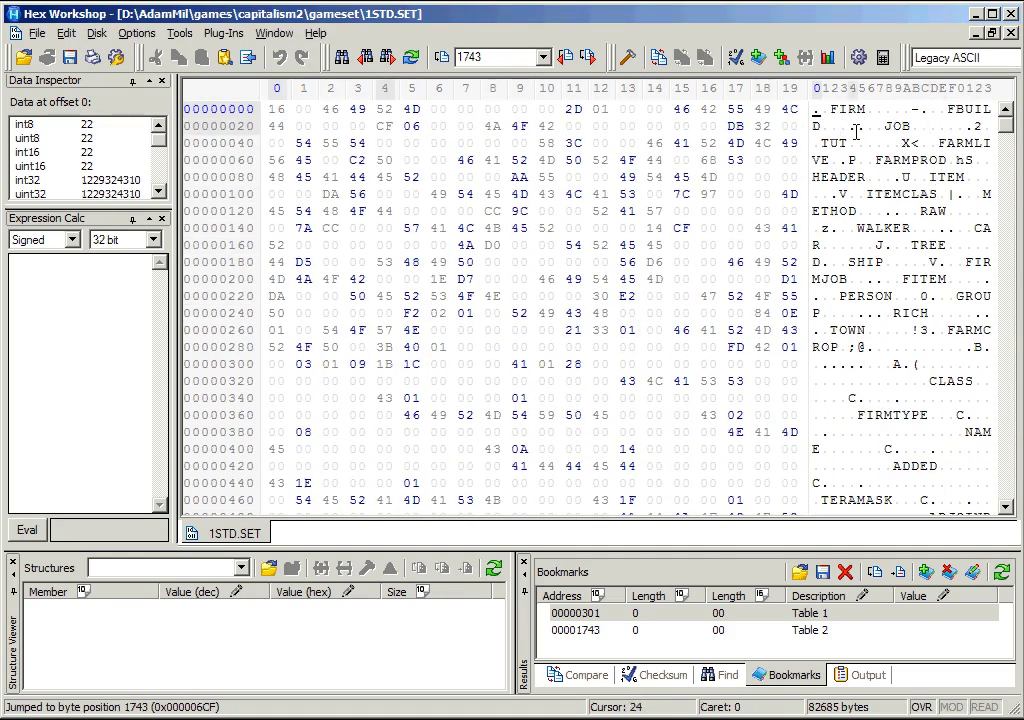
Go to offset 1743, compute the second table's size in Calculator, and return to its selected bytes
left_click(736, 126)
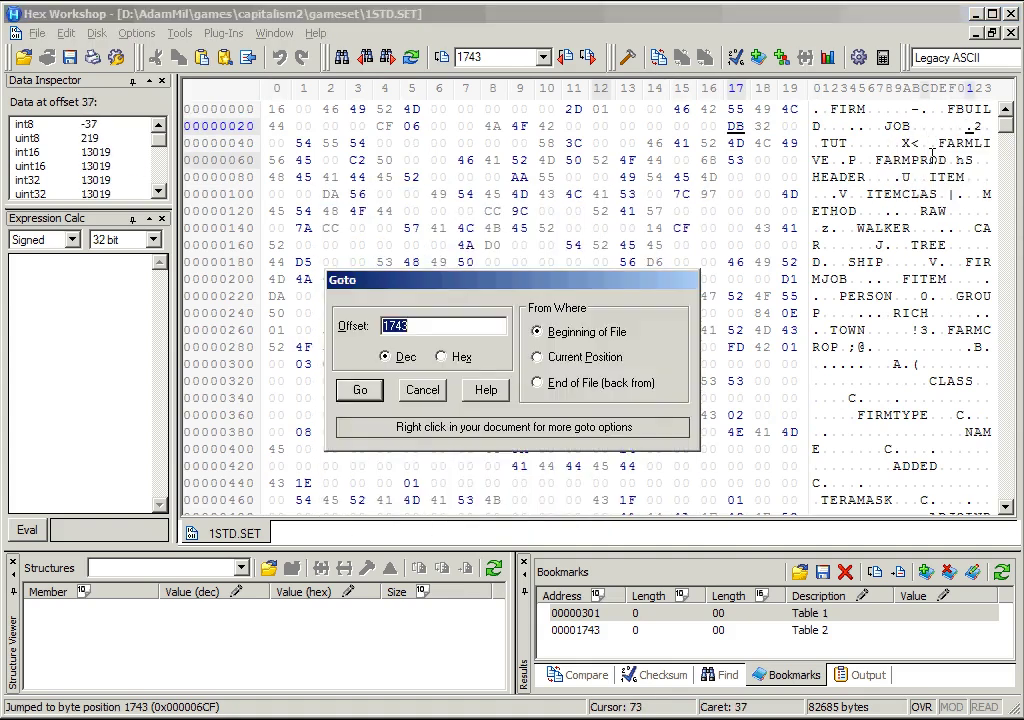
left_click(360, 388)
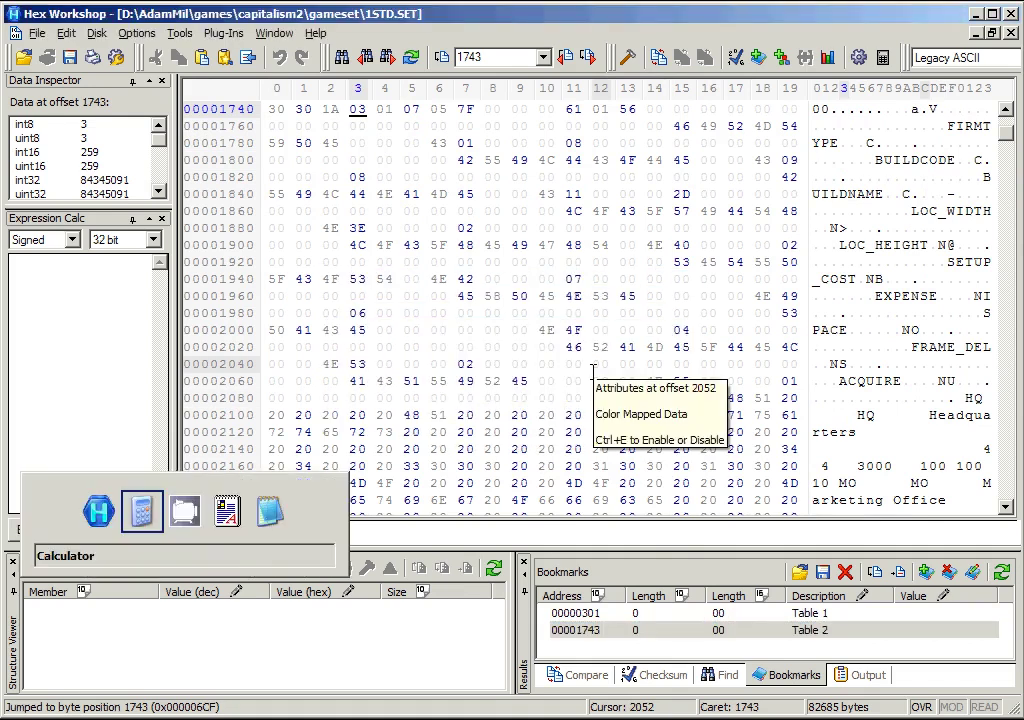
left_click(140, 512)
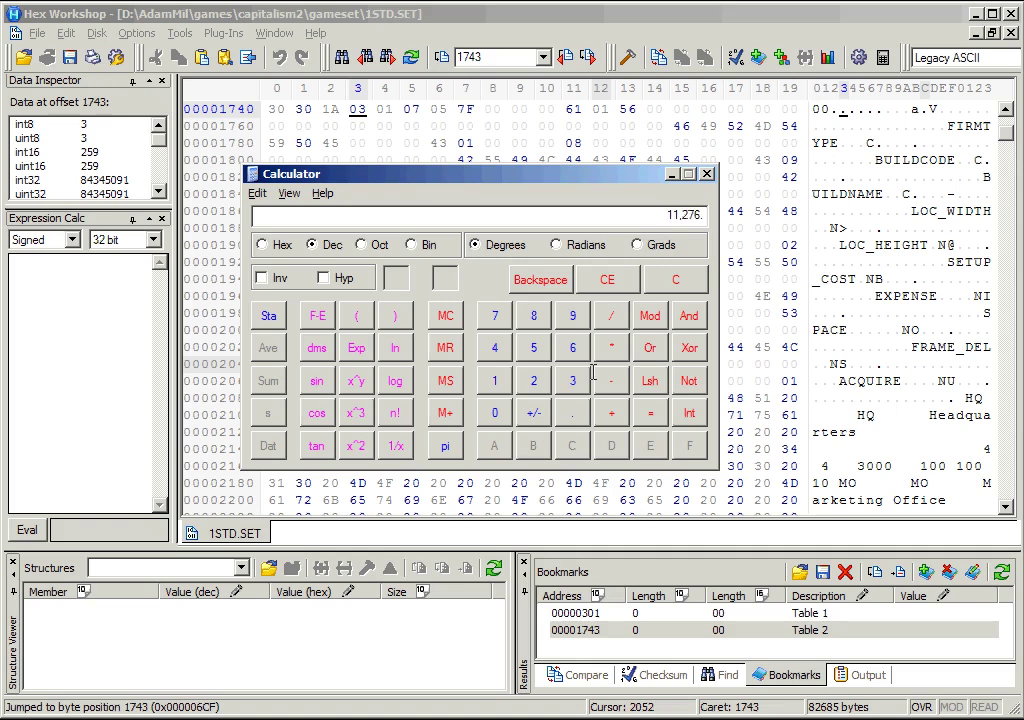
left_click(708, 172)
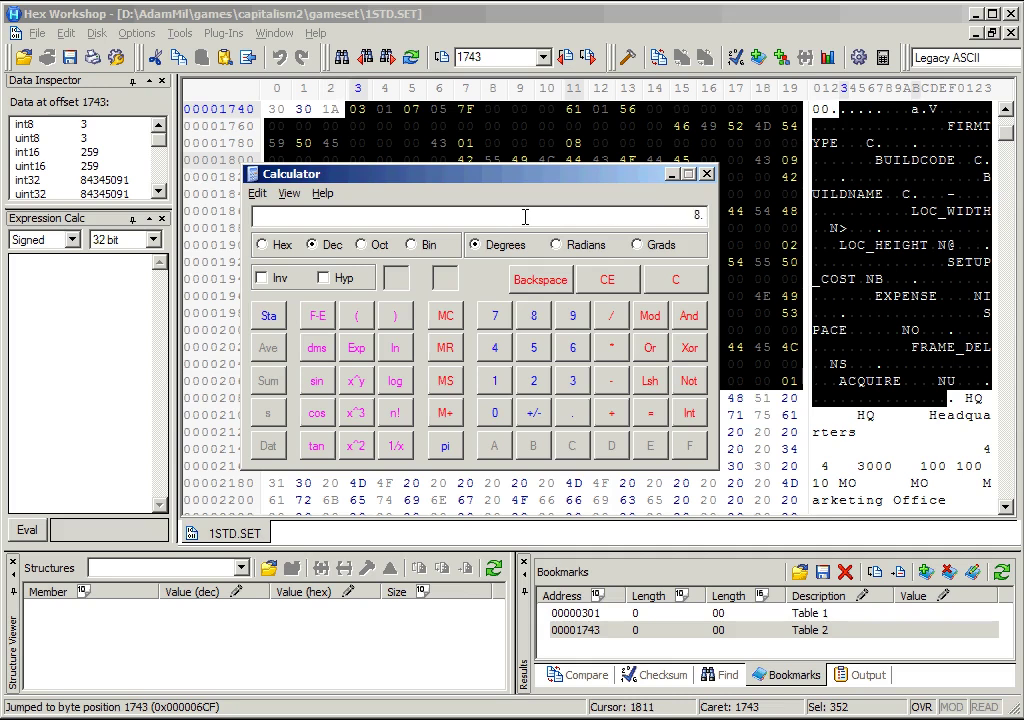
left_click(706, 172)
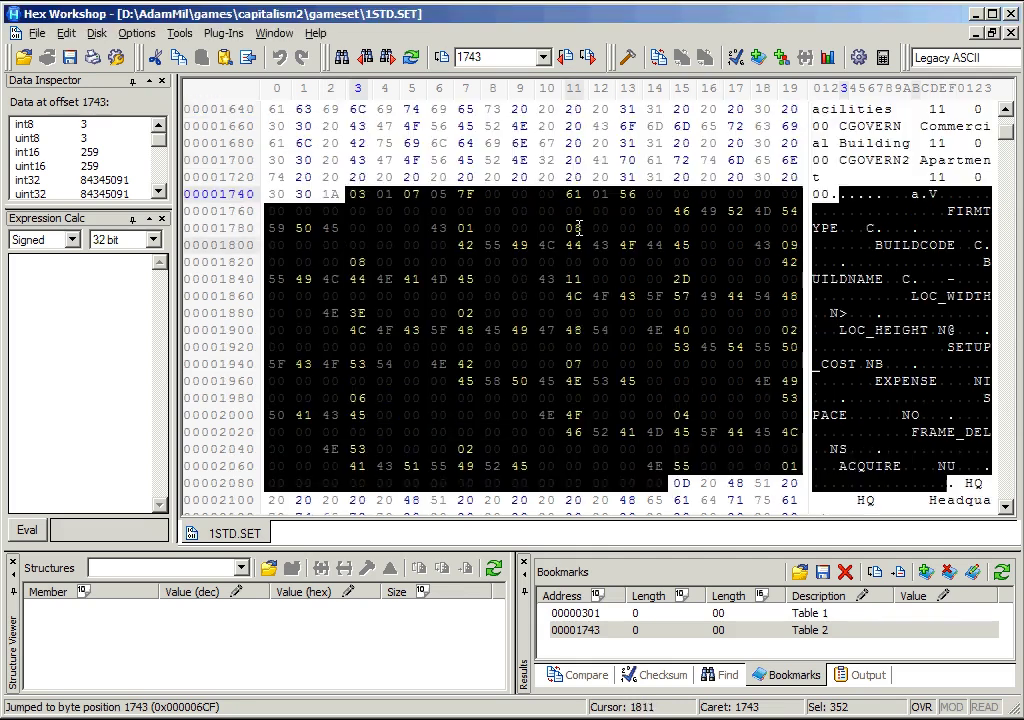
Select the bytes at offset 1747 and read its value, 127, in the Data Inspector
scroll("up", 3)
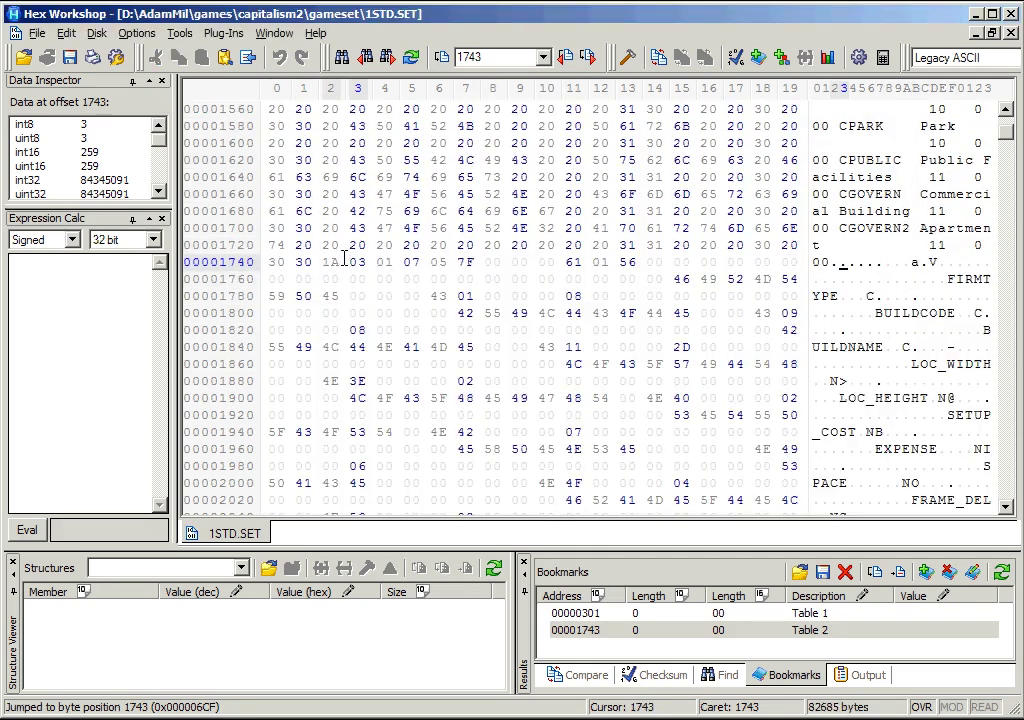
left_click(466, 260)
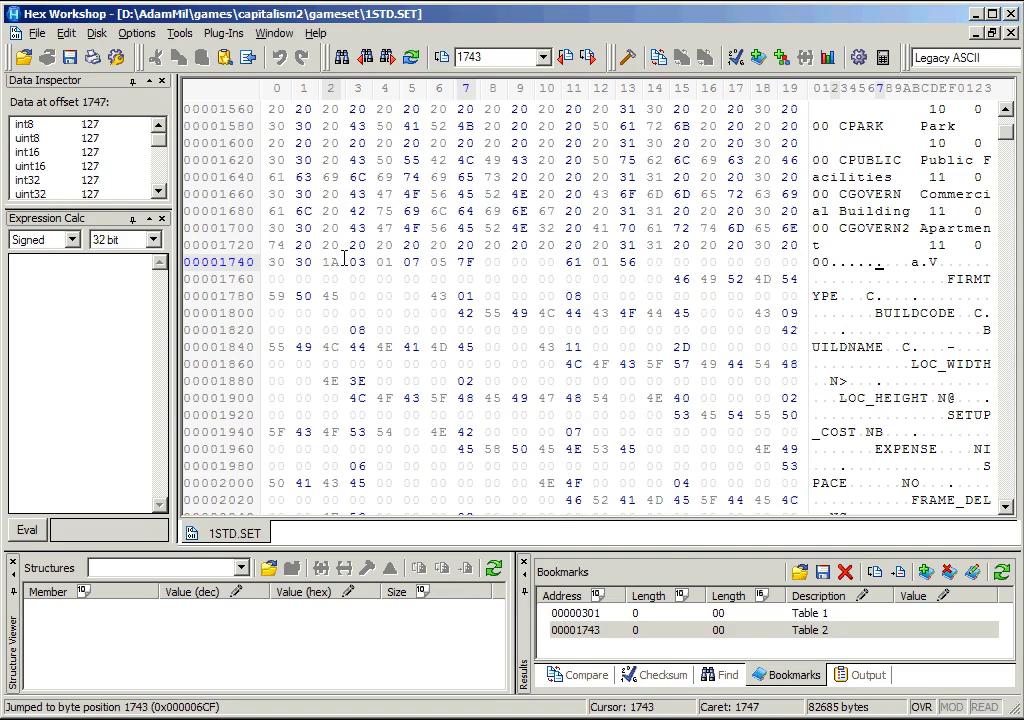
left_click_drag(454, 262, 530, 262)
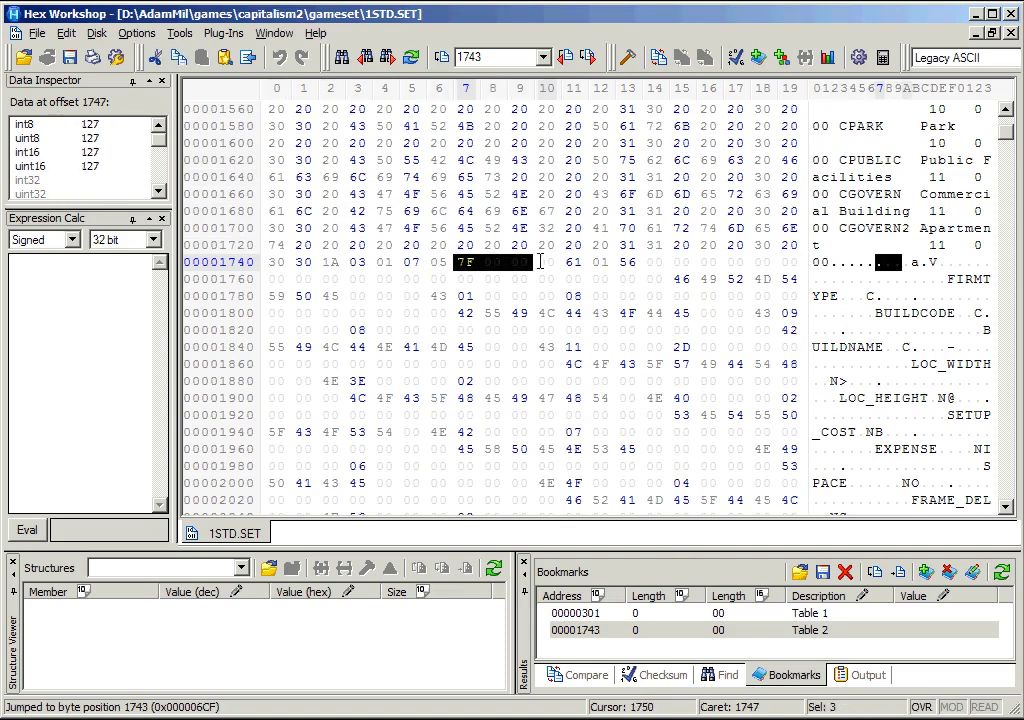
scroll("down", 3)
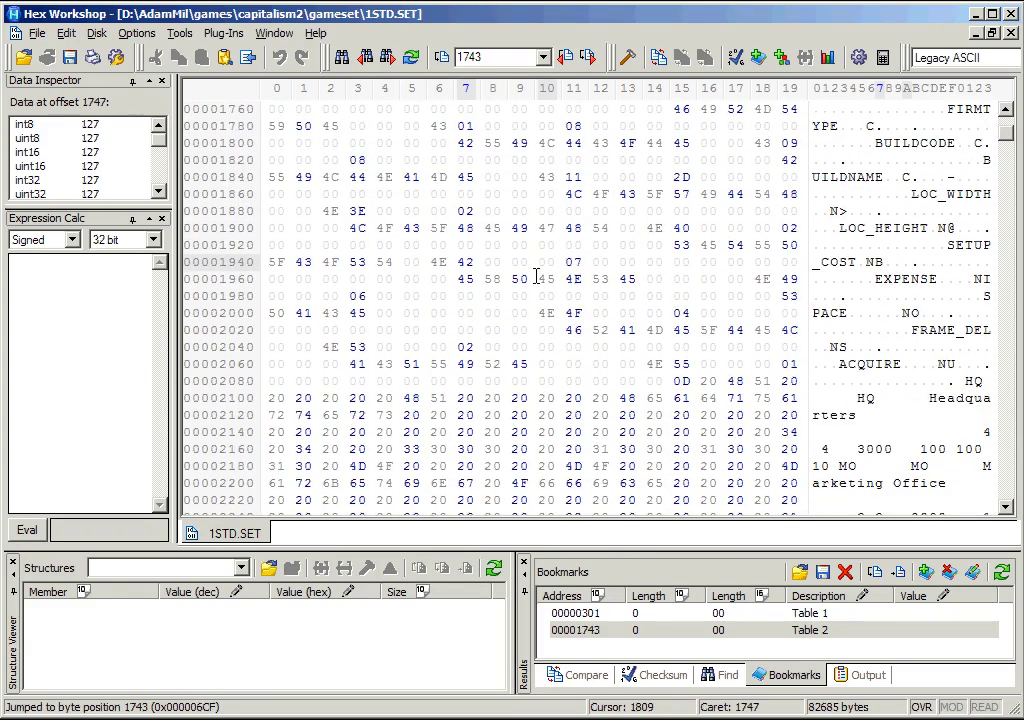
scroll("down", 3)
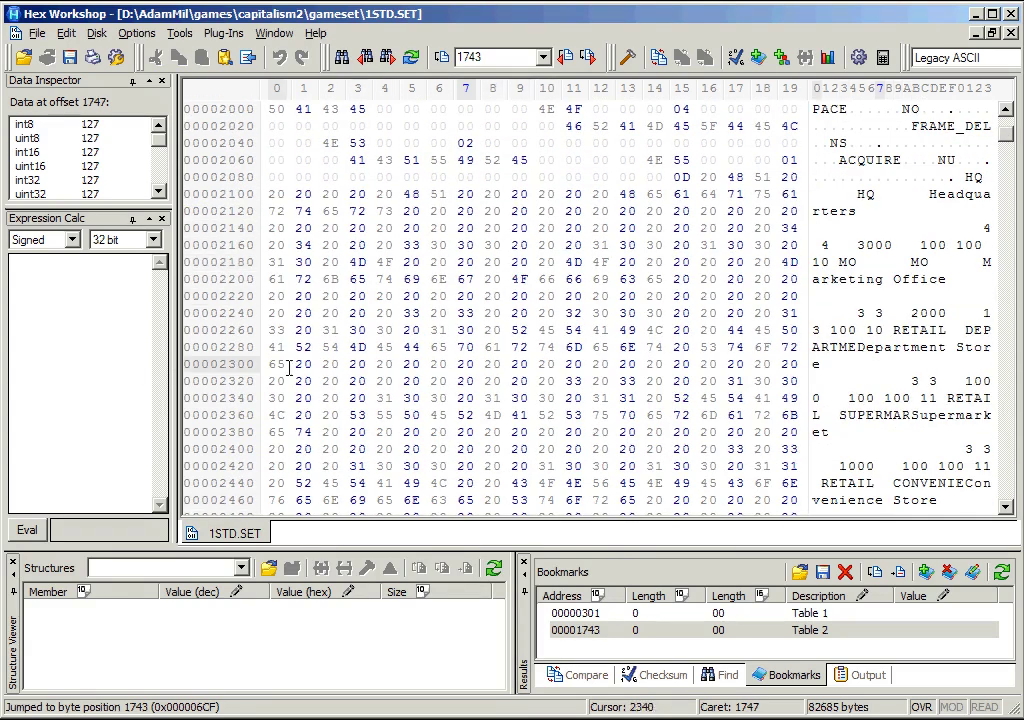
scroll("up", 3)
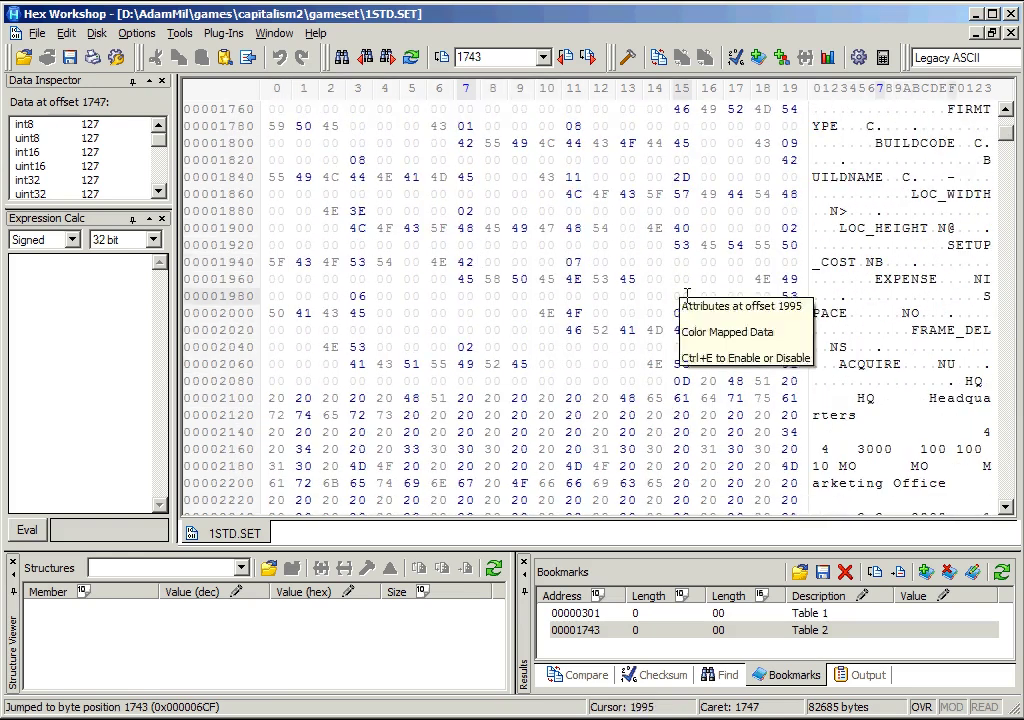
scroll("down", 3)
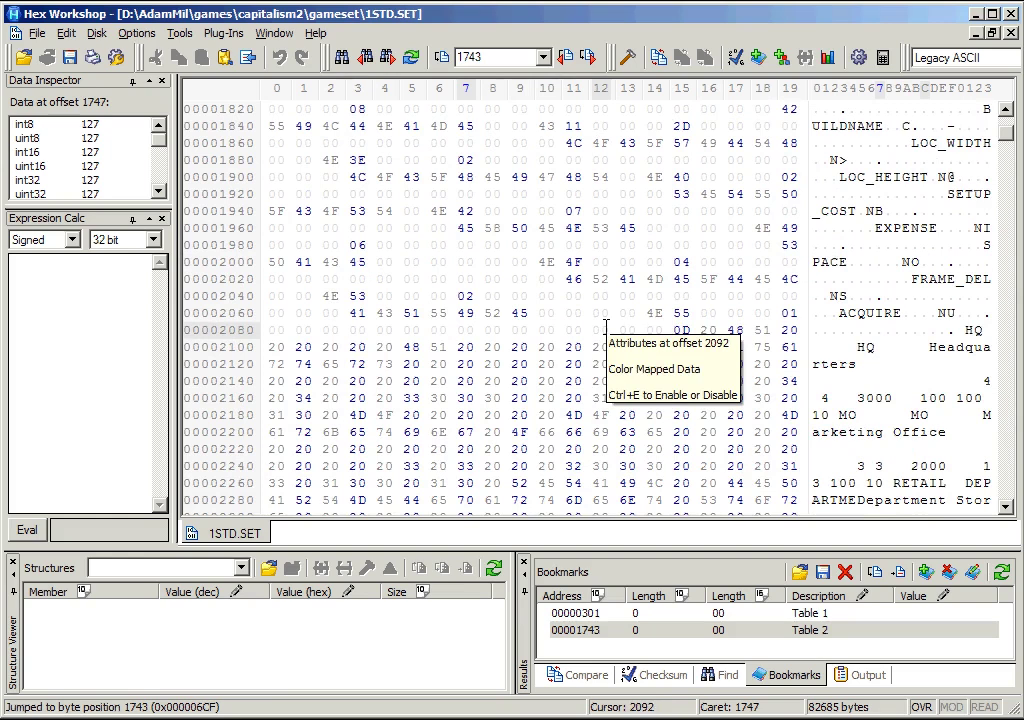
scroll("down", 3)
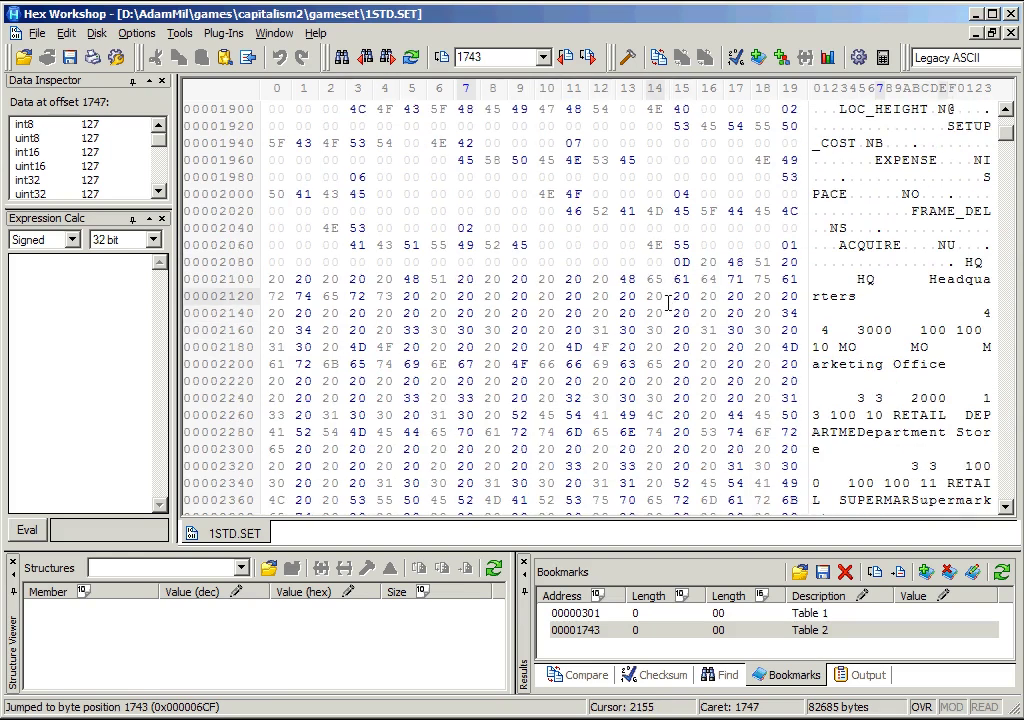
scroll("down", 3)
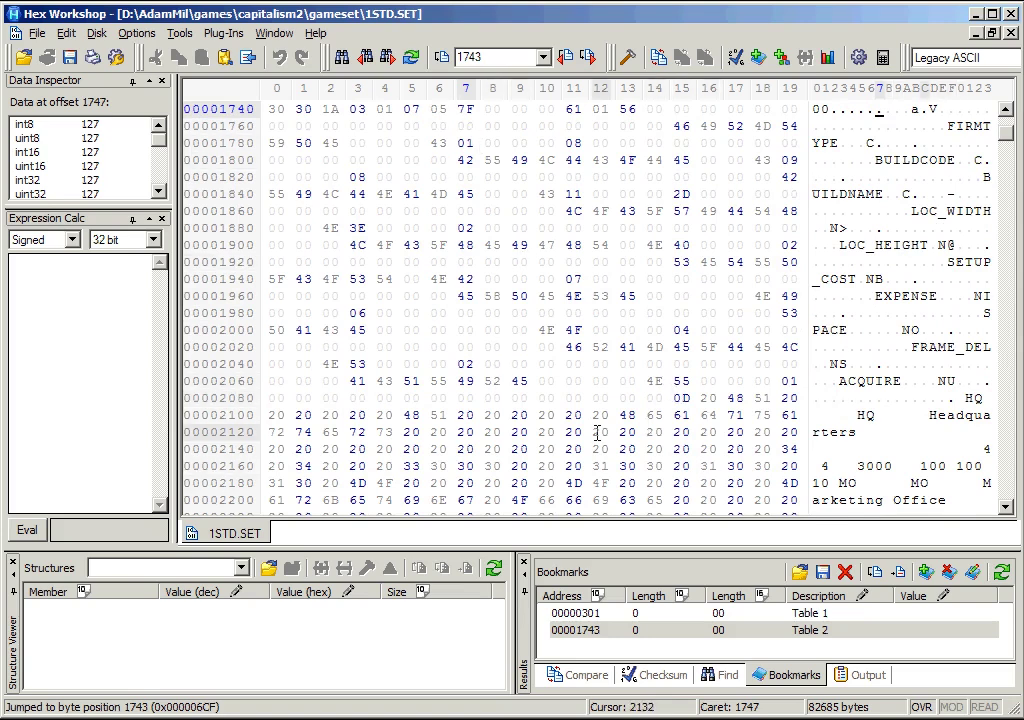
scroll("down", 3)
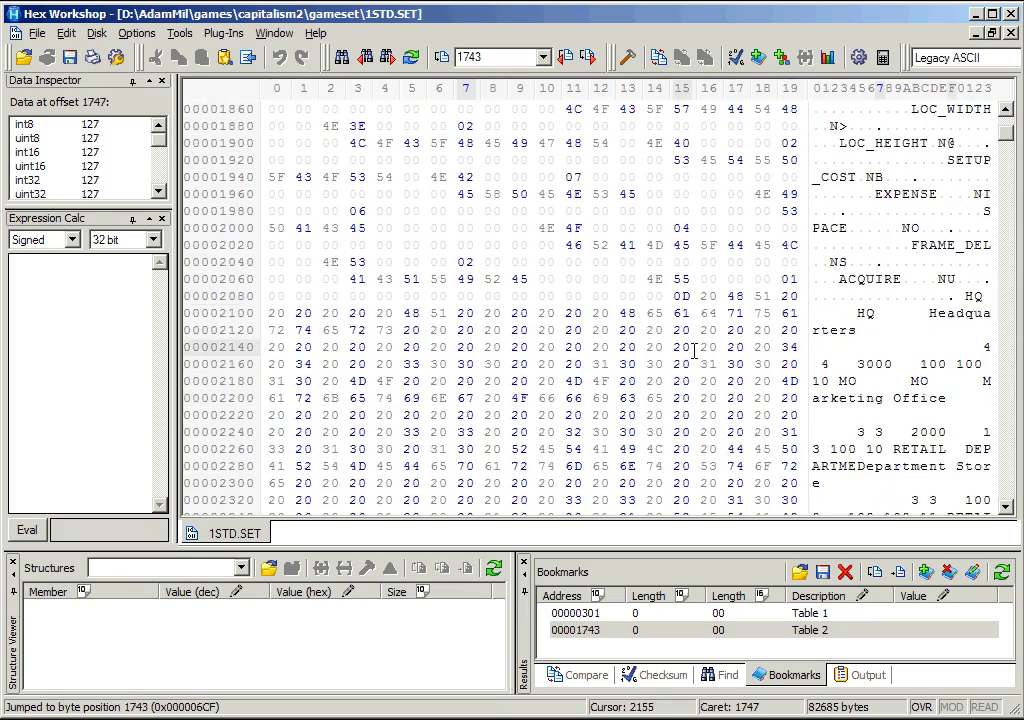
scroll("down", 3)
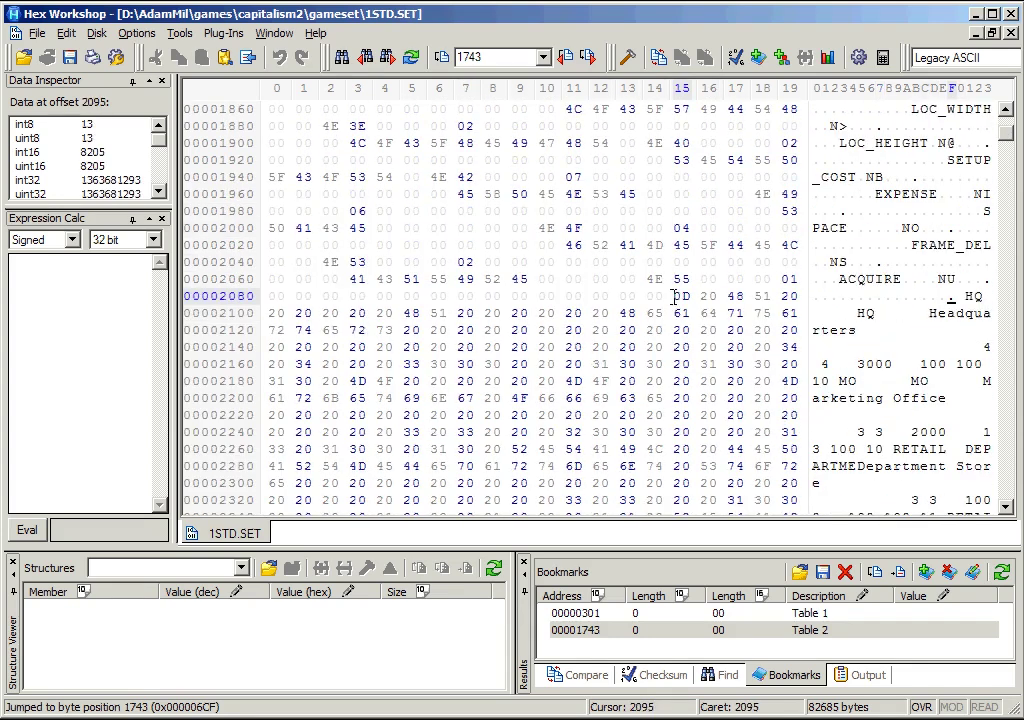
scroll("down", 3)
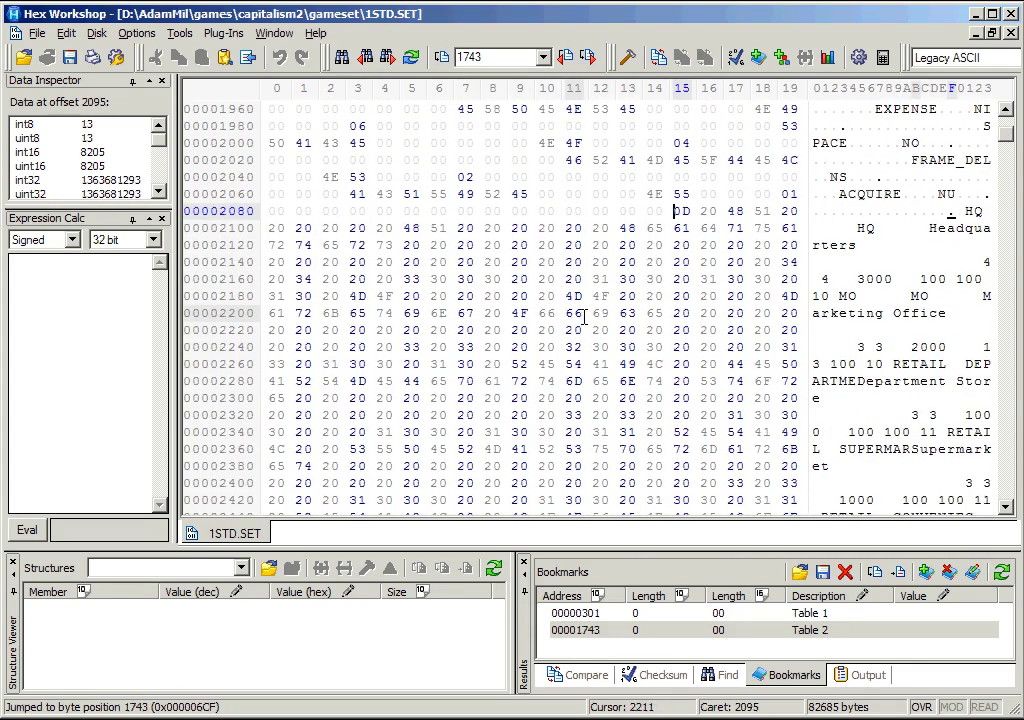
mouse_move(480, 340)
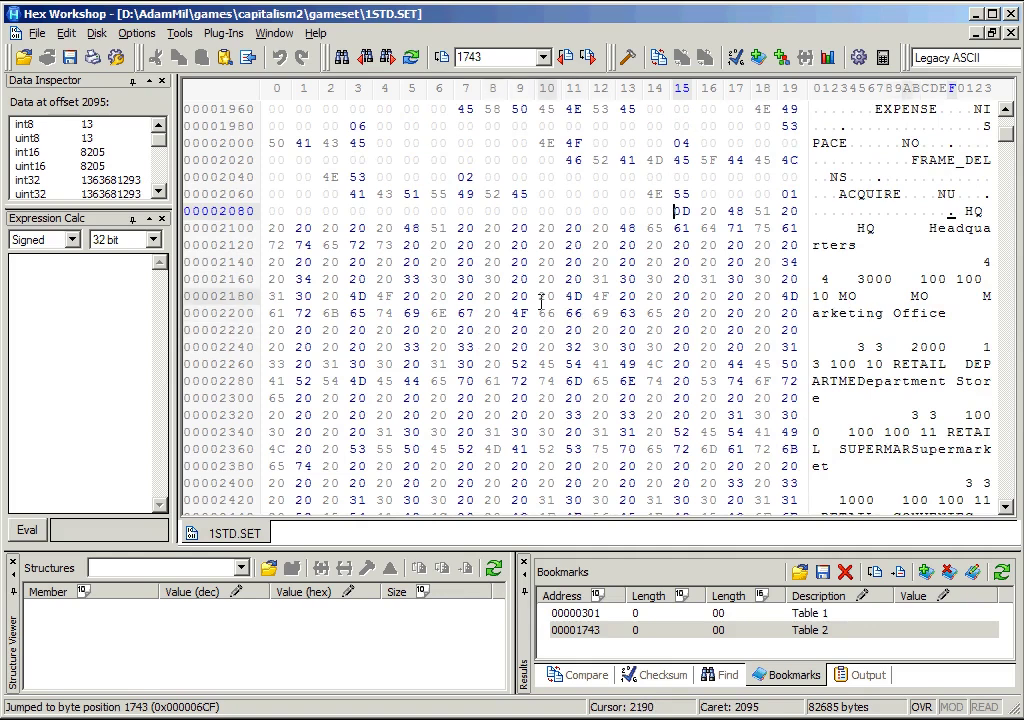
scroll("down", 3)
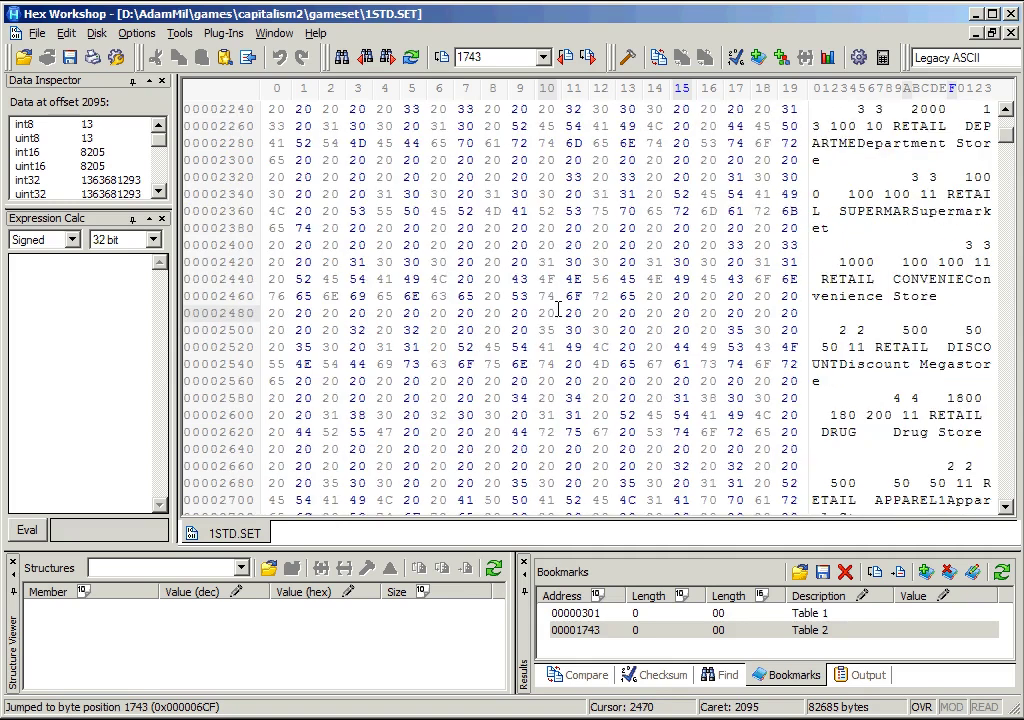
scroll("up", 3)
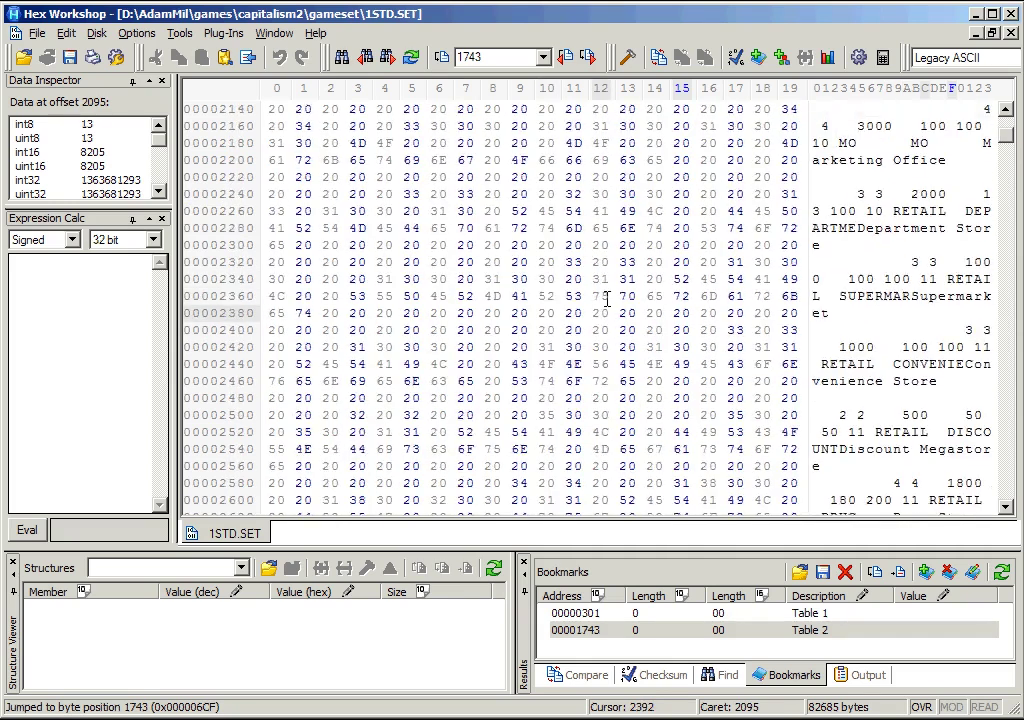
scroll("up", 3)
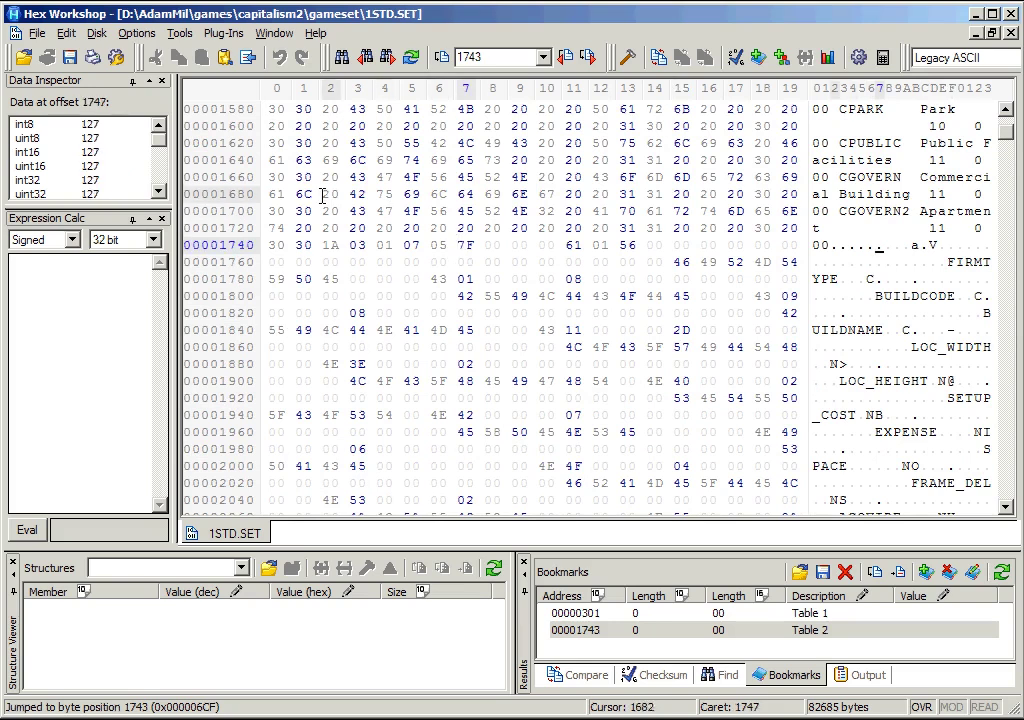
Read the values at offsets 1747, 1751, 1744 and 1745 after the second table's start
left_click(464, 244)
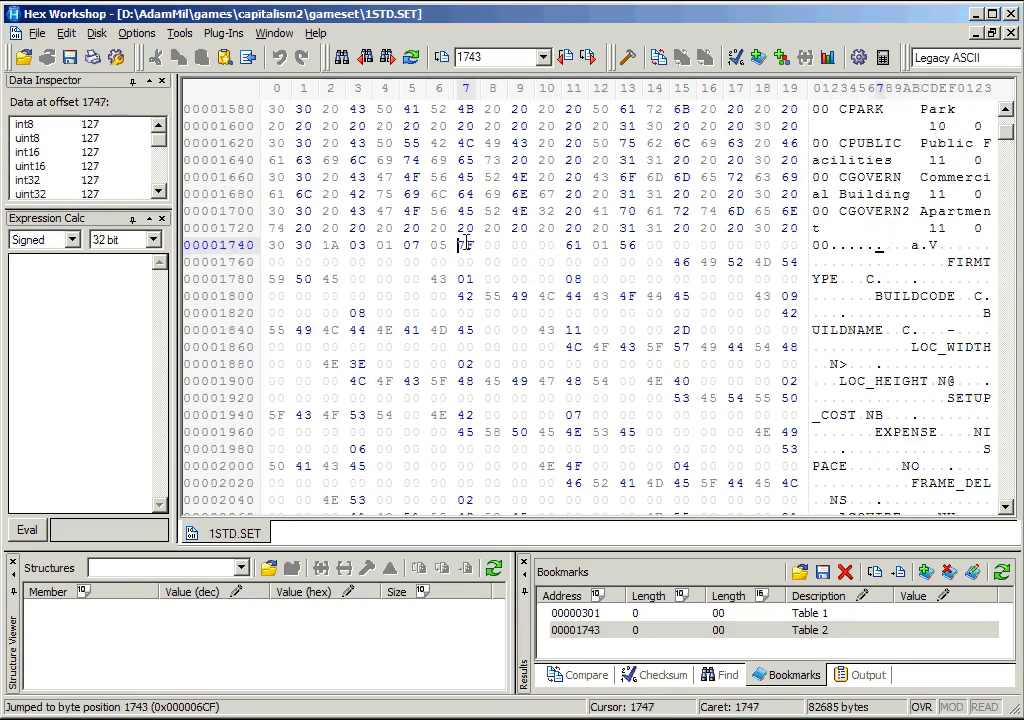
left_click(572, 244)
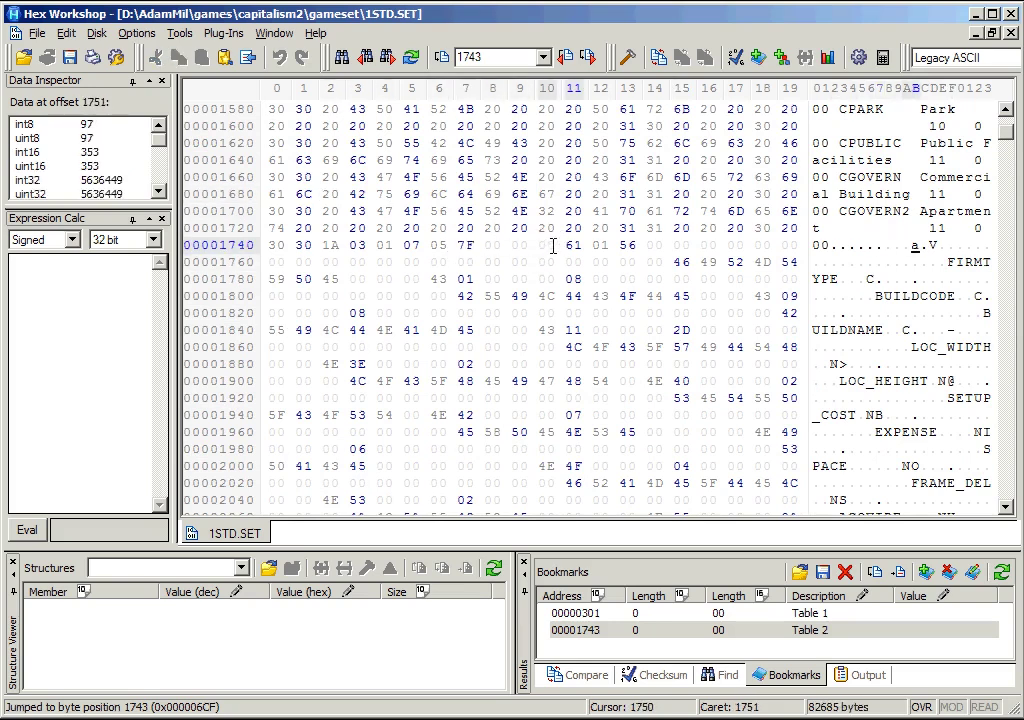
scroll("down", 3)
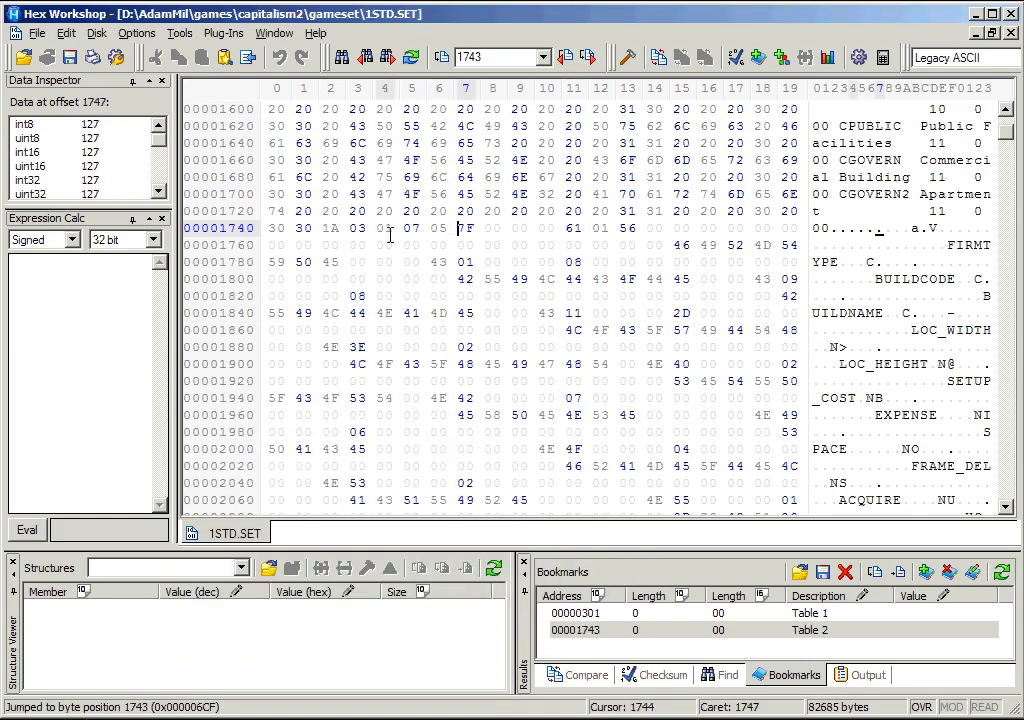
left_click(384, 228)
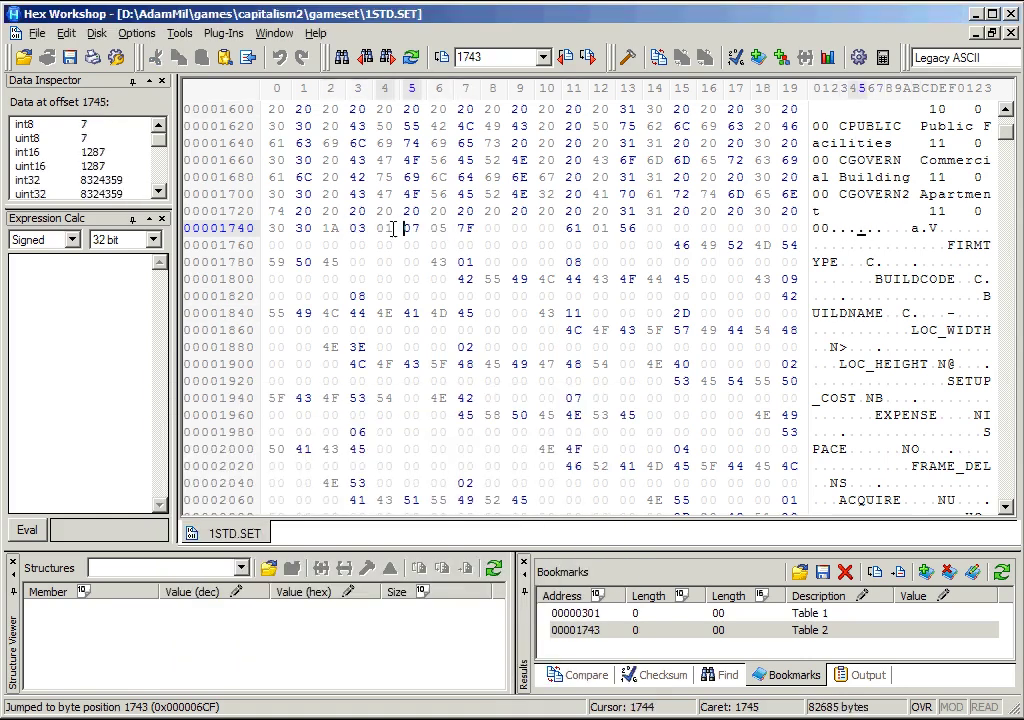
left_click(548, 330)
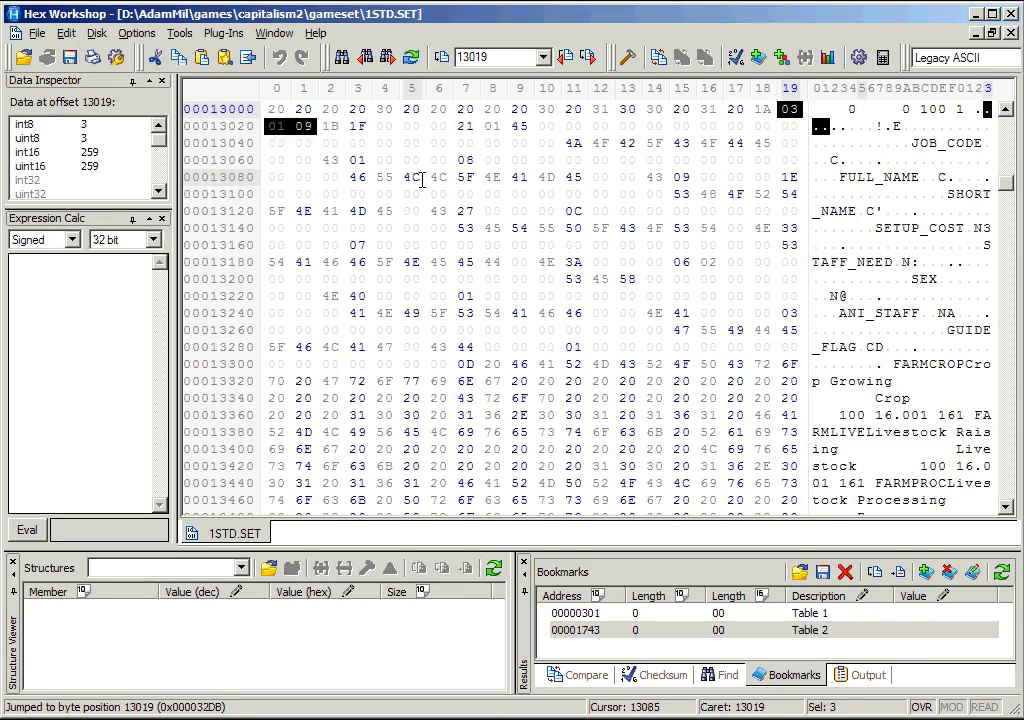
Jump to offset 40140 (Dec, from beginning) and read the header bytes there as 259
left_click(384, 228)
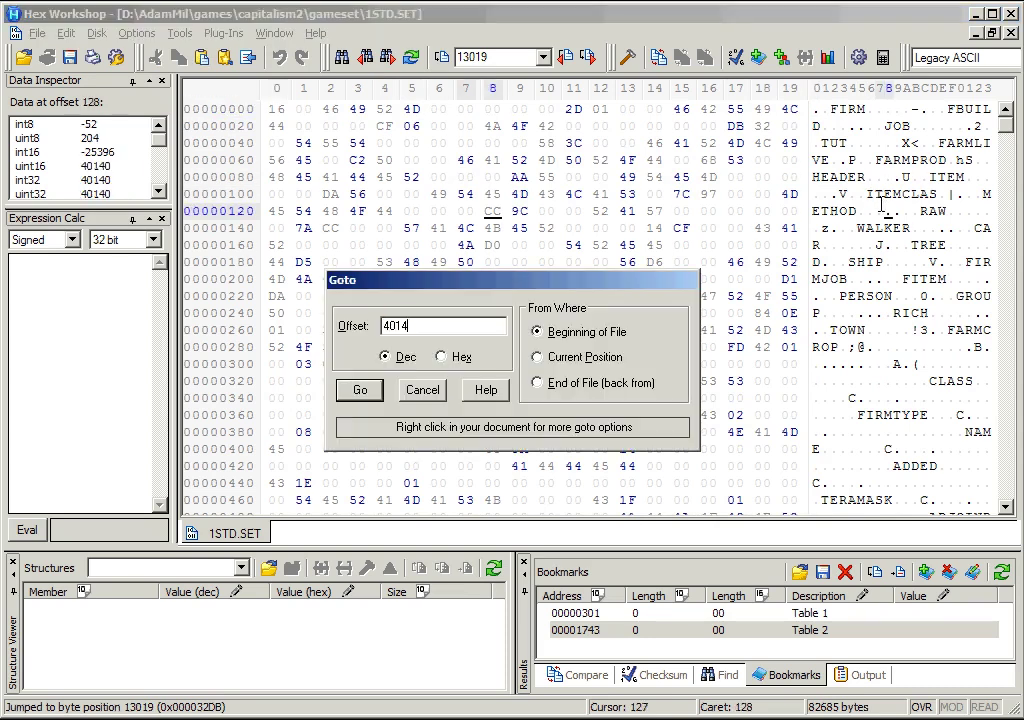
left_click(358, 388)
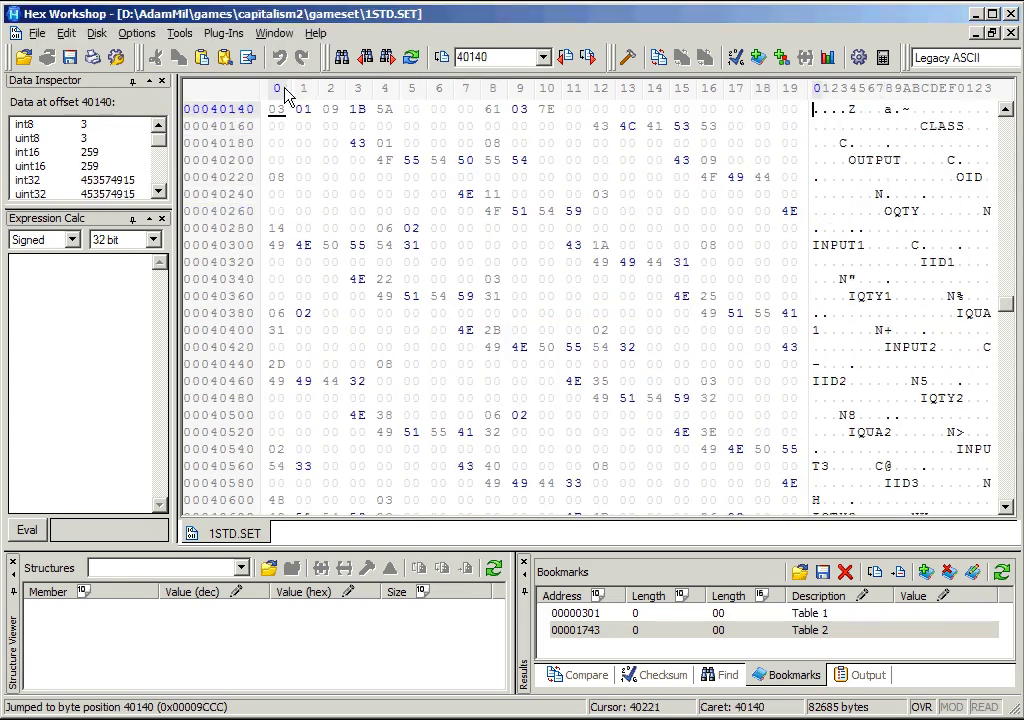
left_click(330, 108)
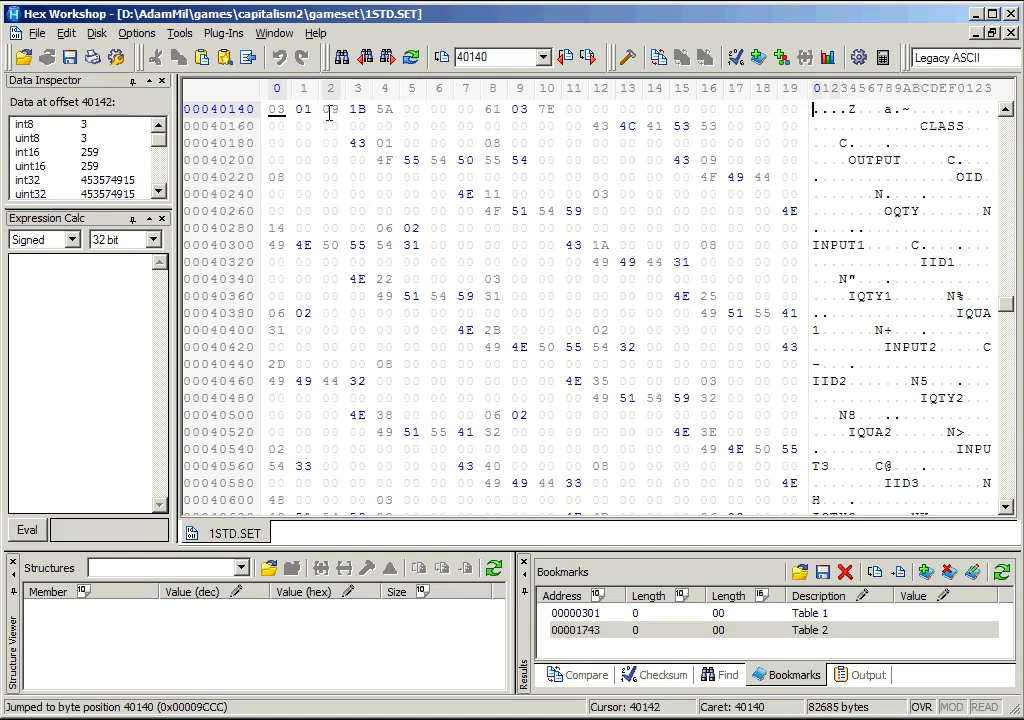
left_click(324, 142)
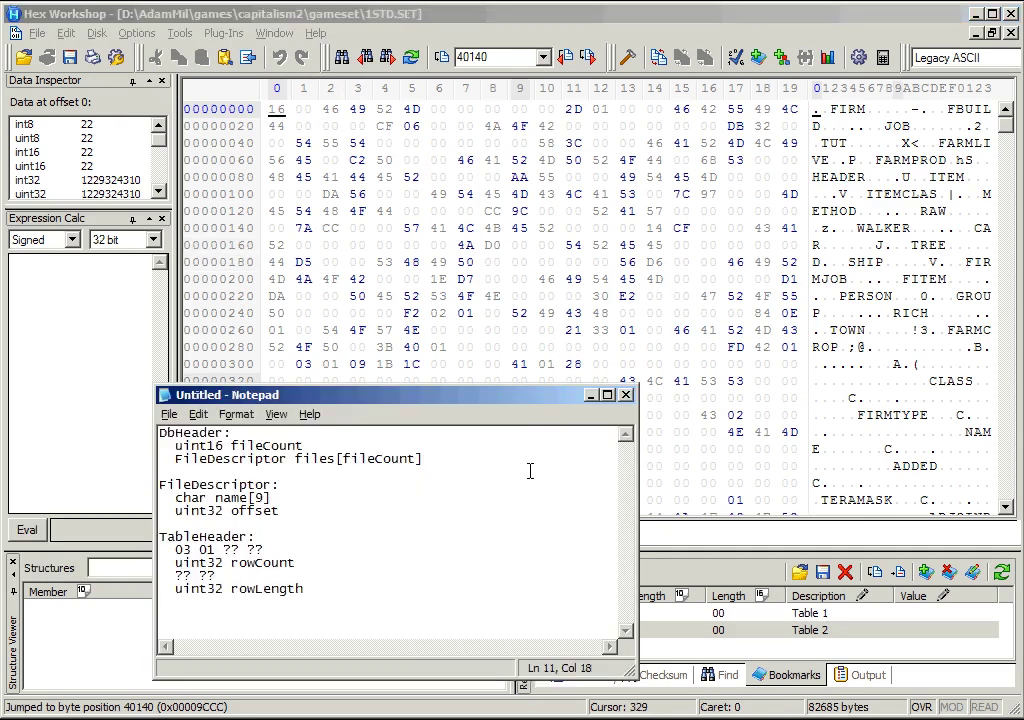
Correct the TableHeader byte line in Notepad to start 03 01, then return to the hex view
left_click(264, 536)
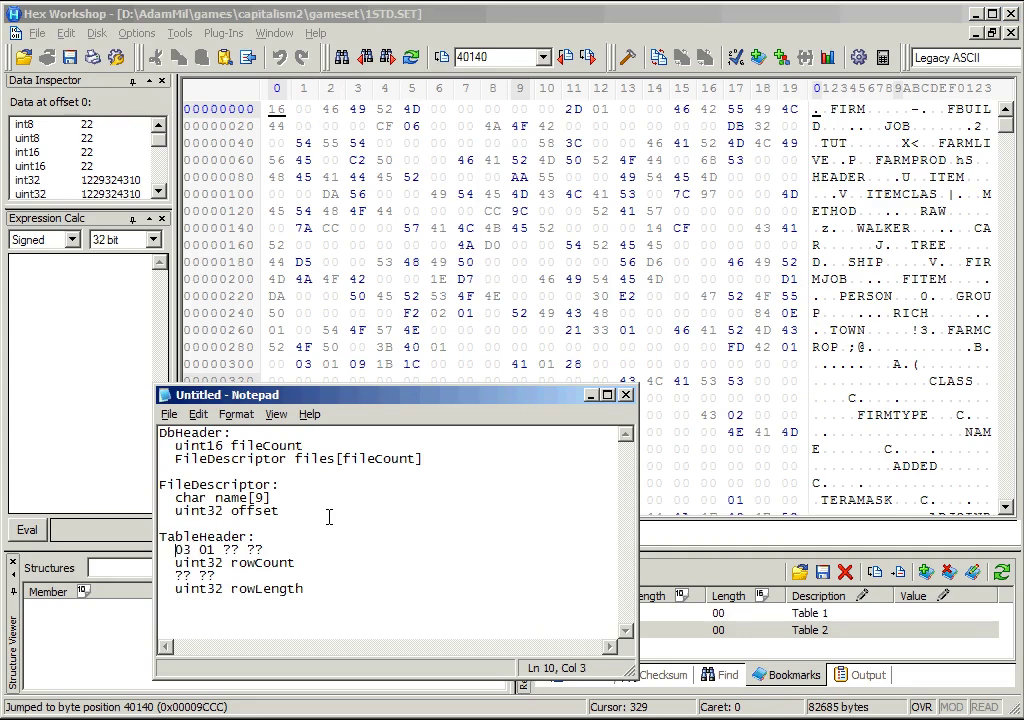
type("03")
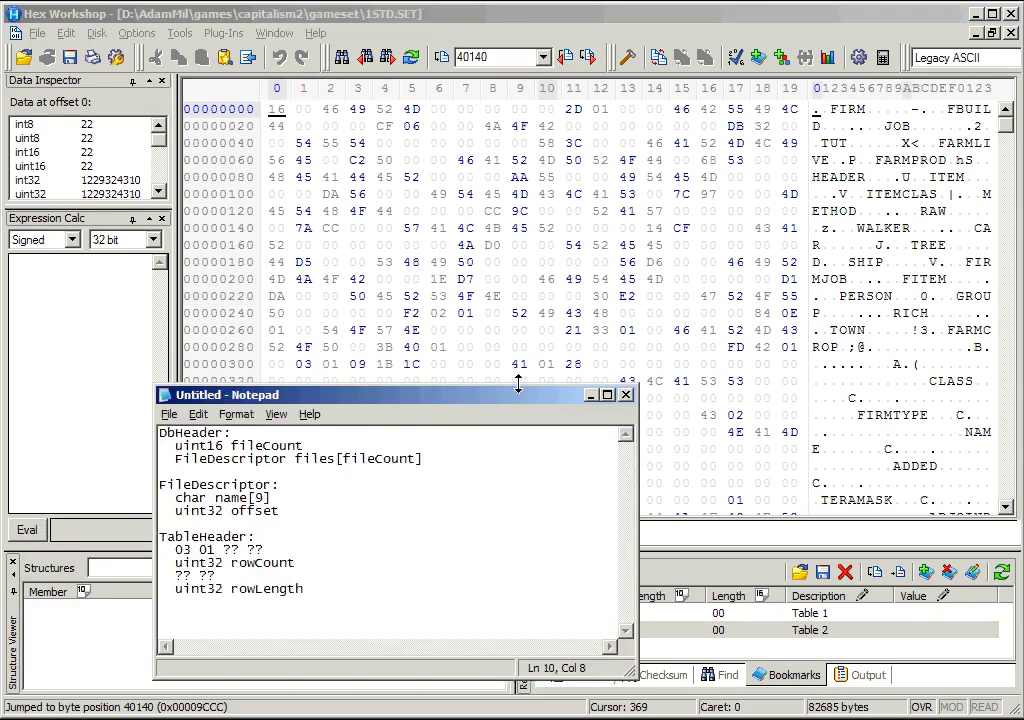
left_click(476, 194)
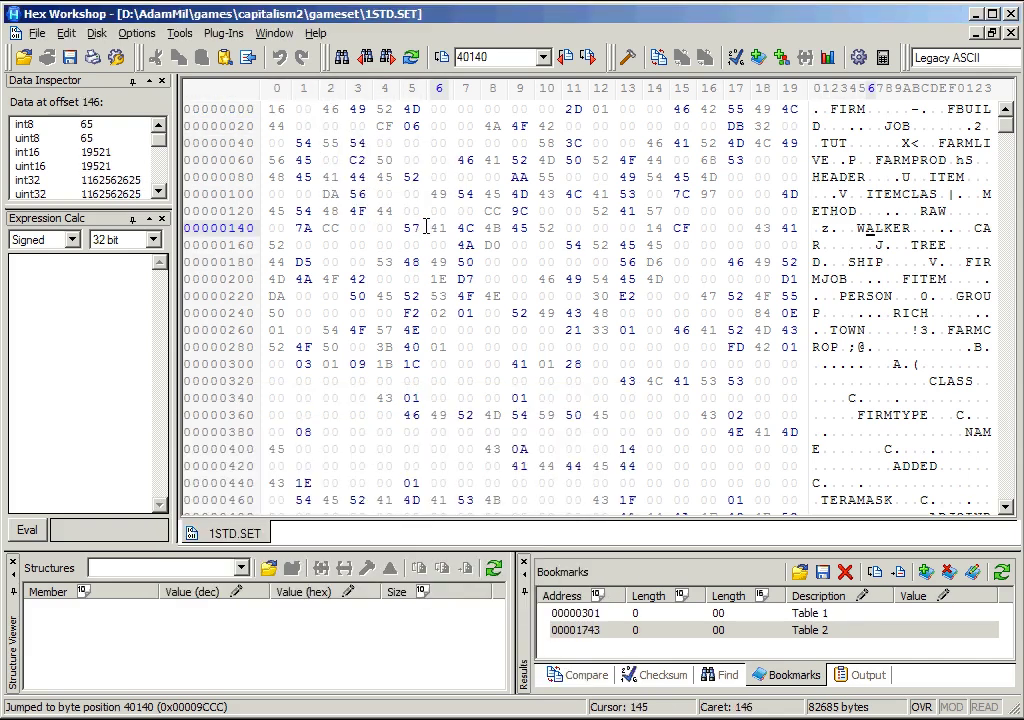
Scroll through the Table 1 firm job records and start a jump to offset 301
scroll("down", 3)
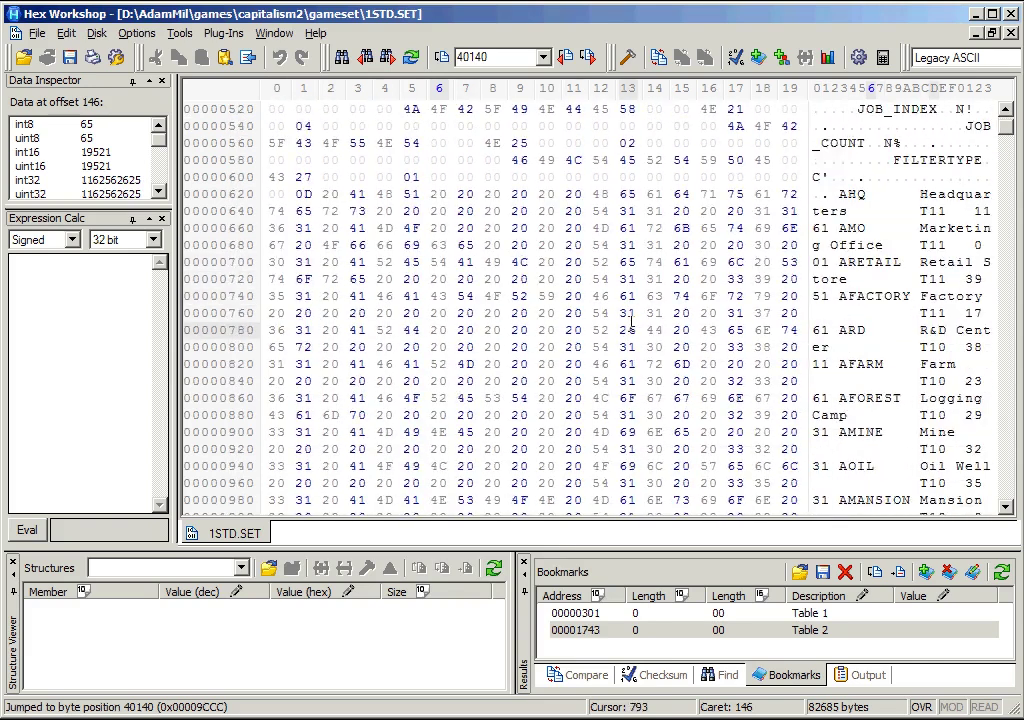
scroll("down", 3)
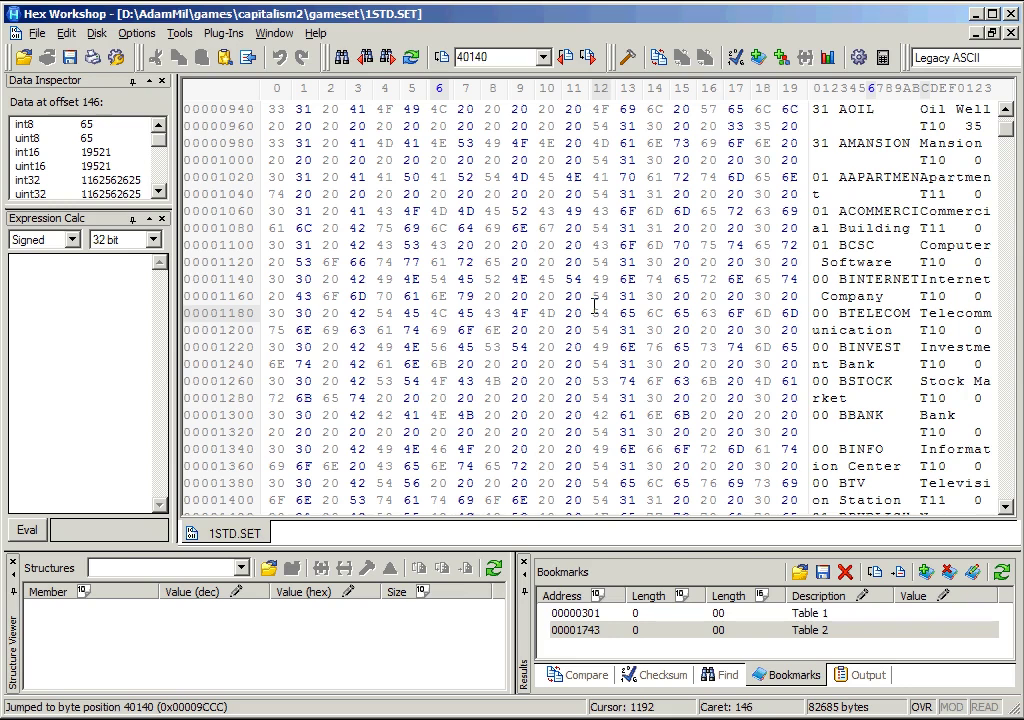
left_click(682, 262)
type("301")
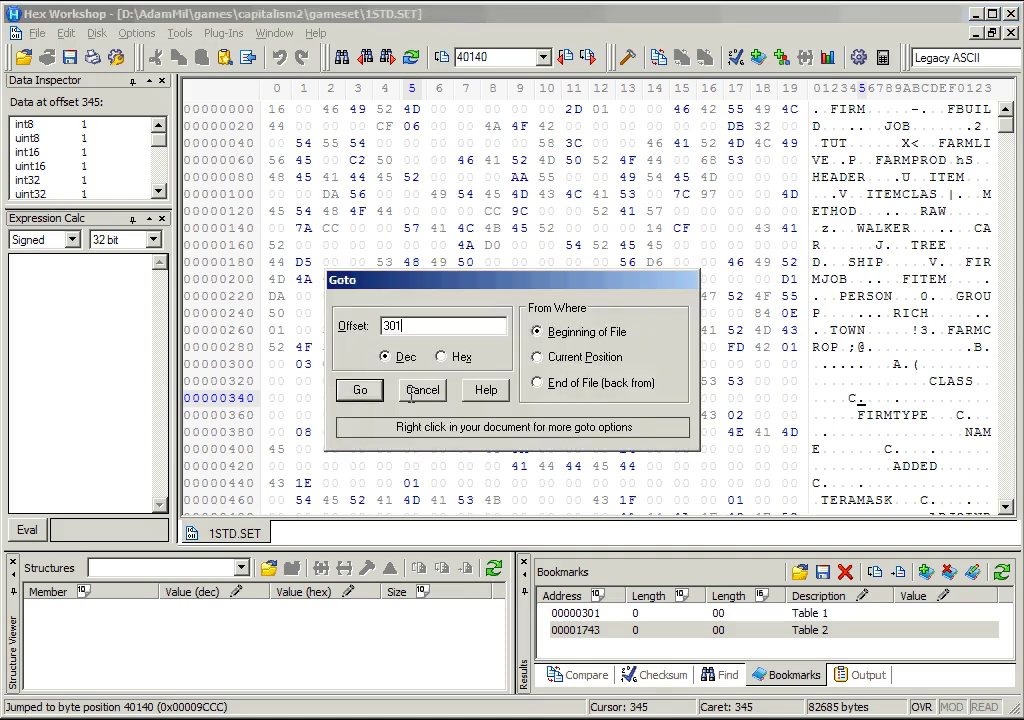
Jump to offset 301 and mark the FILTERTYPE descriptor bytes from offset 589
left_click(358, 388)
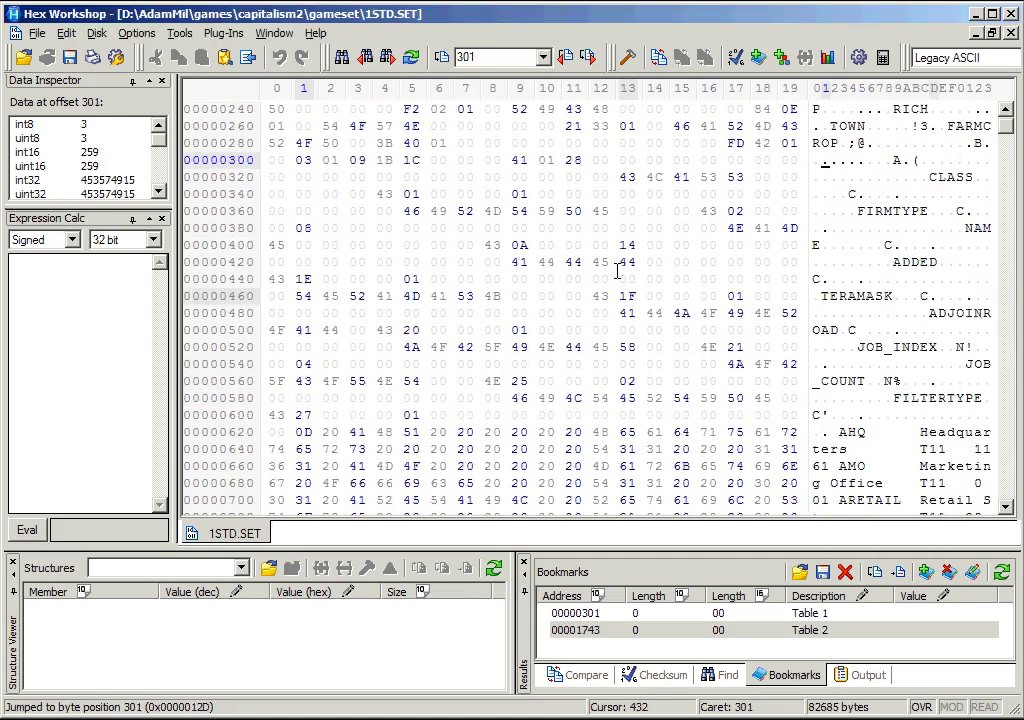
scroll("up", 3)
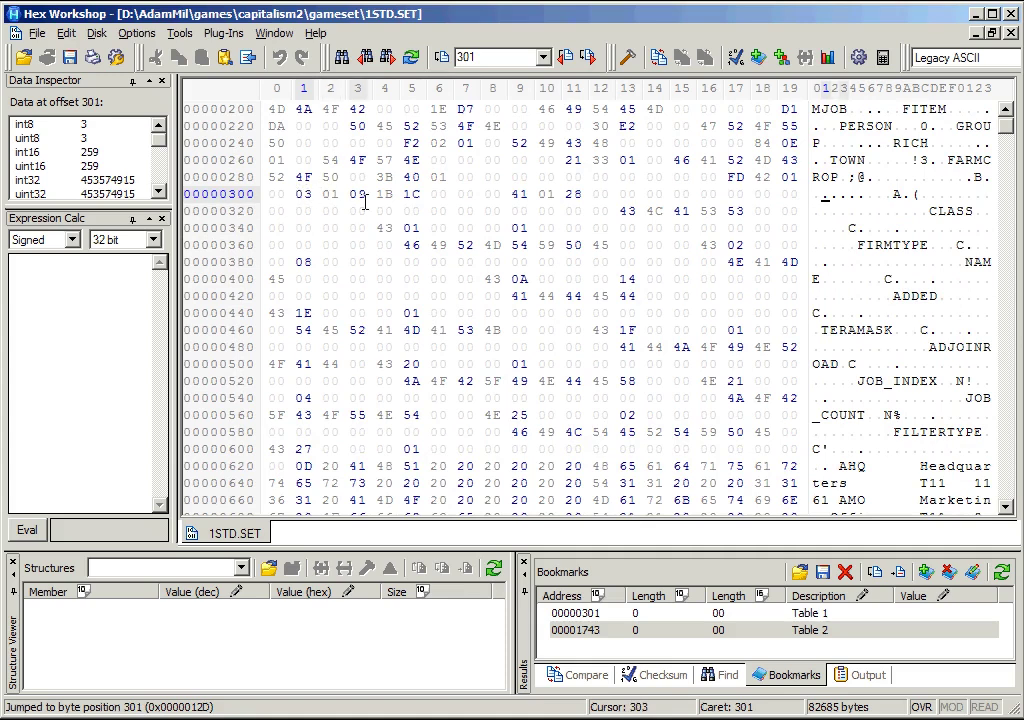
mouse_move(432, 210)
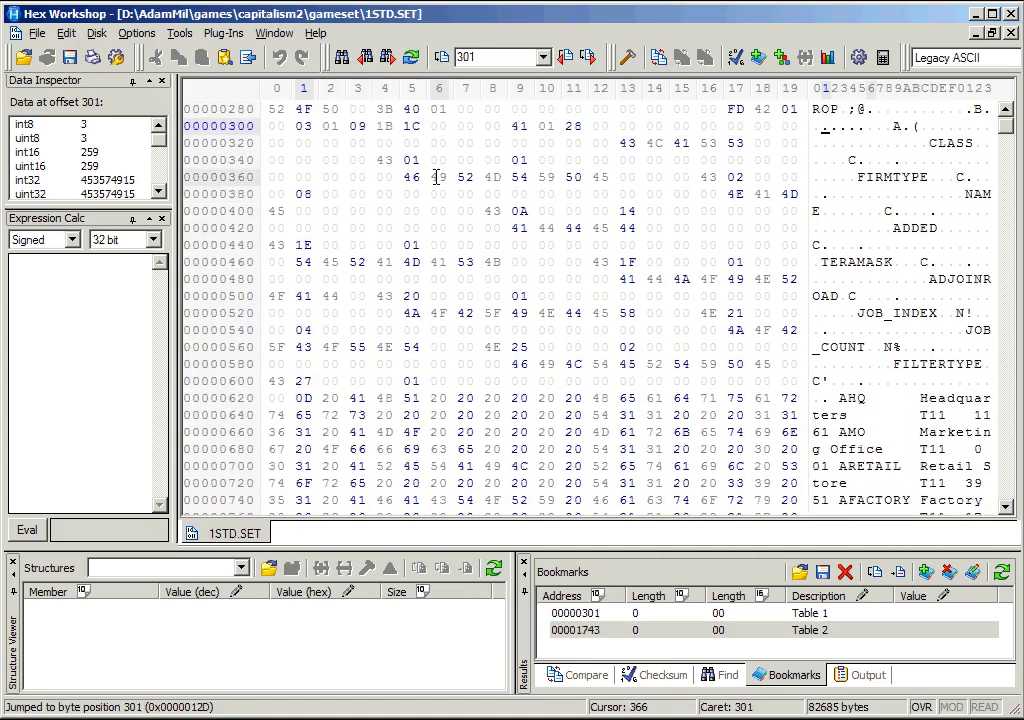
scroll("up", 3)
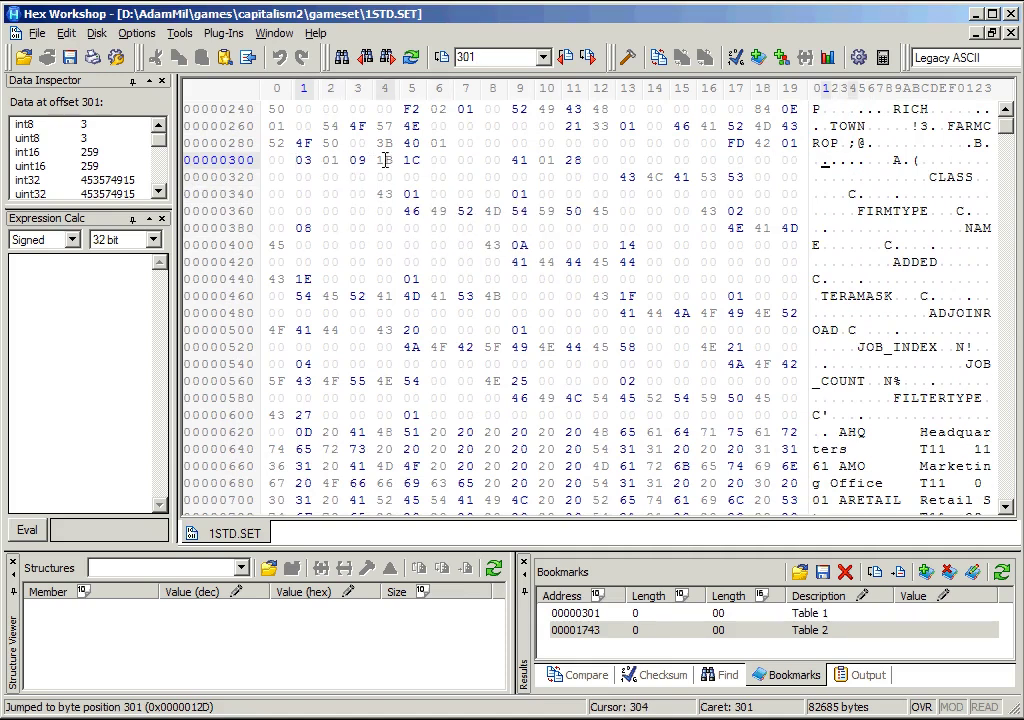
left_click_drag(412, 160, 624, 396)
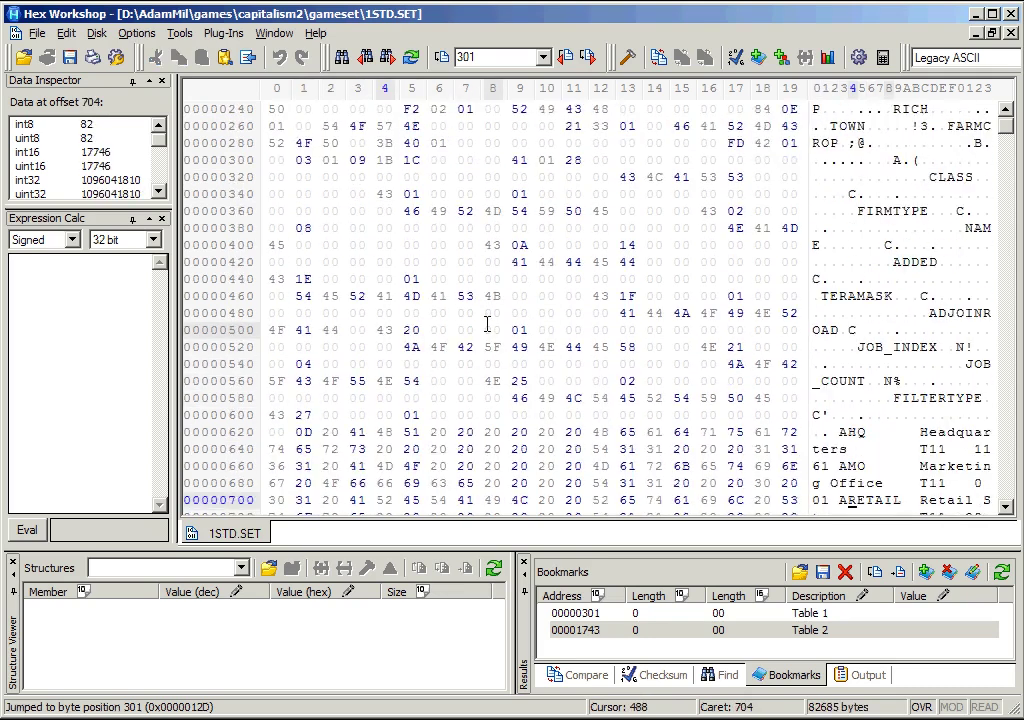
scroll("up", 3)
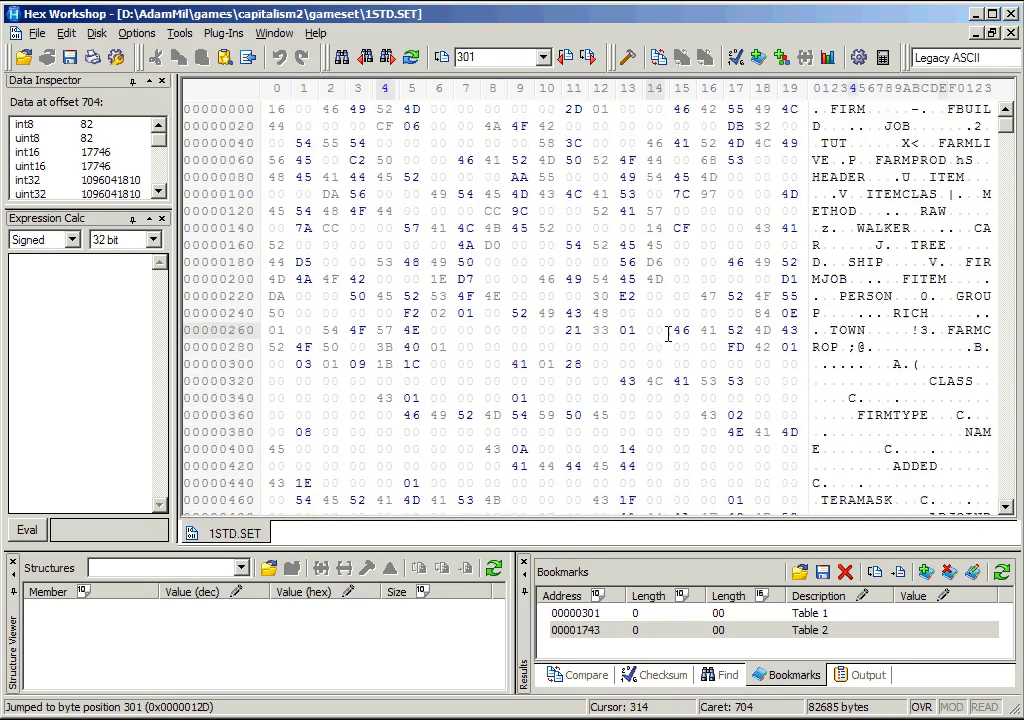
scroll("down", 3)
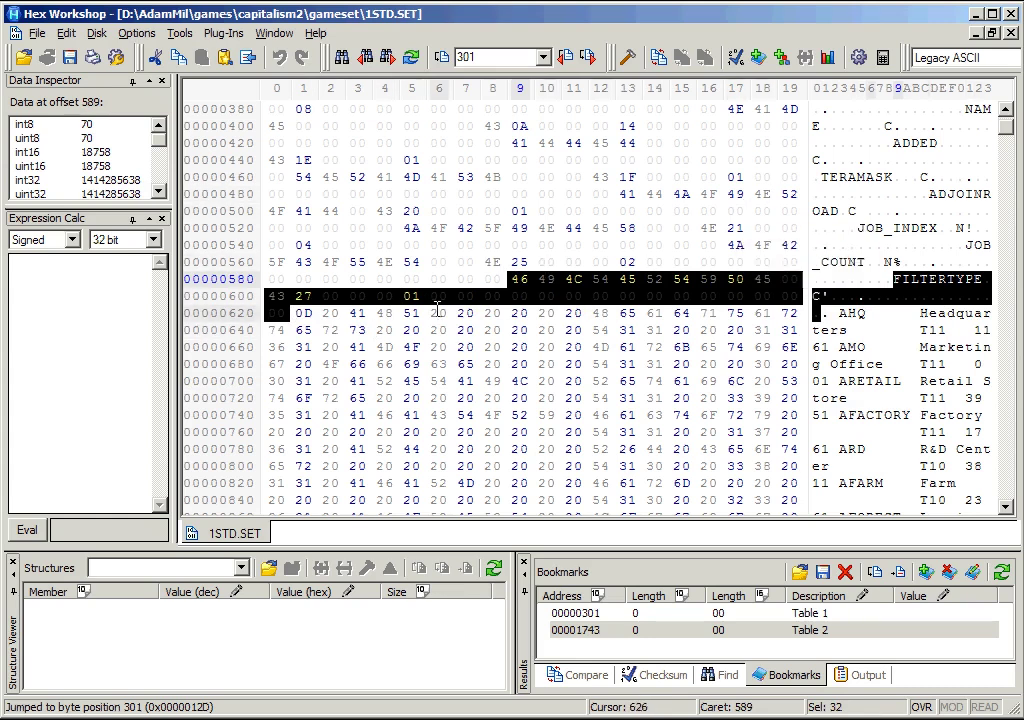
Read offset 369 as 84, then move to the Table 2 bookmark at offset 1743
scroll("up", 3)
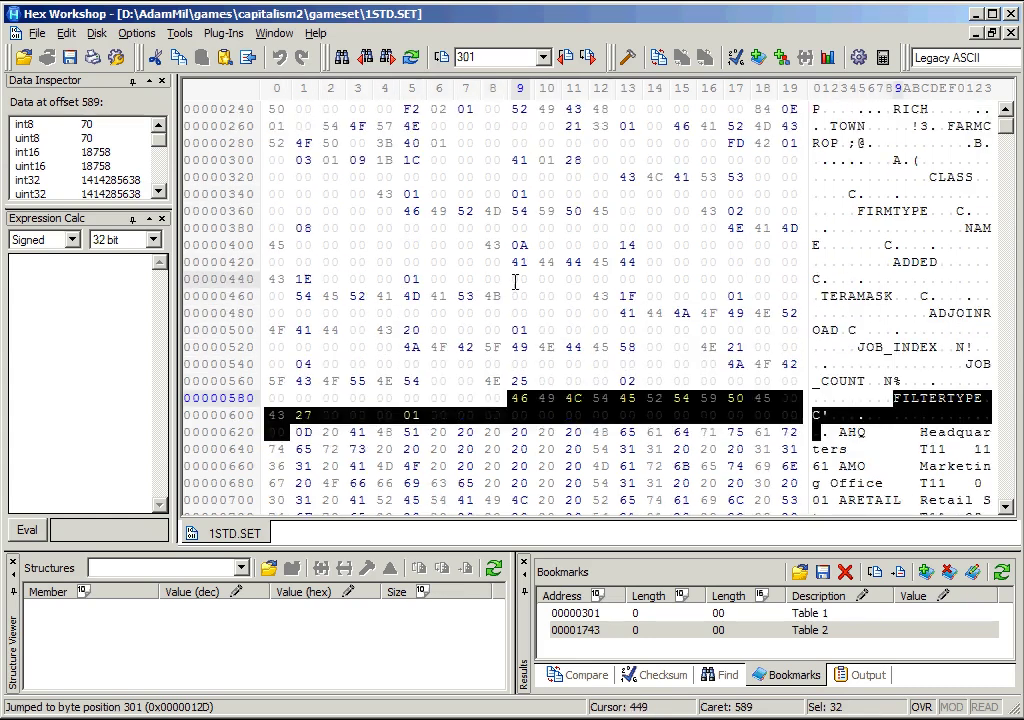
scroll("up", 3)
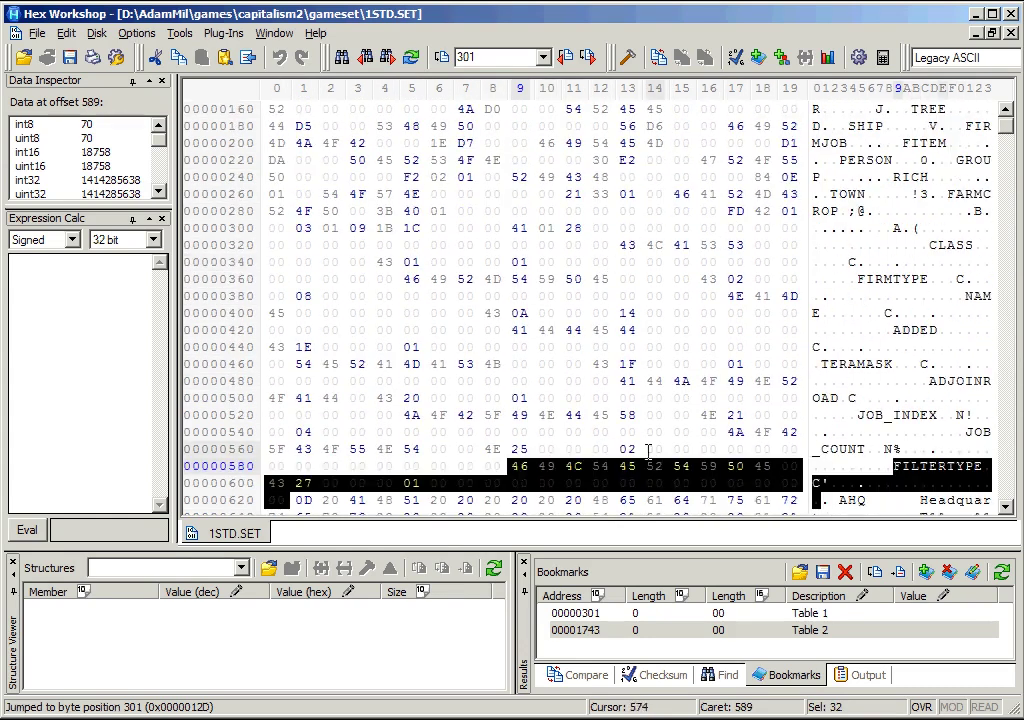
scroll("down", 3)
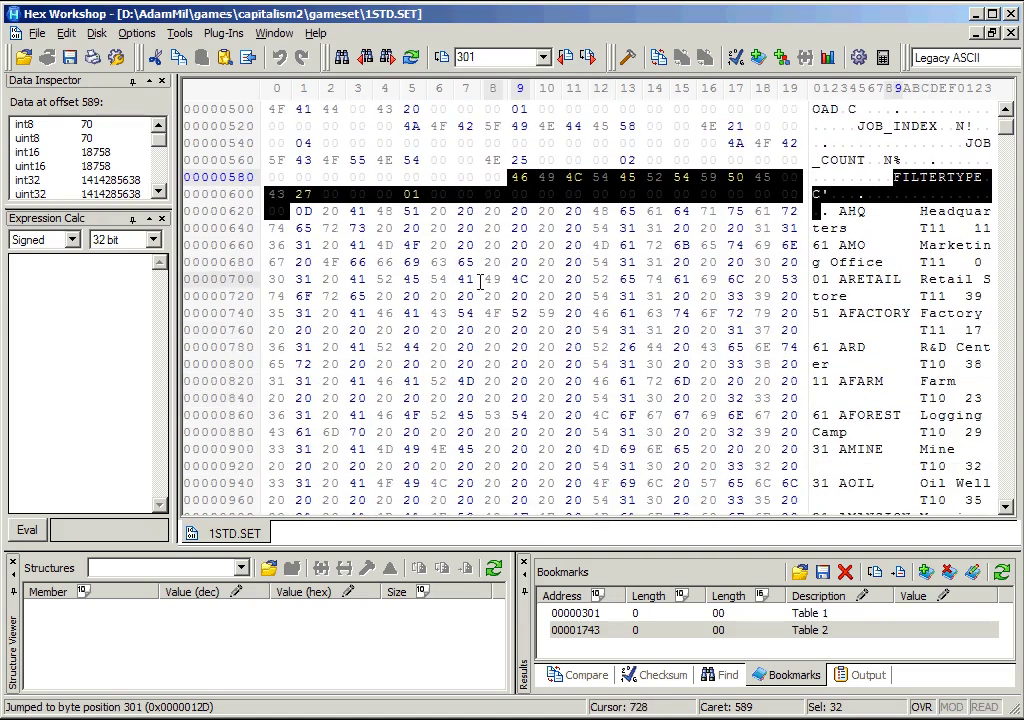
scroll("up", 3)
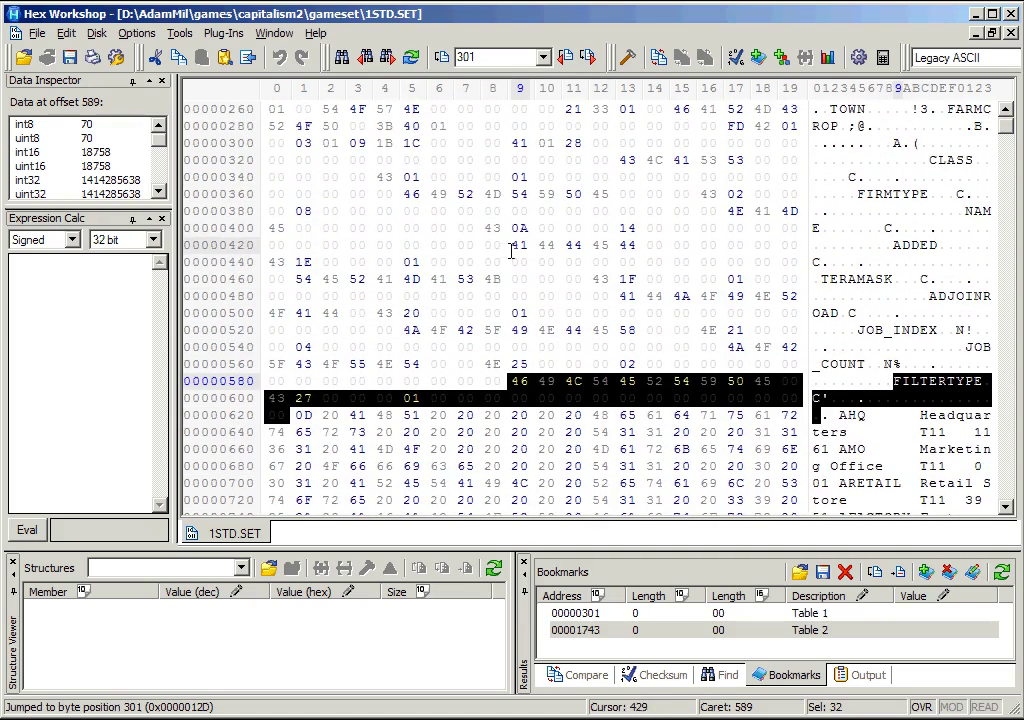
left_click(520, 192)
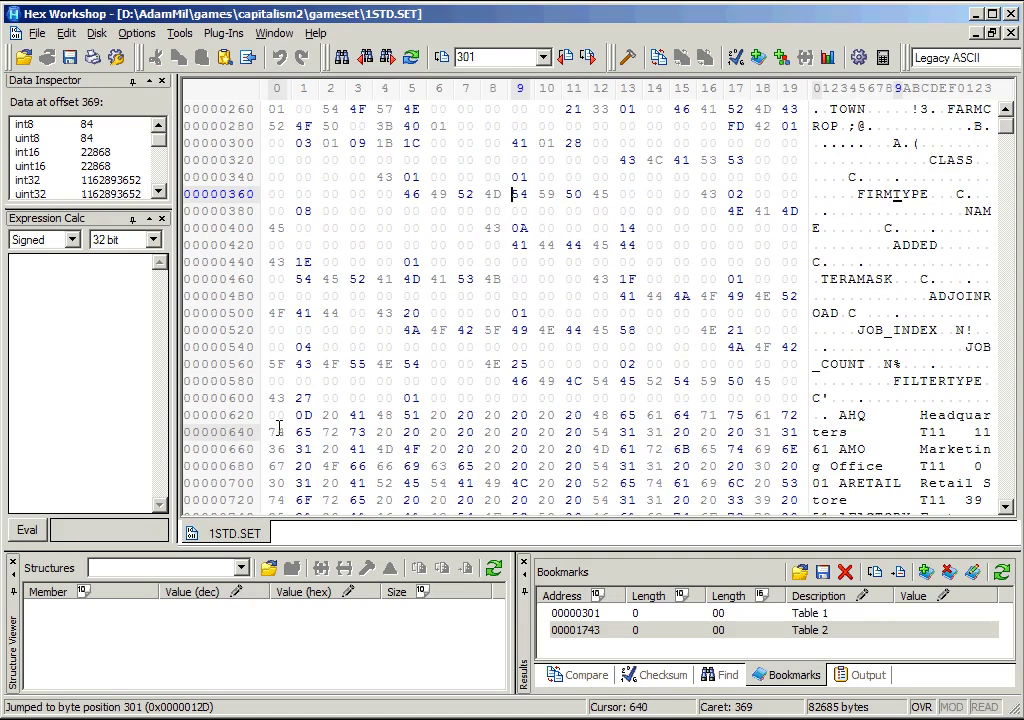
left_click(304, 414)
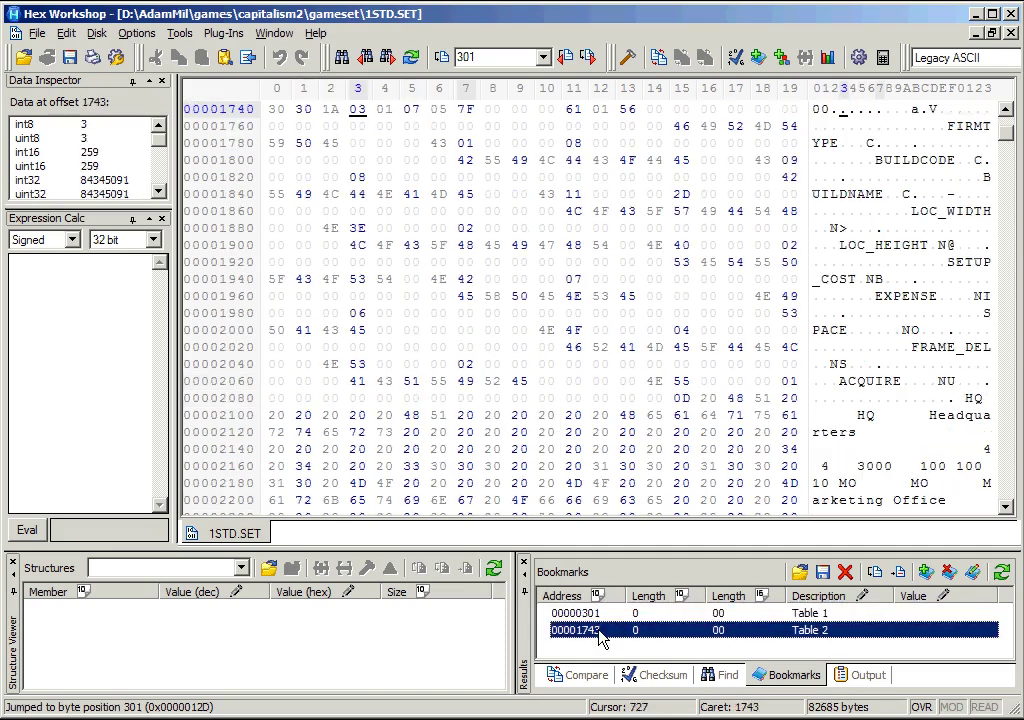
mouse_move(896, 396)
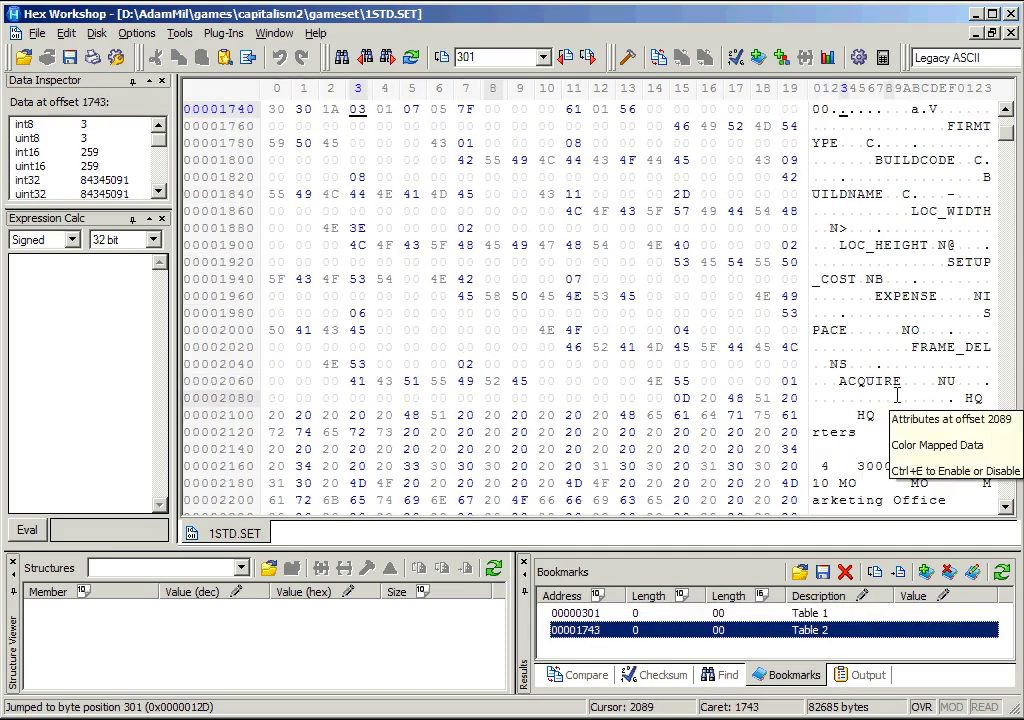
Read the byte at offset 2095, then go to offset 13019 for a new Table bookmark
left_click(684, 396)
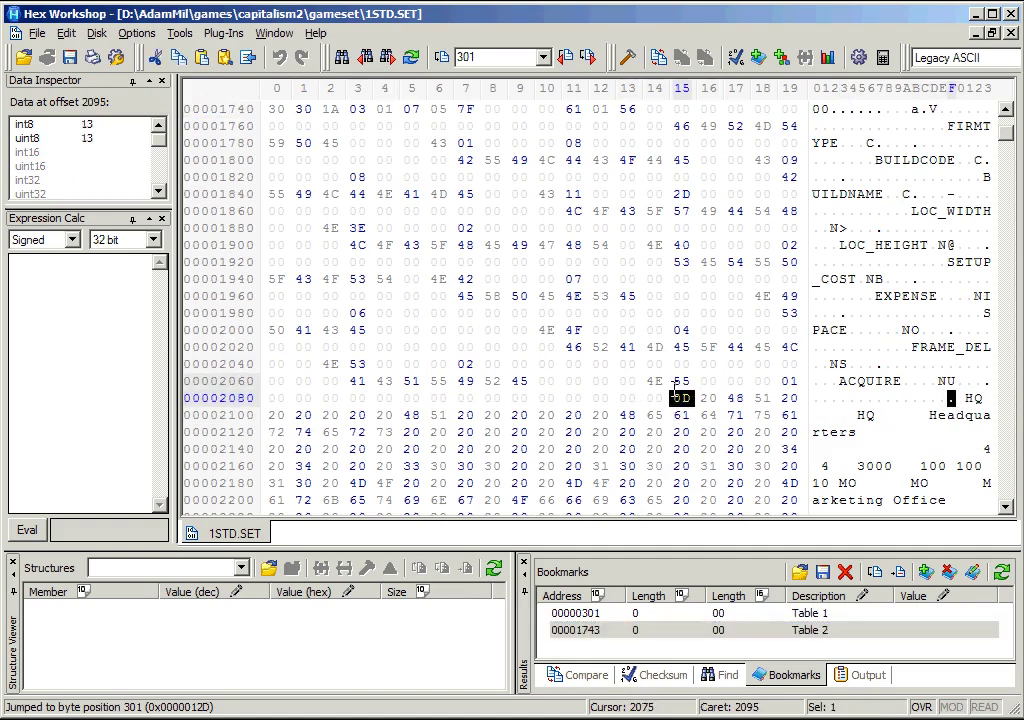
key("ctrl+Home")
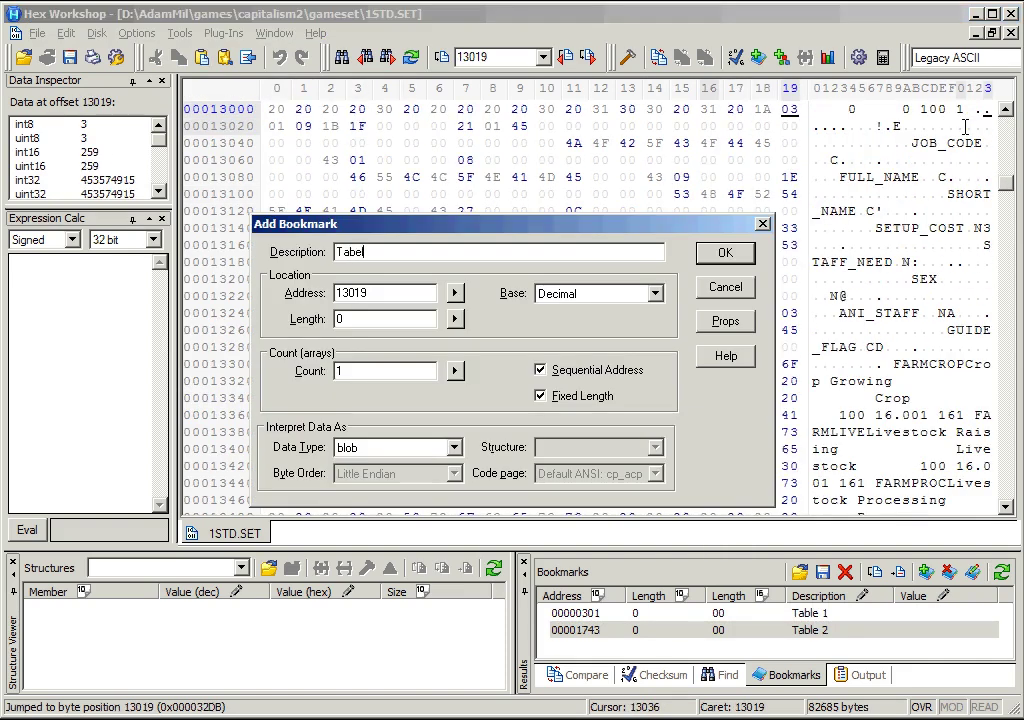
Confirm the Table 3 bookmark at offset 13019 and read offset 13307 as 13
left_click(724, 252)
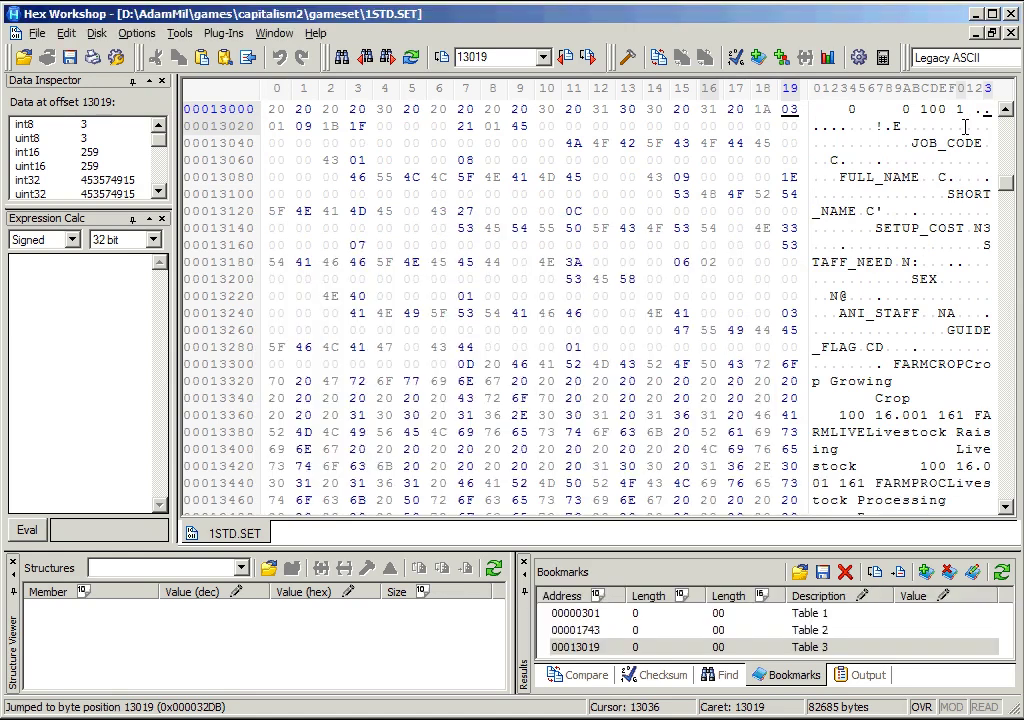
left_click(466, 364)
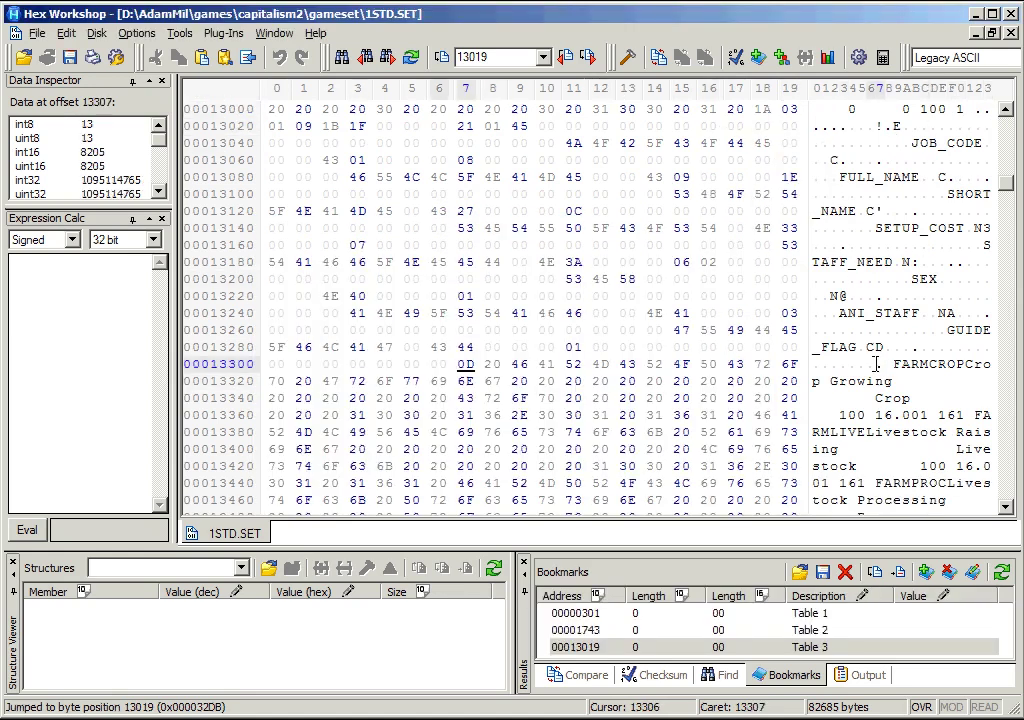
mouse_move(610, 312)
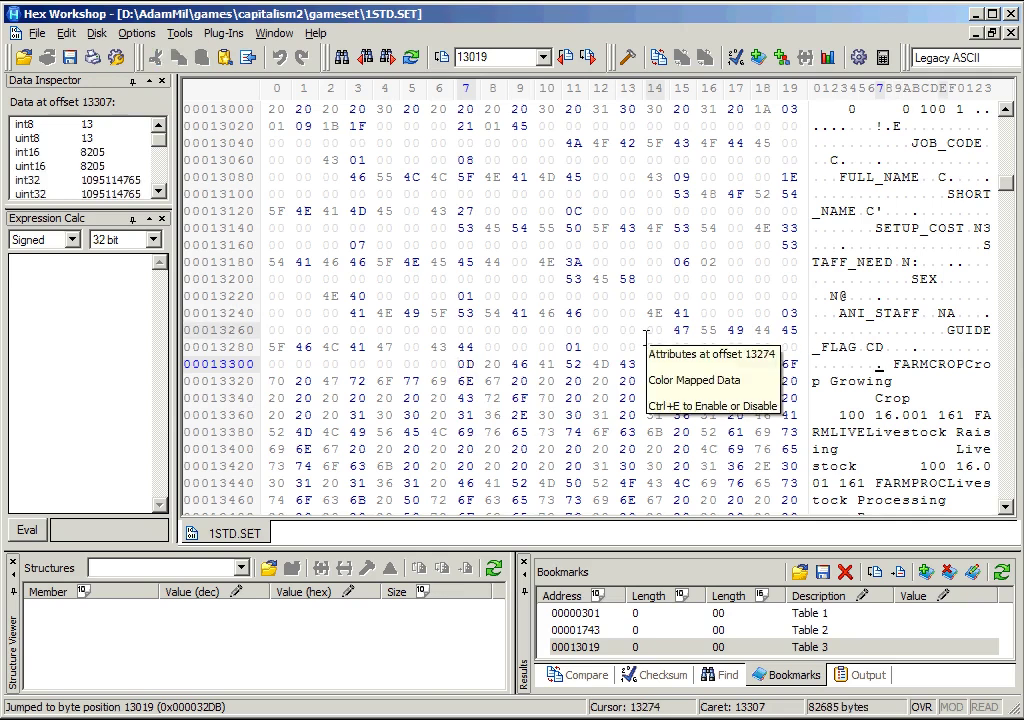
mouse_move(564, 664)
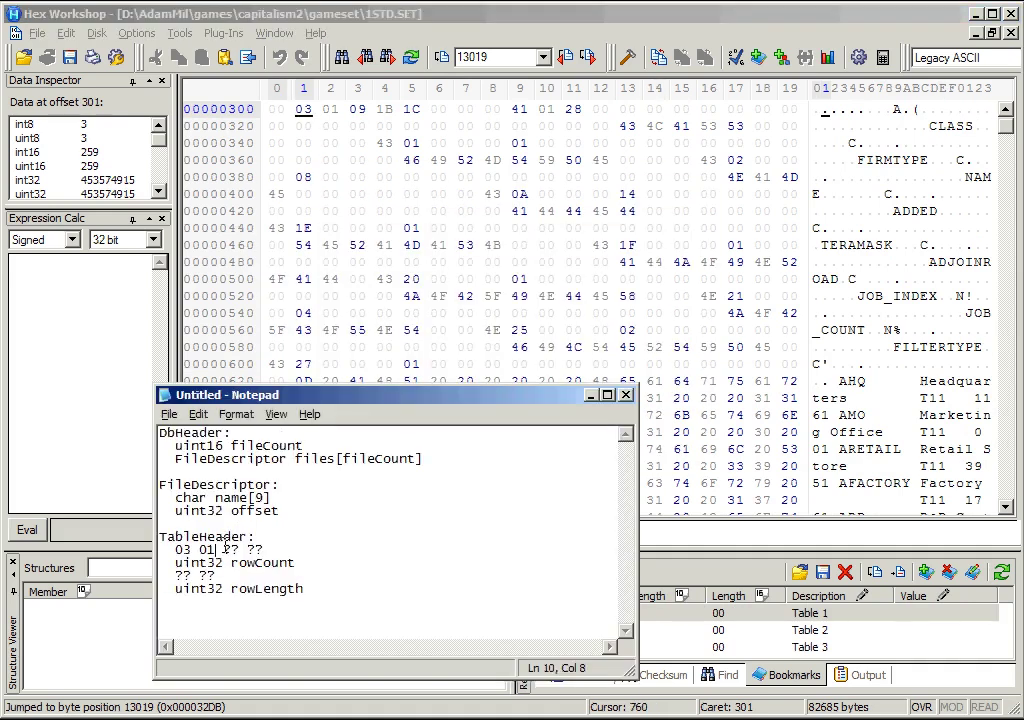
Return to Table 1 and read the header values at offsets 303, 304 and 306
double_click(190, 576)
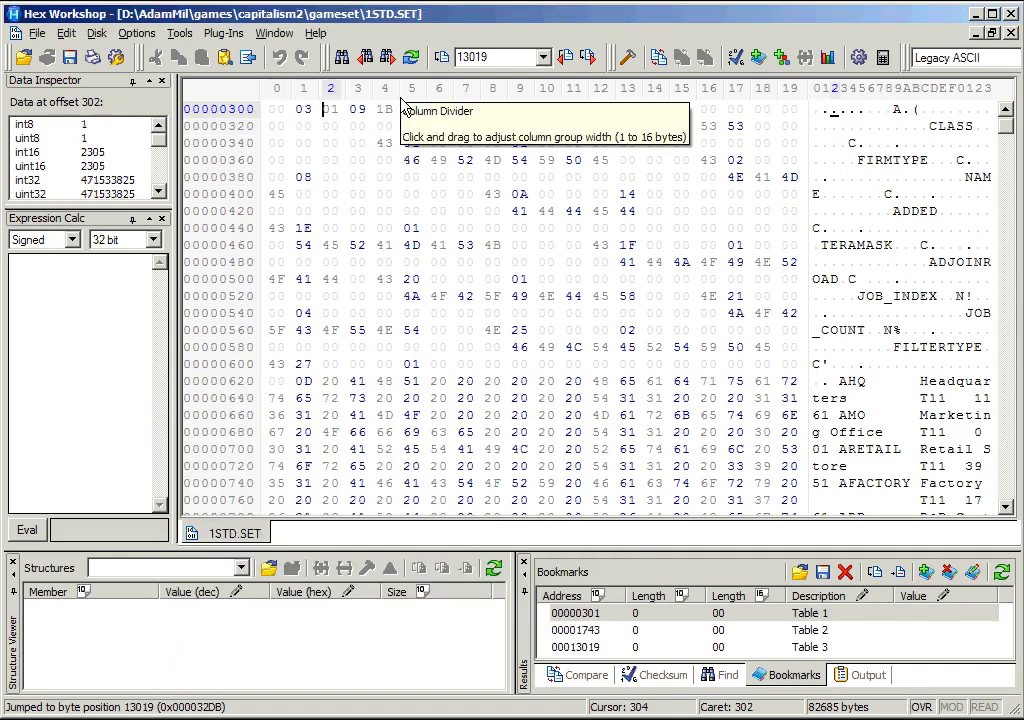
left_click(356, 108)
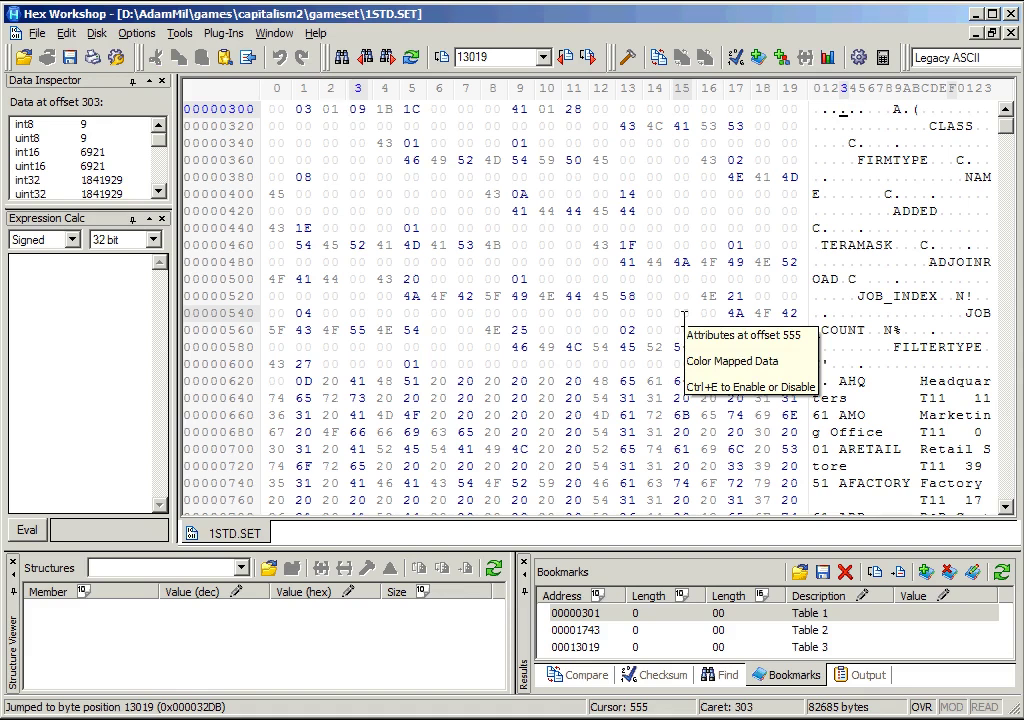
left_click(384, 108)
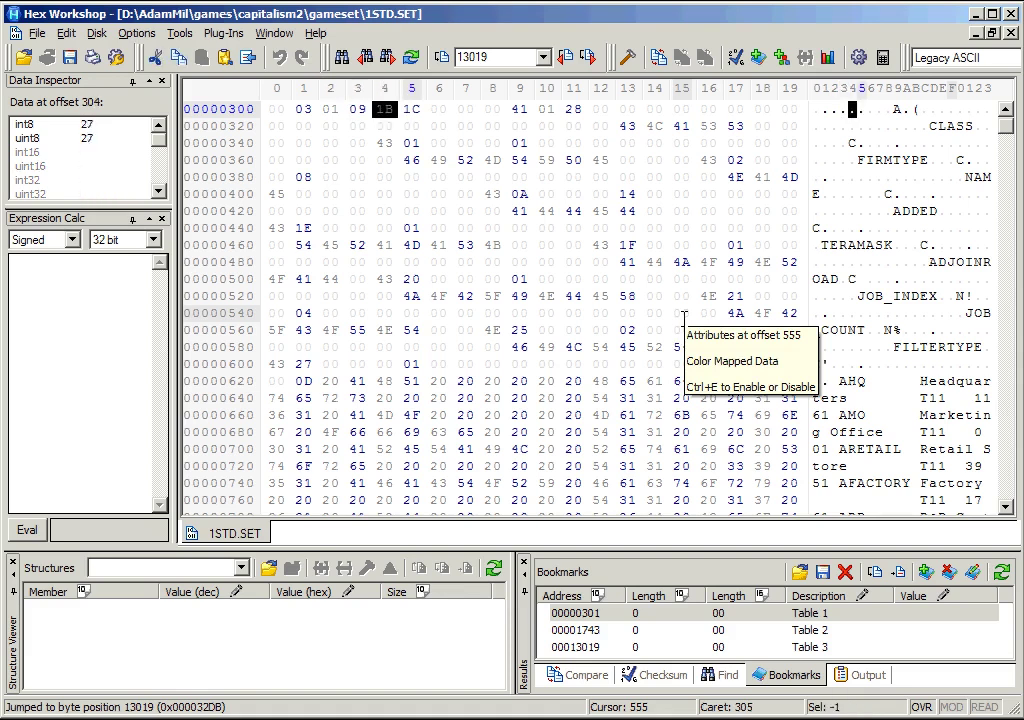
left_click(356, 108)
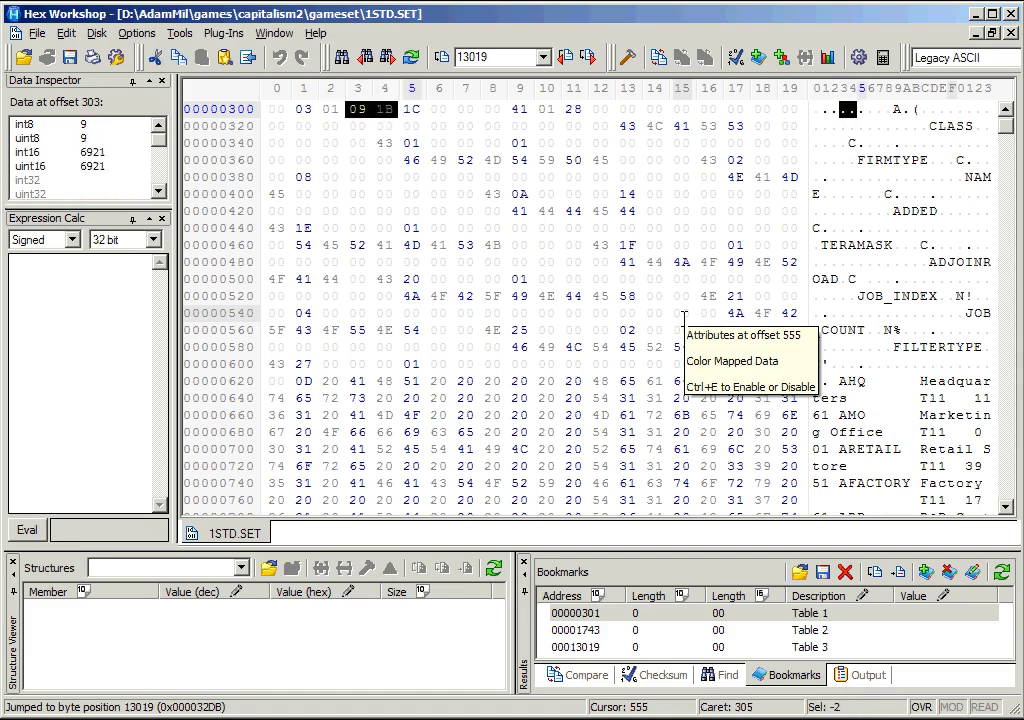
left_click(356, 108)
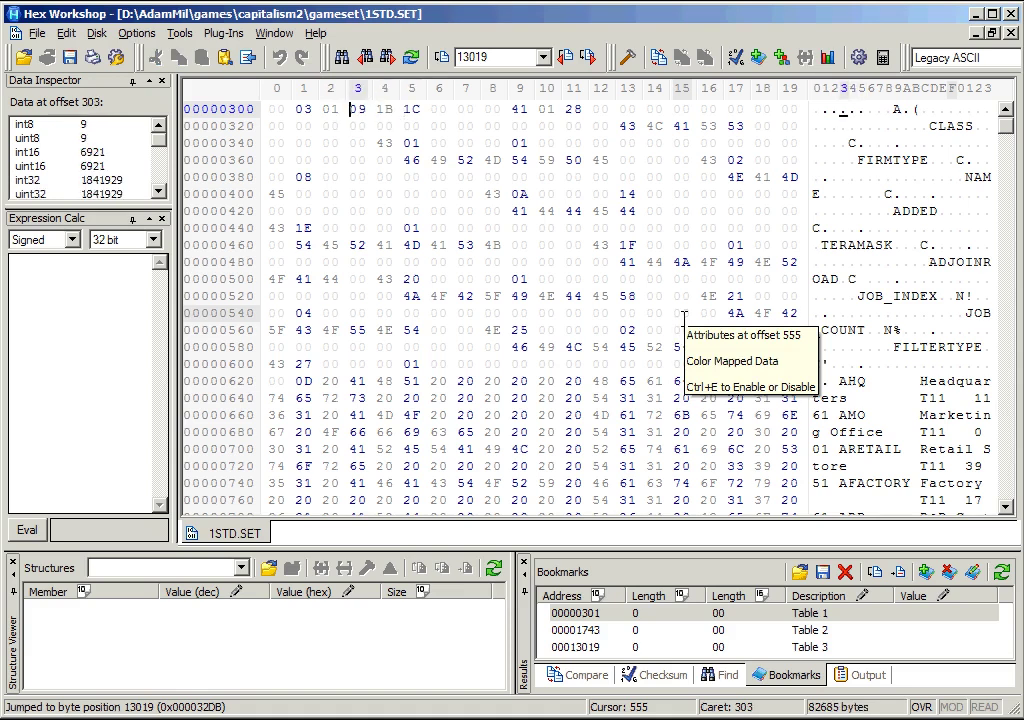
left_click(440, 108)
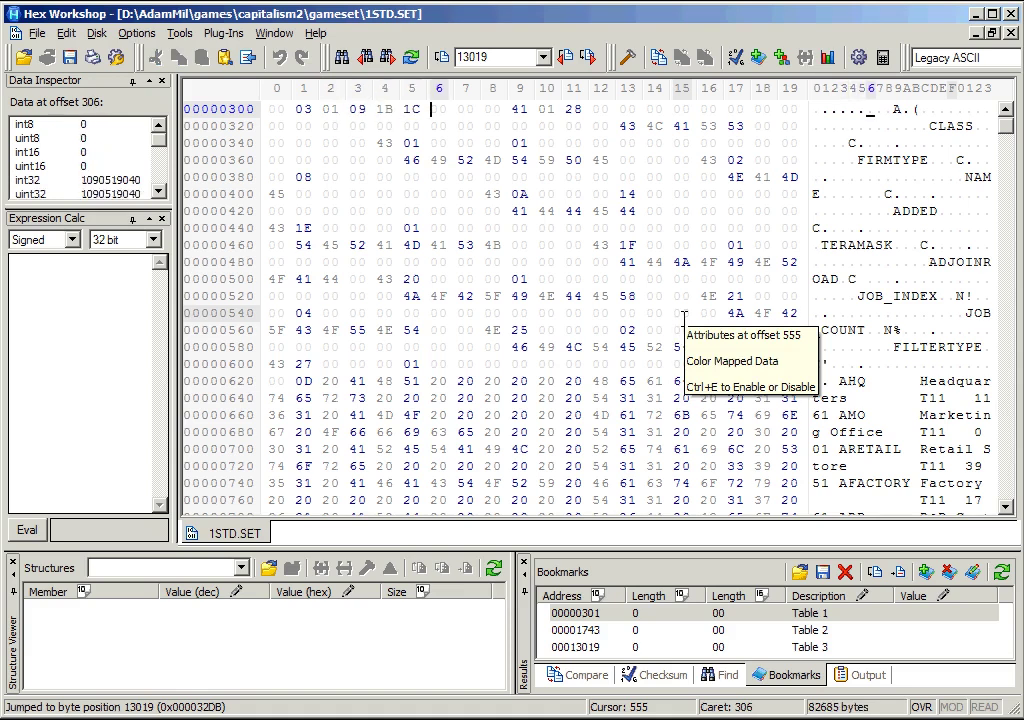
Read offsets 311 and 309 (321), then mark the 322-byte descriptor block from offset 301
left_click(572, 108)
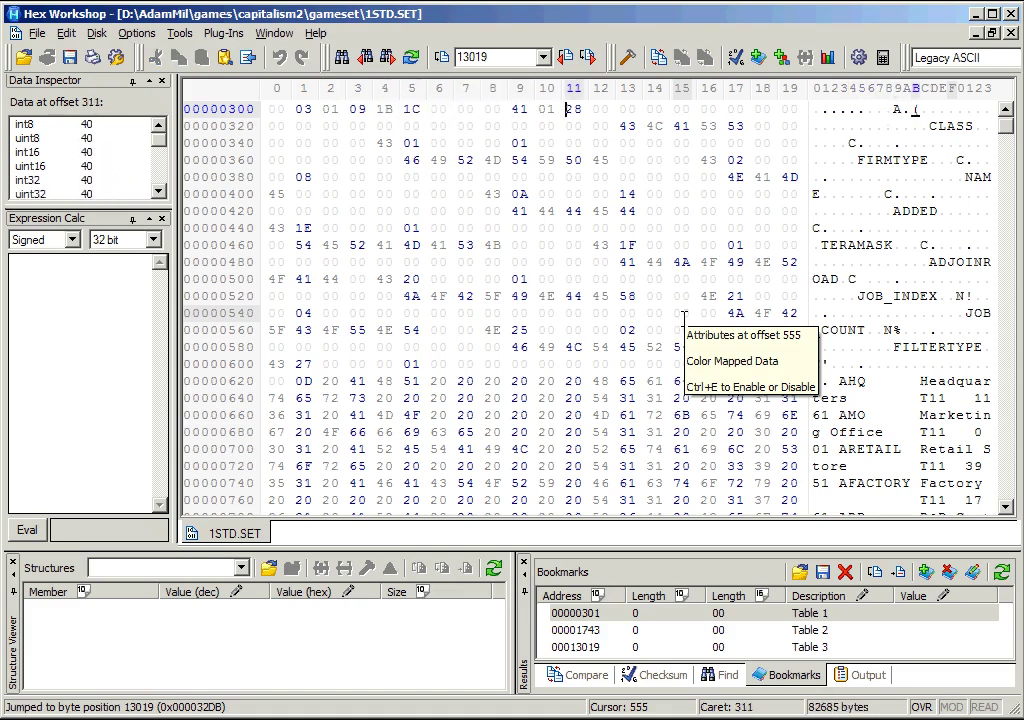
left_click(468, 108)
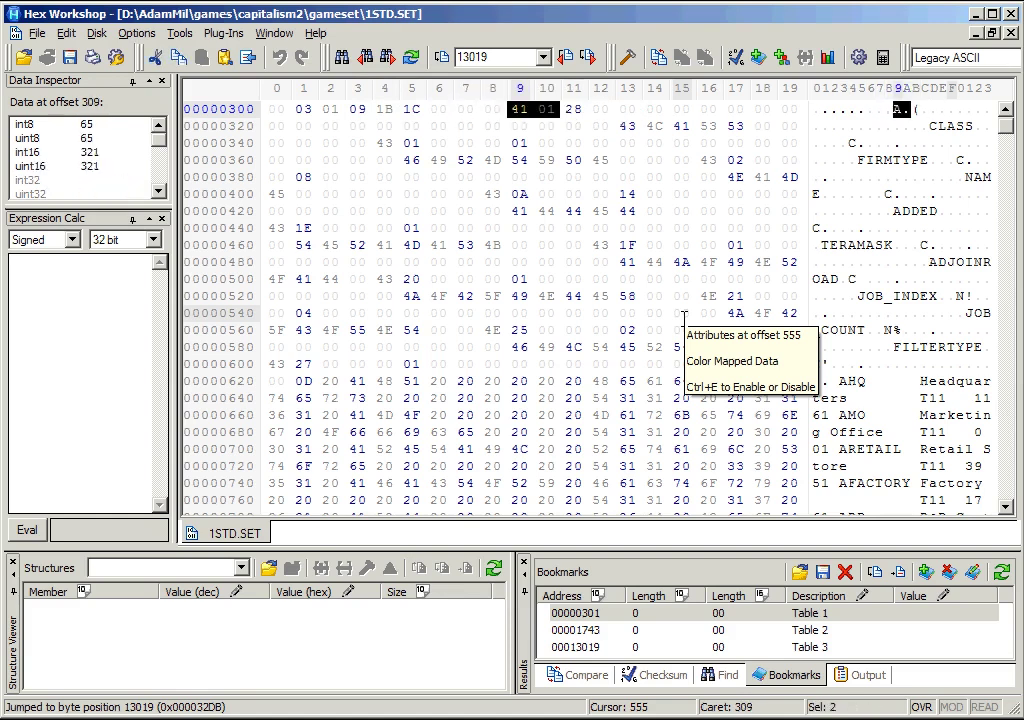
left_click(492, 108)
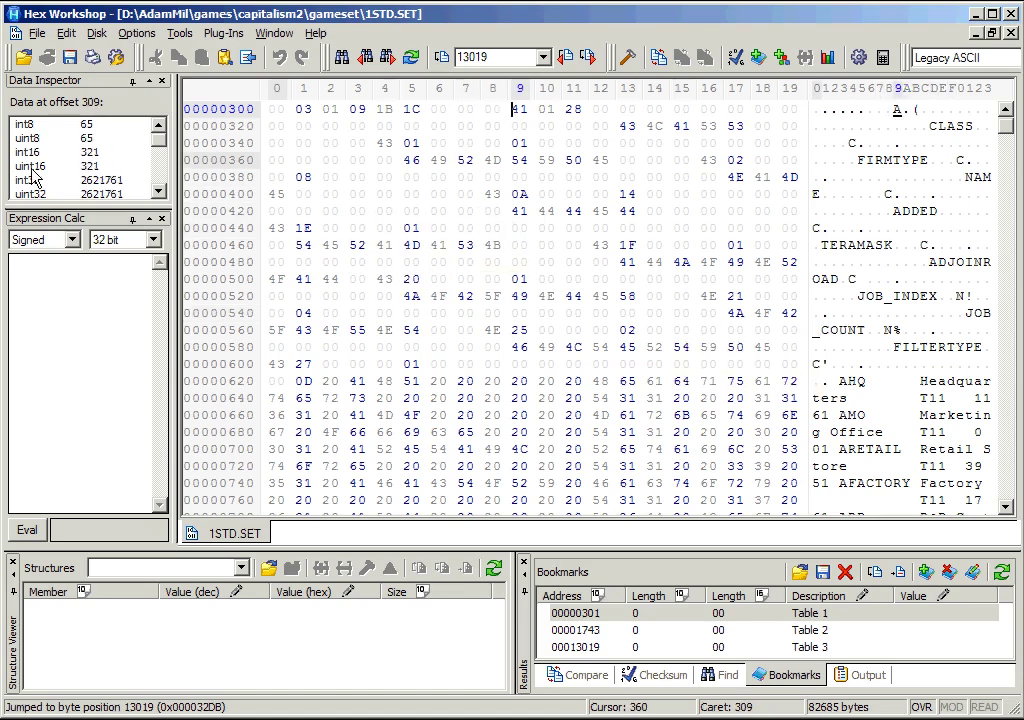
left_click(574, 142)
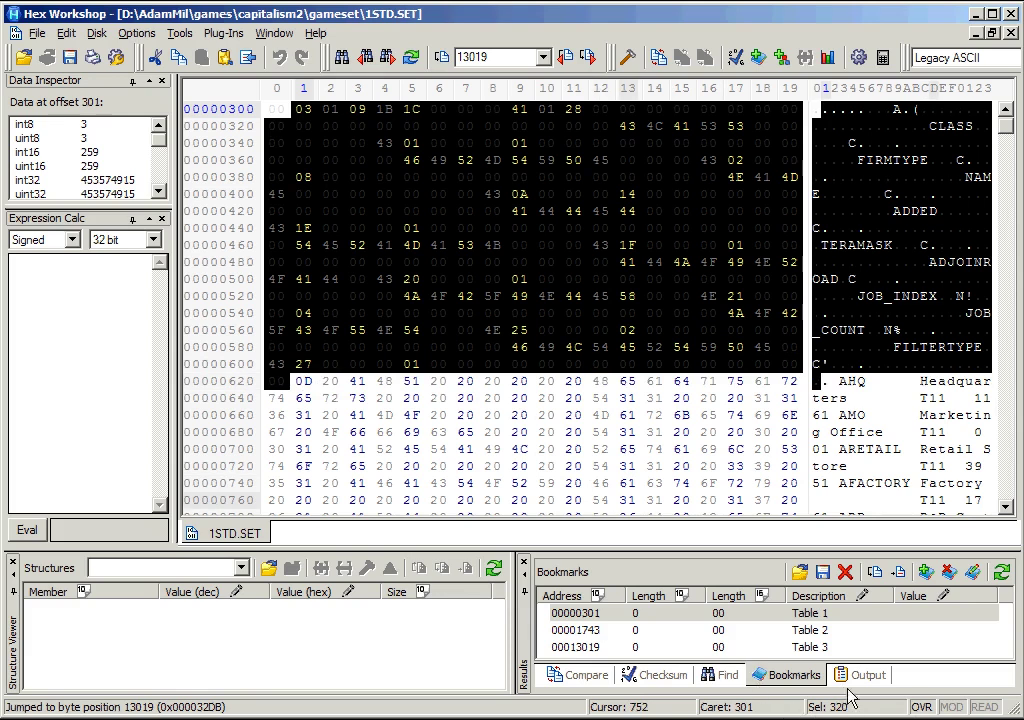
Mark the Table 2 descriptor block from offset 1743 through 2095, then return to Table 1's data
left_click(324, 142)
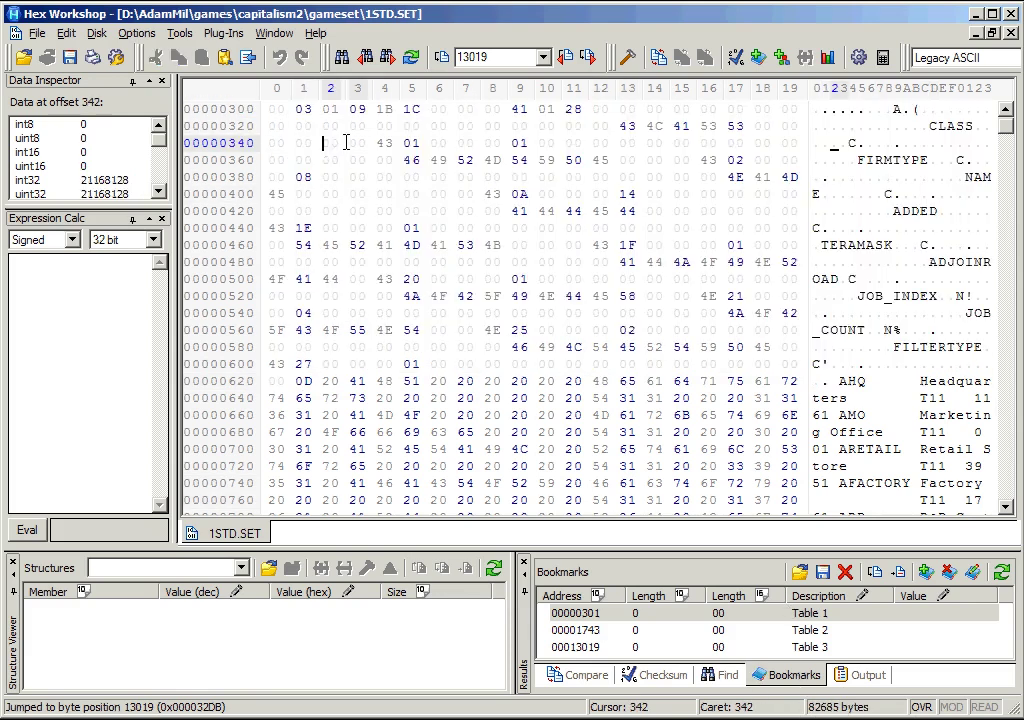
double_click(576, 630)
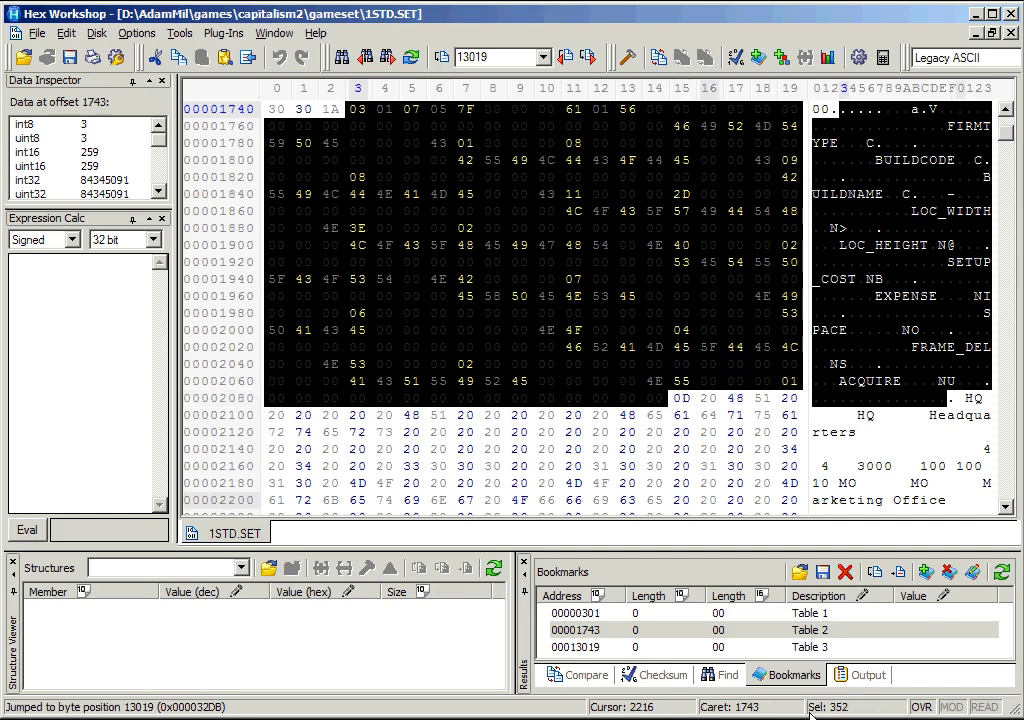
left_click(852, 466)
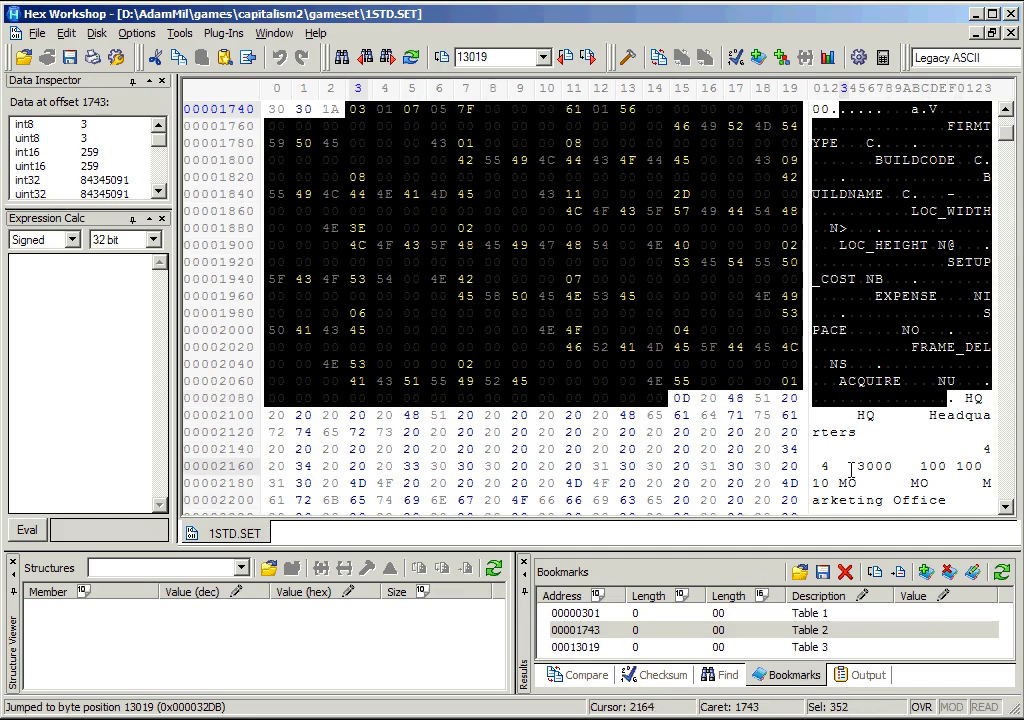
left_click(680, 398)
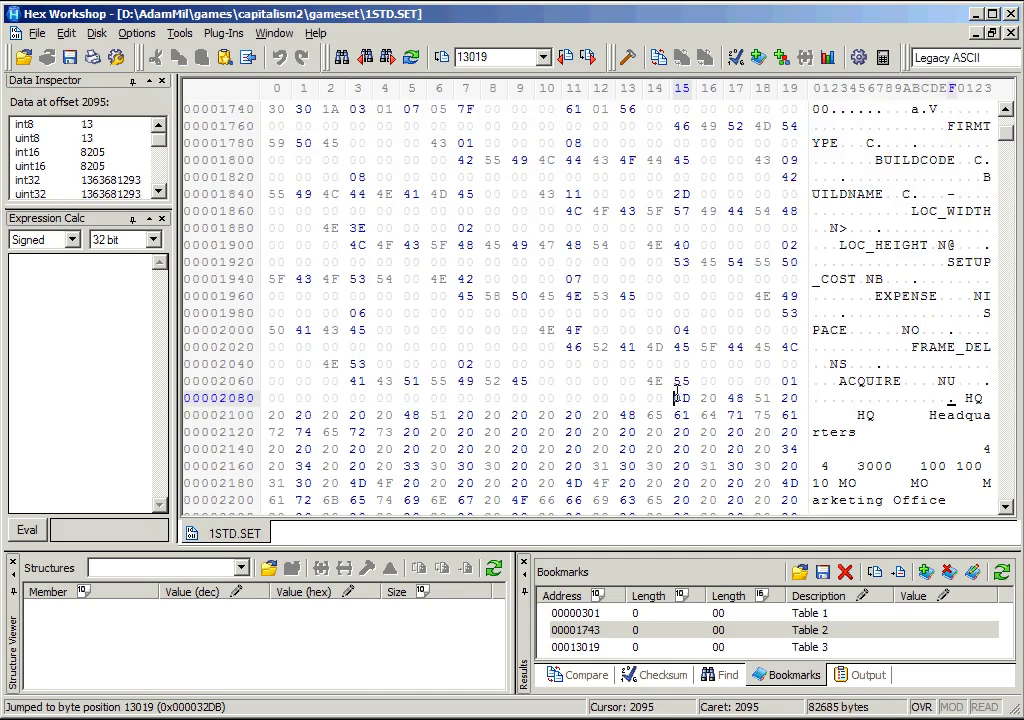
left_click(684, 396)
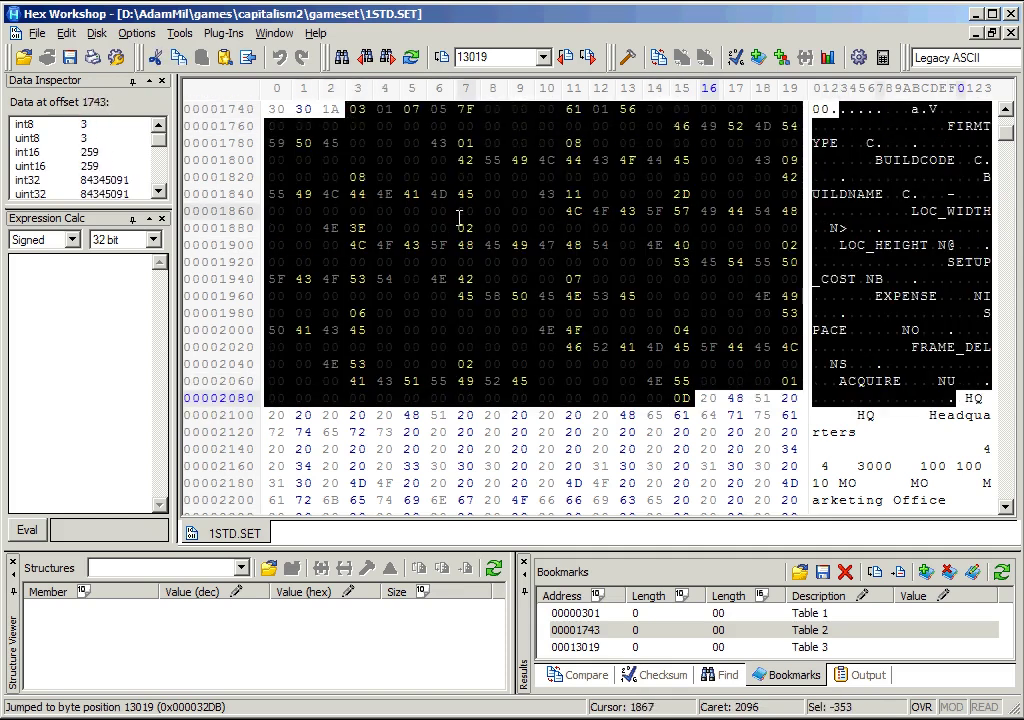
left_click(572, 108)
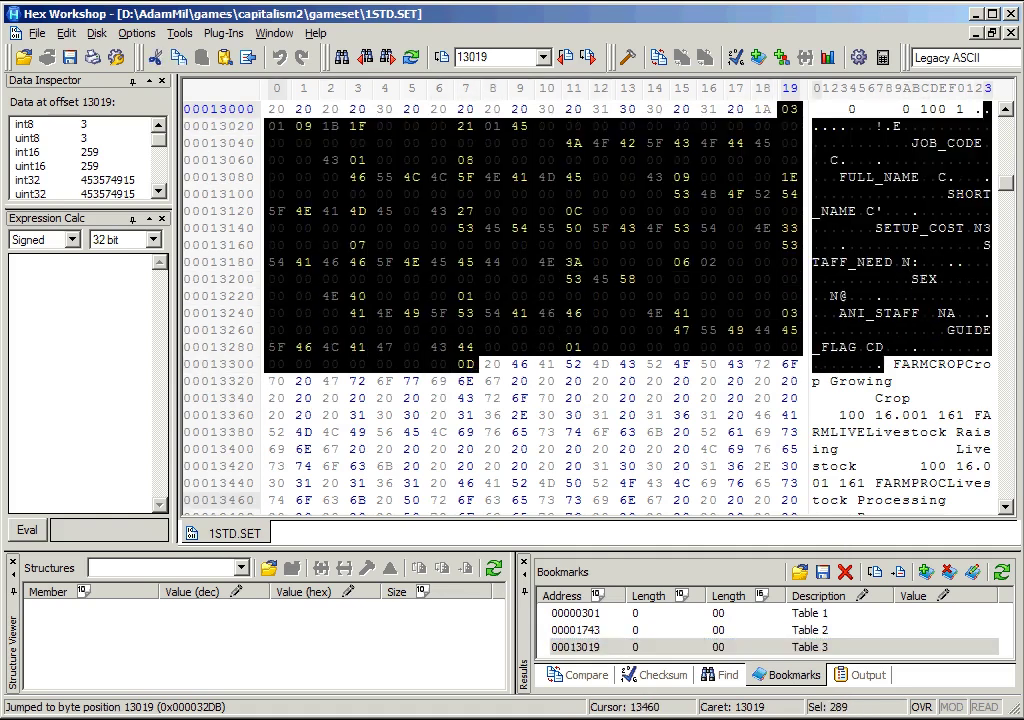
left_click(466, 124)
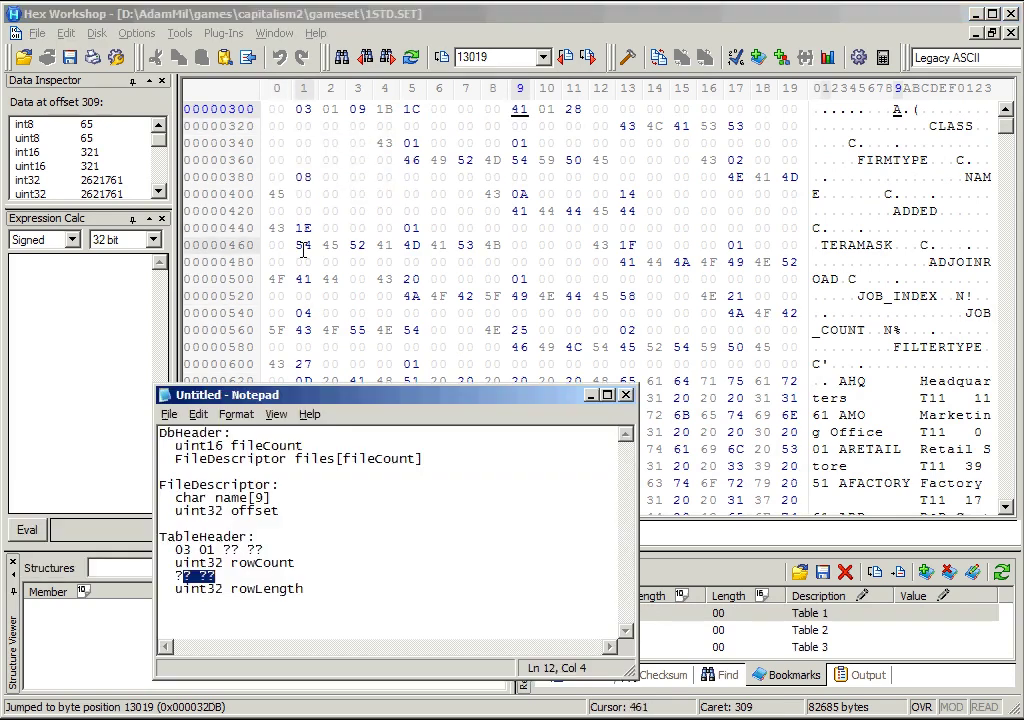
Replace the '?? ??' line with 'uint16 dataOffset' in the TableHeader outline
type("u")
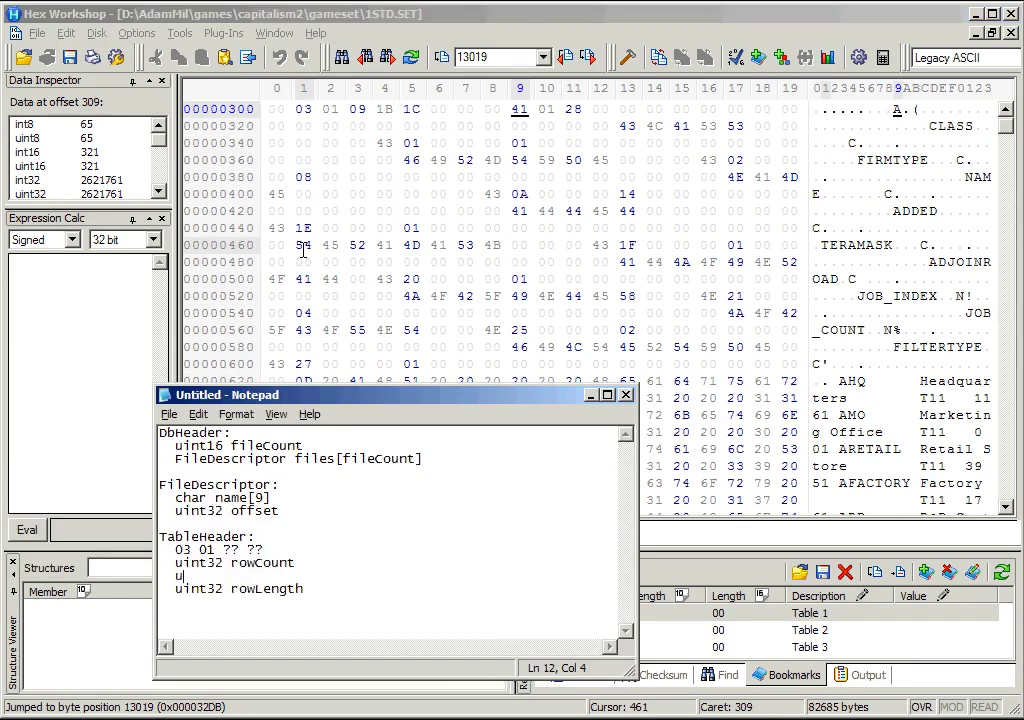
type("int16 da")
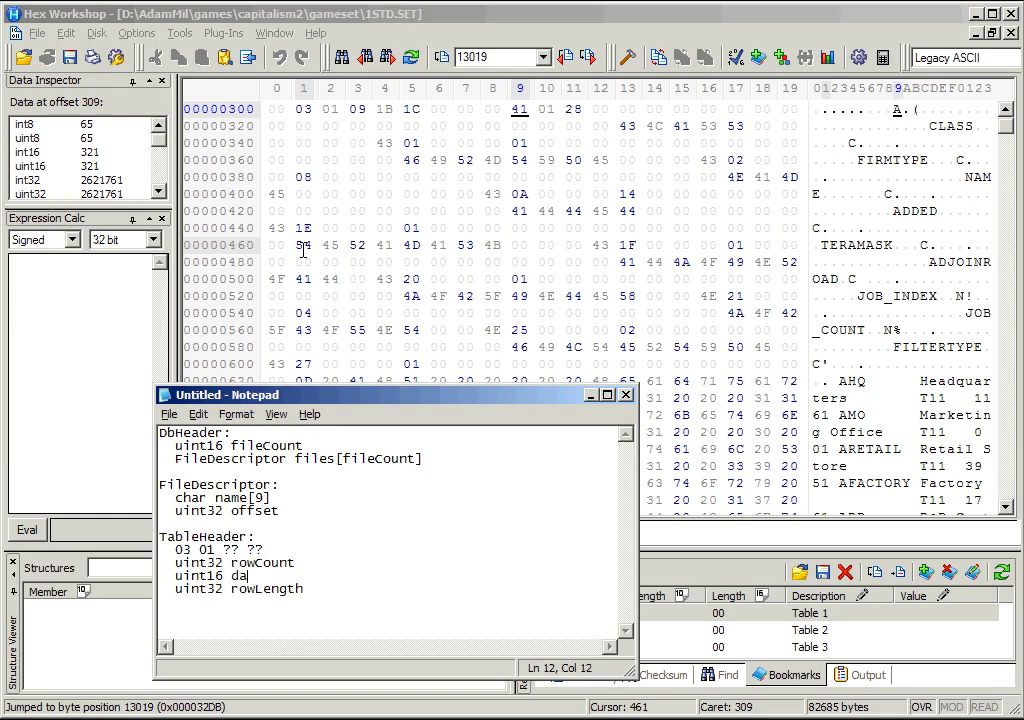
type("taOffset")
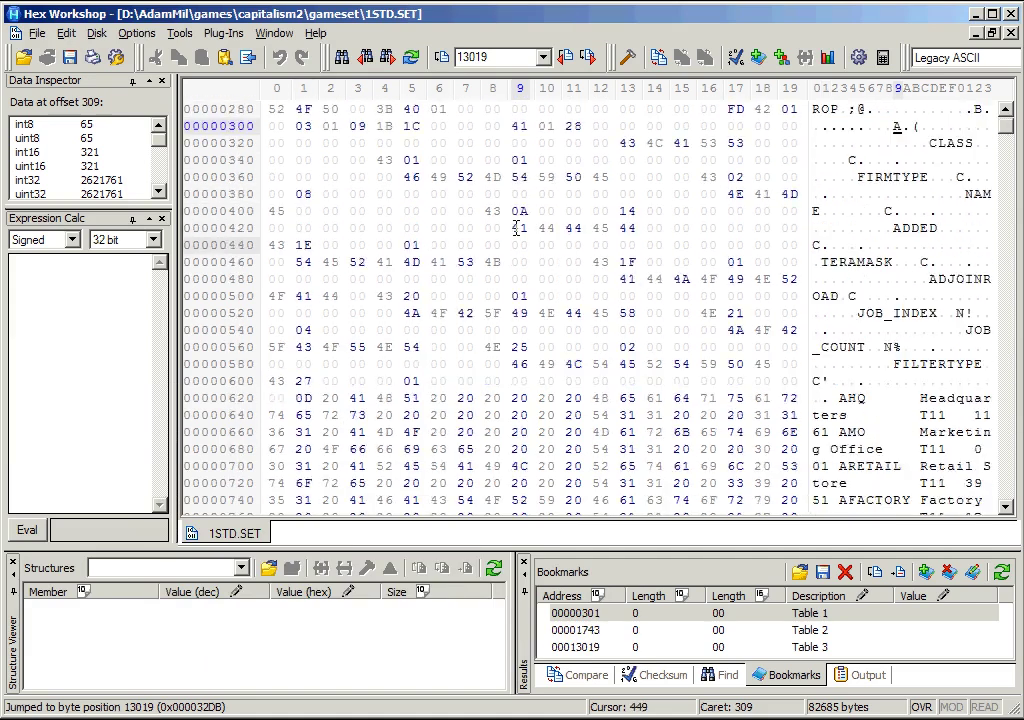
Inspect the CLASS and ADJOINR column name bytes and the value following ADJOINR
scroll("up", 3)
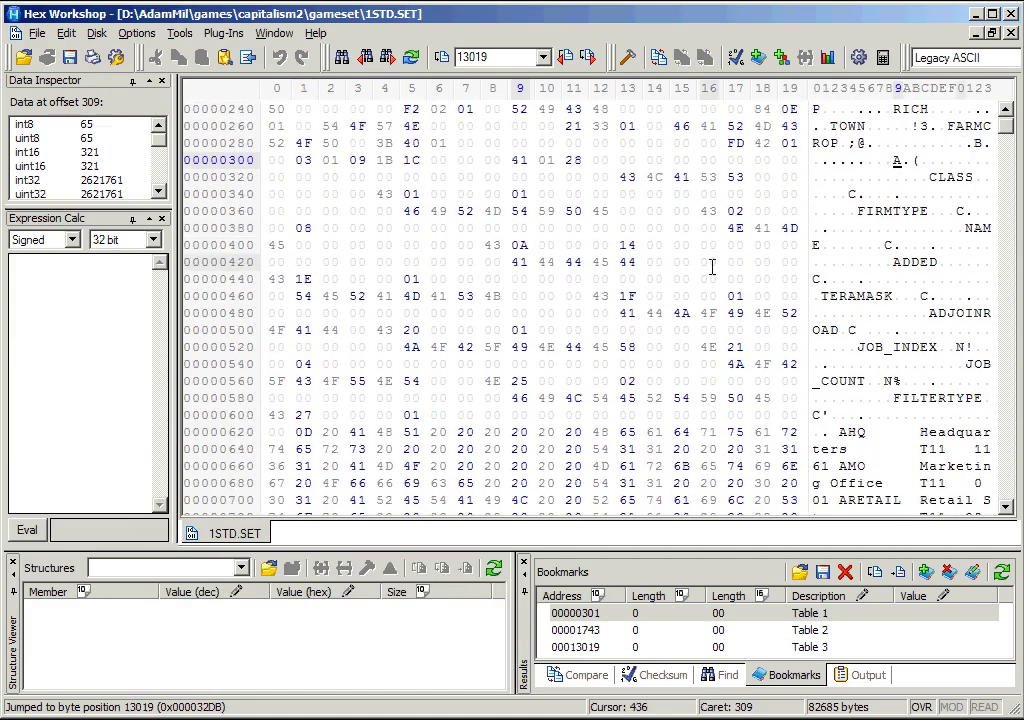
scroll("up", 3)
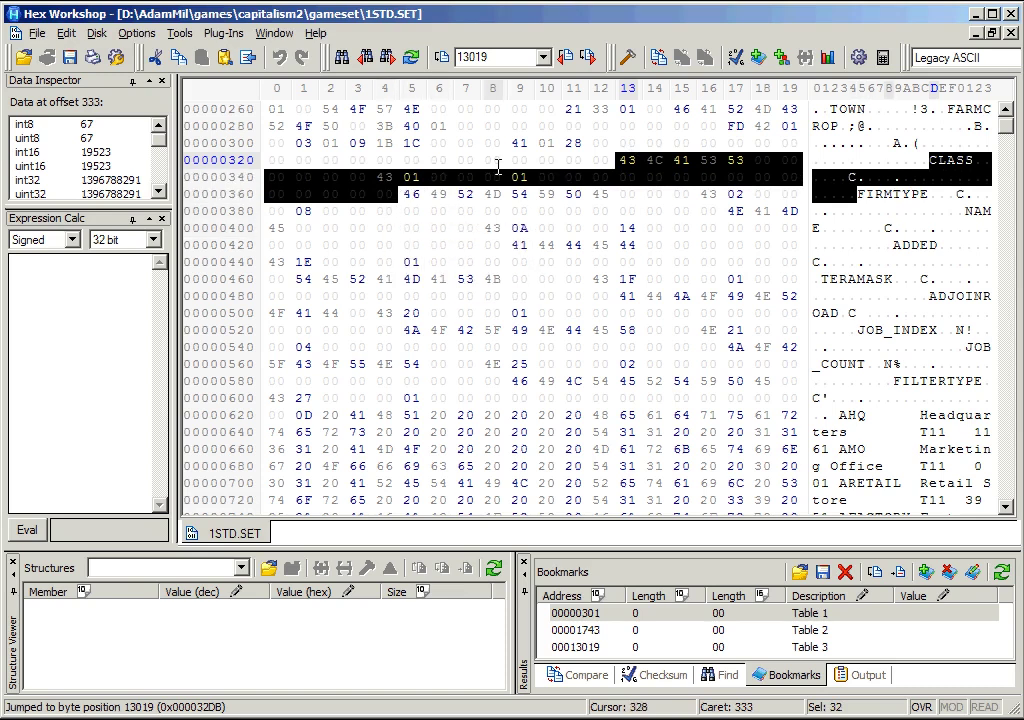
left_click(628, 160)
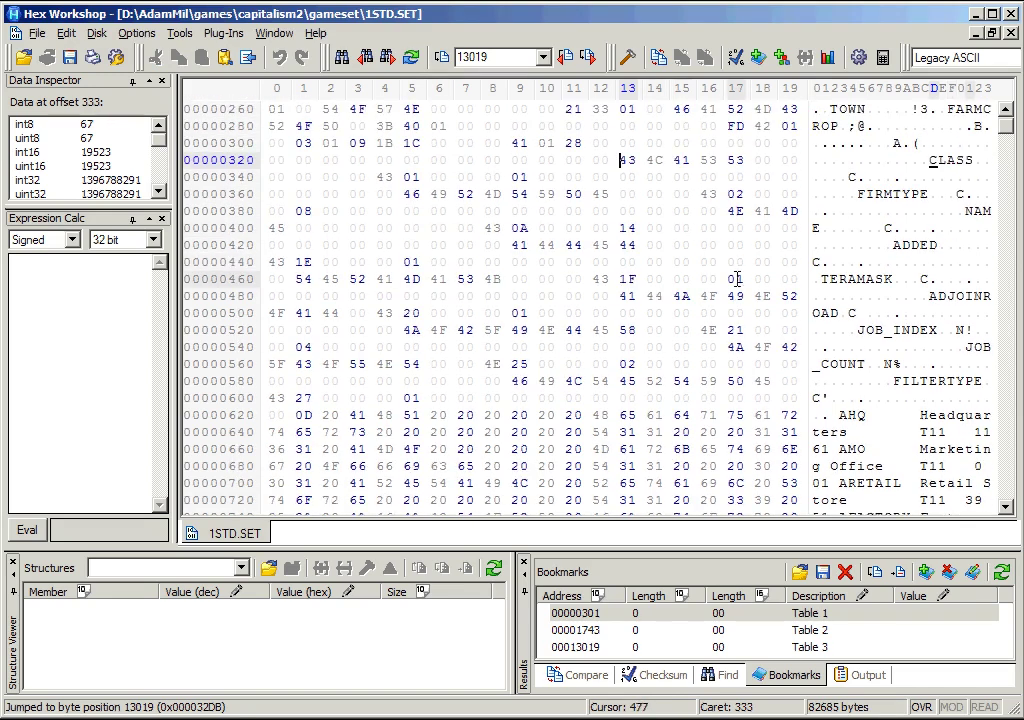
left_click(540, 364)
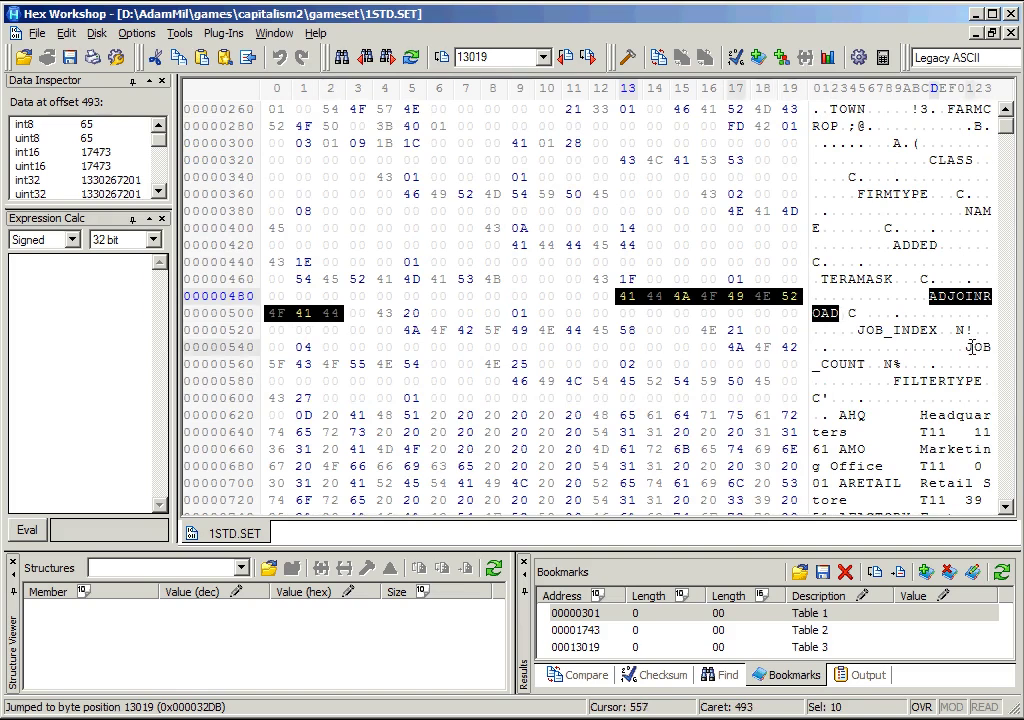
left_click(520, 380)
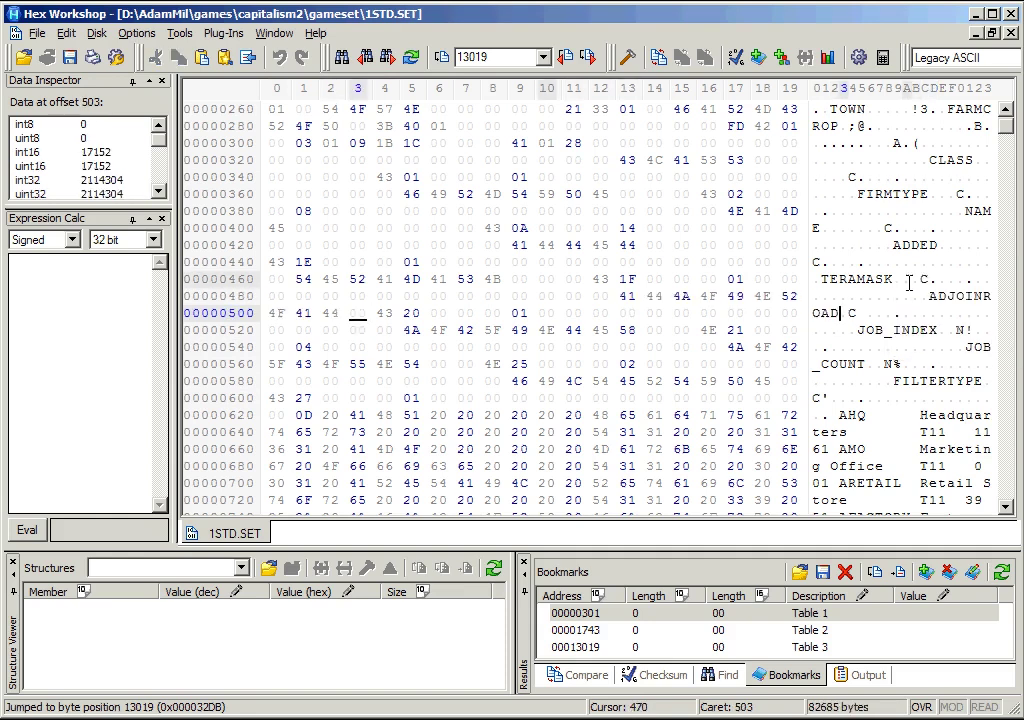
Check the value at offset 408, then bring the Notepad structure notes forward
left_click(384, 312)
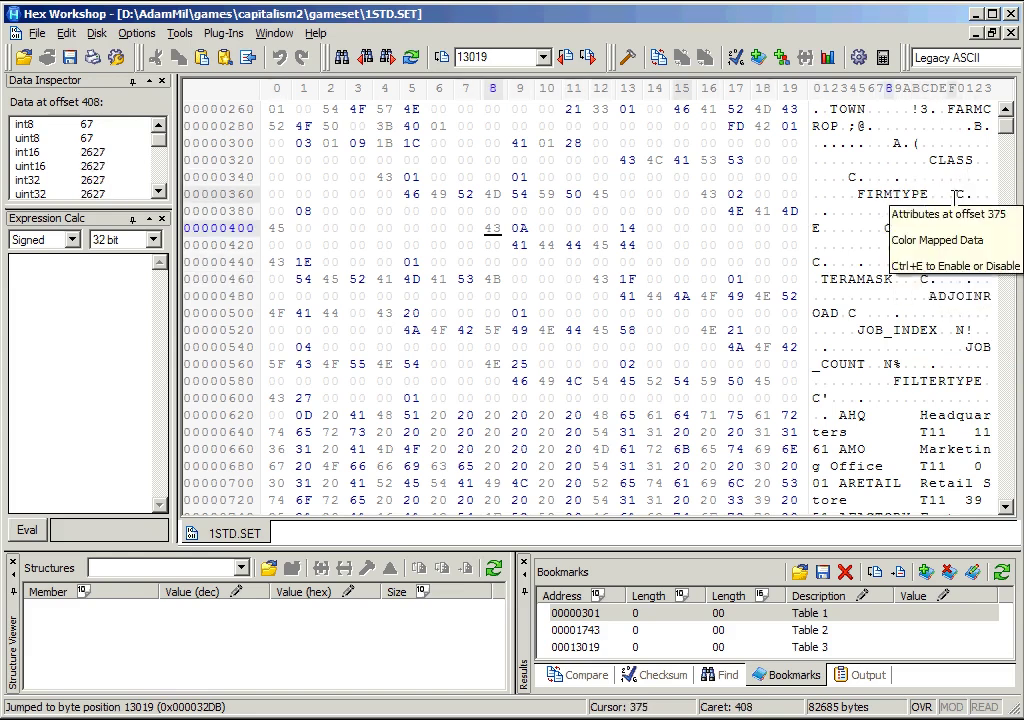
left_click(384, 176)
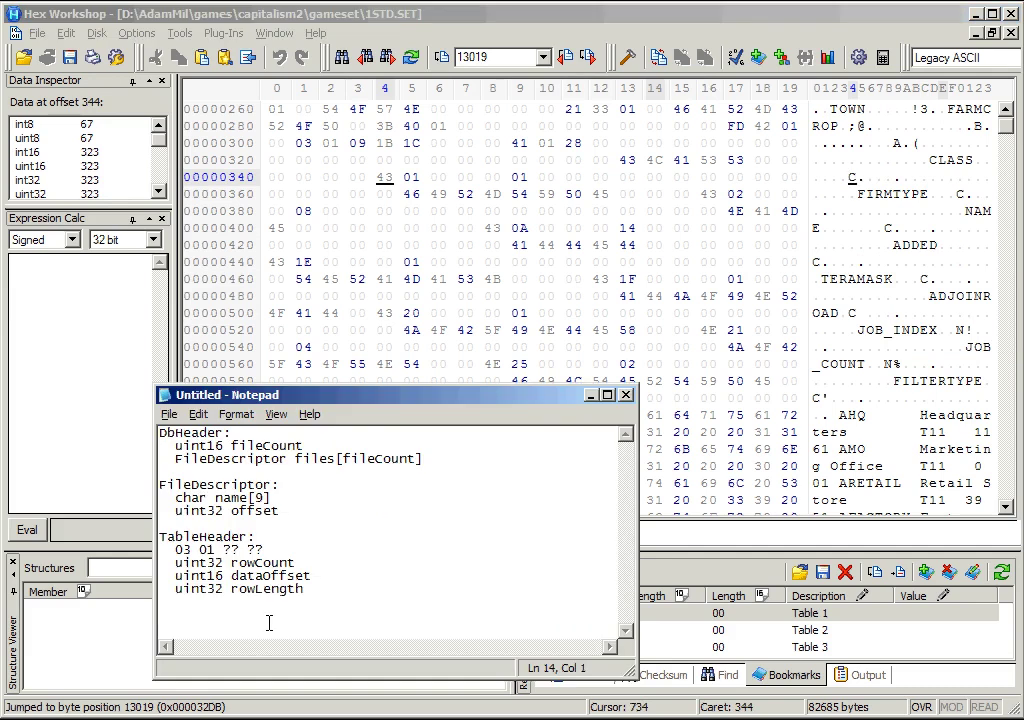
Write a ColumnDescriptor label below TableHeader with 'char name[1]' as its first field
type("ColumnHeade")
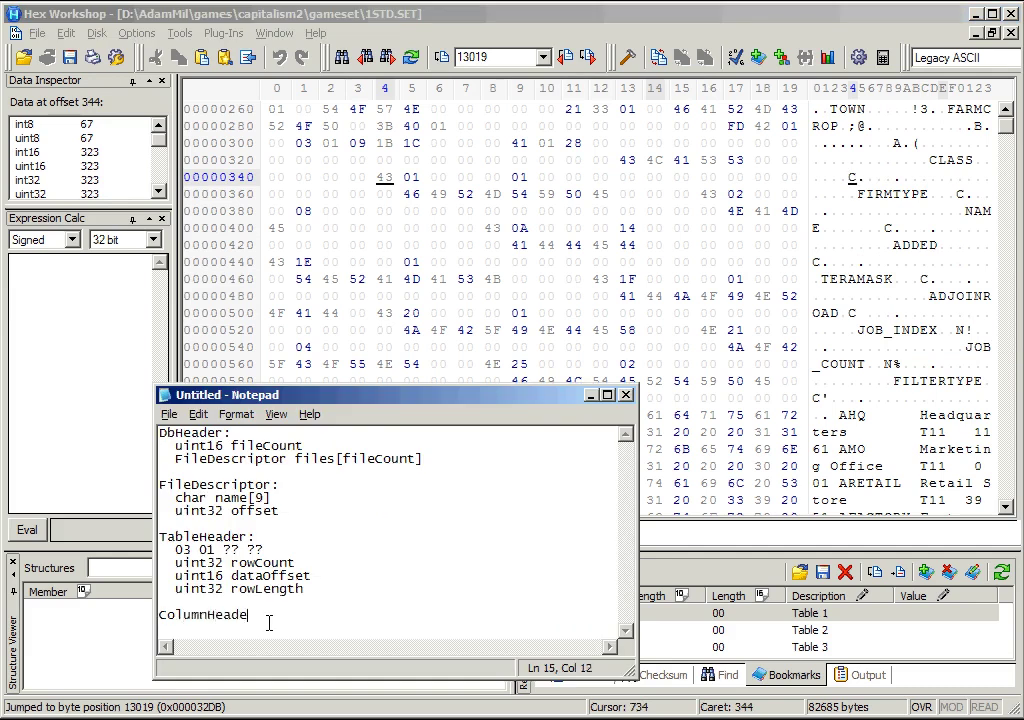
type(":")
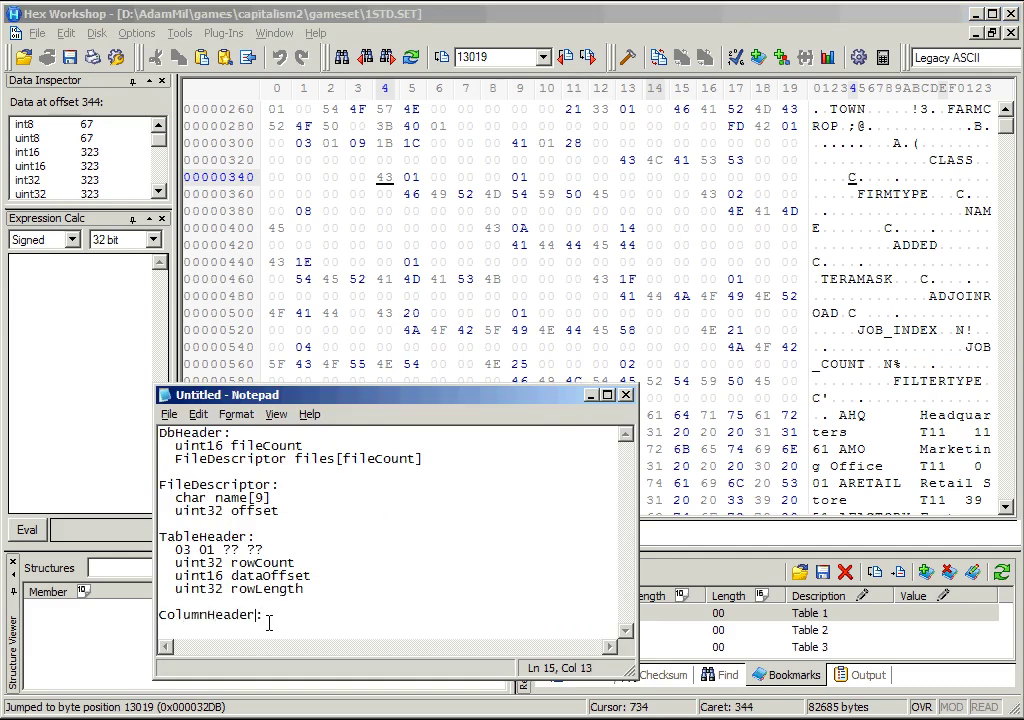
double_click(228, 614)
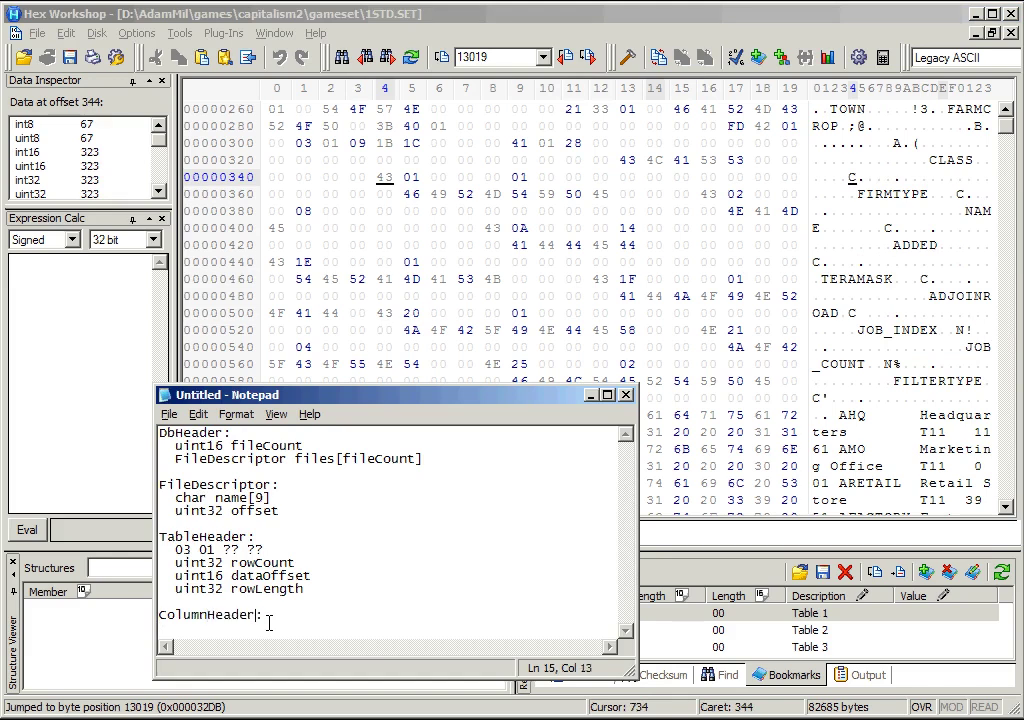
key("BackSpace")
type("Descripto")
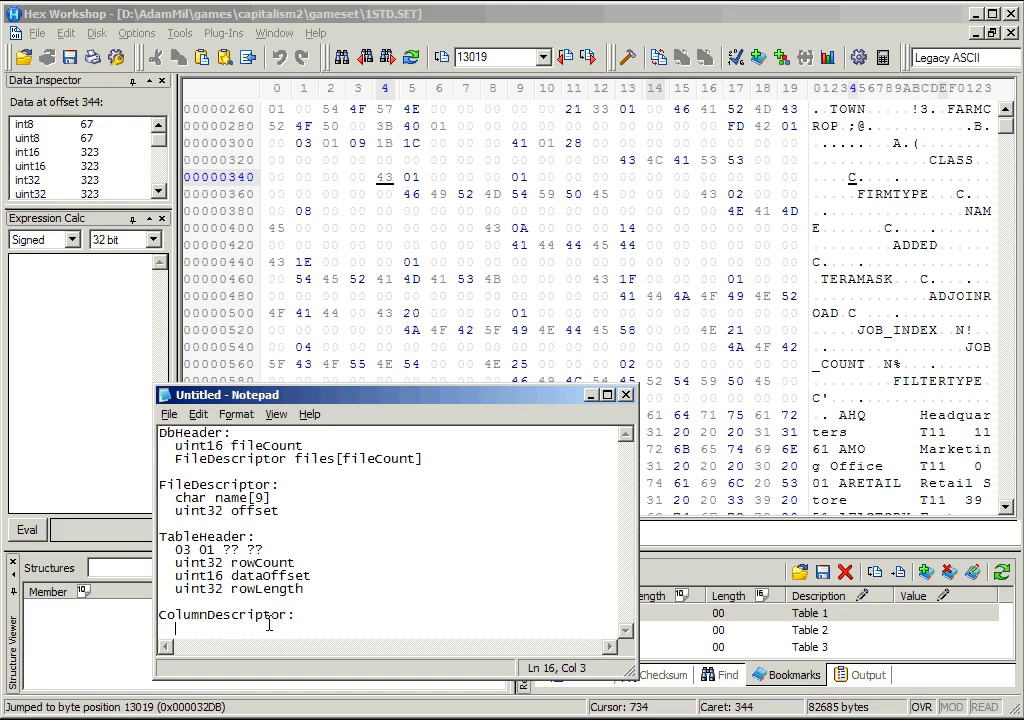
type("char name[1]")
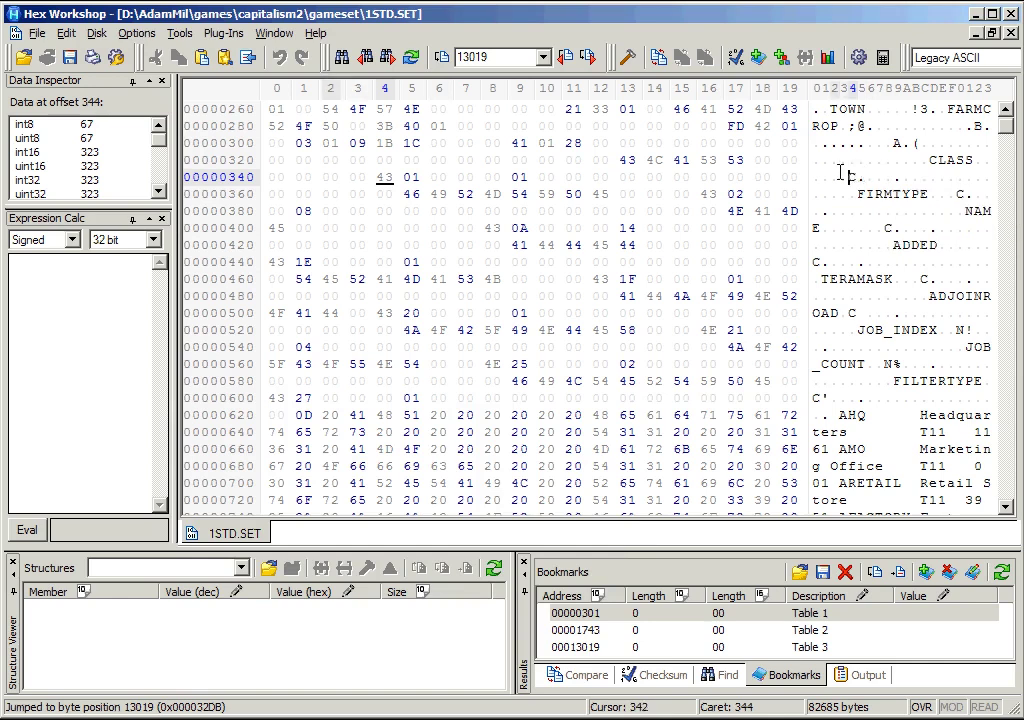
left_click(304, 260)
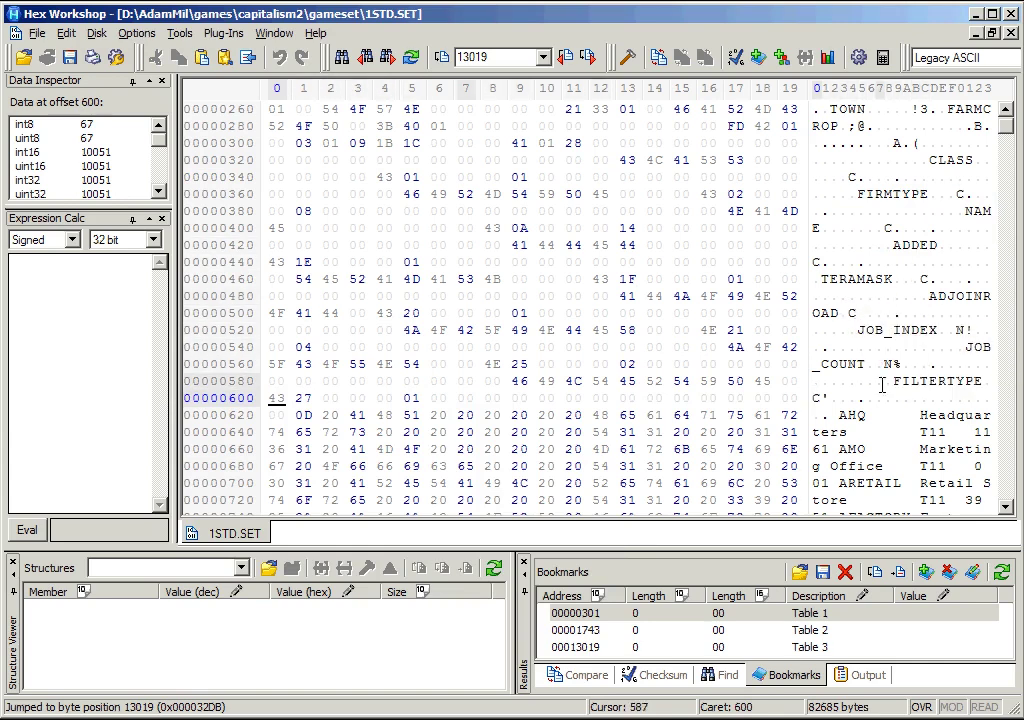
left_click(520, 364)
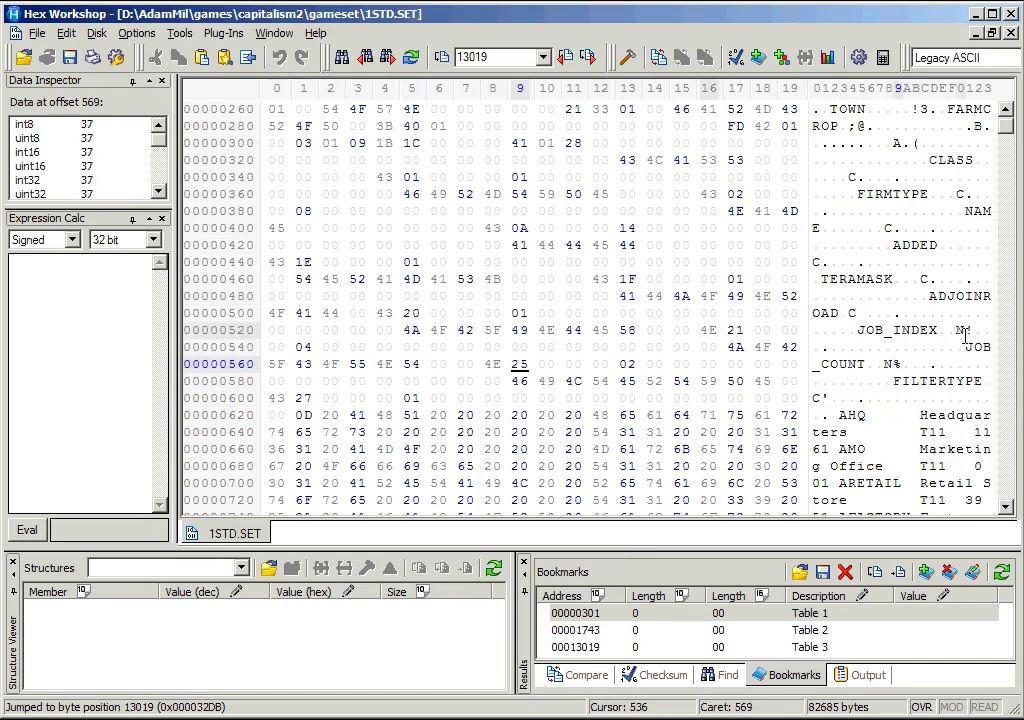
left_click(384, 312)
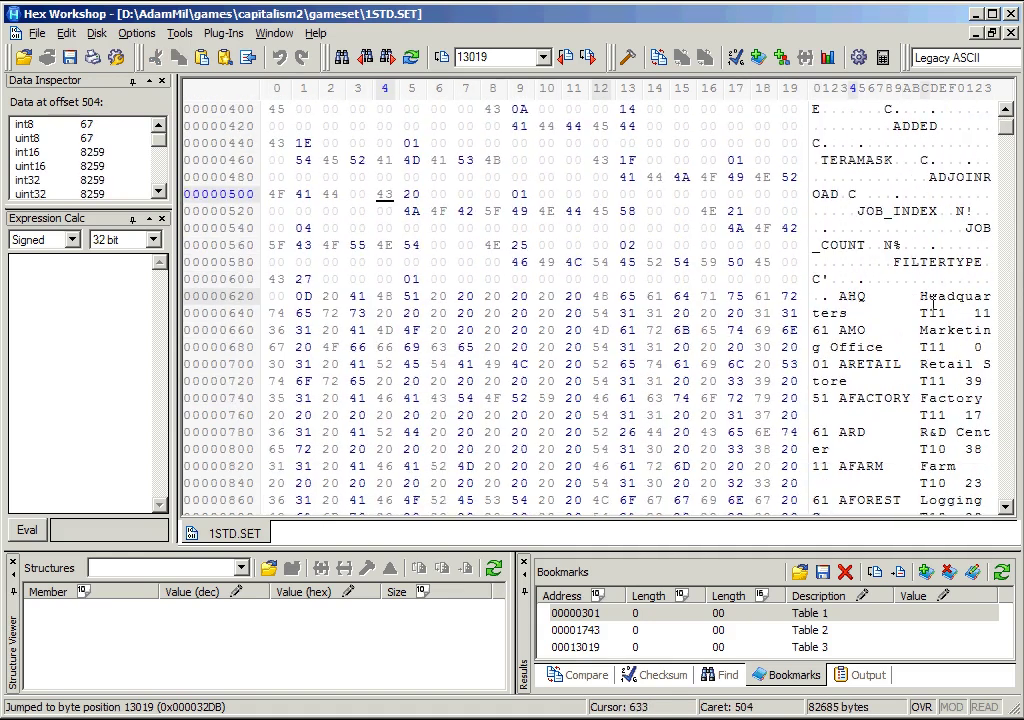
scroll("up", 3)
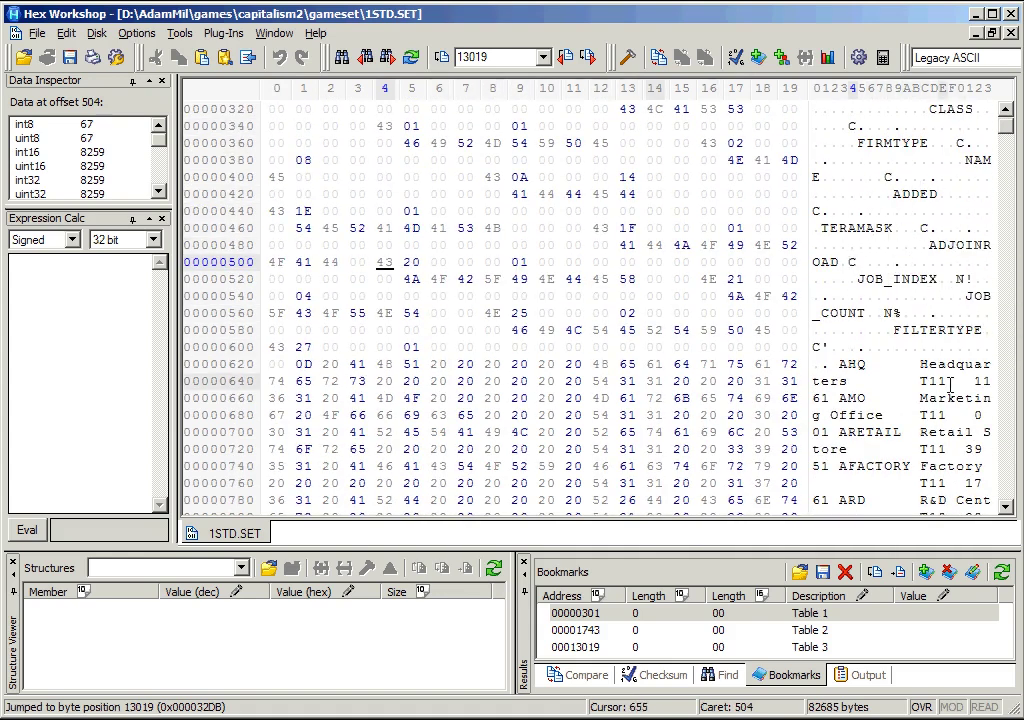
scroll("down", 3)
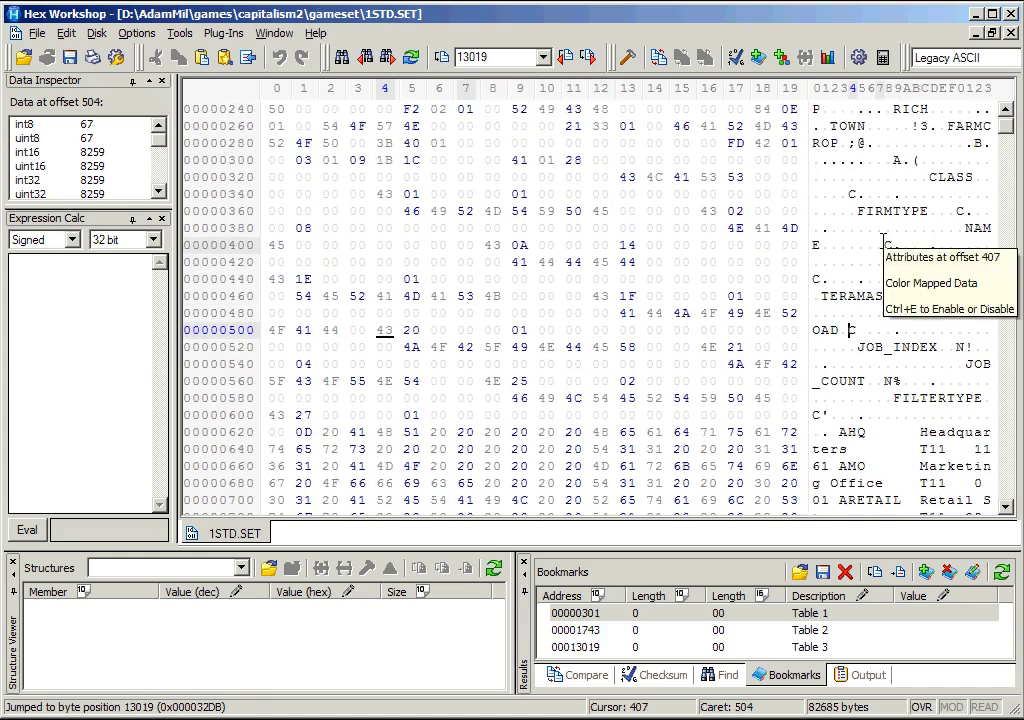
left_click(492, 244)
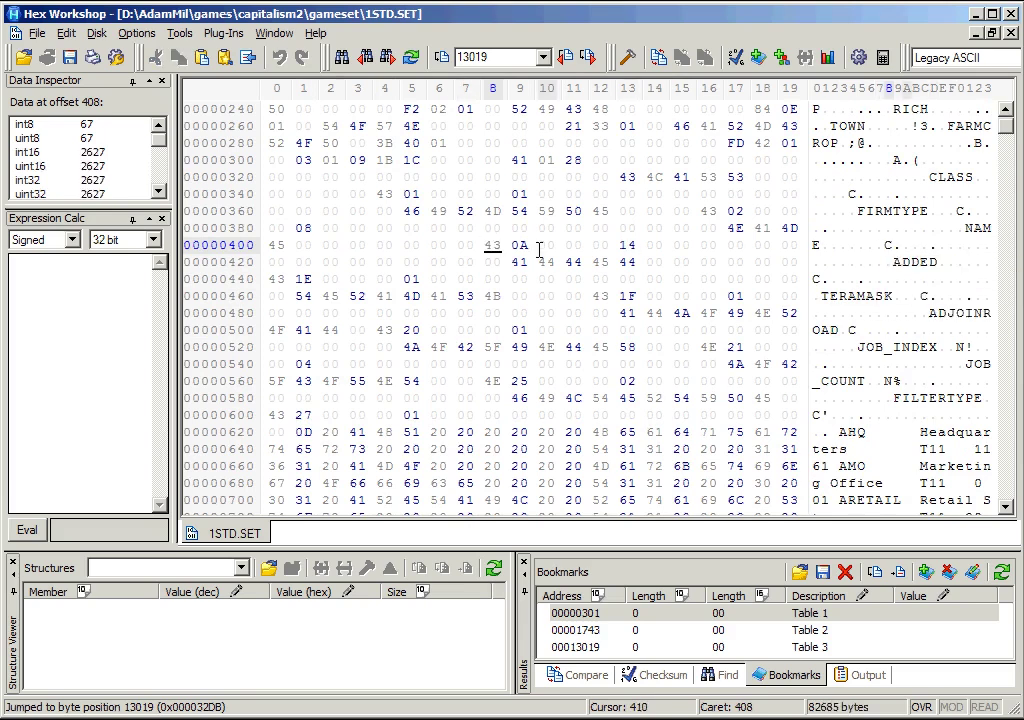
mouse_move(716, 248)
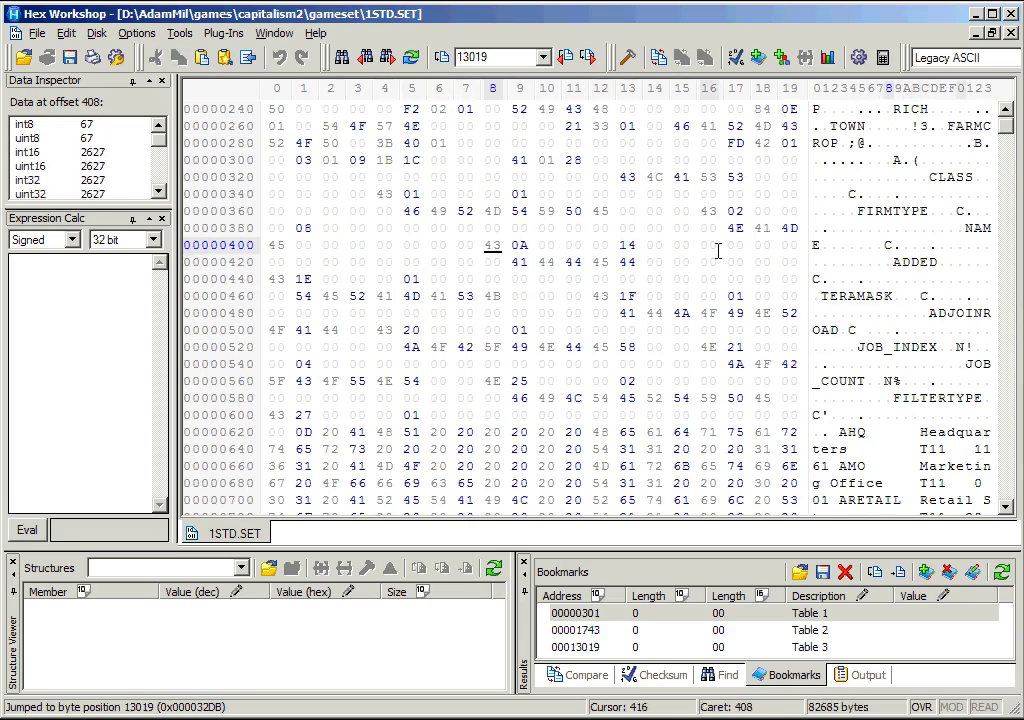
left_click(708, 346)
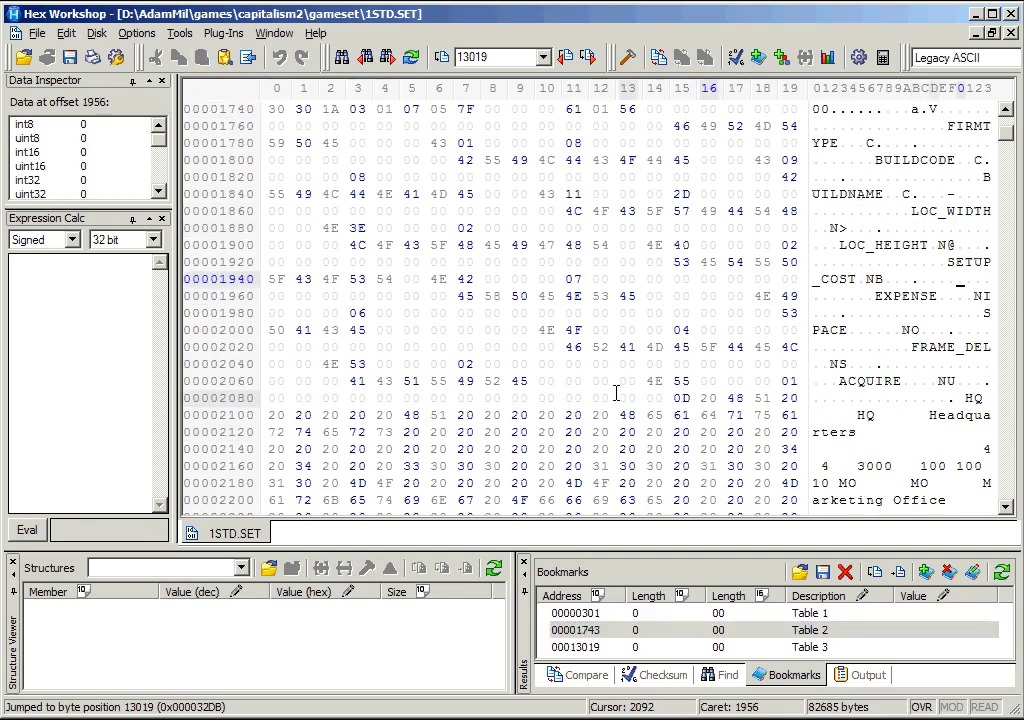
scroll("up", 3)
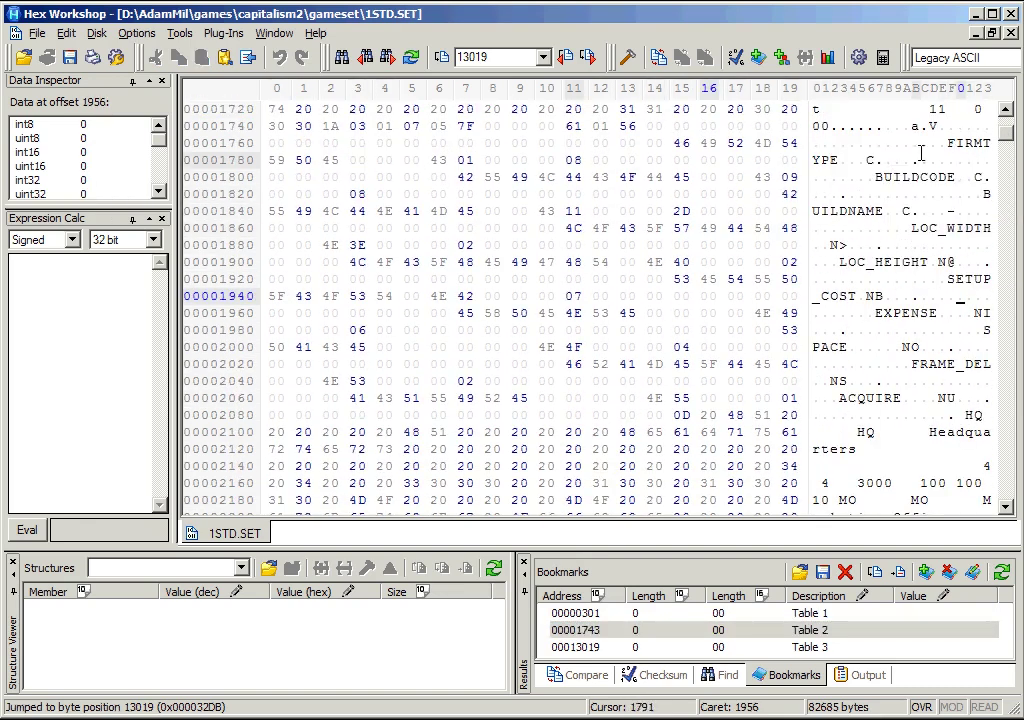
mouse_move(900, 210)
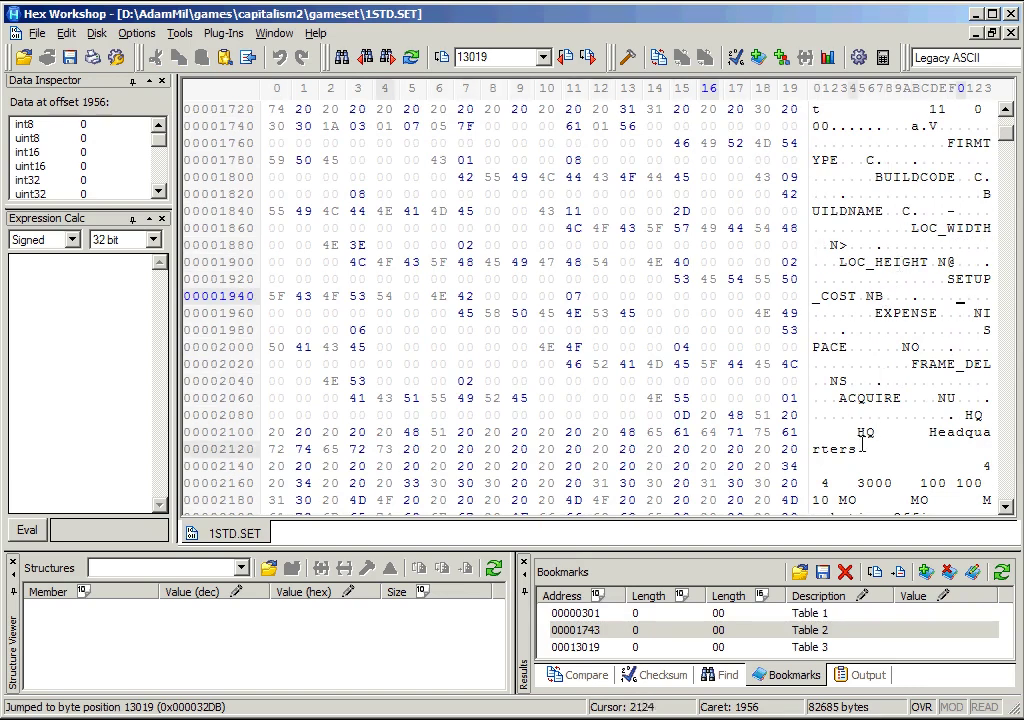
scroll("down", 3)
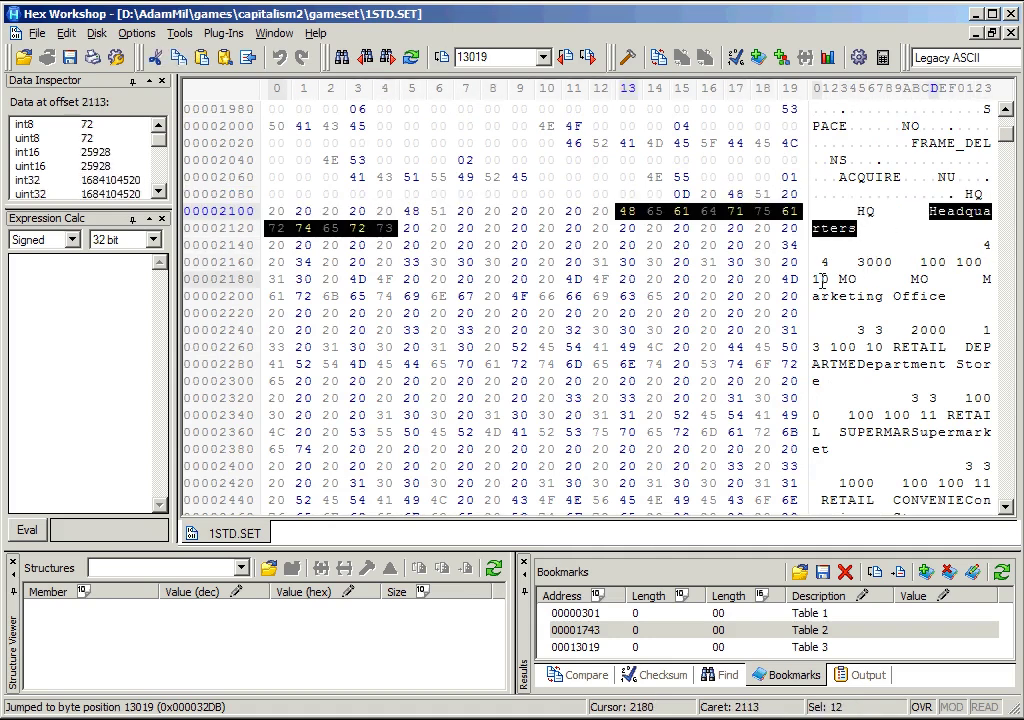
left_click(304, 296)
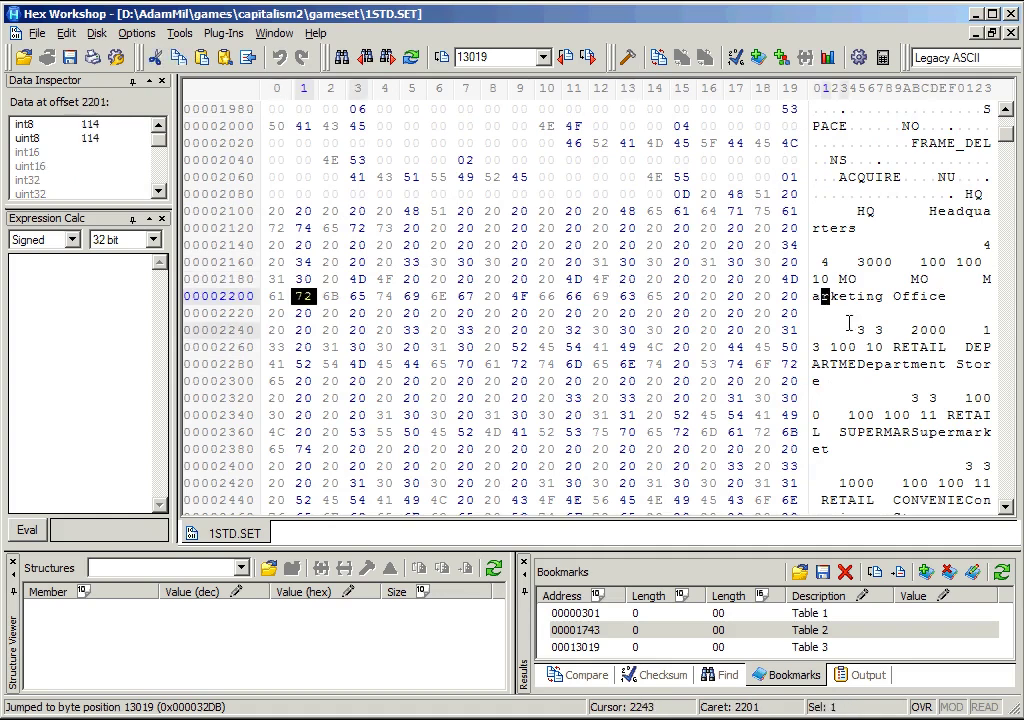
left_click(492, 348)
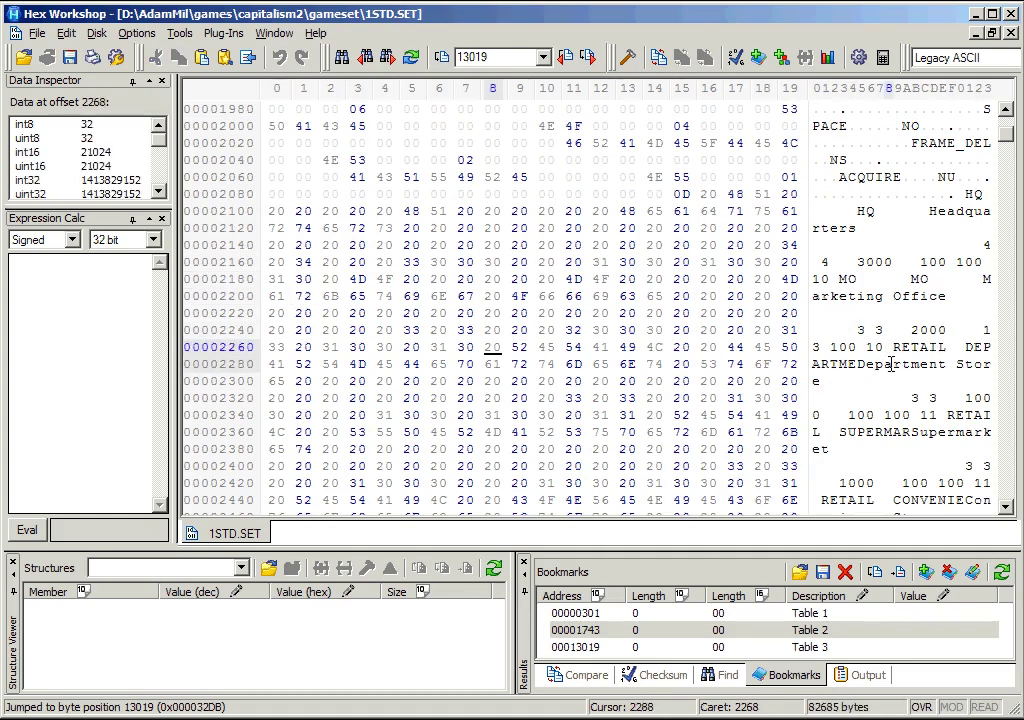
scroll("down", 3)
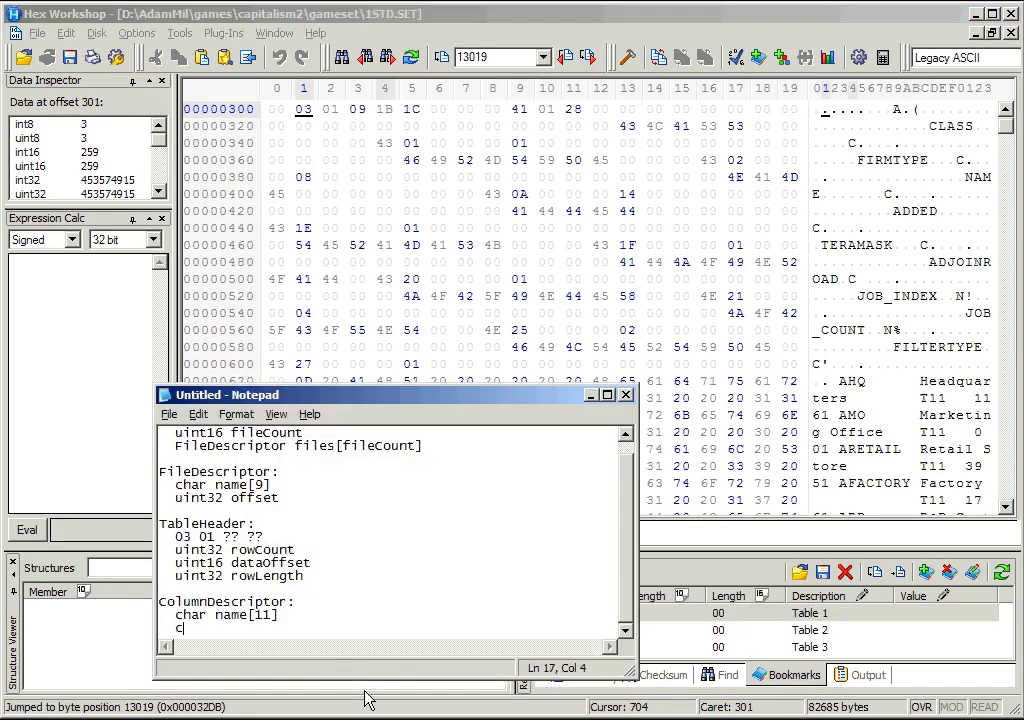
Add the line 'char type // C = text, N = number' under ColumnDescriptor
type("har type // C = text, N = num")
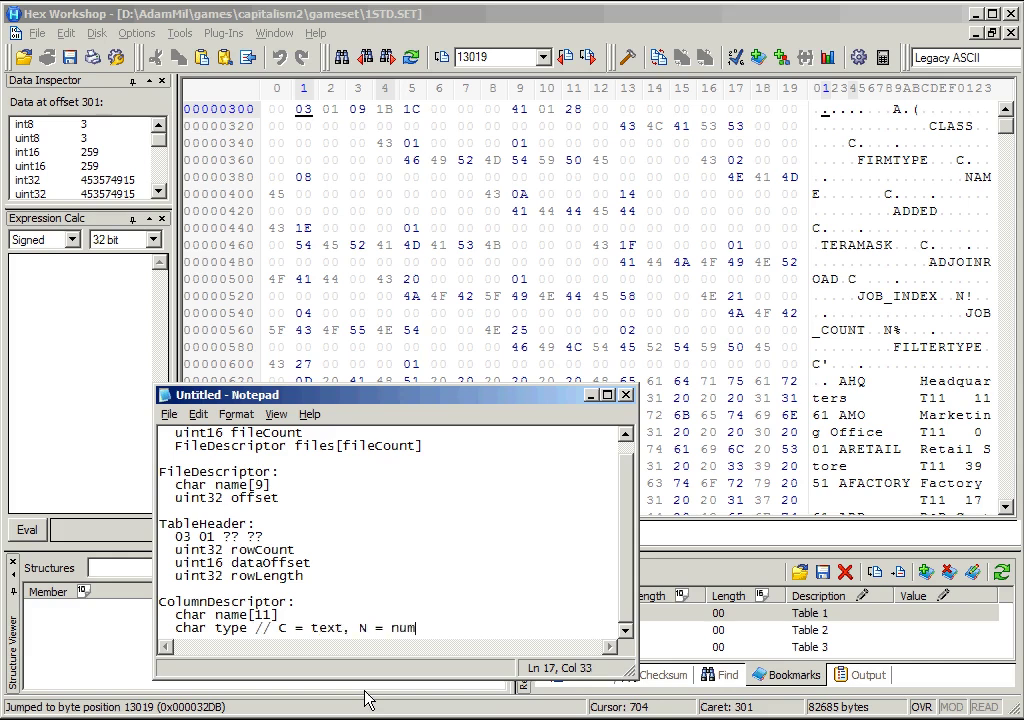
type("ber")
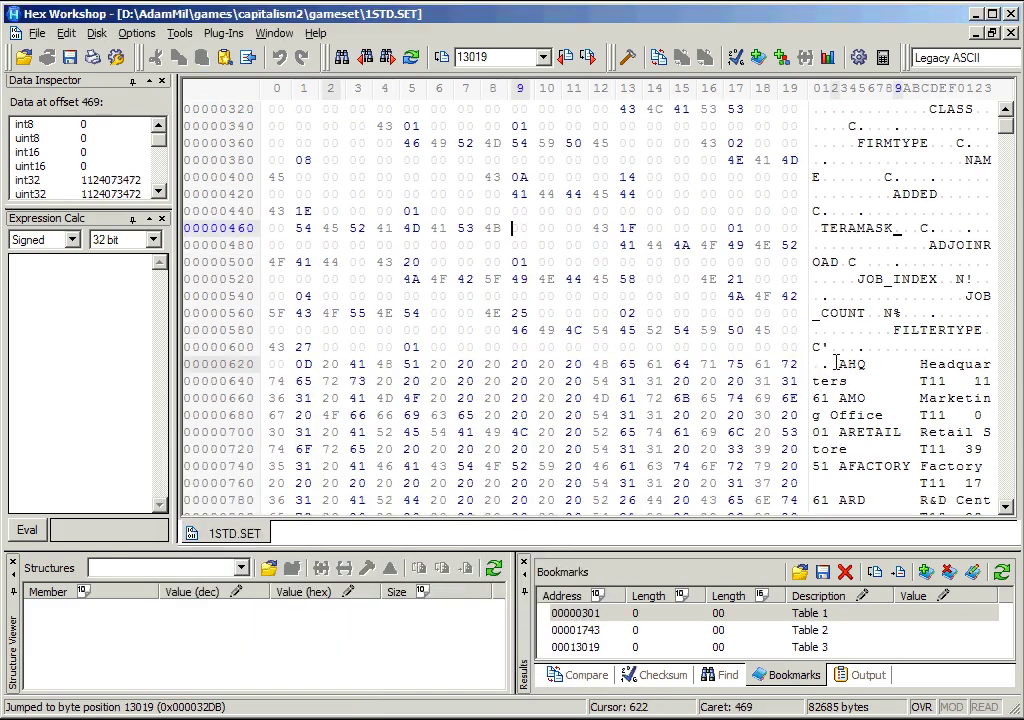
scroll("up", 3)
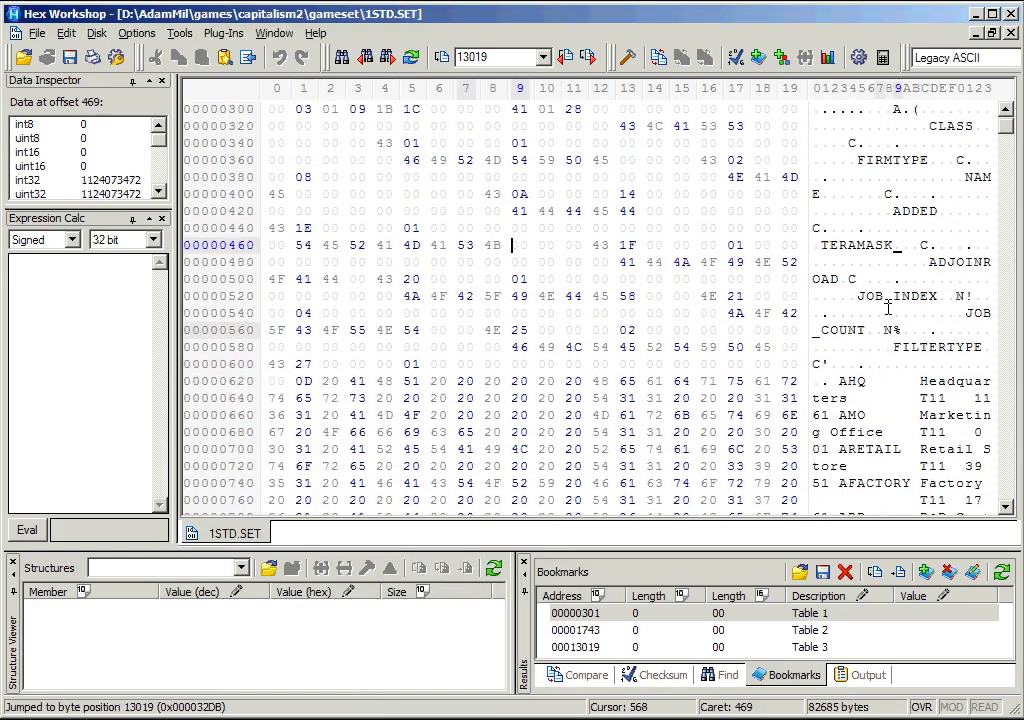
scroll("up", 3)
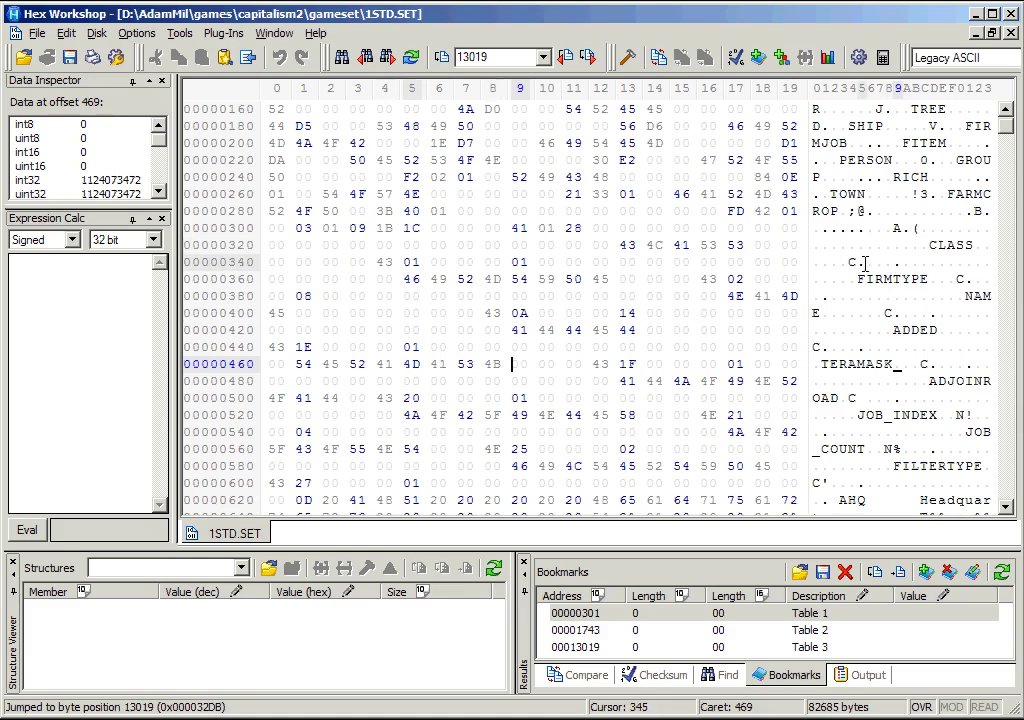
left_click(412, 260)
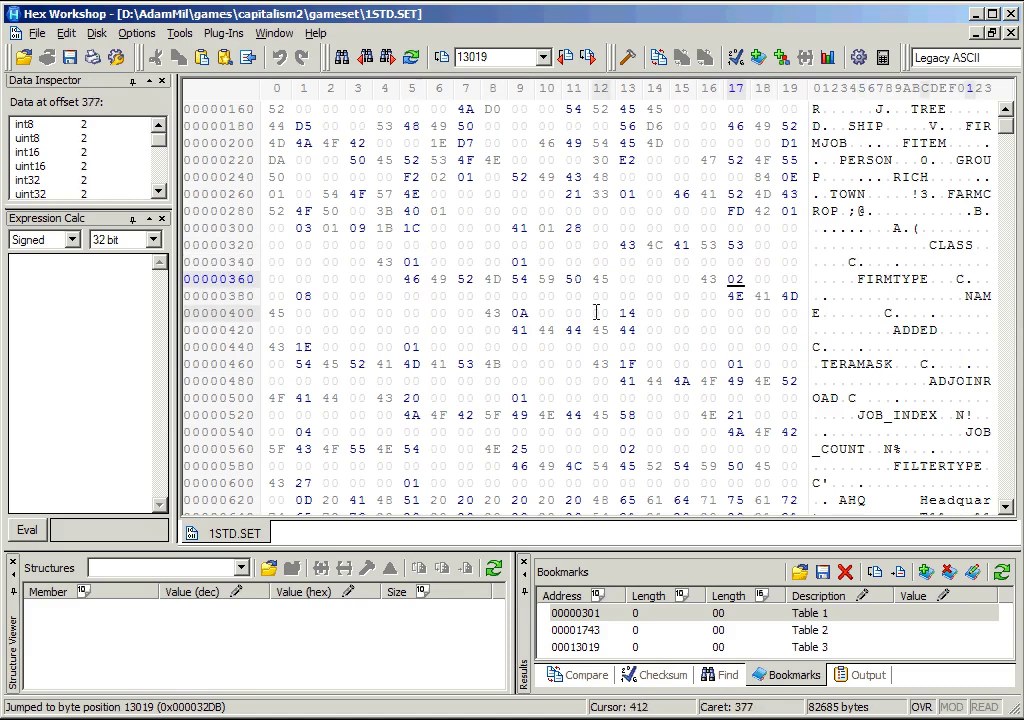
left_click(520, 312)
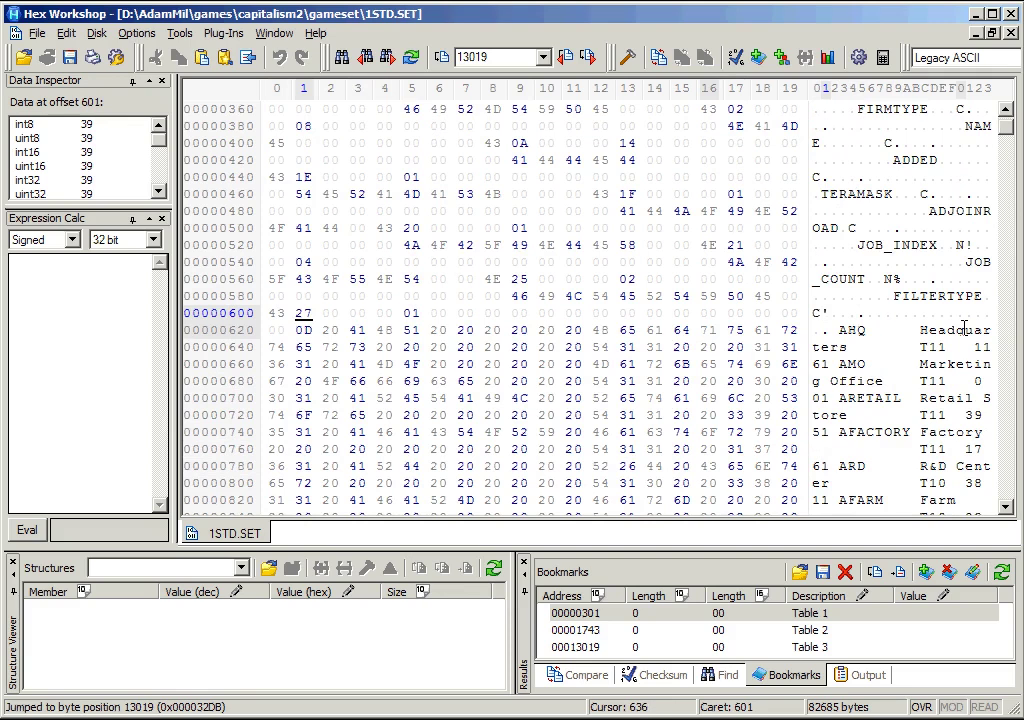
scroll("up", 3)
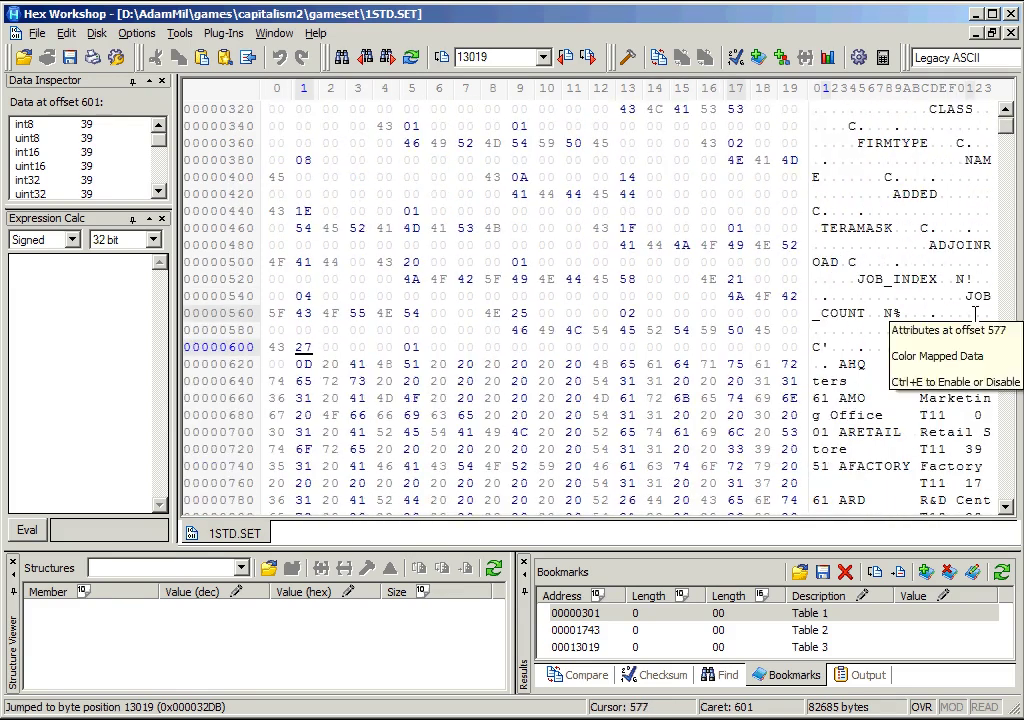
scroll("up", 3)
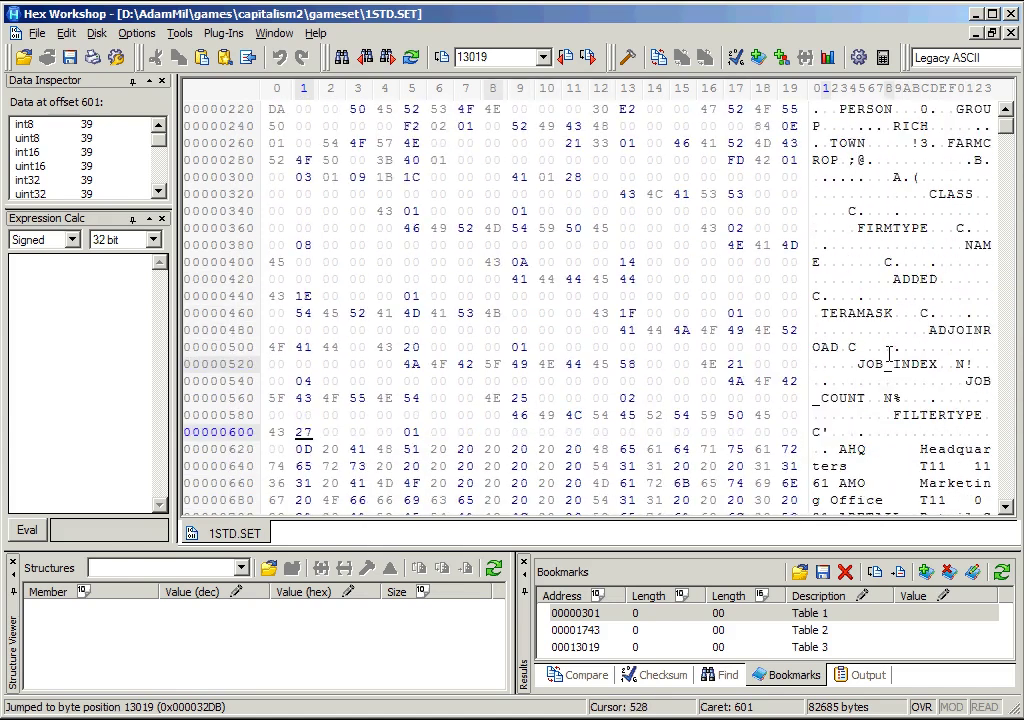
scroll("up", 3)
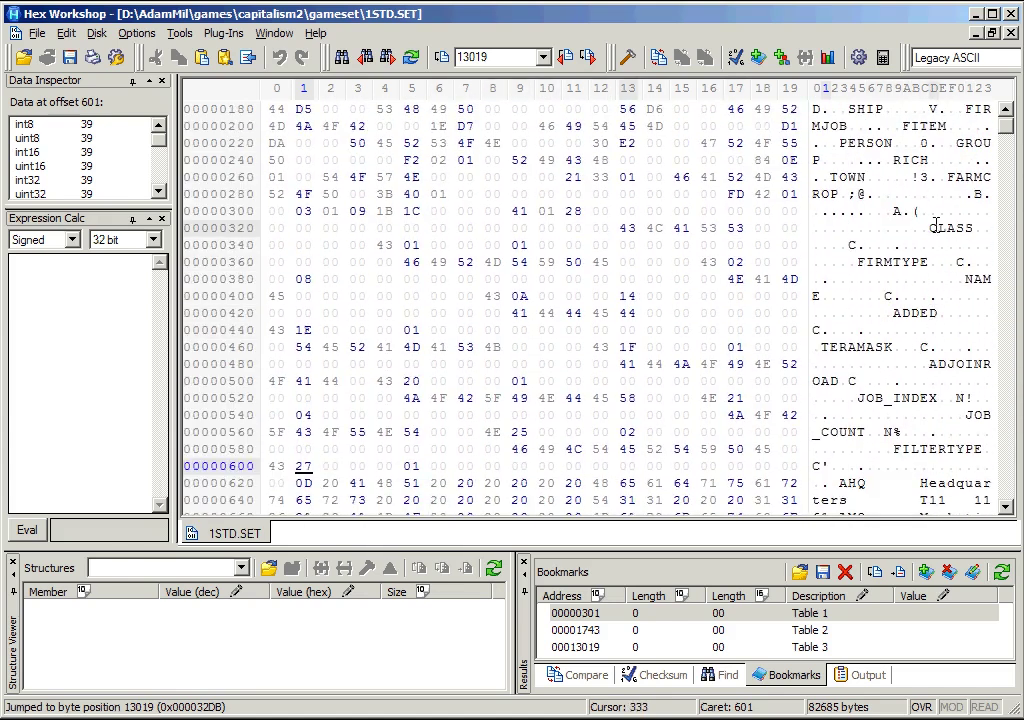
scroll("down", 3)
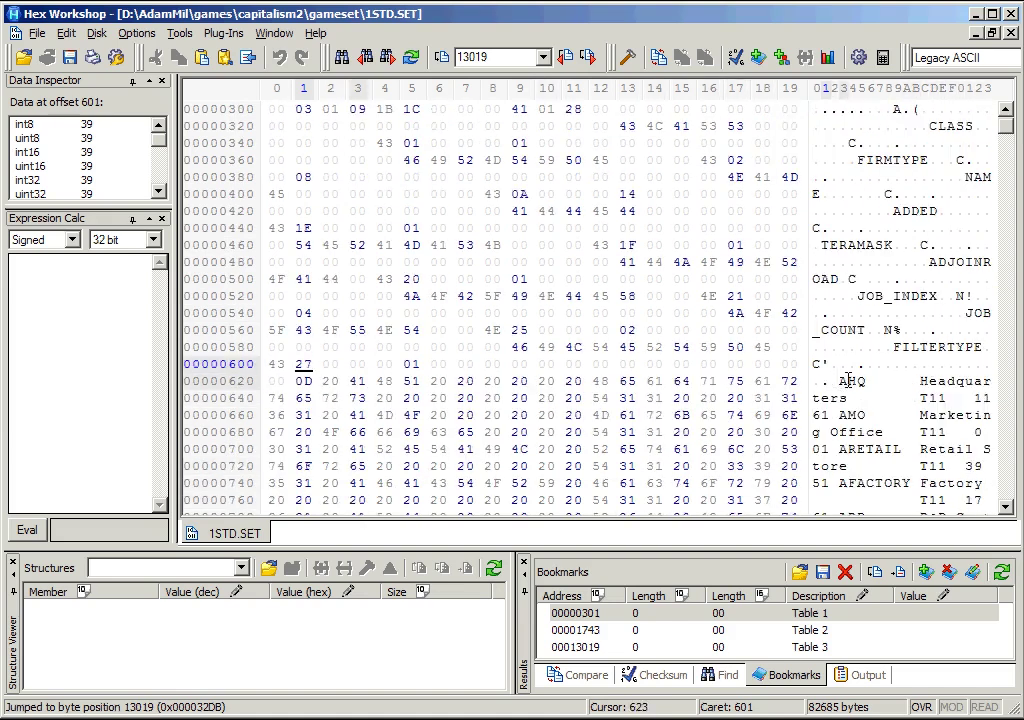
scroll("up", 3)
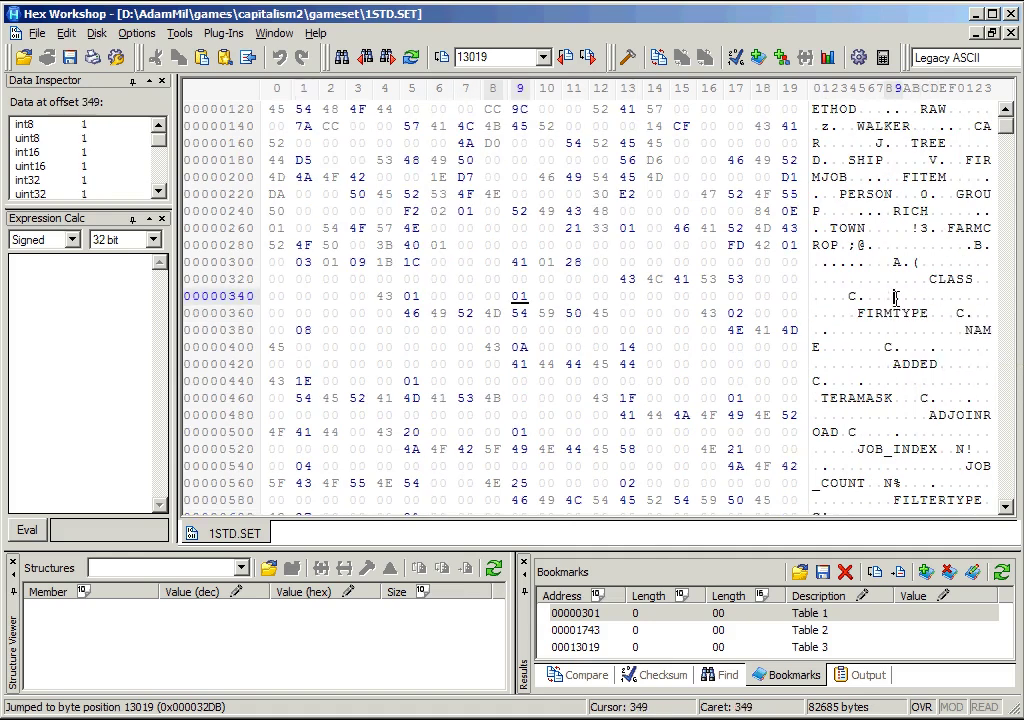
left_click(412, 296)
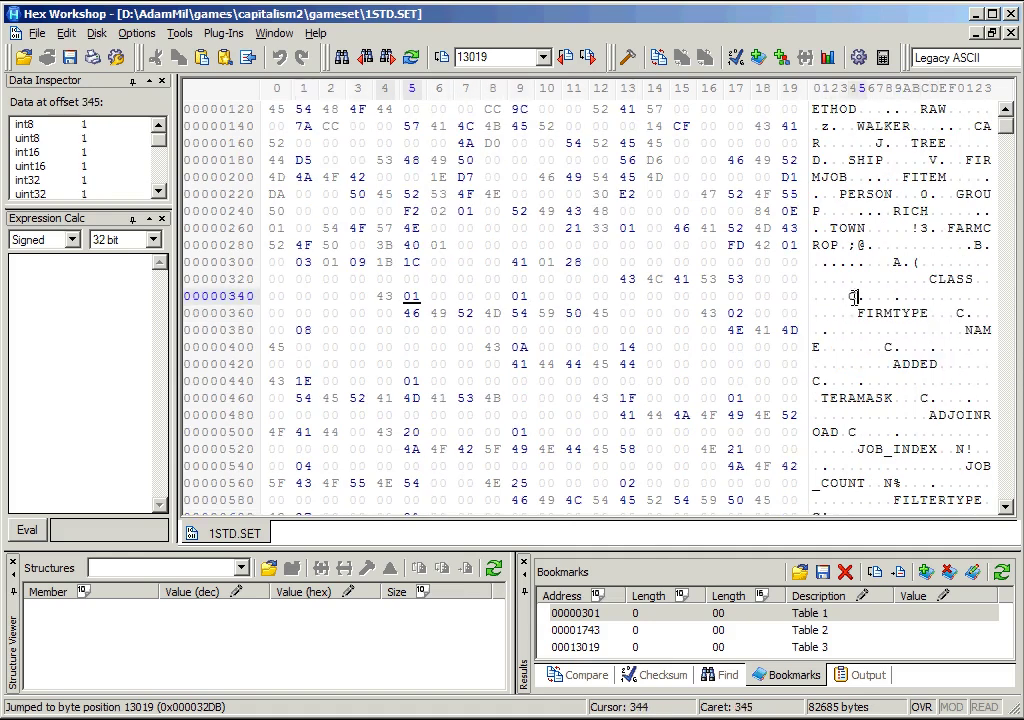
left_click(520, 296)
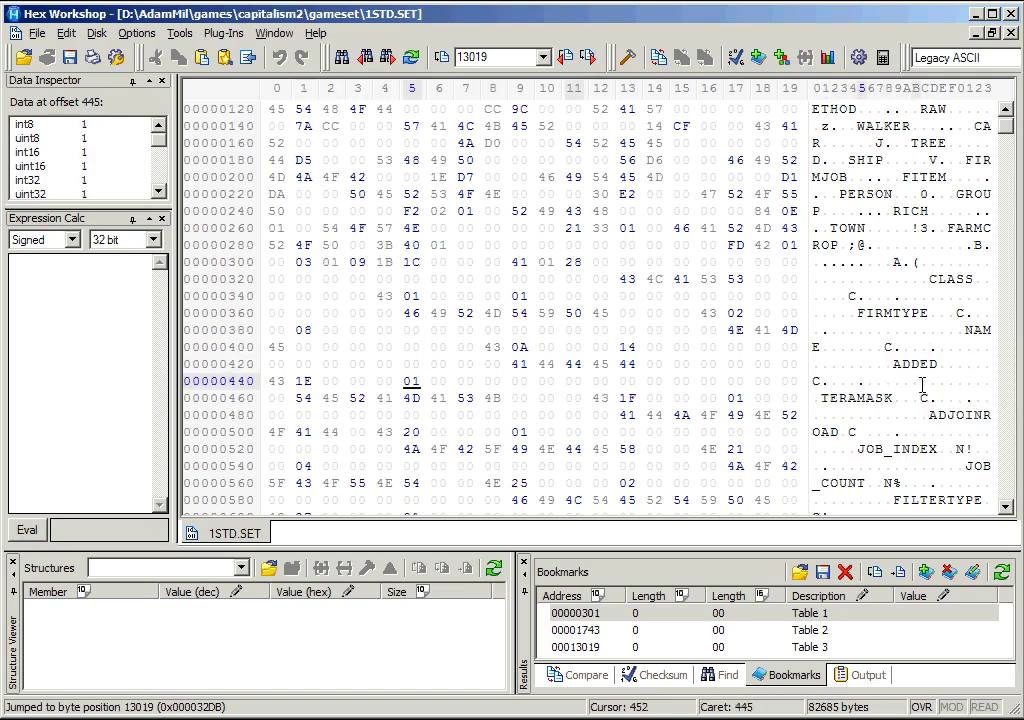
mouse_move(962, 398)
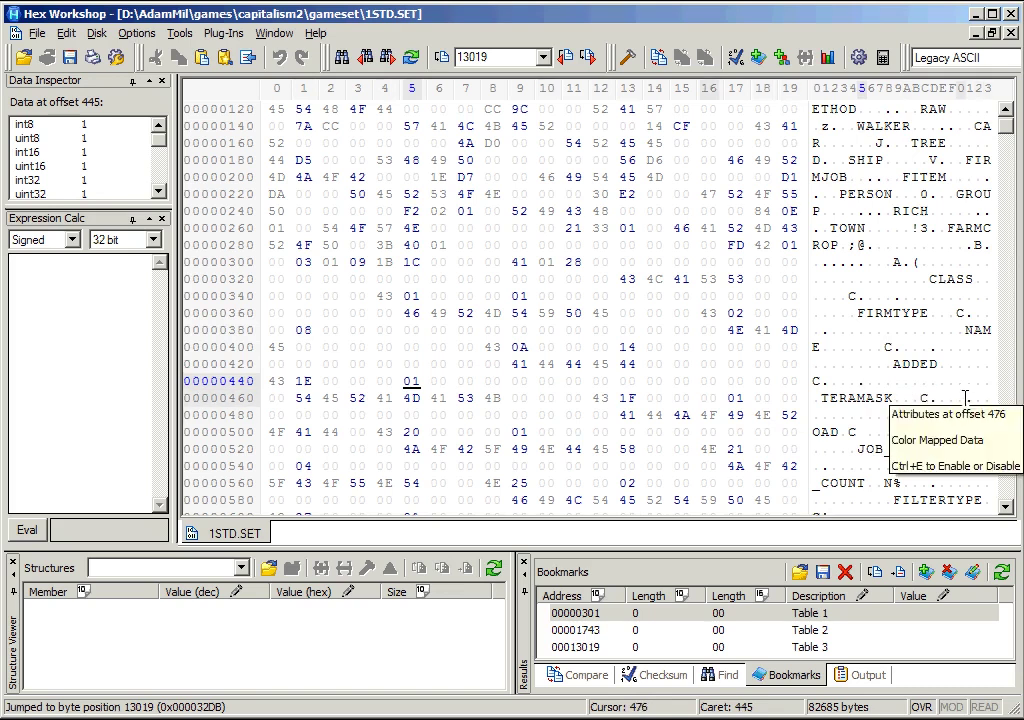
left_click(738, 396)
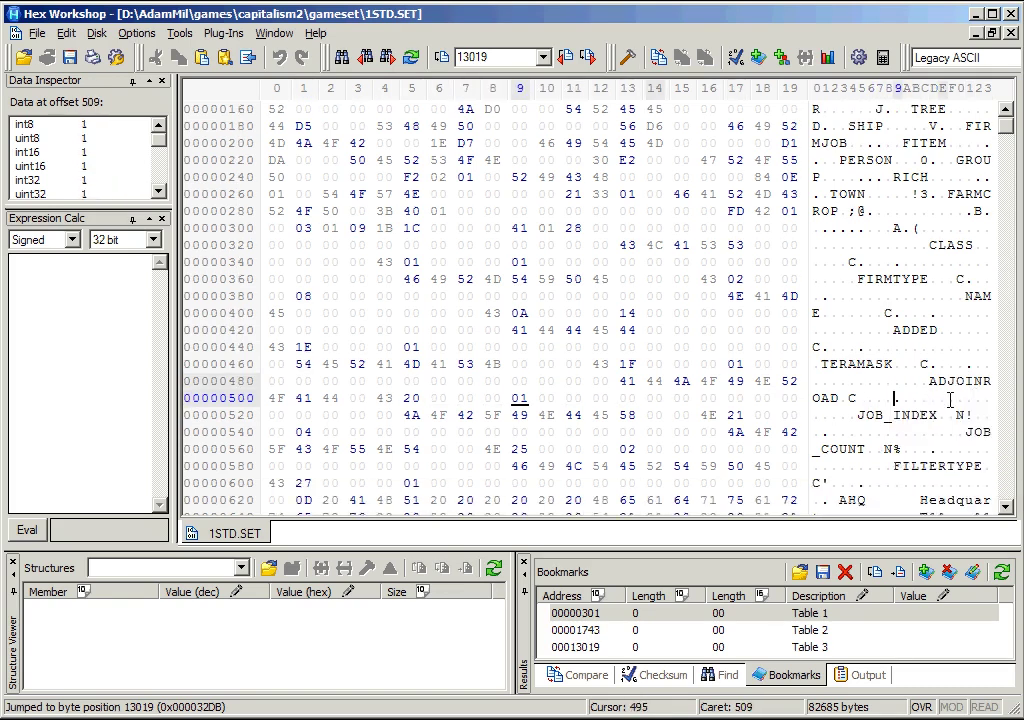
left_click(304, 432)
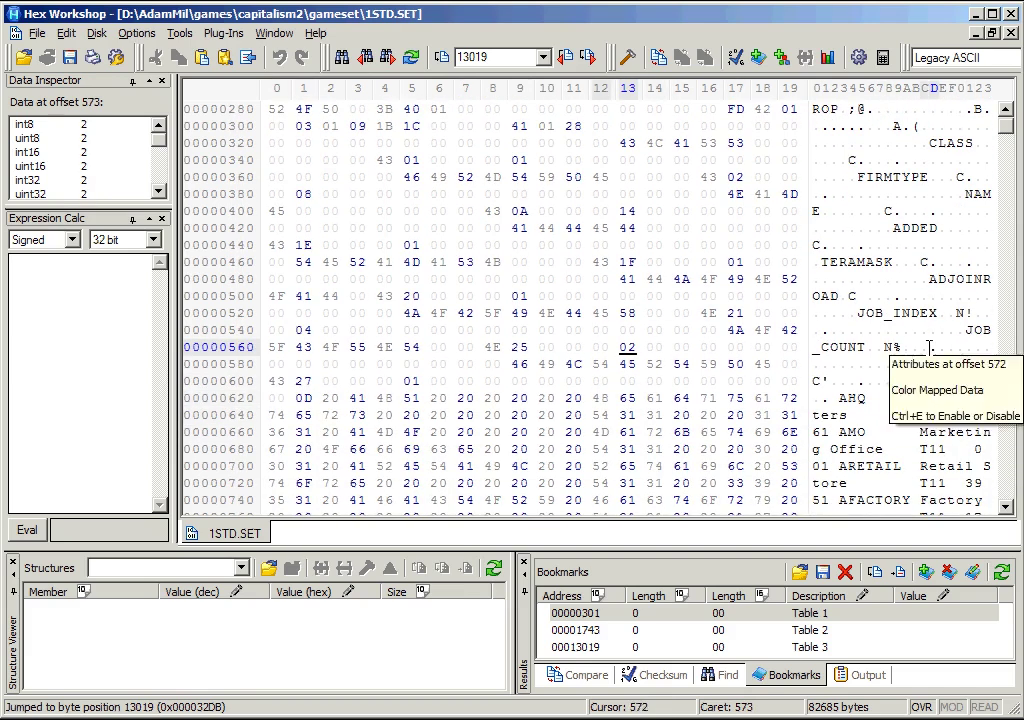
scroll("up", 3)
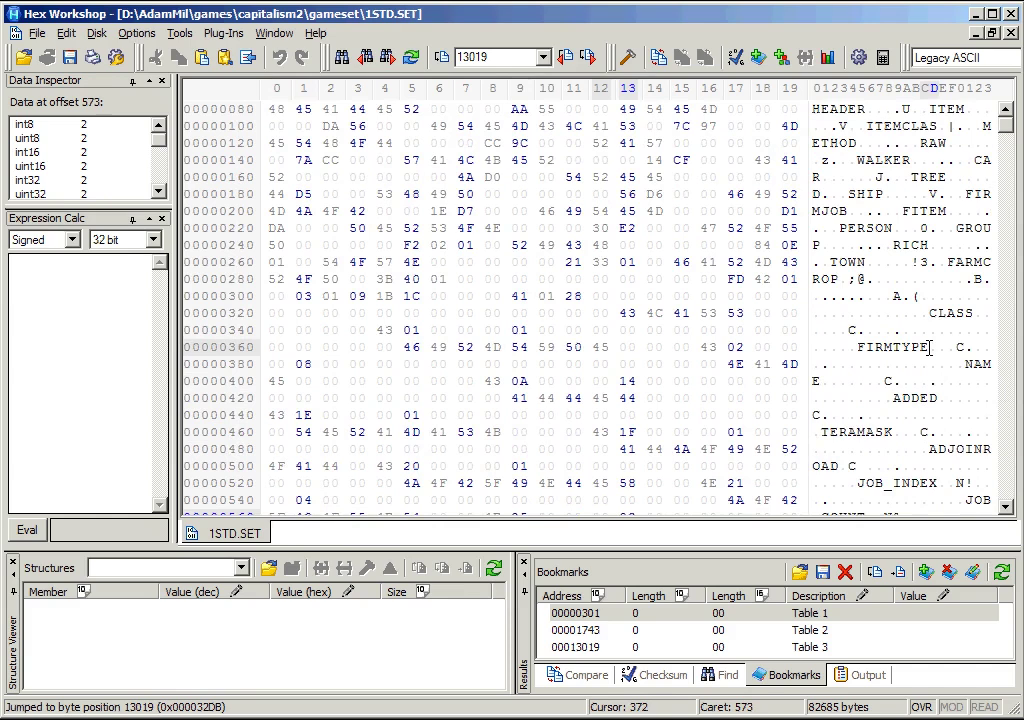
scroll("down", 3)
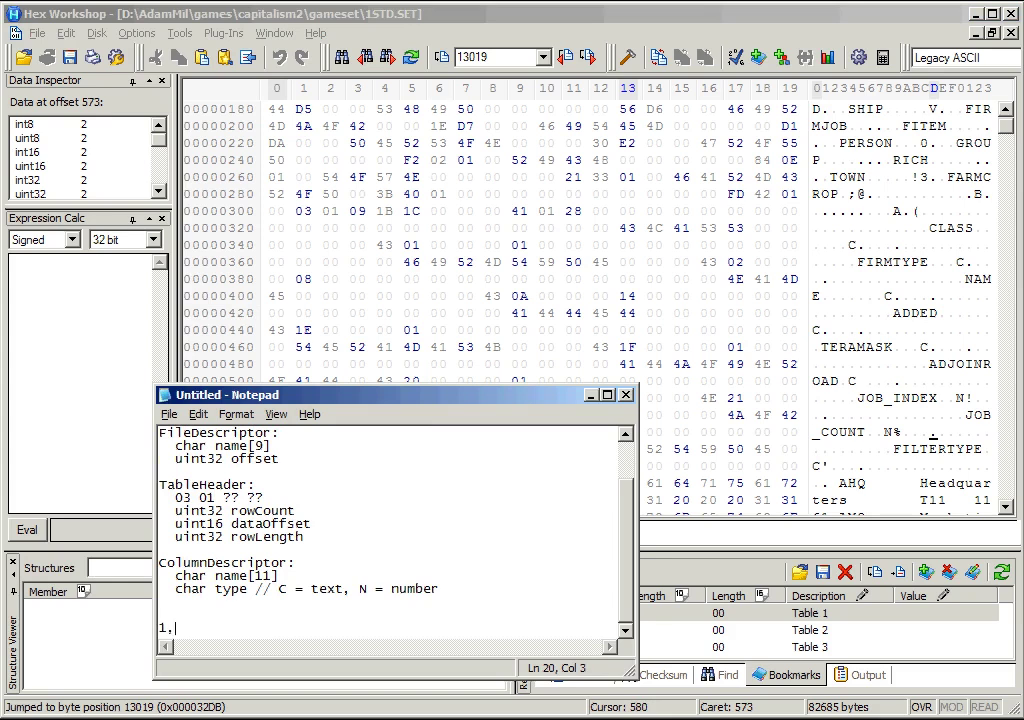
Note the observed byte rows '1,2,10,30,' and '1,8,20,...' under ColumnDescriptor
type("2,")
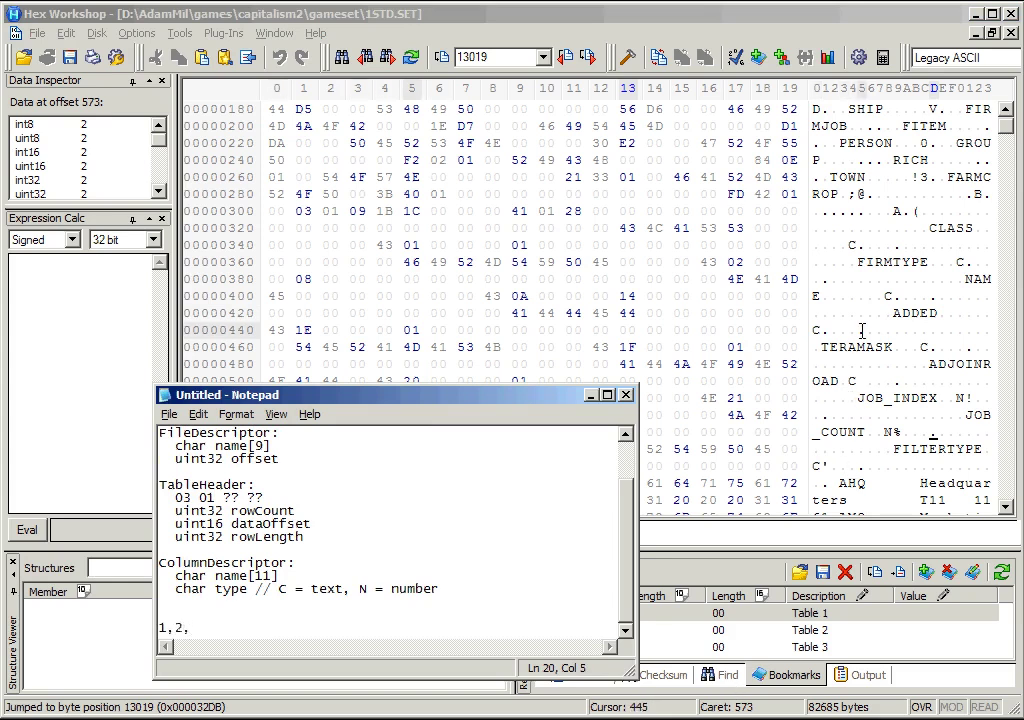
type("10,")
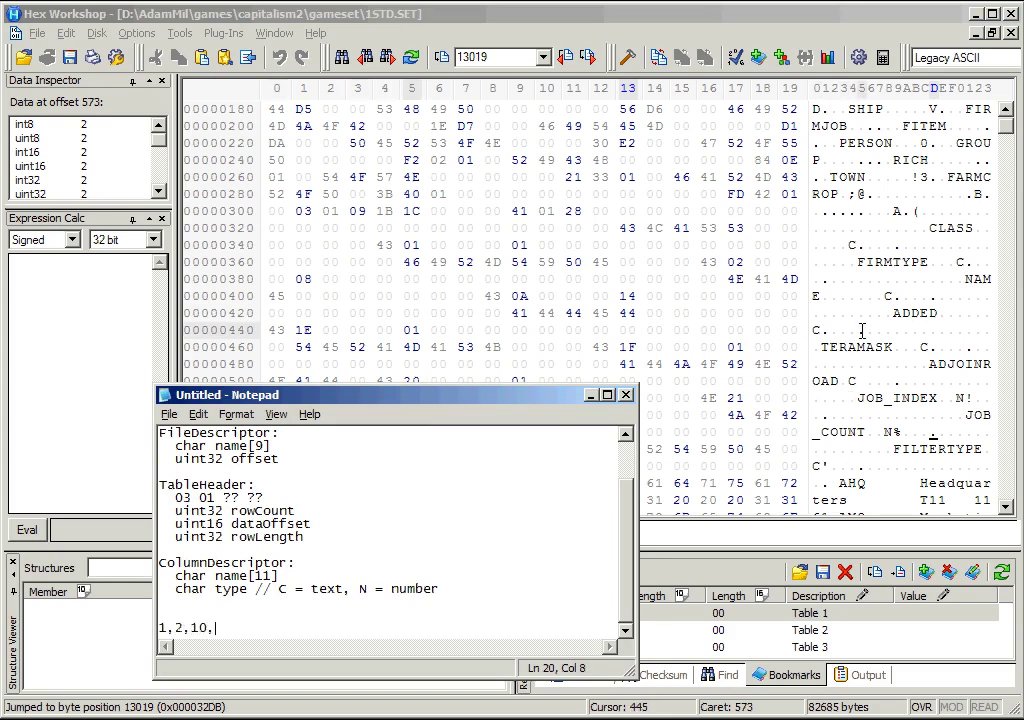
type("30,")
type("1,")
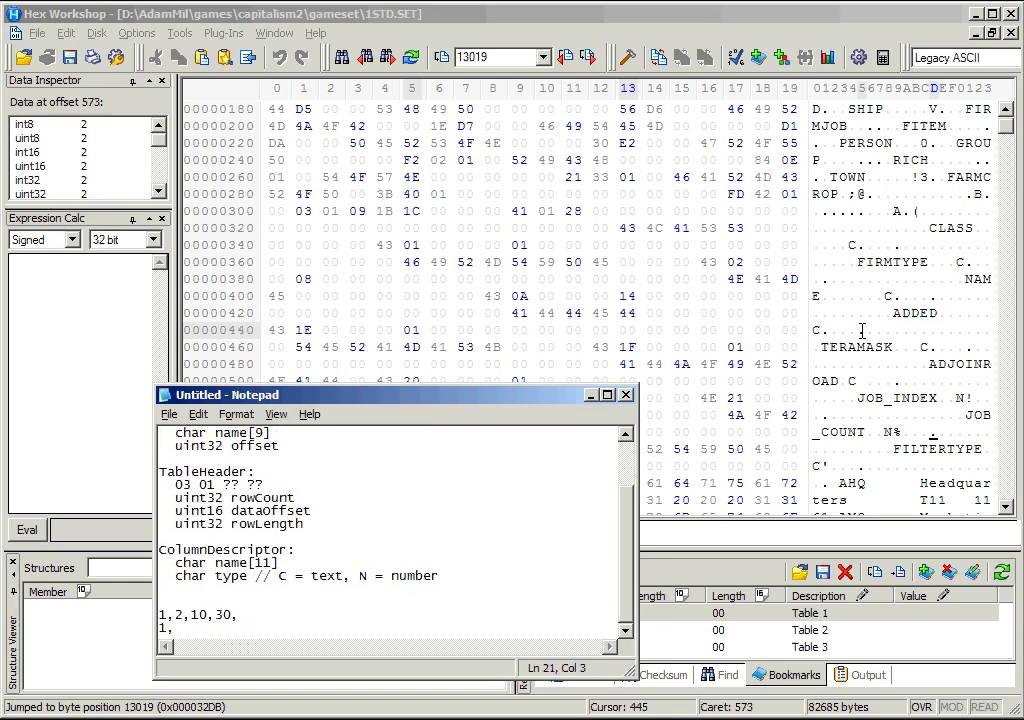
type("8,20")
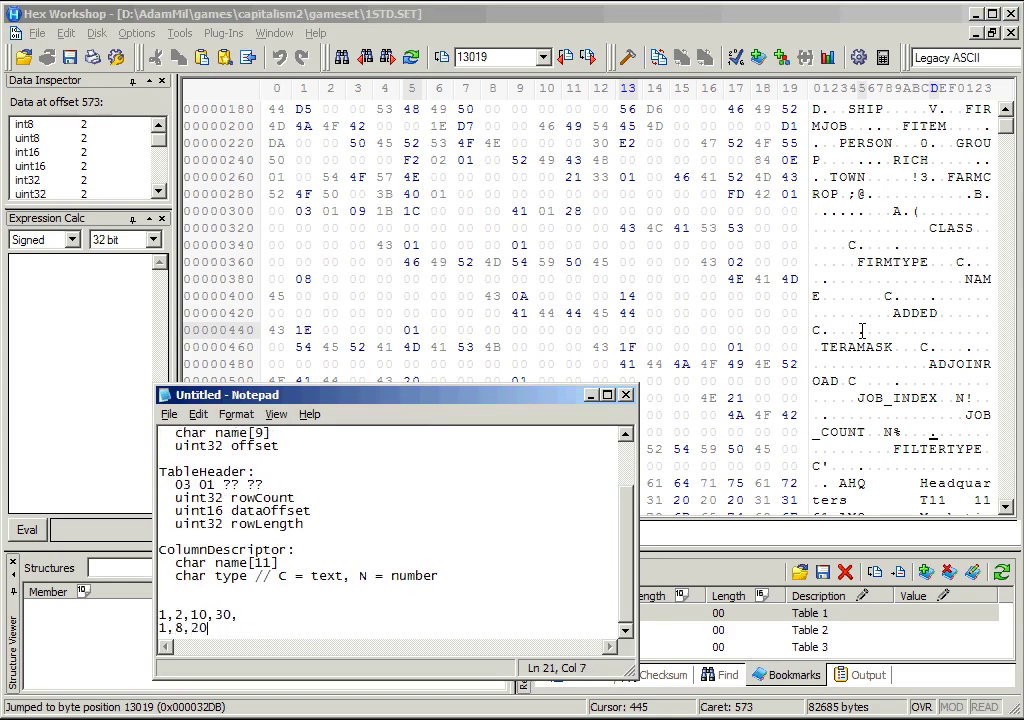
type(",...")
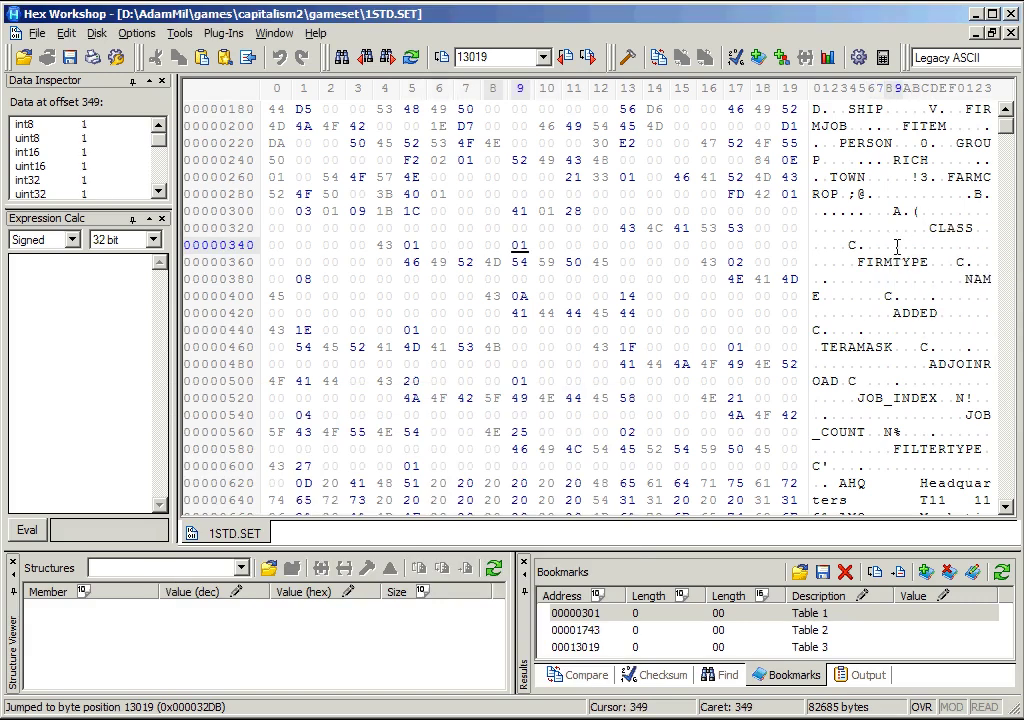
left_click(412, 244)
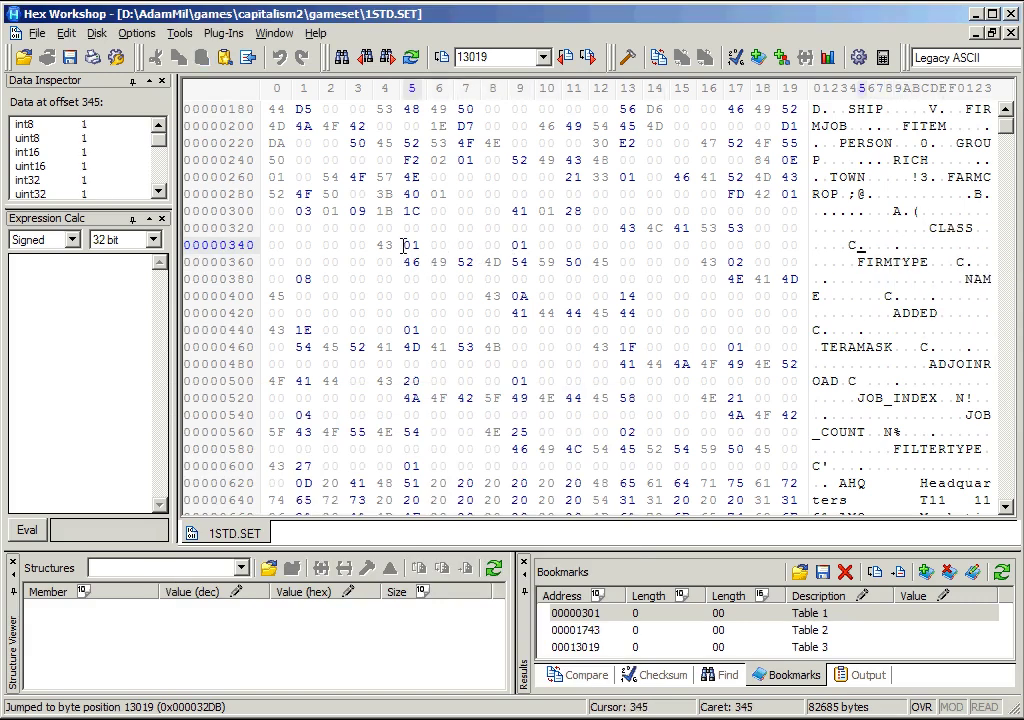
left_click(518, 244)
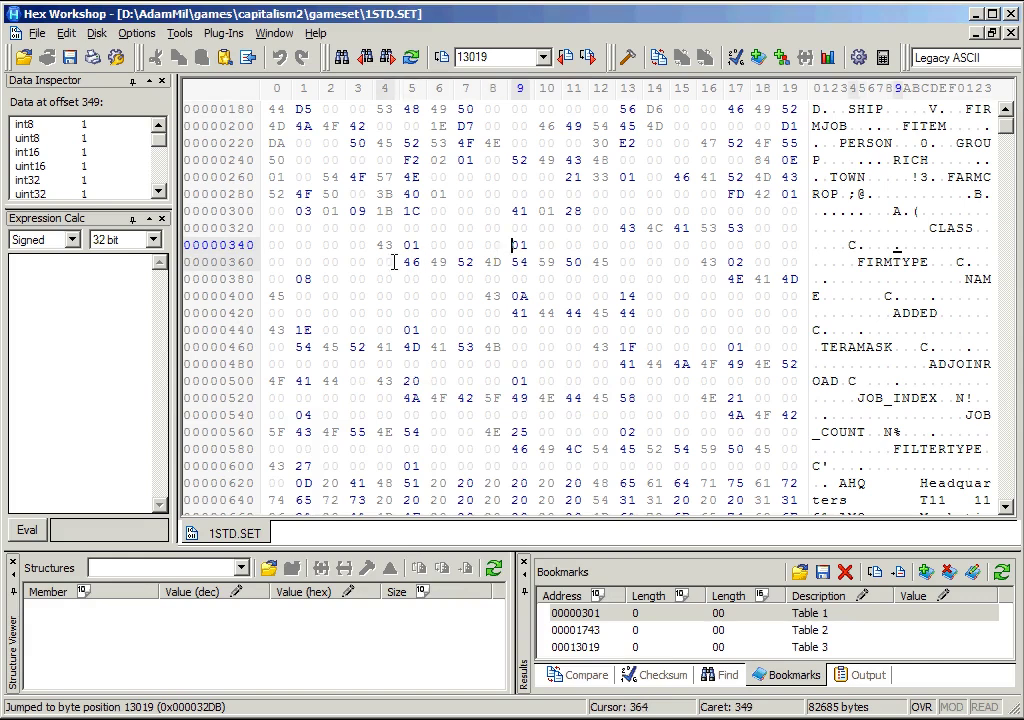
left_click(952, 268)
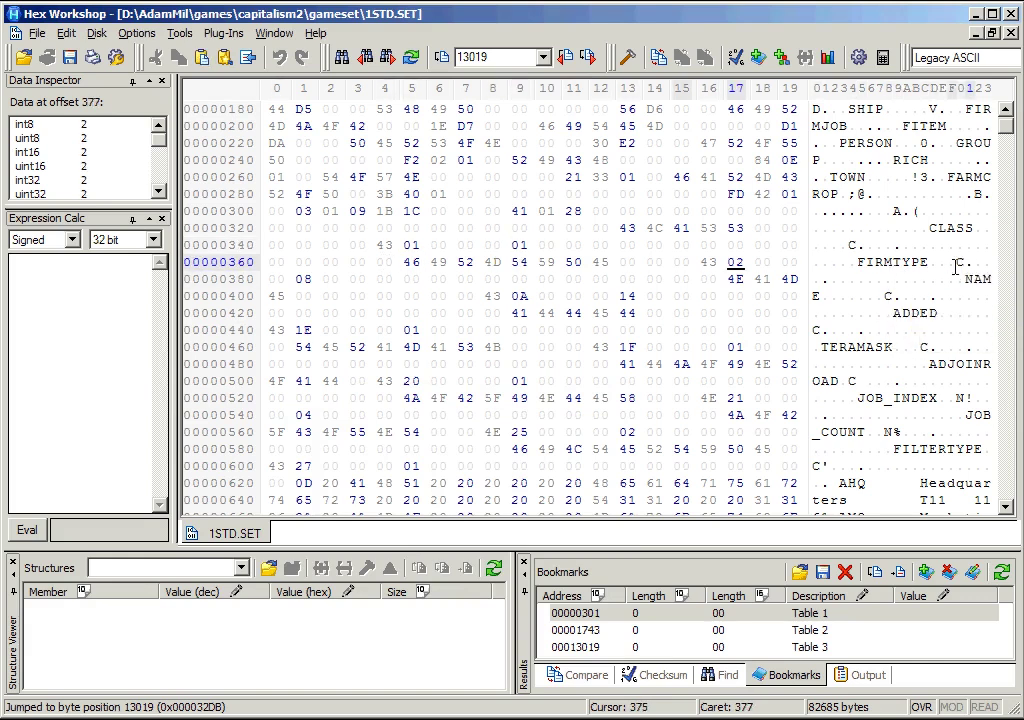
left_click(290, 278)
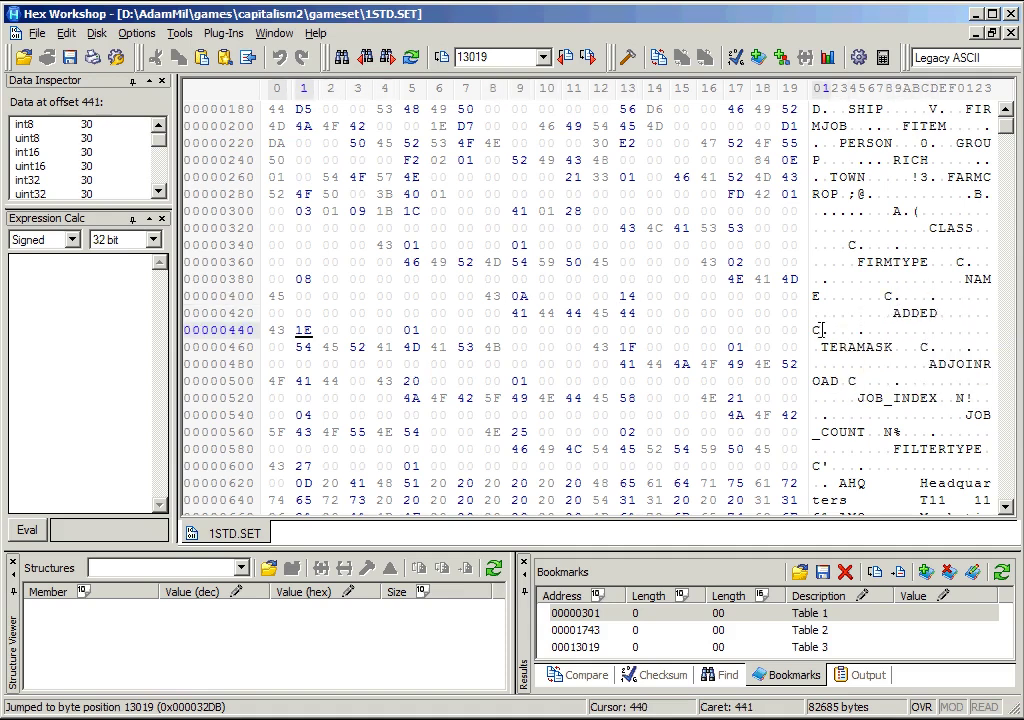
left_click(412, 348)
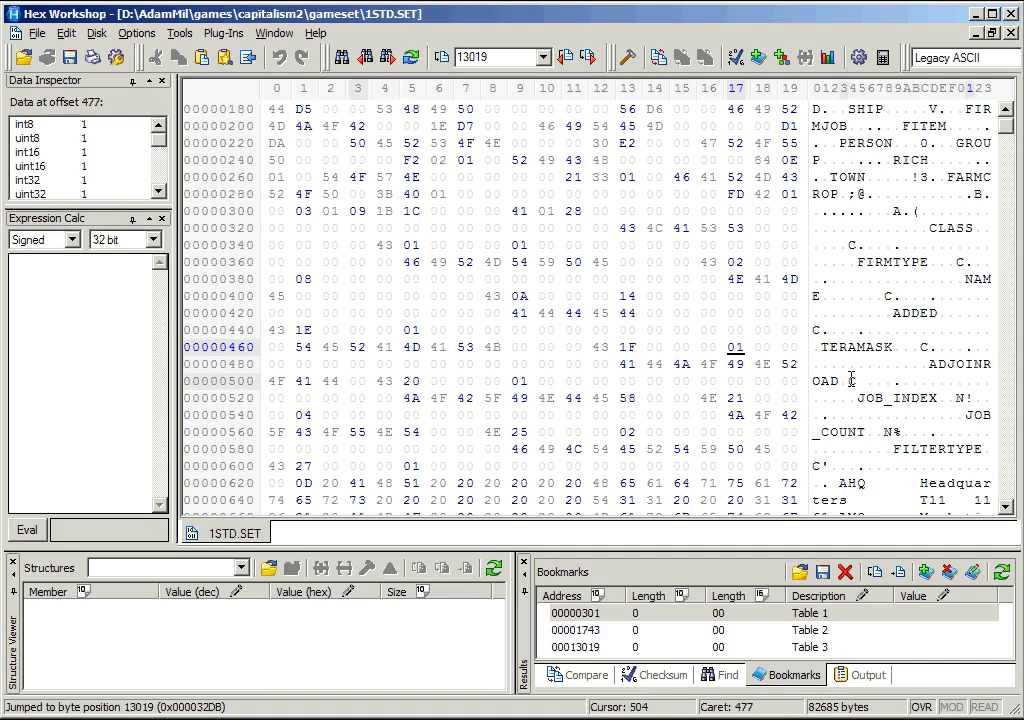
left_click(520, 380)
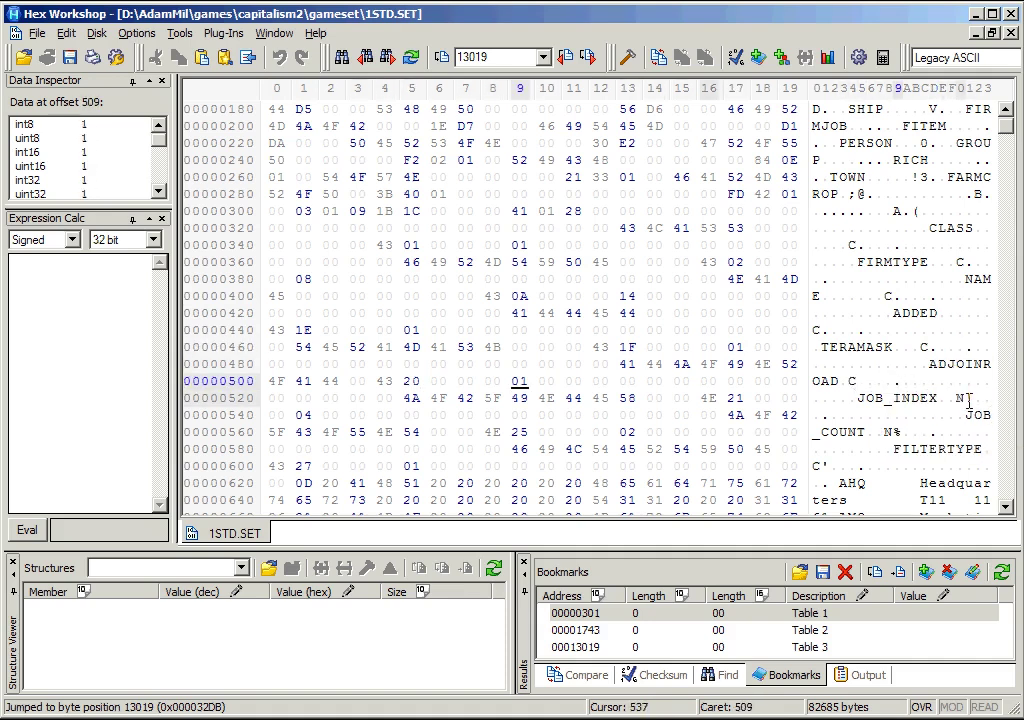
left_click(304, 414)
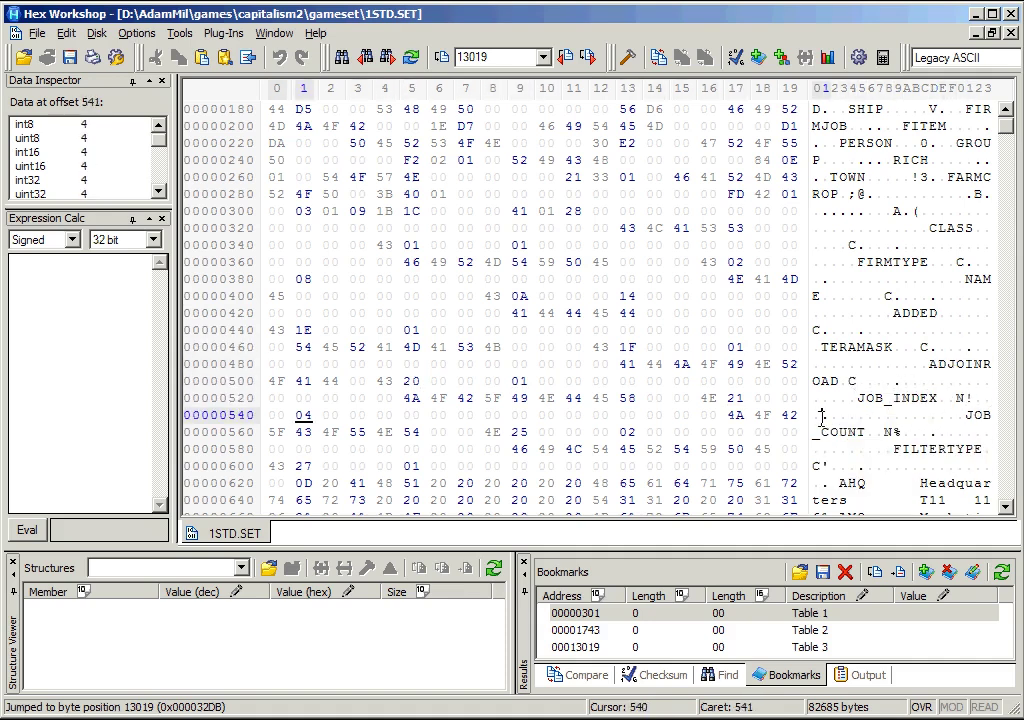
left_click(520, 432)
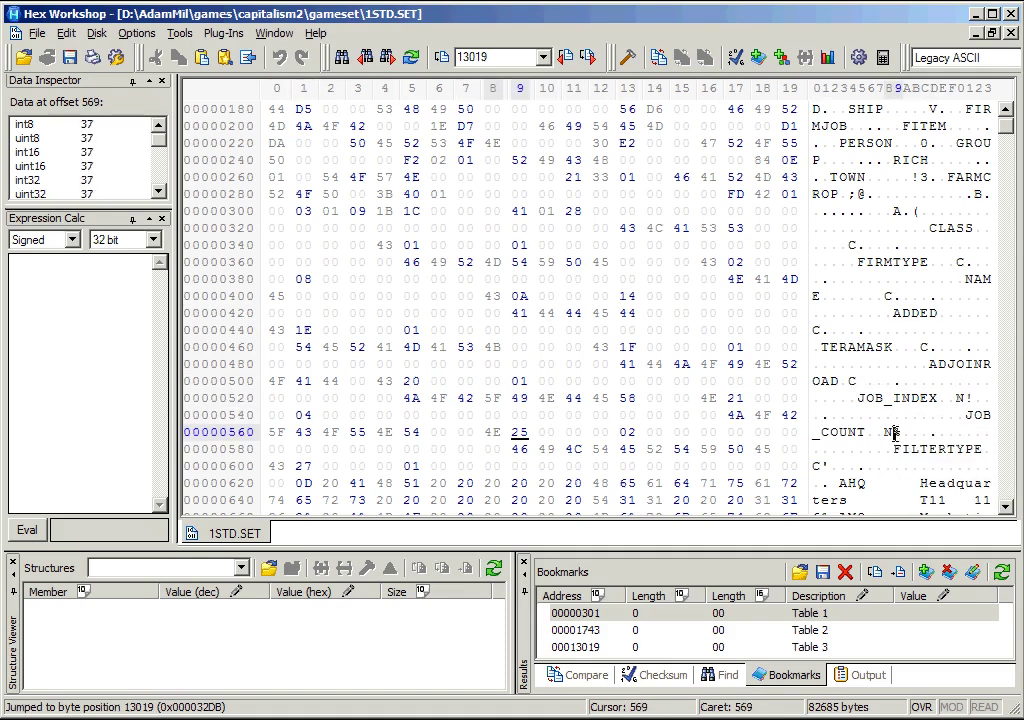
scroll("down", 3)
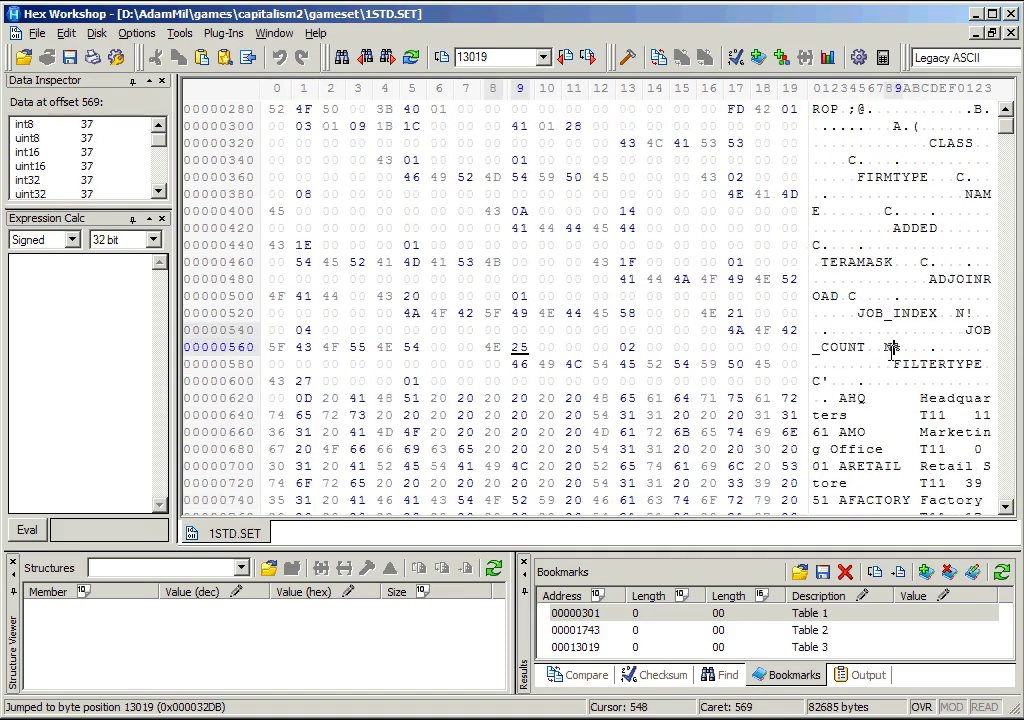
scroll("down", 3)
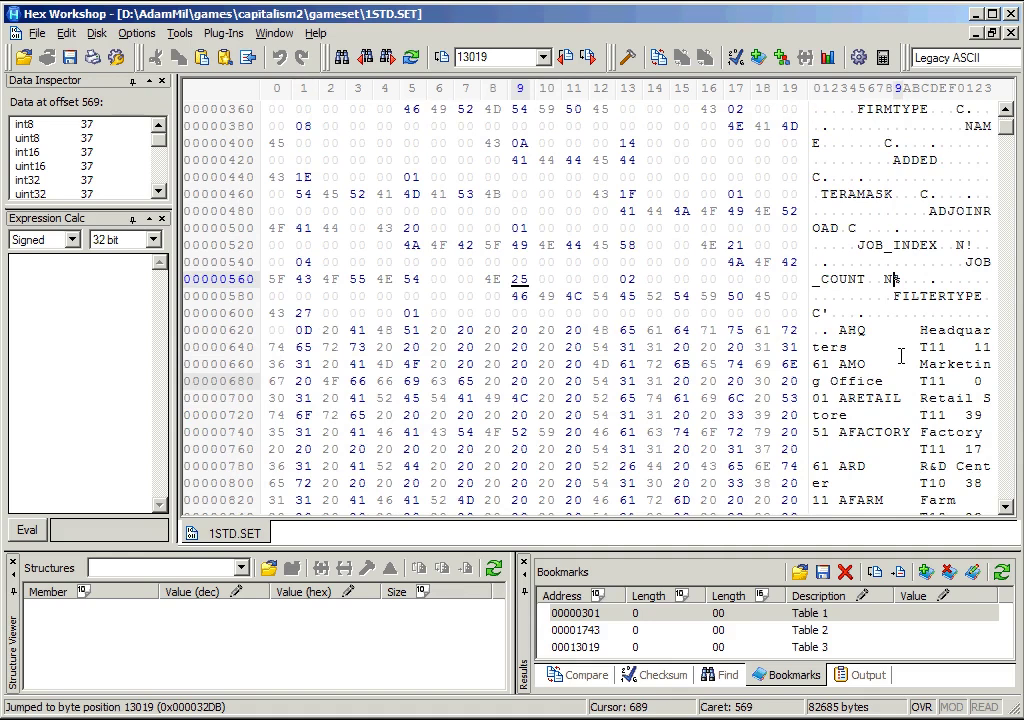
mouse_move(858, 302)
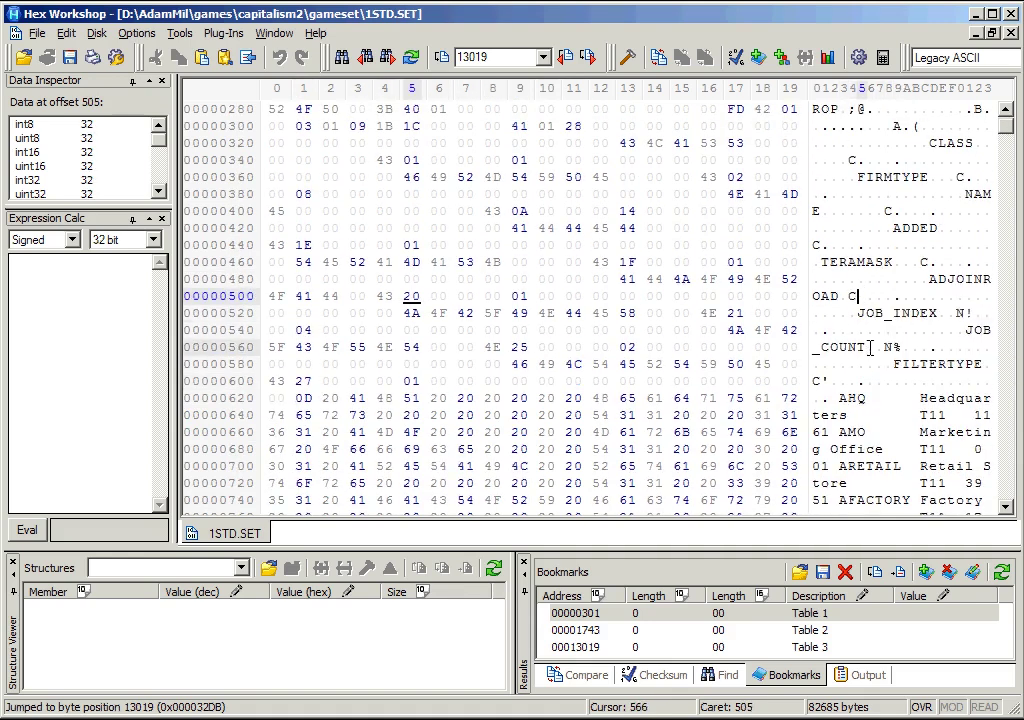
scroll("up", 3)
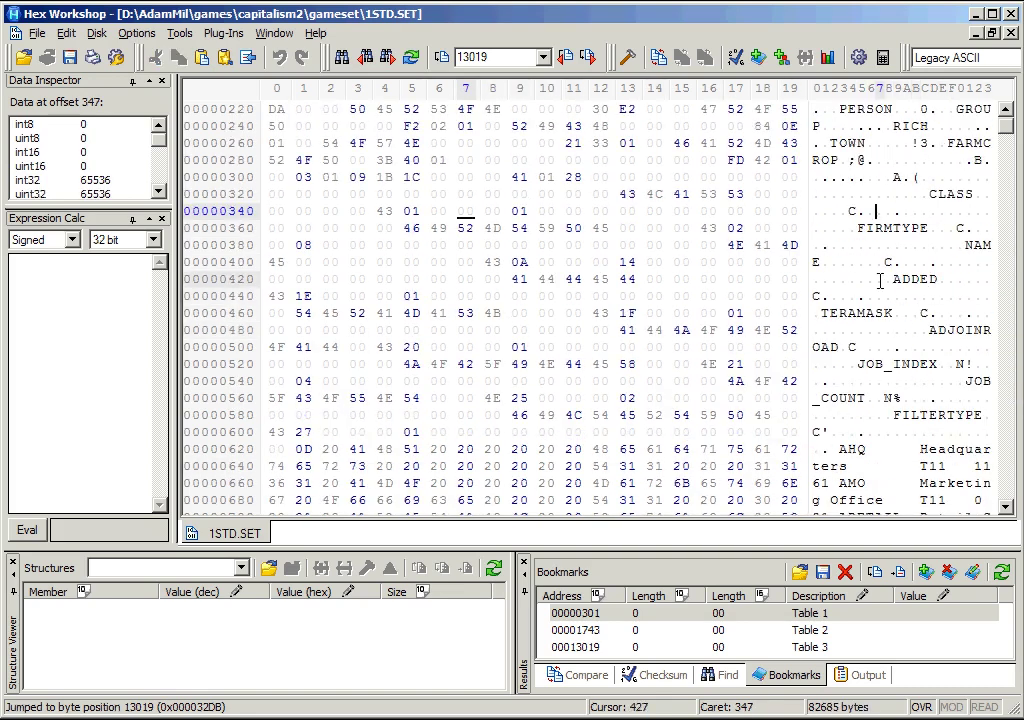
scroll("down", 3)
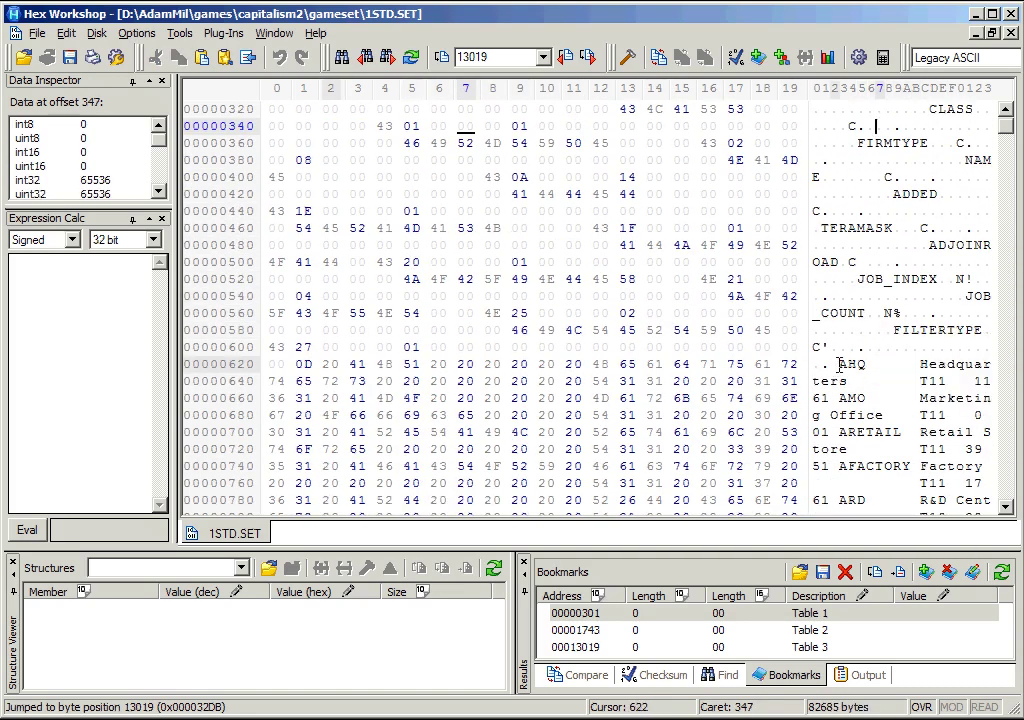
left_click(356, 364)
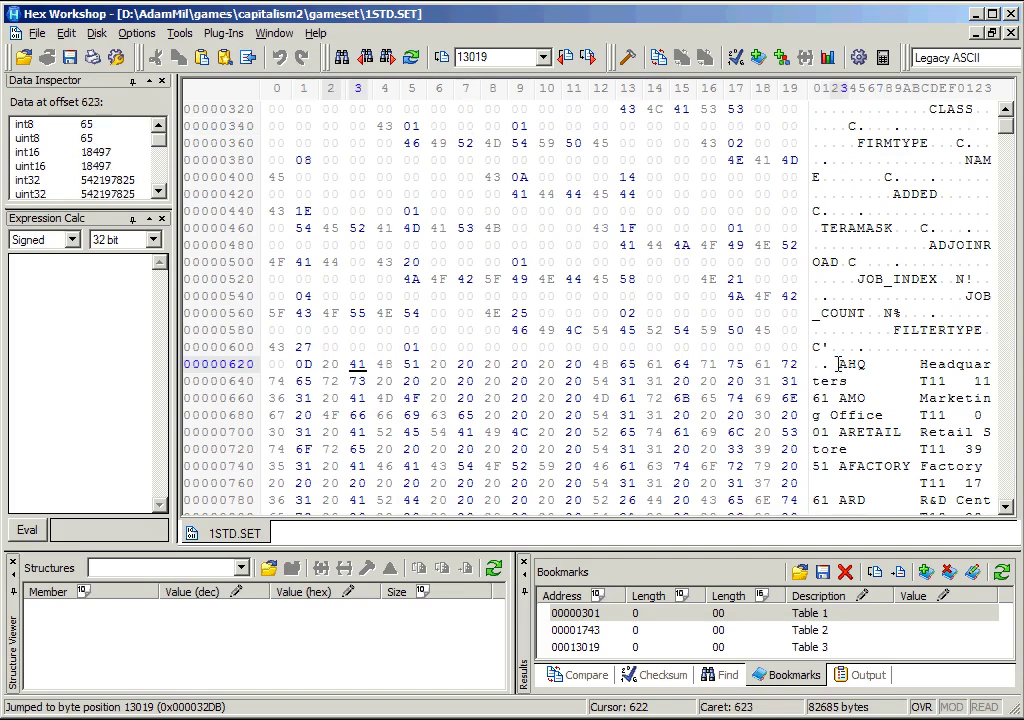
left_click(332, 364)
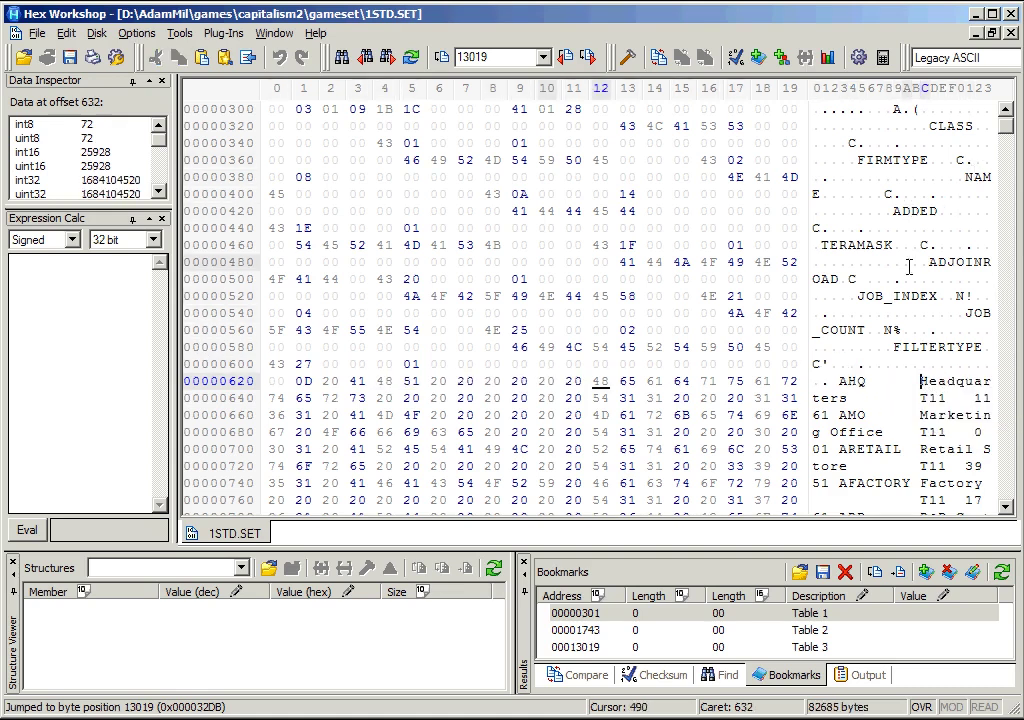
left_click_drag(602, 380, 602, 396)
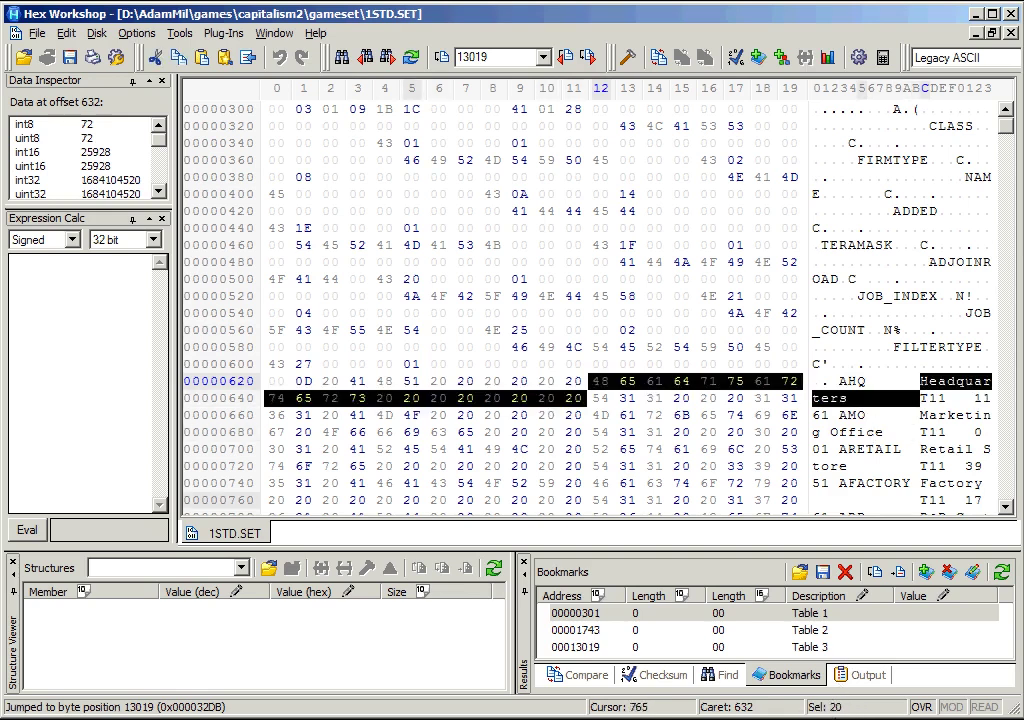
left_click(628, 398)
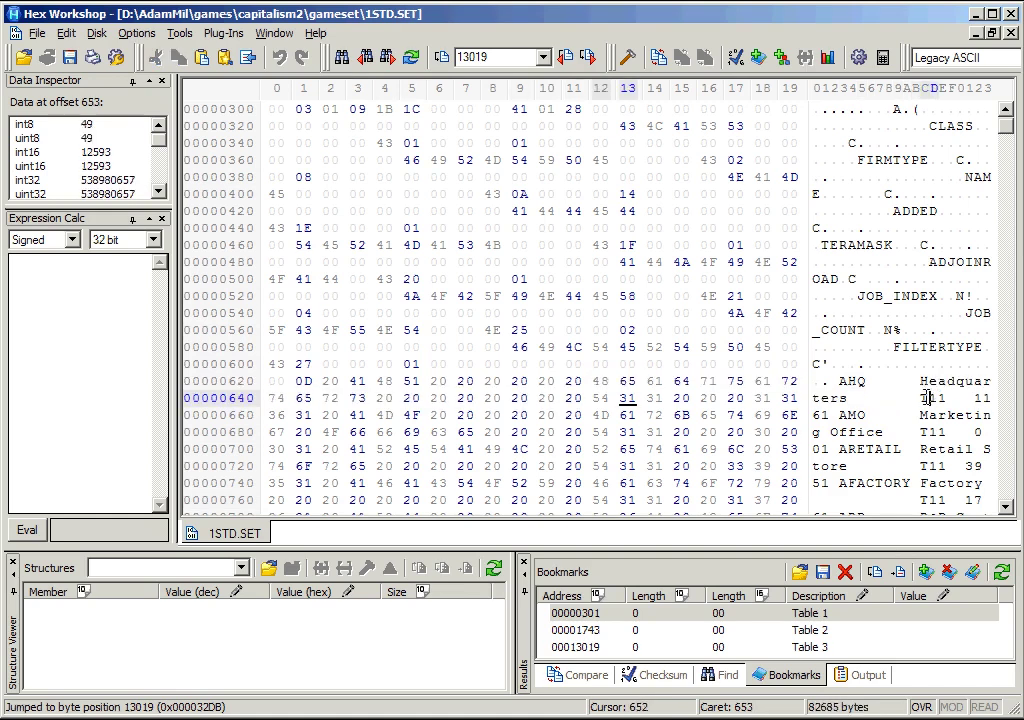
left_click(820, 228)
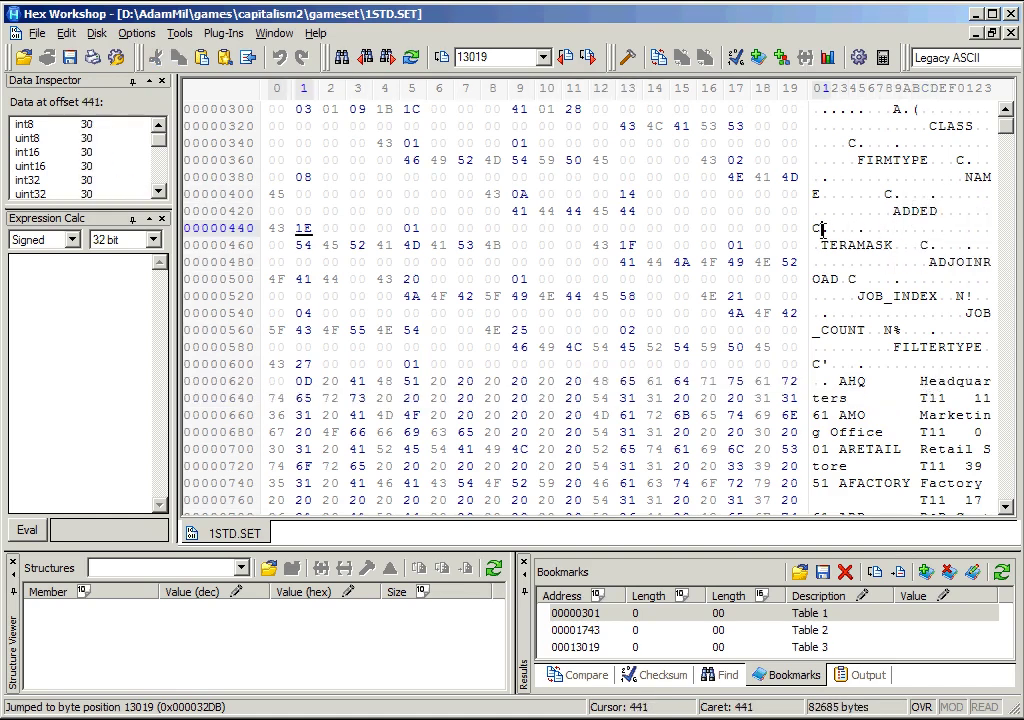
left_click(412, 228)
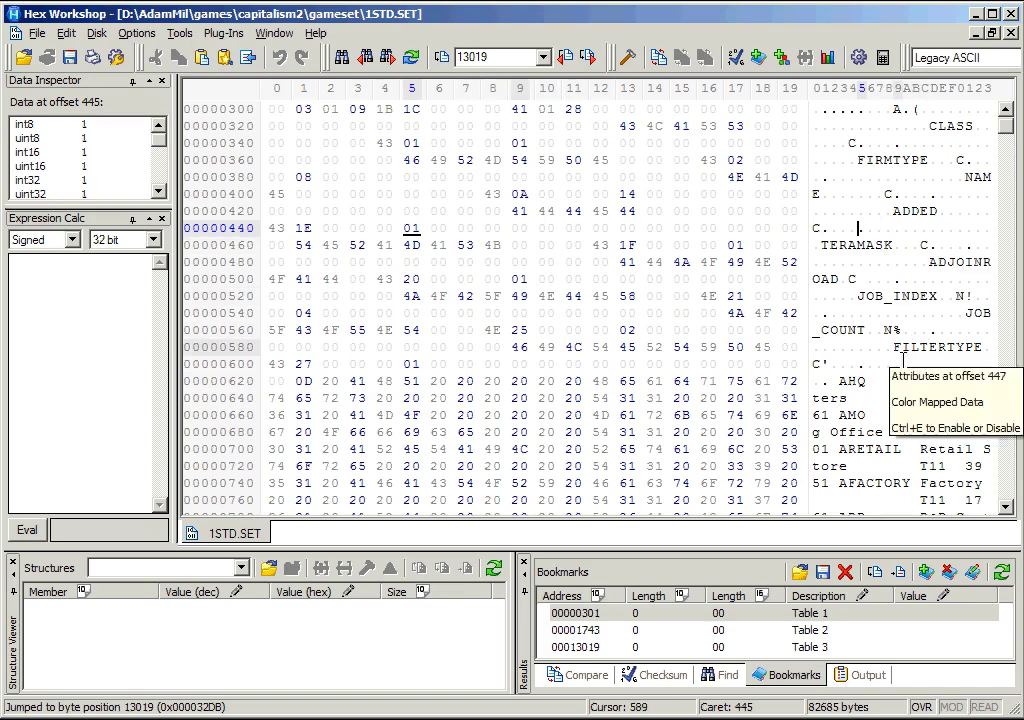
left_click(628, 398)
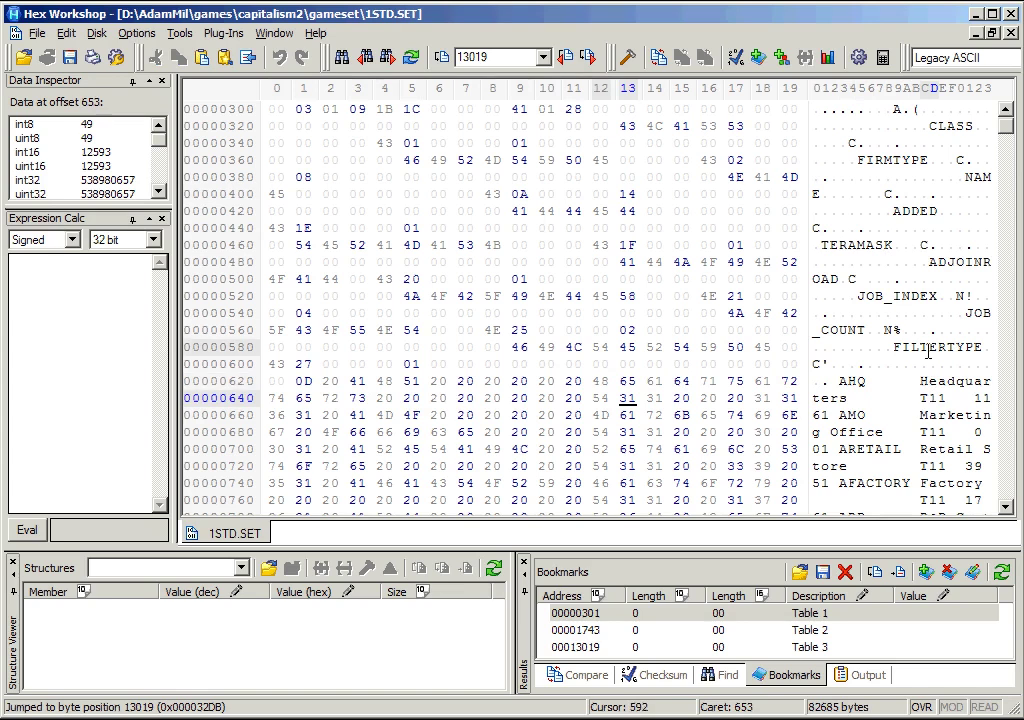
left_click(928, 244)
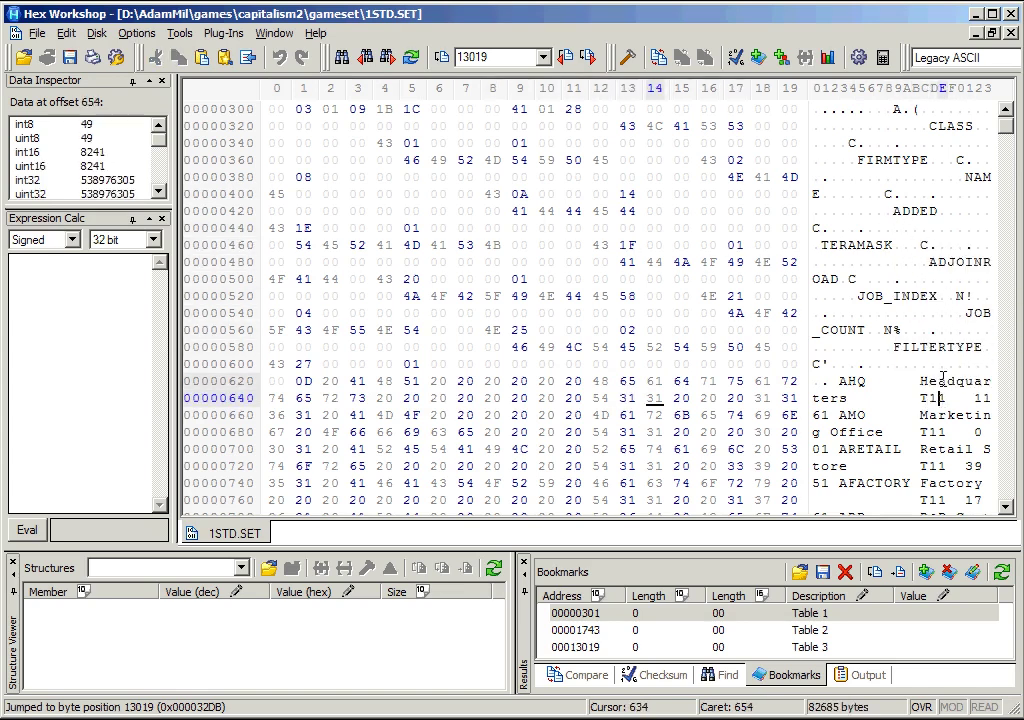
left_click(520, 280)
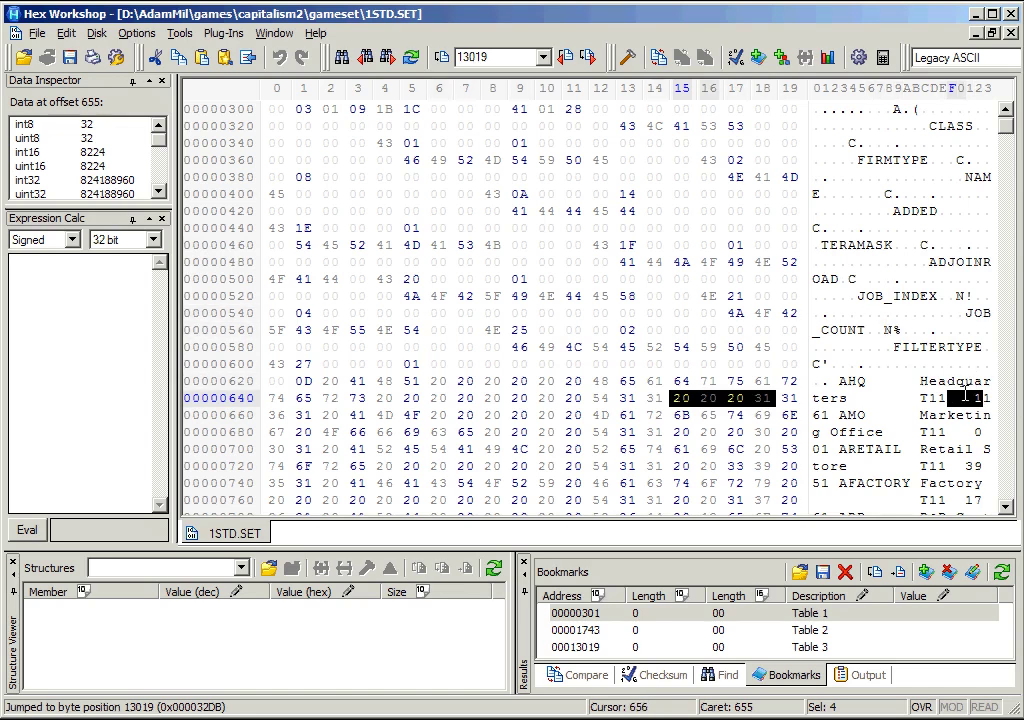
left_click(788, 398)
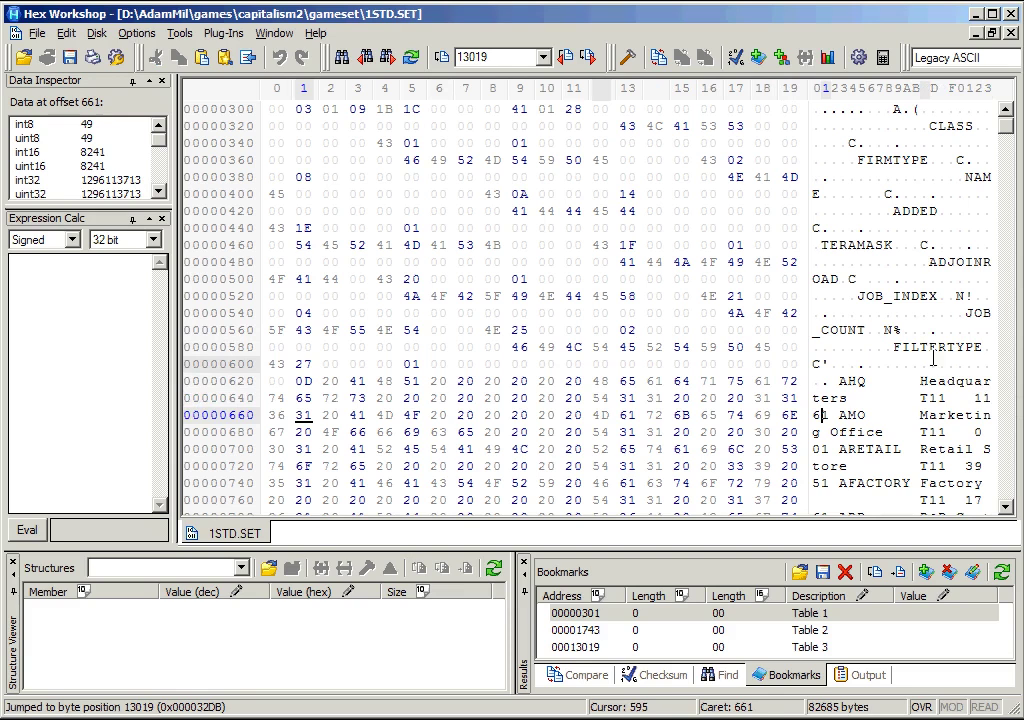
left_click(412, 364)
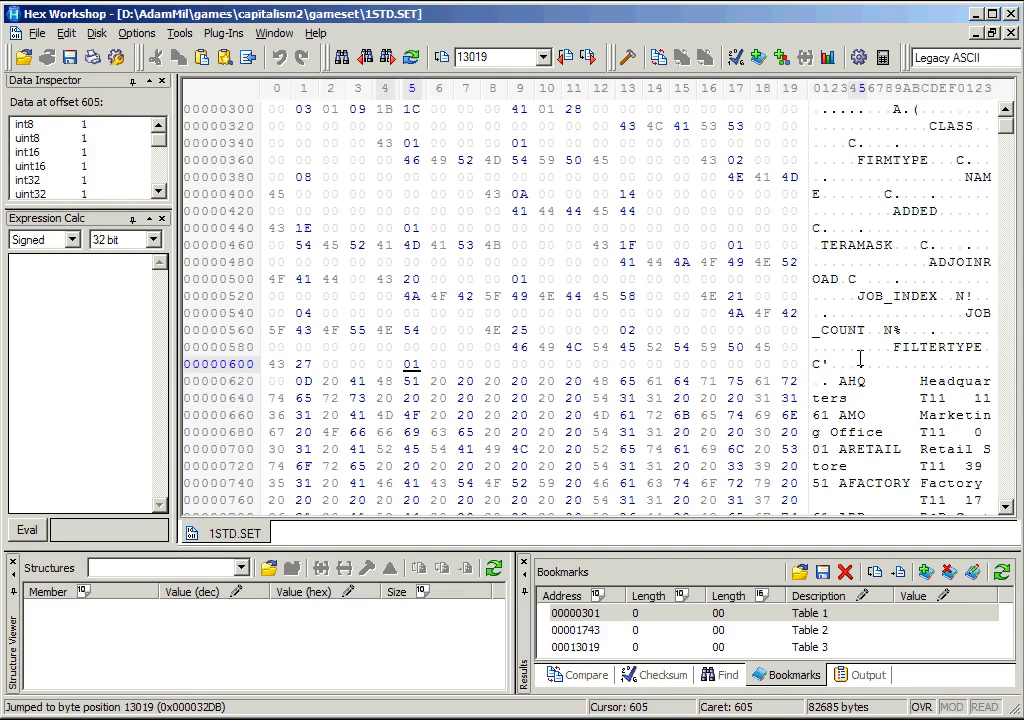
left_click(304, 414)
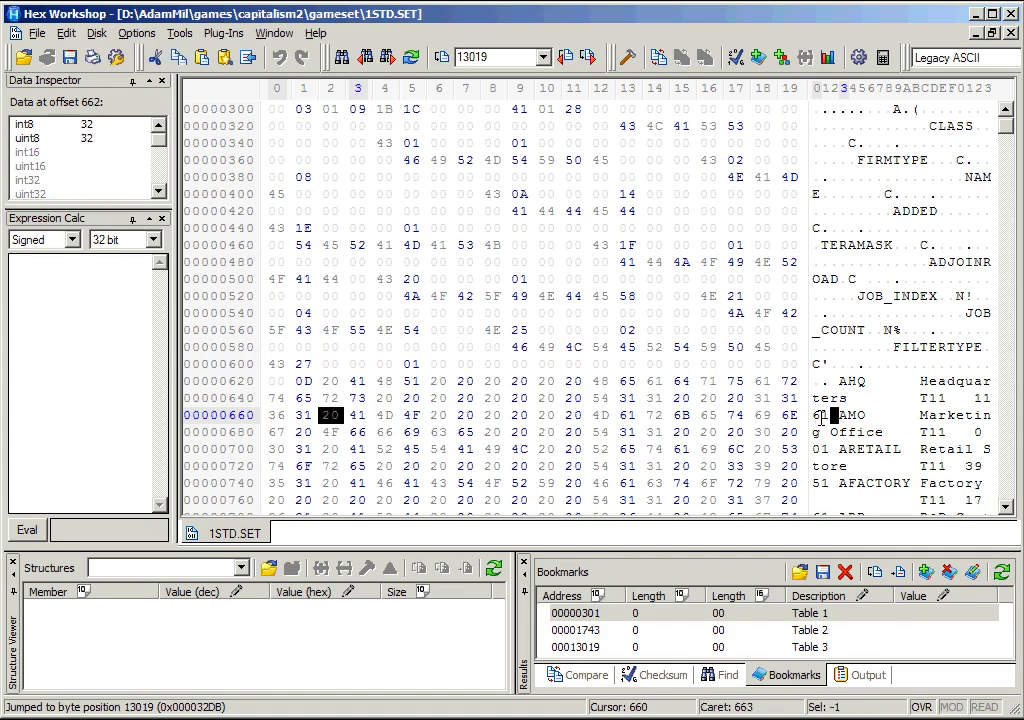
left_click(330, 380)
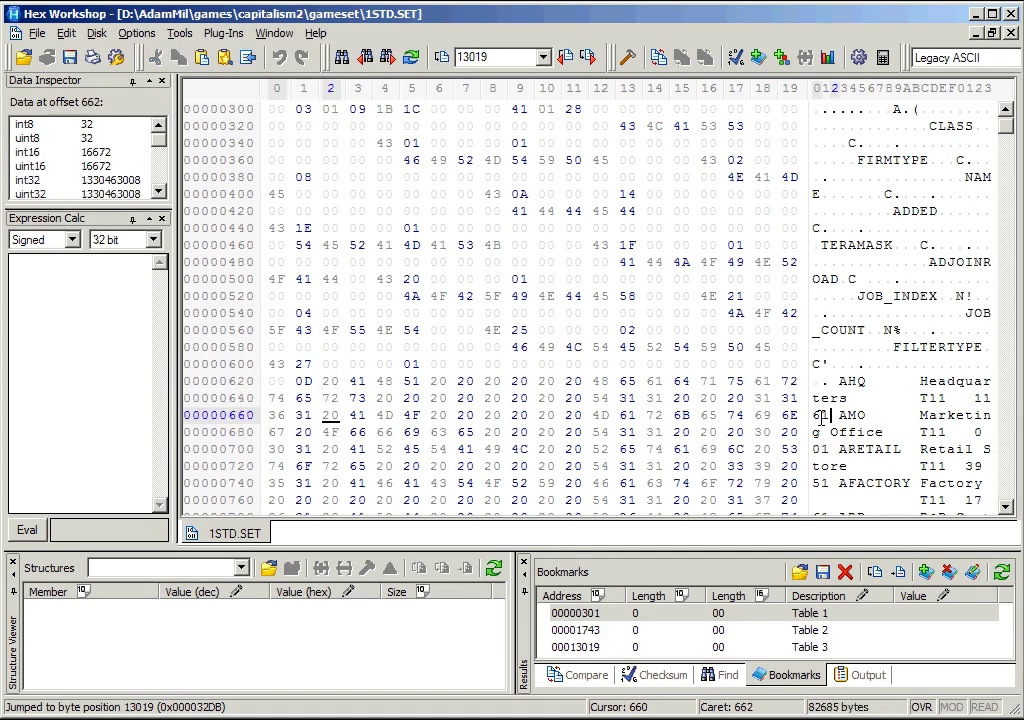
left_click(330, 380)
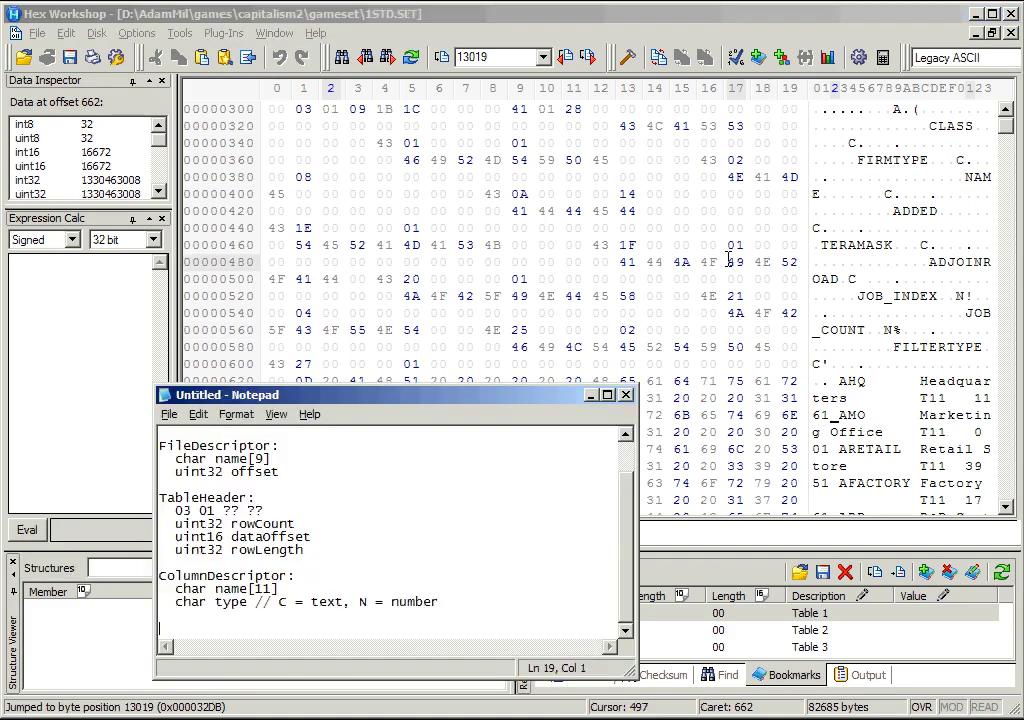
Add uint32 offset and length fields, checking the ADDED entry and offset 449 bytes
type("ui")
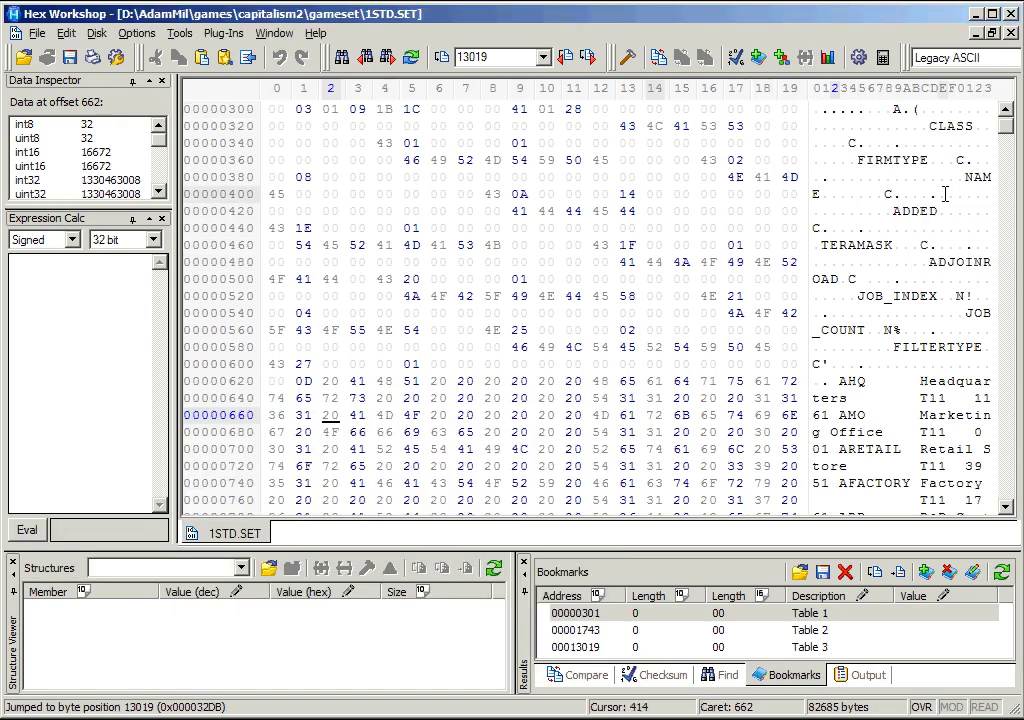
left_click(656, 194)
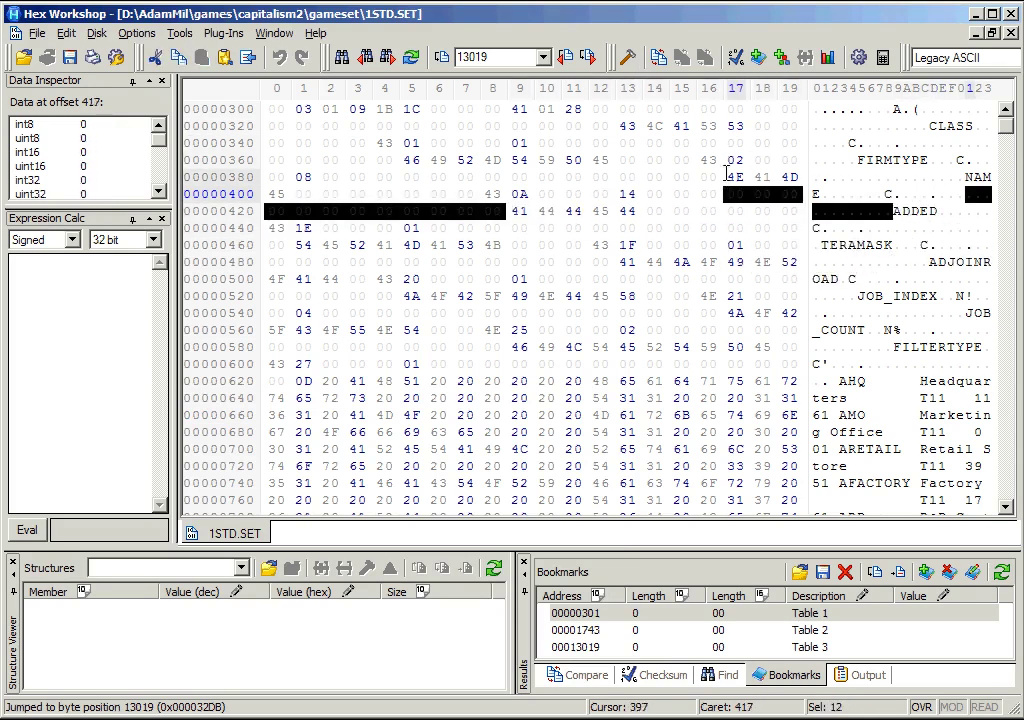
mouse_move(912, 140)
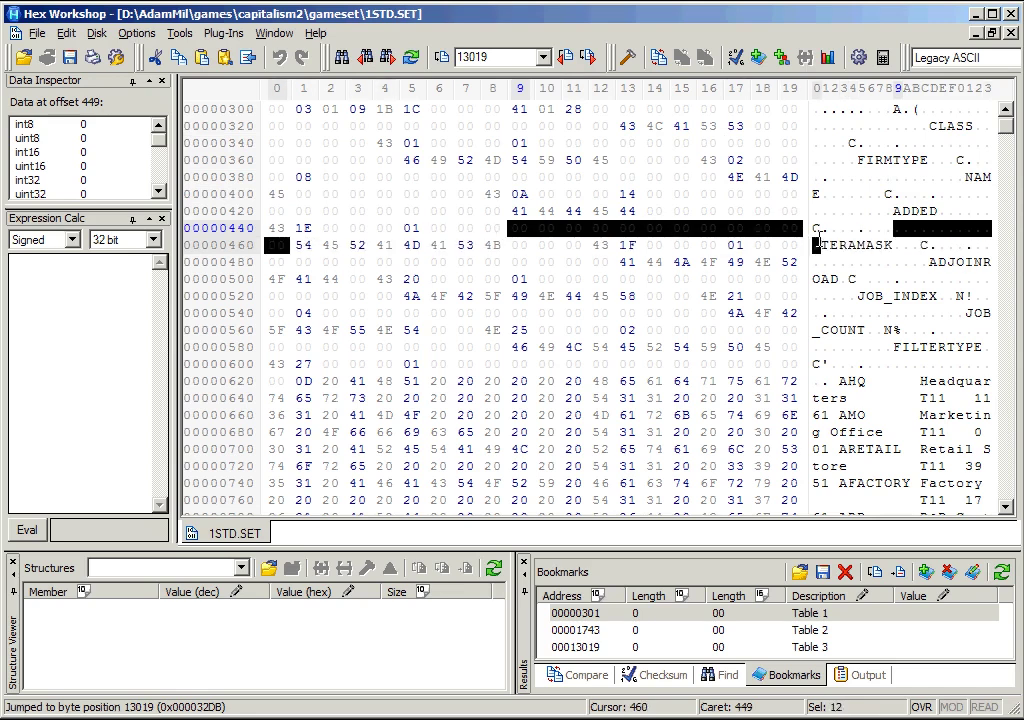
left_click(656, 262)
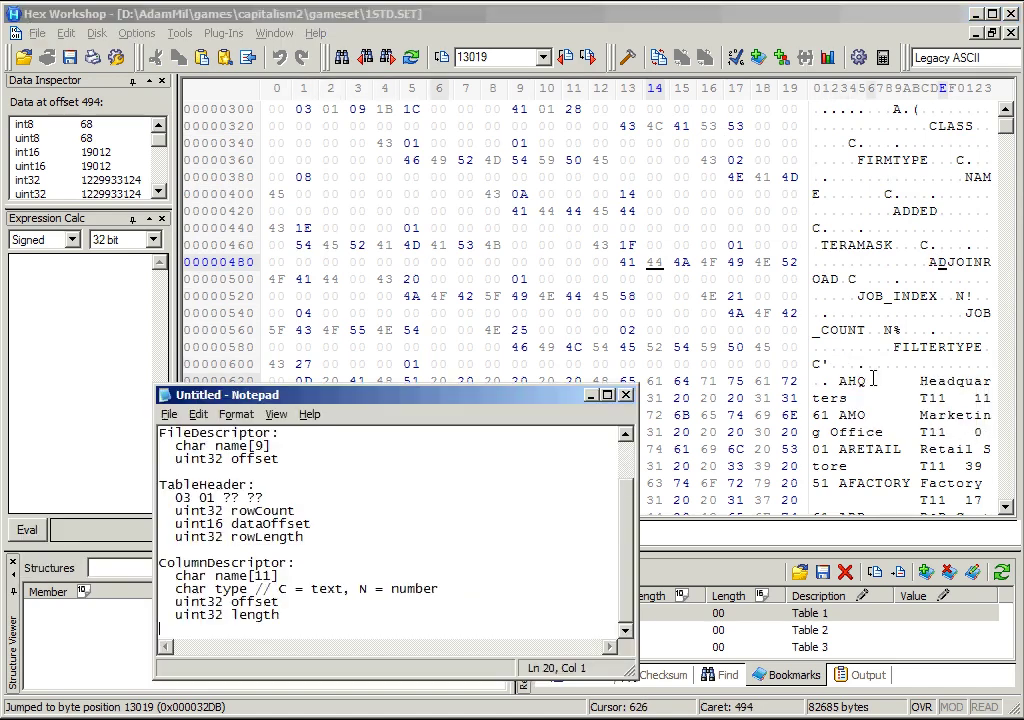
Begin a 'byte[' _pad padding line under ColumnDescriptor
type("byt")
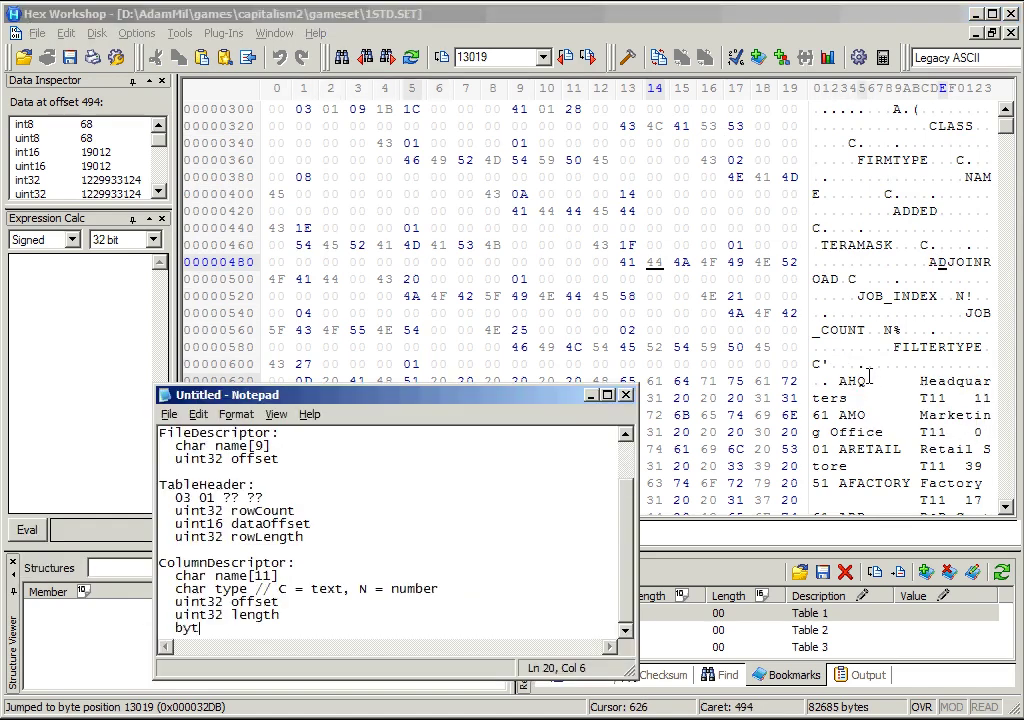
type("e[")
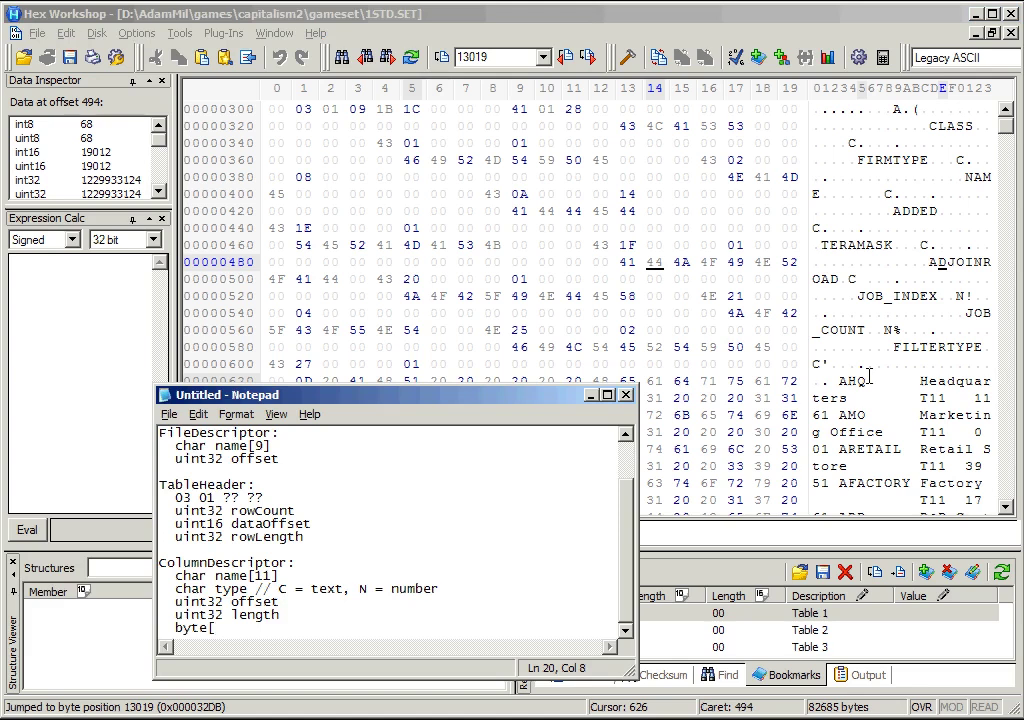
type("_pad")
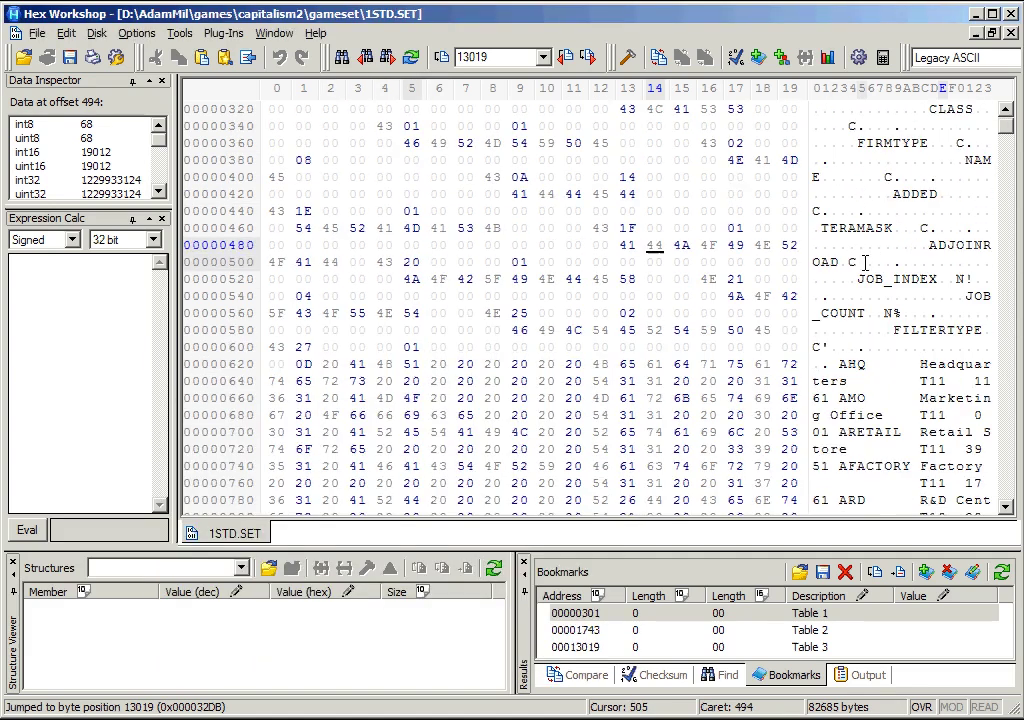
Write the ColumnDescriptor padding array and a 'byte _padding[18]' field under TableHeader
scroll("up", 3)
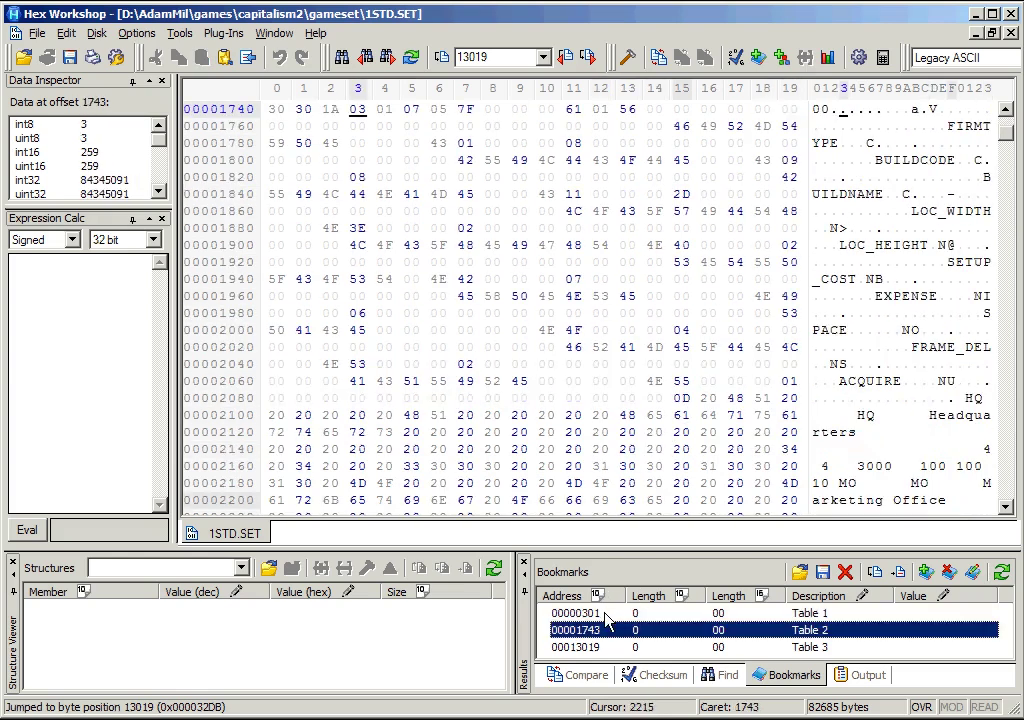
mouse_move(880, 168)
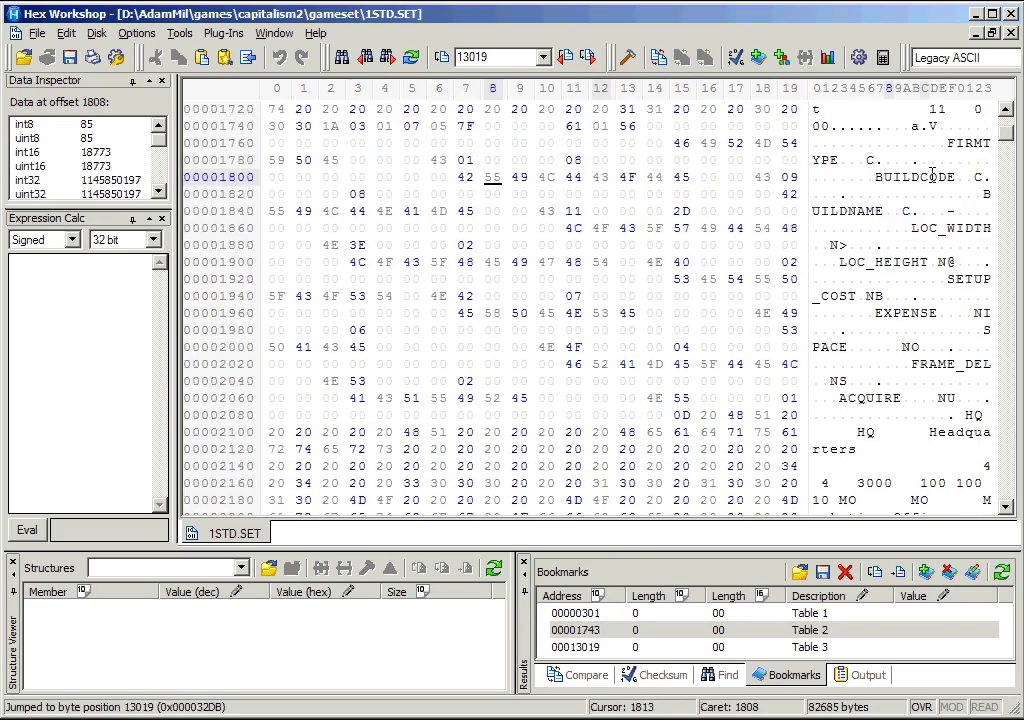
mouse_move(652, 292)
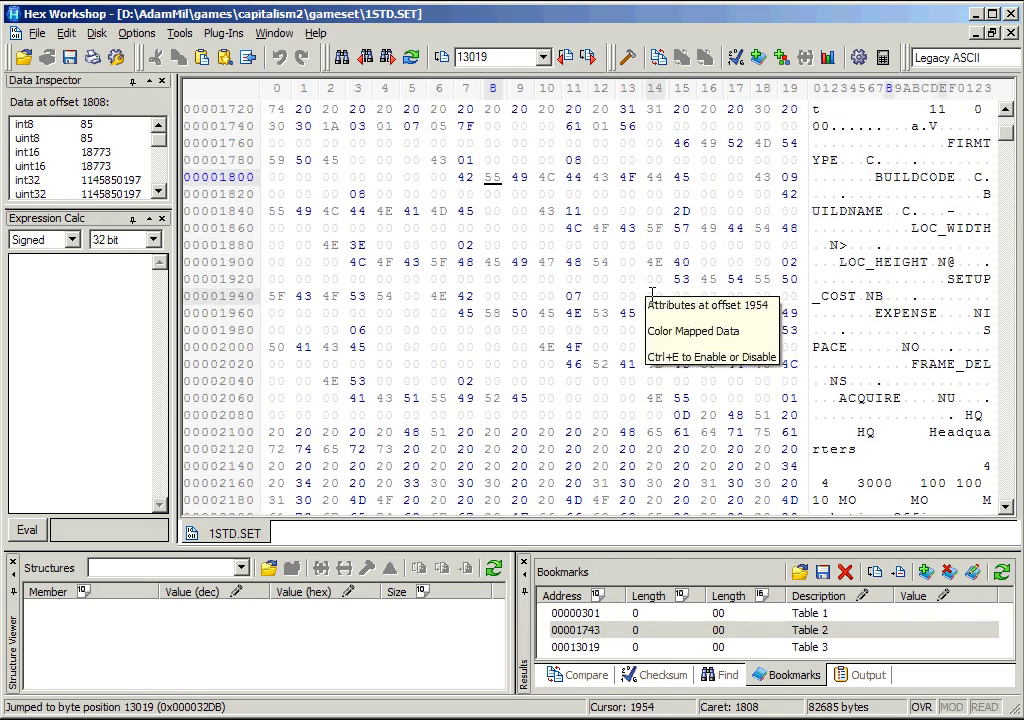
mouse_move(444, 348)
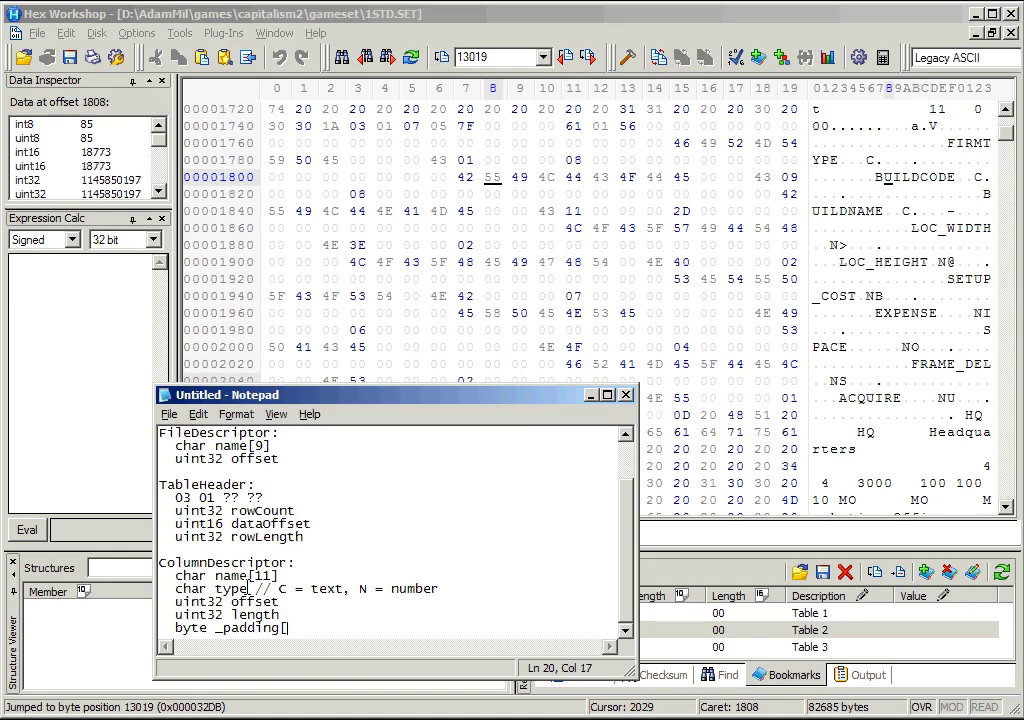
type("1")
type("byte")
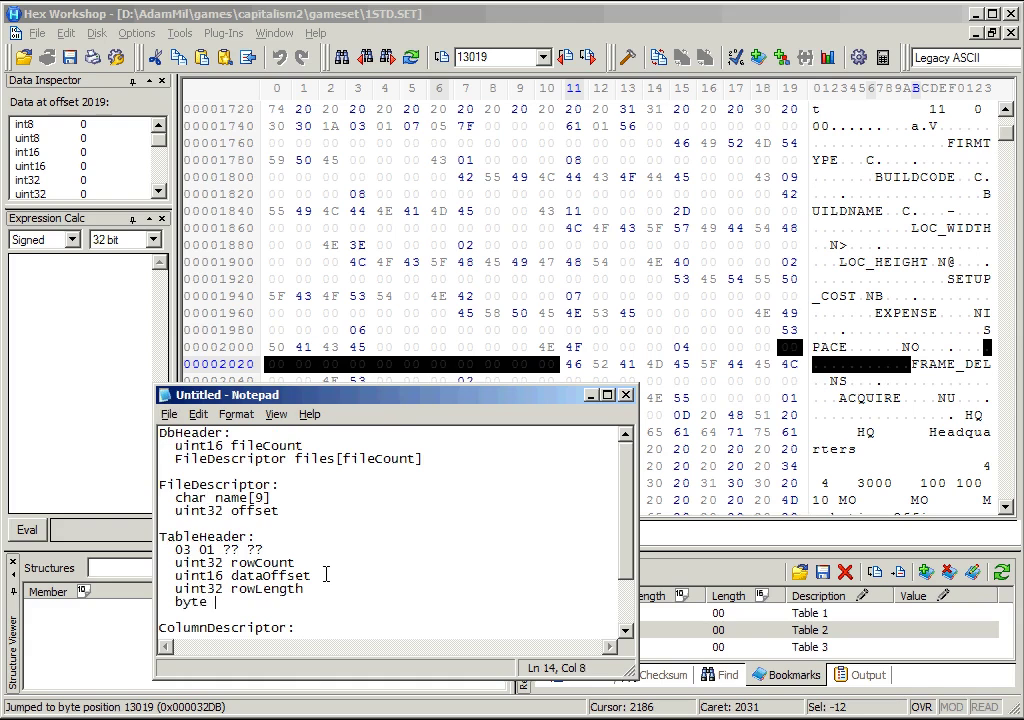
type("_padding[")
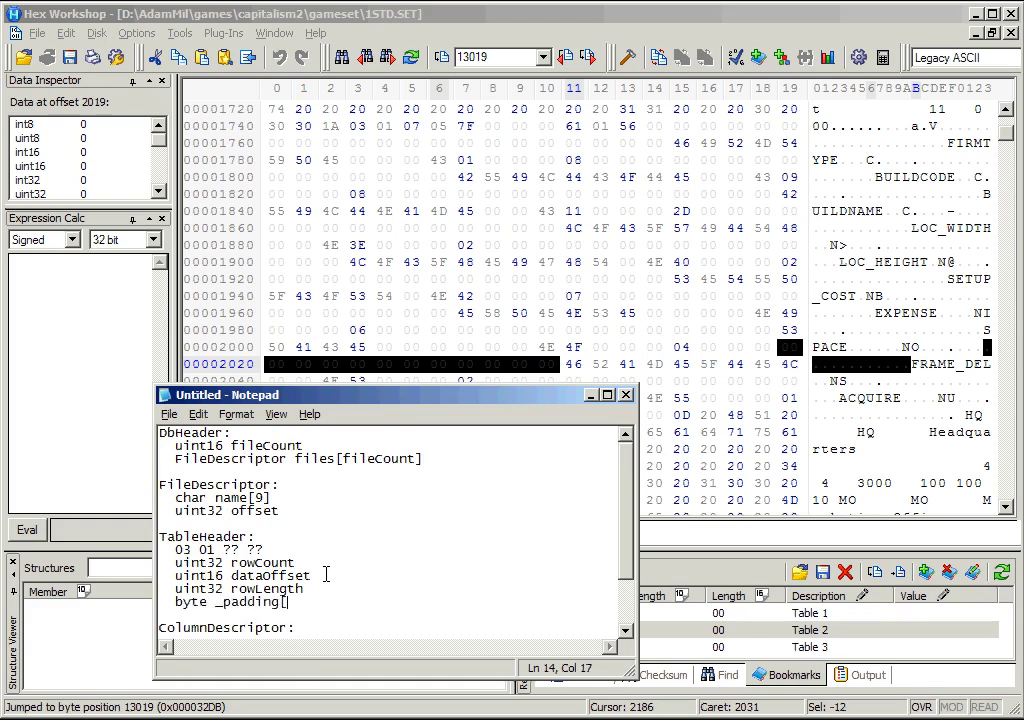
type("18")
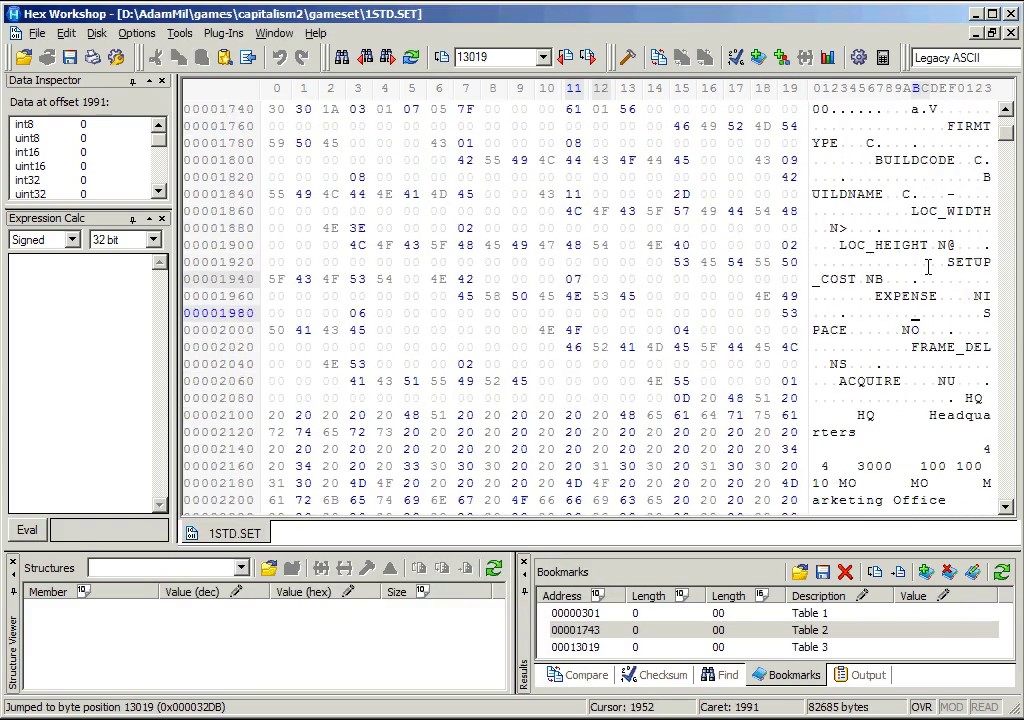
Scroll to the data after the column descriptors, place the caret there and scroll back up
scroll("down", 3)
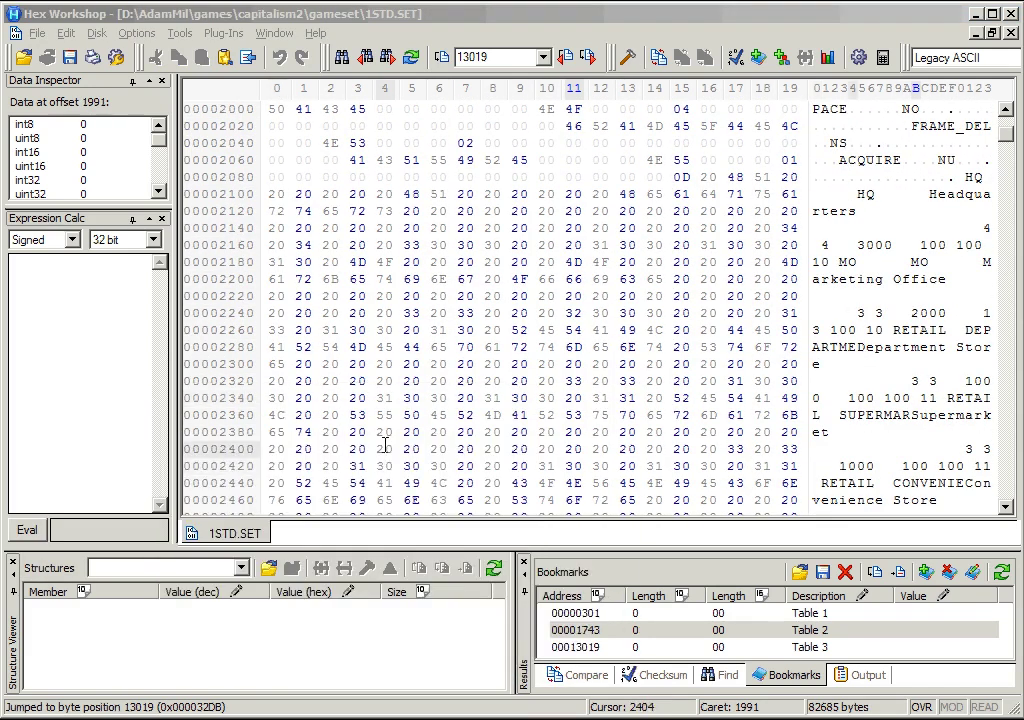
left_click(546, 160)
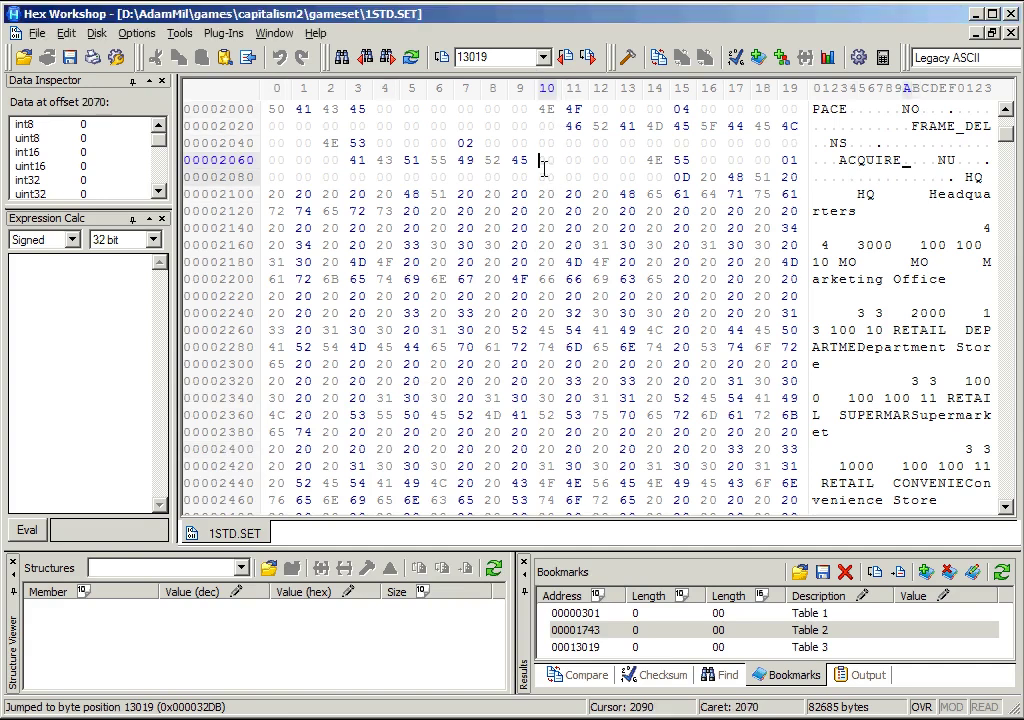
scroll("up", 3)
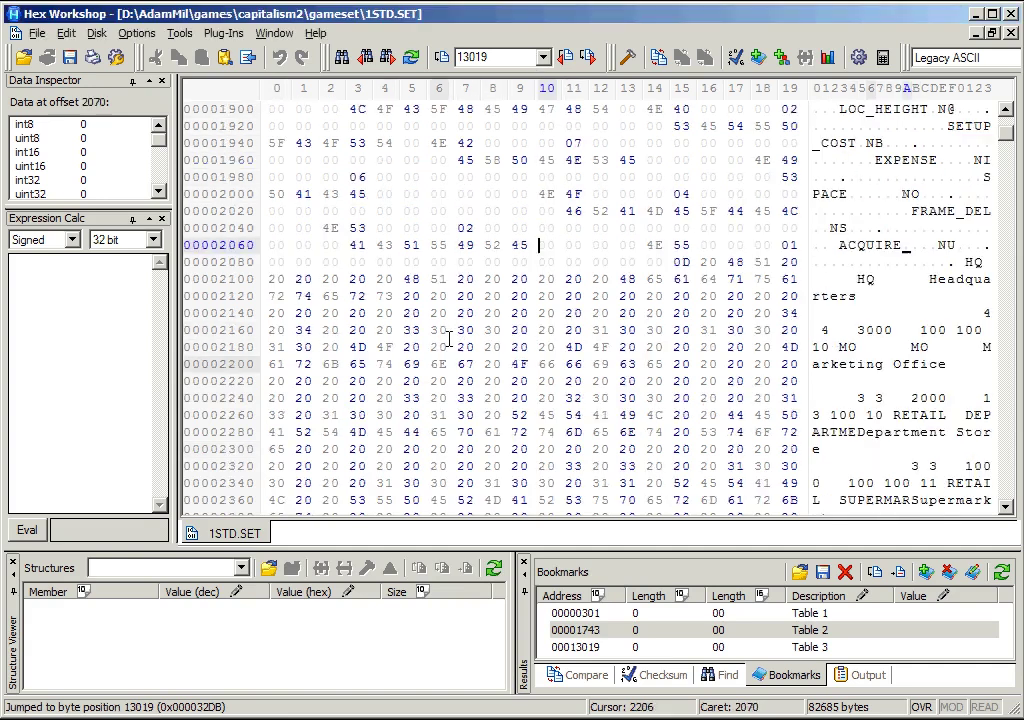
scroll("up", 3)
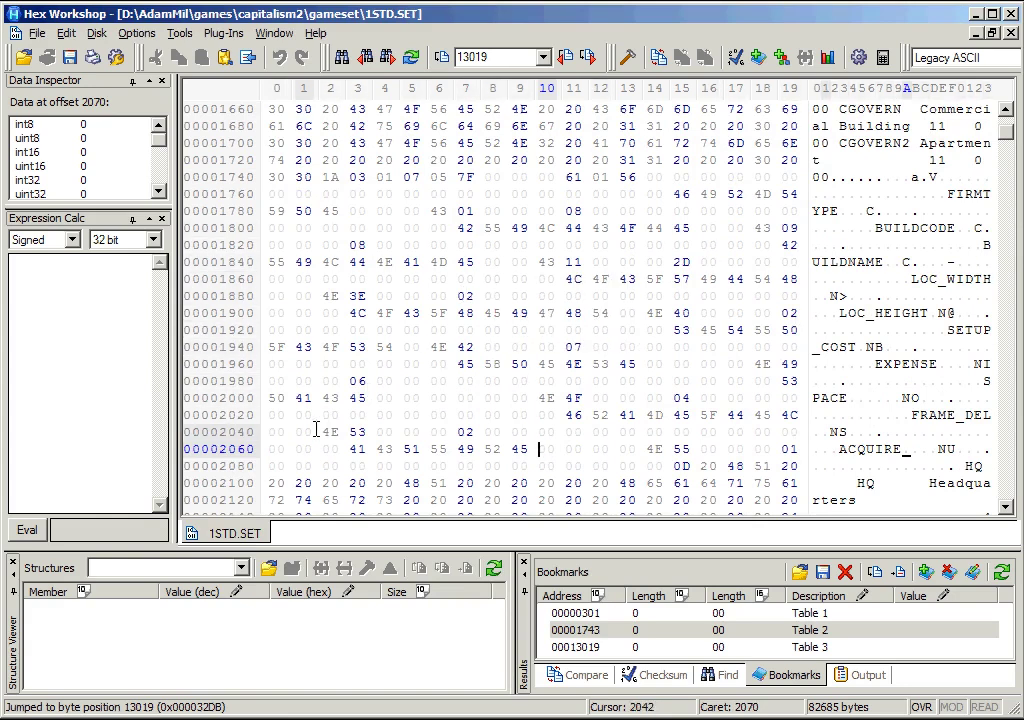
mouse_move(256, 496)
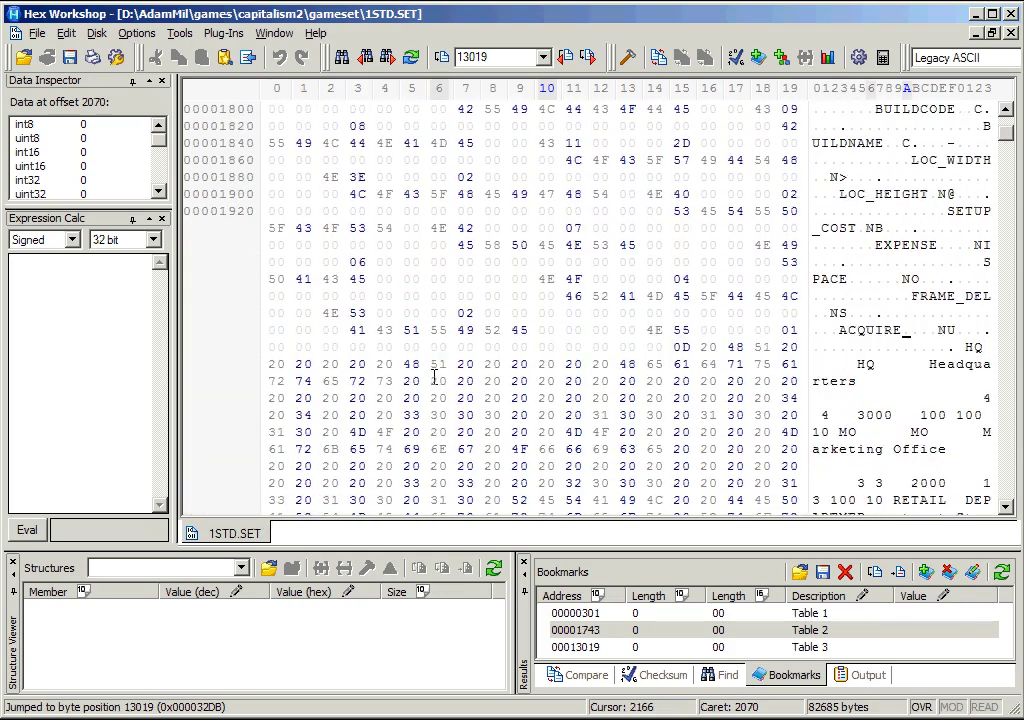
scroll("up", 3)
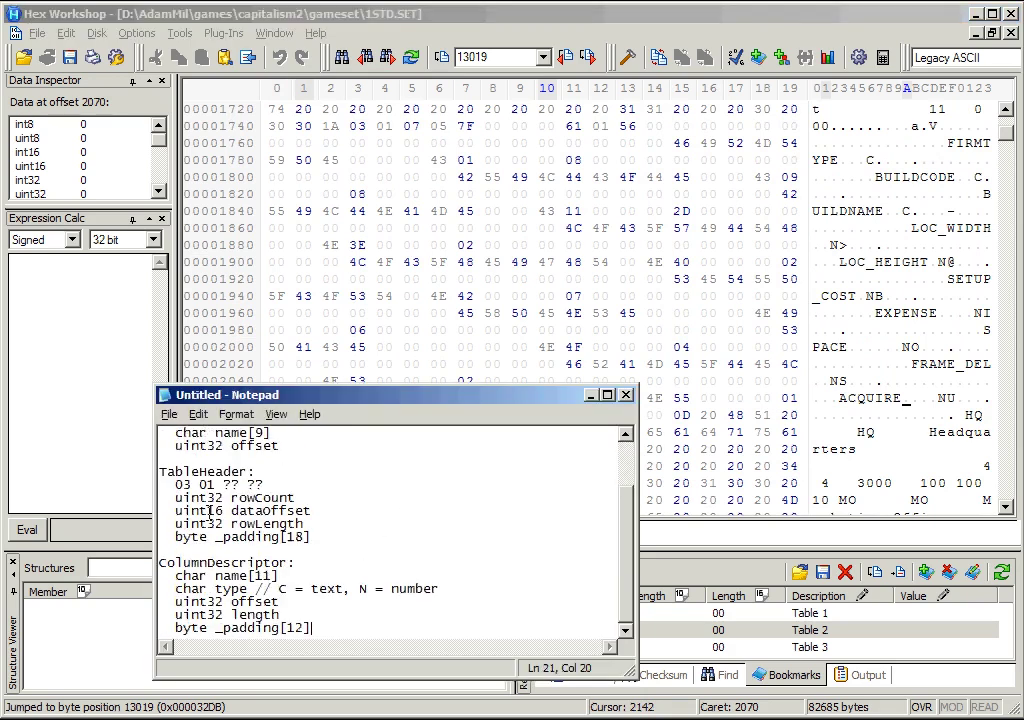
mouse_move(478, 280)
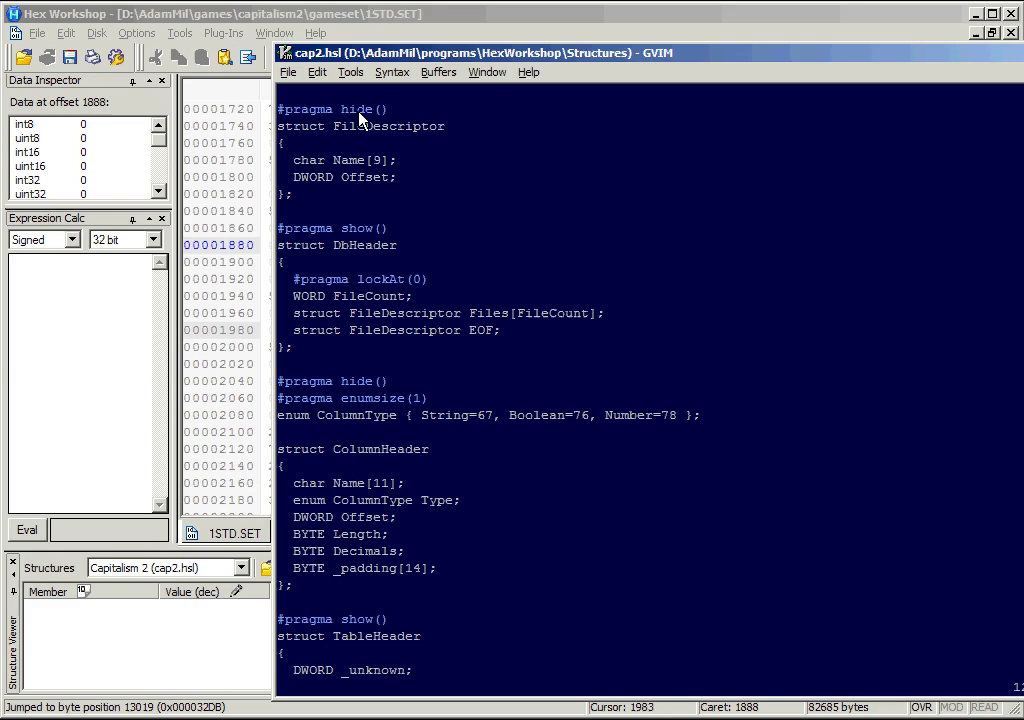
mouse_move(348, 378)
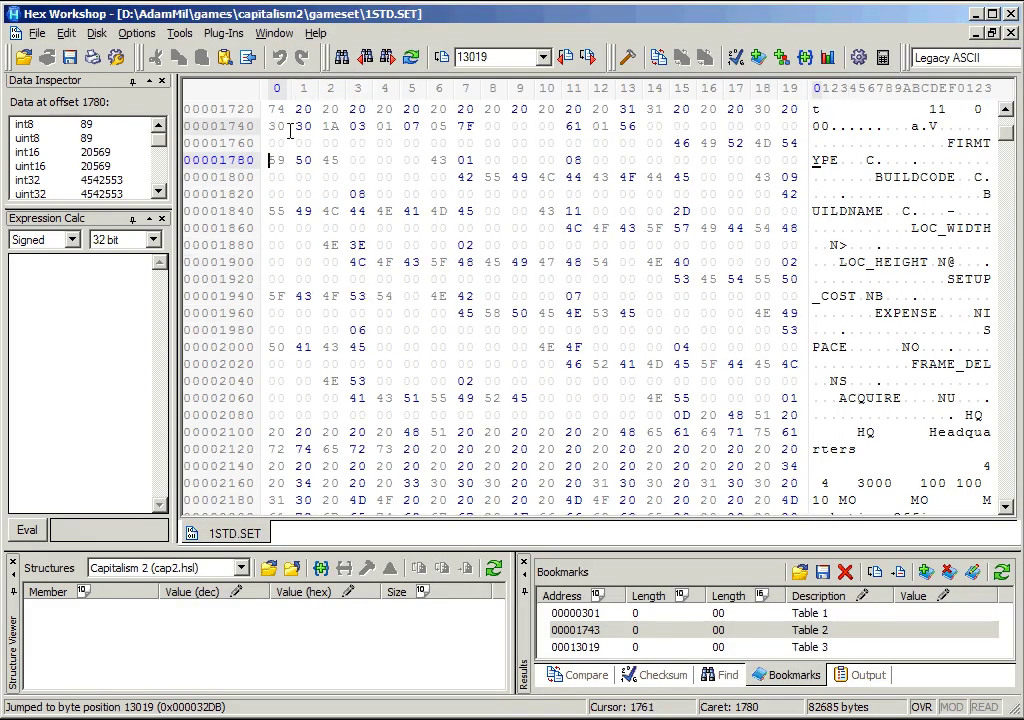
Add the DbHeader structure at offset 0 of 1STD.SET via the hex view context menu
right_click(300, 108)
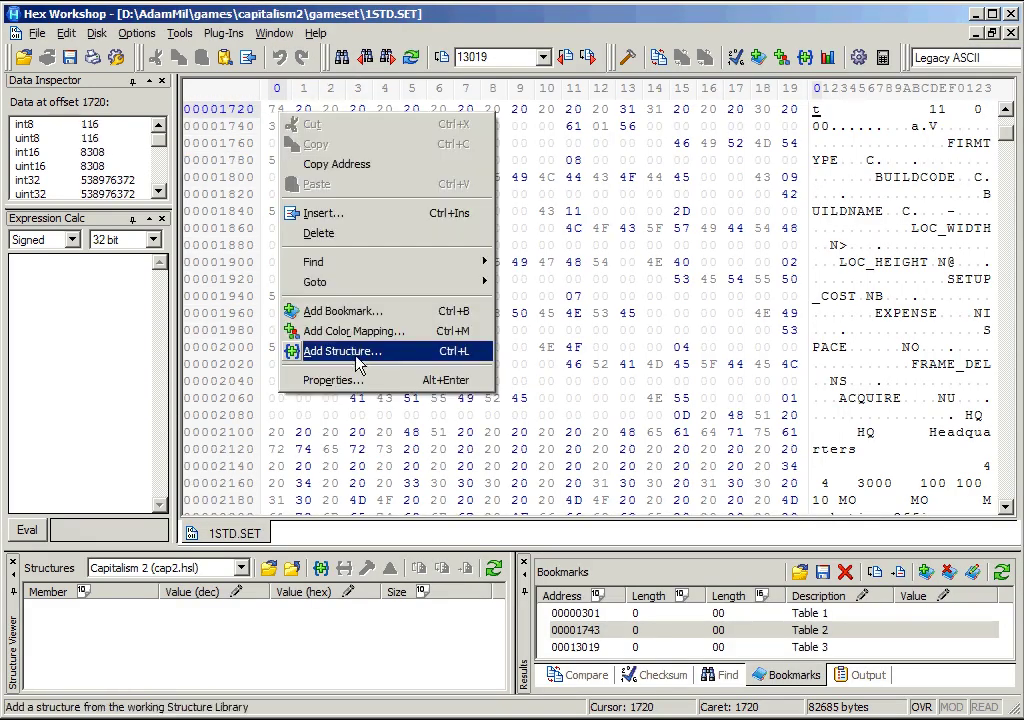
left_click(342, 352)
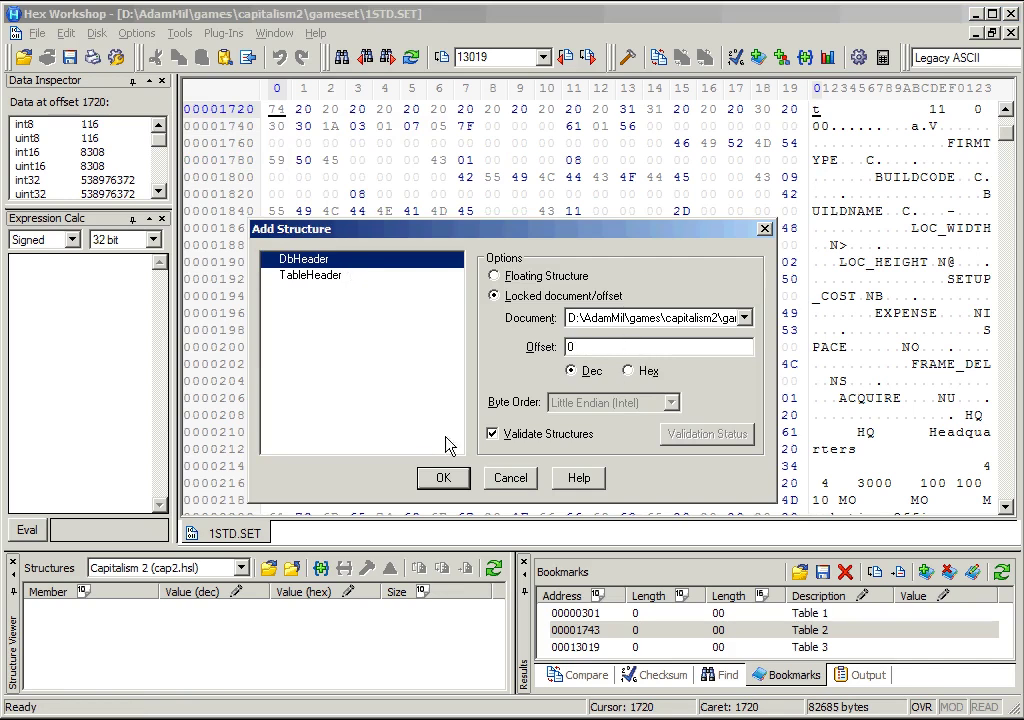
left_click(442, 476)
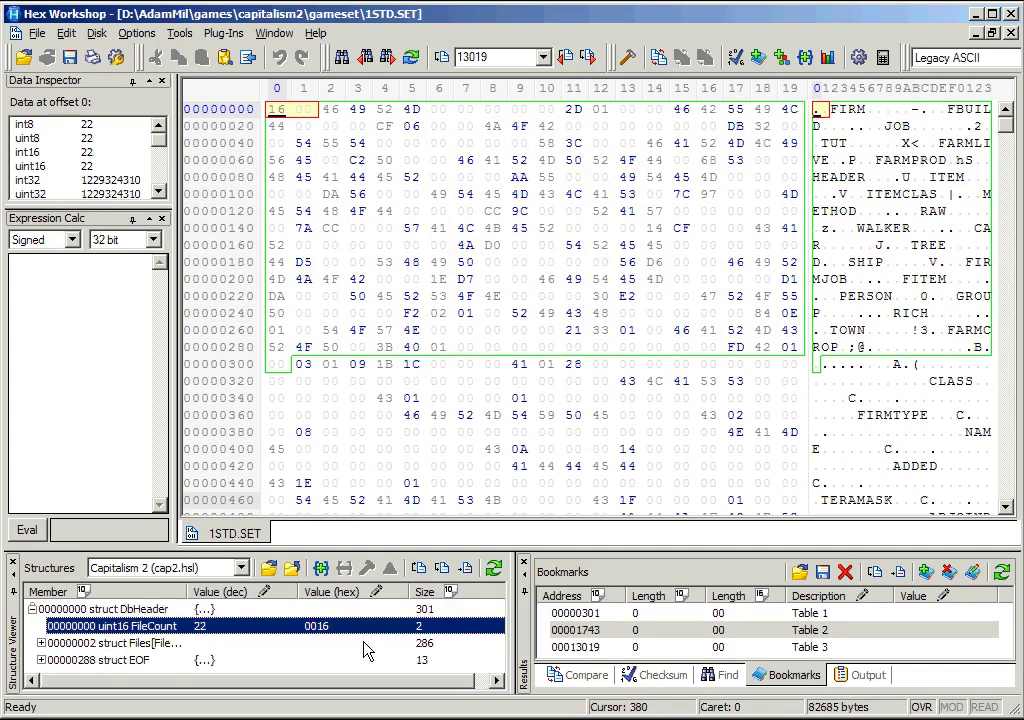
Expand and collapse DbHeader's Files entries, then bring up Add Structure again
left_click(332, 108)
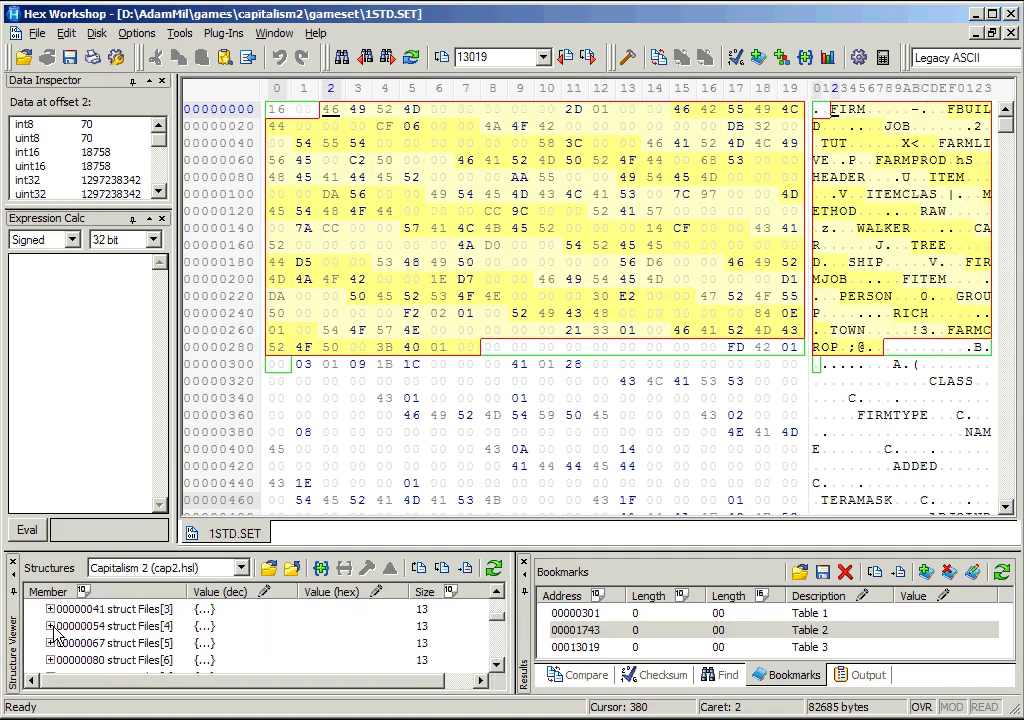
left_click(50, 624)
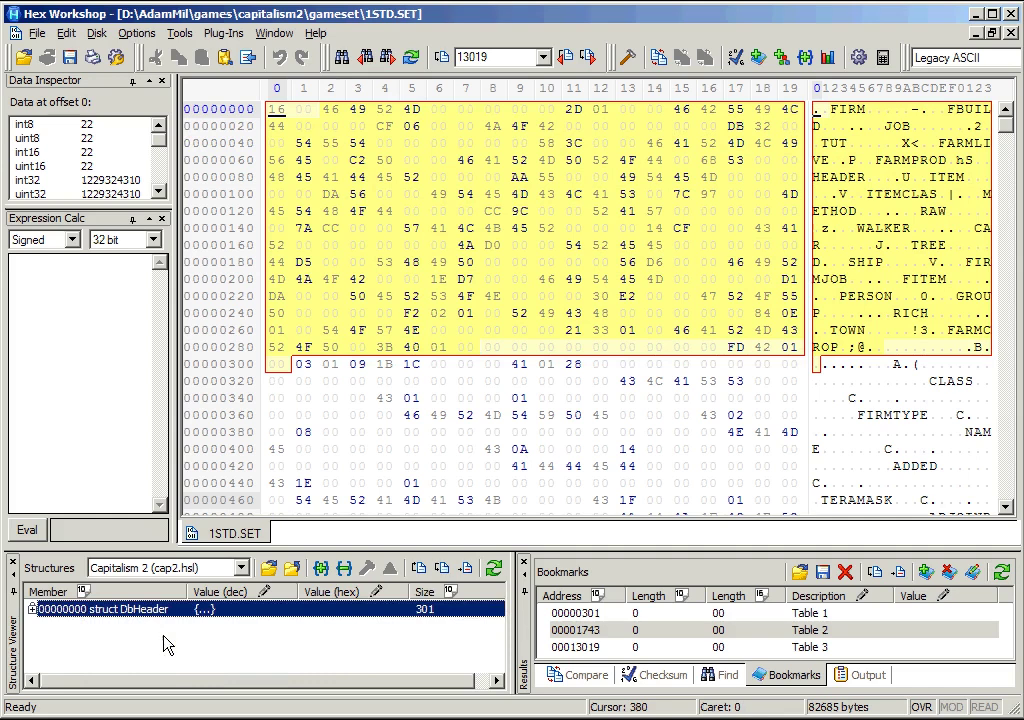
left_click(304, 364)
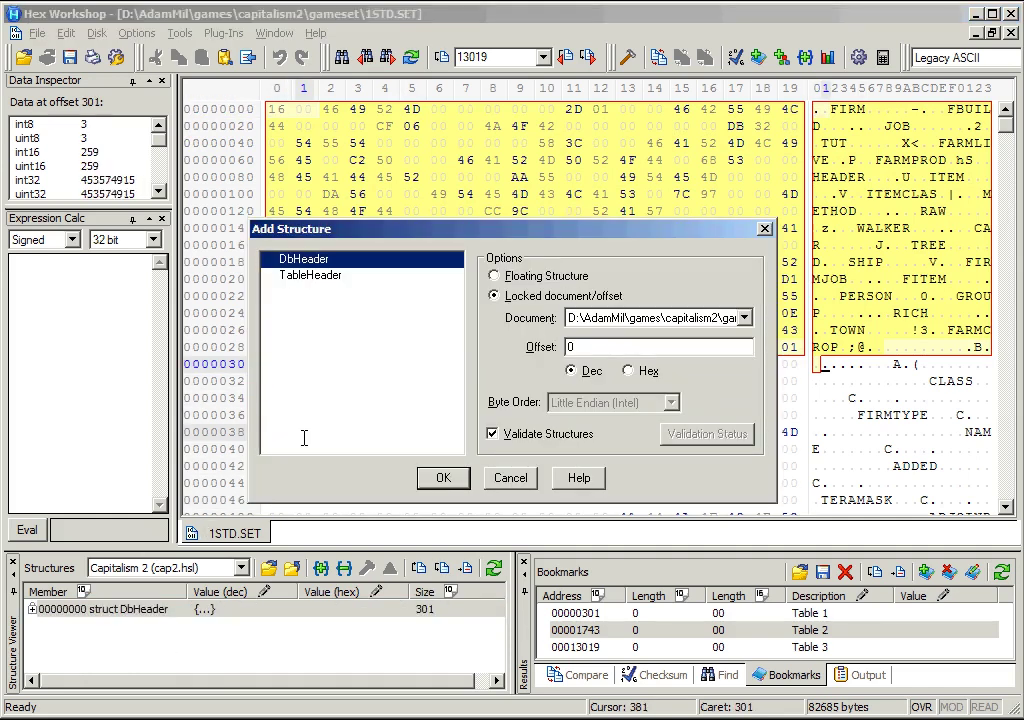
Apply the TableHeader structure at offset 301
type("3")
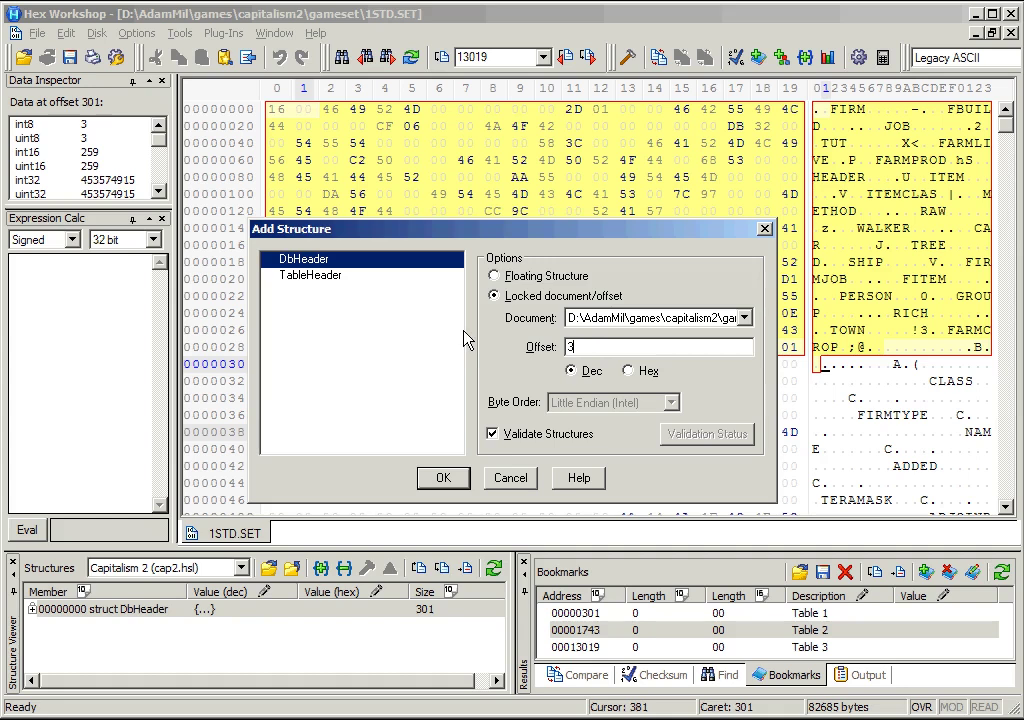
type("01")
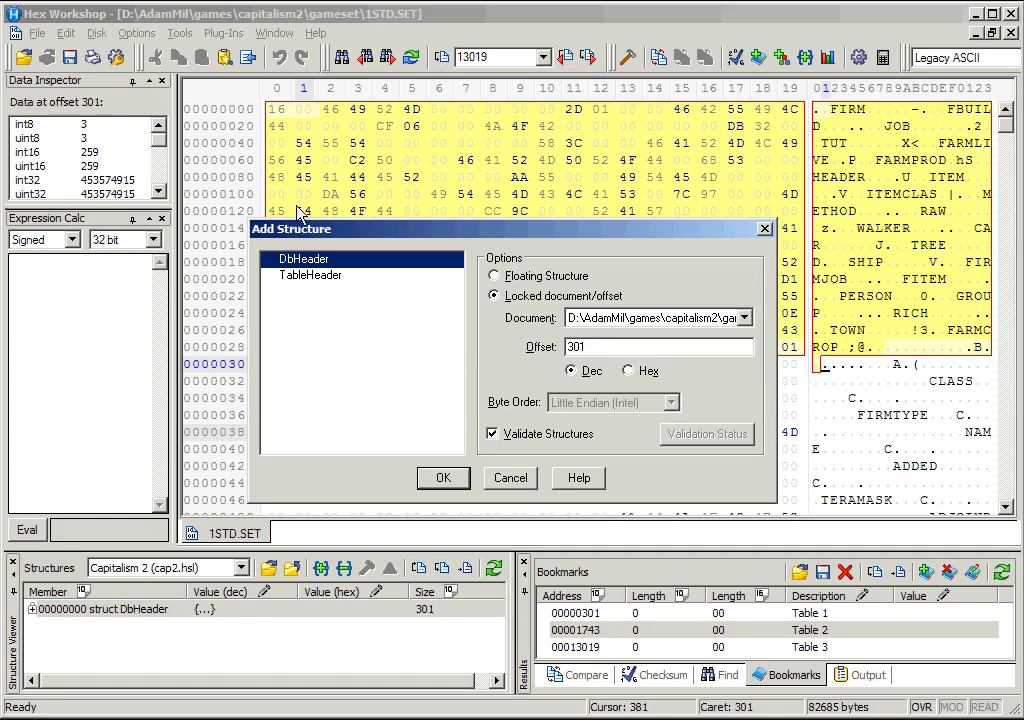
left_click(442, 476)
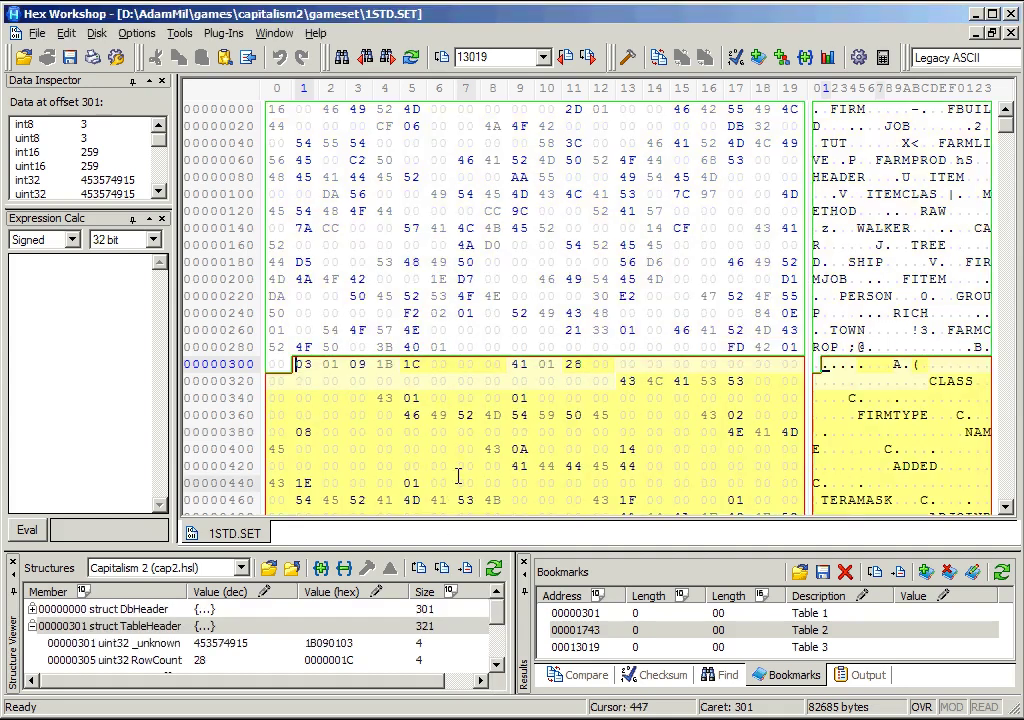
Jump to the _padding2 member's data and scroll to see where the column entries end
scroll("down", 3)
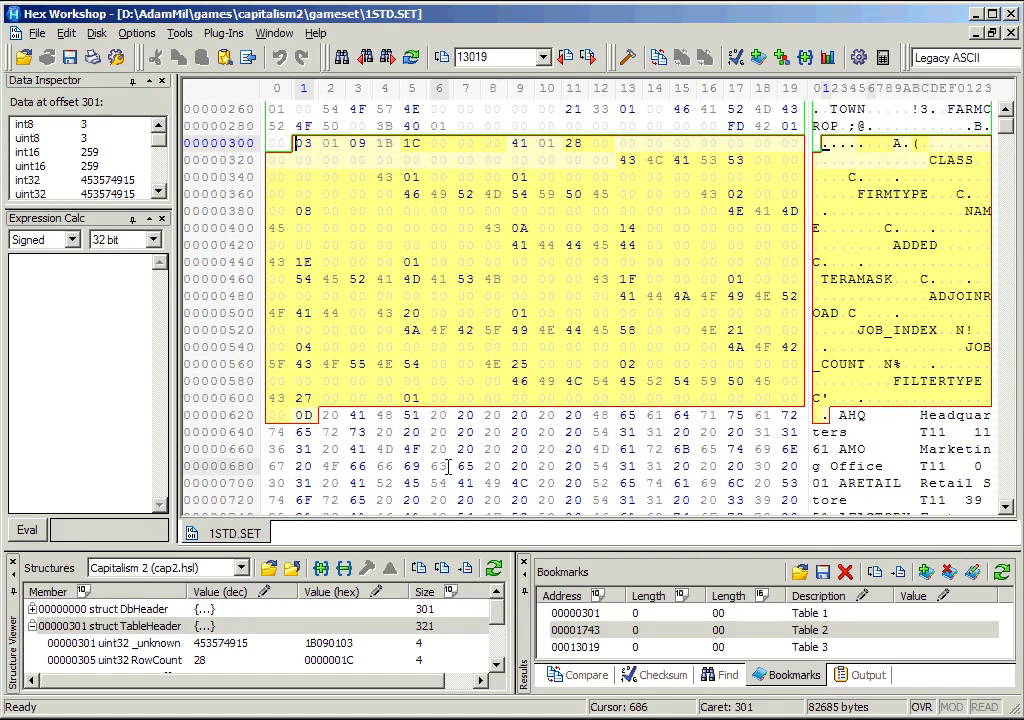
mouse_move(412, 228)
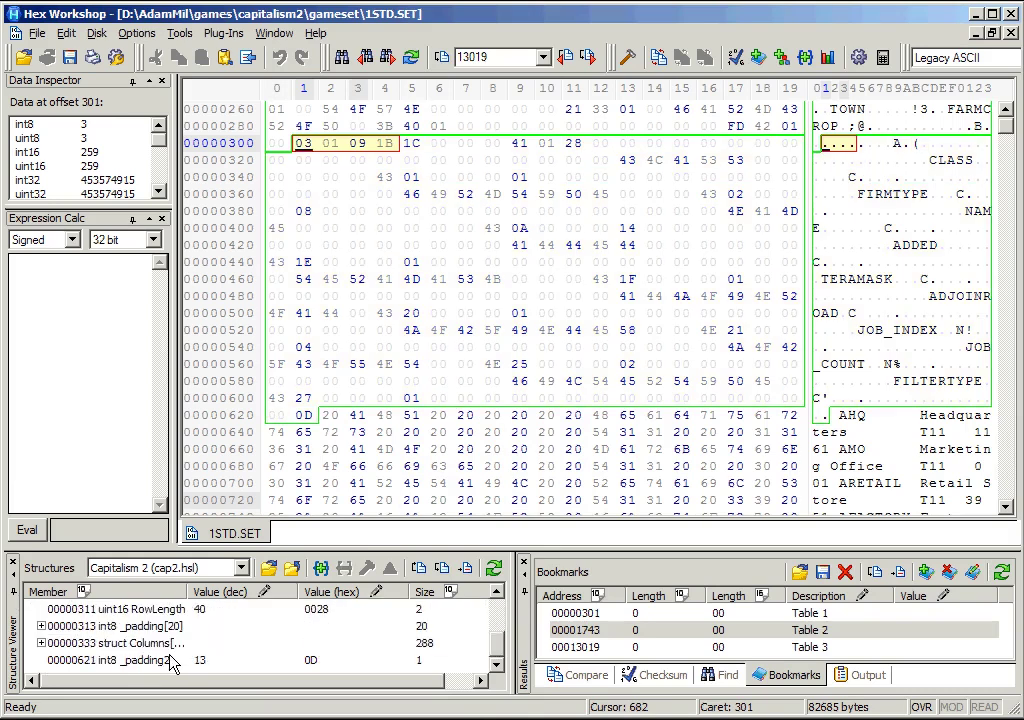
left_click(488, 348)
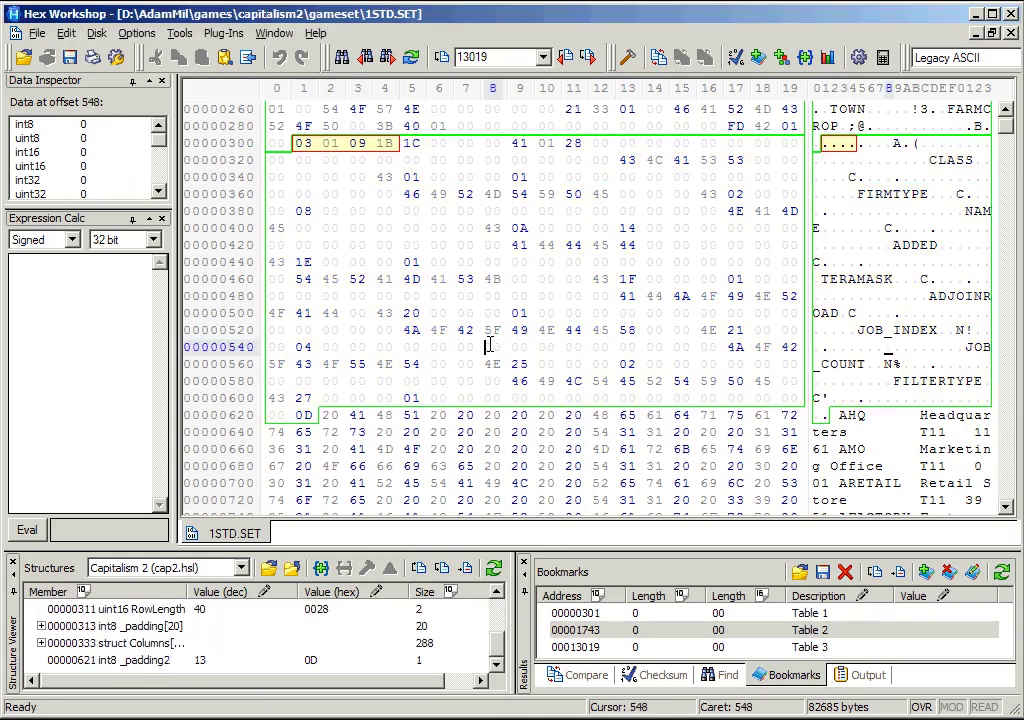
scroll("down", 3)
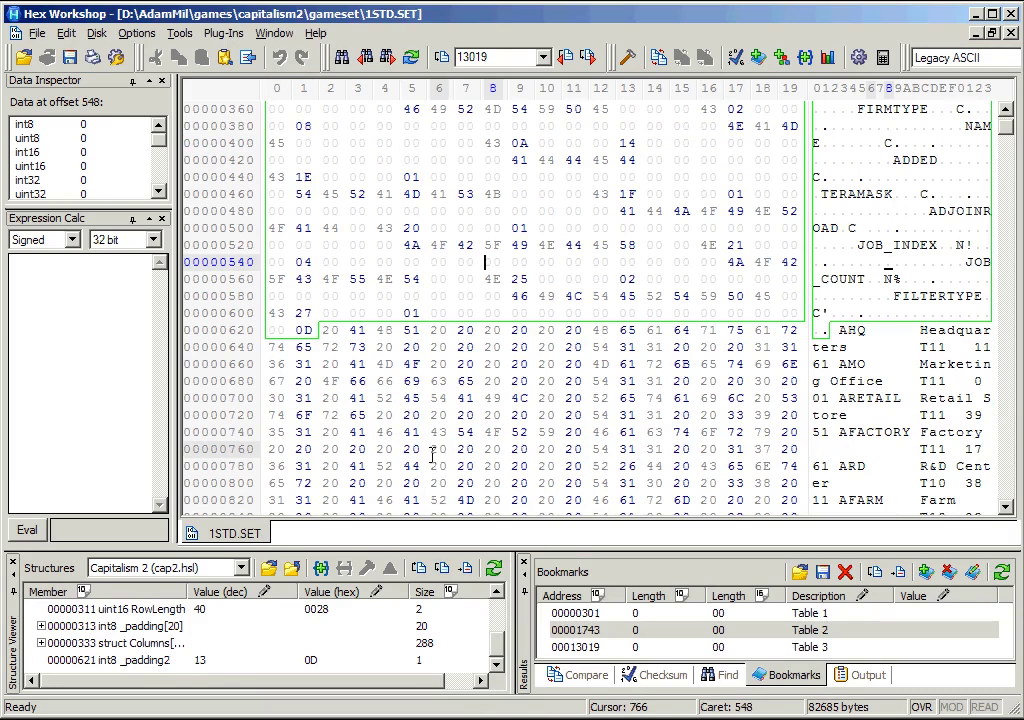
scroll("down", 3)
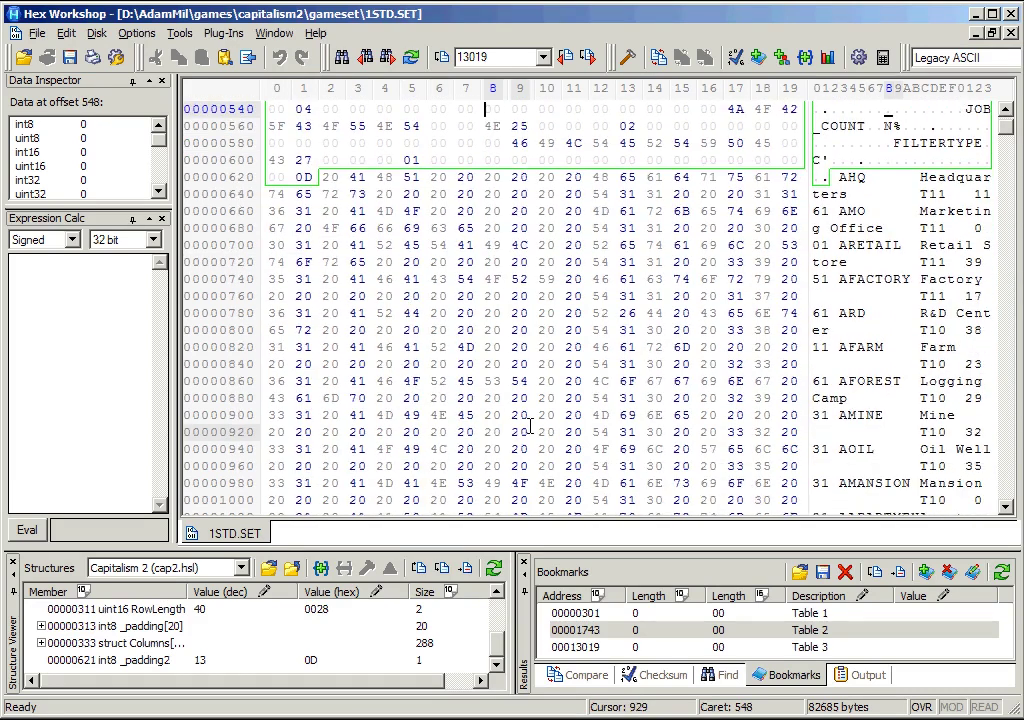